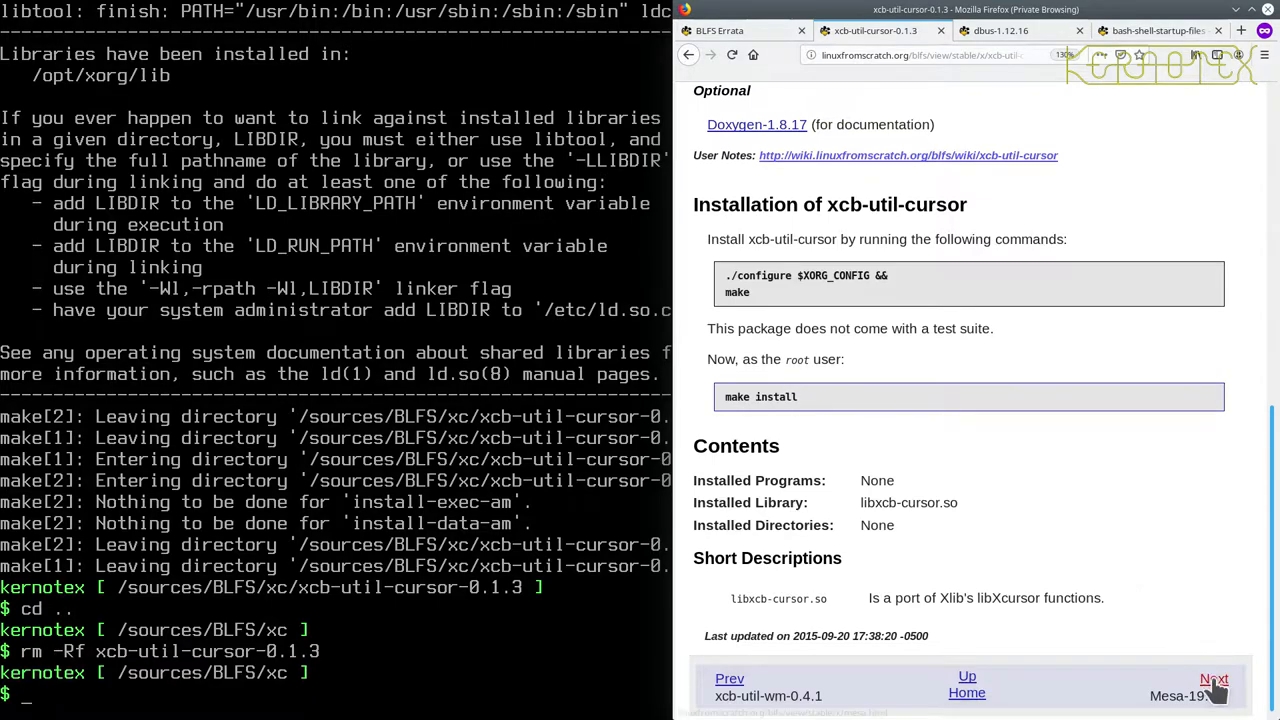
# Follow the Next link from the xcb-util-cursor page to the Mesa-19.3.4 page.
pyautogui.click(1213, 680)
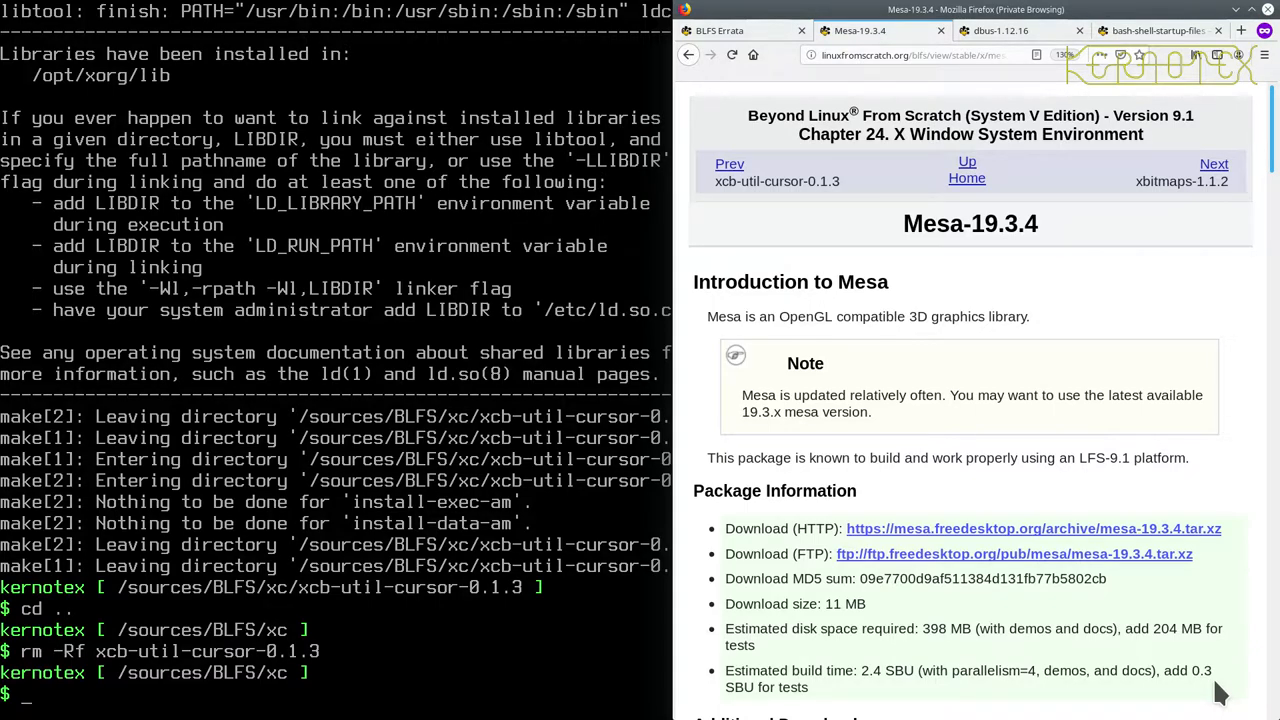
pyautogui.moveTo(1200, 628)
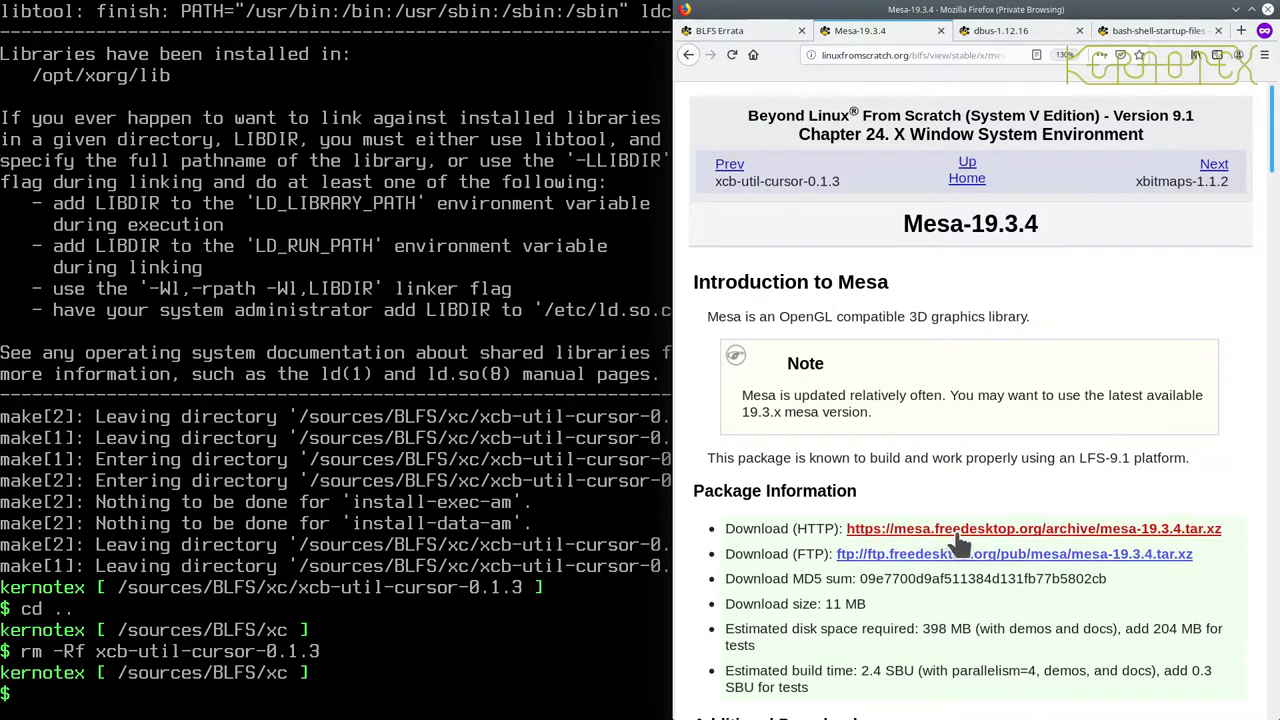
pyautogui.moveTo(1010, 598)
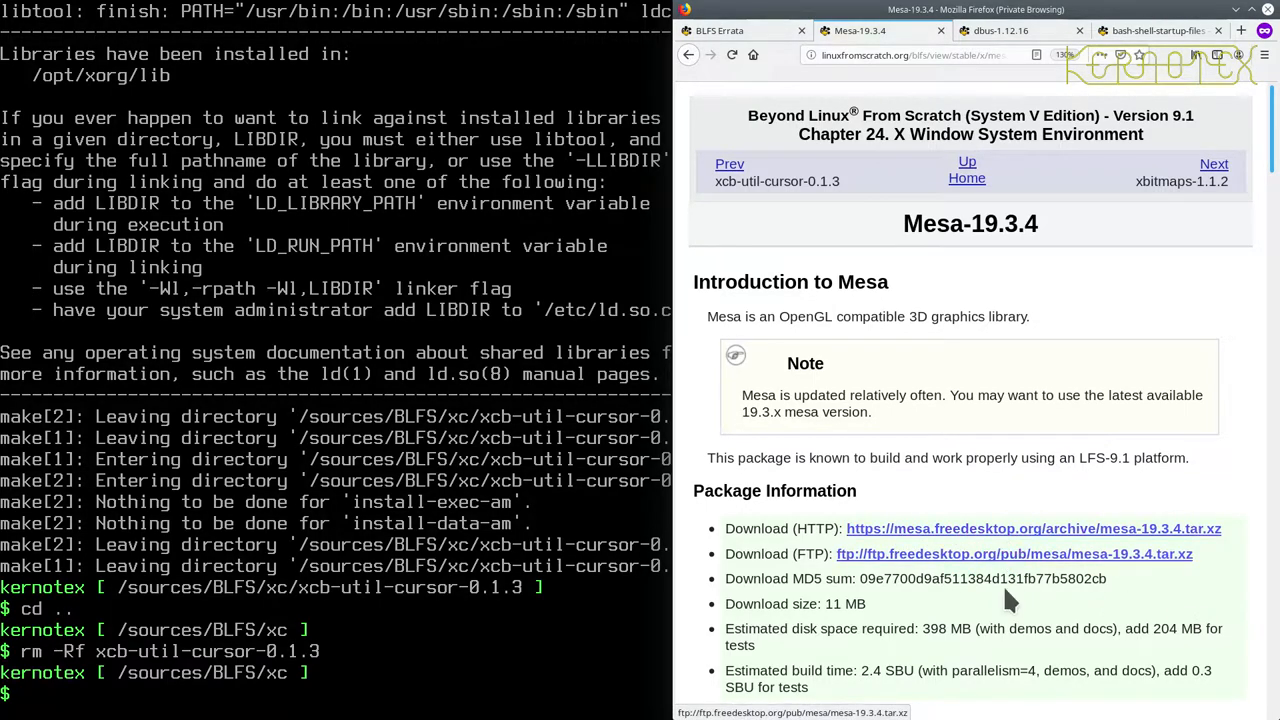
pyautogui.scroll(-3)
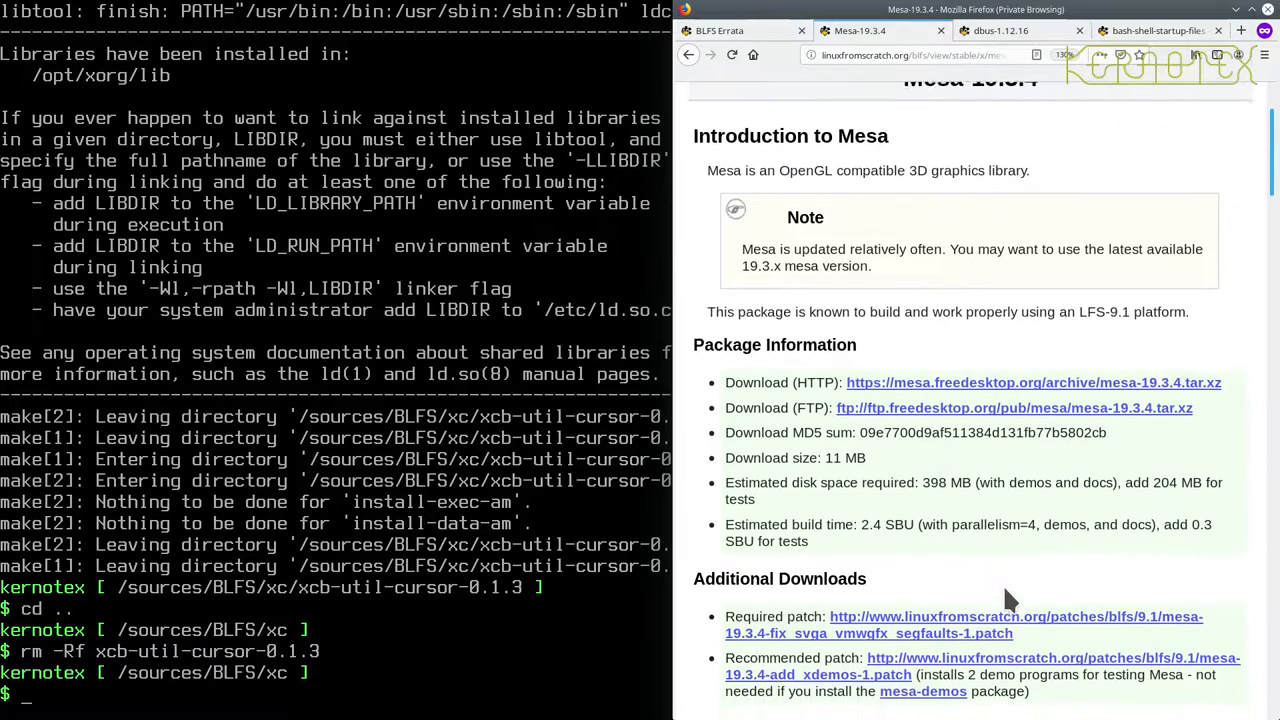
pyautogui.scroll(-3)
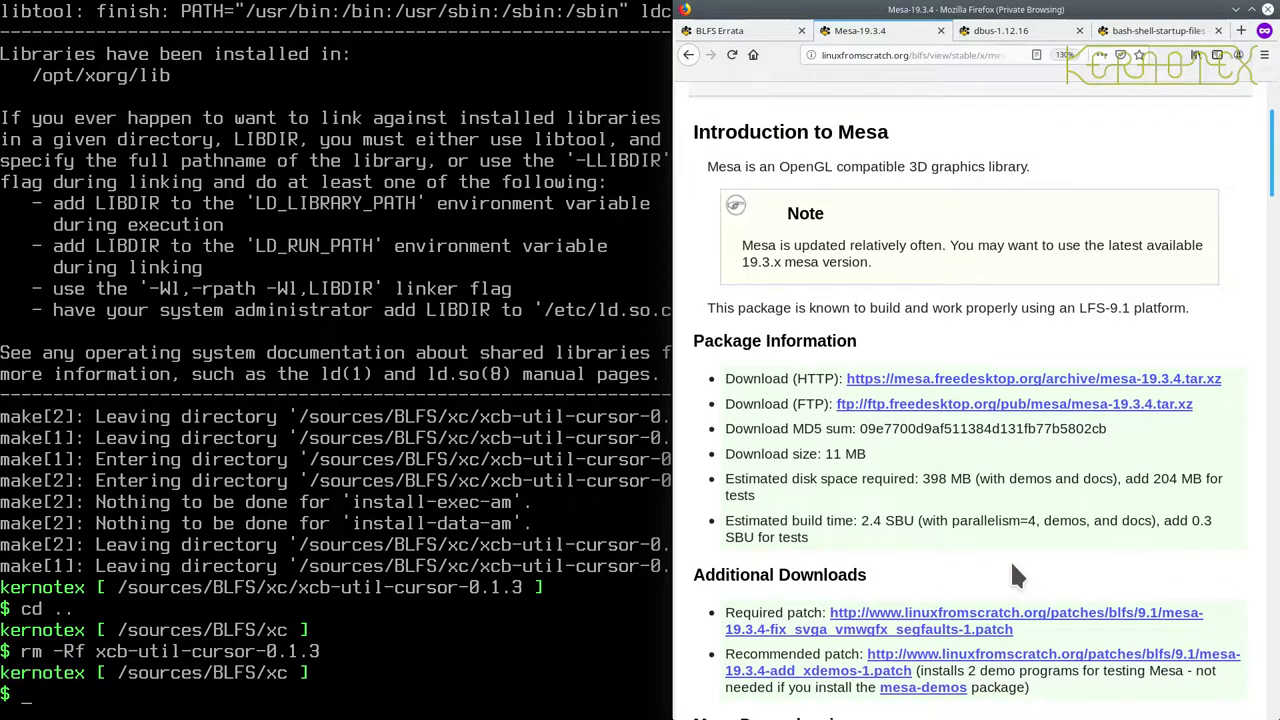
pyautogui.moveTo(884, 268)
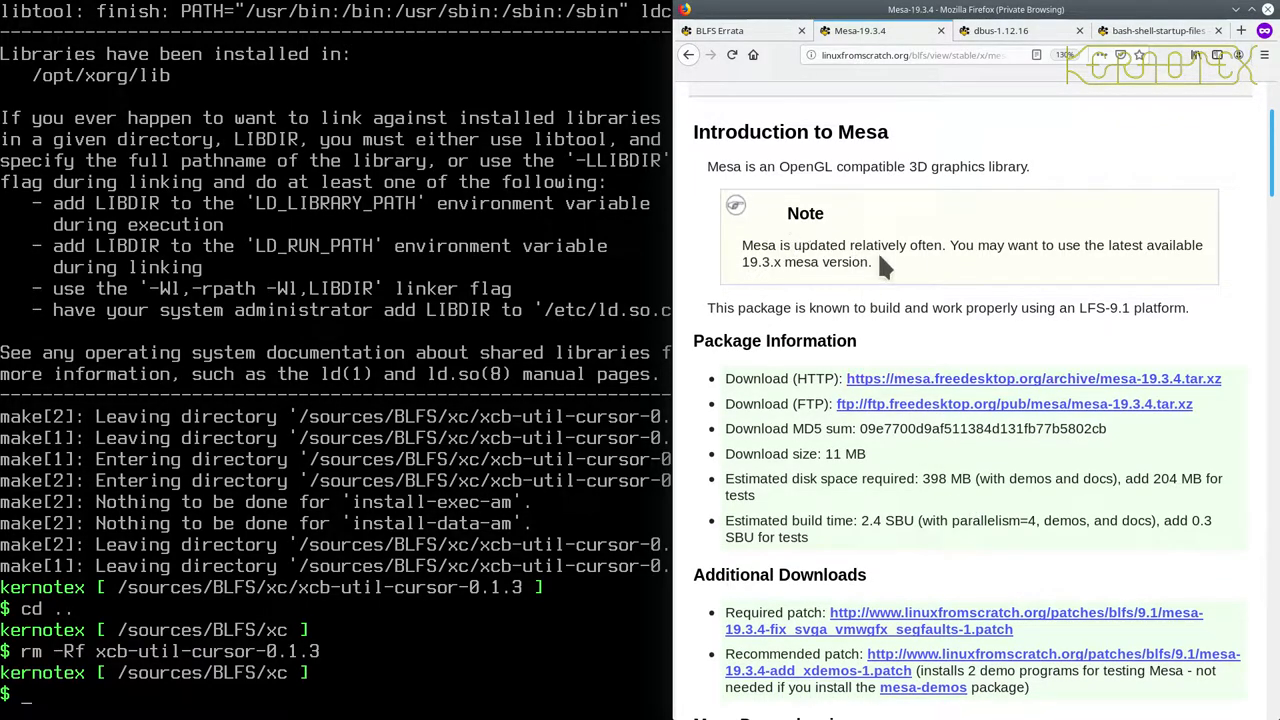
pyautogui.moveTo(1120, 255)
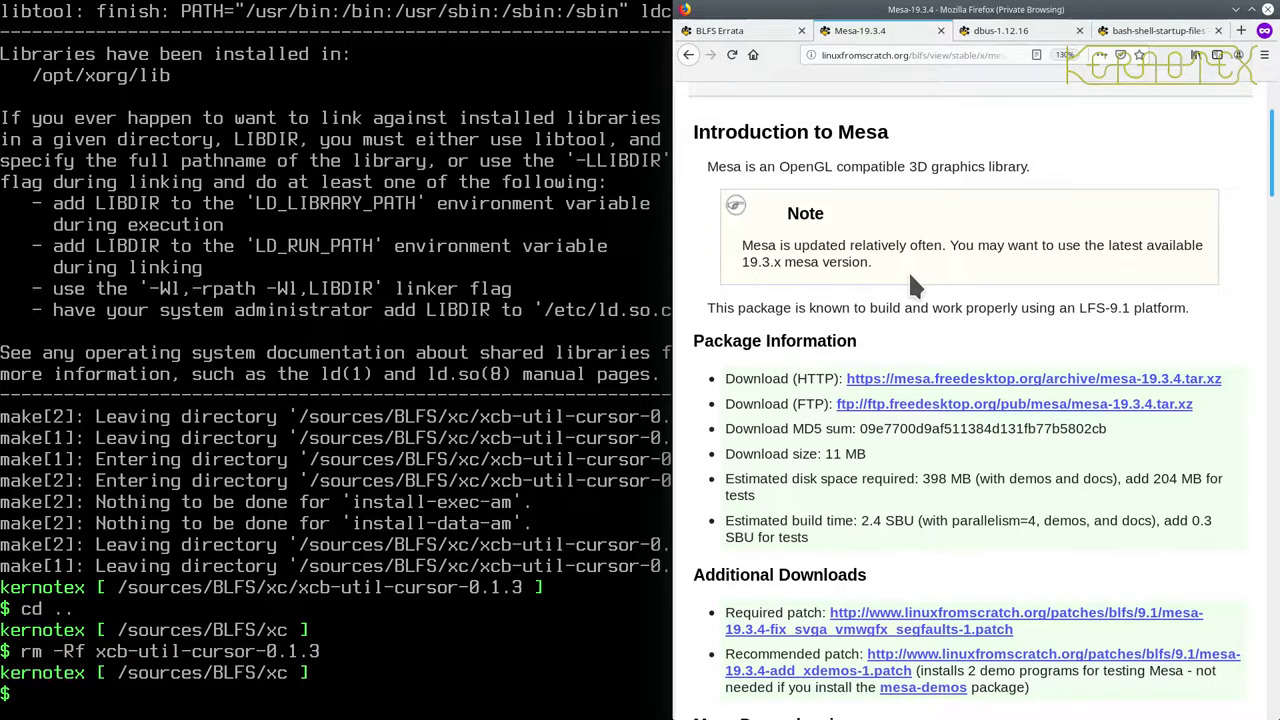
pyautogui.scroll(3)
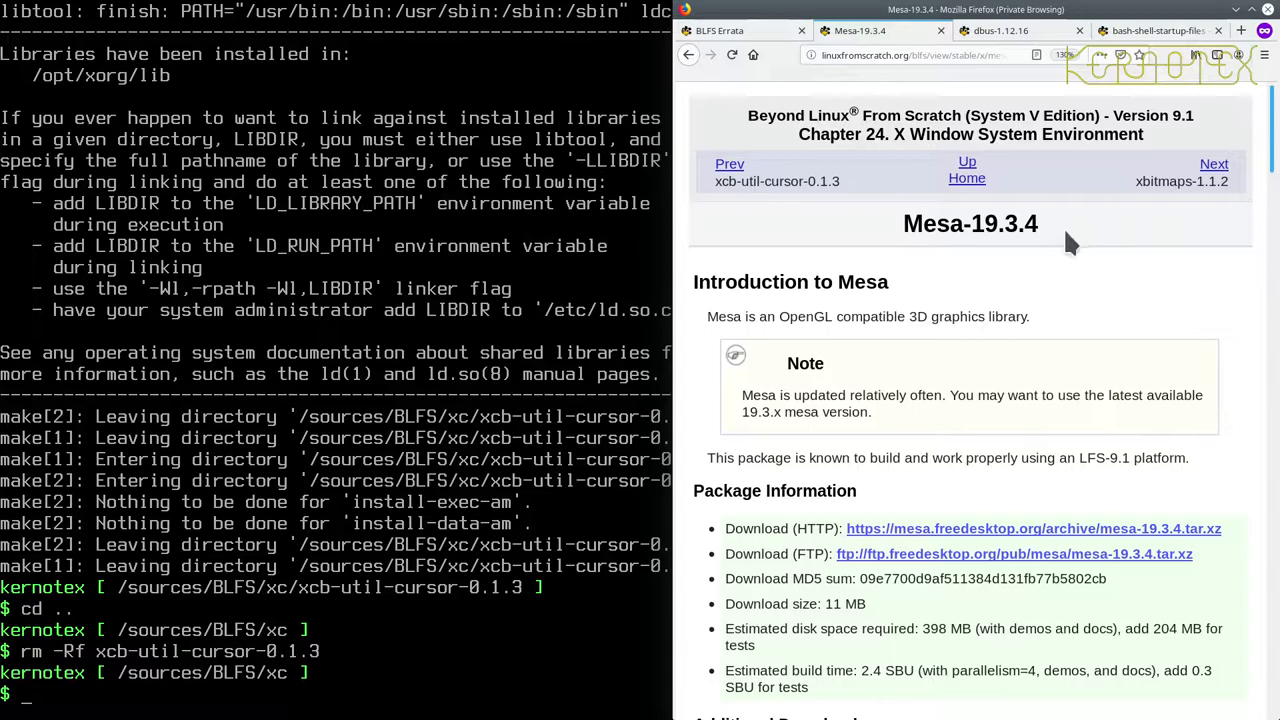
pyautogui.moveTo(905, 435)
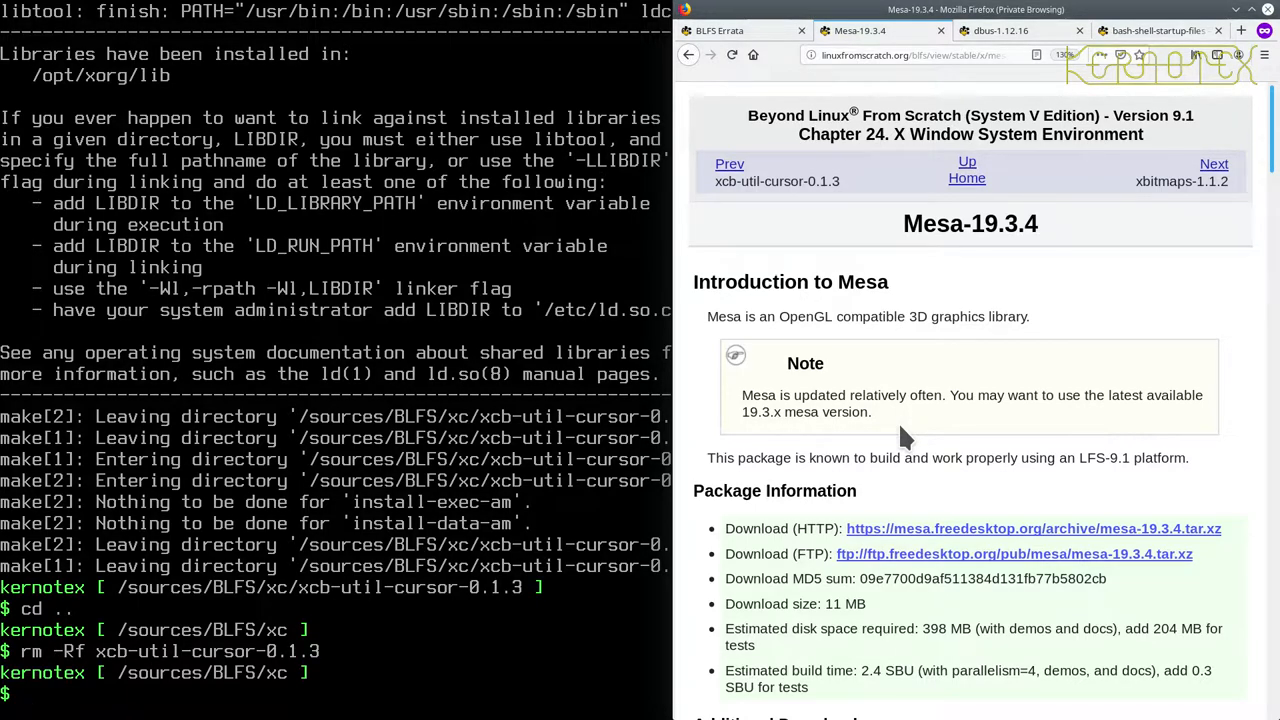
pyautogui.scroll(-3)
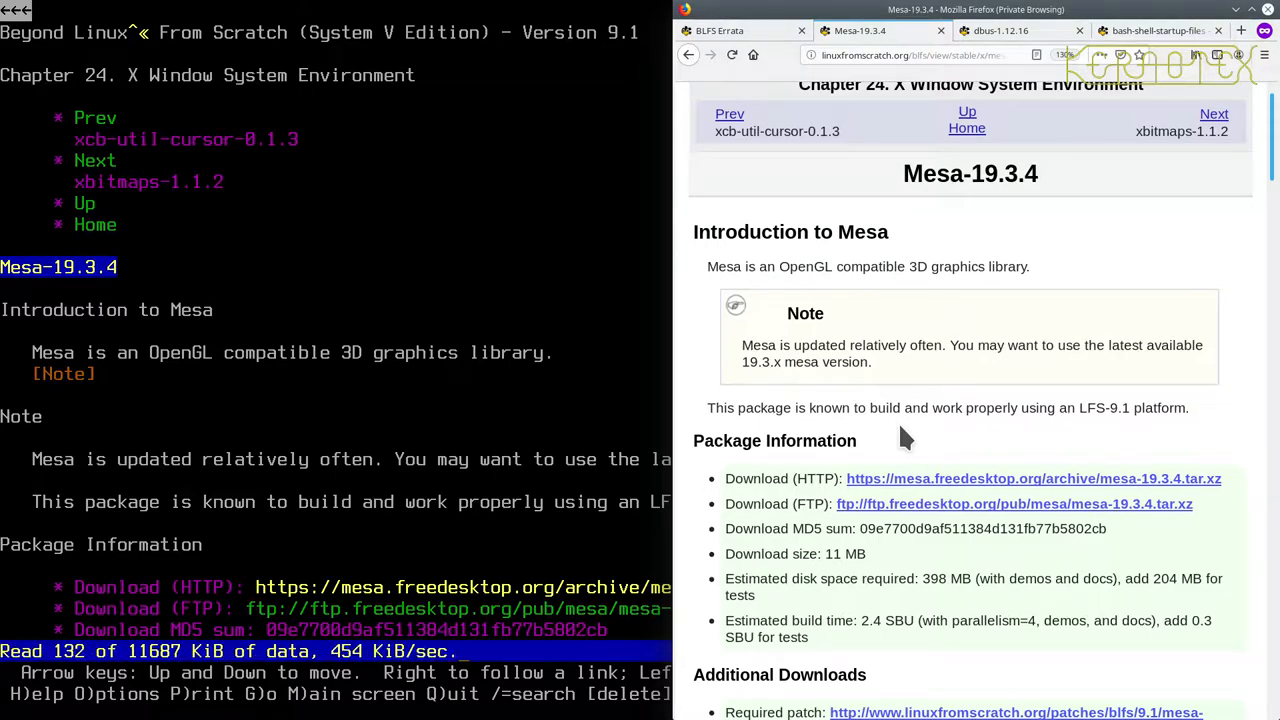
# Page down through the Mesa-19.3.4 page in Lynx after saving mesa-19.3.4.tar.xz.
pyautogui.scroll(-3)
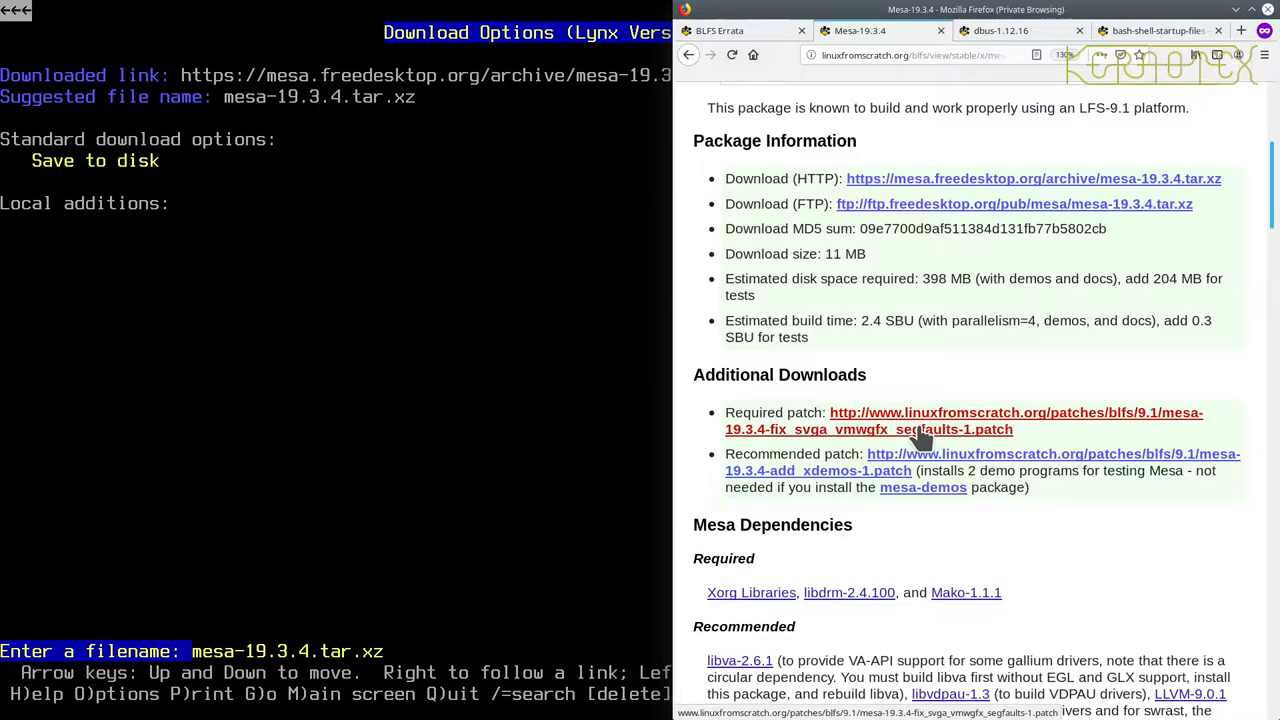
pyautogui.moveTo(915, 461)
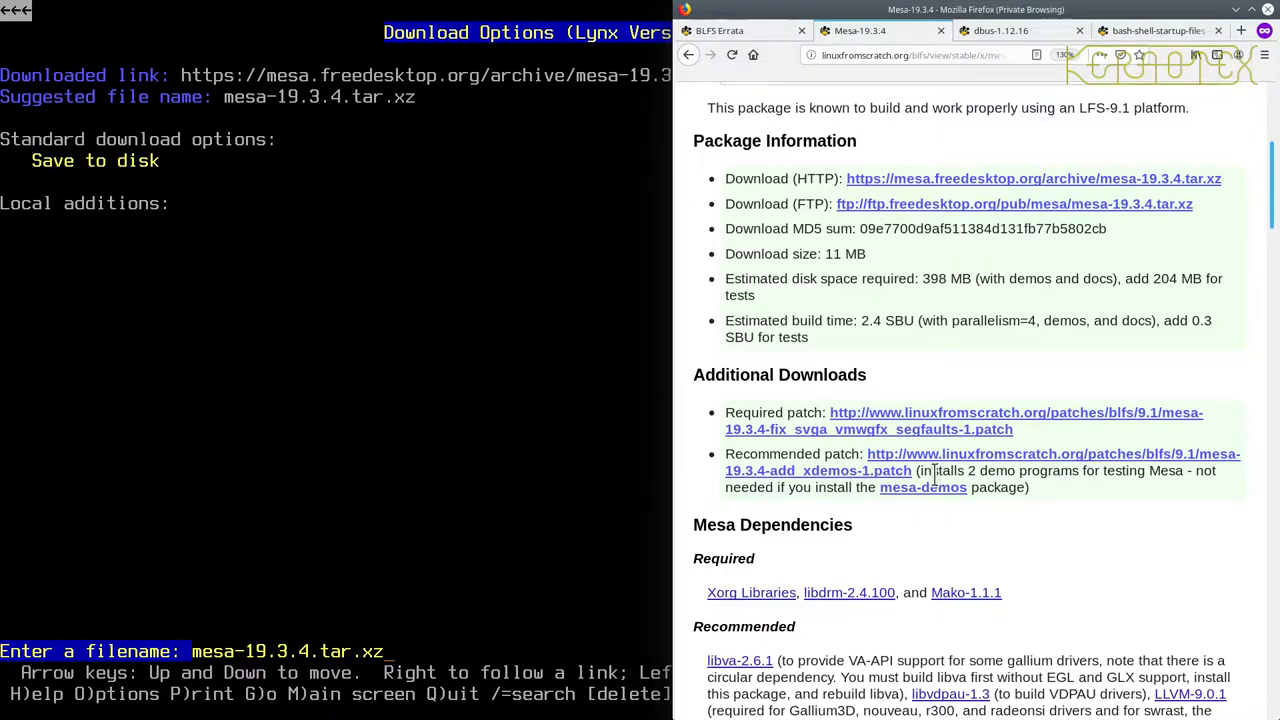
pyautogui.moveTo(930, 520)
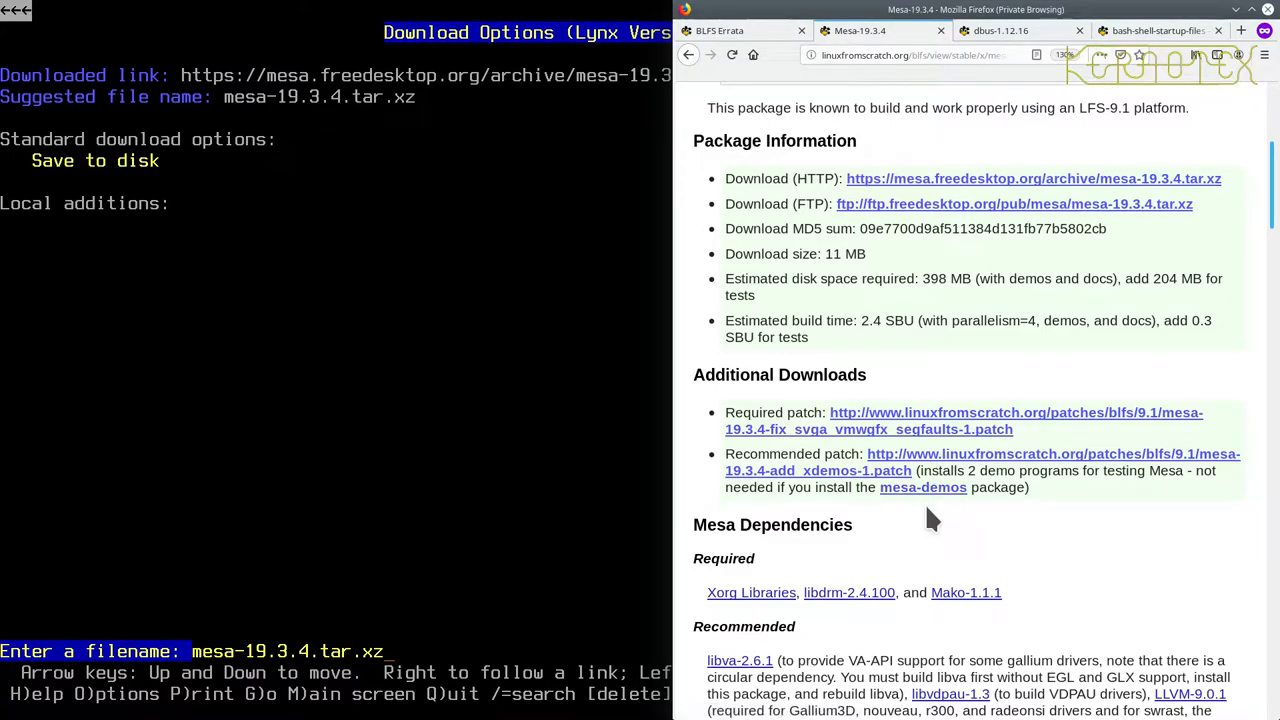
pyautogui.moveTo(884, 471)
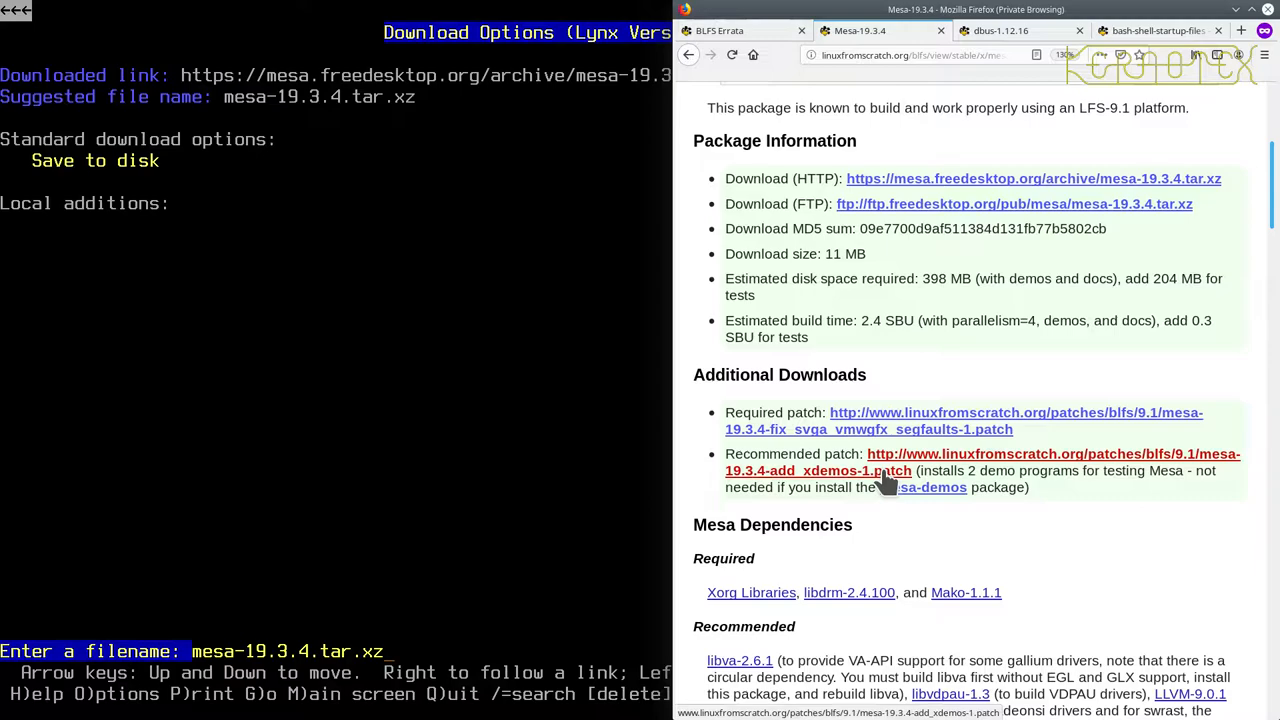
pyautogui.moveTo(922, 487)
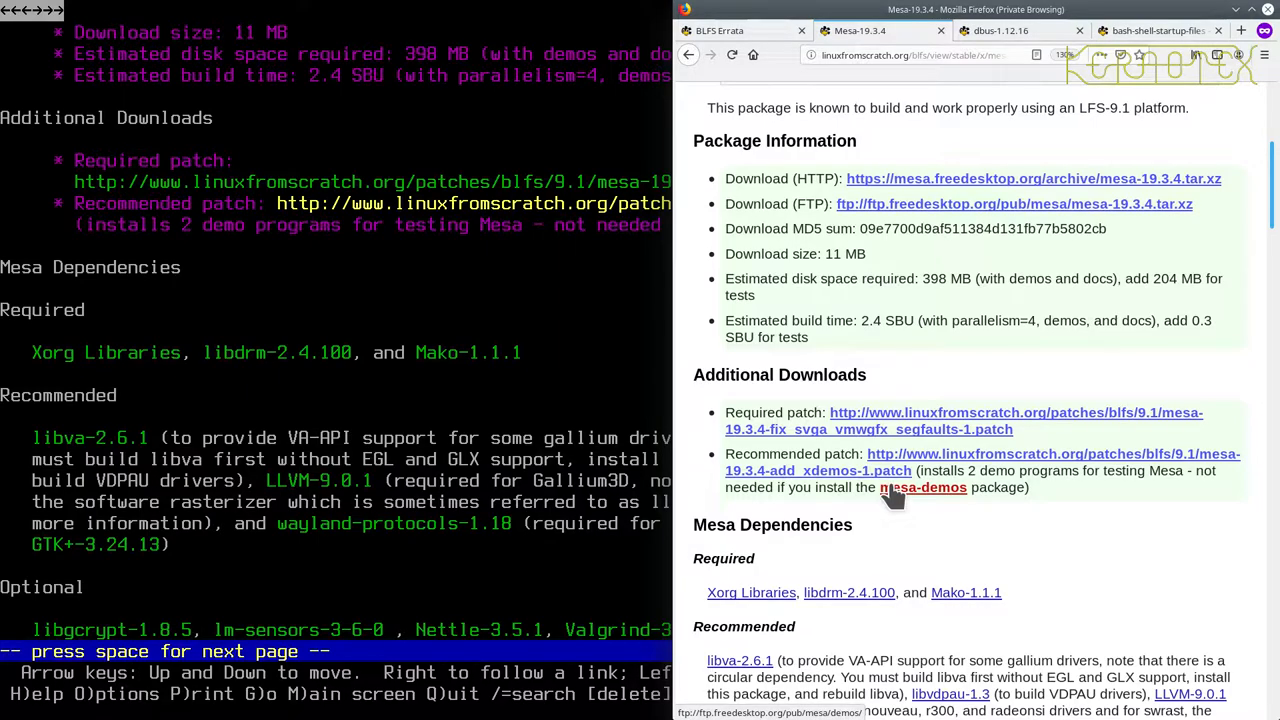
pyautogui.scroll(-3)
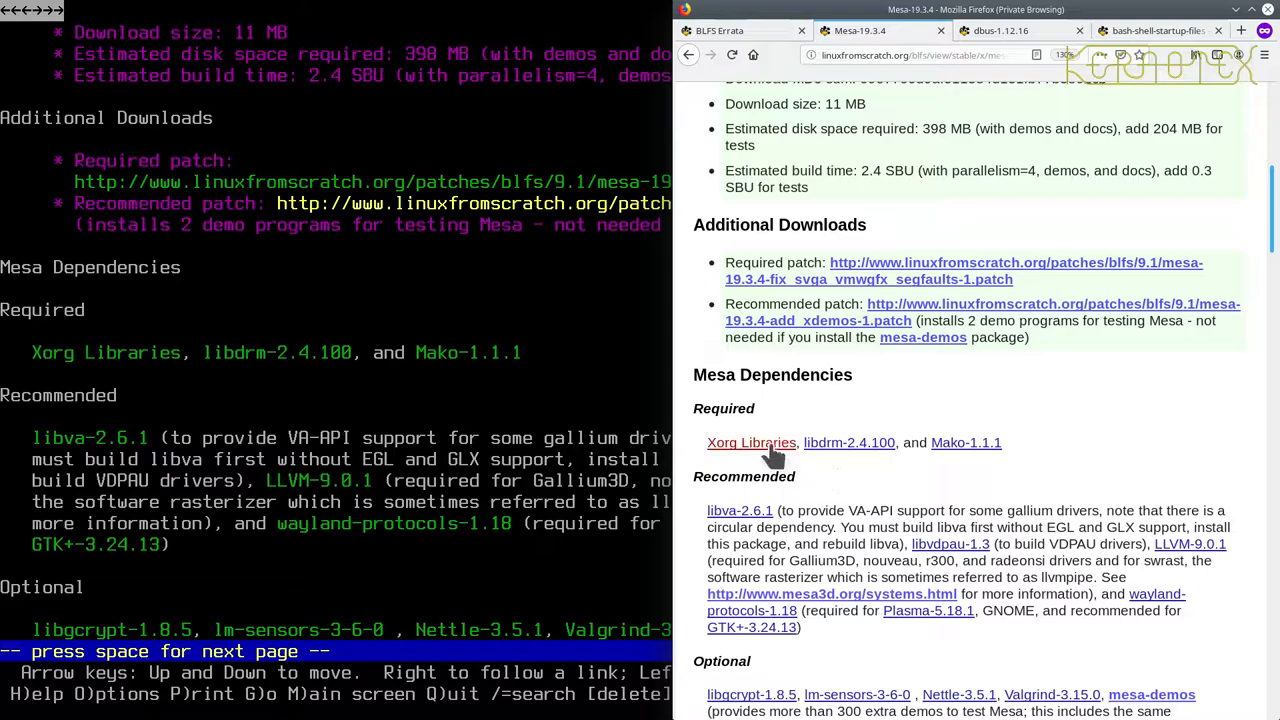
pyautogui.moveTo(751, 442)
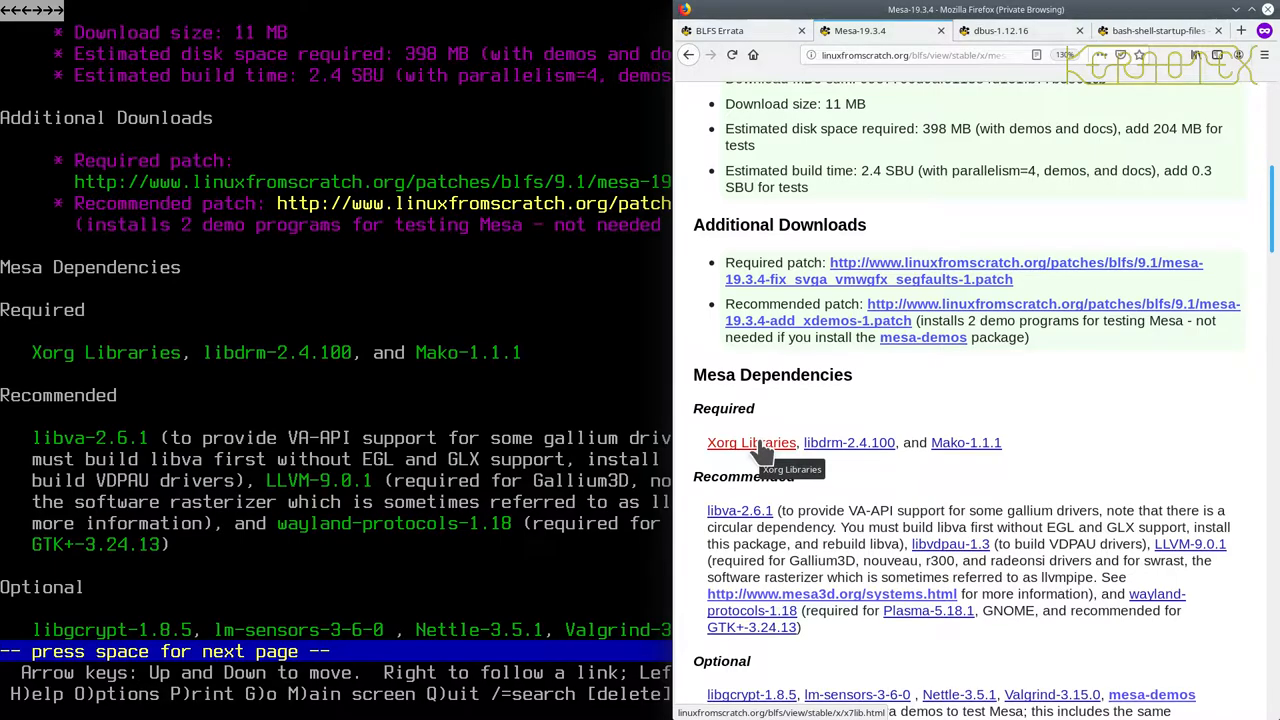
pyautogui.moveTo(755, 448)
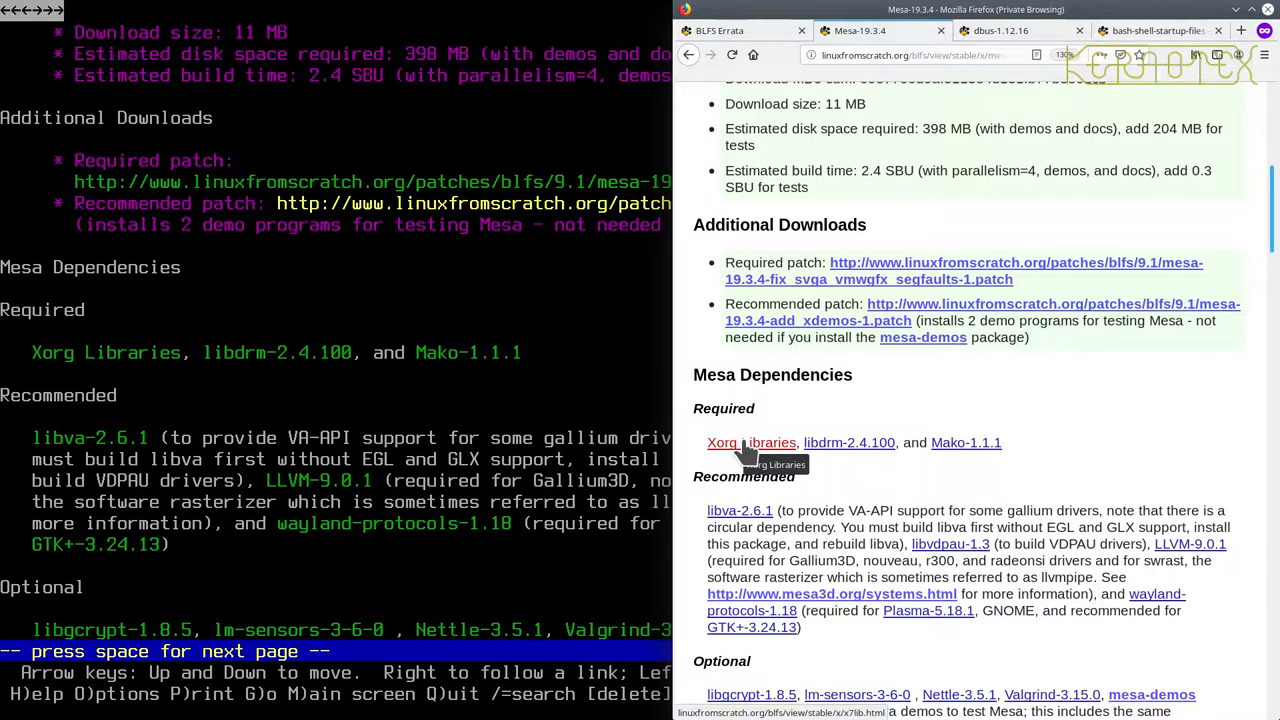
# Glance at the dbus-1.12.16 tab, then open libdrm-2.4.100 in a new tab from Mesa.
pyautogui.click(1000, 30)
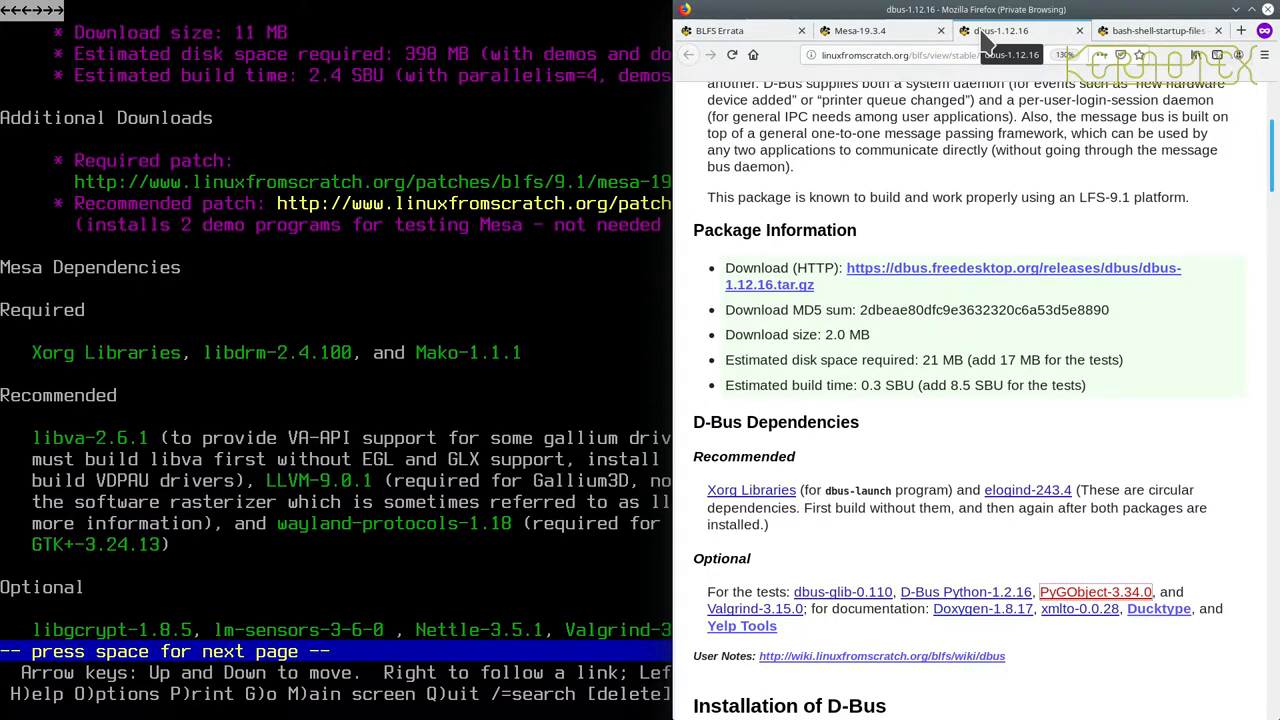
pyautogui.click(858, 30)
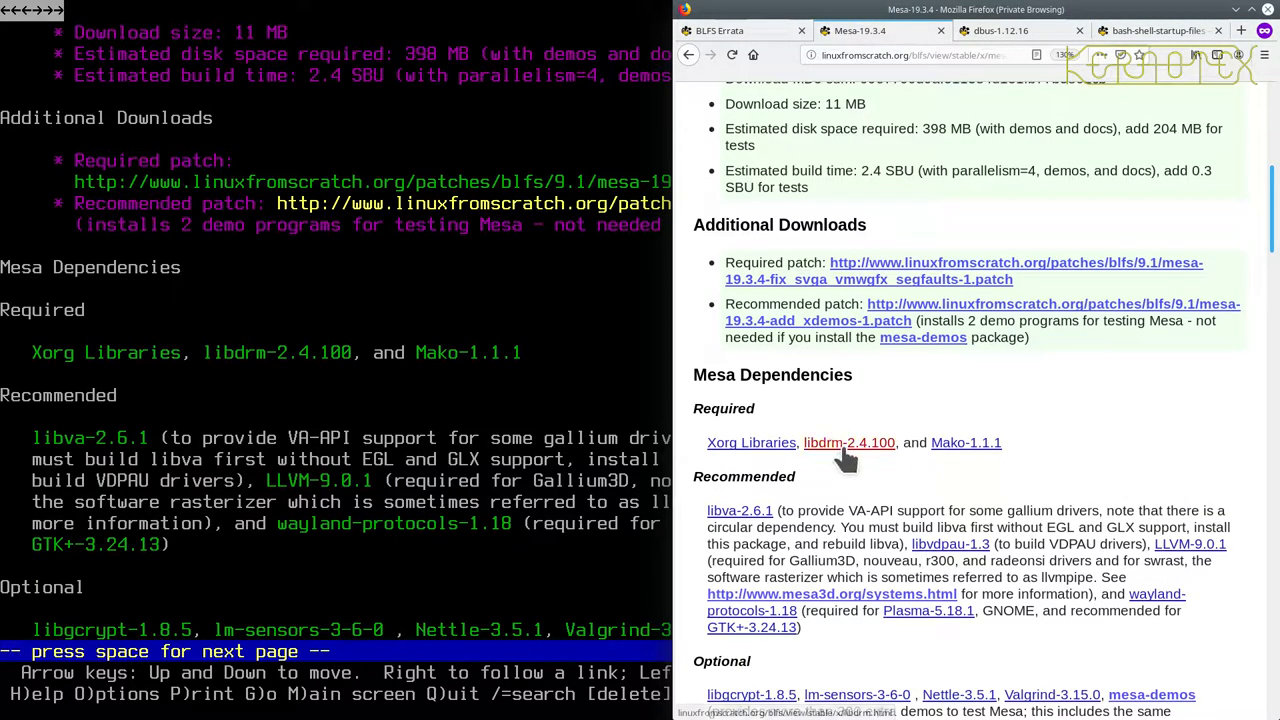
pyautogui.click(849, 442)
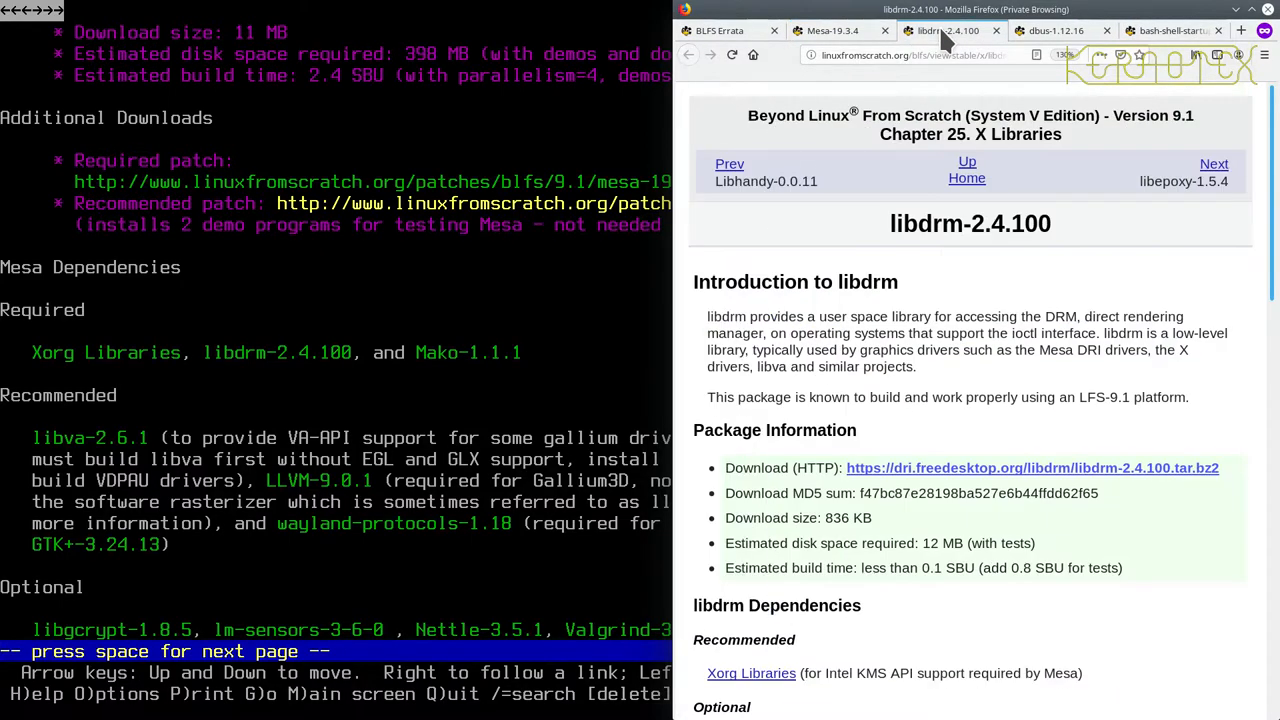
pyautogui.scroll(-3)
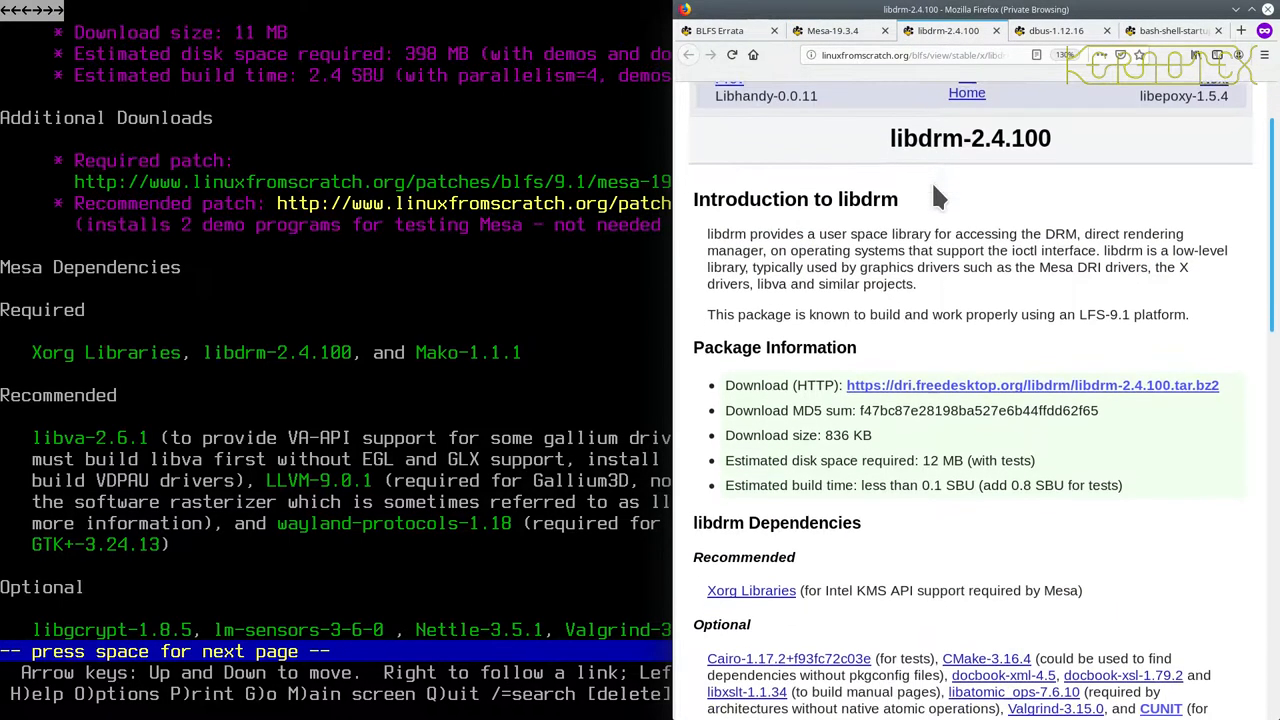
pyautogui.scroll(-3)
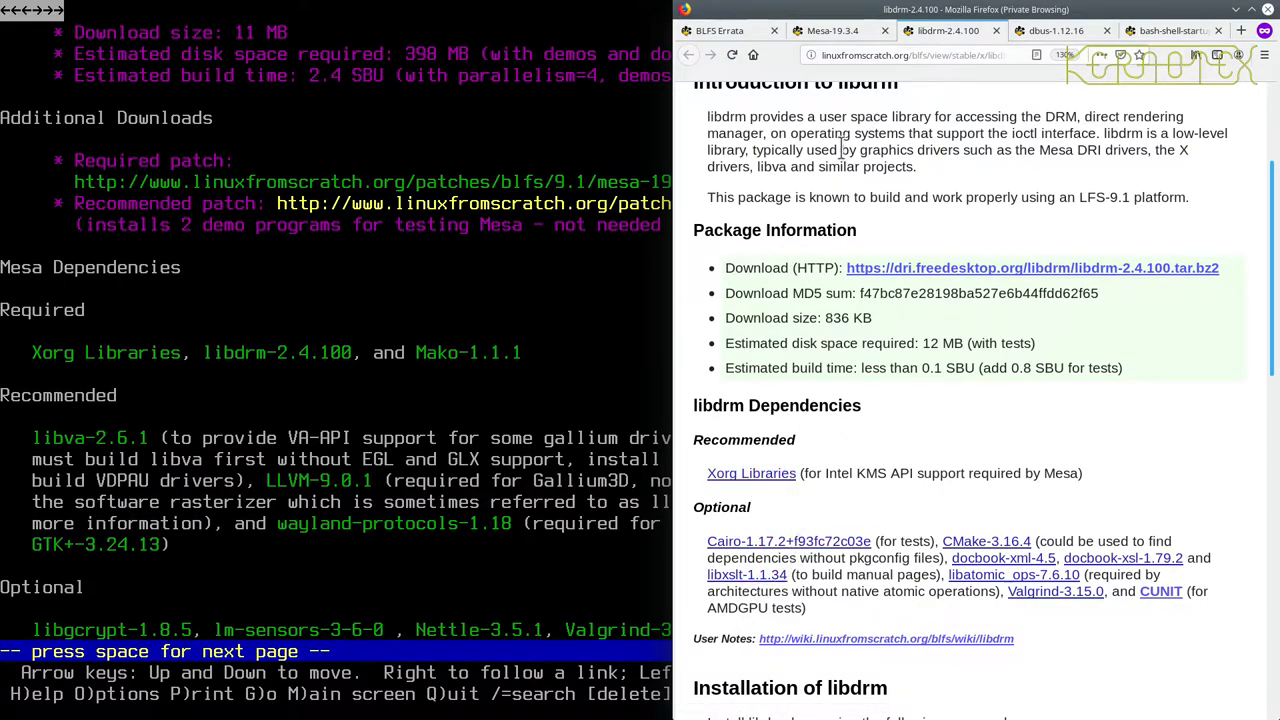
# Open Mako-1.1.1 and MarkupSafe-1.1.1 in new tabs, ending on the libdrm tab.
pyautogui.click(830, 30)
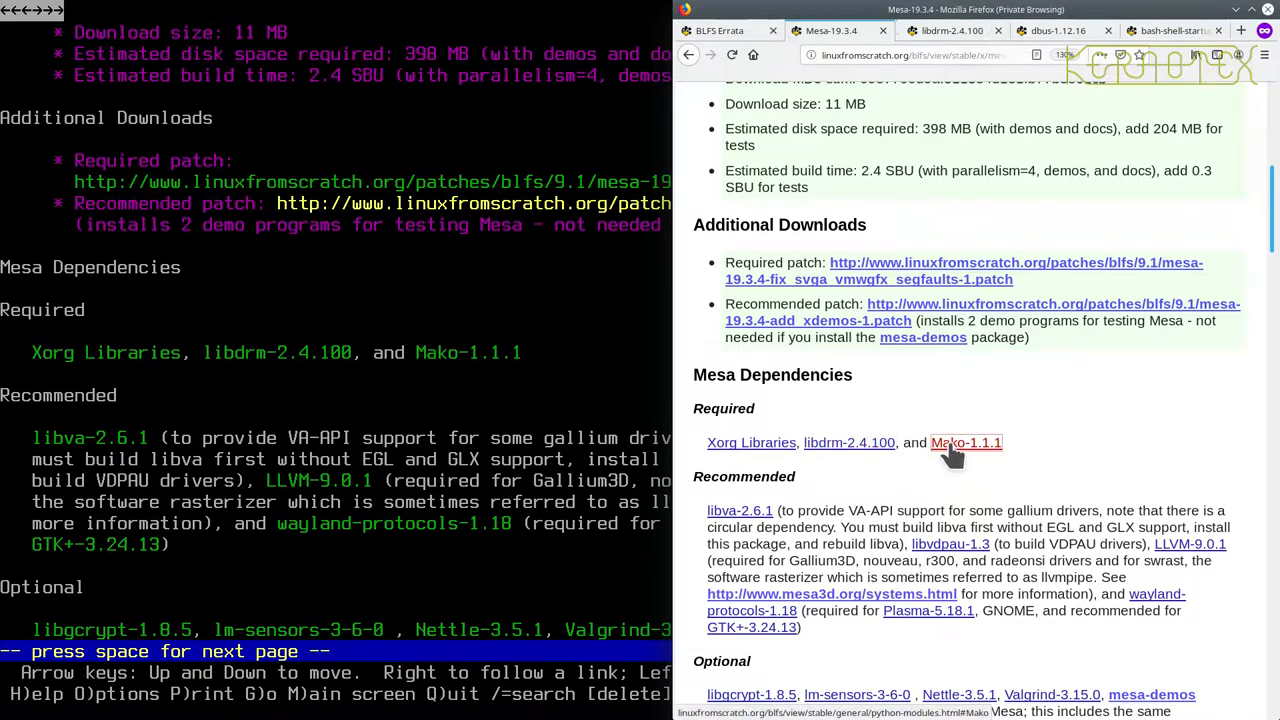
pyautogui.click(966, 442)
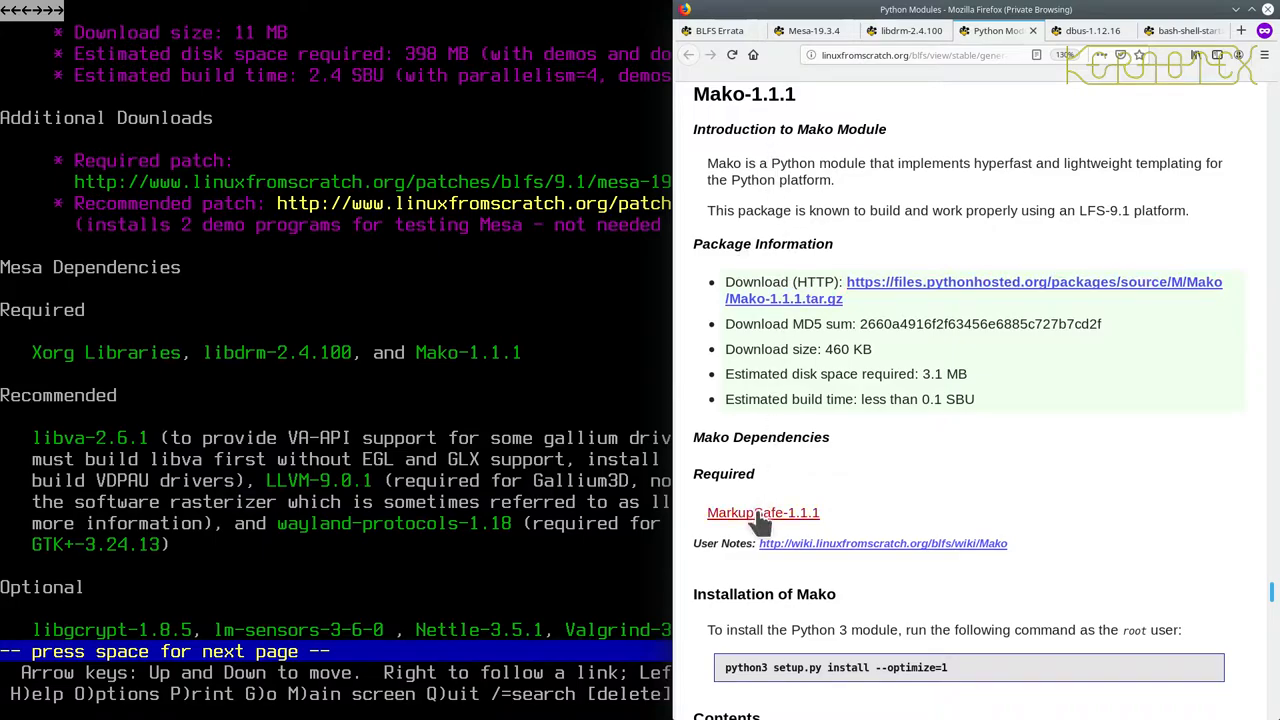
pyautogui.click(763, 512)
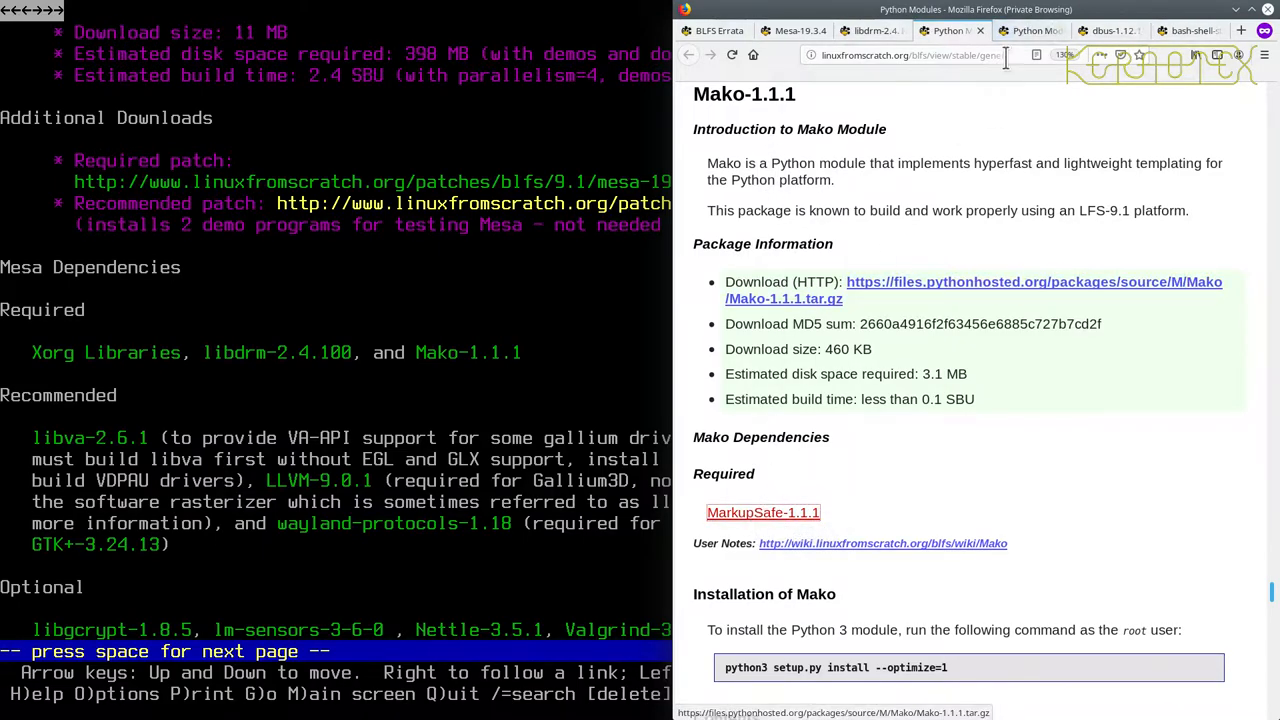
pyautogui.click(763, 512)
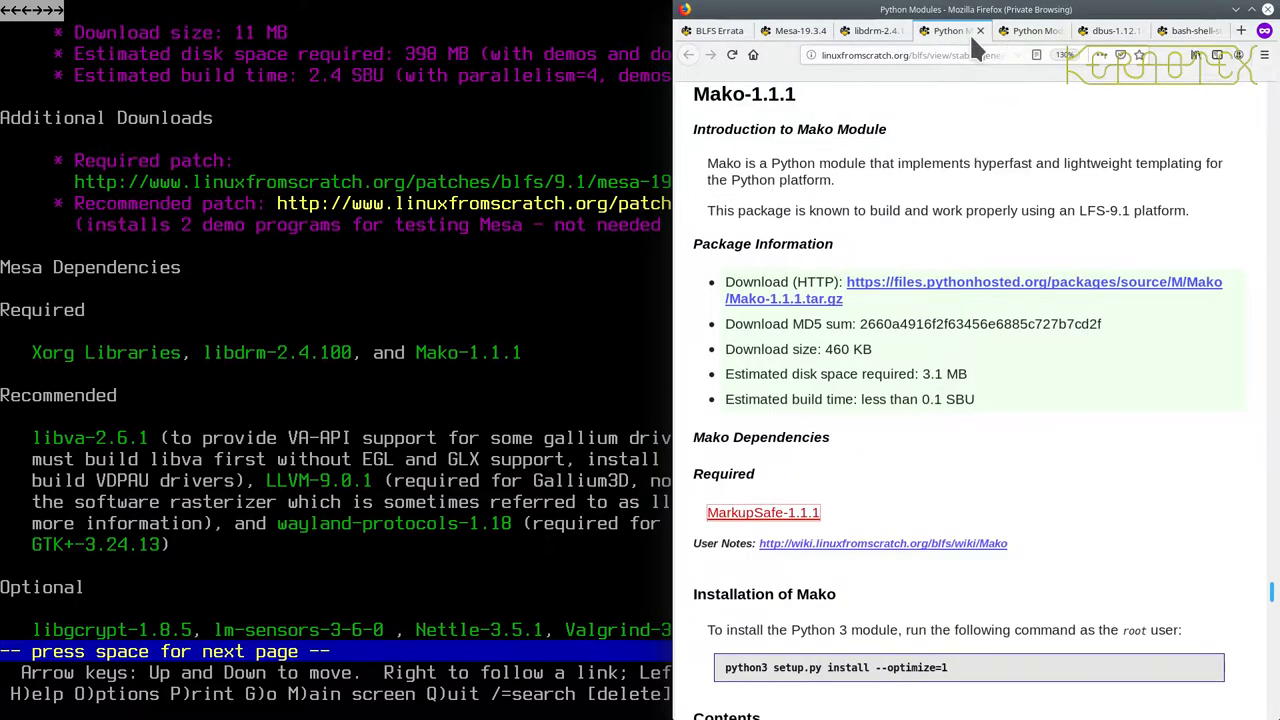
pyautogui.moveTo(895, 40)
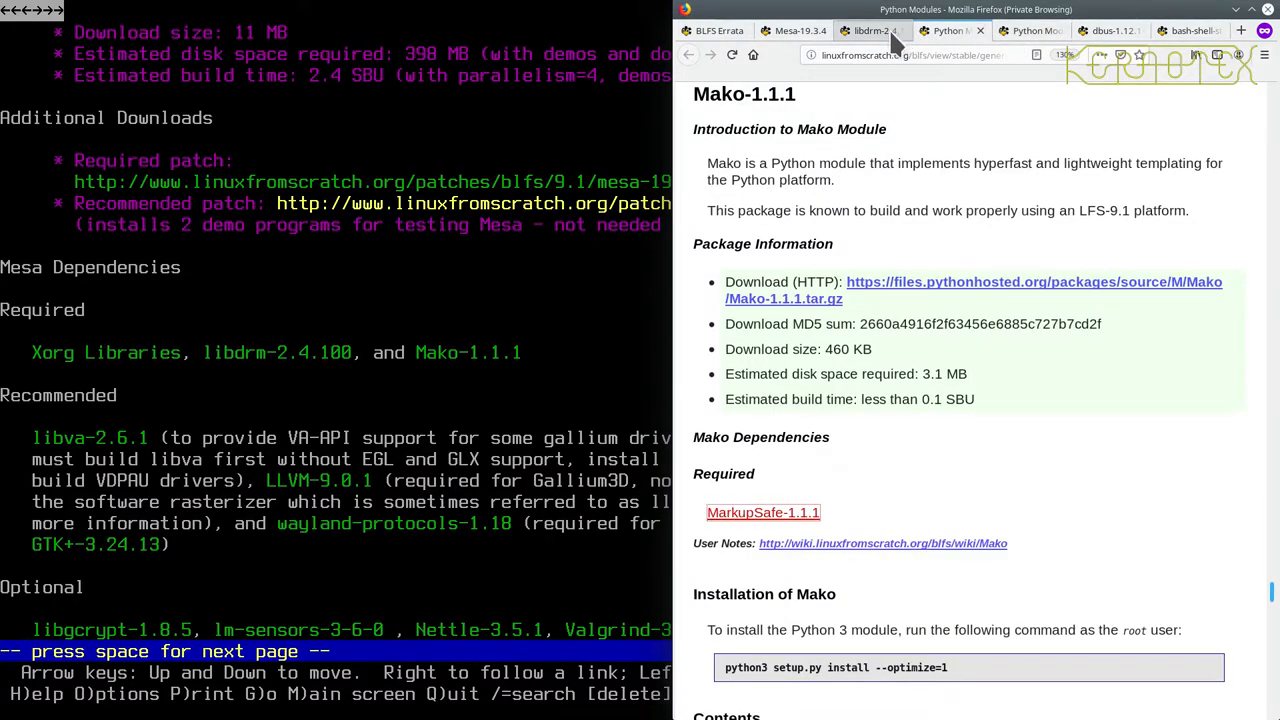
pyautogui.click(870, 31)
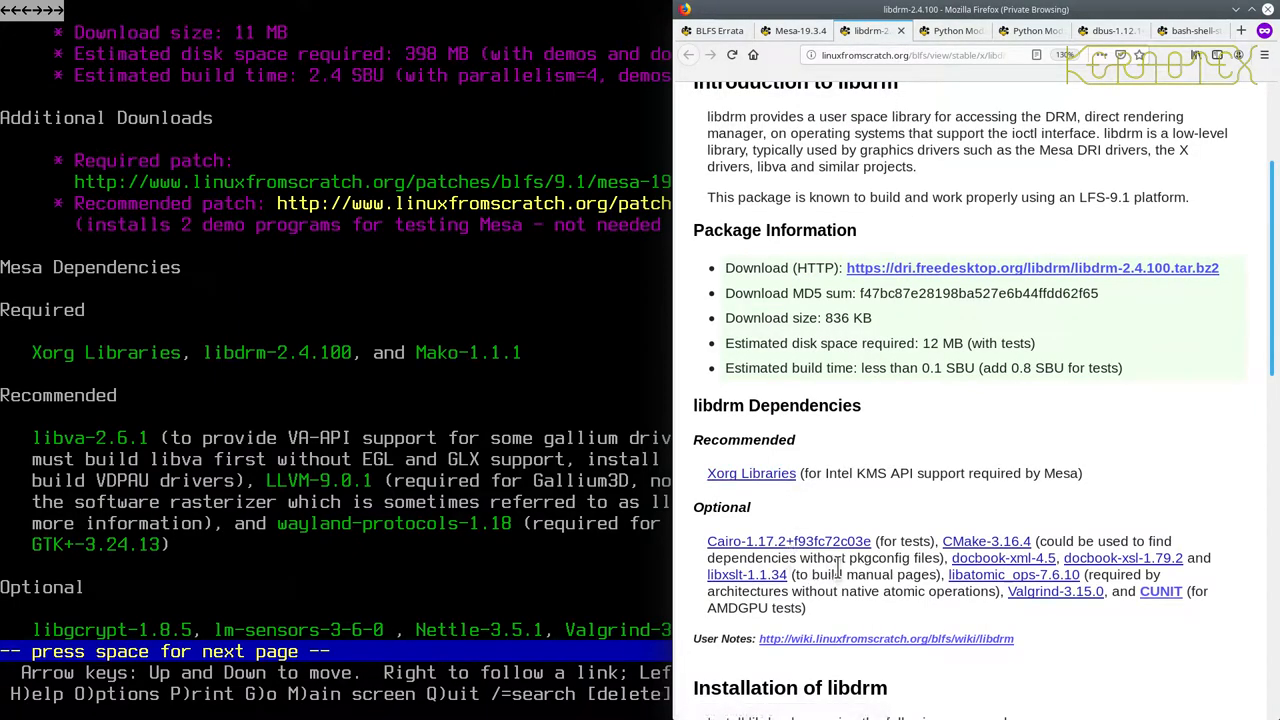
pyautogui.moveTo(1055, 591)
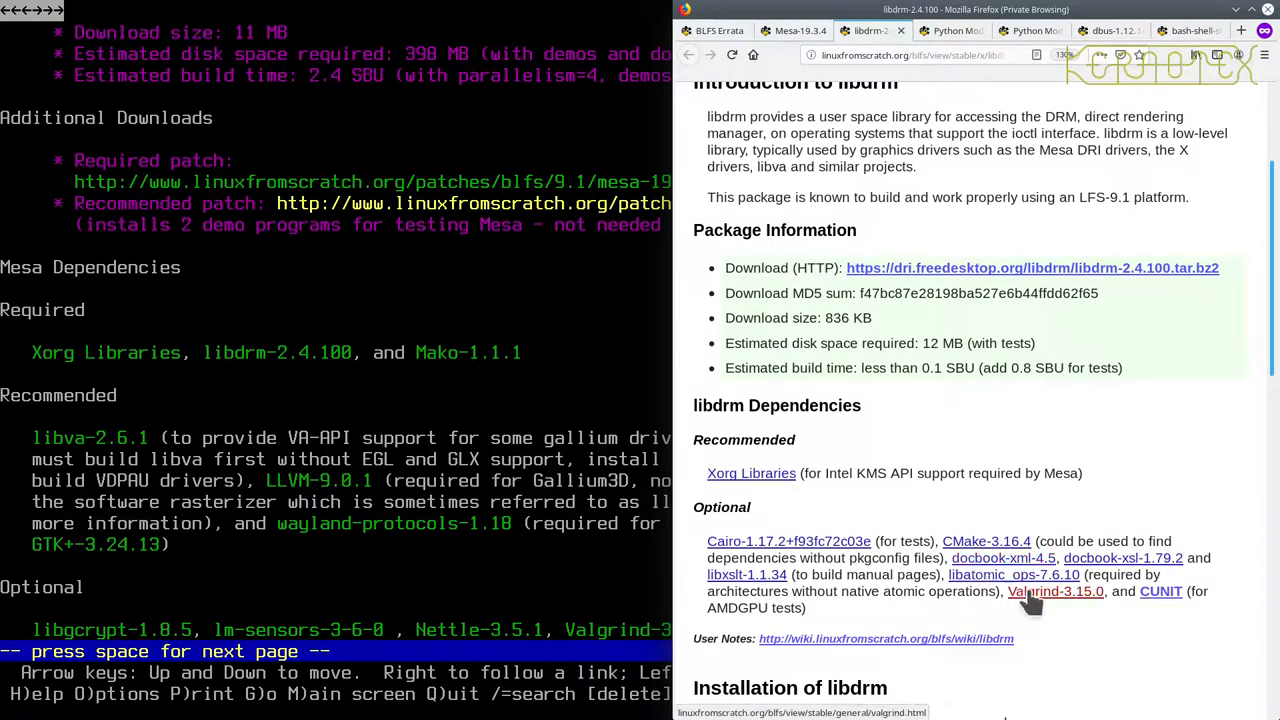
pyautogui.moveTo(960, 574)
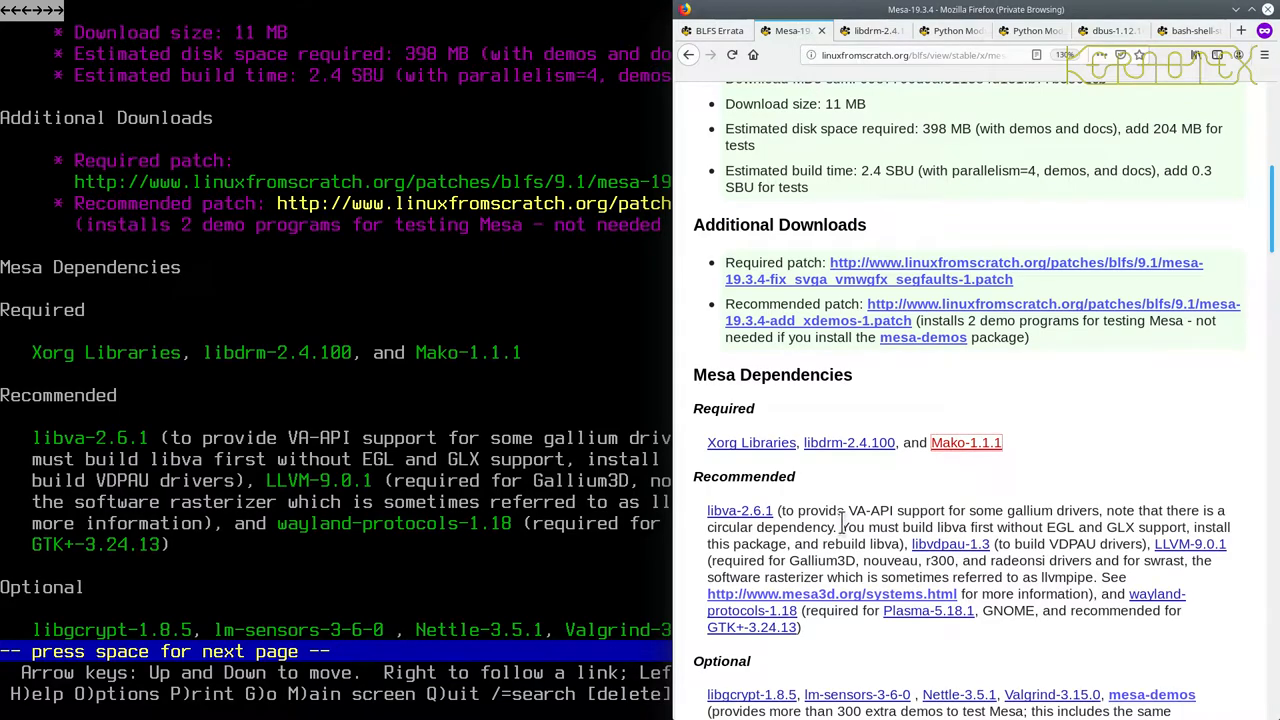
pyautogui.moveTo(757, 530)
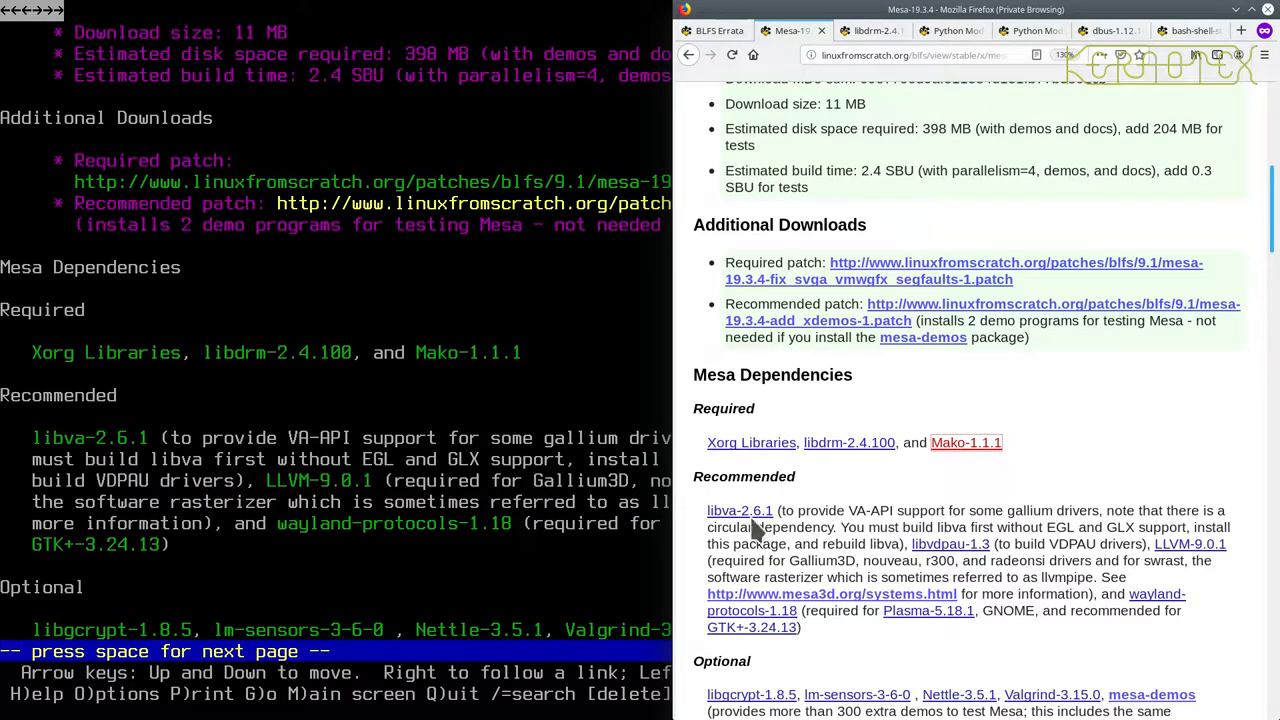
pyautogui.moveTo(739, 510)
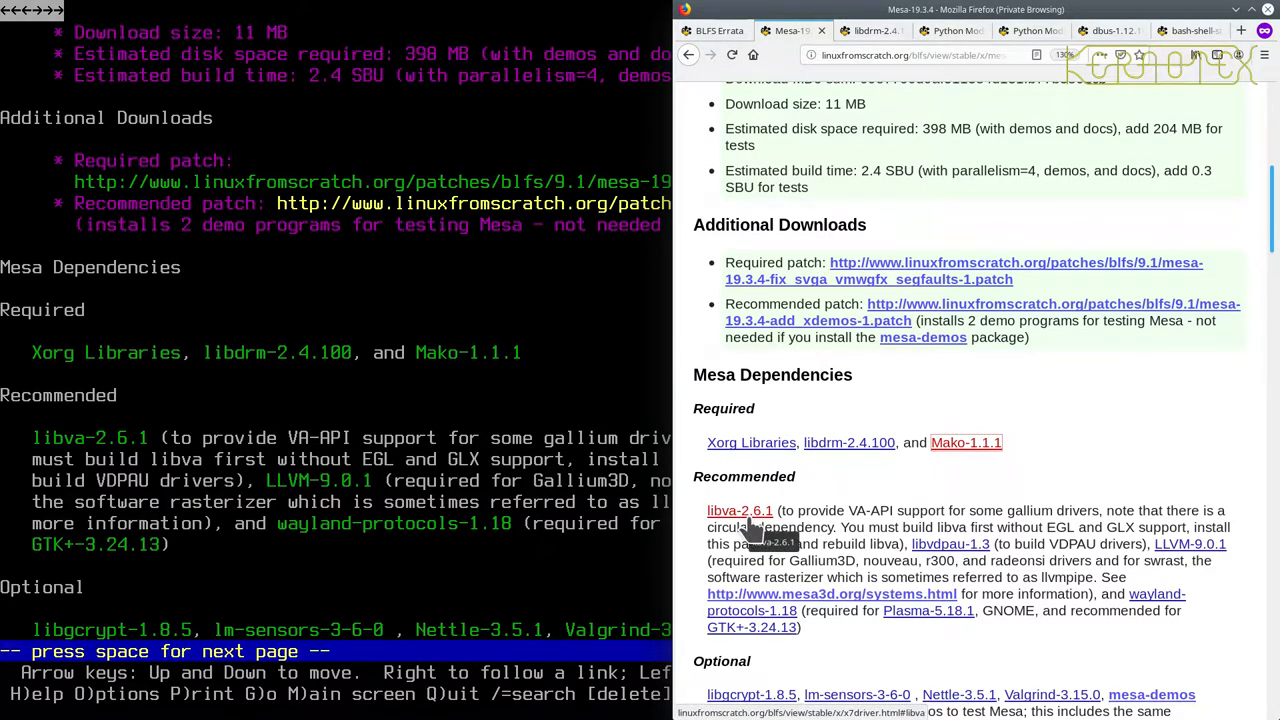
# Switch to the Python Modules tab and scroll to the MarkupSafe-1.1.1 section.
pyautogui.scroll(-3)
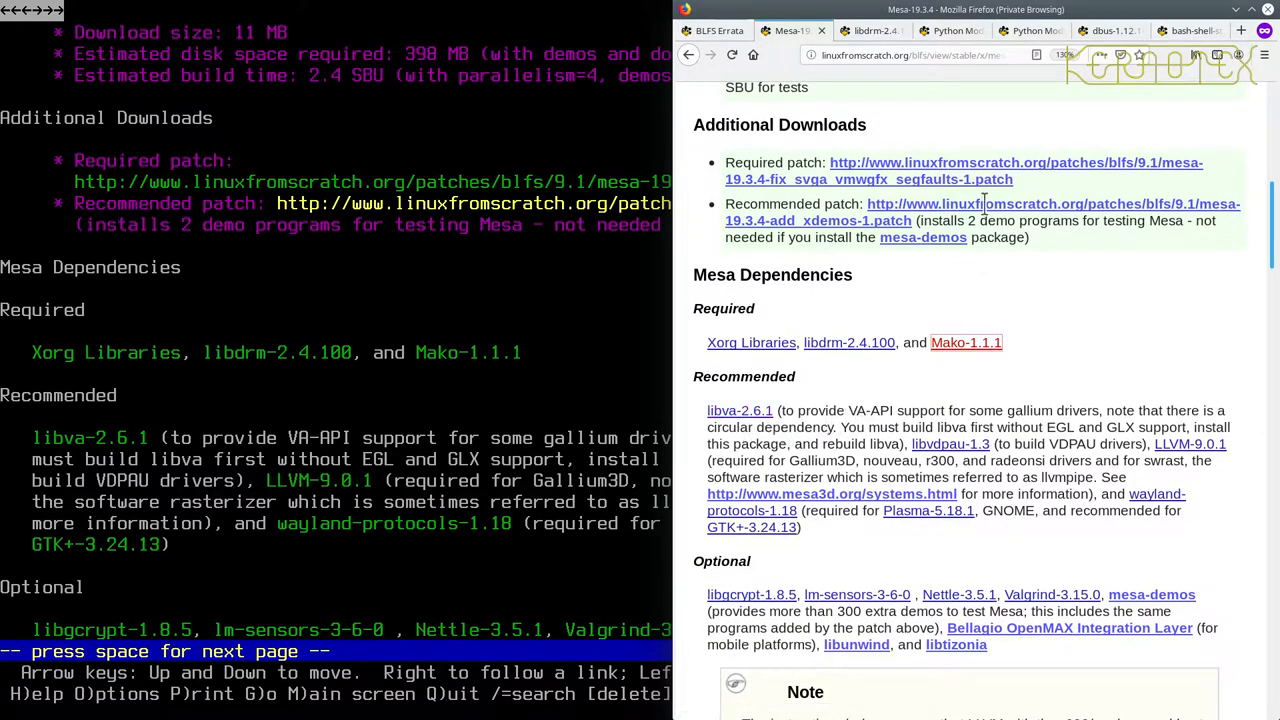
pyautogui.click(1030, 30)
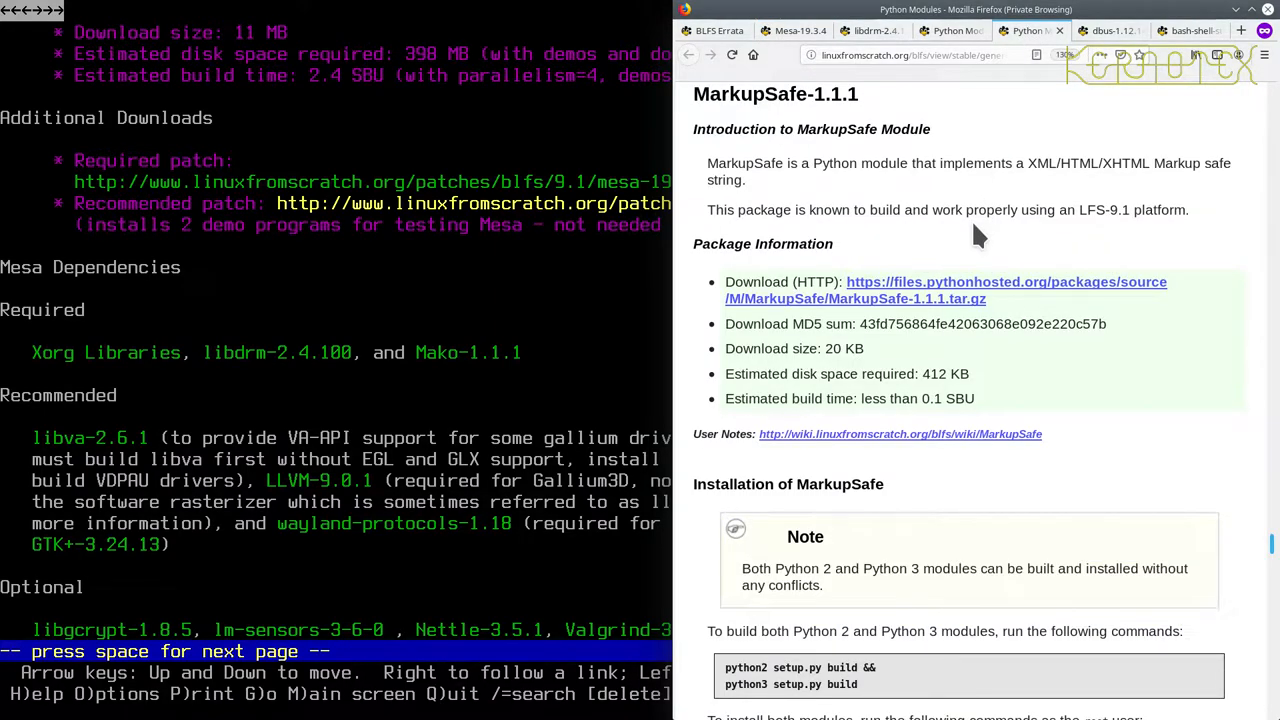
pyautogui.scroll(-3)
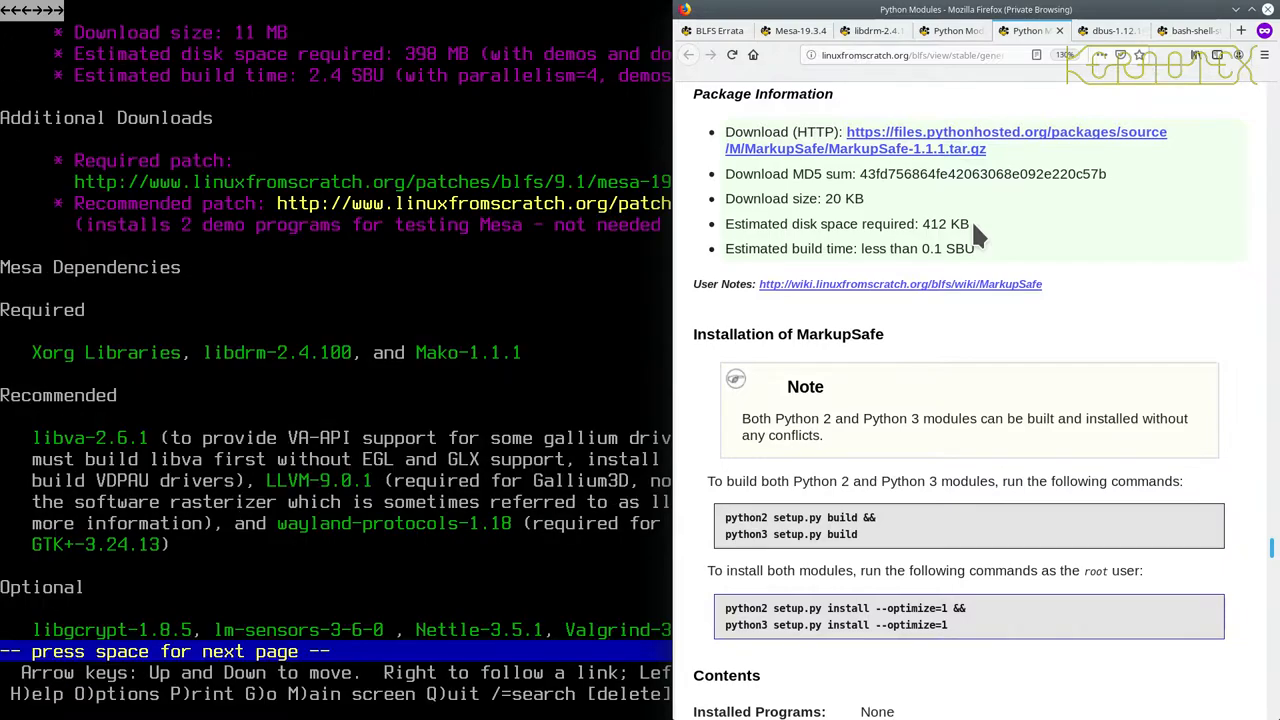
# Navigate in Lynx from the book's table of contents to the Python Modules page.
pyautogui.press('space')
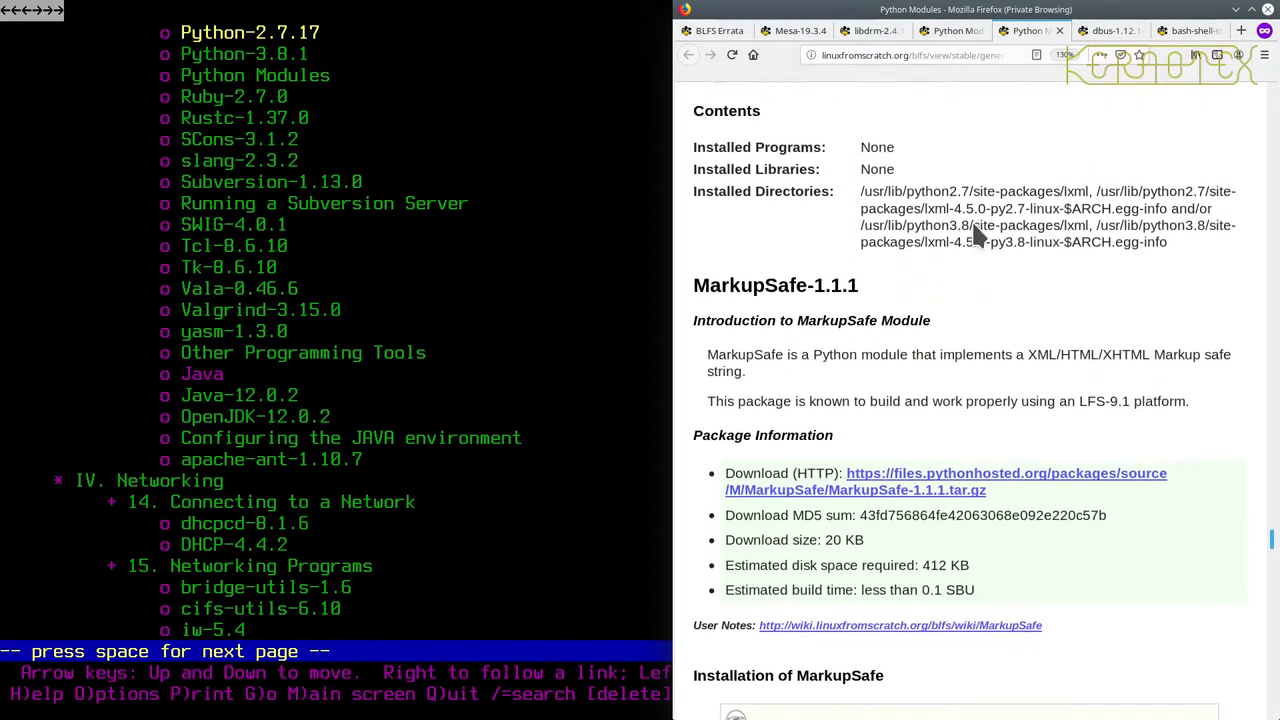
pyautogui.scroll(-3)
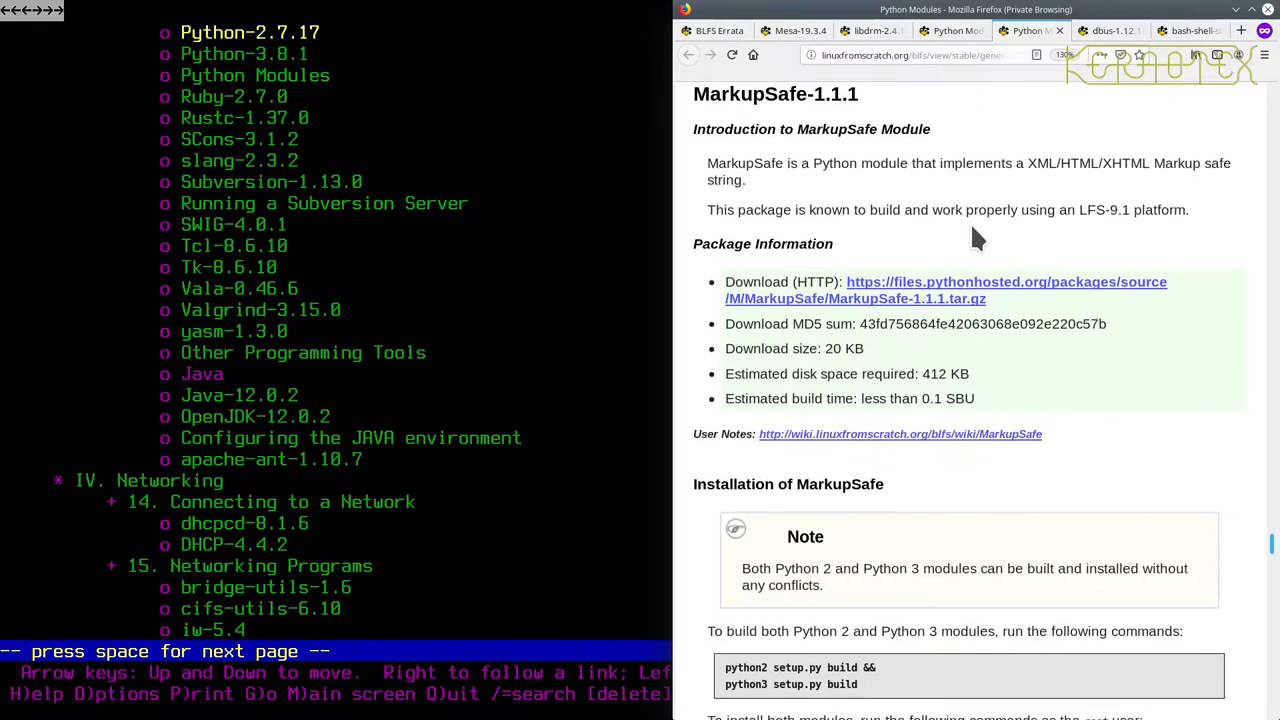
pyautogui.click(945, 30)
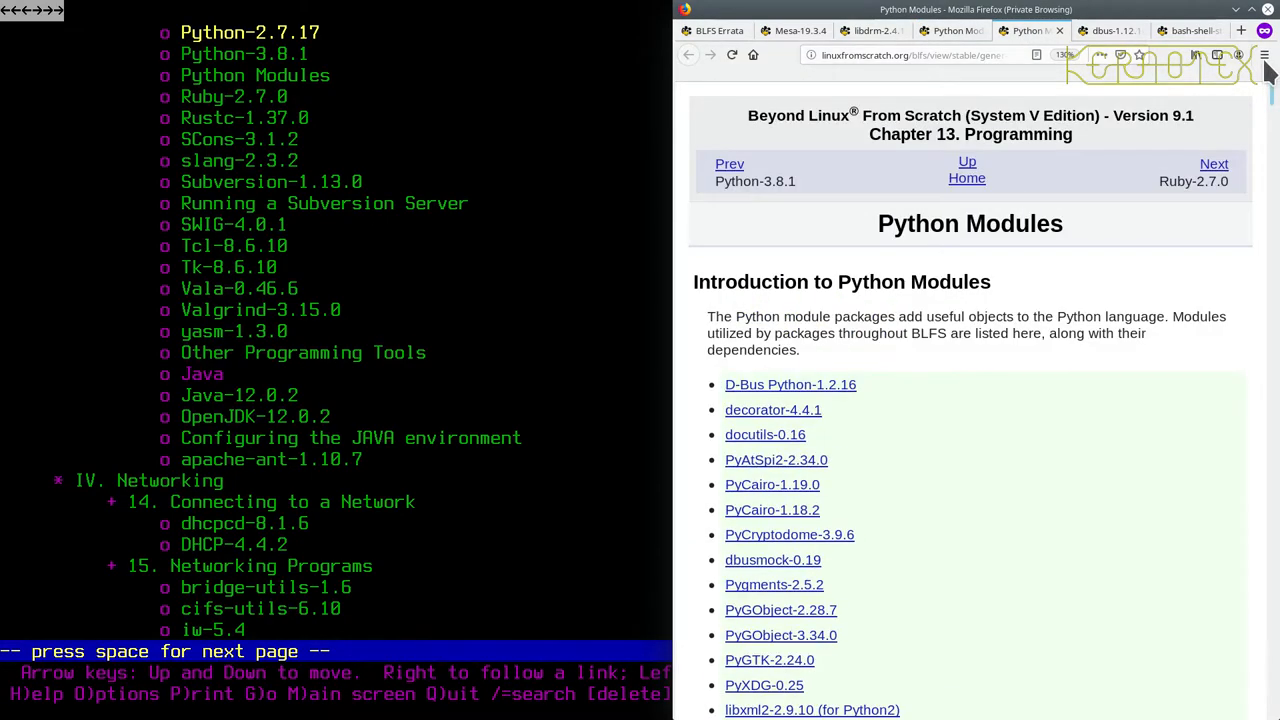
pyautogui.scroll(-3)
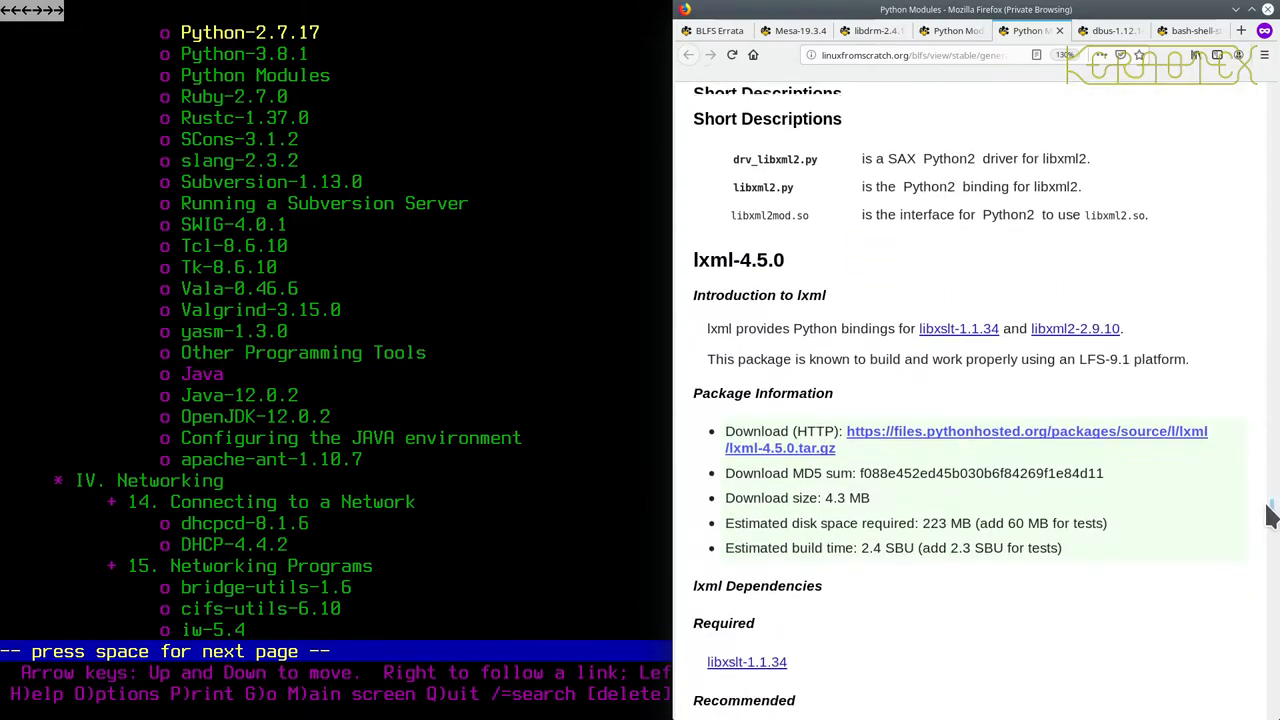
pyautogui.scroll(-3)
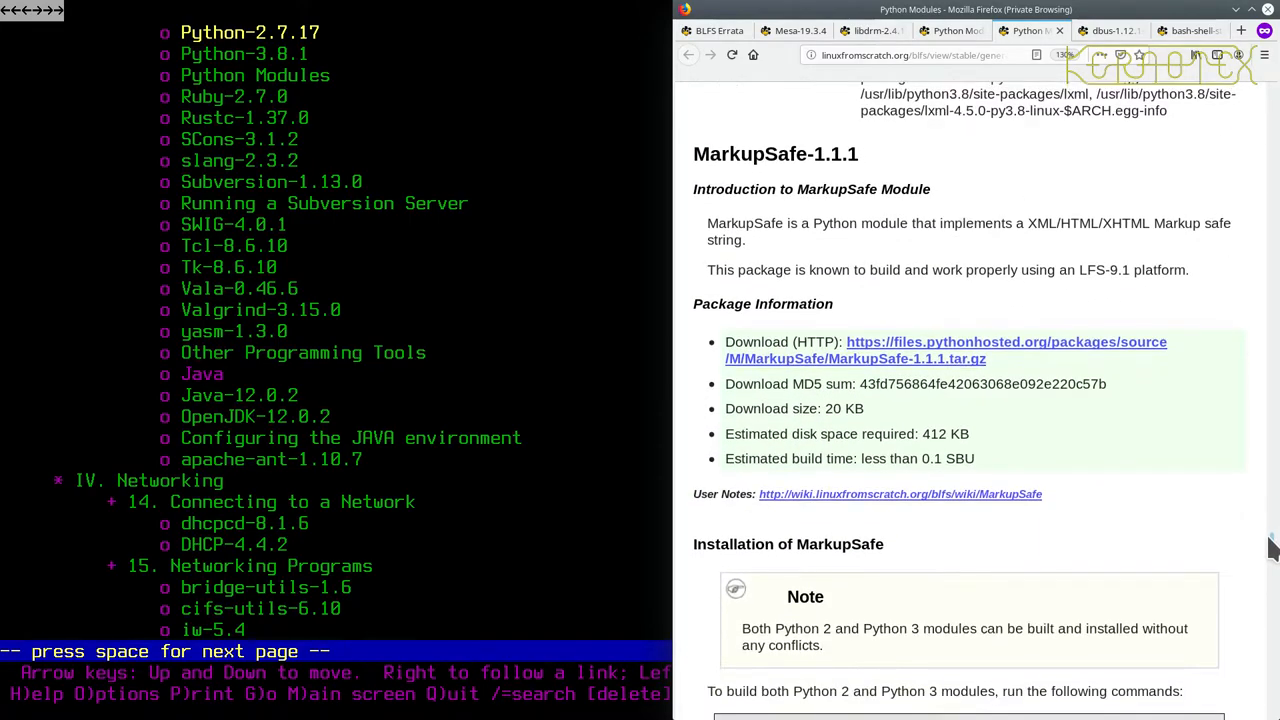
pyautogui.moveTo(582, 328)
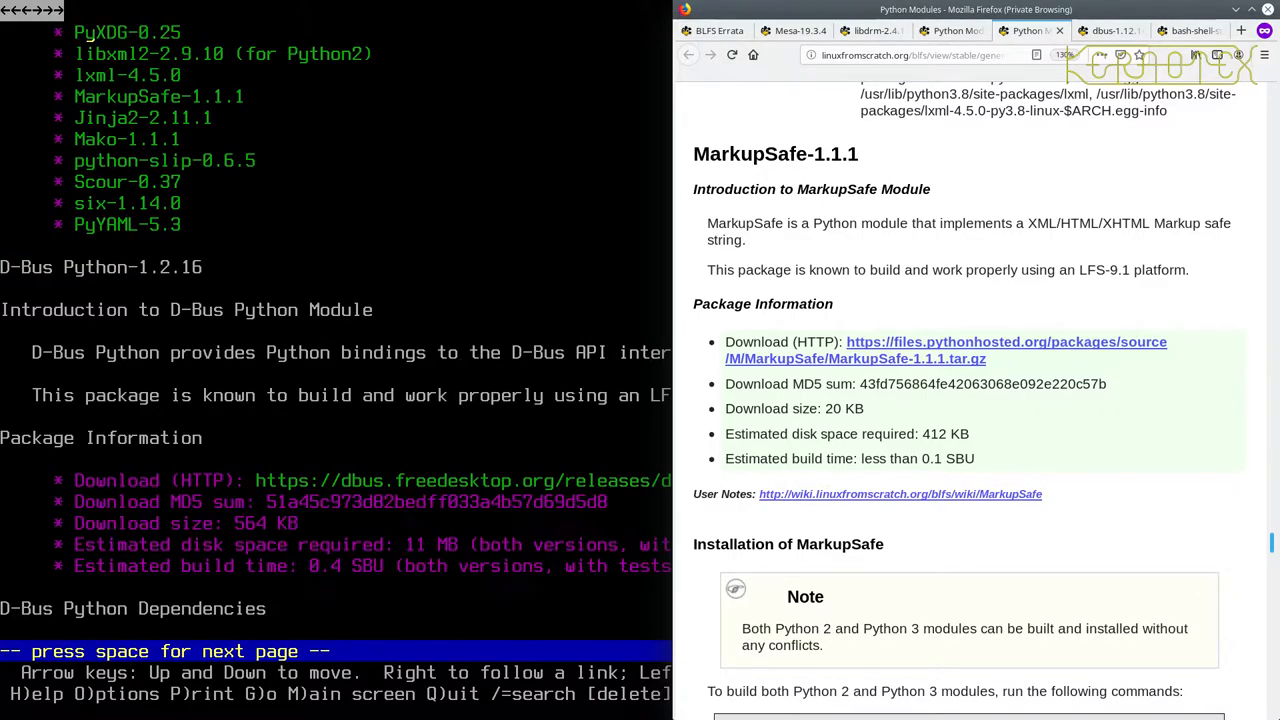
# Download the MarkupSafe-1.1.1 archive to disk under its suggested filename.
pyautogui.press('space')
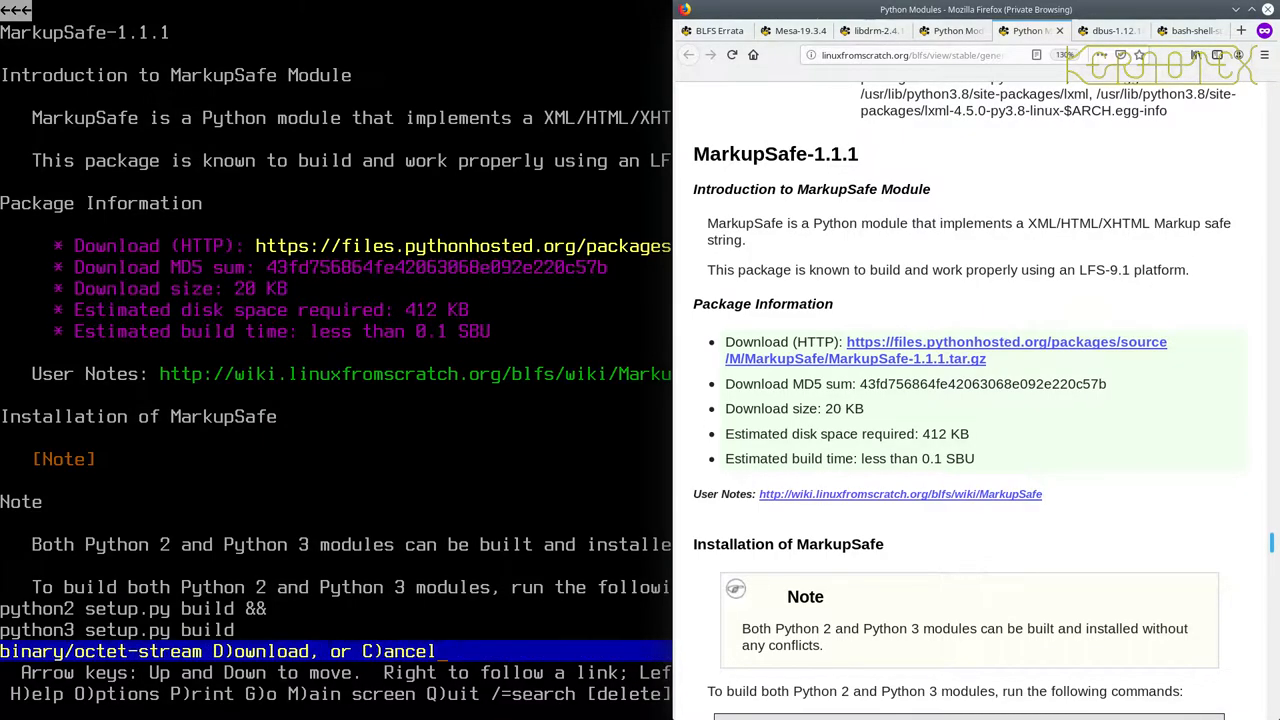
pyautogui.press('D')
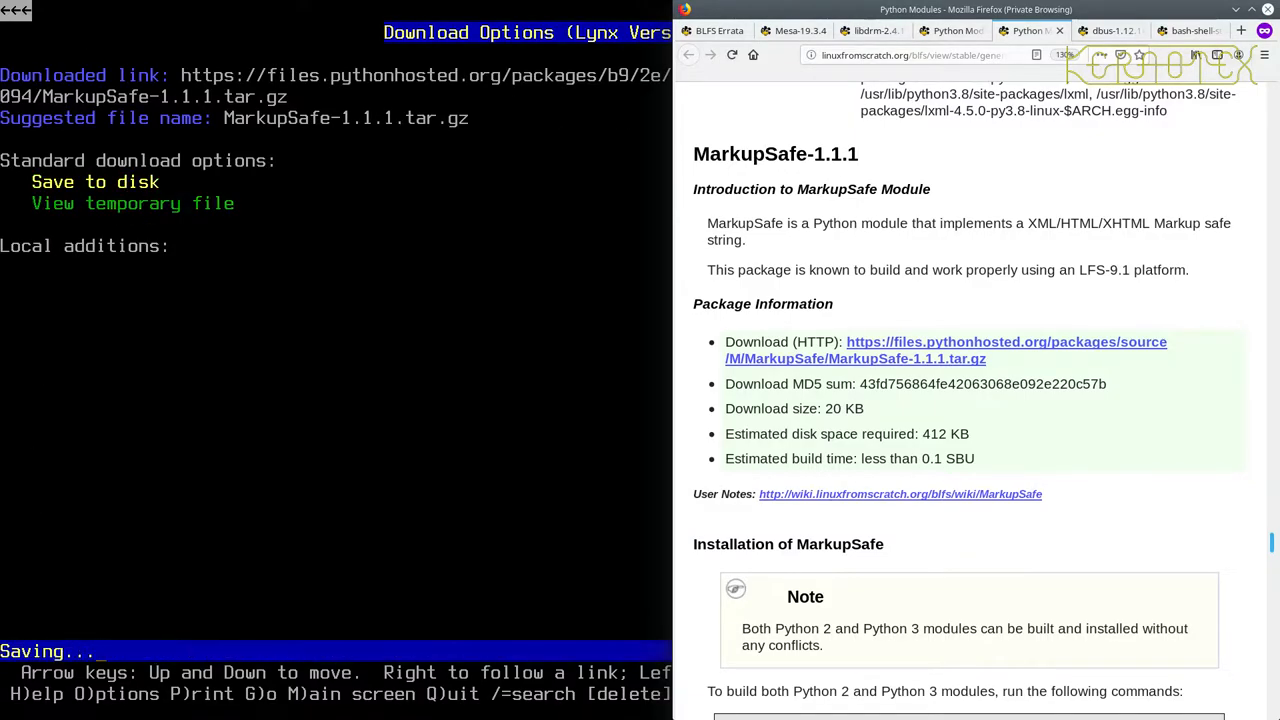
pyautogui.press('space')
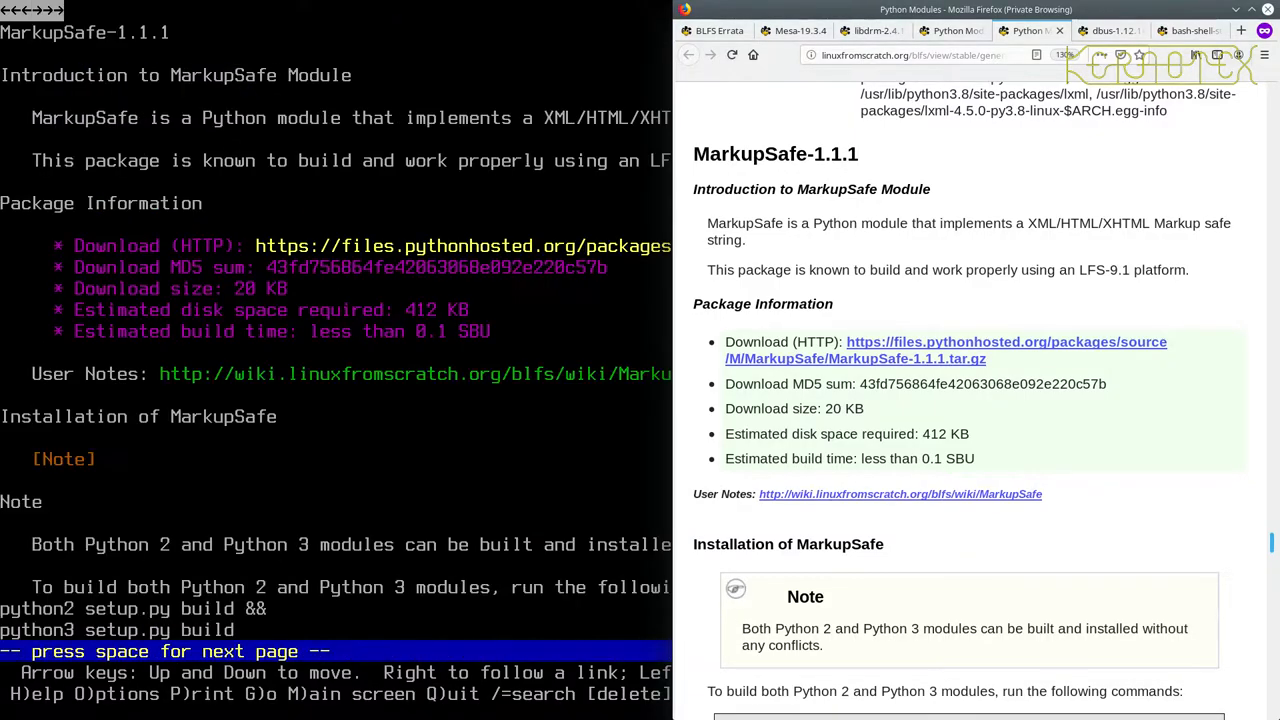
pyautogui.scroll(-3)
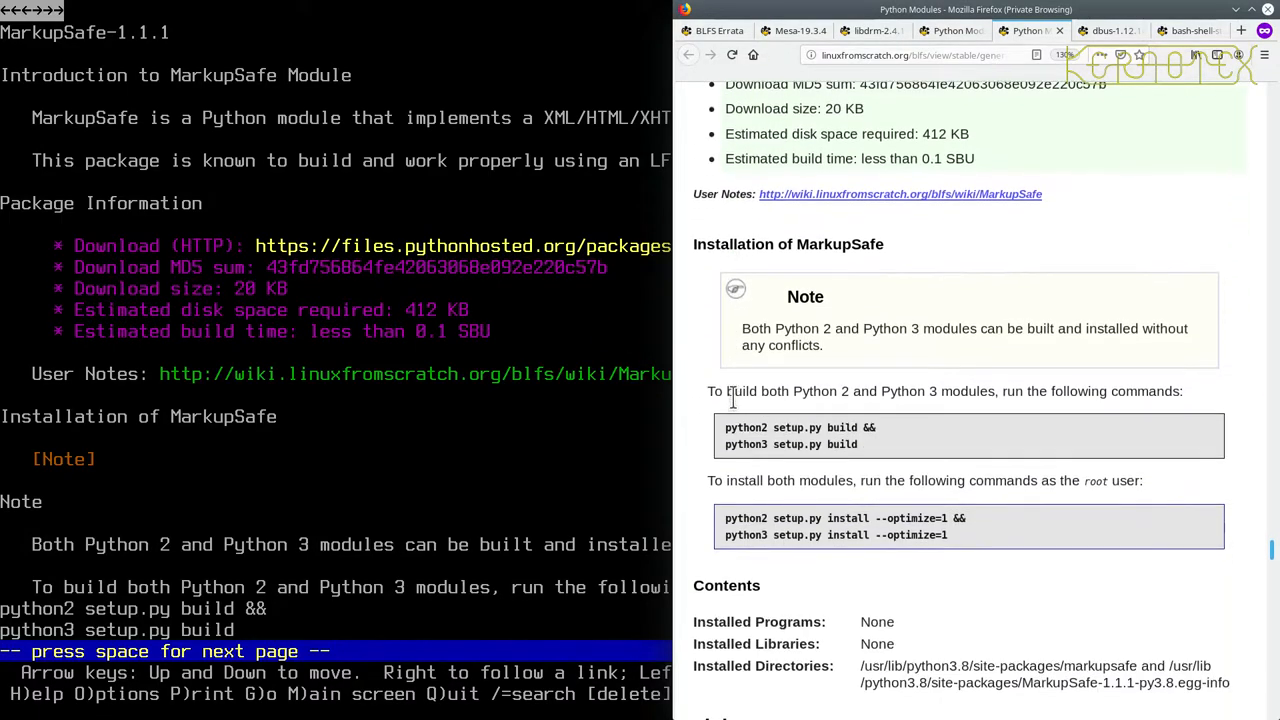
pyautogui.moveTo(863, 349)
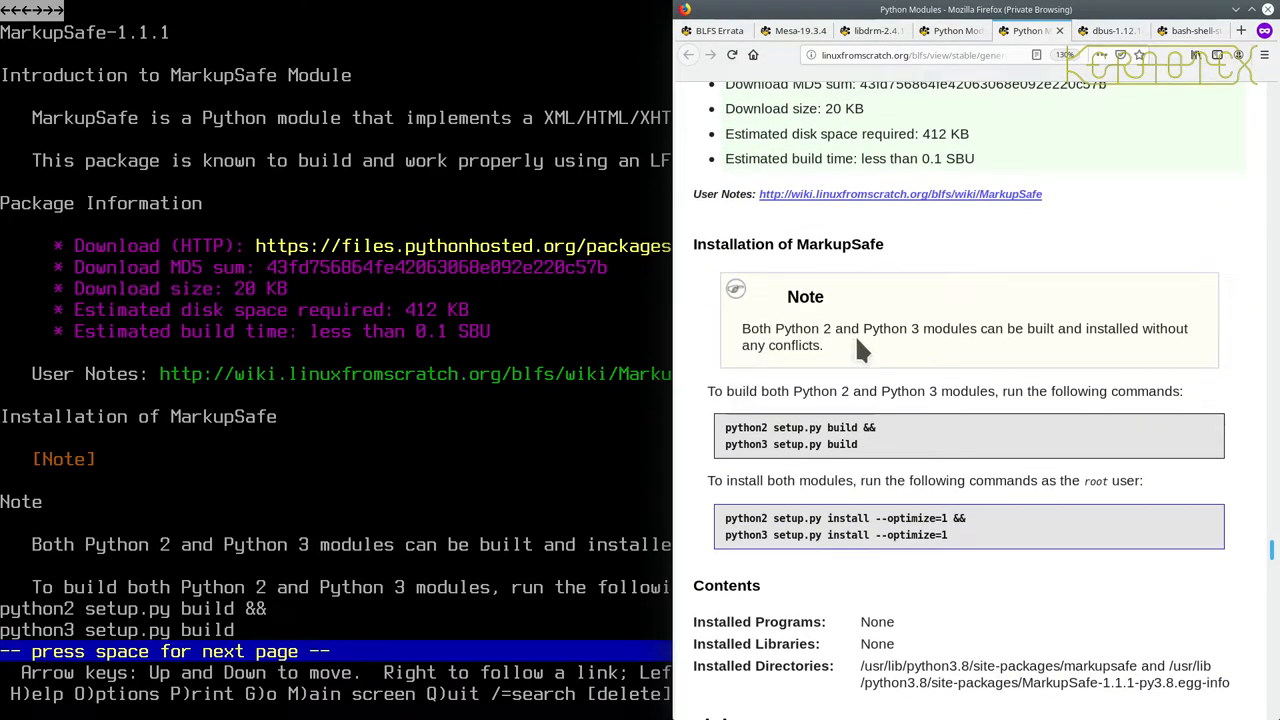
pyautogui.scroll(-3)
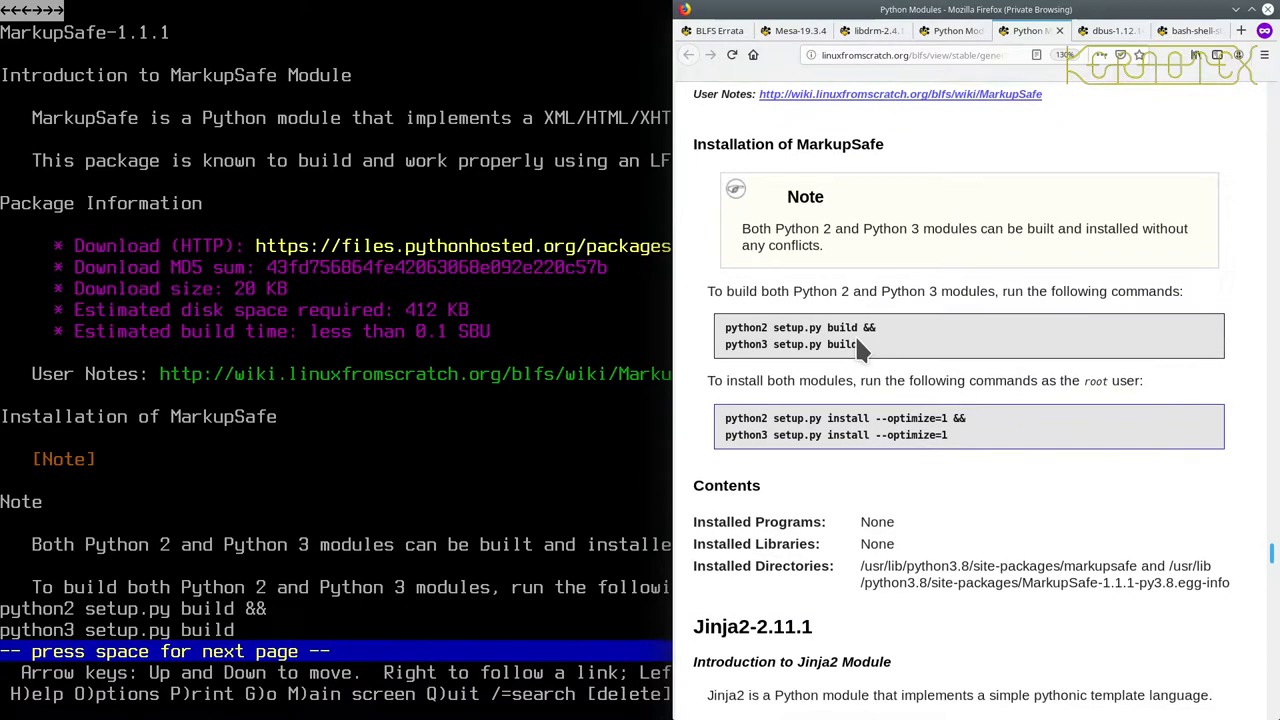
pyautogui.moveTo(615, 335)
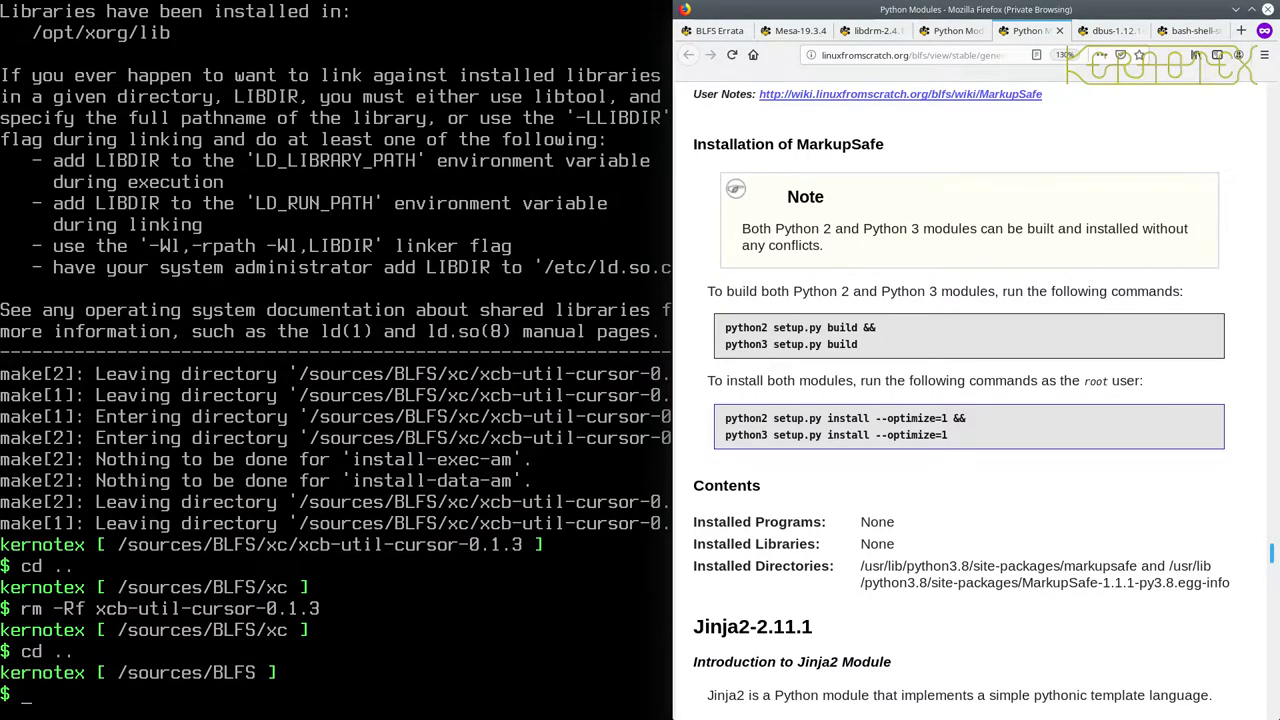
# Extract the MarkupSafe tarball, enter MarkupSafe-1.1.1, and build with python2 and python3.
pyautogui.write('tar -xv')
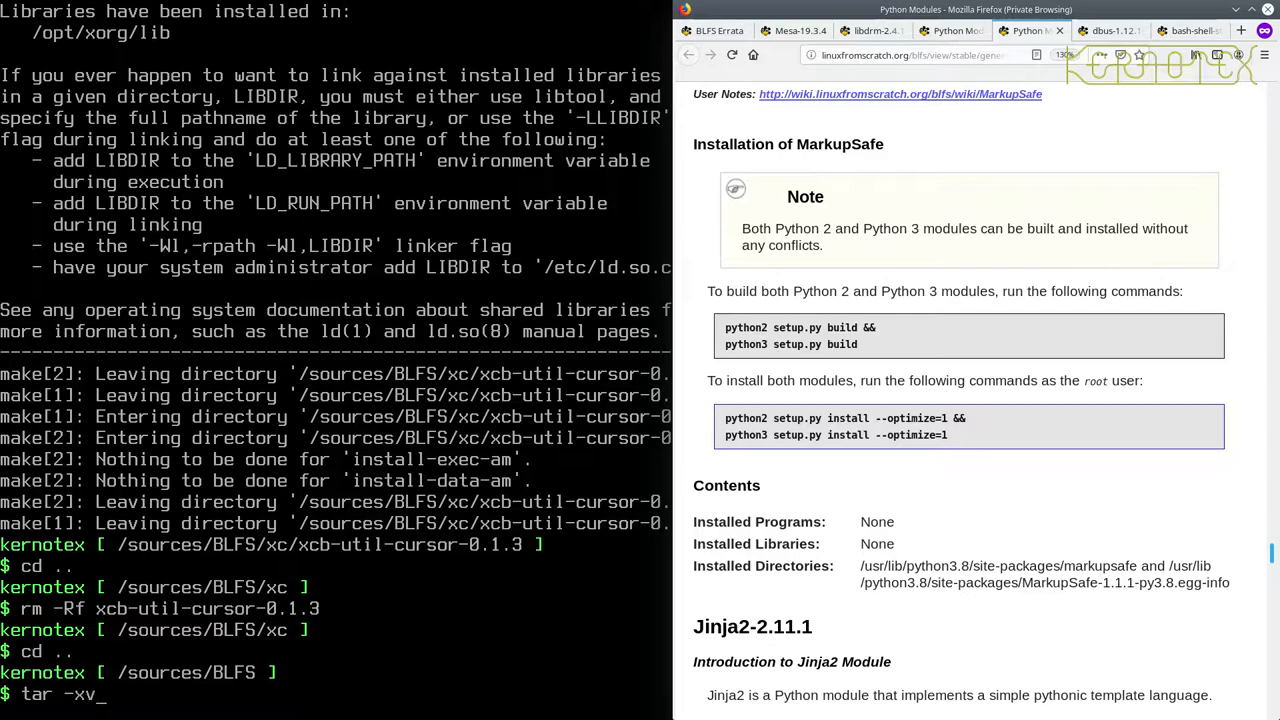
pyautogui.write('f markupSafe-1.1.1.tar.gz')
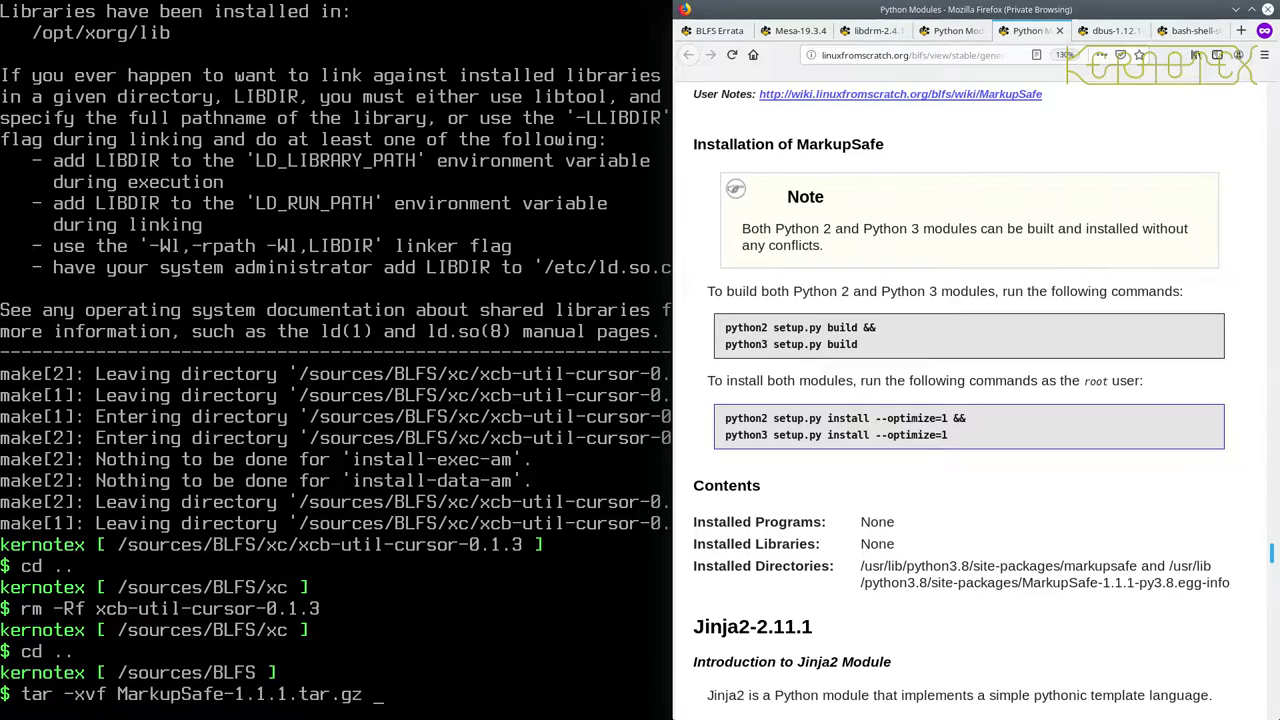
pyautogui.press('Return')
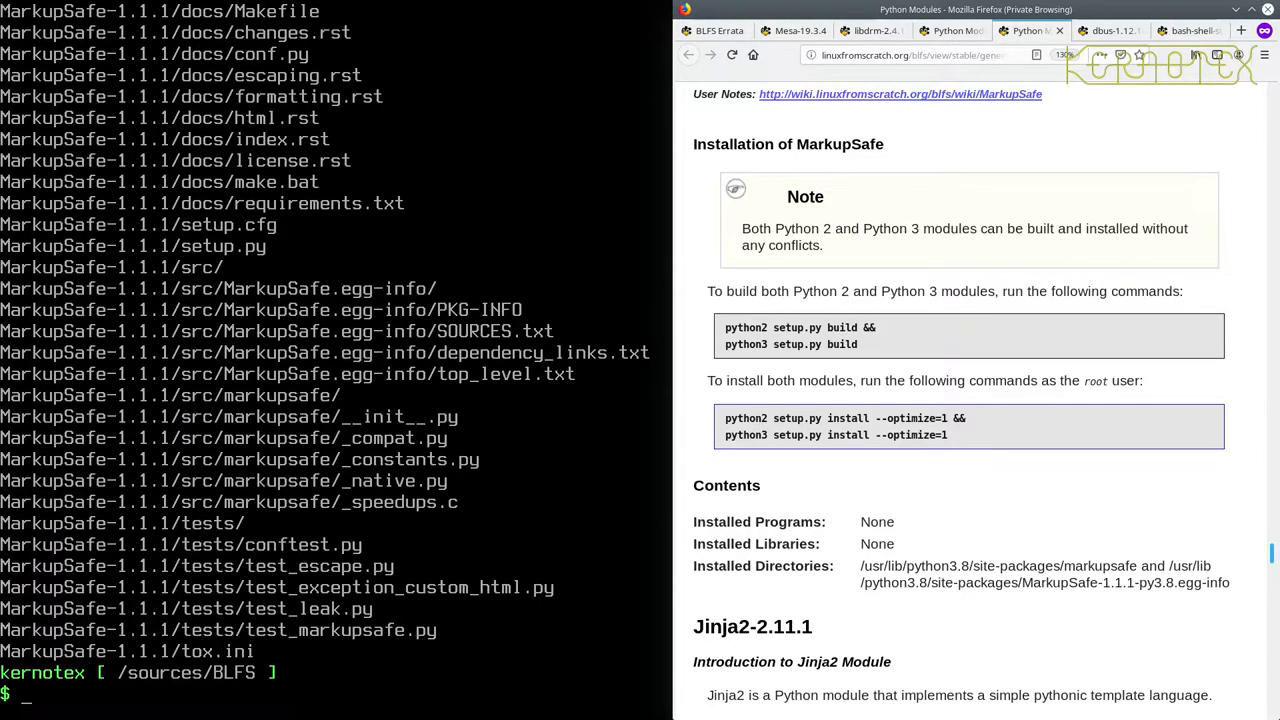
pyautogui.write('cd MarkupSafe-1.1.1')
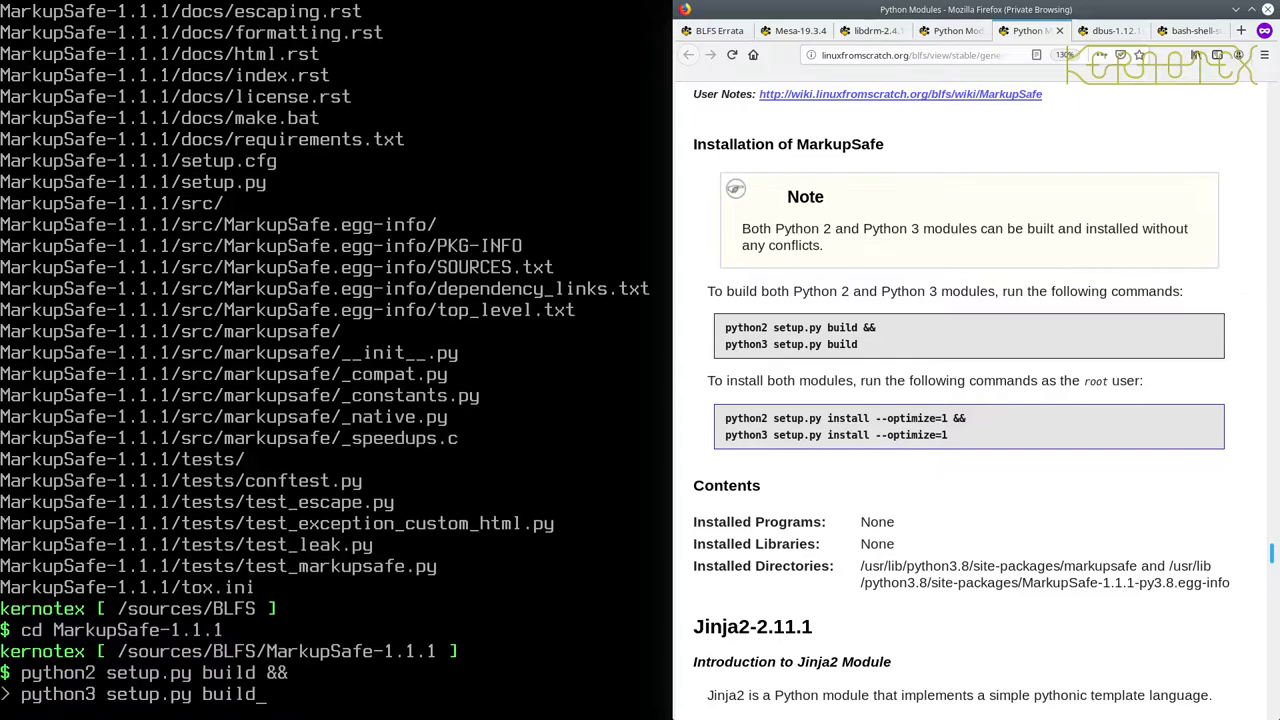
pyautogui.press('Return')
pyautogui.write('sudo -')
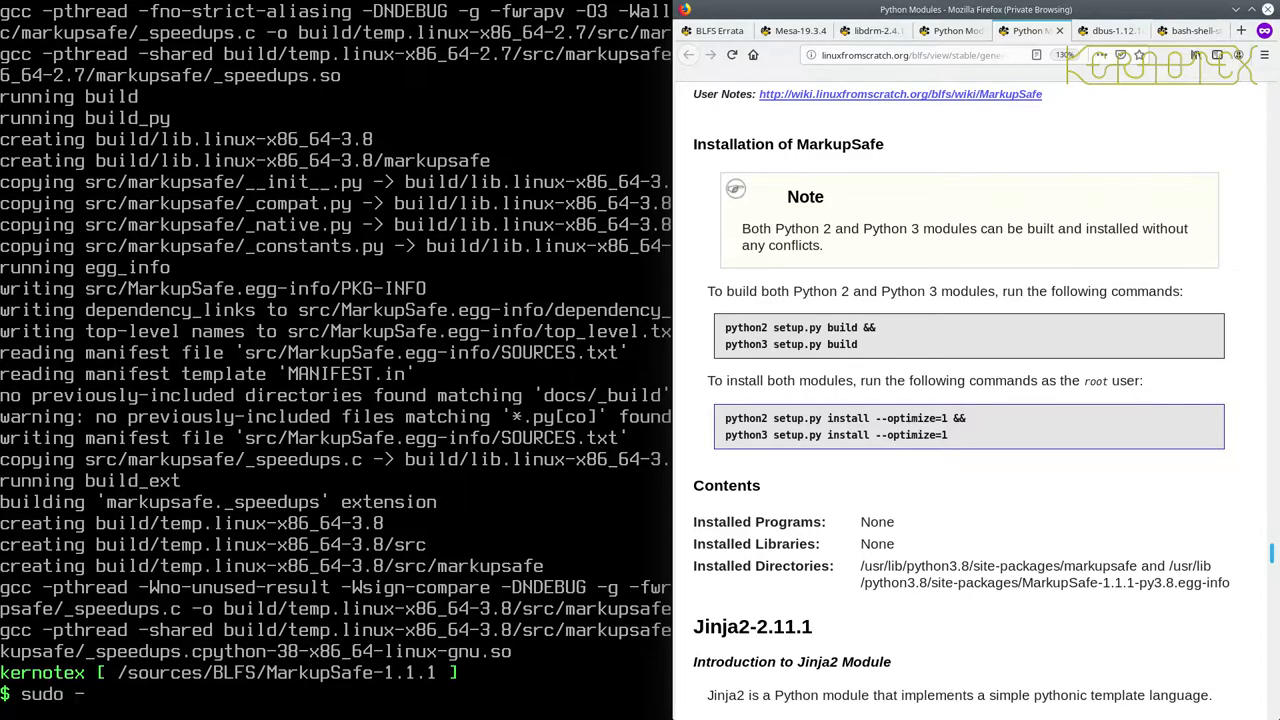
# Install MarkupSafe via sudo -E python2 setup.py install --optimize=1, then rm -Rf MarkupSafe-1.1.1.
pyautogui.write('E')
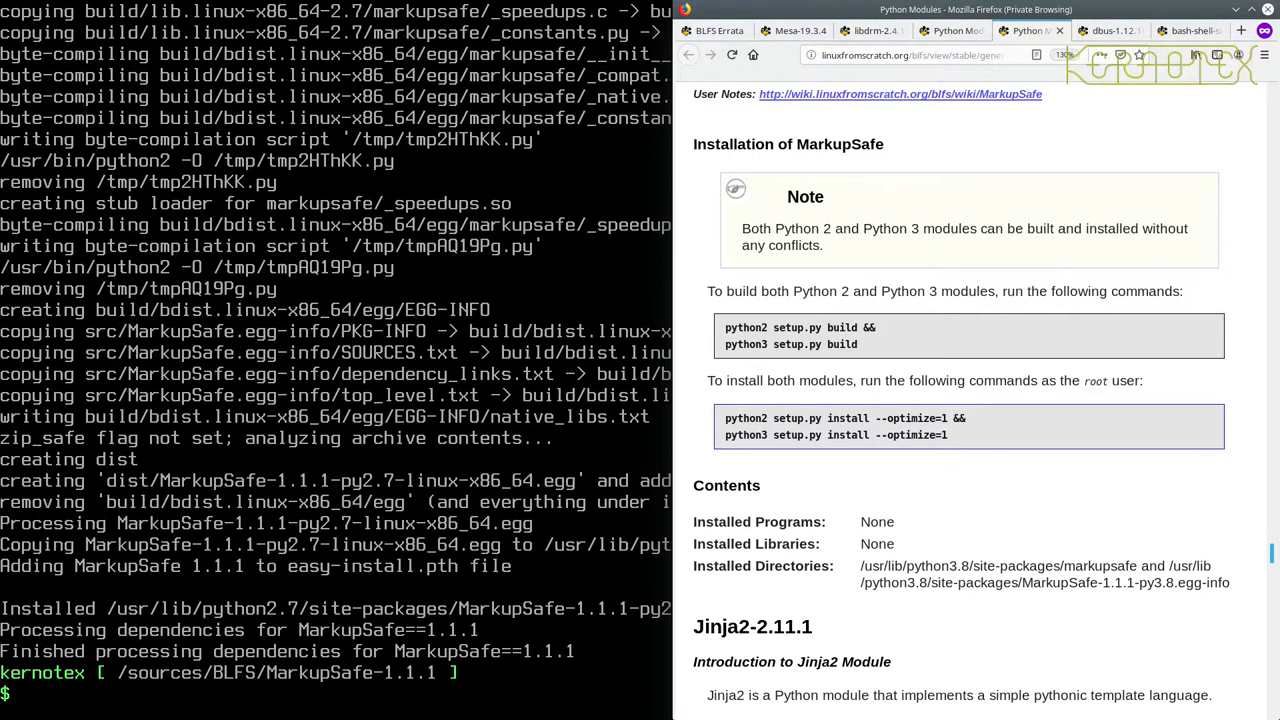
pyautogui.write('sudo -E python2 setup.py install --optimize=1')
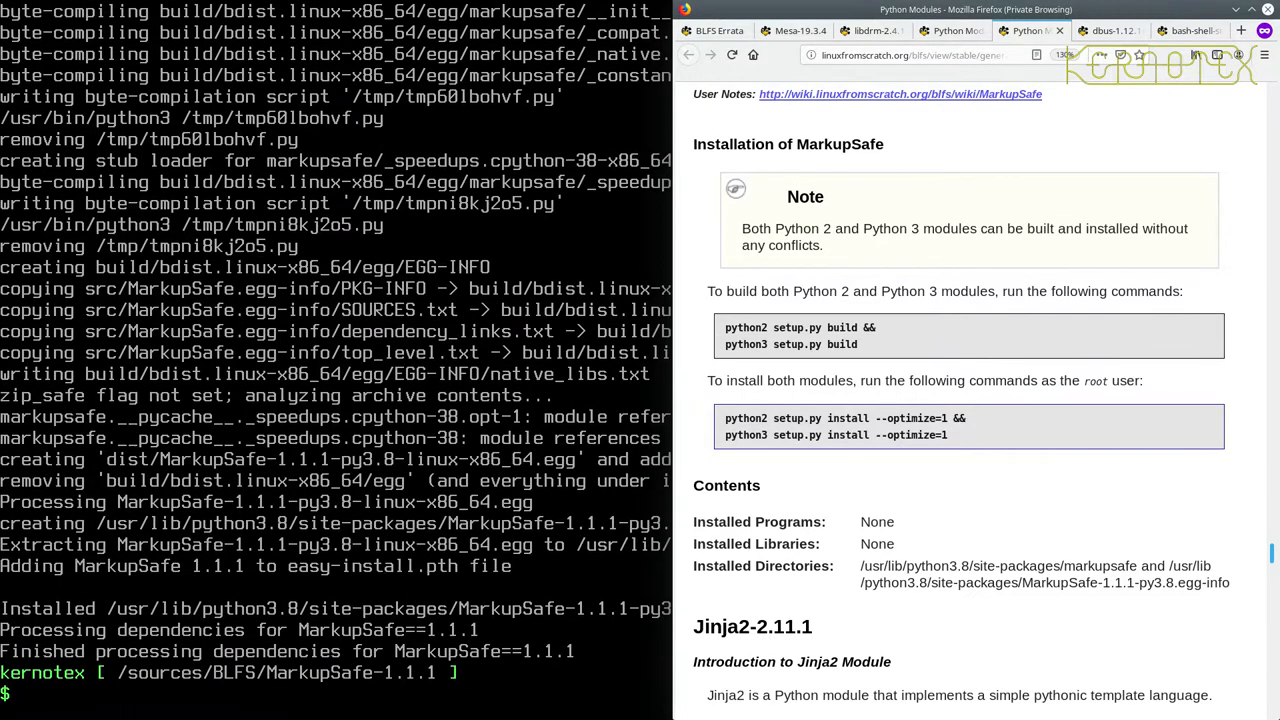
pyautogui.write('cd ..')
pyautogui.write('rm -Rf M')
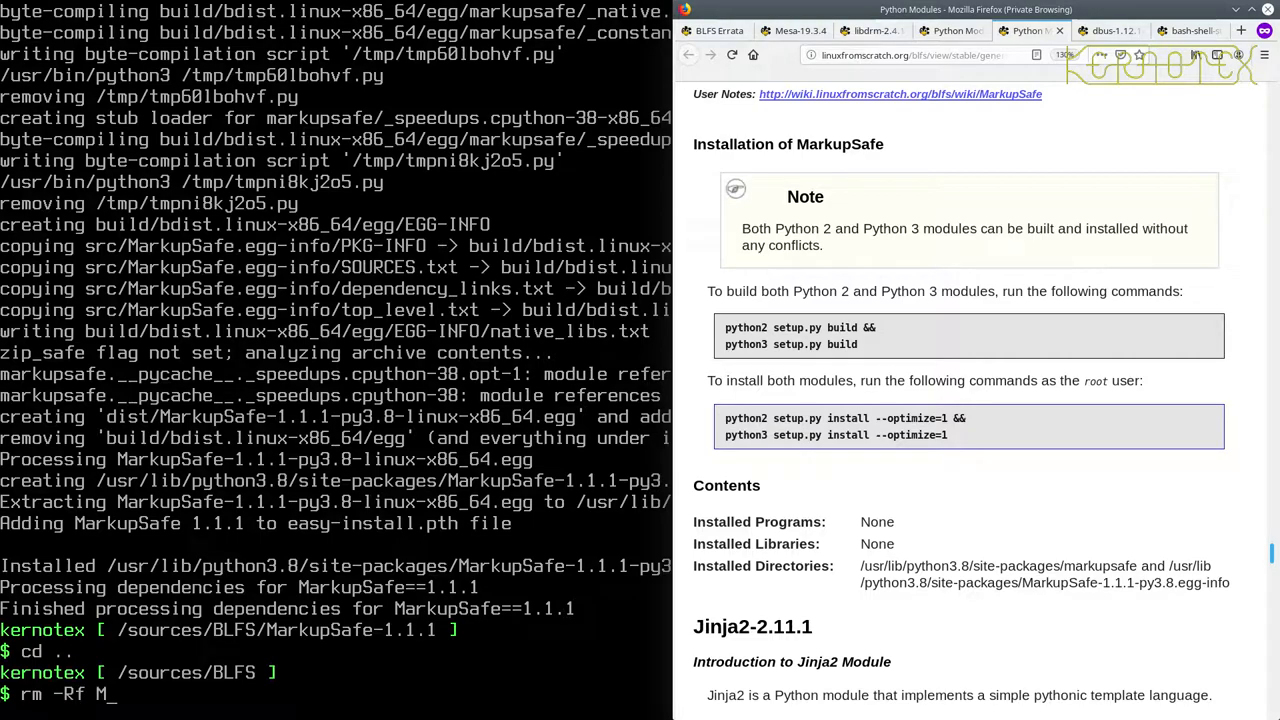
pyautogui.write('arkupSafe-1.1.1')
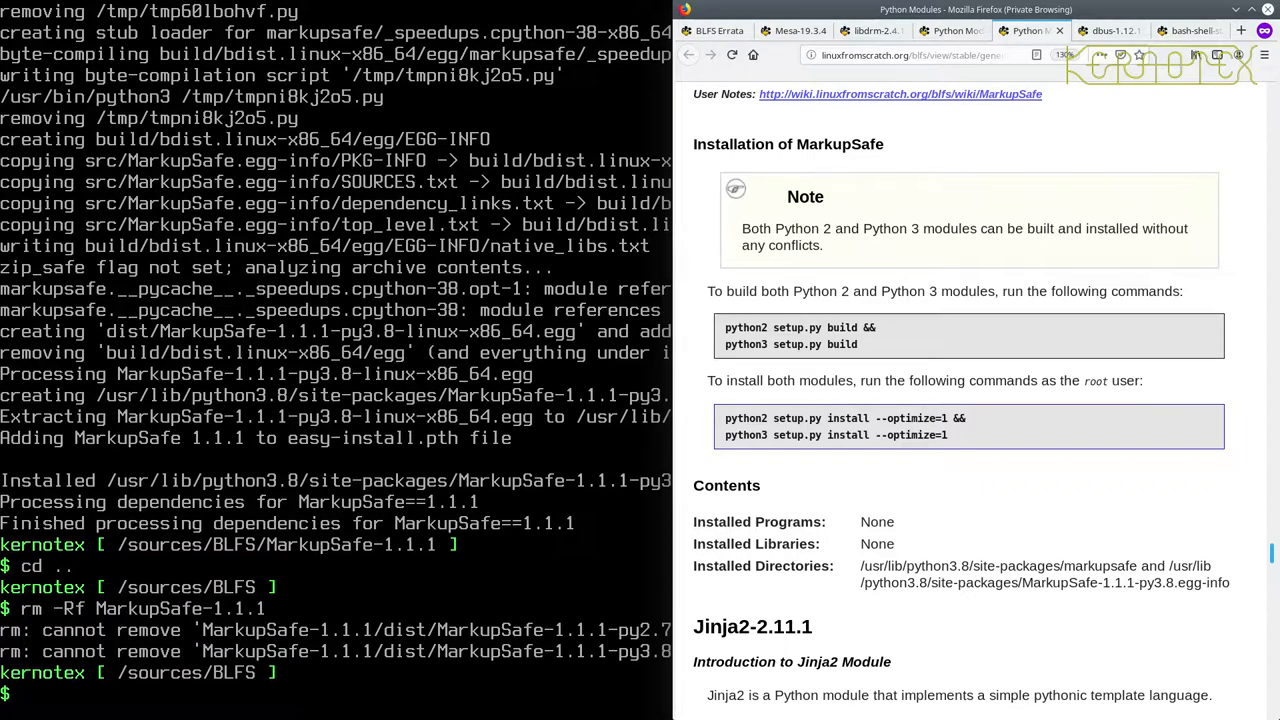
pyautogui.write('rm -Rf MarkupSafe-1.1.1')
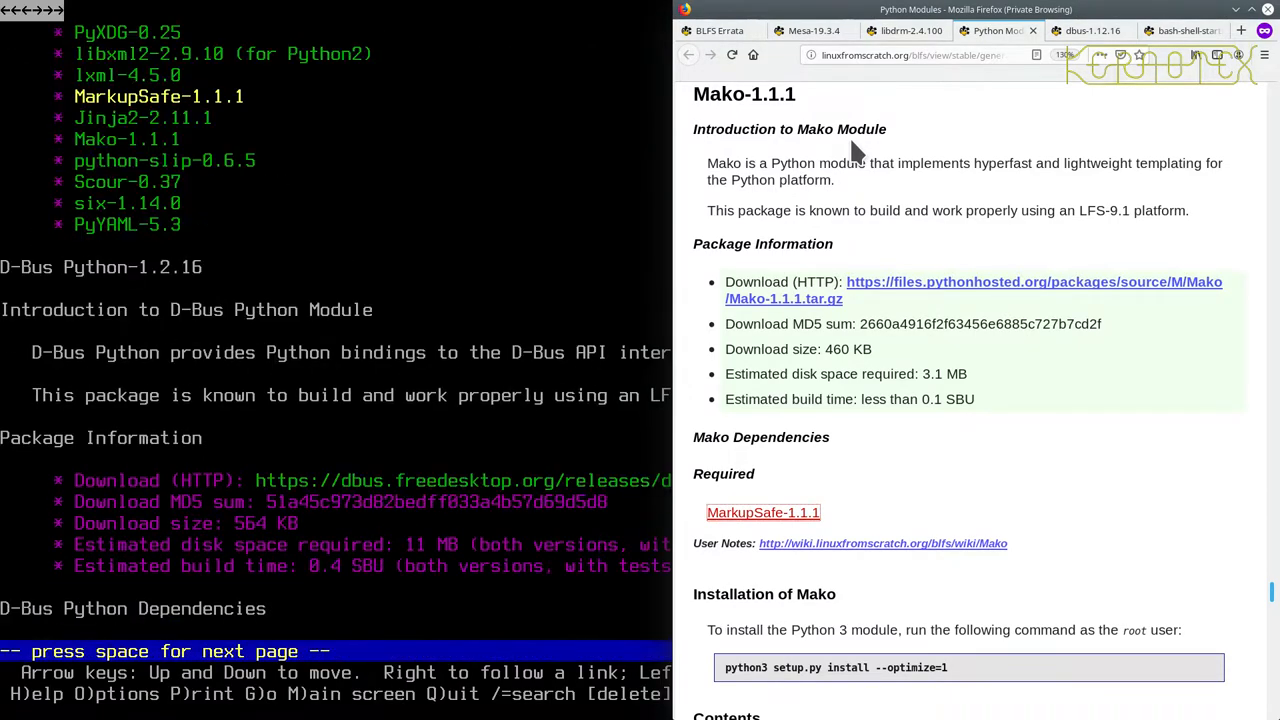
# Page down in Lynx to the end of the Mako-1.1.1 section.
pyautogui.press('space')
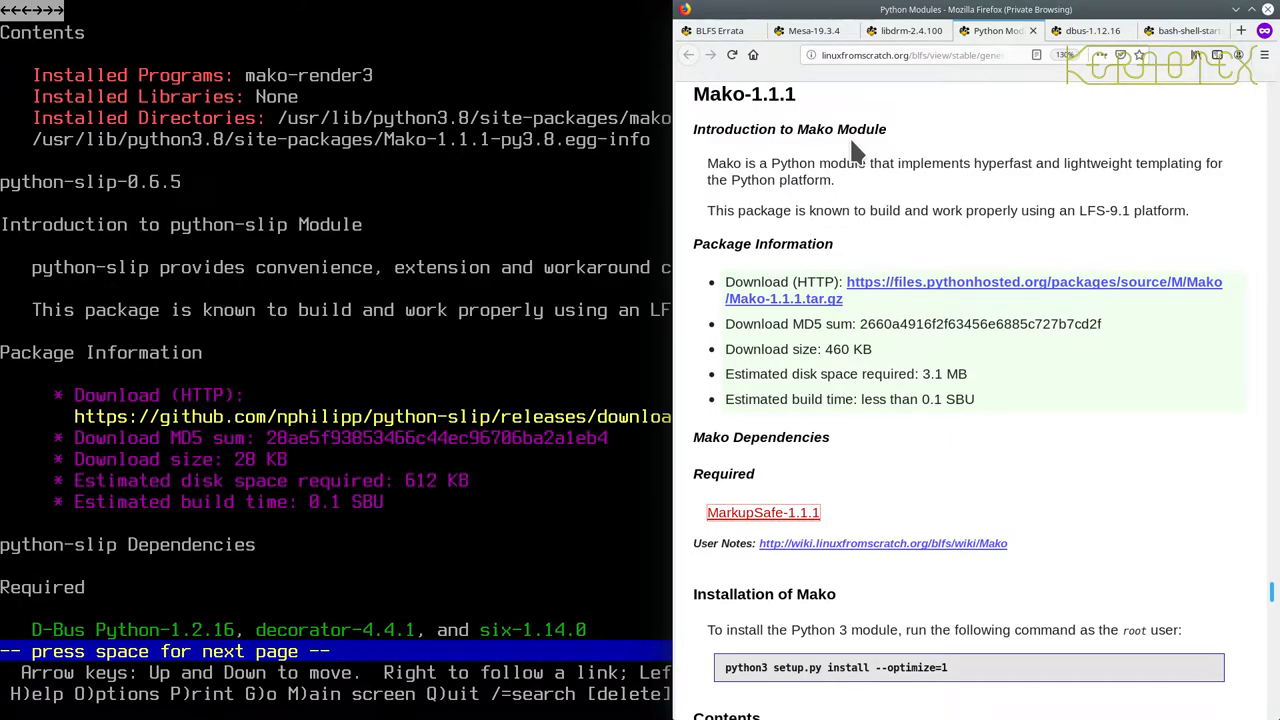
pyautogui.scroll(-3)
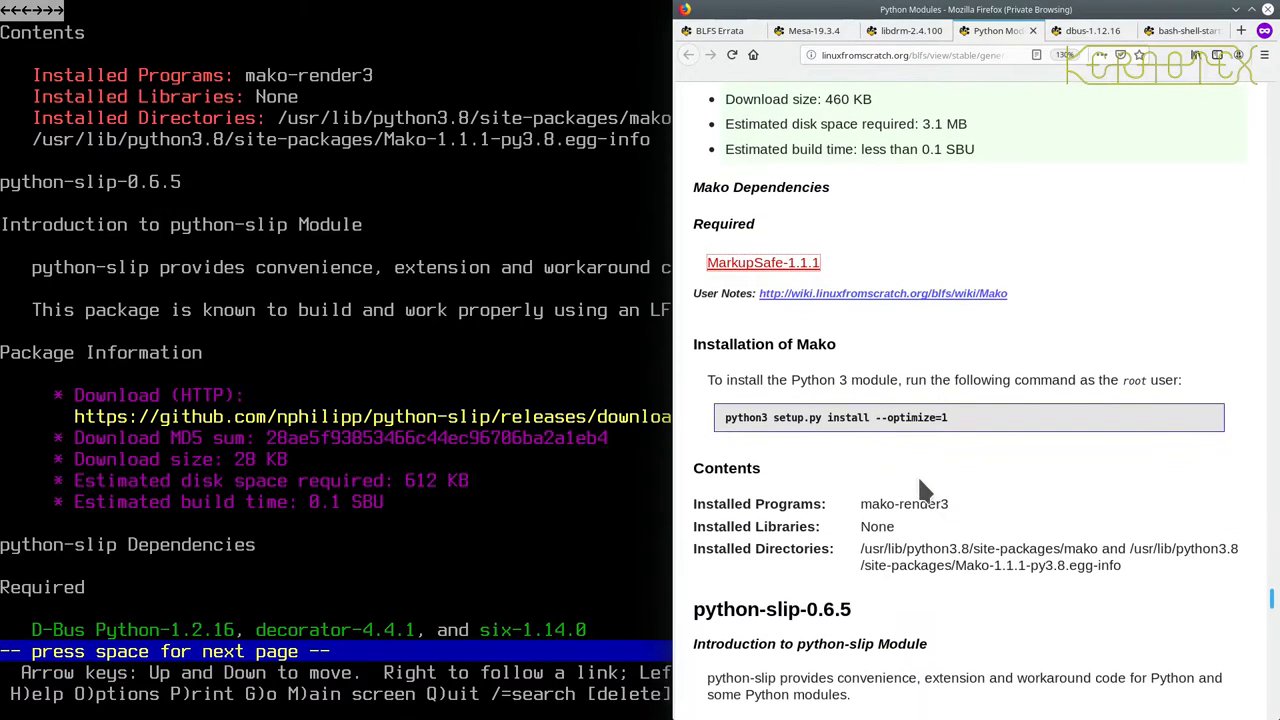
pyautogui.moveTo(907, 448)
pyautogui.write('sudo -E rm -Rf MarkupSafe-1.1.1')
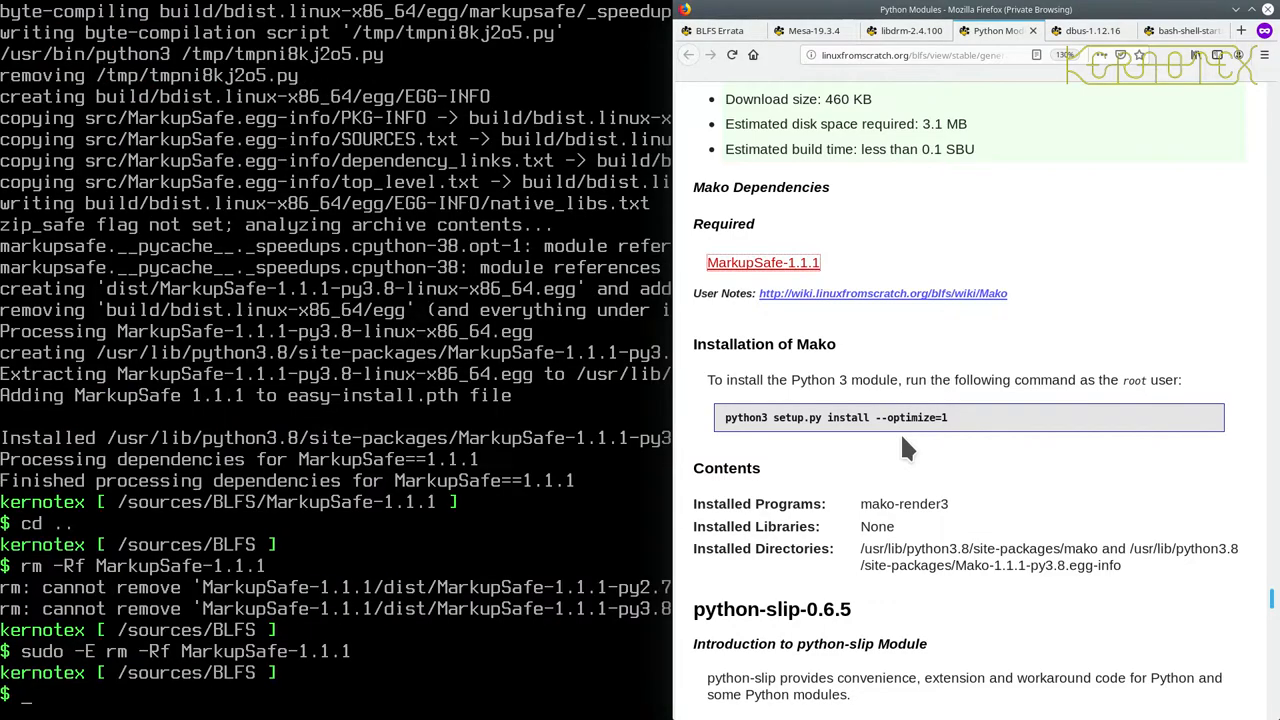
# Begin a tar -xvf command, then download the Mako source archive in Lynx.
pyautogui.write('tar -xvf')
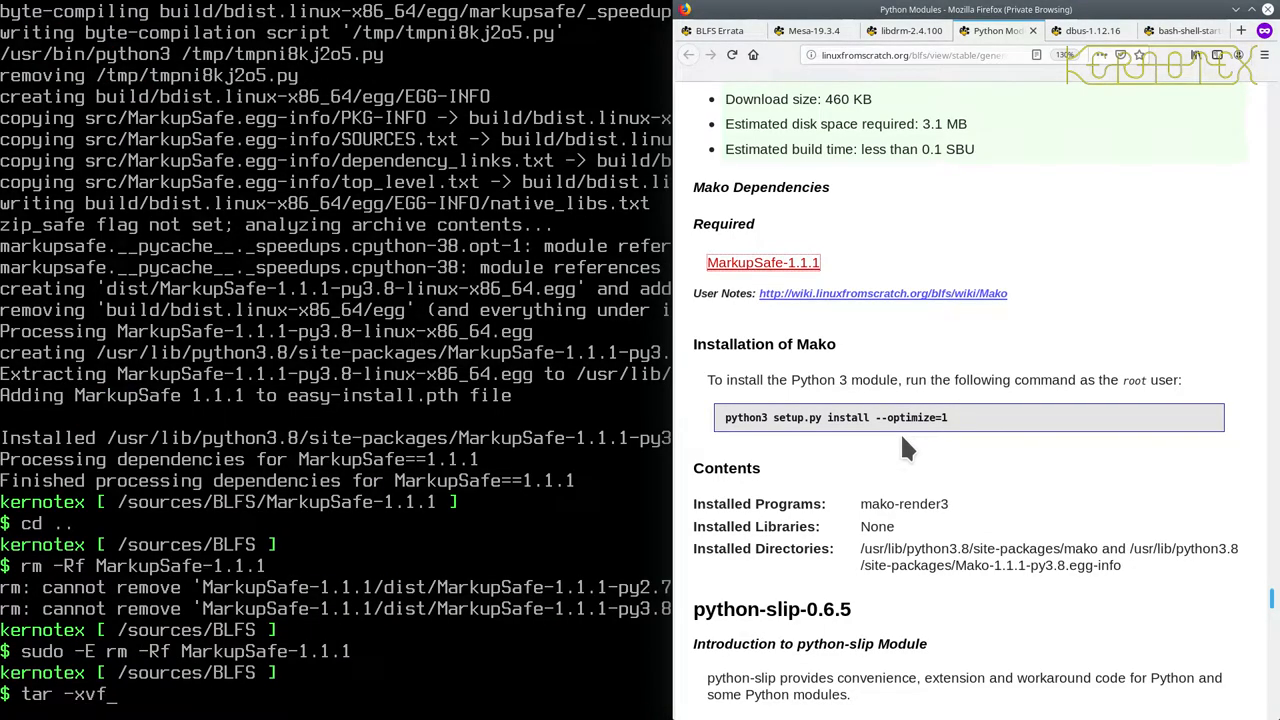
pyautogui.write('make-c')
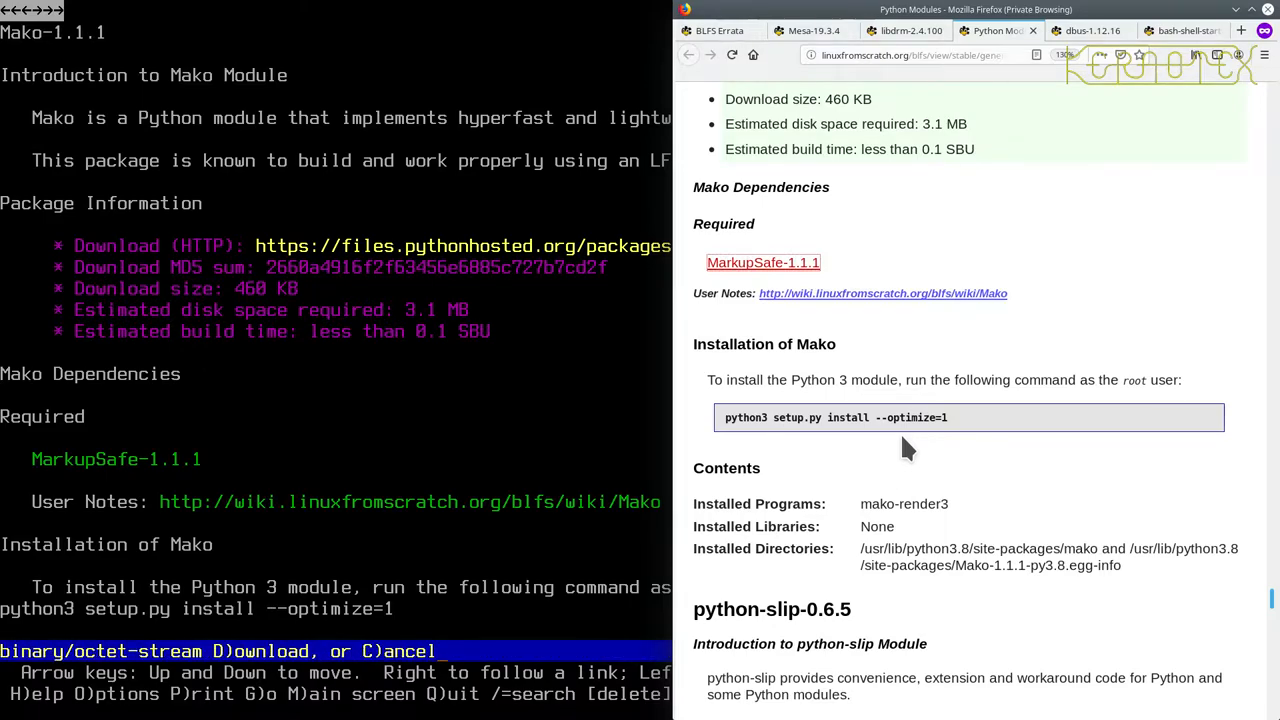
pyautogui.press('D')
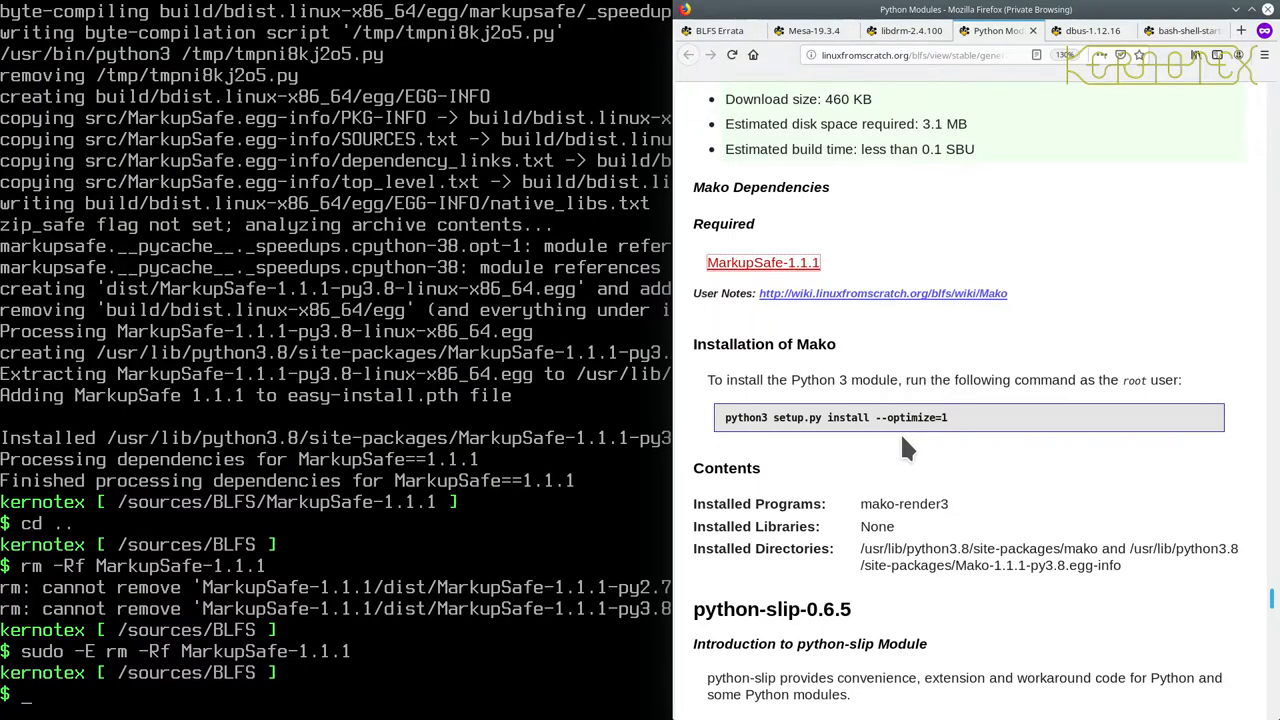
# Unpack Mako-1.1.1, install it with sudo -E python3 setup.py, and delete its source as root.
pyautogui.write('tar -xvf Ma')
pyautogui.write('cd Mako-1.1.1')
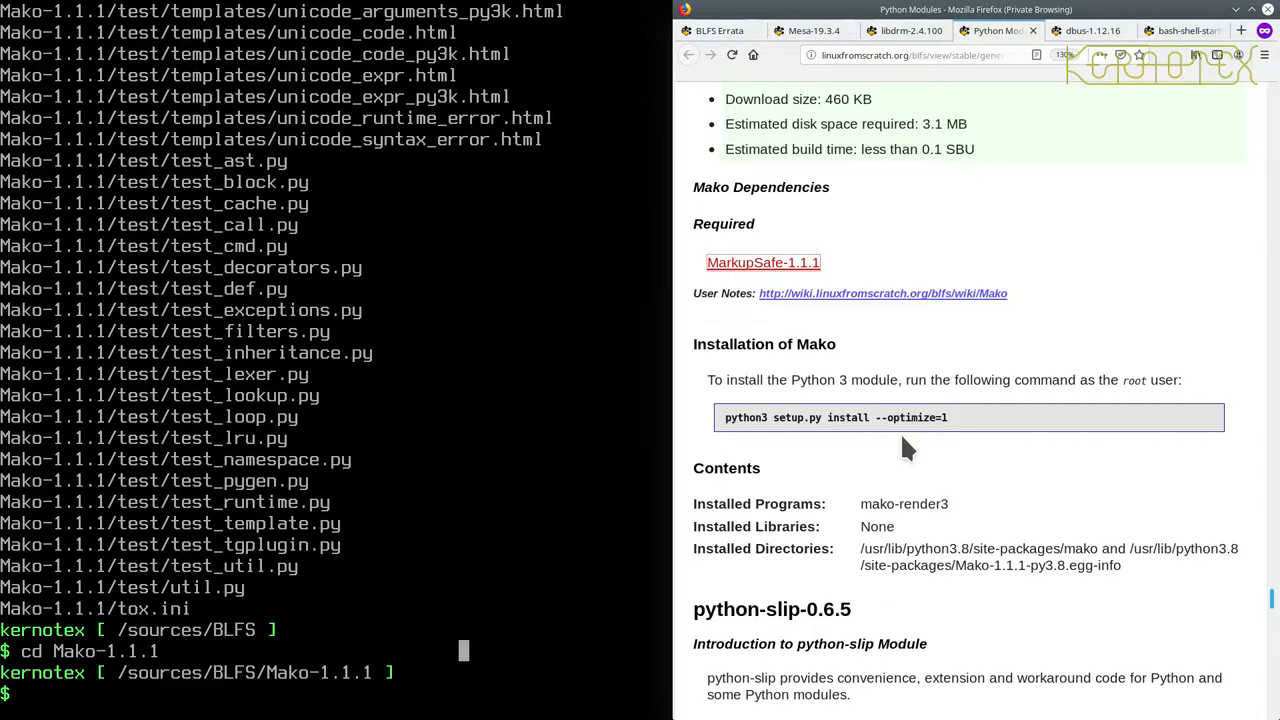
pyautogui.write('sudo -E')
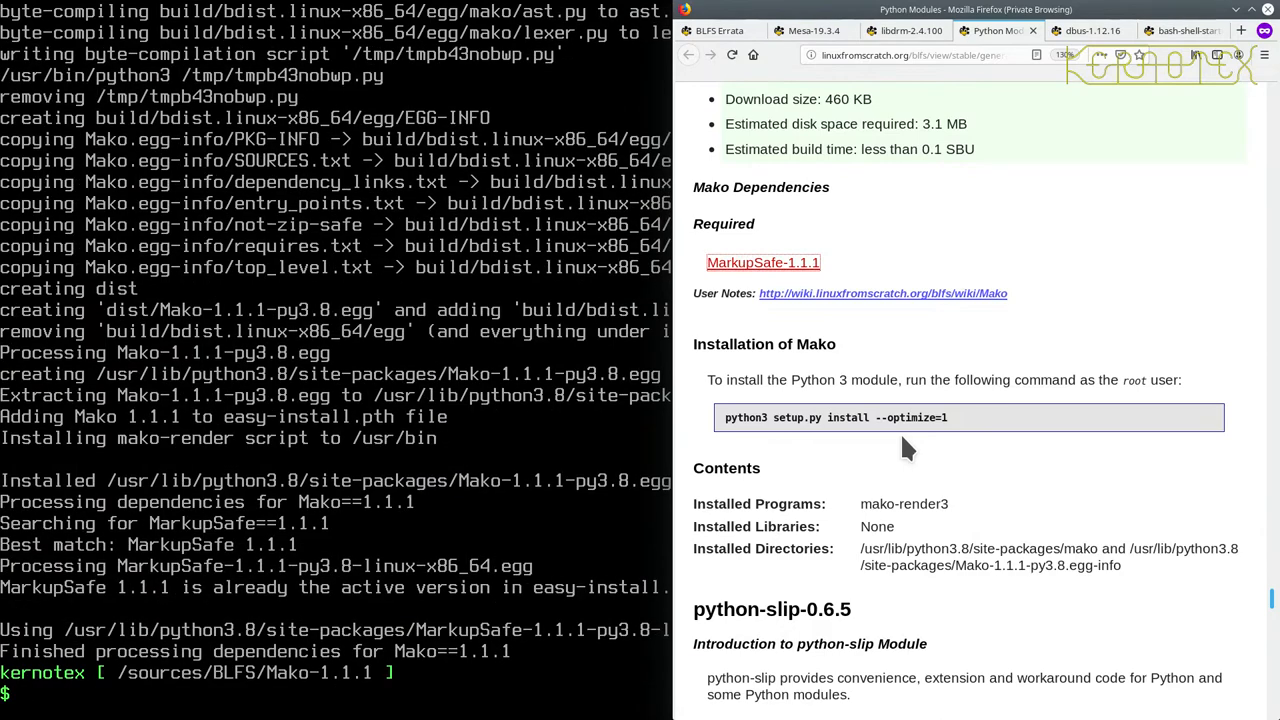
pyautogui.write('cd ..')
pyautogui.write('rm -Rf Mako-1.1.1')
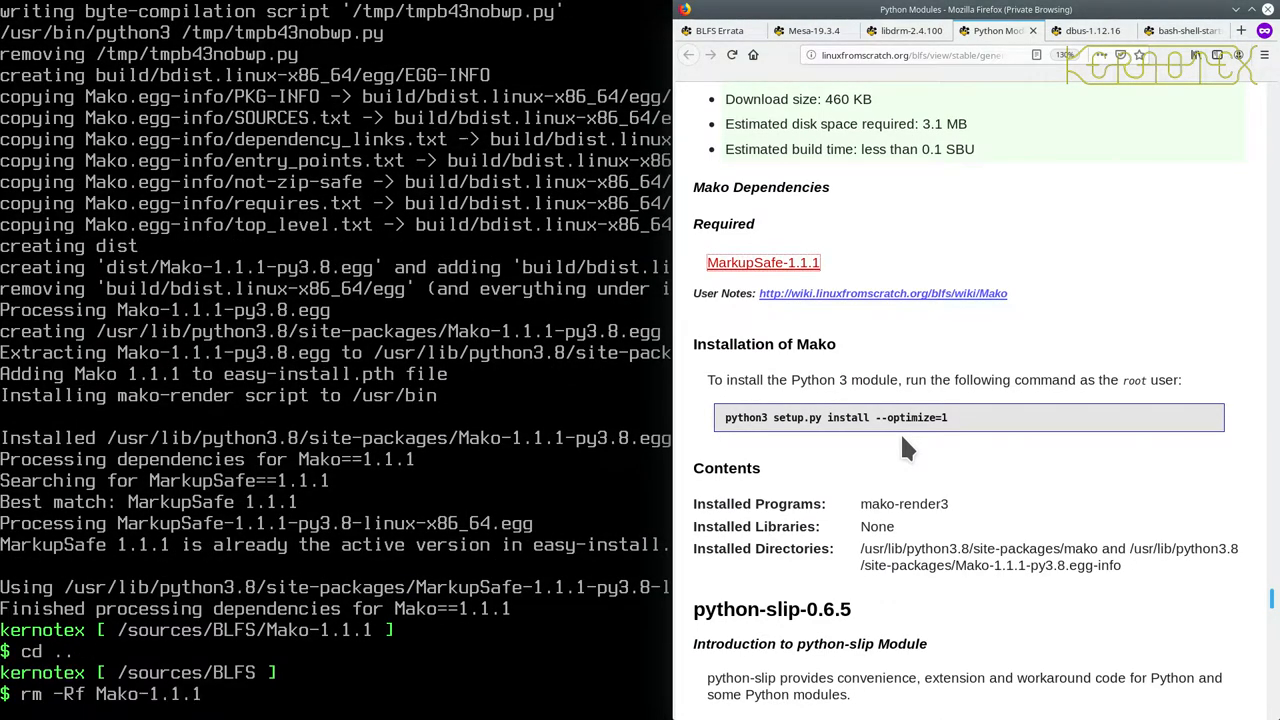
pyautogui.press('Return')
pyautogui.write('sudo -E rm -Rf Mako-1.1.1')
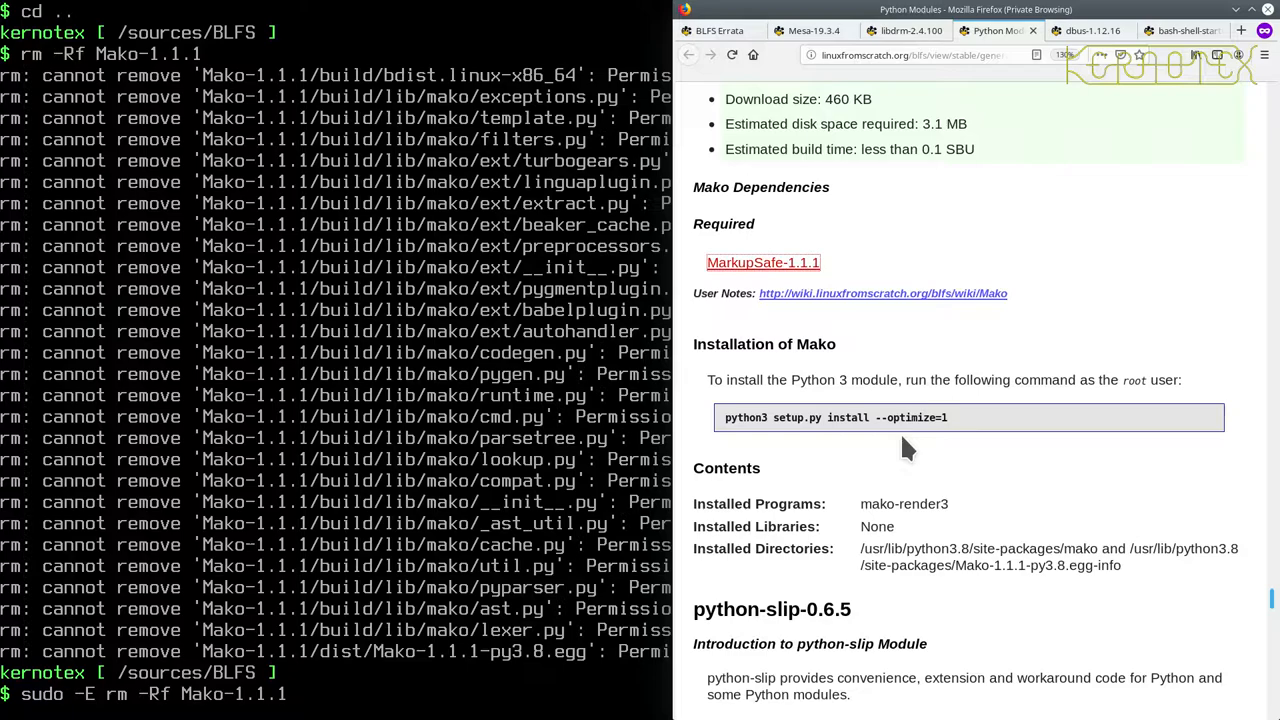
pyautogui.press('Return')
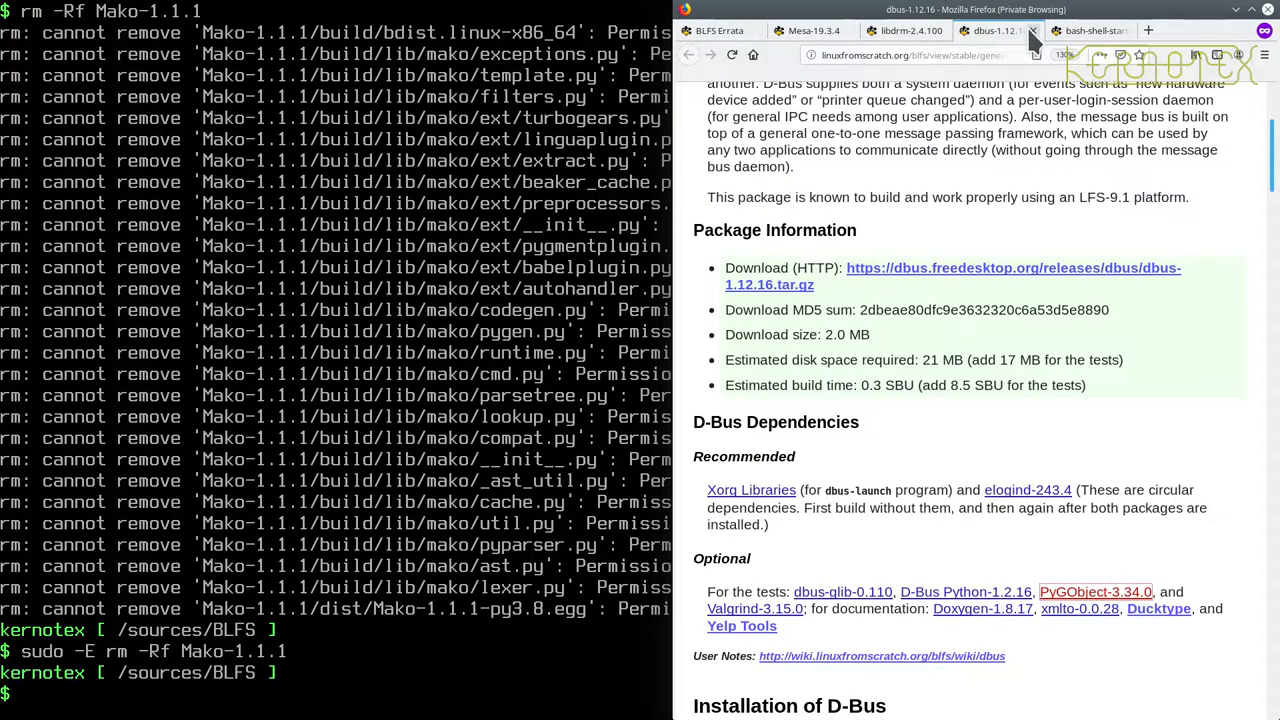
# Switch to the libdrm-2.4.100 page tab and scroll back to its top.
pyautogui.click(945, 30)
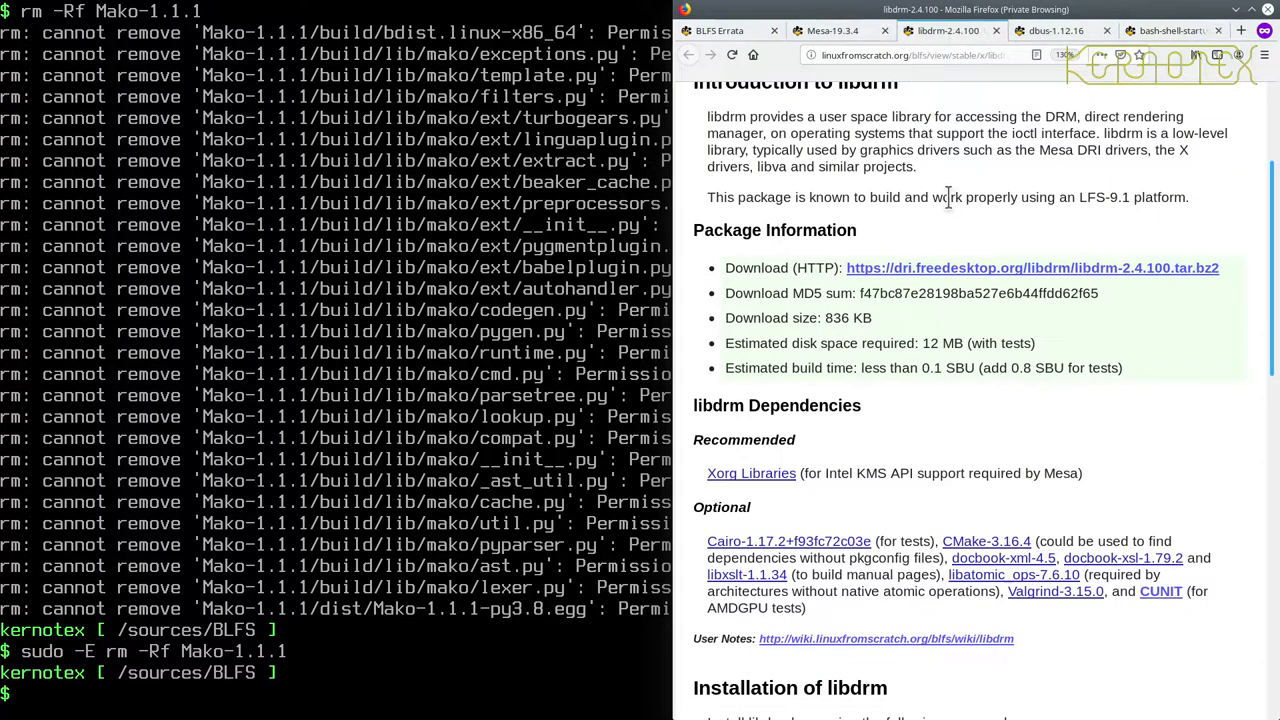
pyautogui.scroll(3)
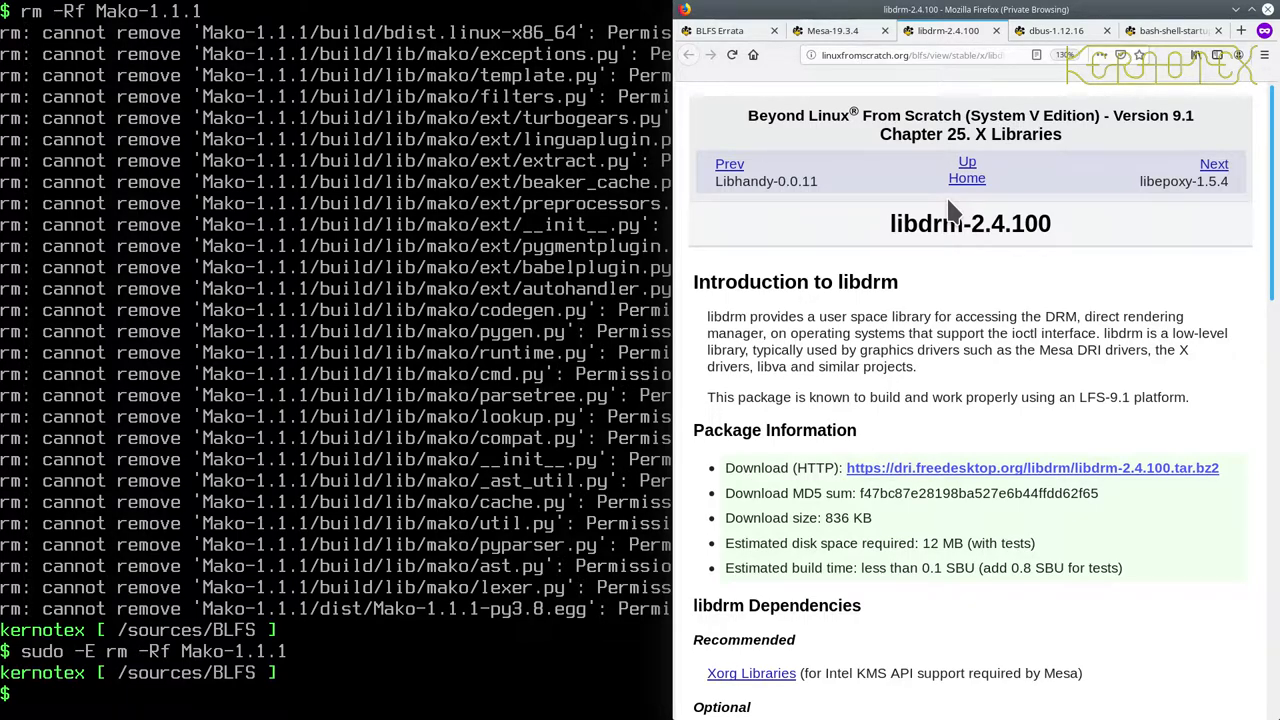
pyautogui.scroll(-3)
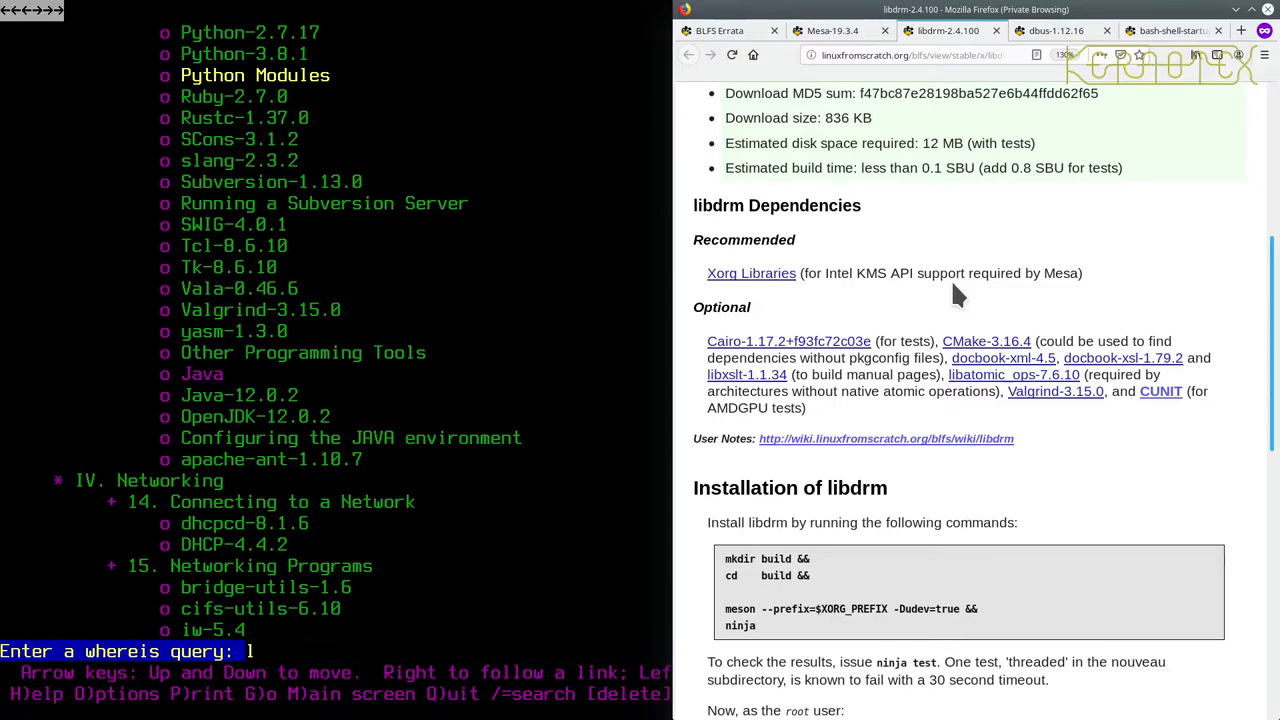
# Search Lynx's contents for libdrm and download the libdrm-2.4.100 source archive.
pyautogui.write('libdrm')
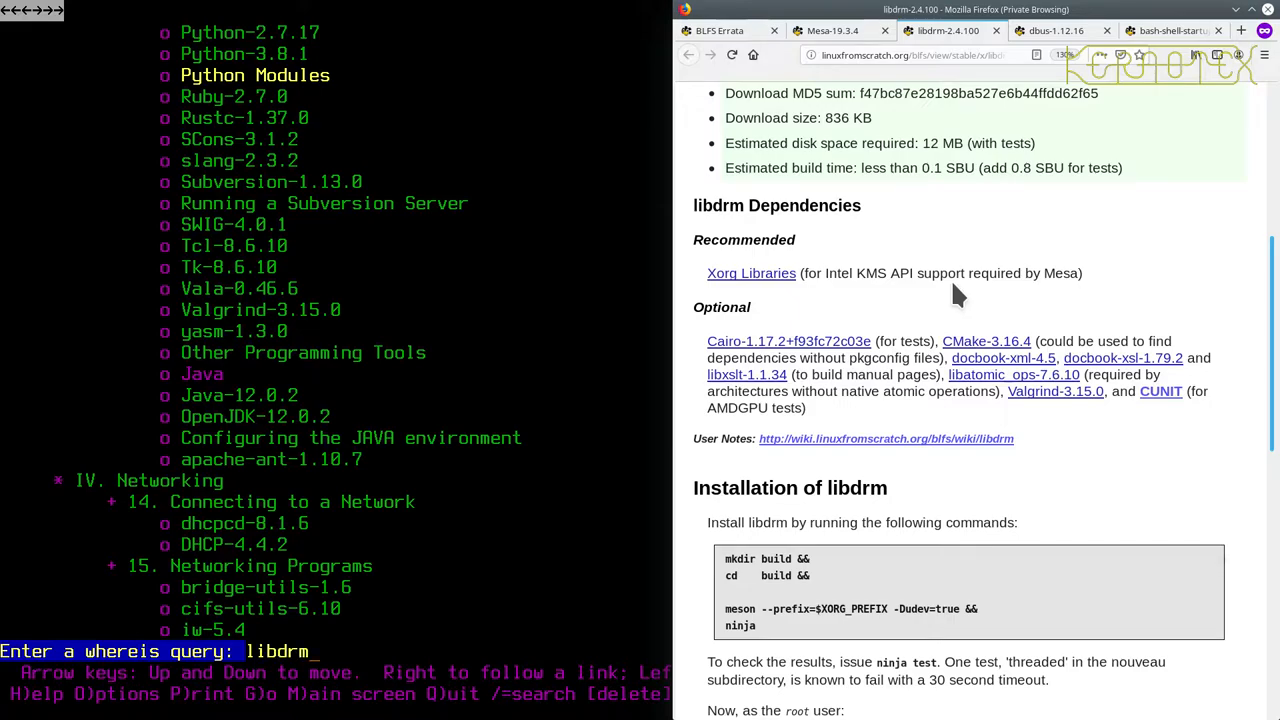
pyautogui.press('Return')
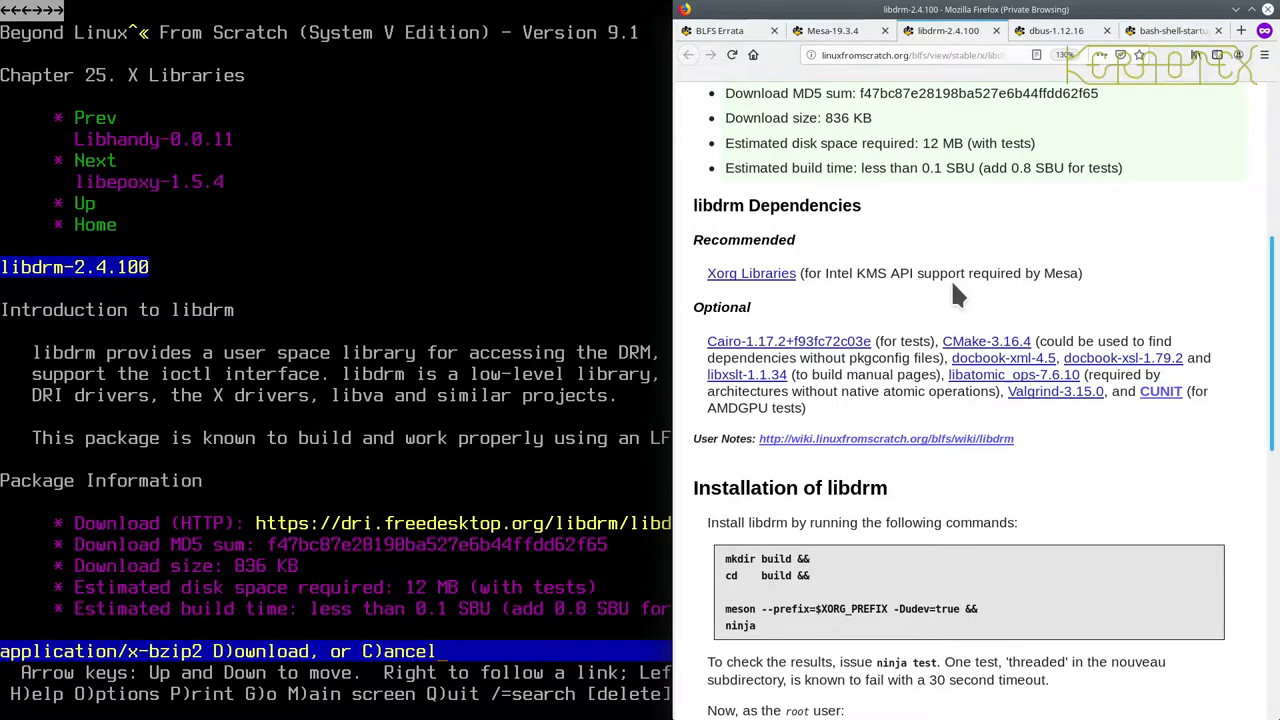
pyautogui.press('d')
pyautogui.write('tar -xv')
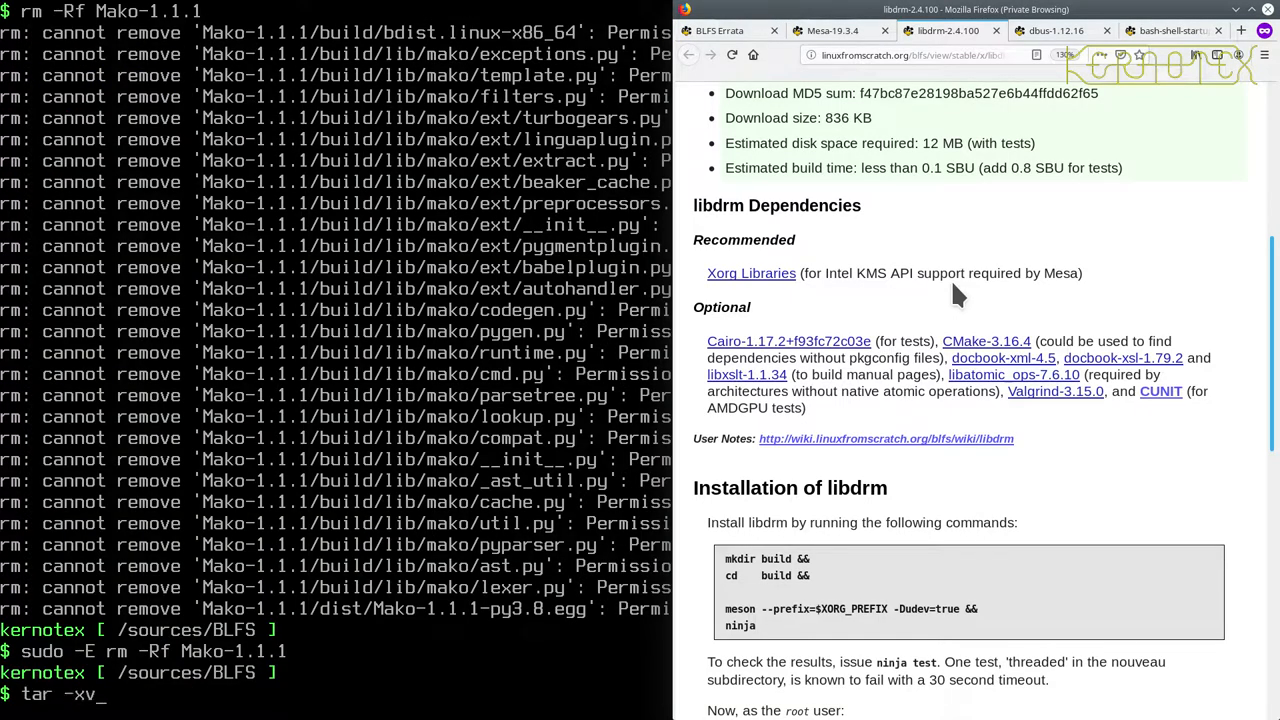
# Extract libdrm-2.4.100.tar.bz2 and cd into libdrm-2.4.100 using Tab completion.
pyautogui.write('f libdr')
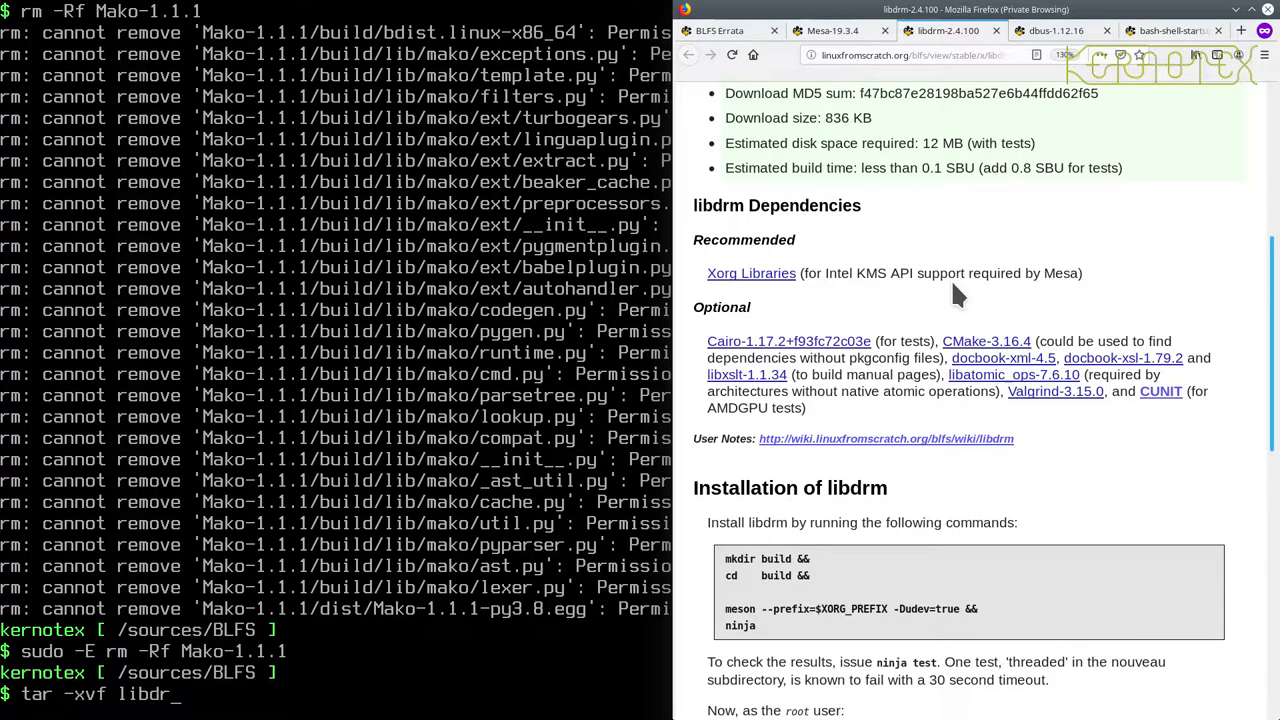
pyautogui.press('Return')
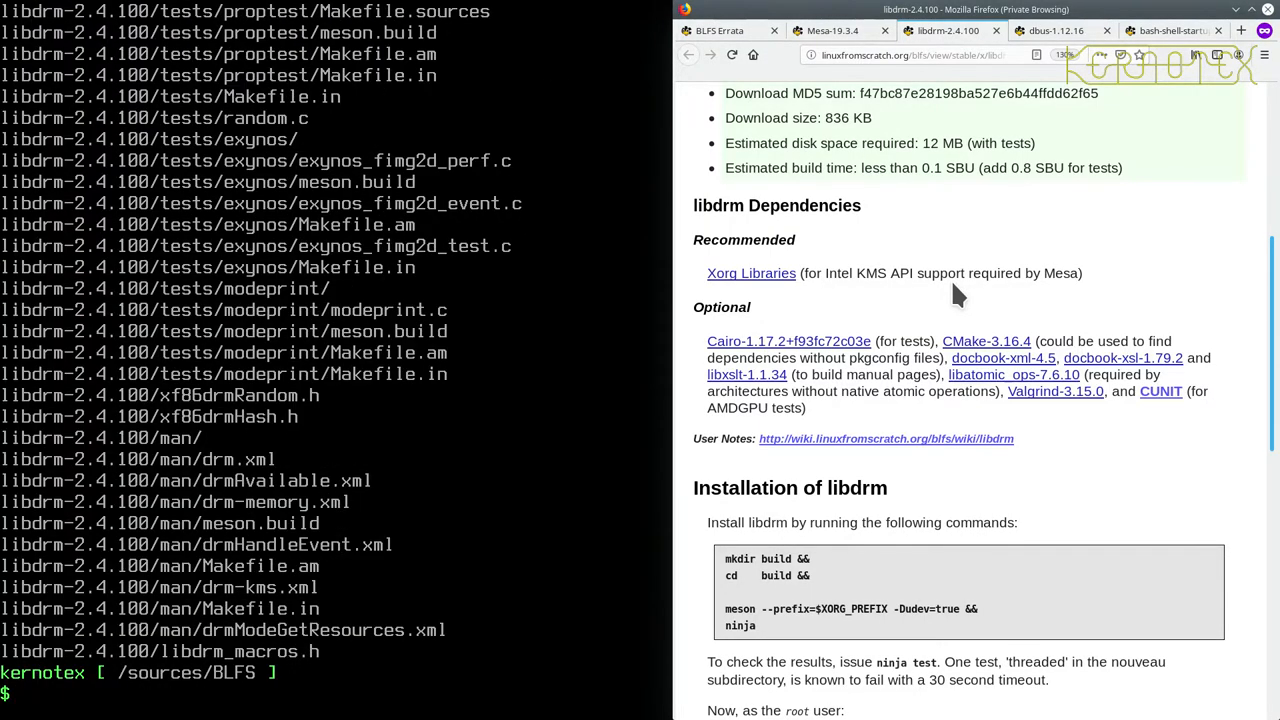
pyautogui.write('cd libdr')
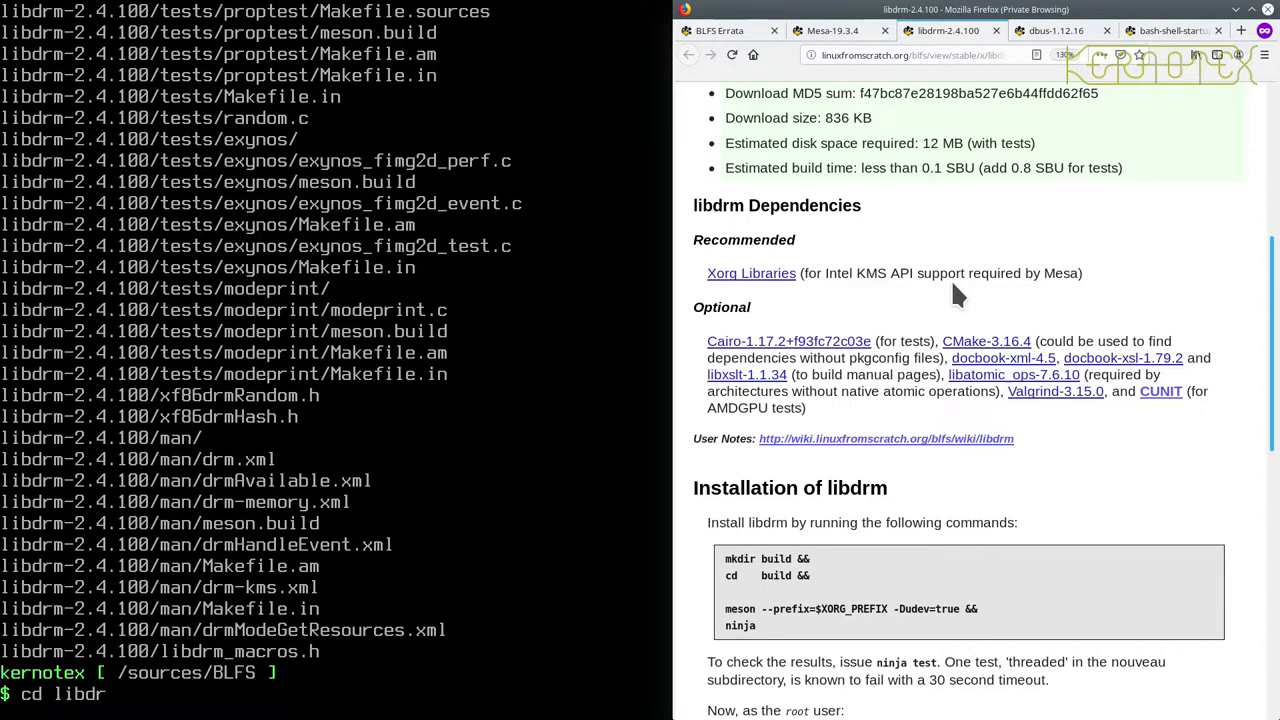
pyautogui.press('Return')
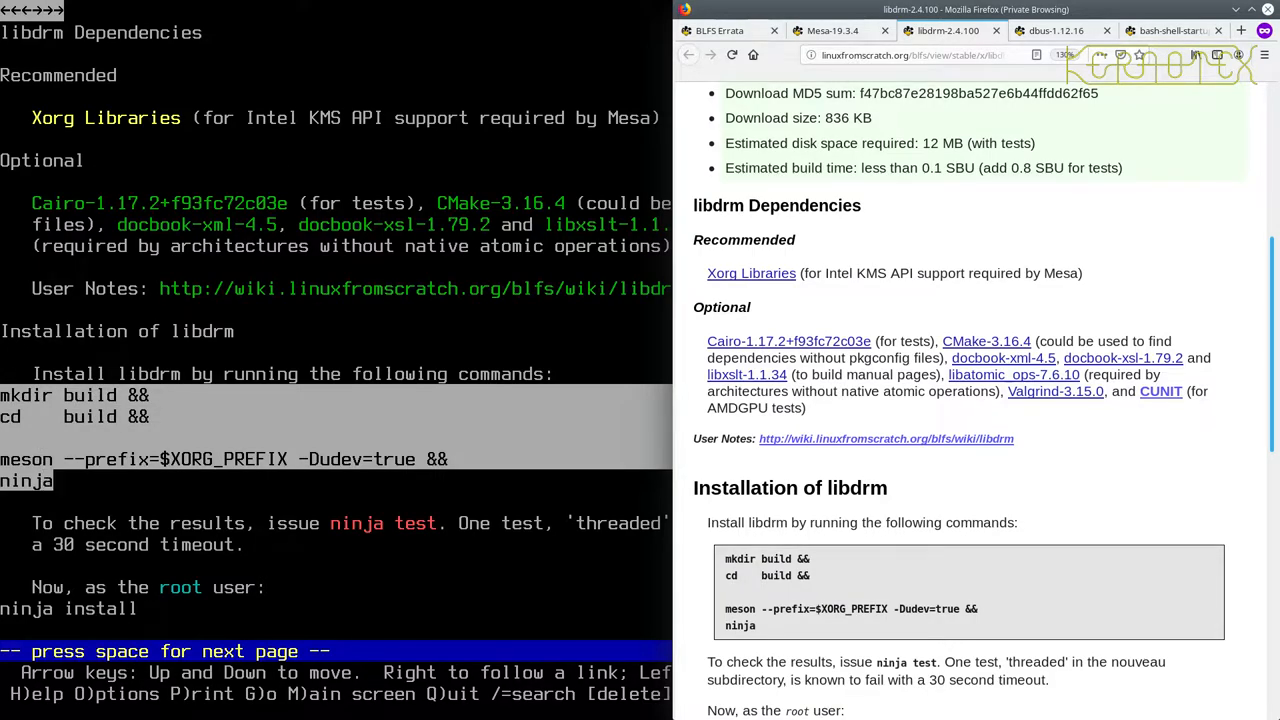
# Scroll Lynx down to the mkdir/meson/ninja commands under Installation of libdrm.
pyautogui.scroll(-3)
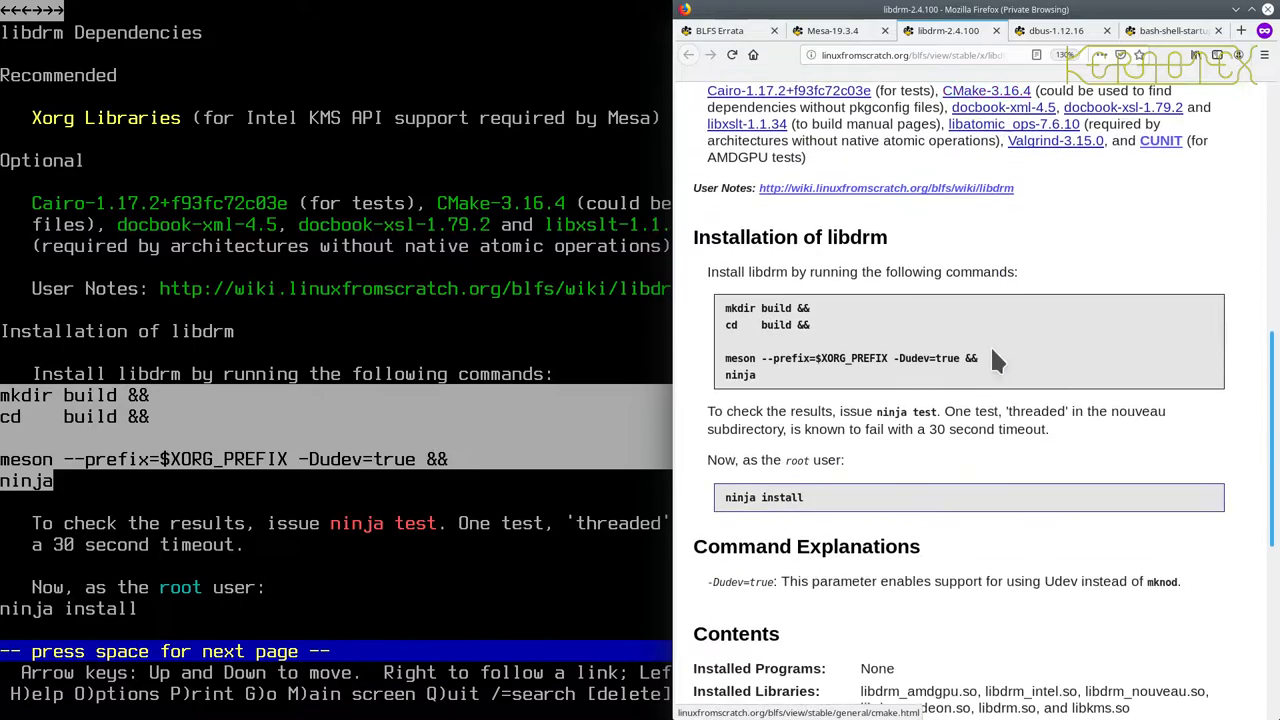
pyautogui.scroll(-3)
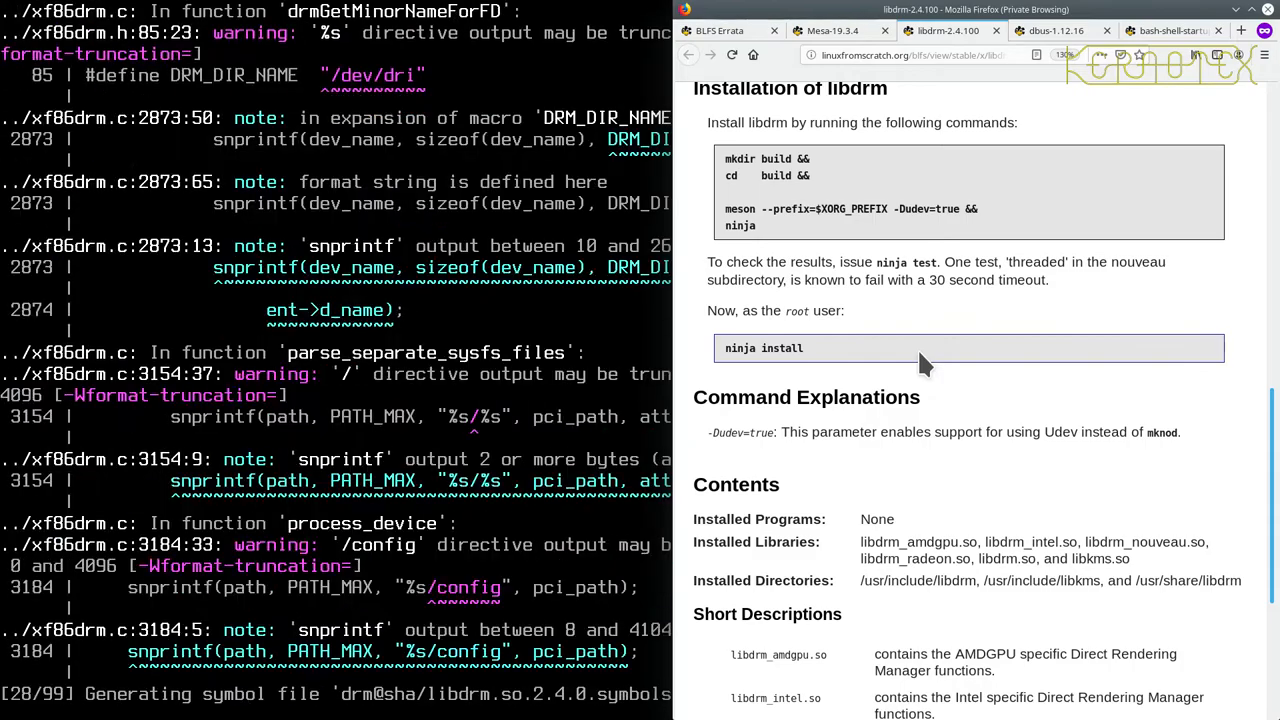
# Follow the libdrm build through all 99 steps, then begin typing the ninja test command.
pyautogui.scroll(-3)
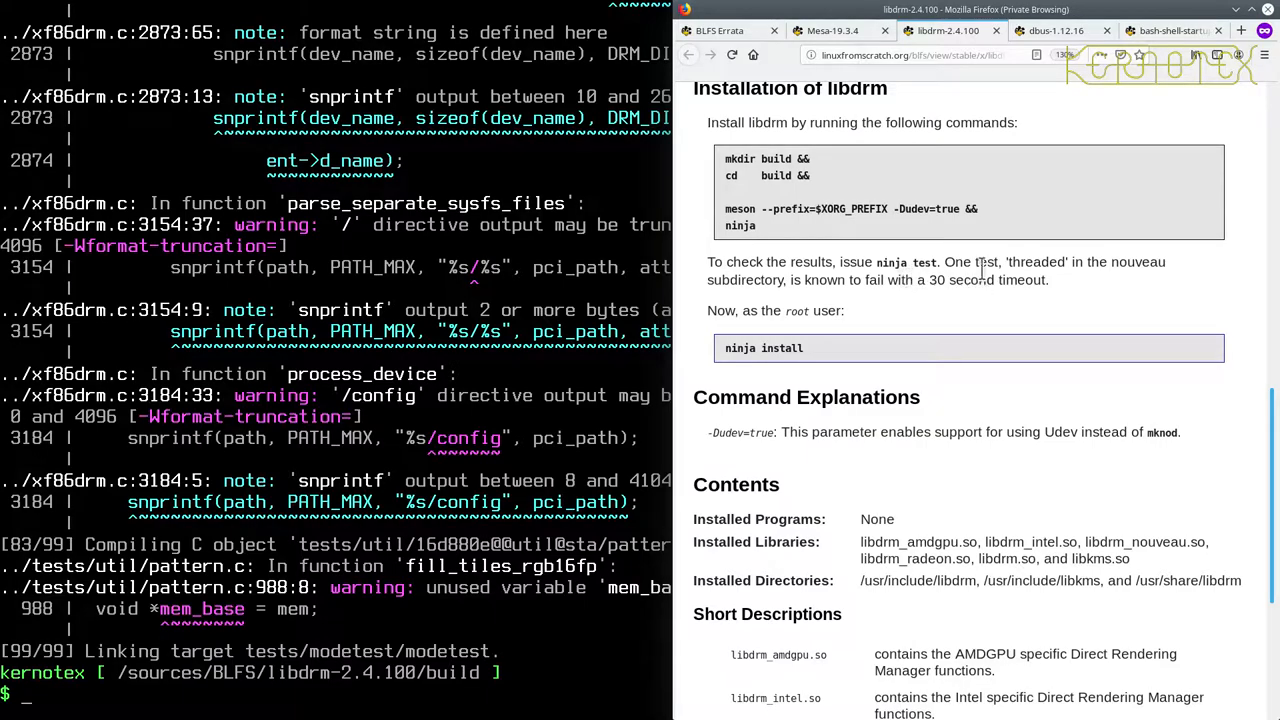
pyautogui.moveTo(907, 283)
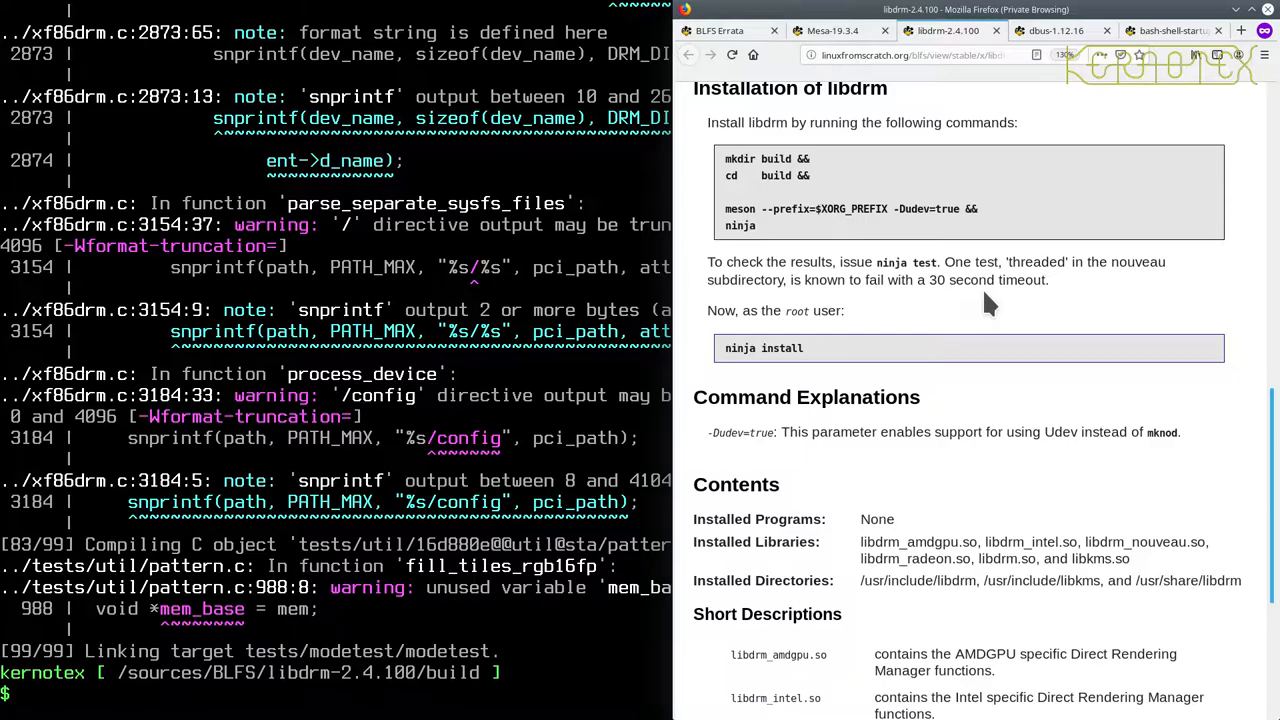
pyautogui.write('ninja test')
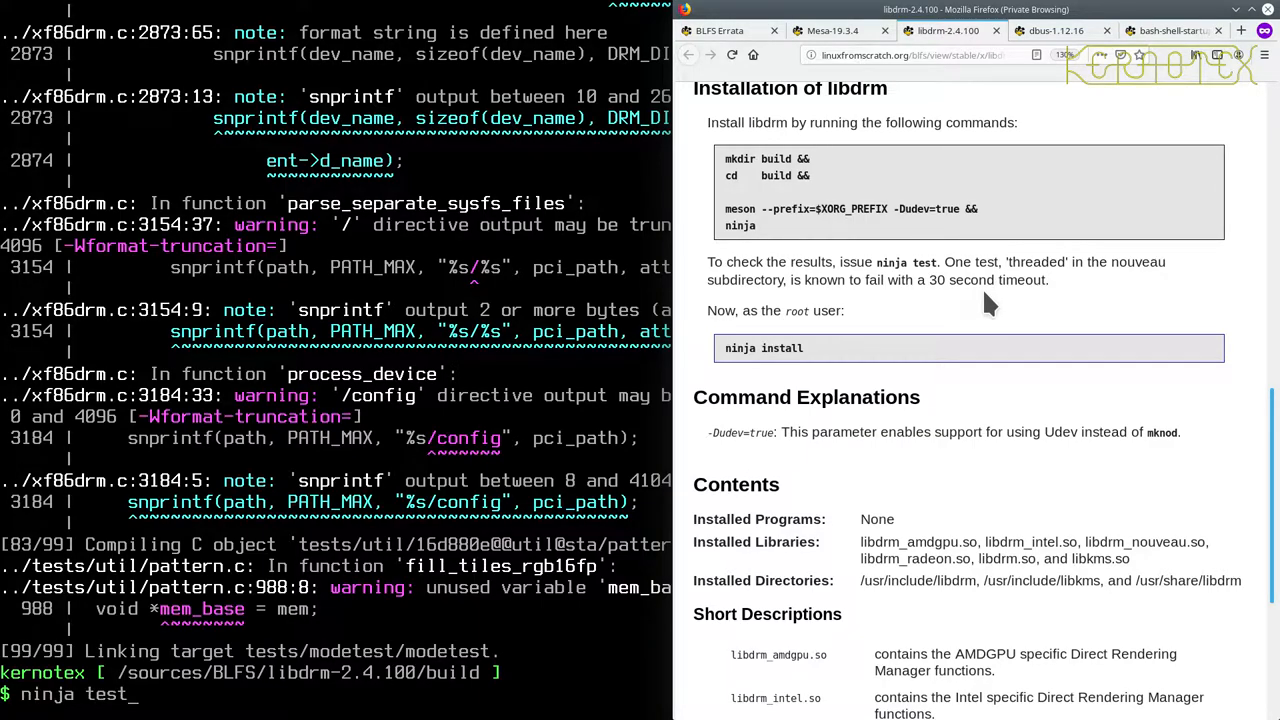
# Run the libdrm tests (15 OK, 1 skipped) and enter 'sudo -E ninja install'.
pyautogui.press('Return')
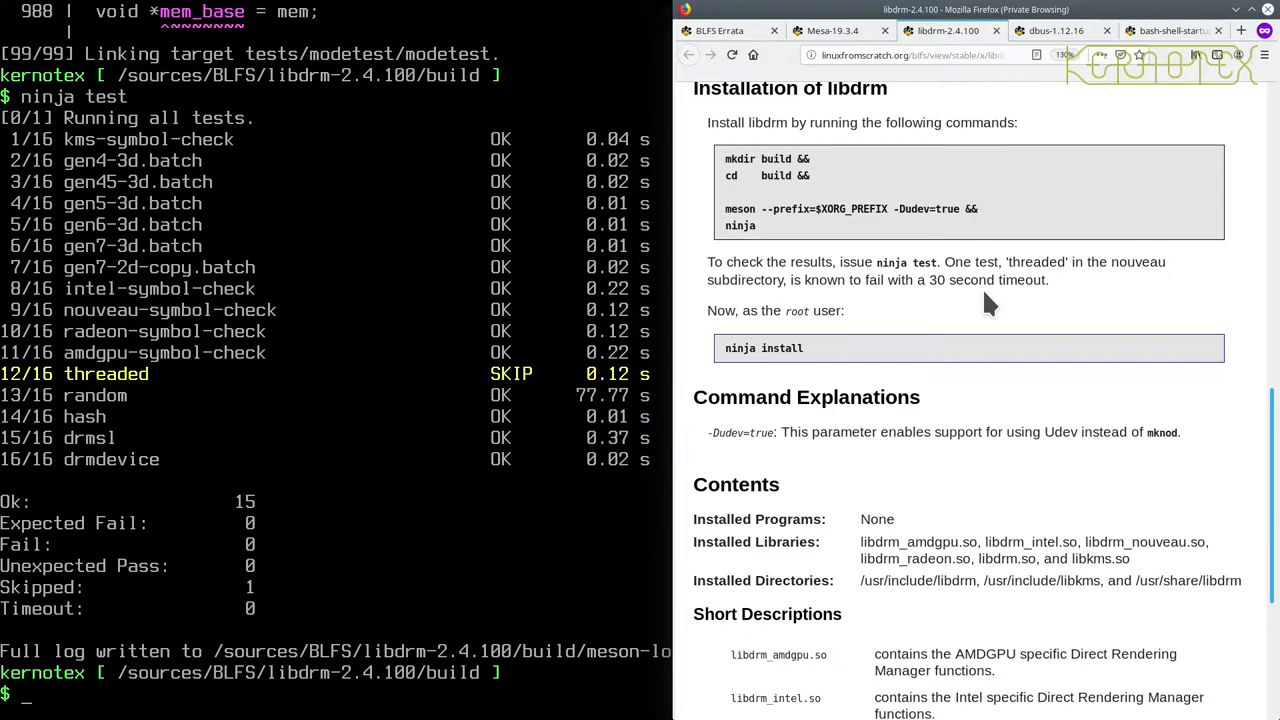
pyautogui.write('sudo')
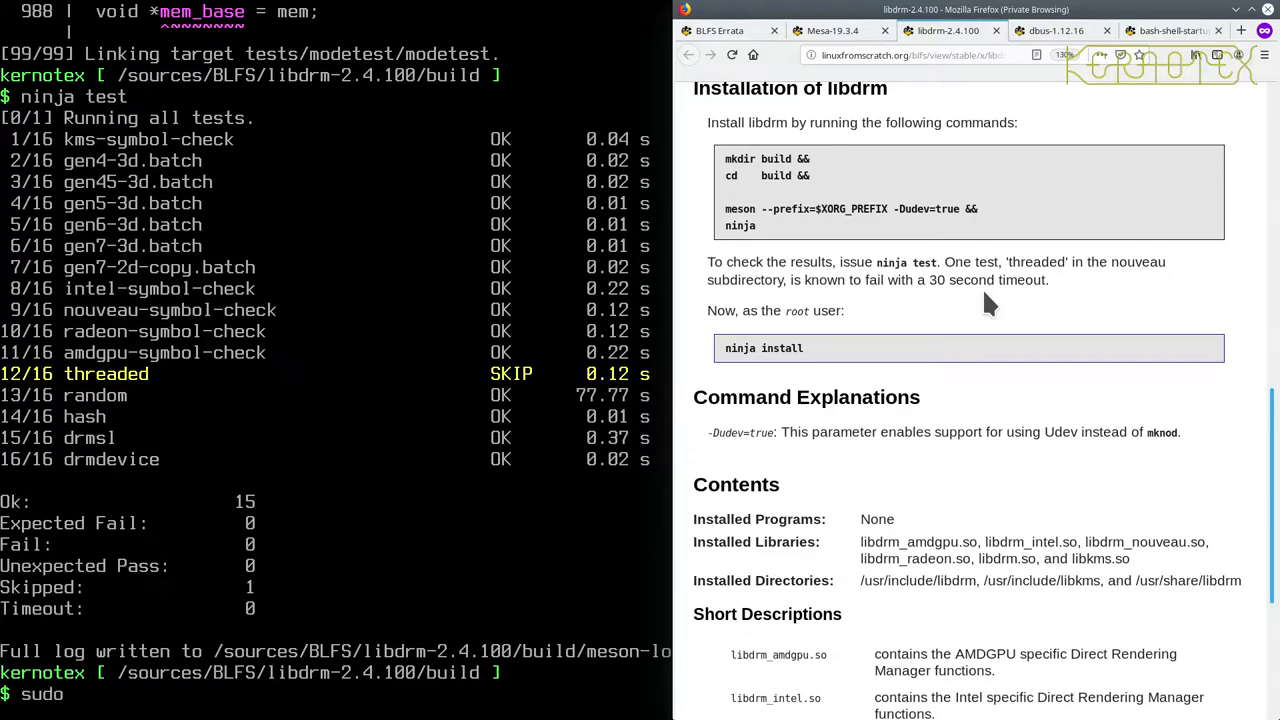
pyautogui.write('-E ninja')
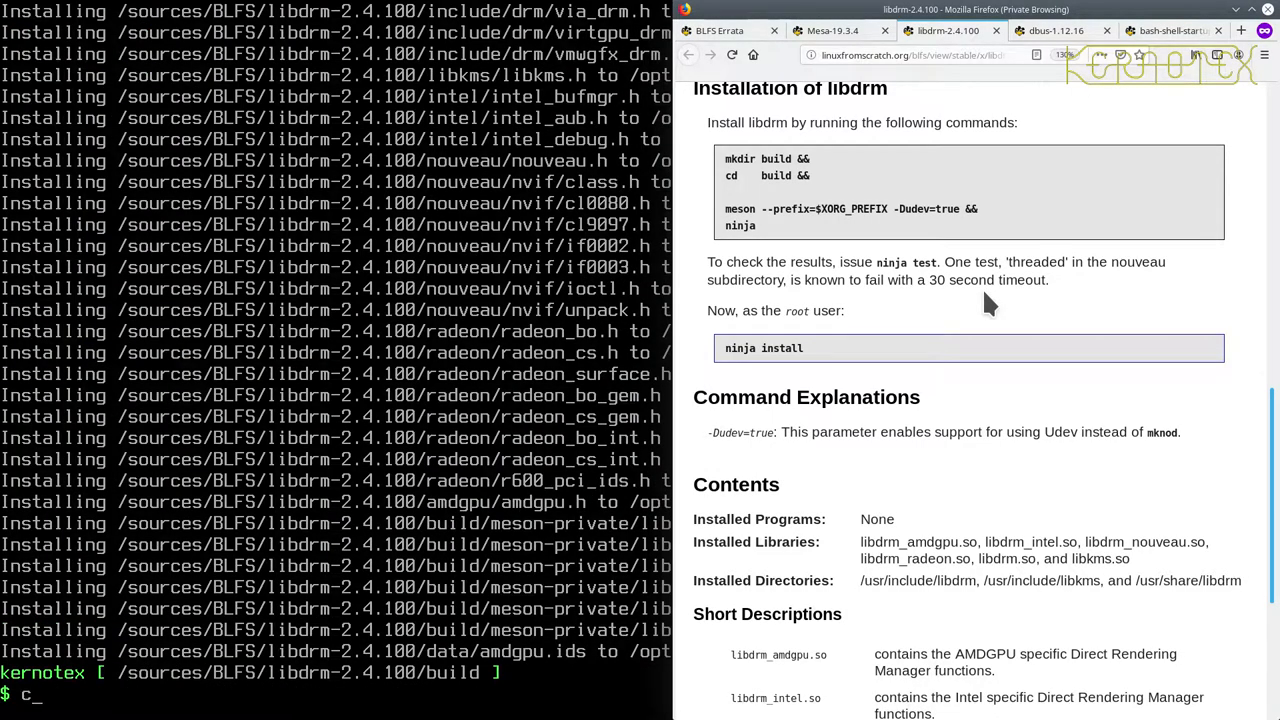
# Go up with 'cd ../..' and delete the source tree with 'rm -Rf libdrm-2.4.100'.
pyautogui.write('cd ../..')
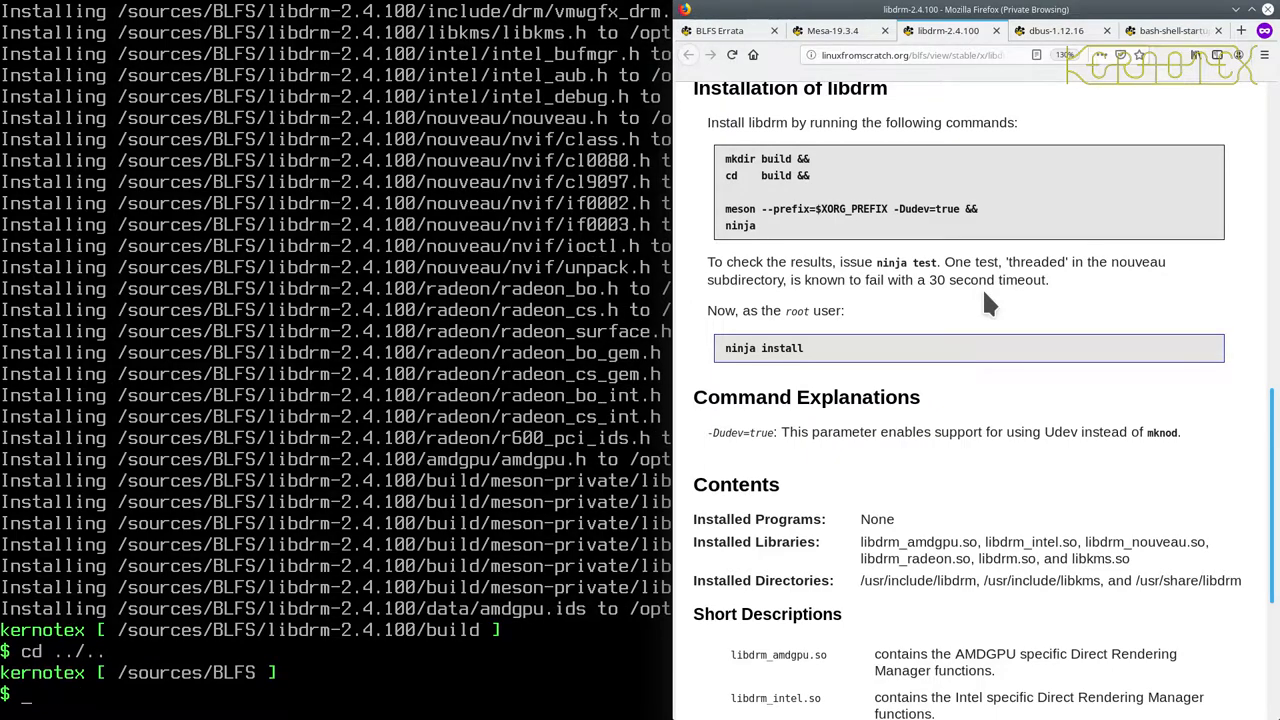
pyautogui.write('rm')
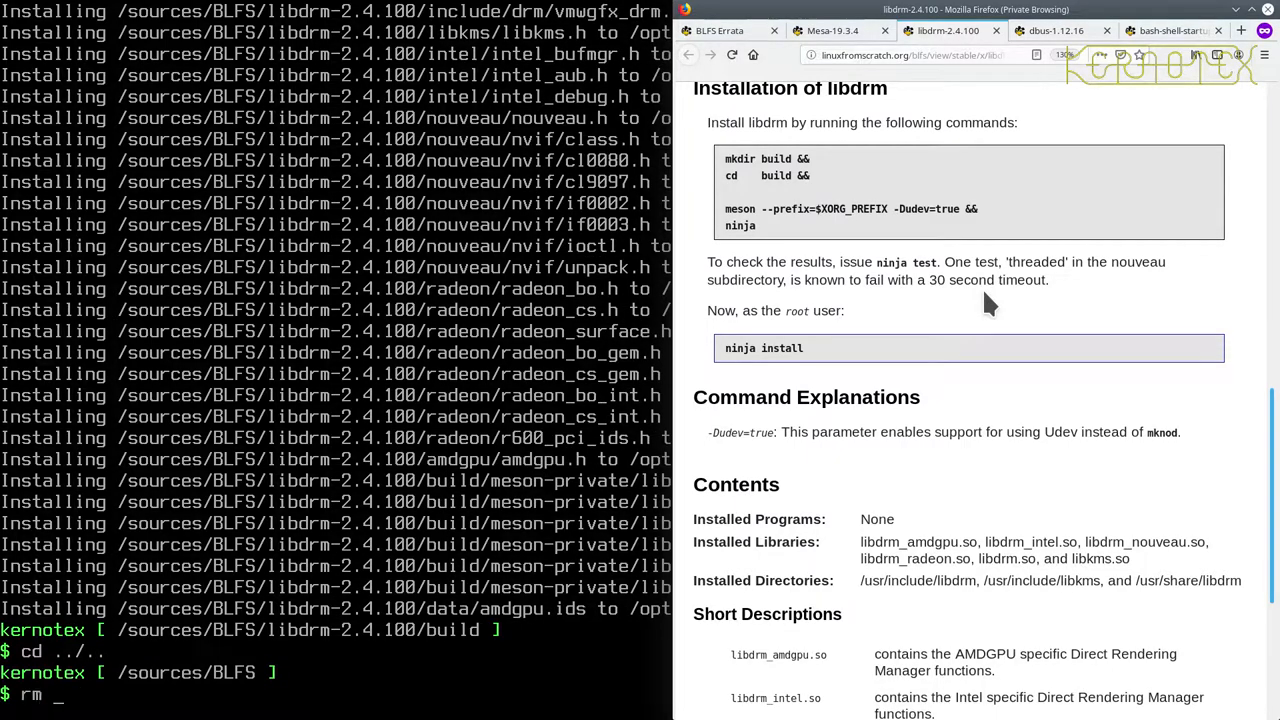
pyautogui.write('-Rf')
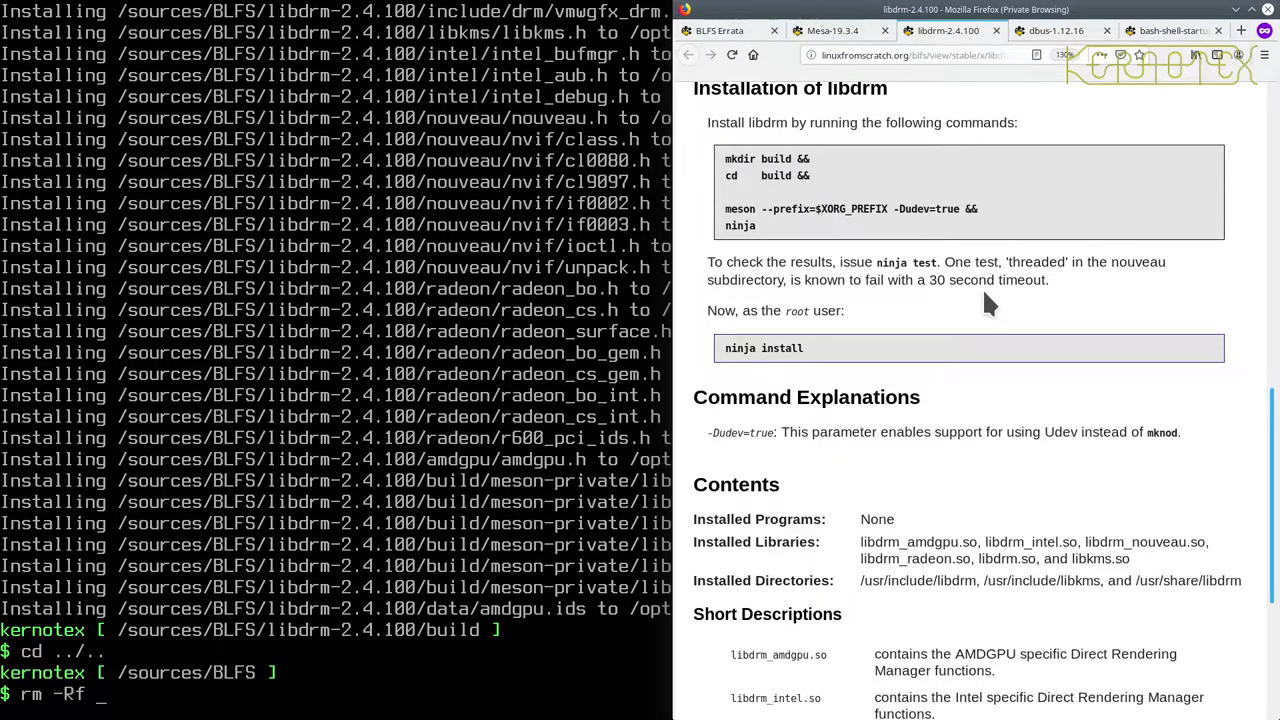
pyautogui.write('libdrm-2.4.100')
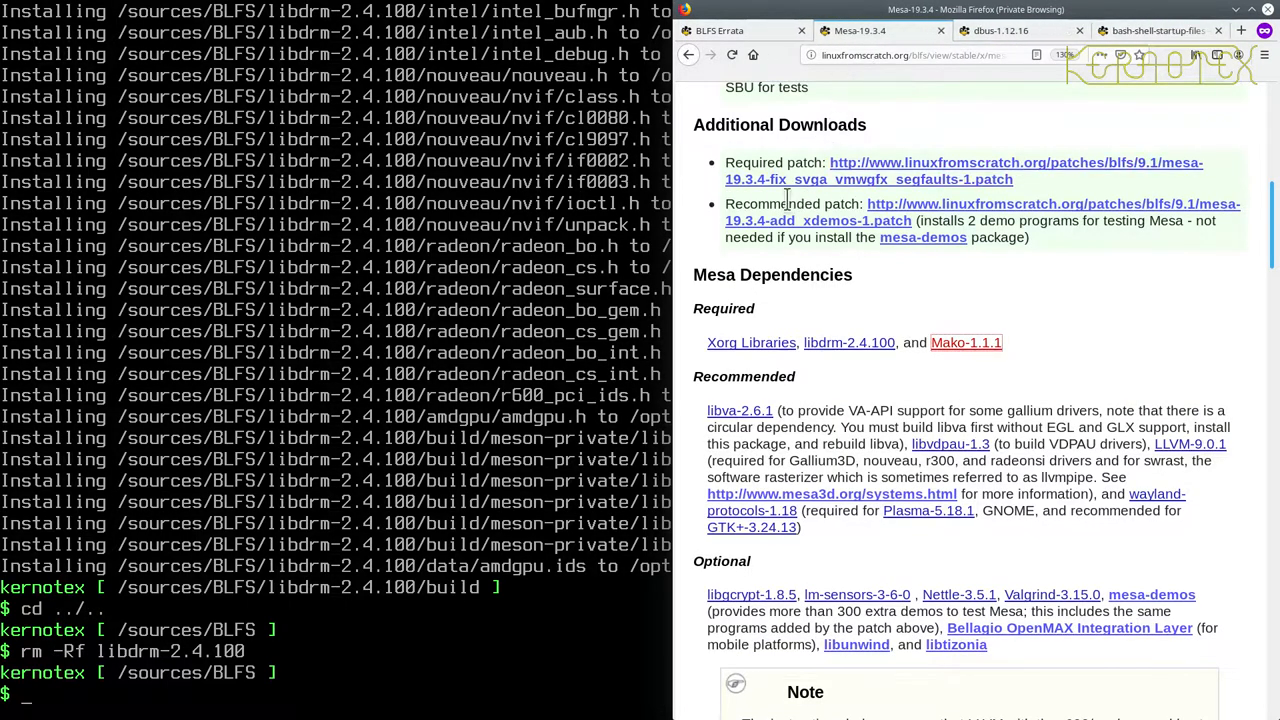
pyautogui.moveTo(740, 410)
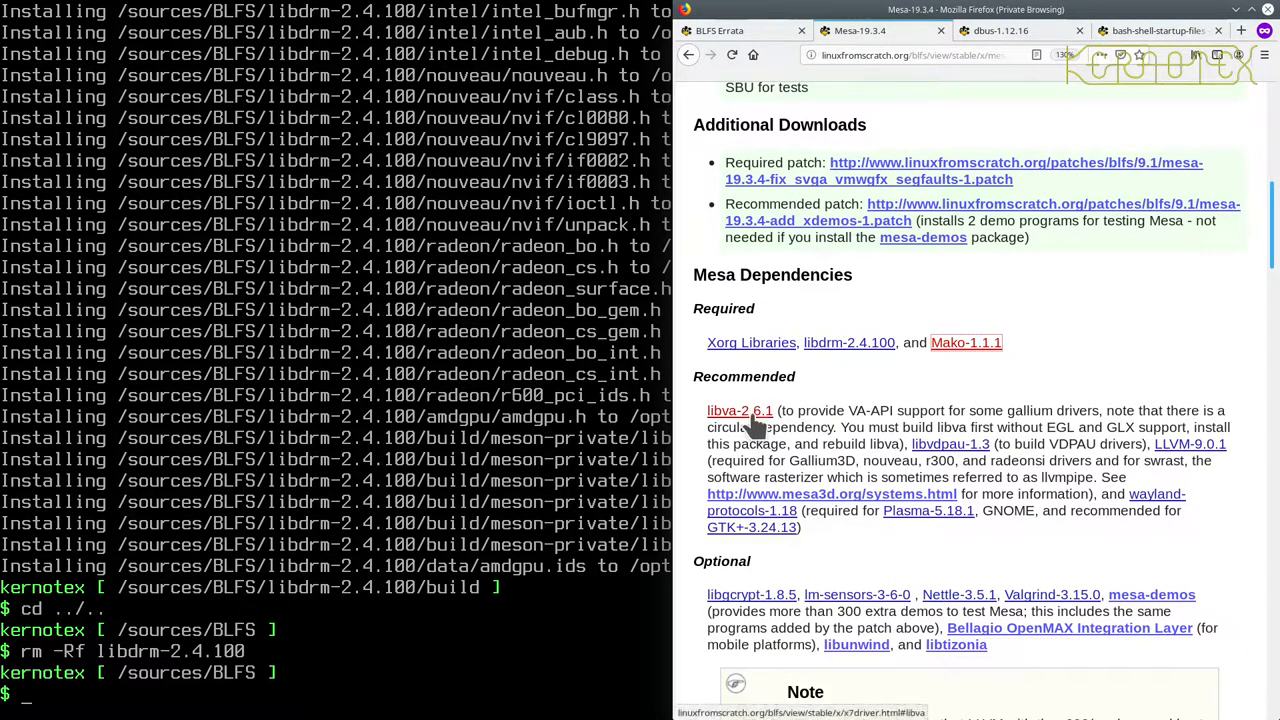
pyautogui.moveTo(740, 410)
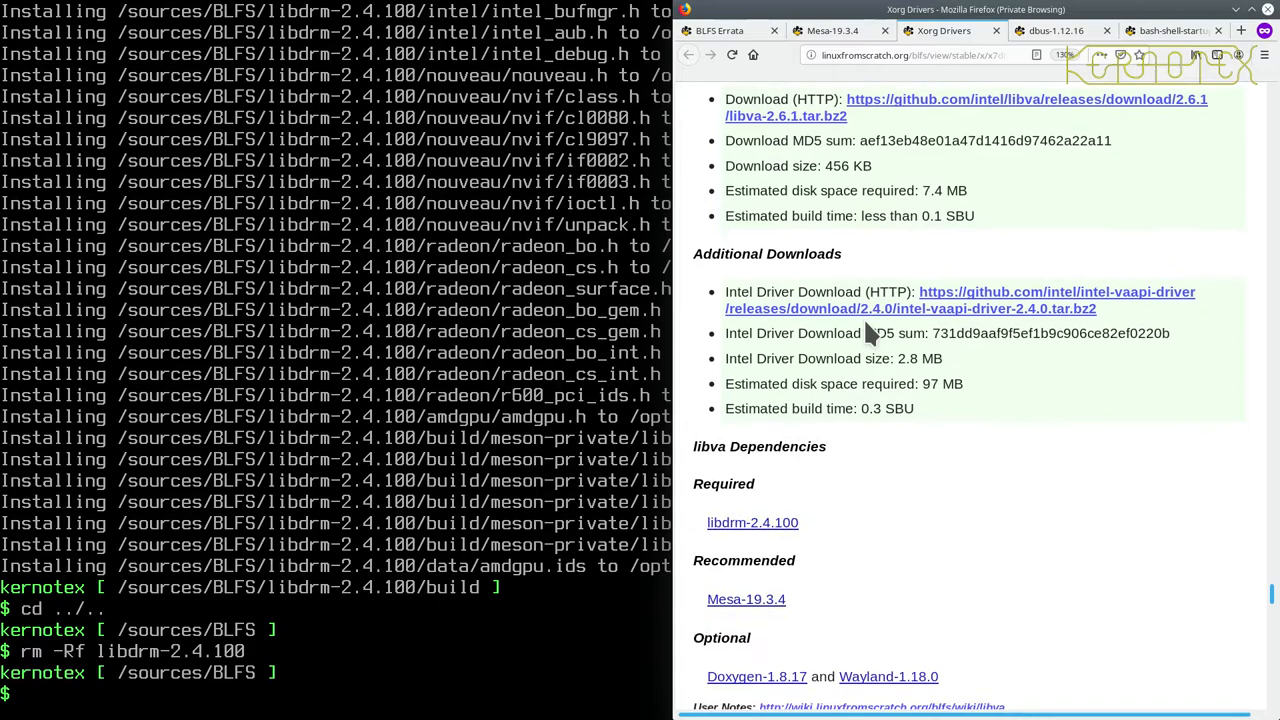
# Scroll the libva-2.6.1 section to its dependencies list.
pyautogui.scroll(-3)
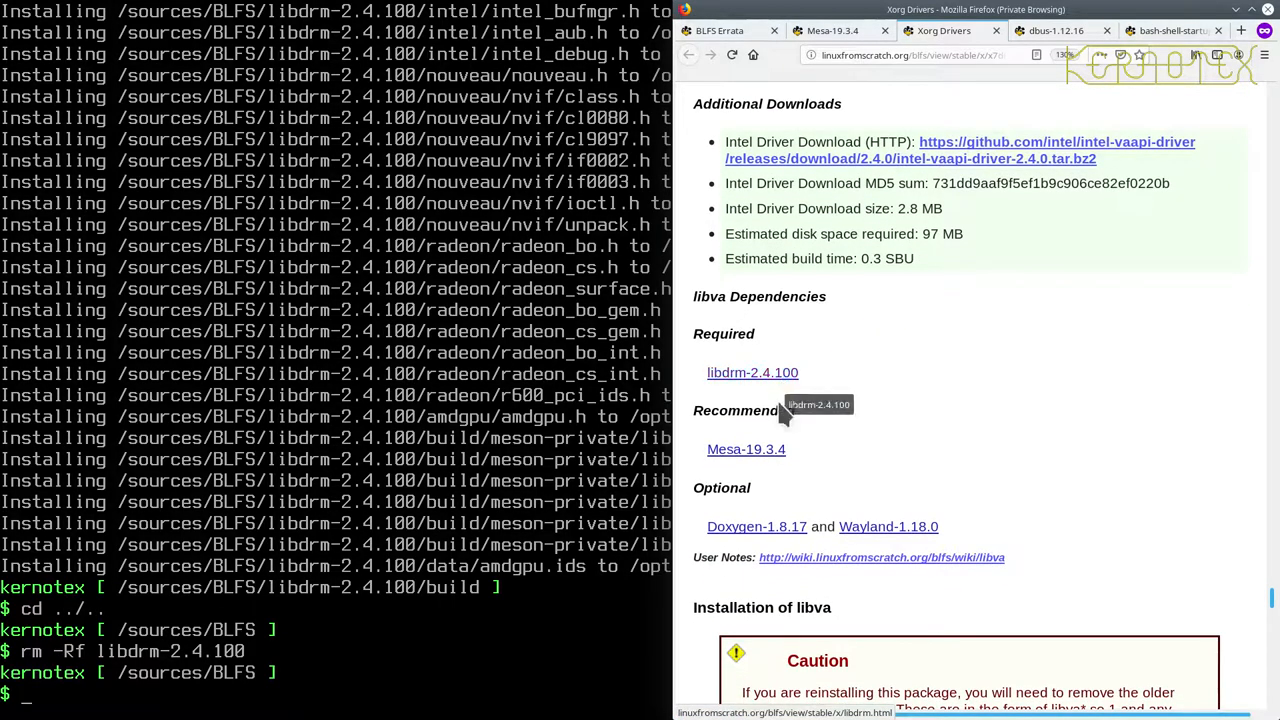
pyautogui.moveTo(746, 449)
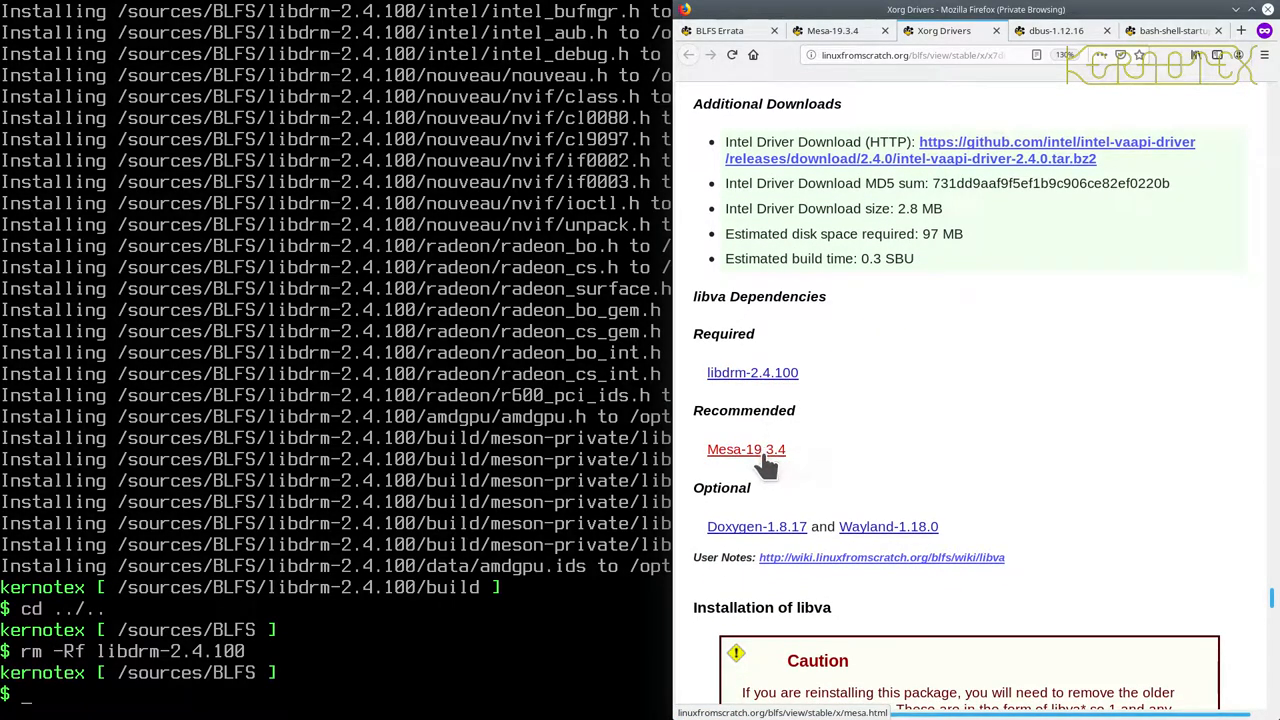
pyautogui.scroll(-3)
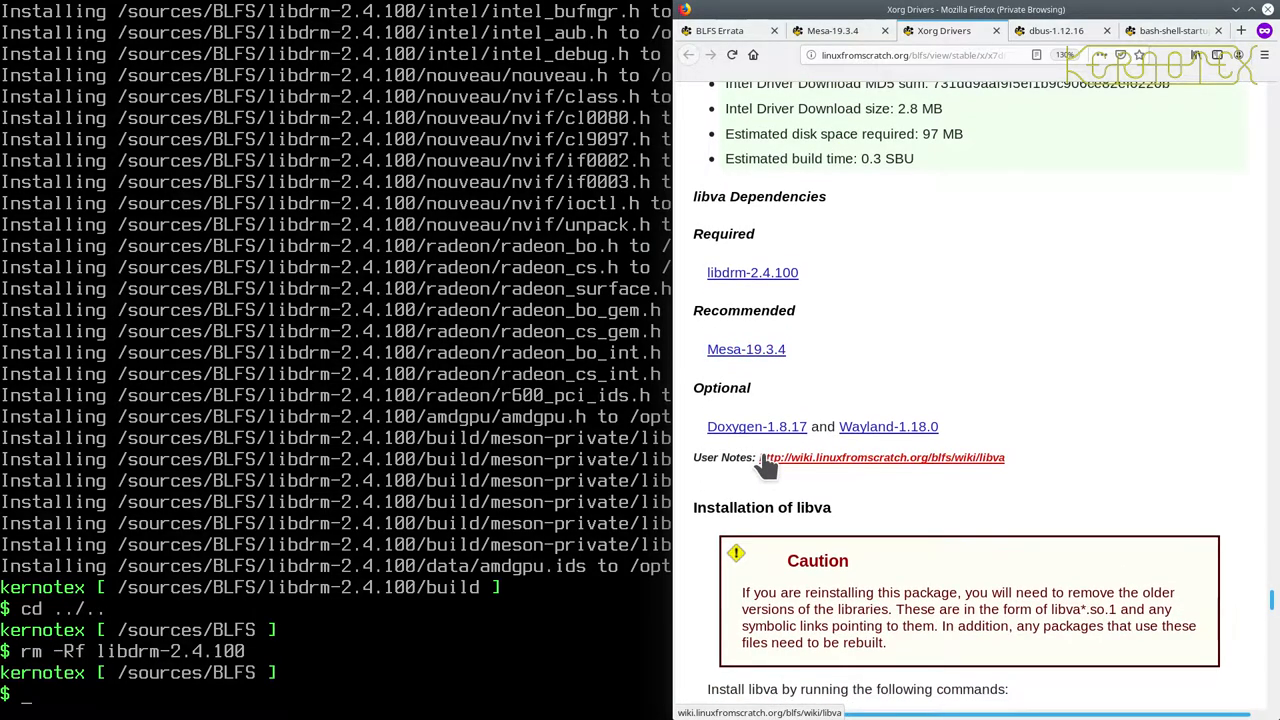
pyautogui.scroll(-3)
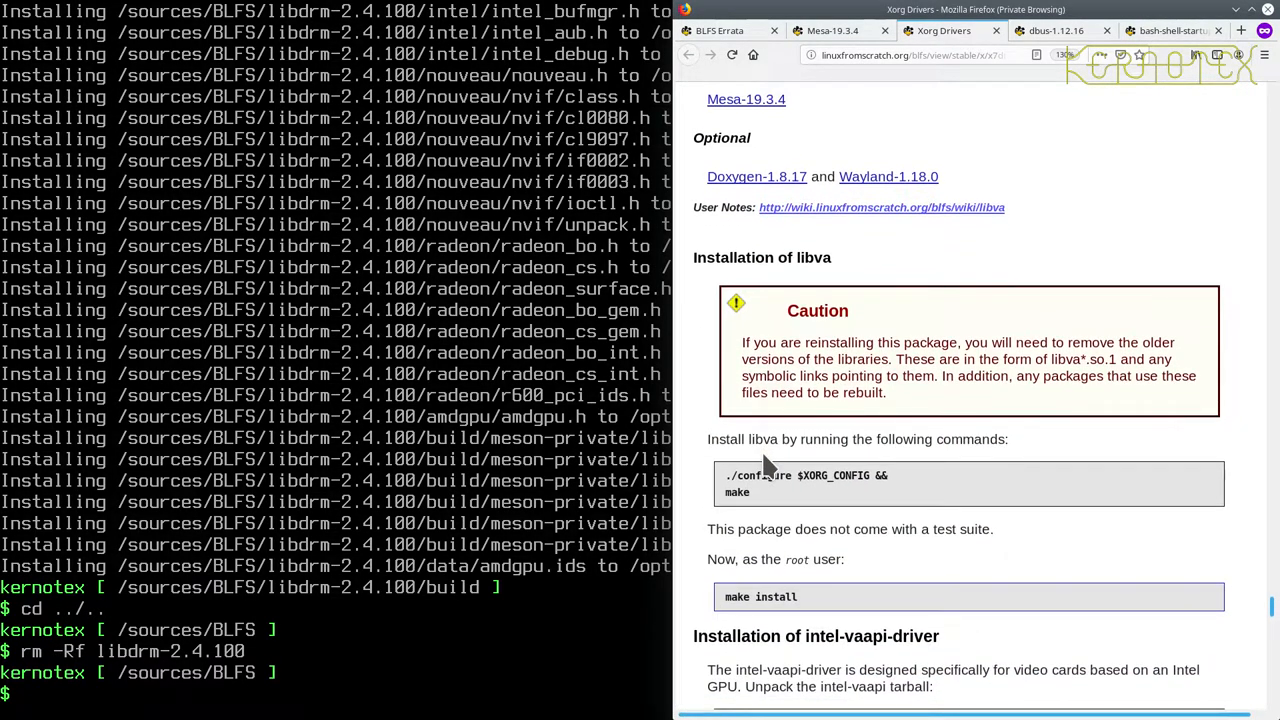
pyautogui.scroll(3)
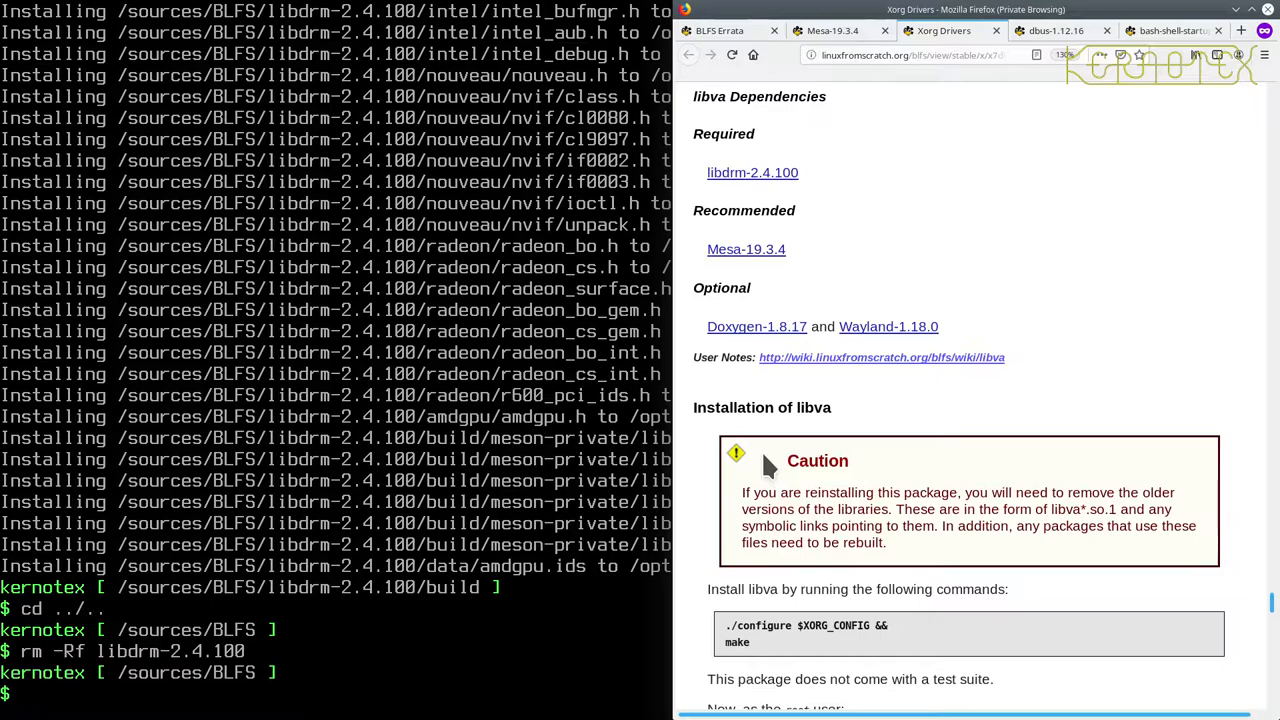
pyautogui.moveTo(820, 280)
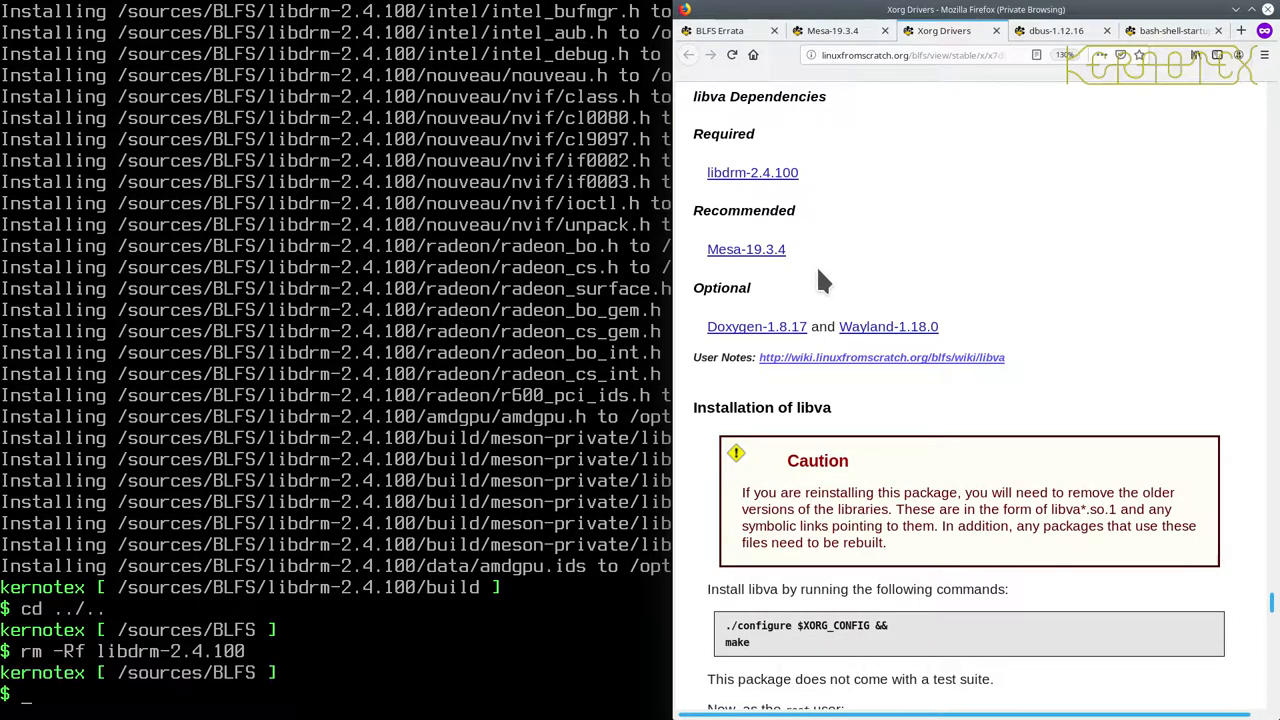
pyautogui.moveTo(888, 326)
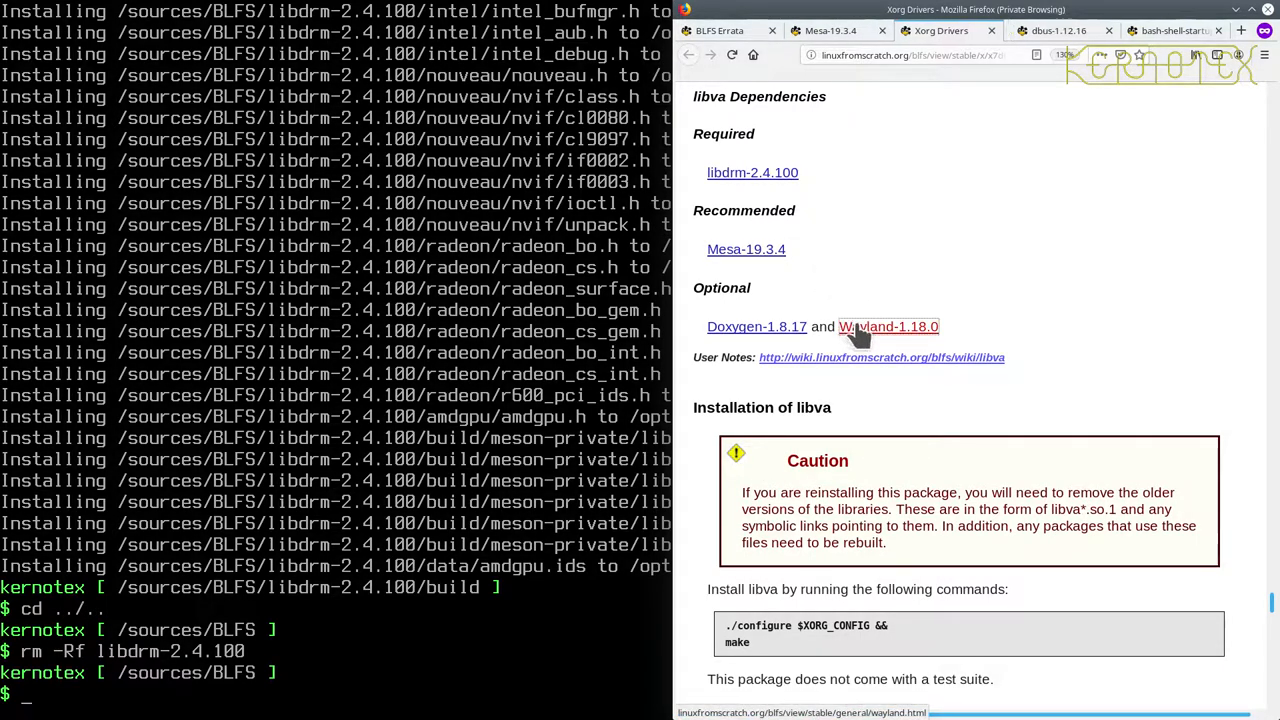
# Look over the Wayland-1.18.0 dependency page in a new tab, then close it.
pyautogui.click(888, 326)
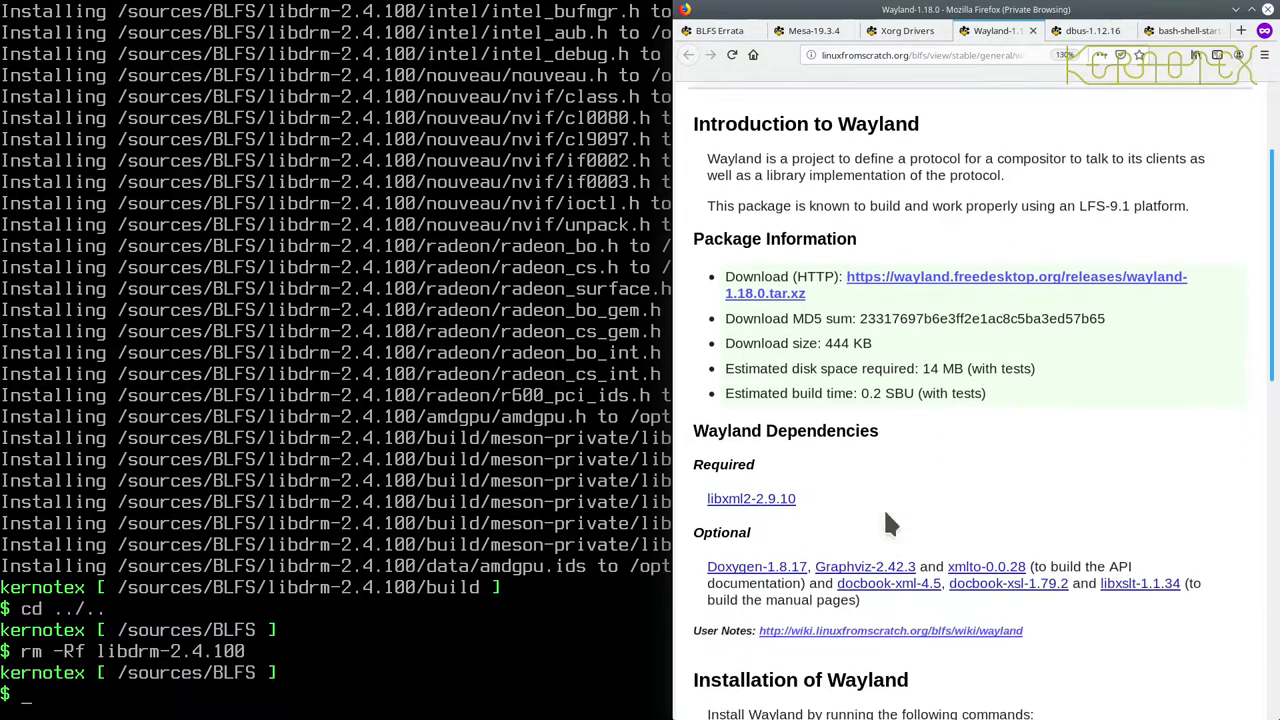
pyautogui.scroll(-3)
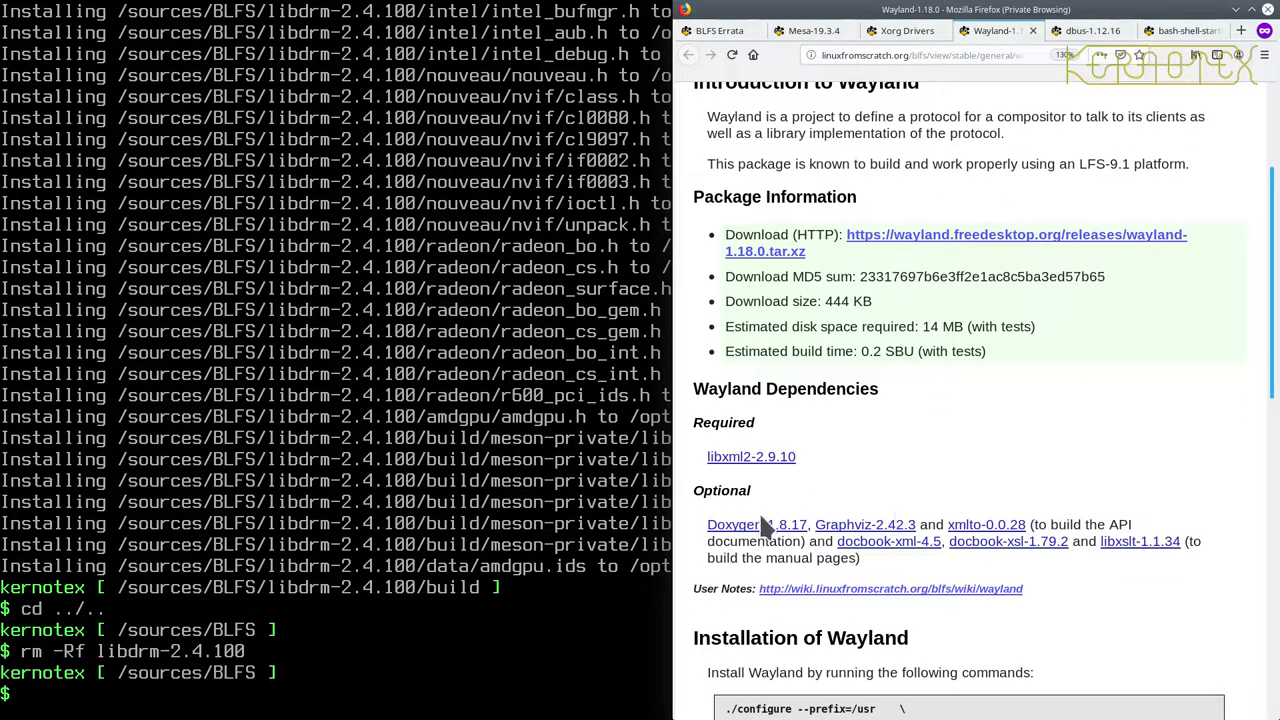
pyautogui.click(906, 31)
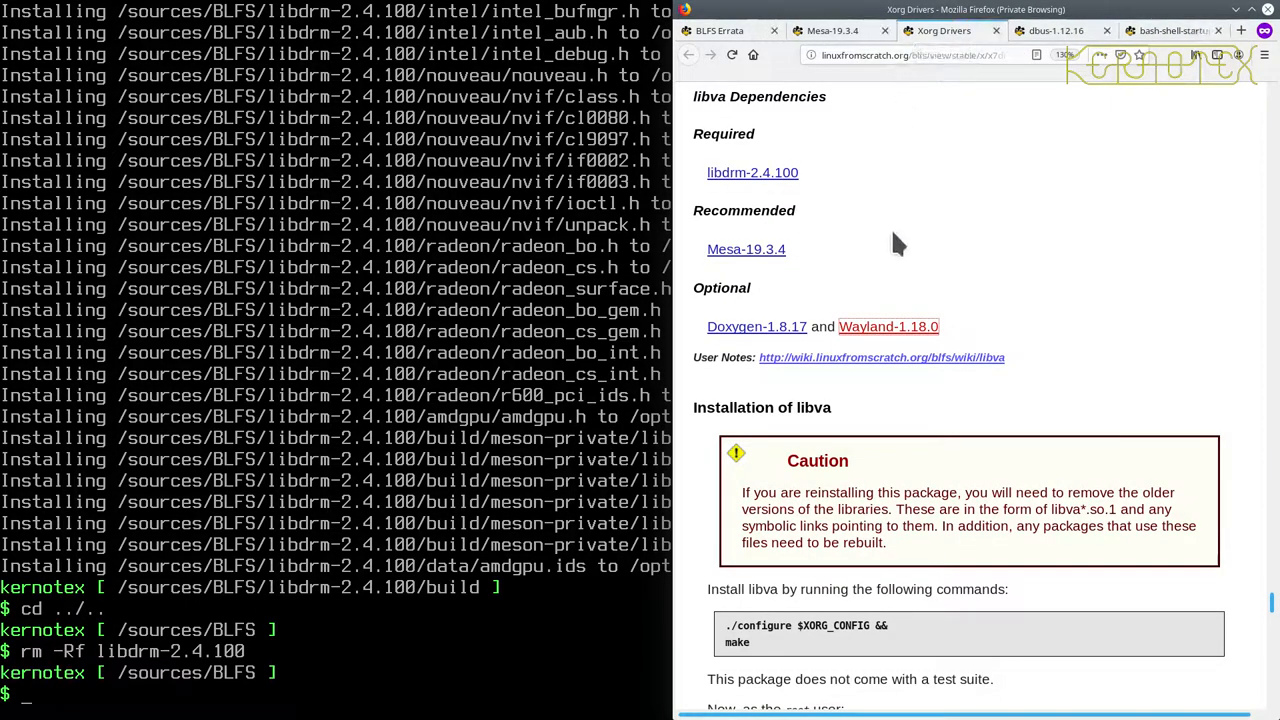
# Scroll up and back down through the Xorg Drivers page past the VMware driver section.
pyautogui.scroll(3)
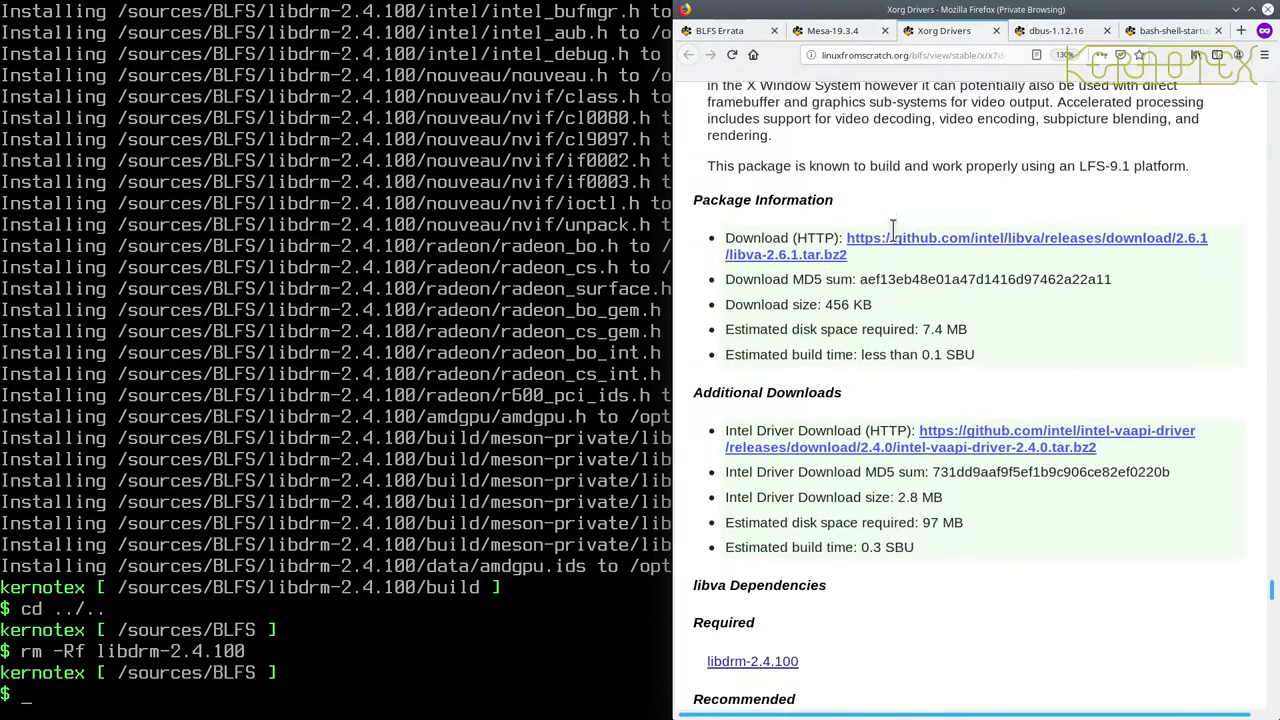
pyautogui.scroll(3)
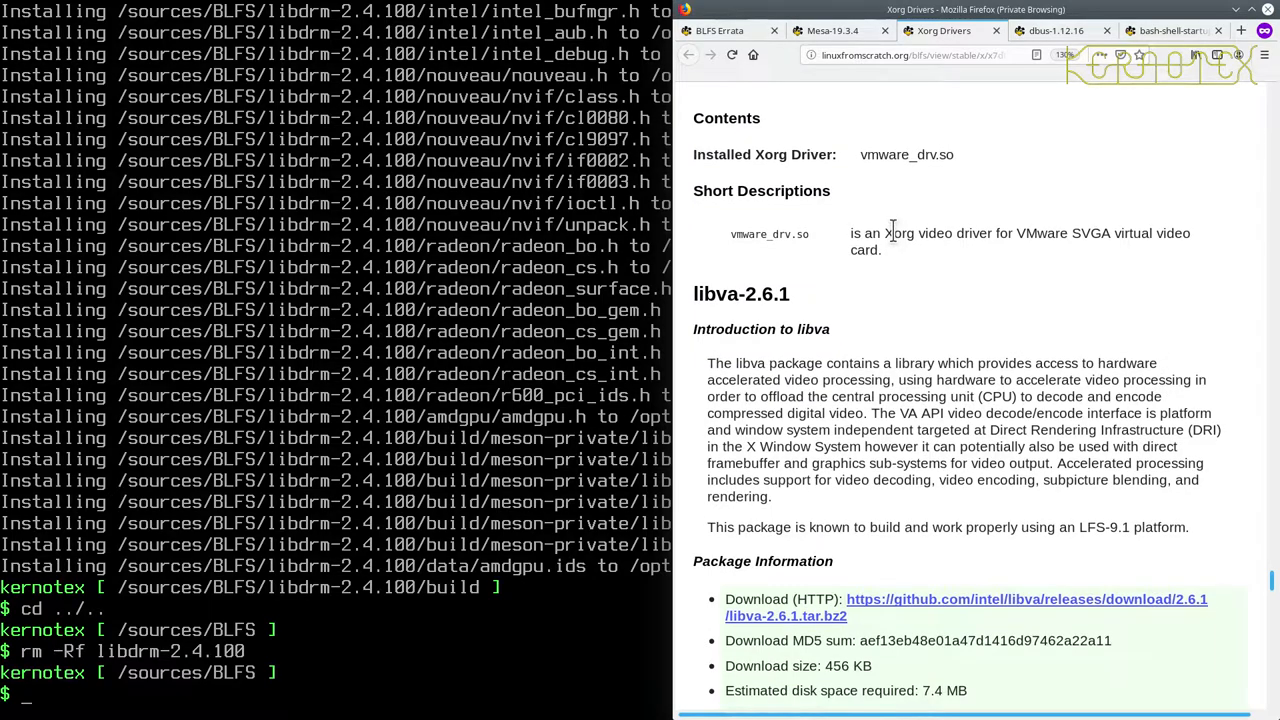
pyautogui.scroll(3)
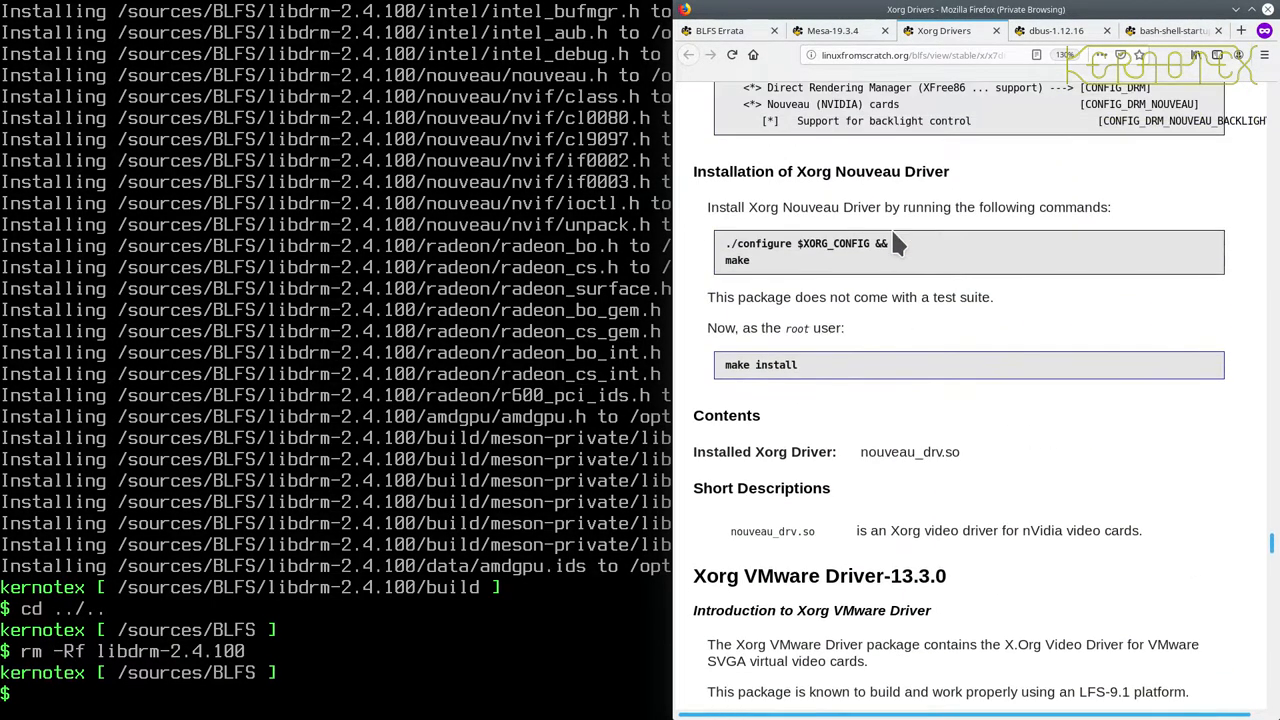
pyautogui.scroll(-3)
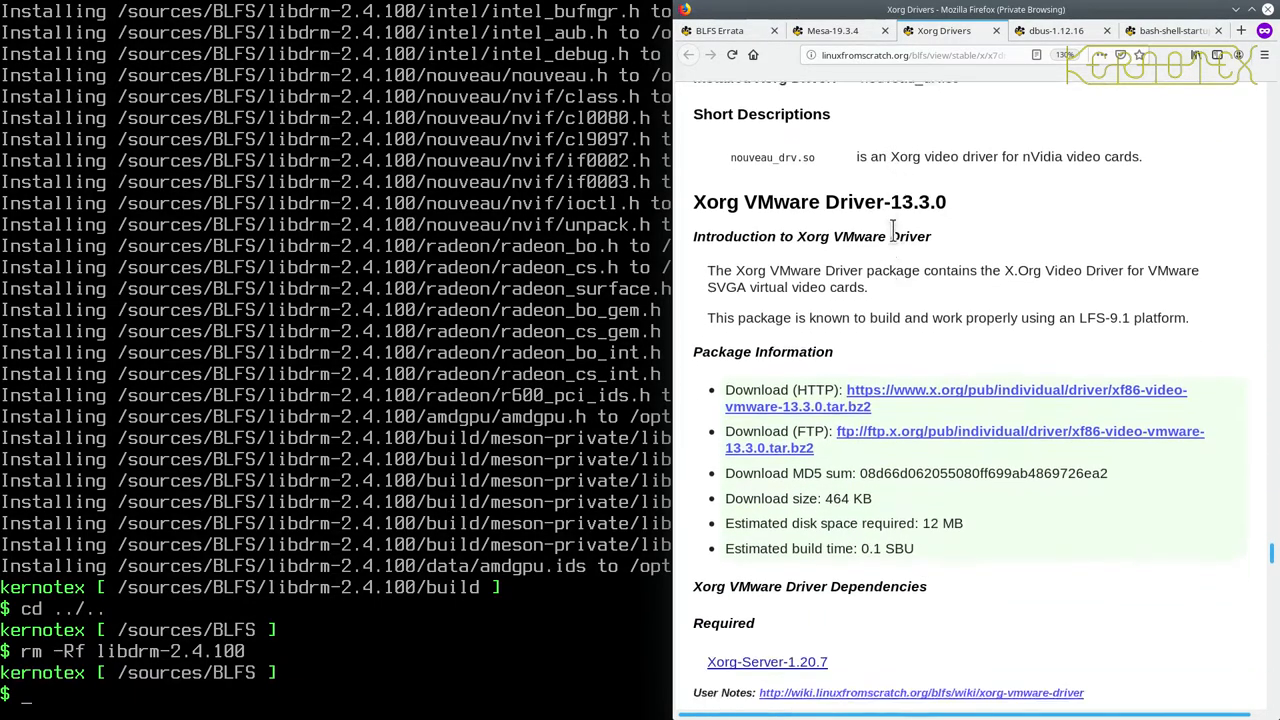
pyautogui.scroll(-3)
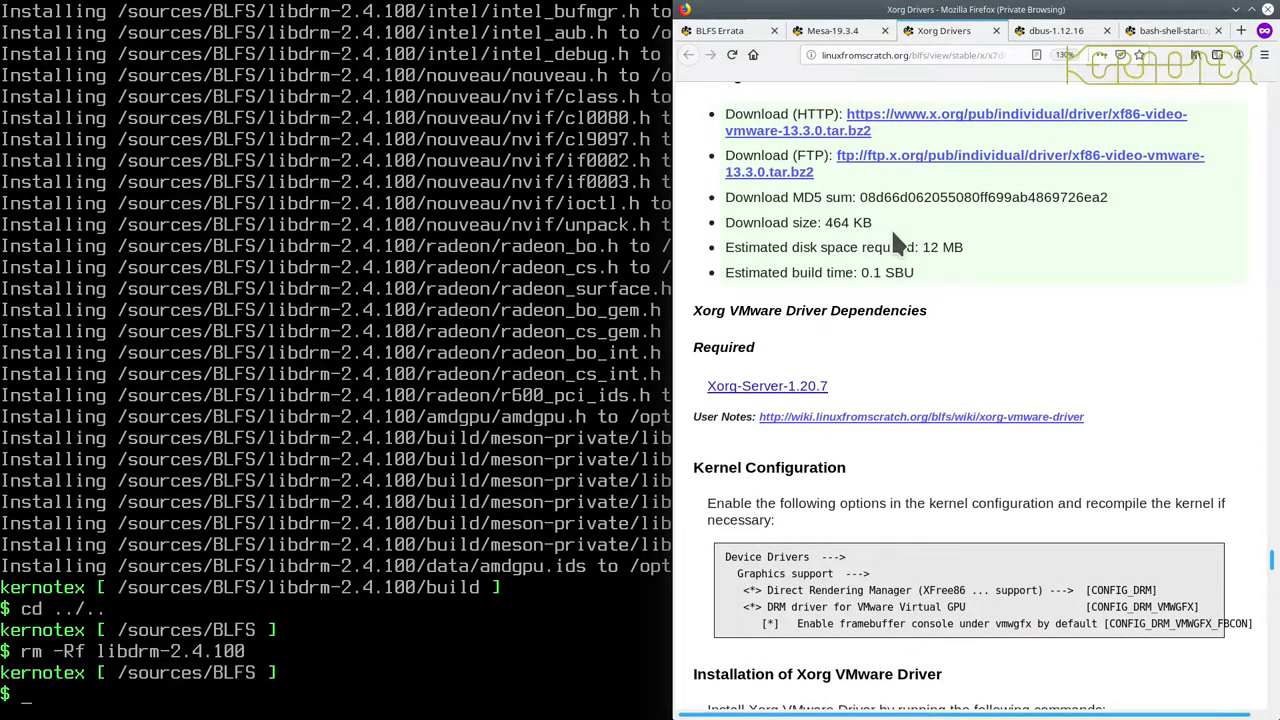
pyautogui.scroll(-3)
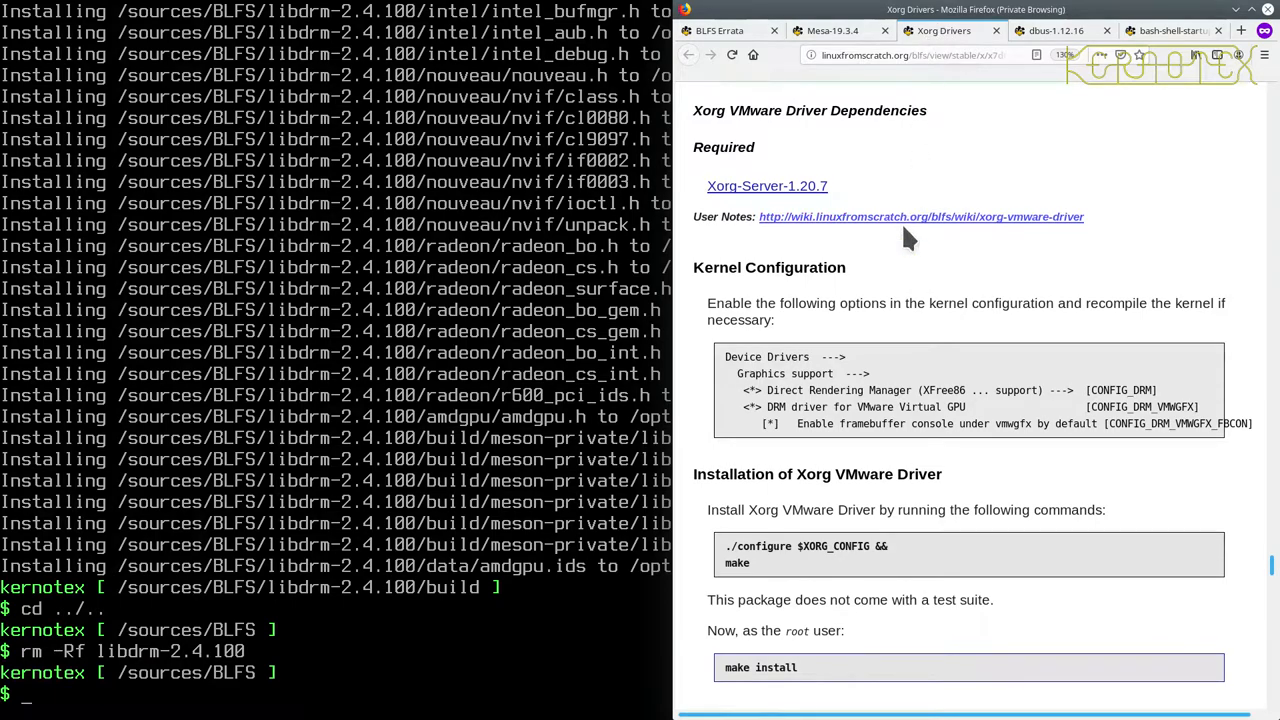
pyautogui.scroll(-3)
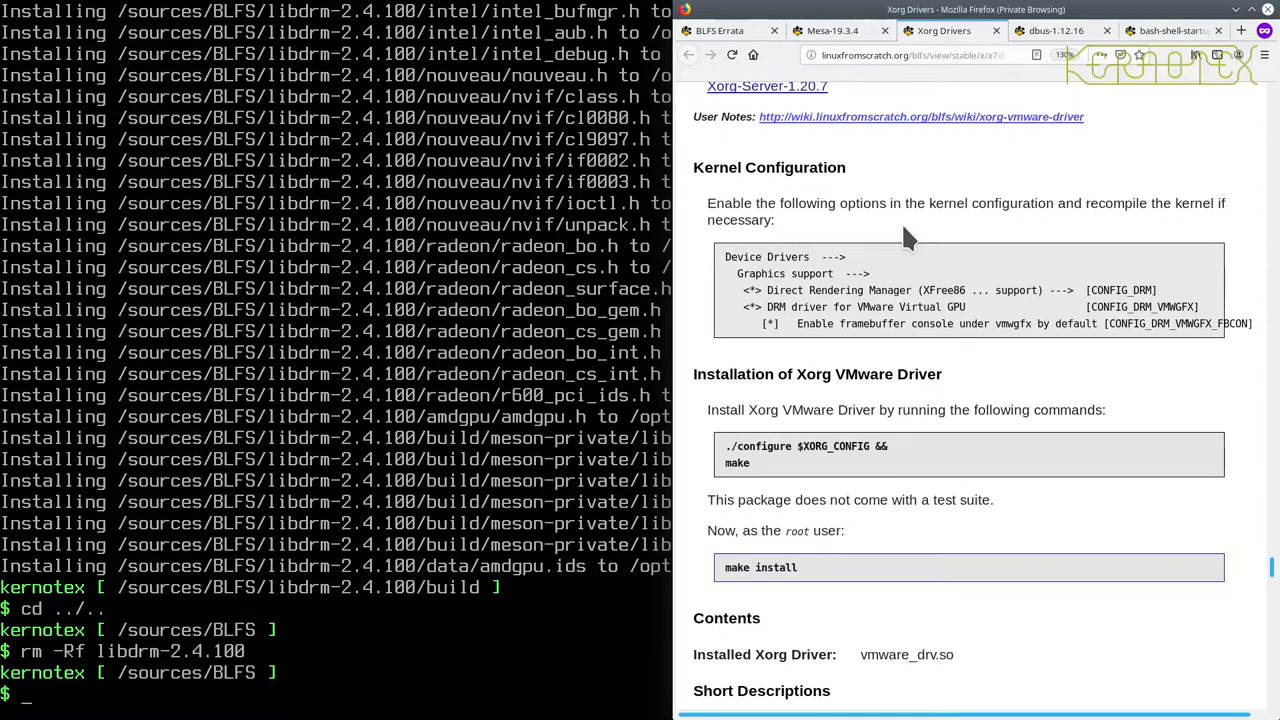
pyautogui.scroll(-3)
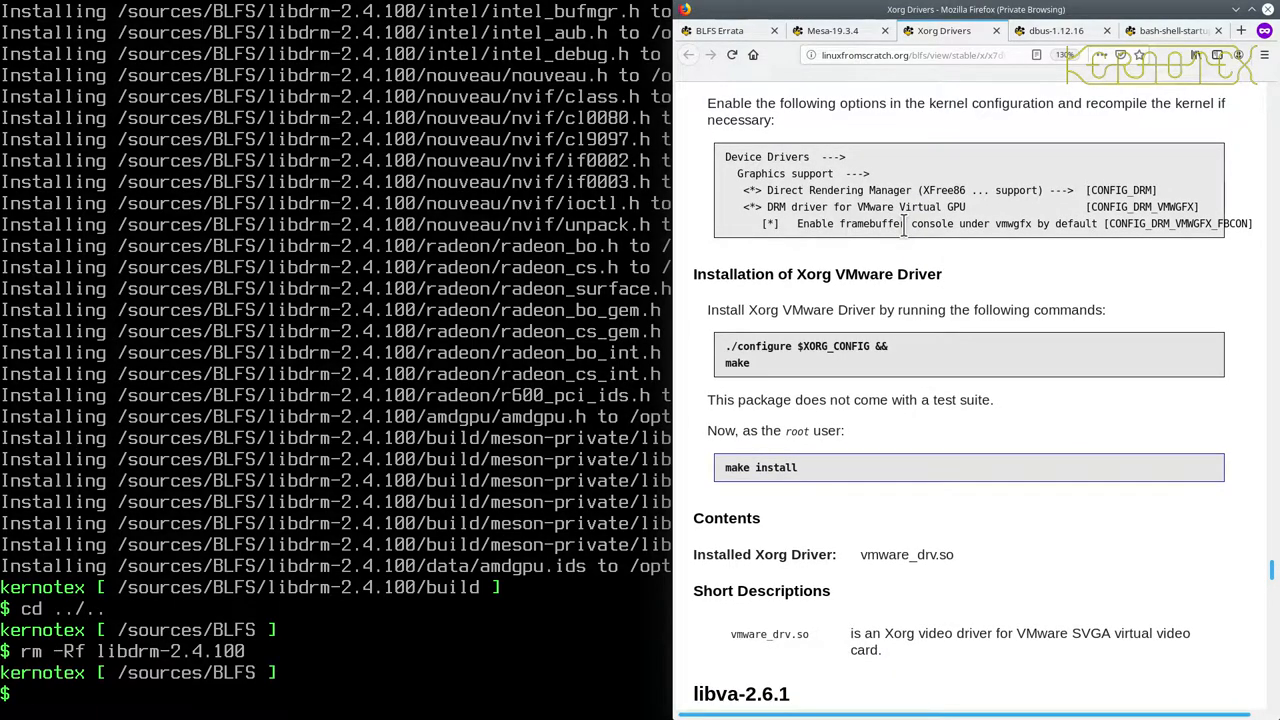
pyautogui.scroll(-3)
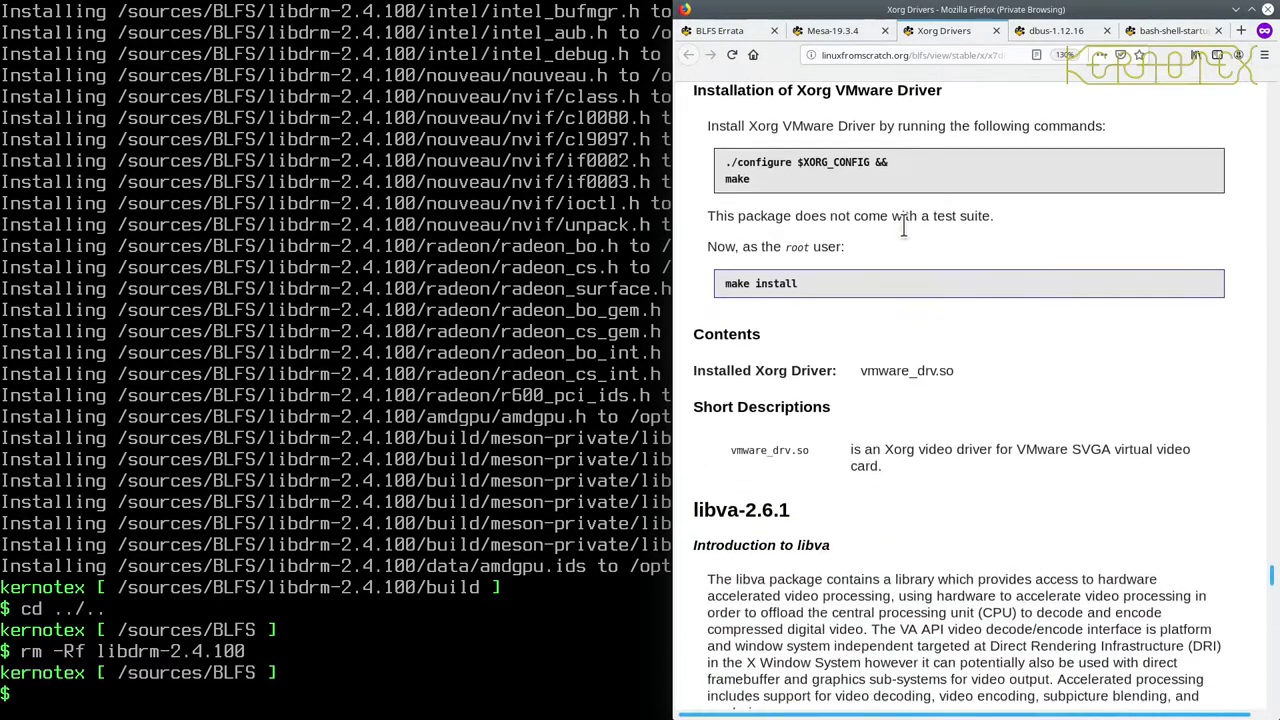
pyautogui.scroll(-3)
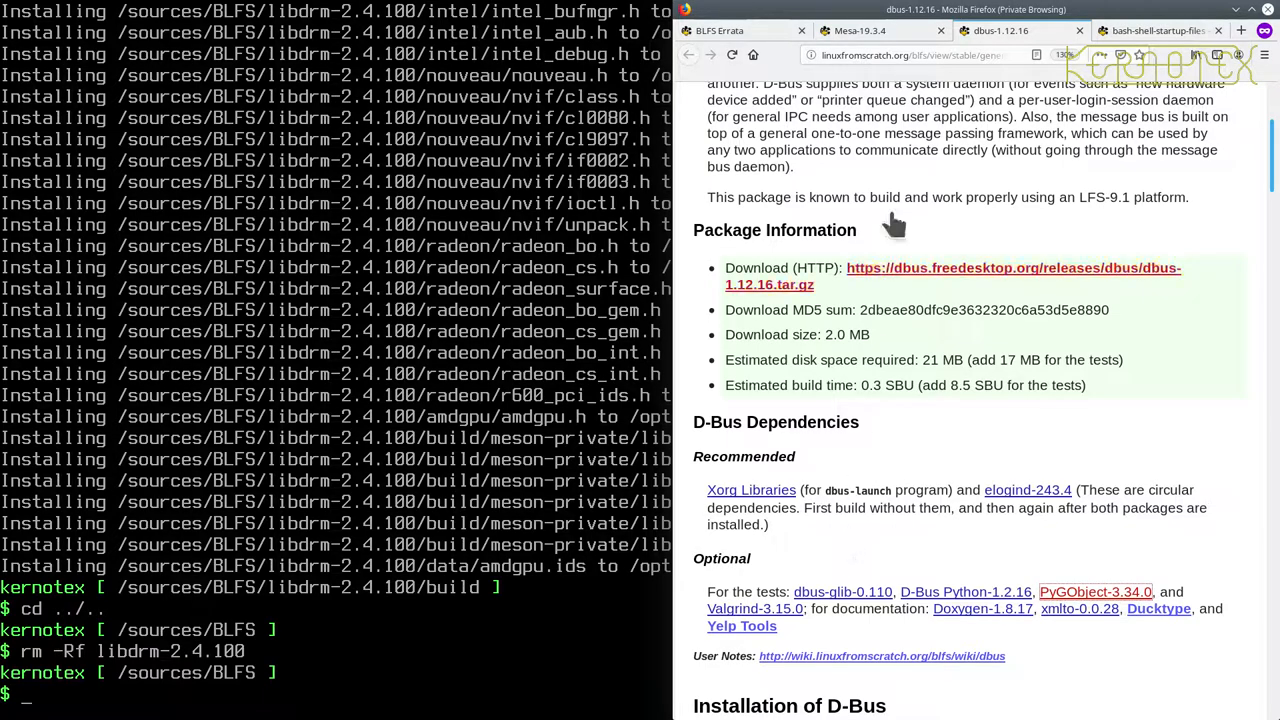
# Return to the Mesa-19.3.4 page and reopen libva-2.6.1 from its dependencies list.
pyautogui.click(880, 31)
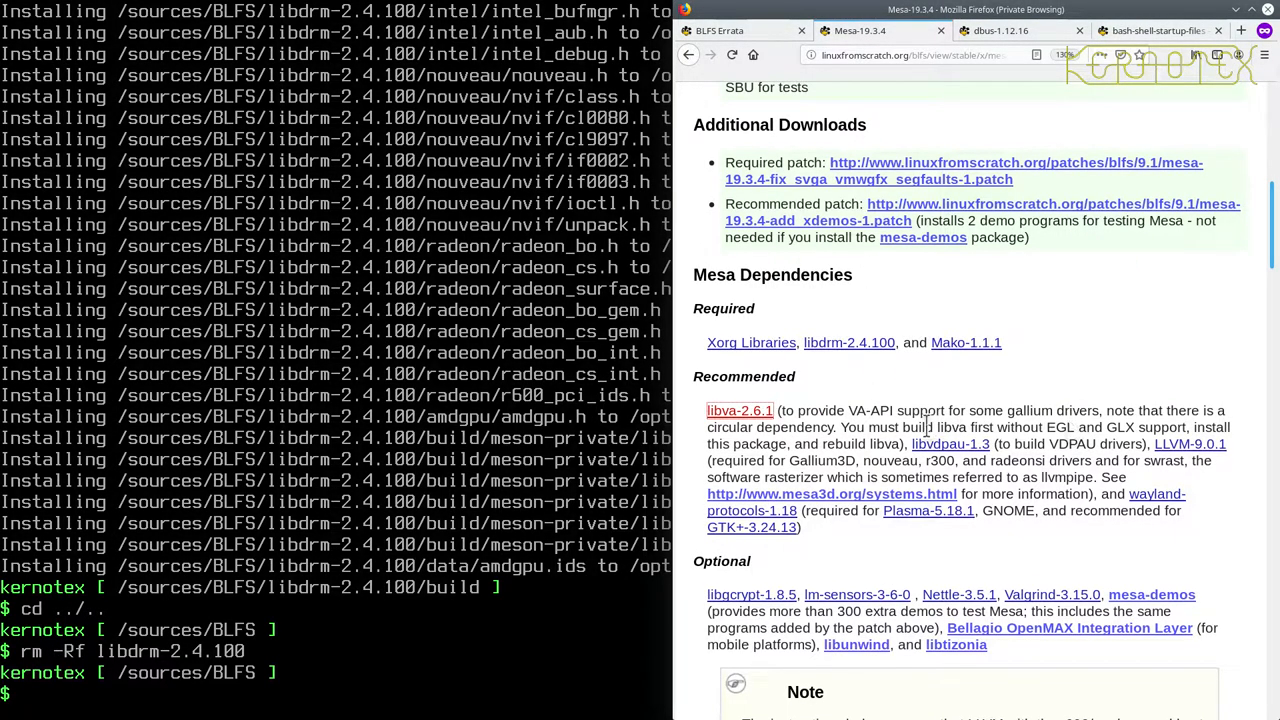
pyautogui.moveTo(955, 428)
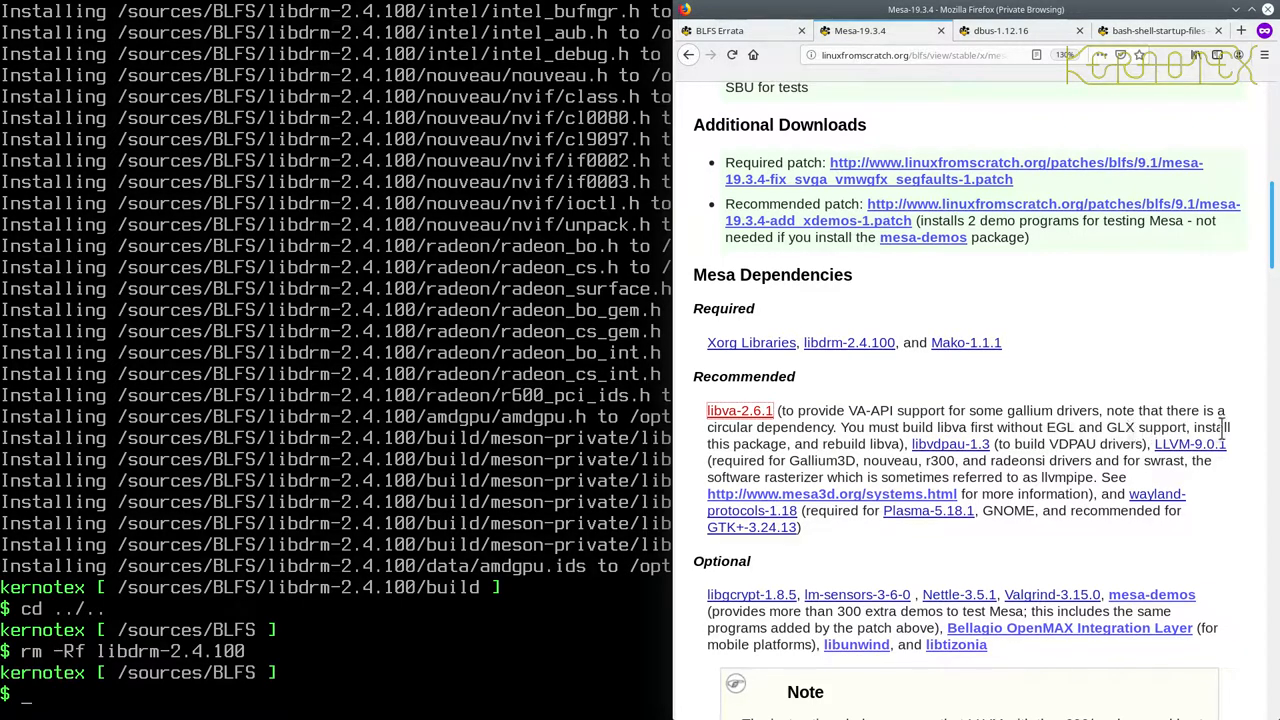
pyautogui.moveTo(905, 452)
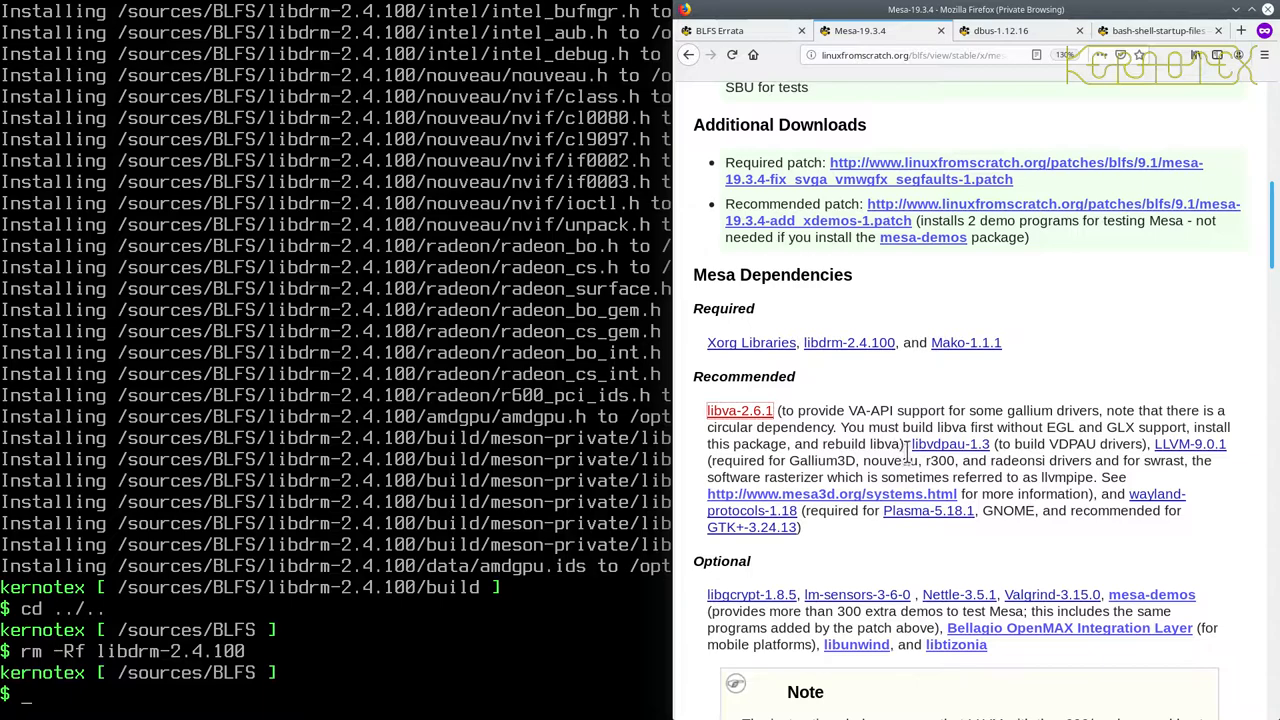
pyautogui.moveTo(900, 388)
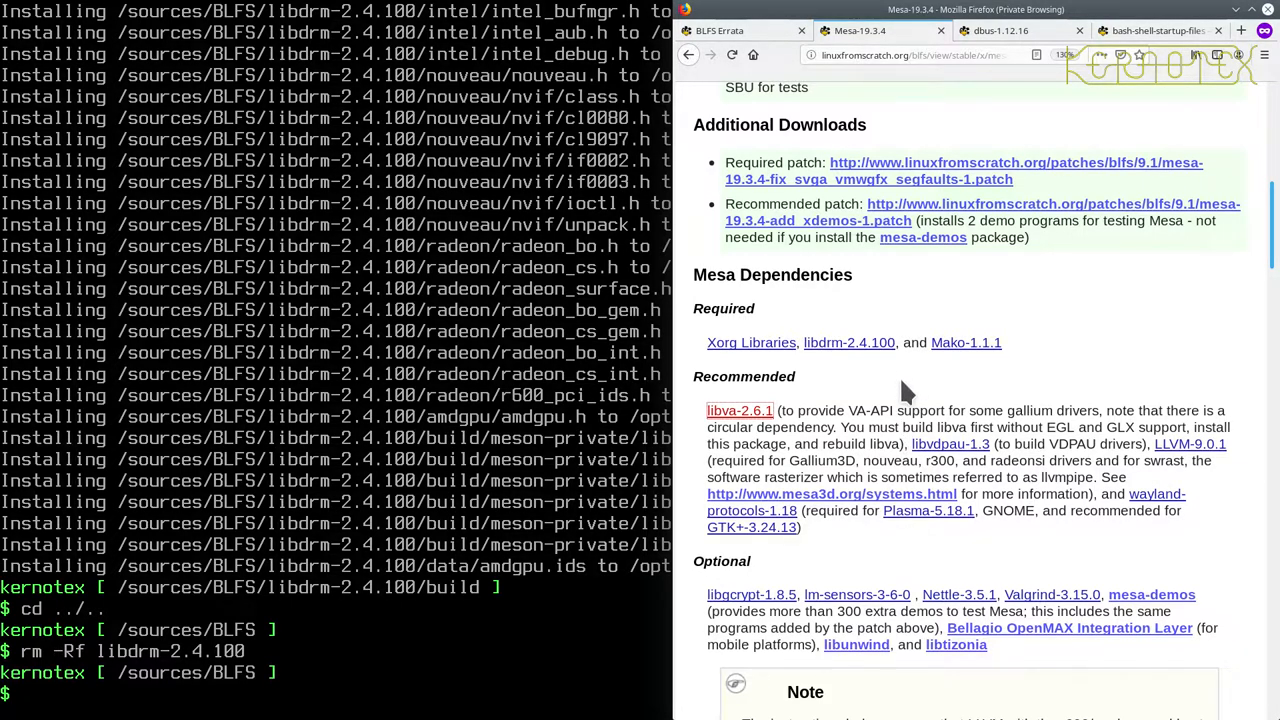
pyautogui.moveTo(890, 330)
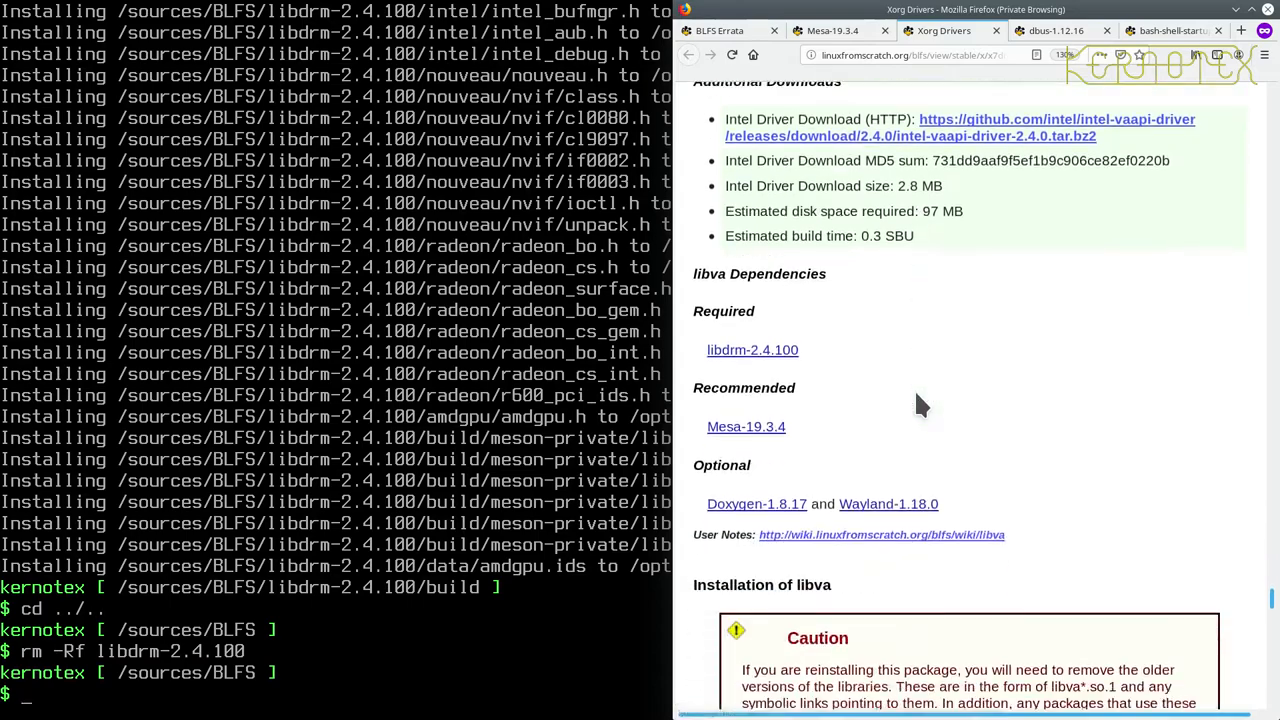
pyautogui.scroll(-3)
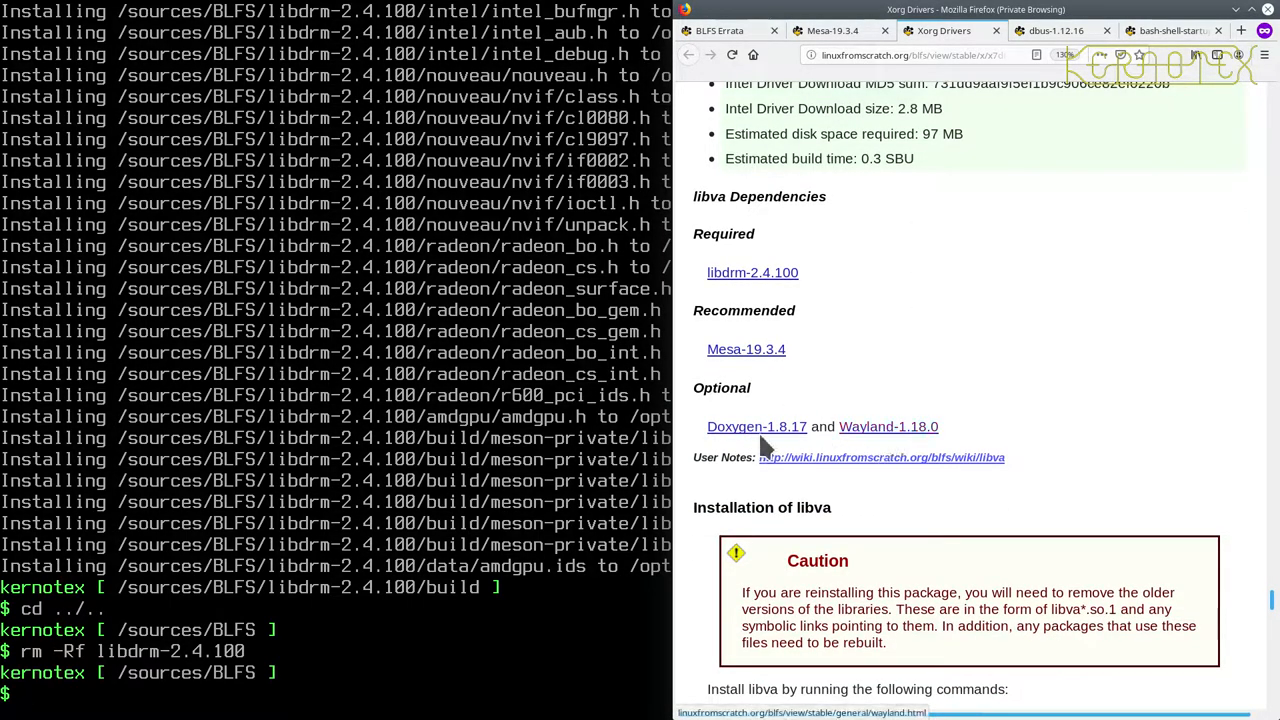
pyautogui.scroll(3)
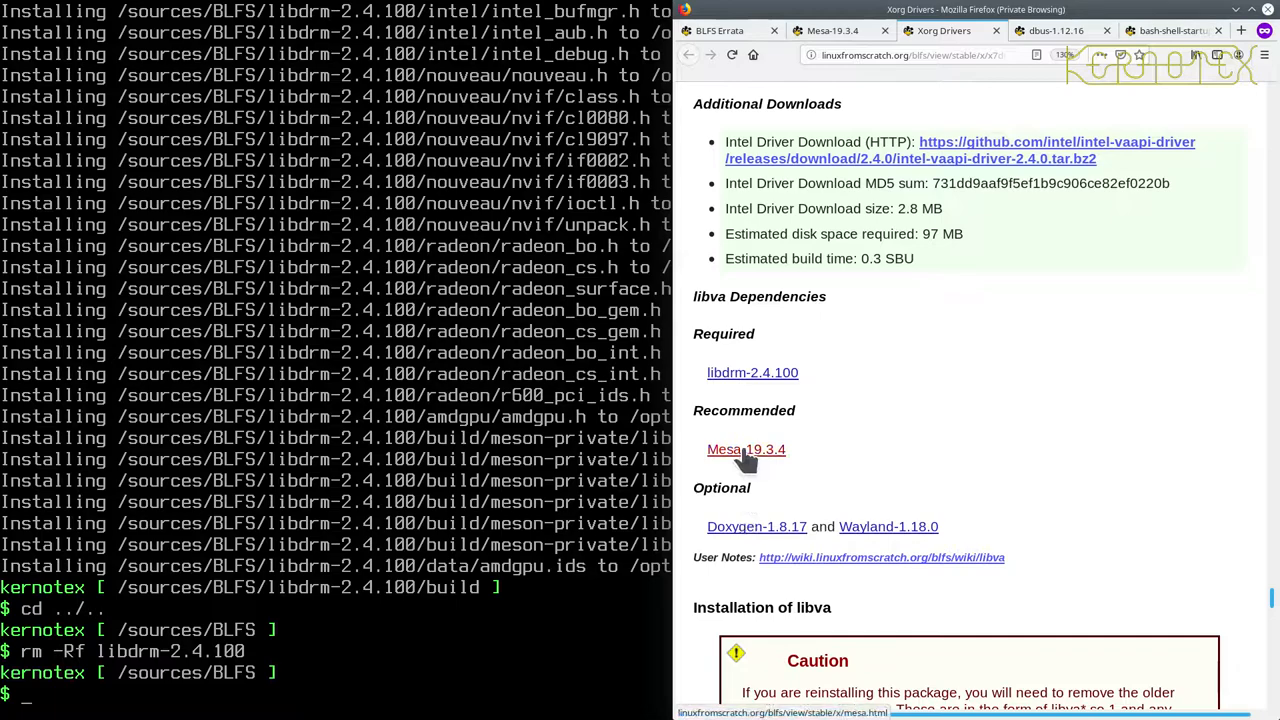
pyautogui.moveTo(746, 449)
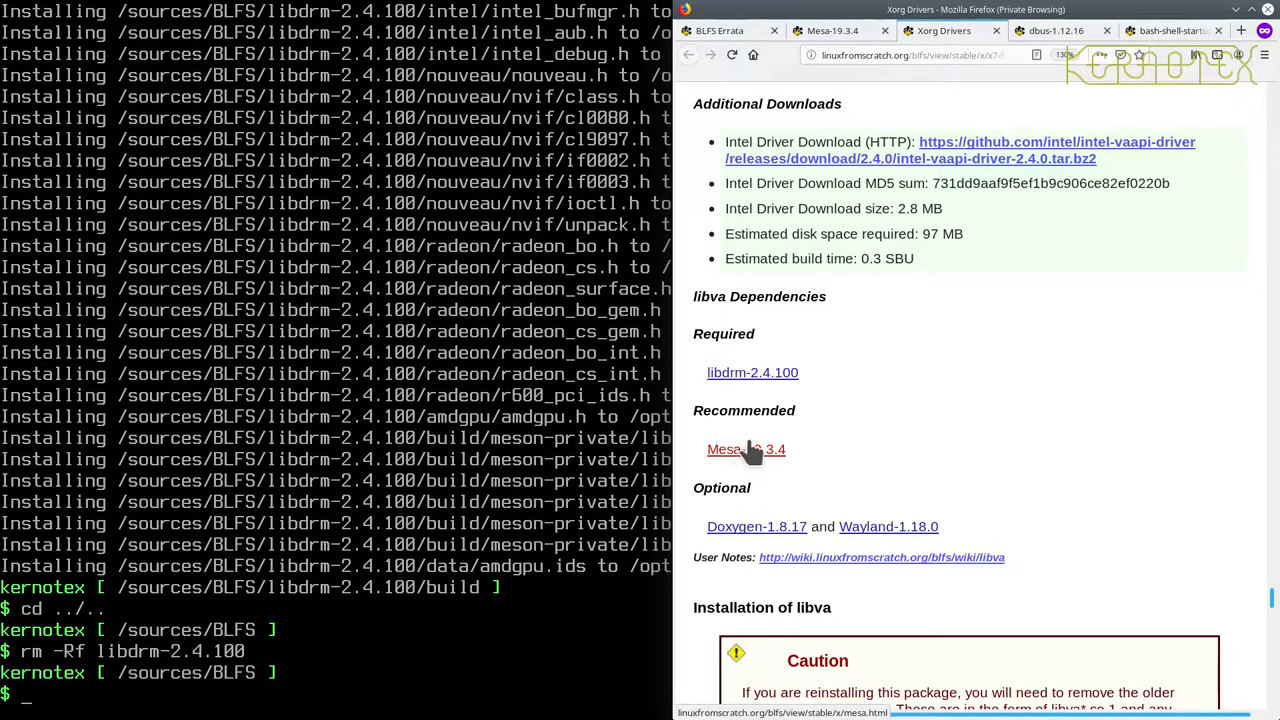
pyautogui.click(746, 449)
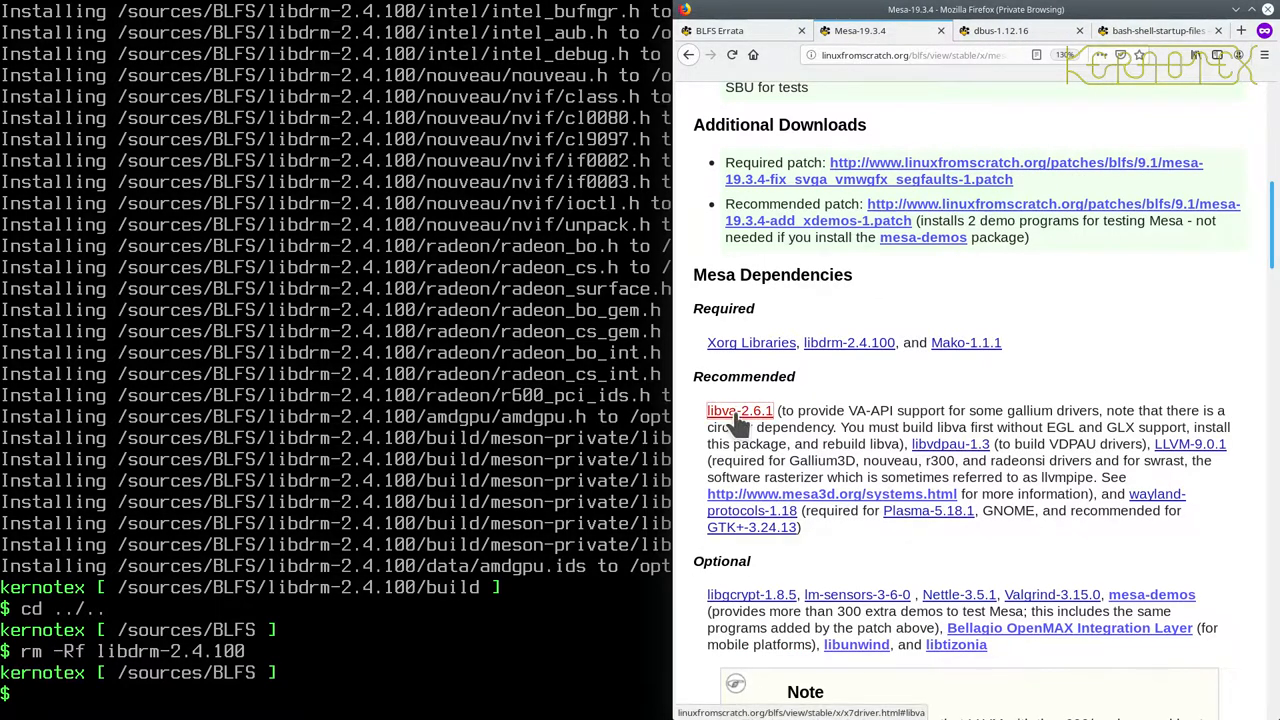
pyautogui.click(740, 410)
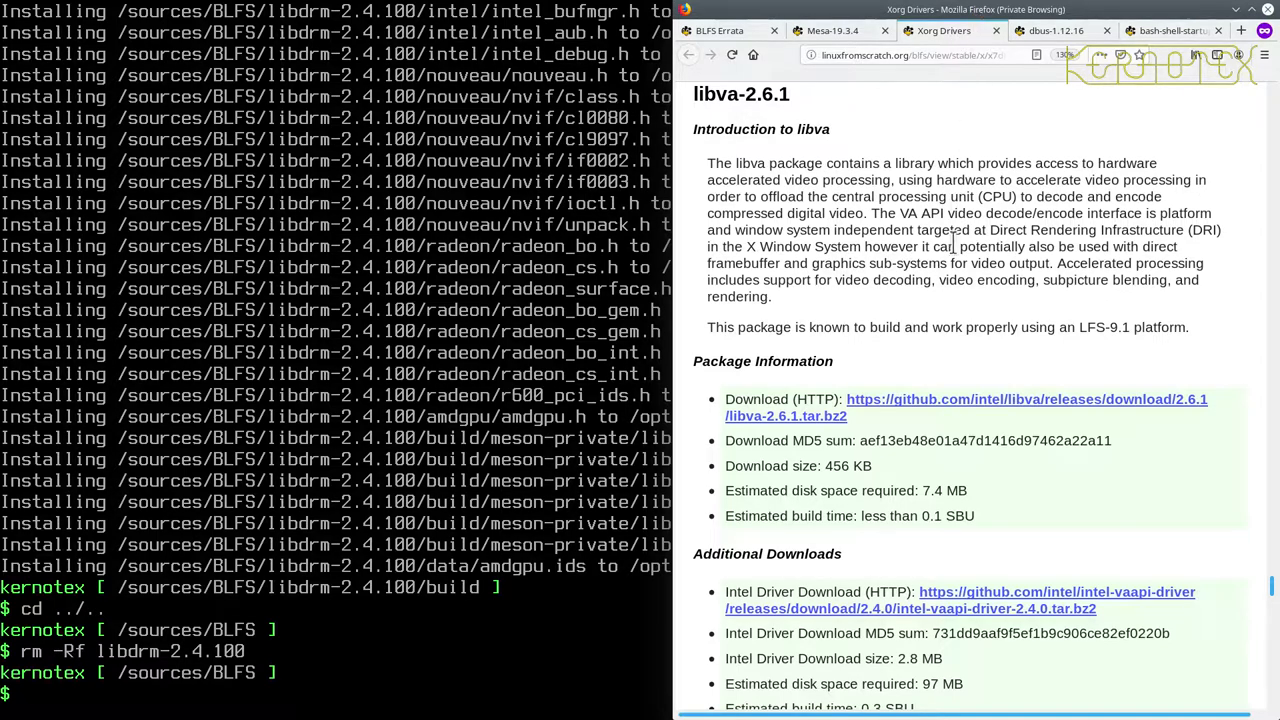
pyautogui.scroll(-3)
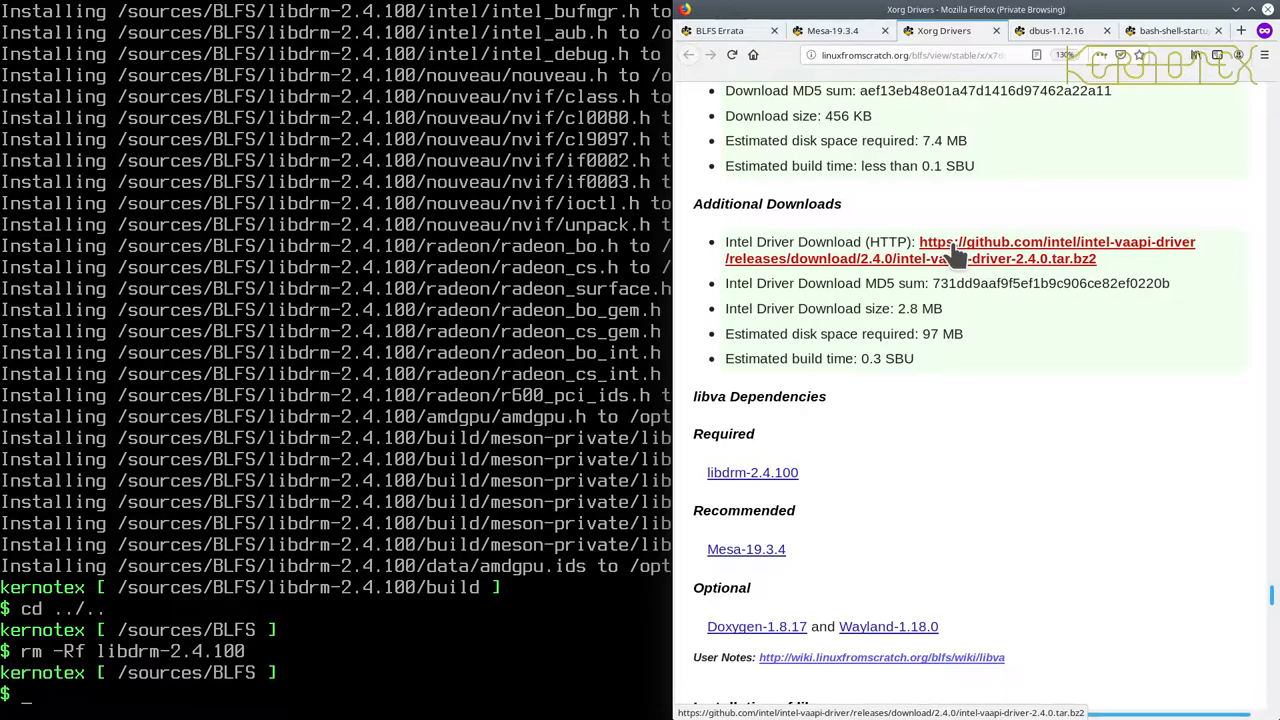
pyautogui.scroll(3)
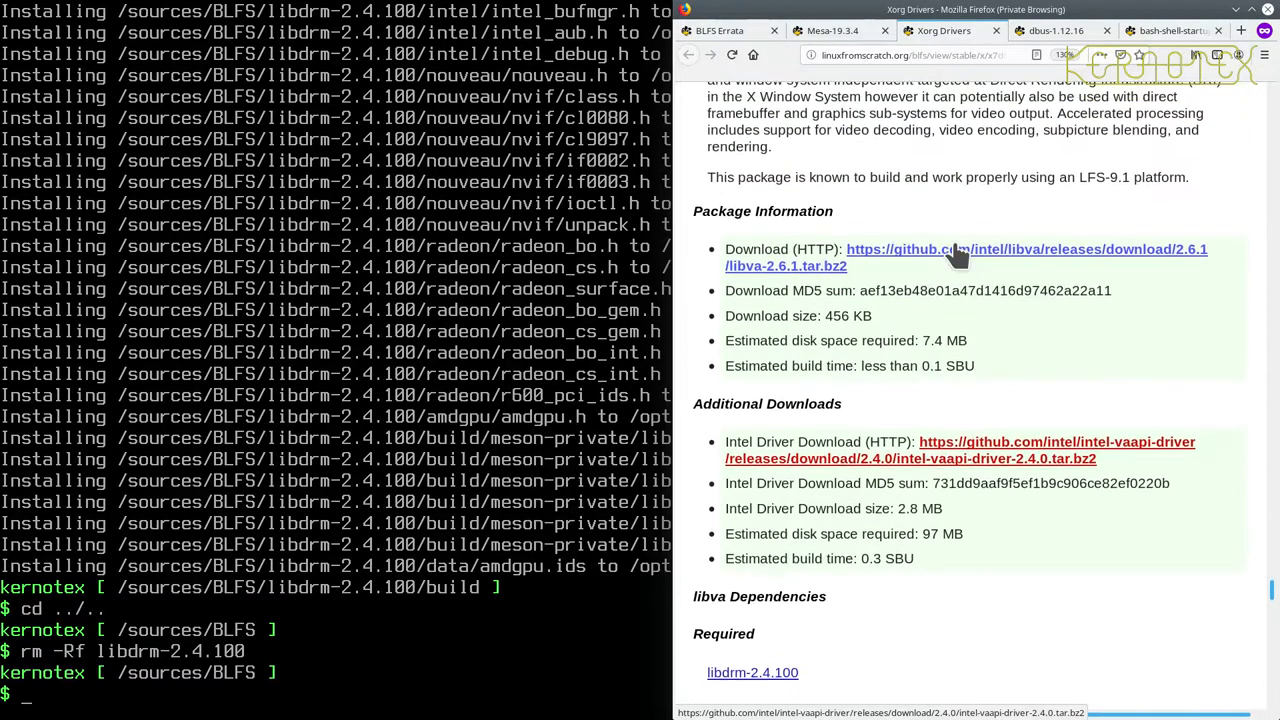
pyautogui.scroll(3)
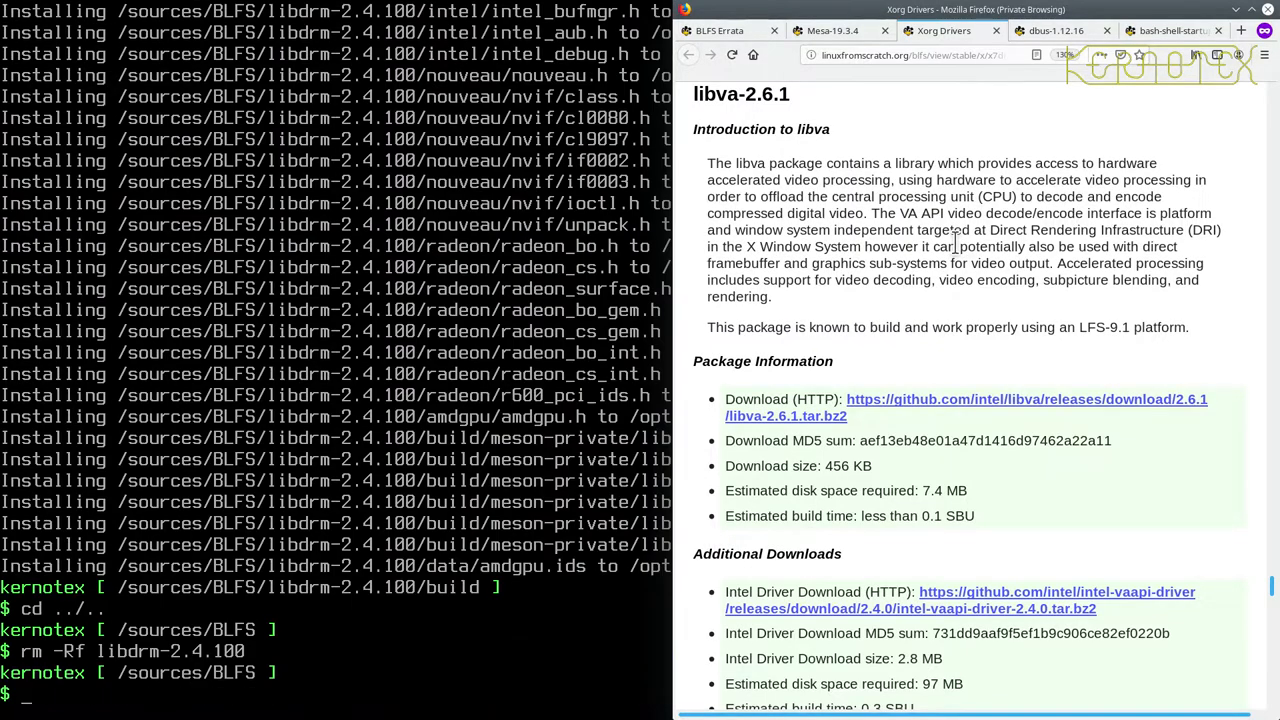
pyautogui.write('cd')
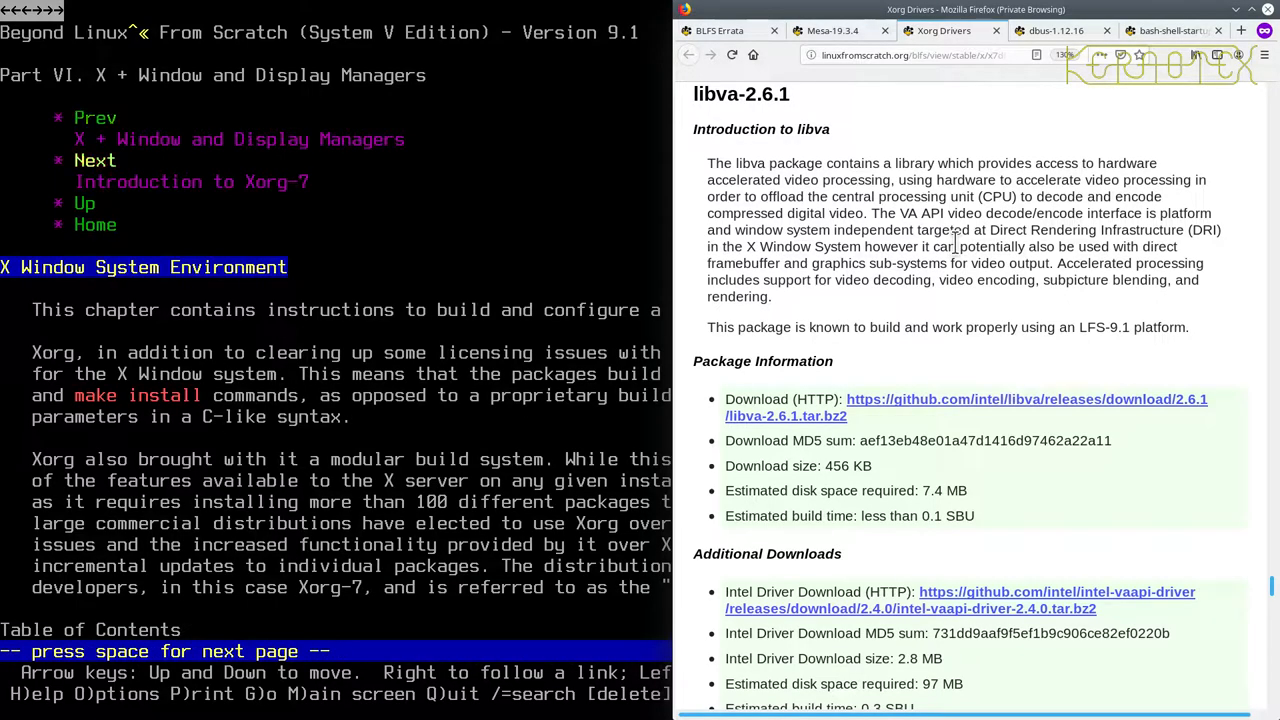
# Search the Xorg Drivers page in Lynx for 'libv' and jump to libva-2.6.1.
pyautogui.scroll(-3)
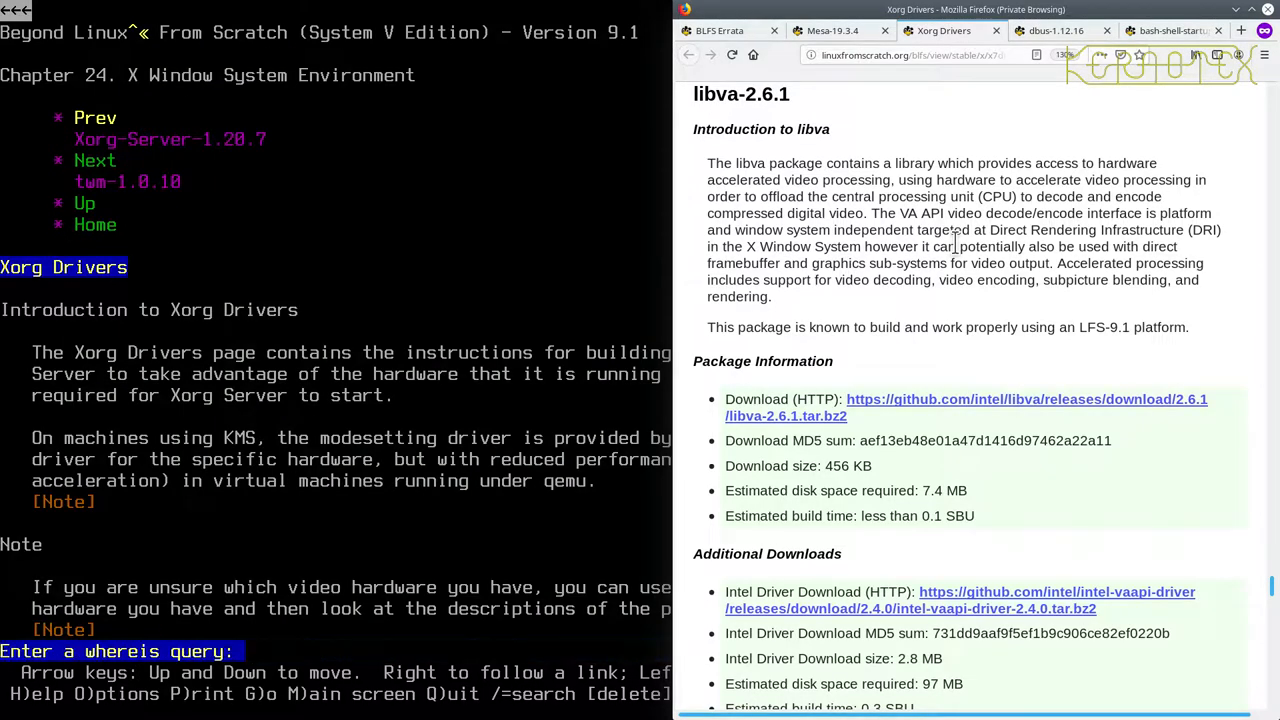
pyautogui.write('libv')
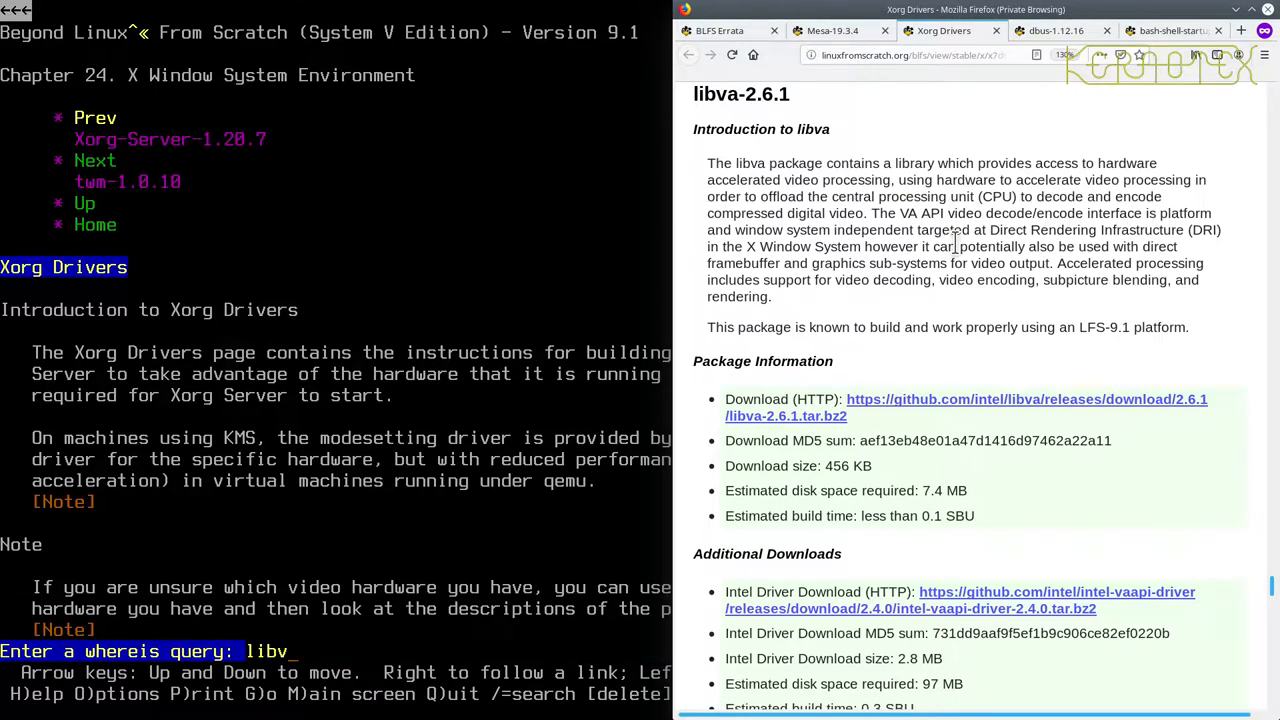
pyautogui.press('Return')
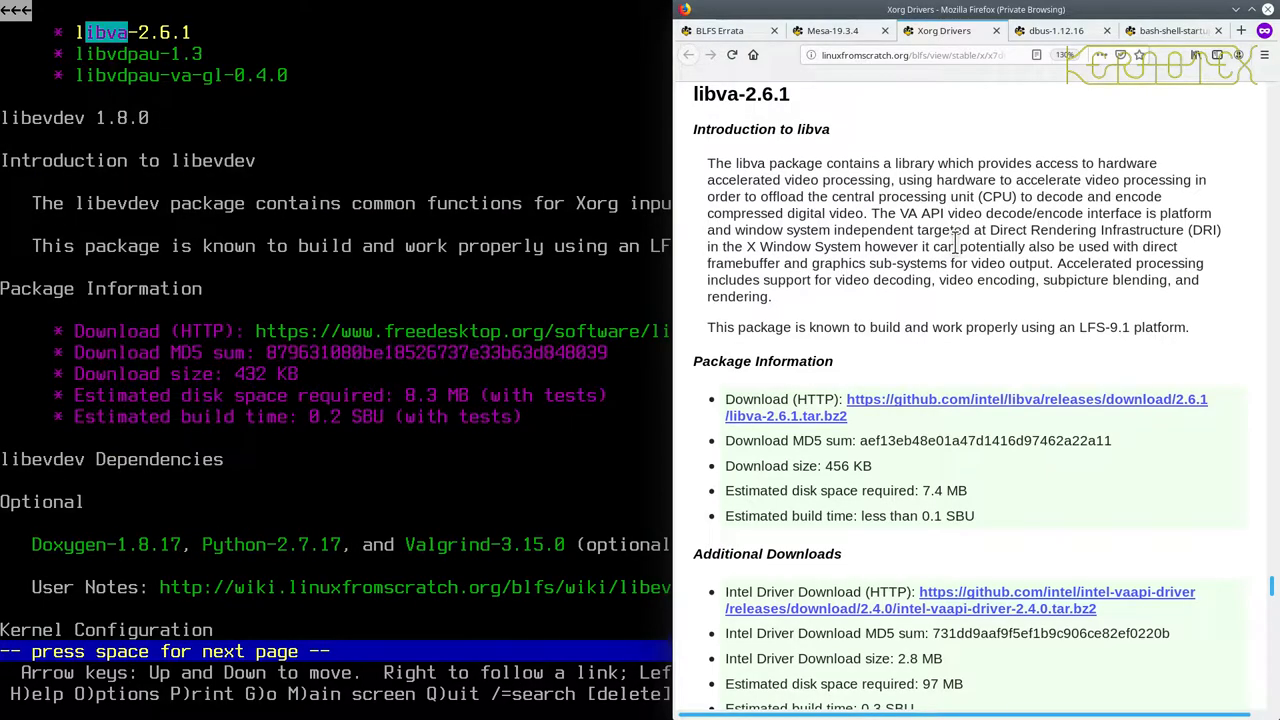
pyautogui.press('space')
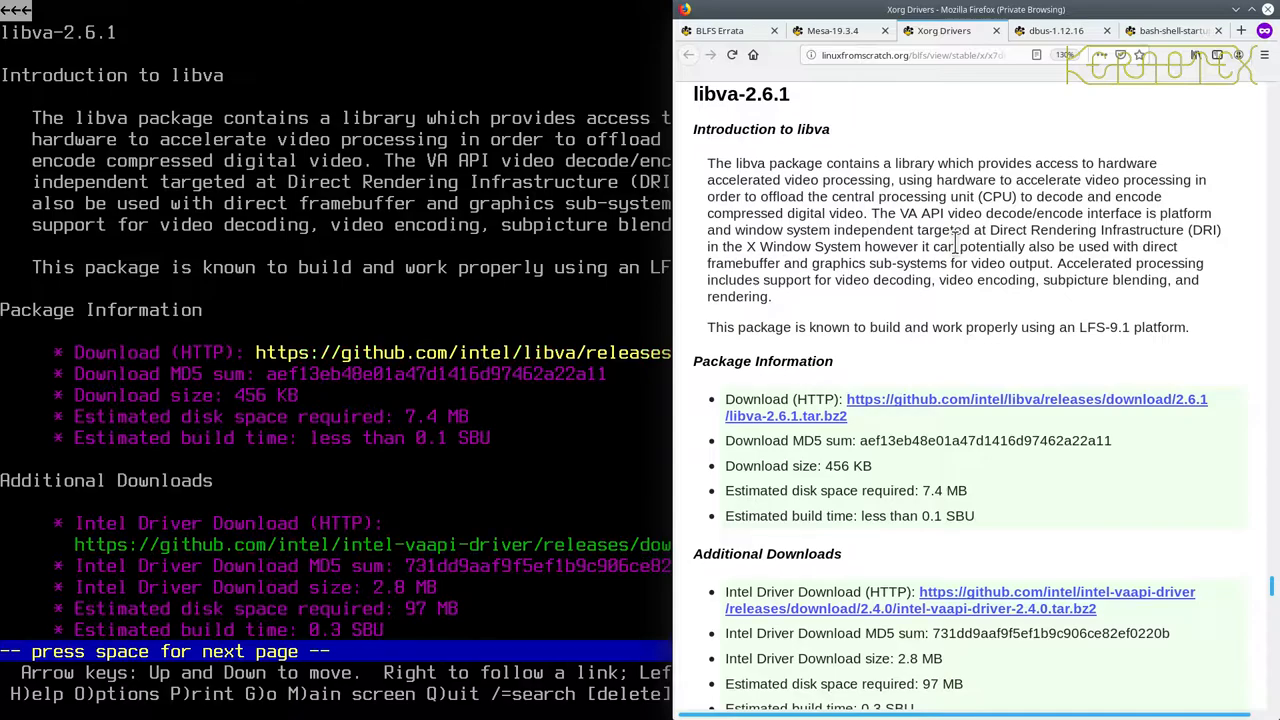
pyautogui.moveTo(1233, 351)
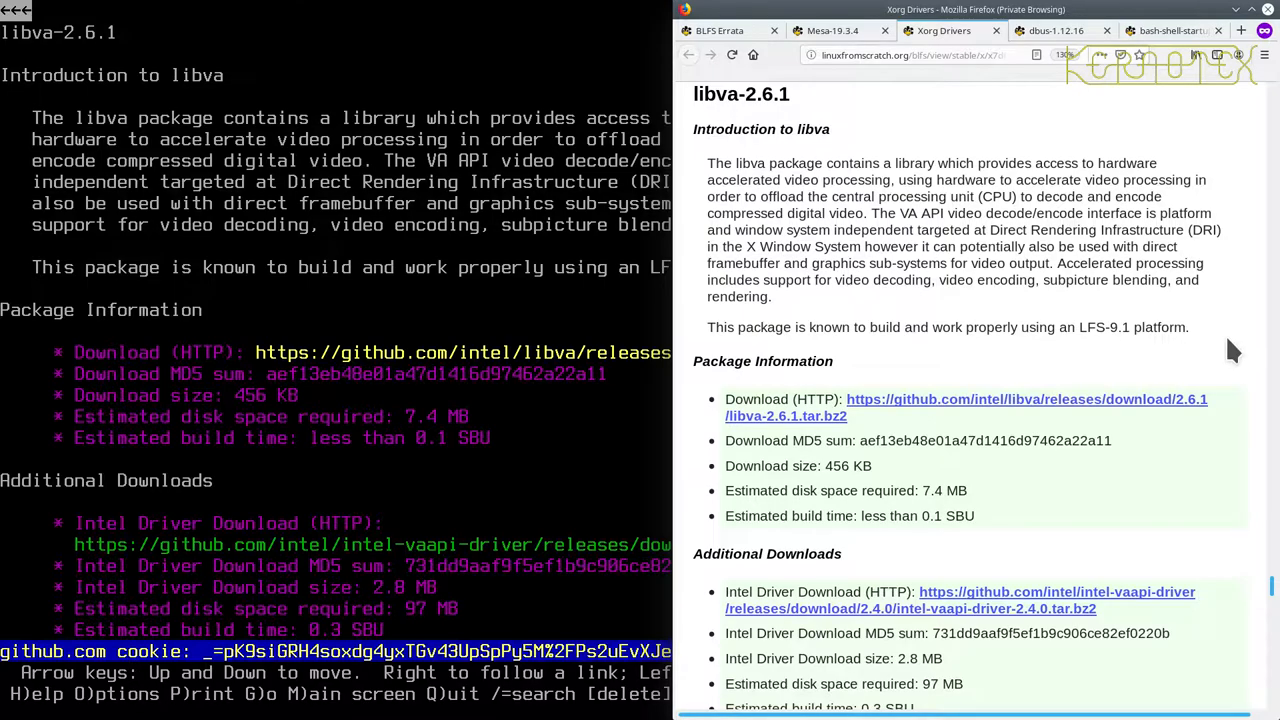
# Accept the github.com cookie while fetching the libva-2.6.1 tarball.
pyautogui.press('a')
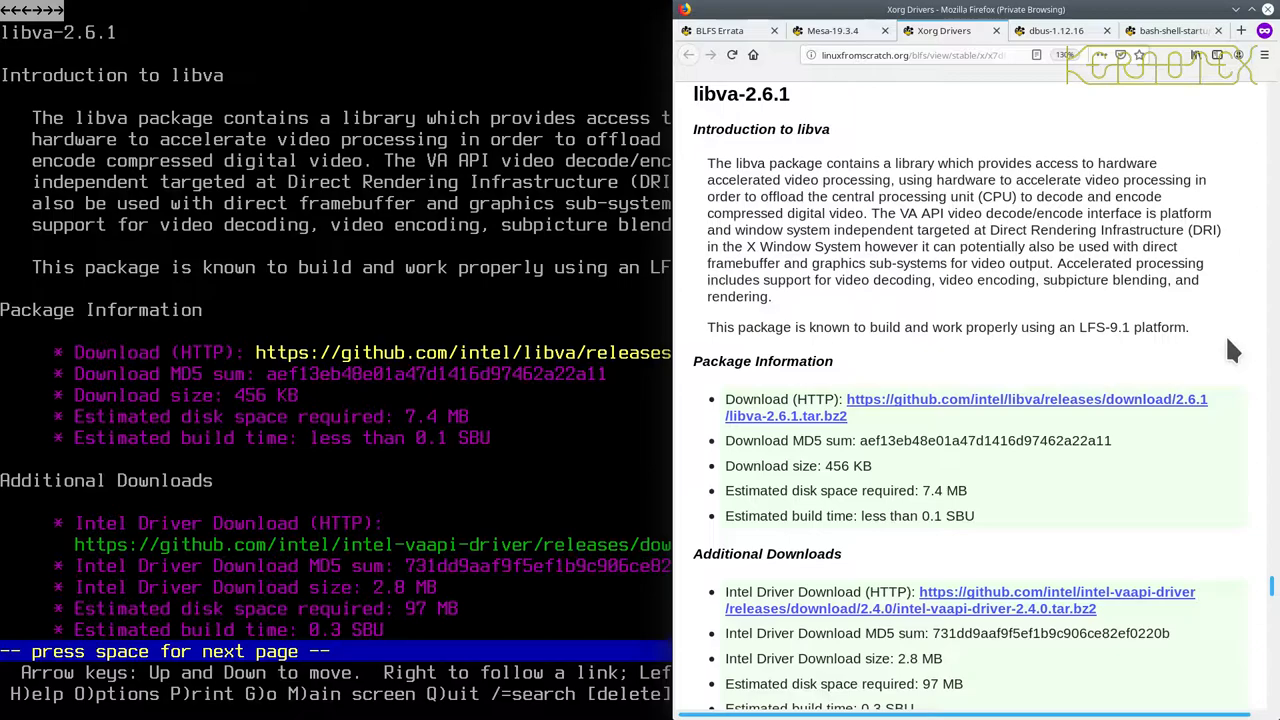
# Download the intel-vaapi-driver 2.4.0 octet-stream tarball from its Download link.
pyautogui.scroll(-3)
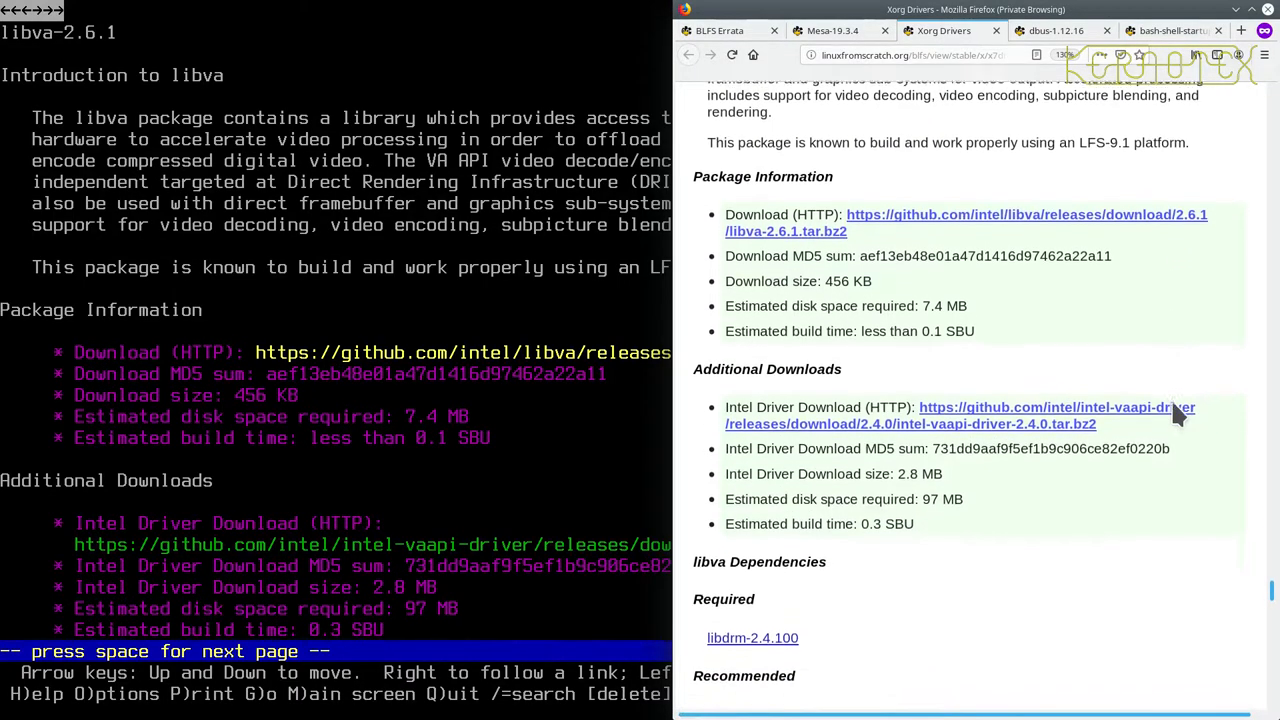
pyautogui.scroll(-3)
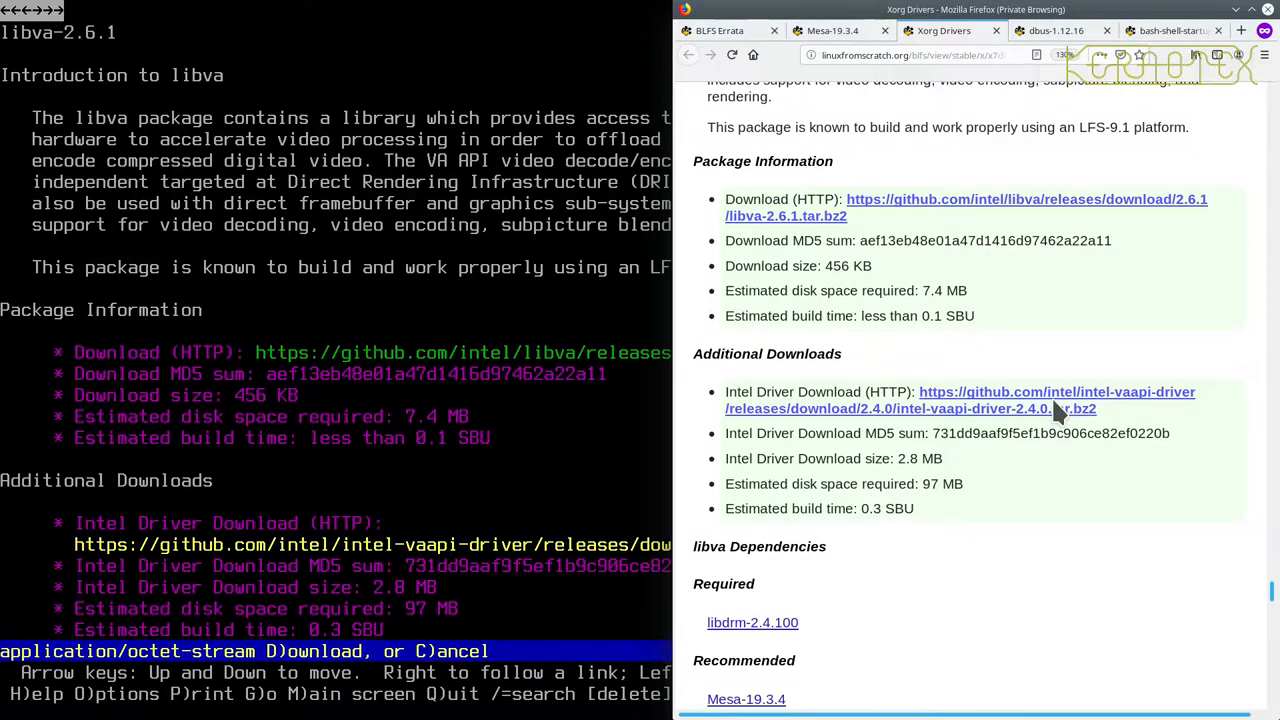
pyautogui.press('d')
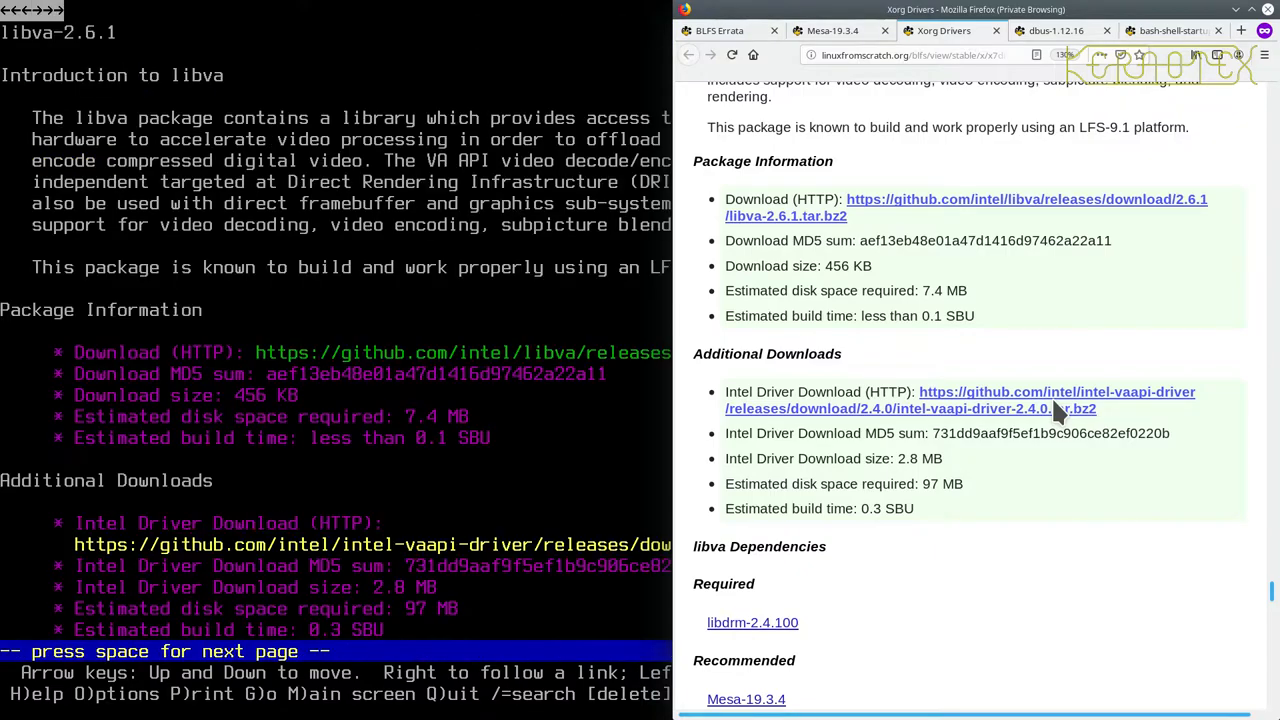
pyautogui.scroll(-3)
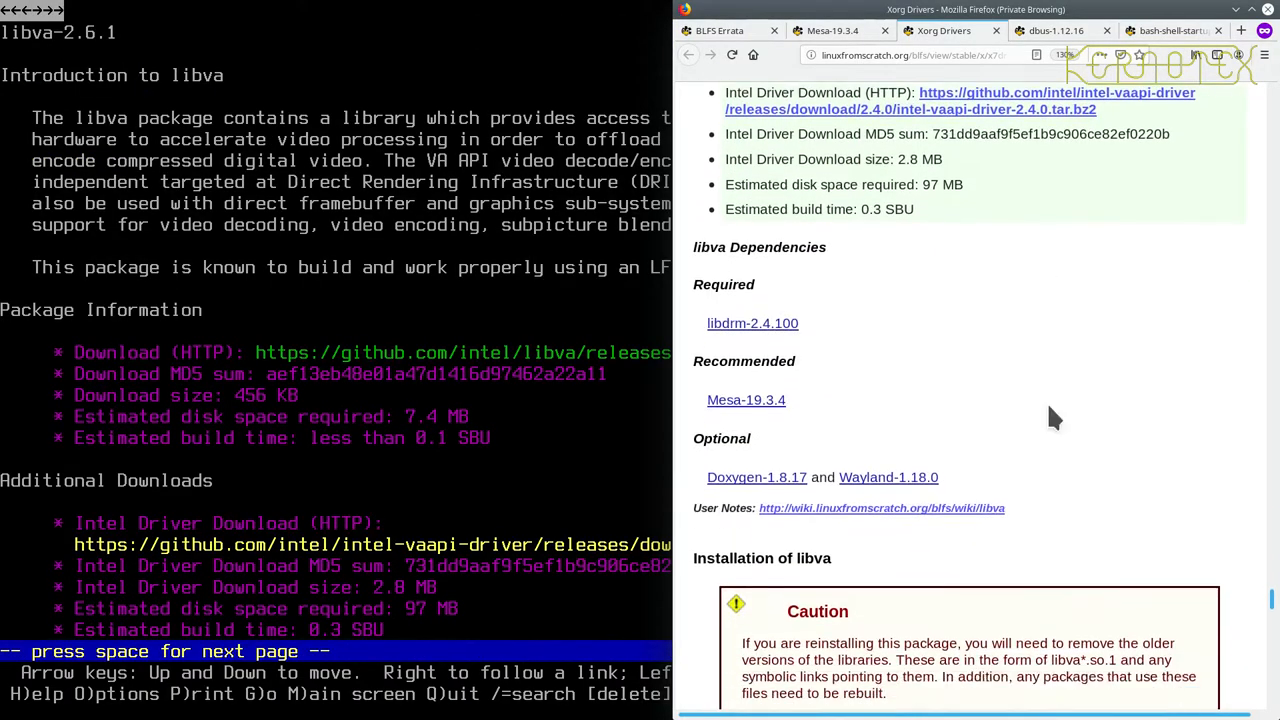
pyautogui.scroll(-3)
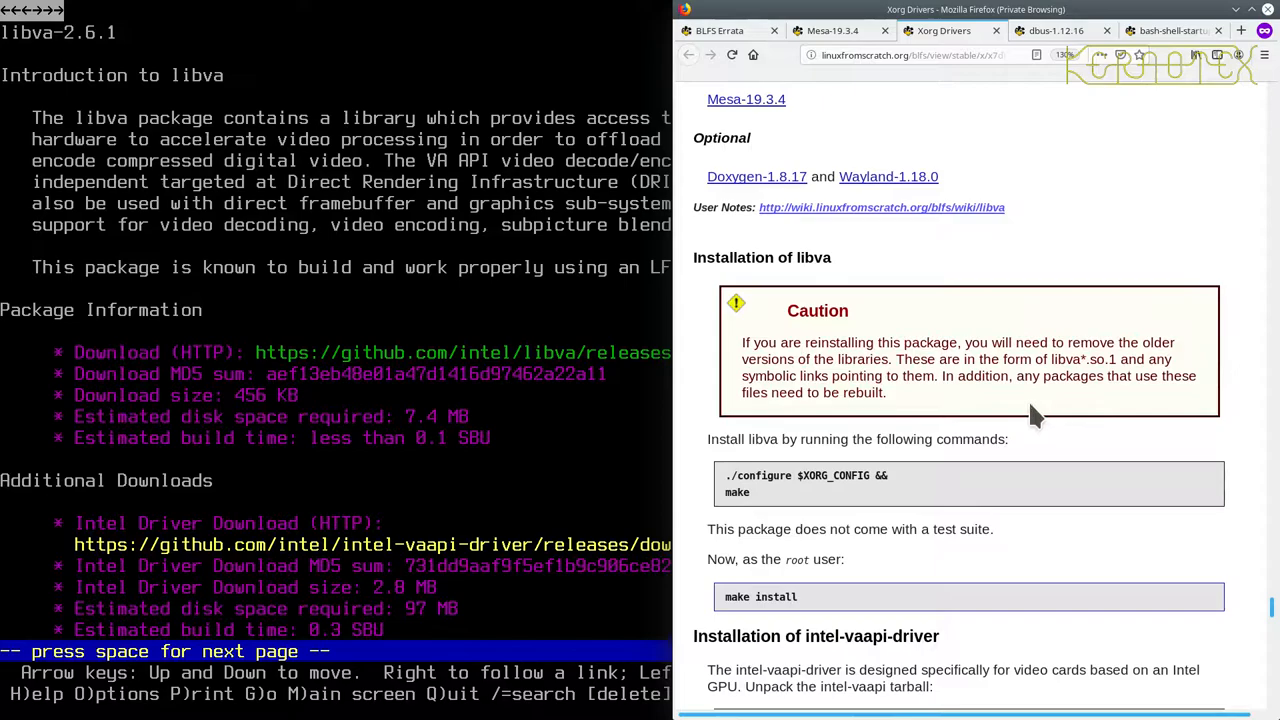
pyautogui.moveTo(985, 368)
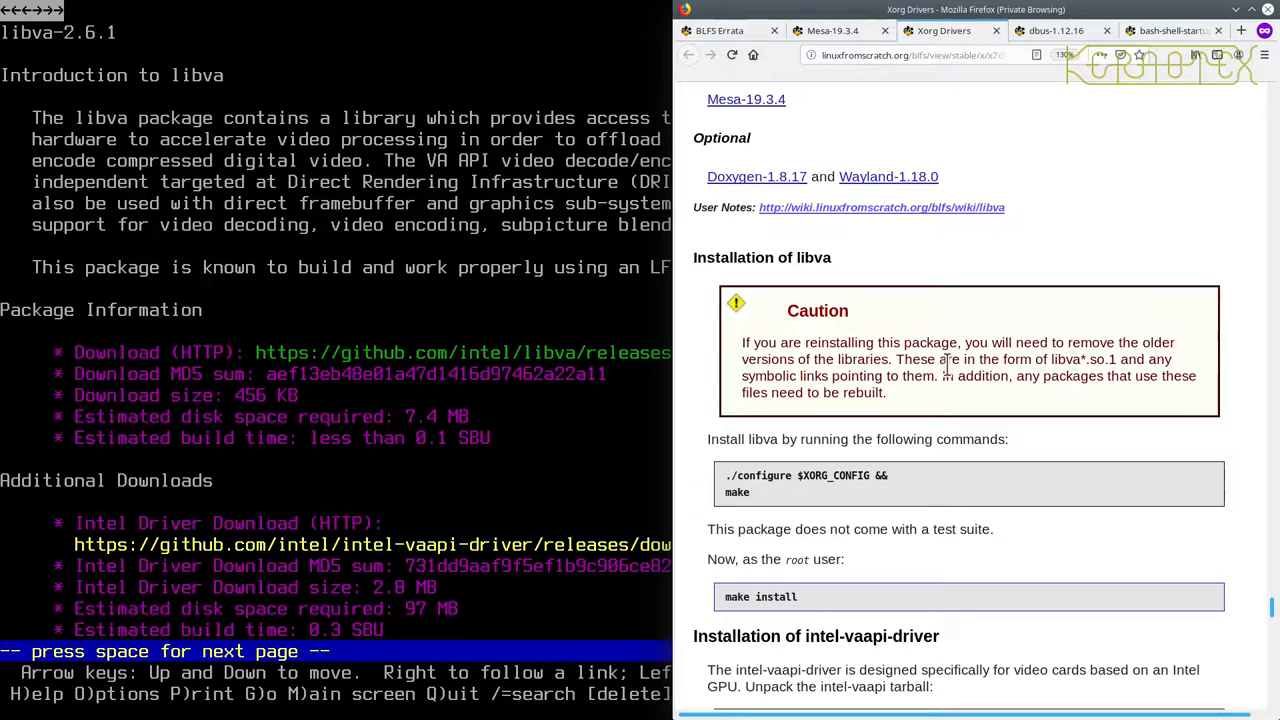
pyautogui.moveTo(1080, 360)
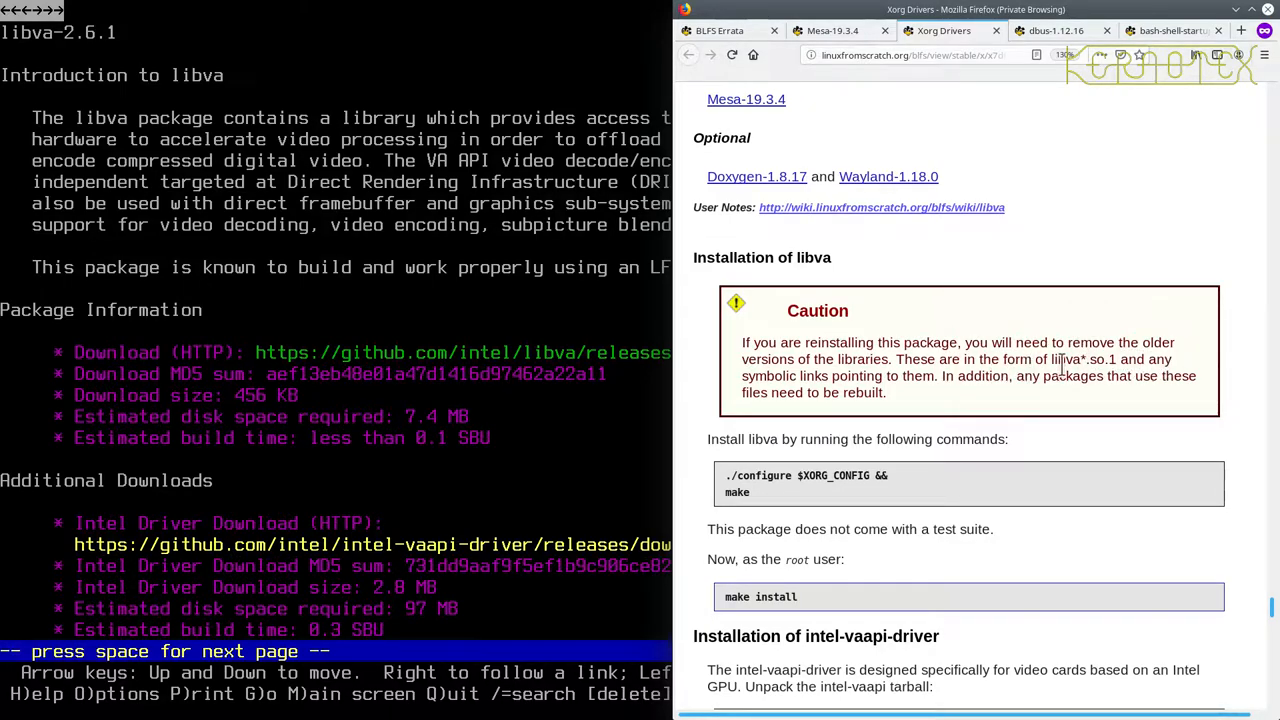
pyautogui.moveTo(1090, 383)
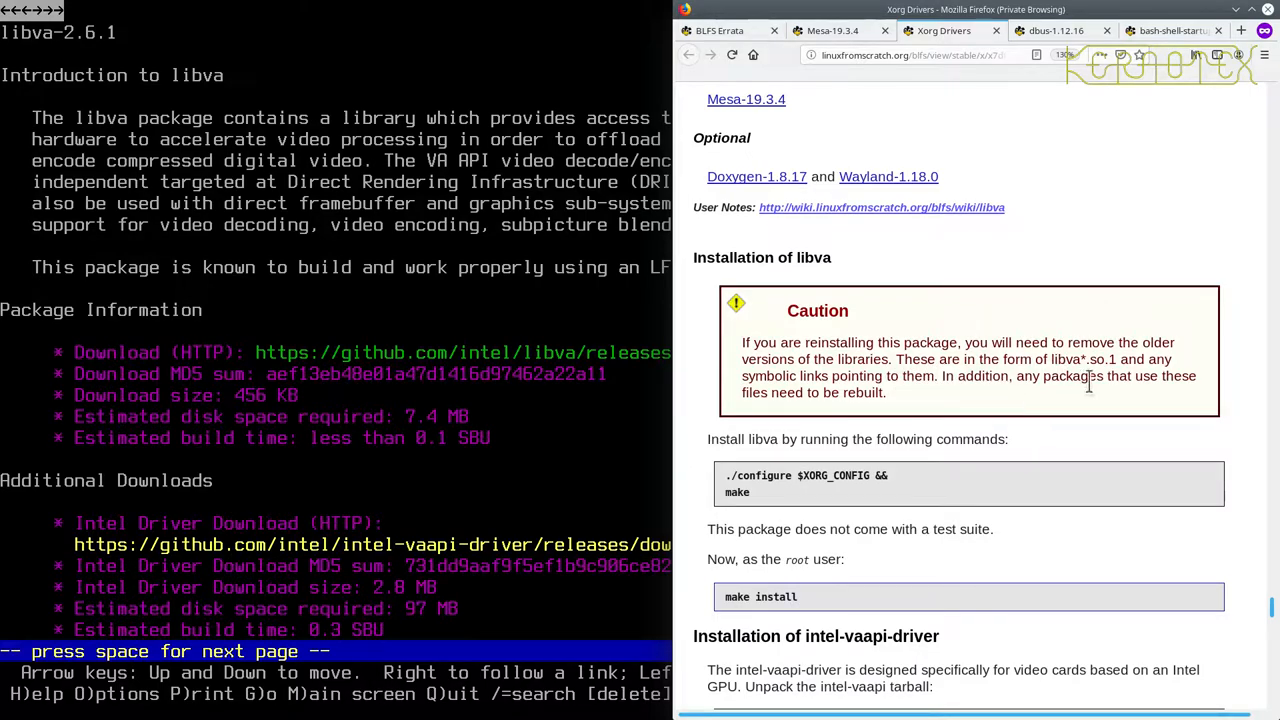
pyautogui.moveTo(905, 408)
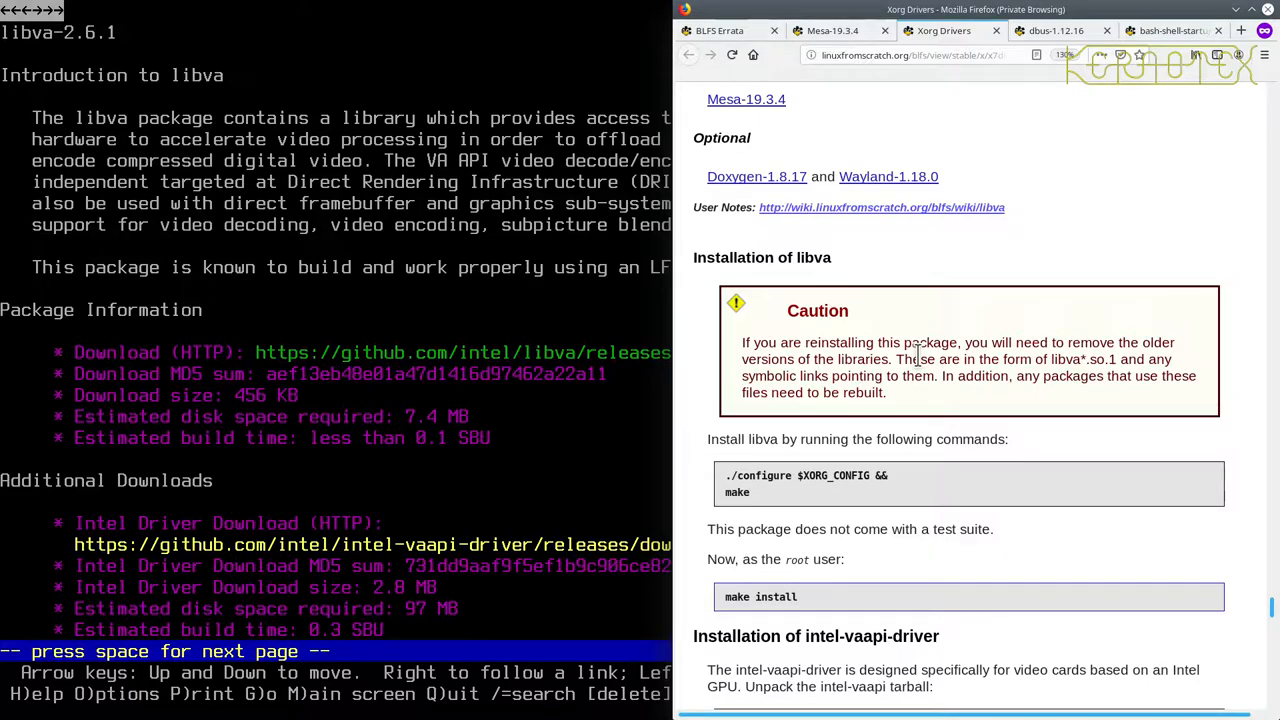
pyautogui.scroll(-3)
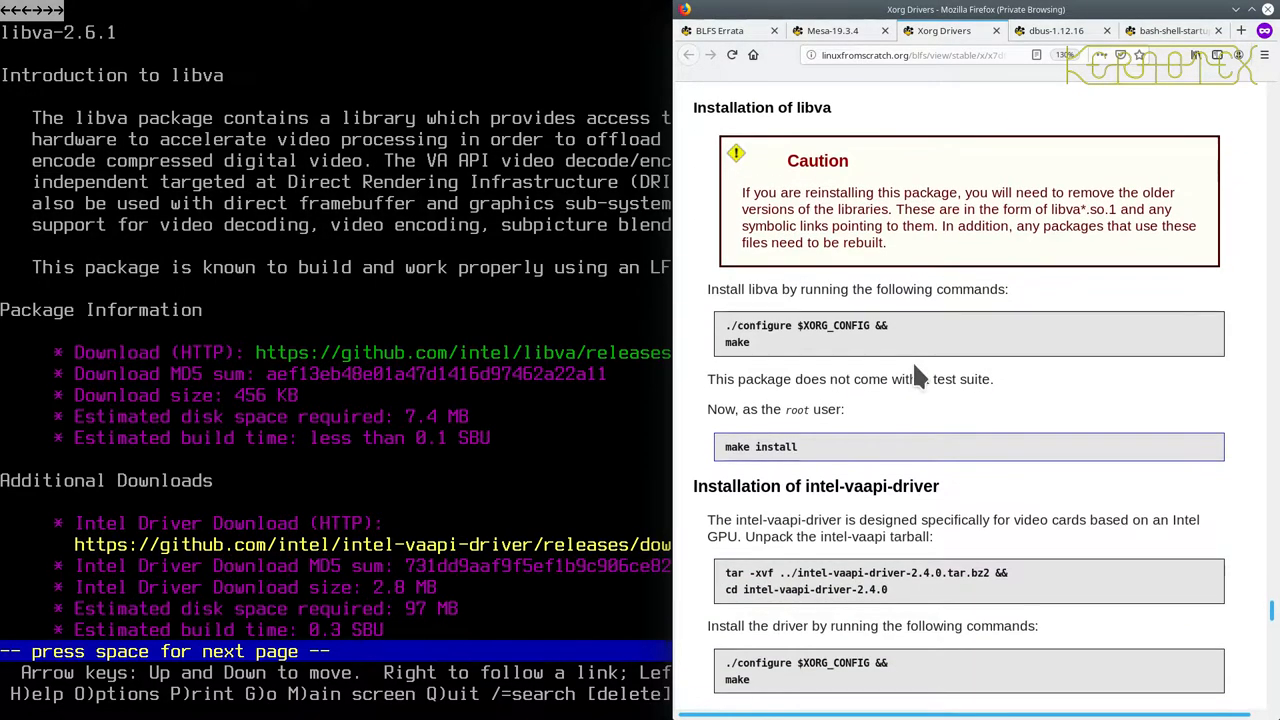
pyautogui.scroll(3)
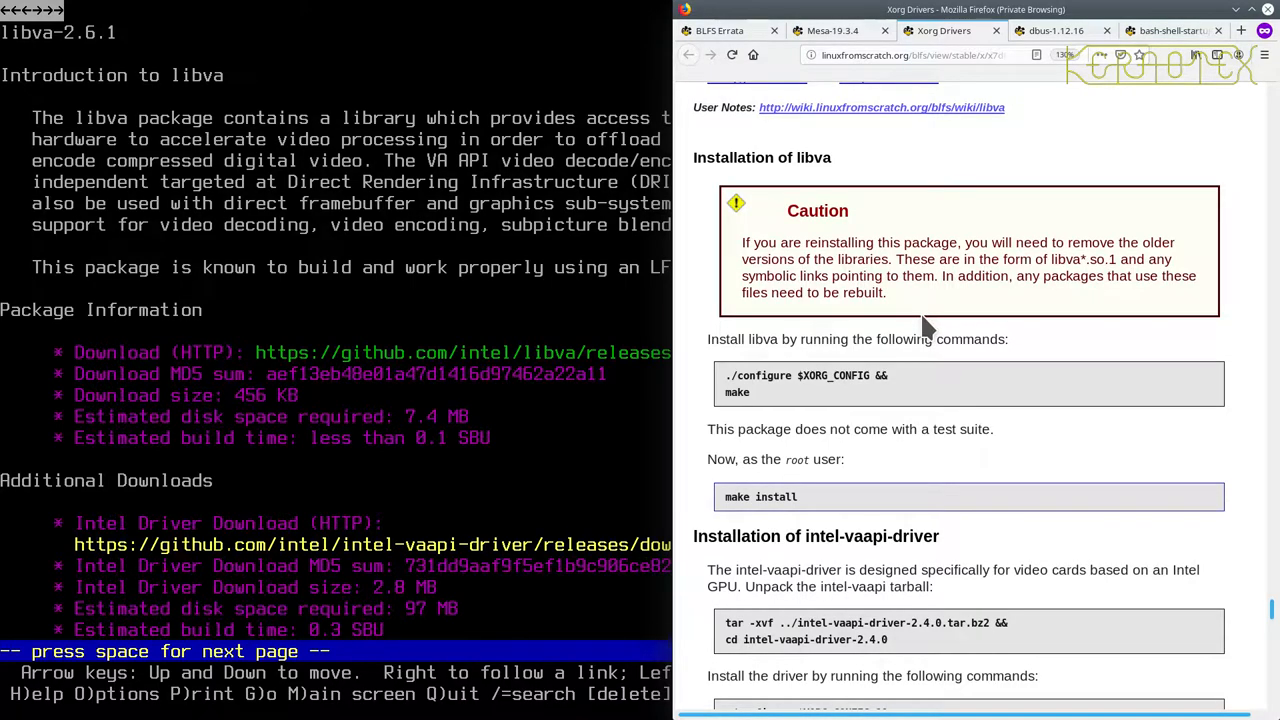
pyautogui.moveTo(905, 335)
pyautogui.write('cd libva-2.6.1')
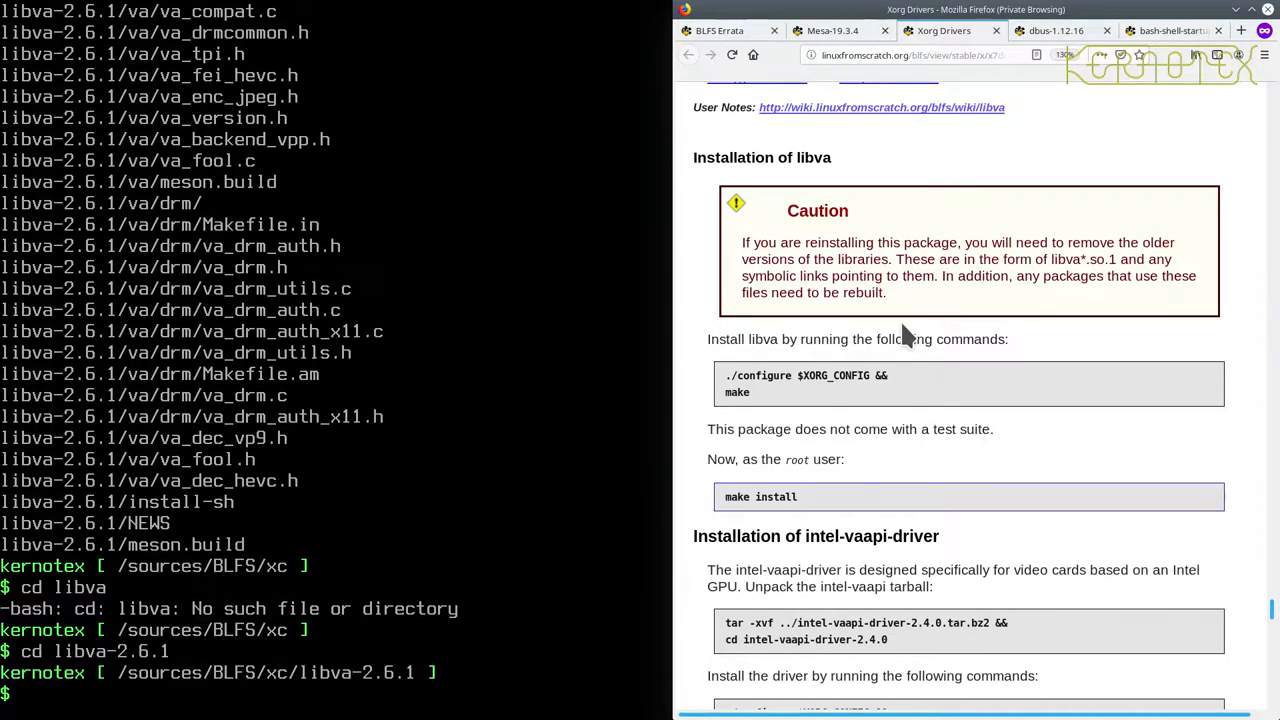
# Run 'sudo -E ninja install' and change into the xc directory.
pyautogui.write('sudo -E ninja install')
pyautogui.write('./configure $XORG_CONFIG && make')
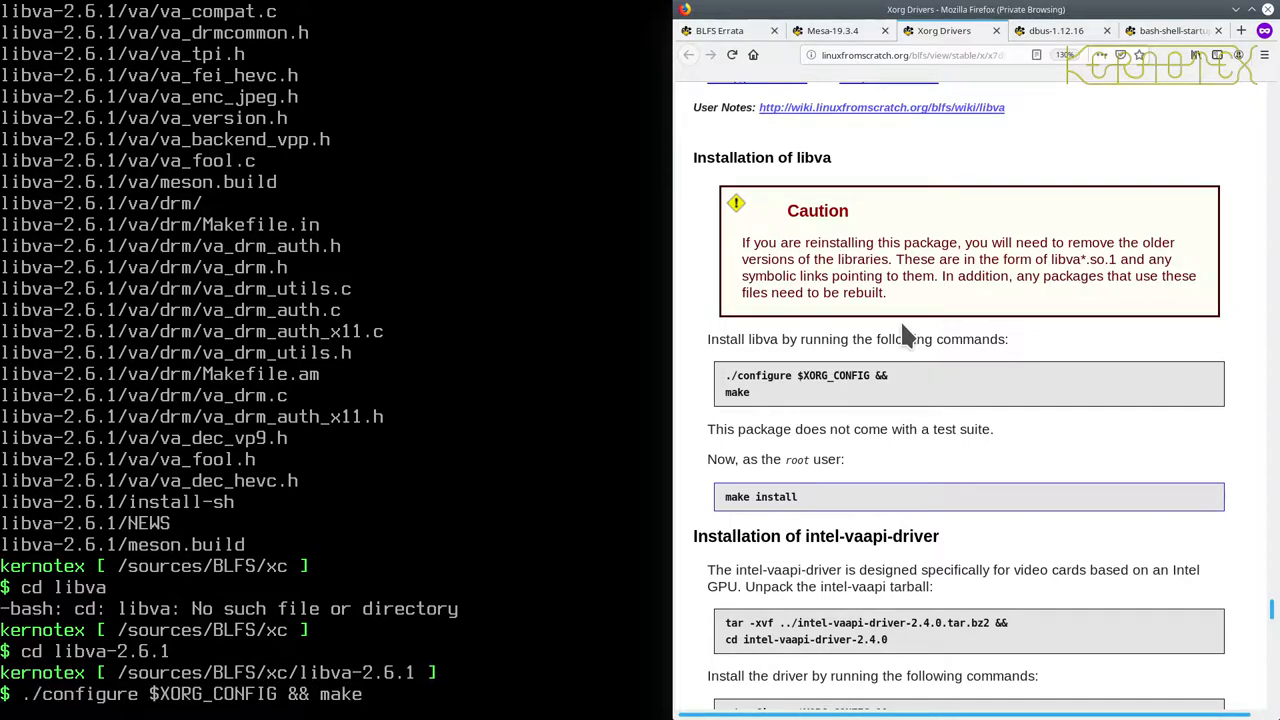
pyautogui.scroll(-3)
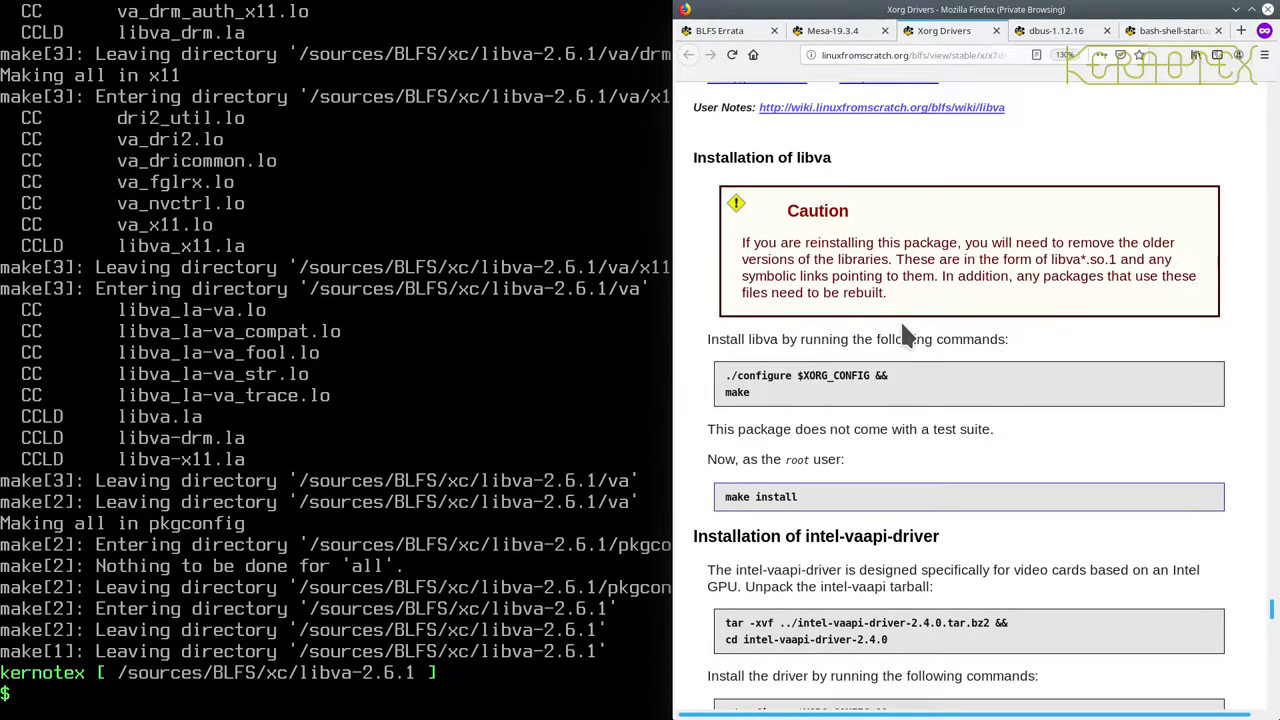
pyautogui.write('cd xc')
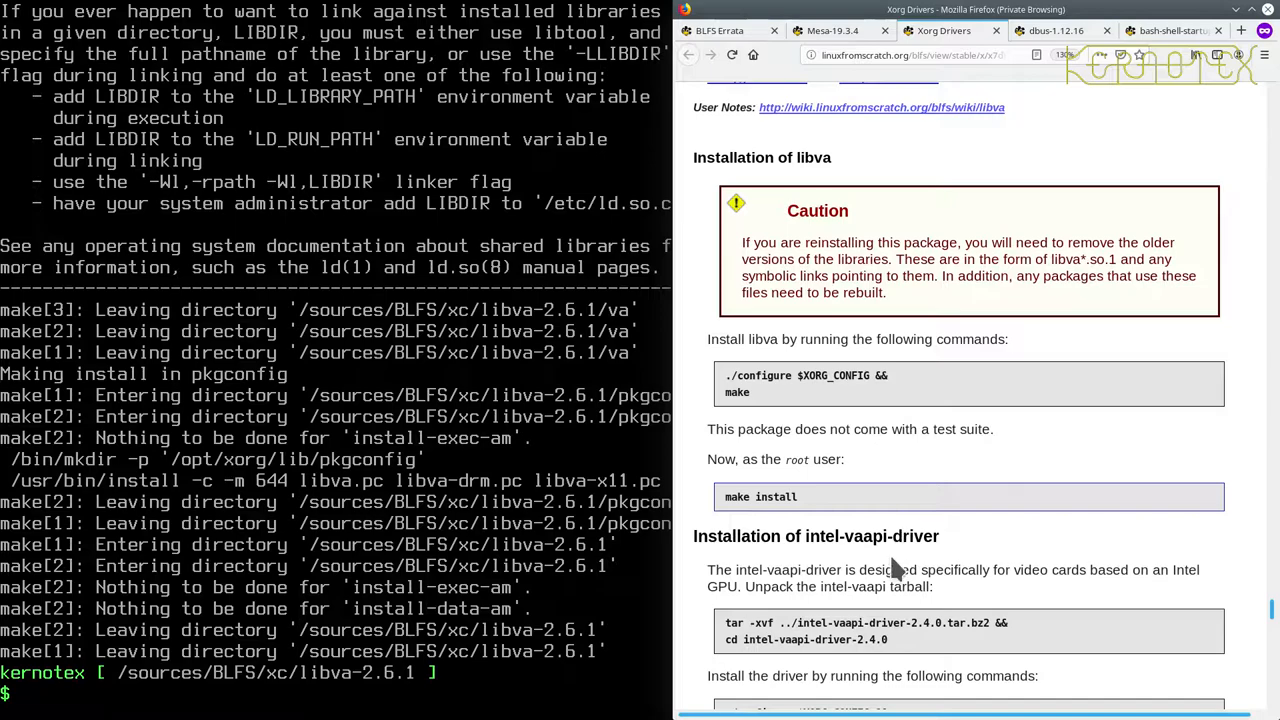
pyautogui.moveTo(855, 569)
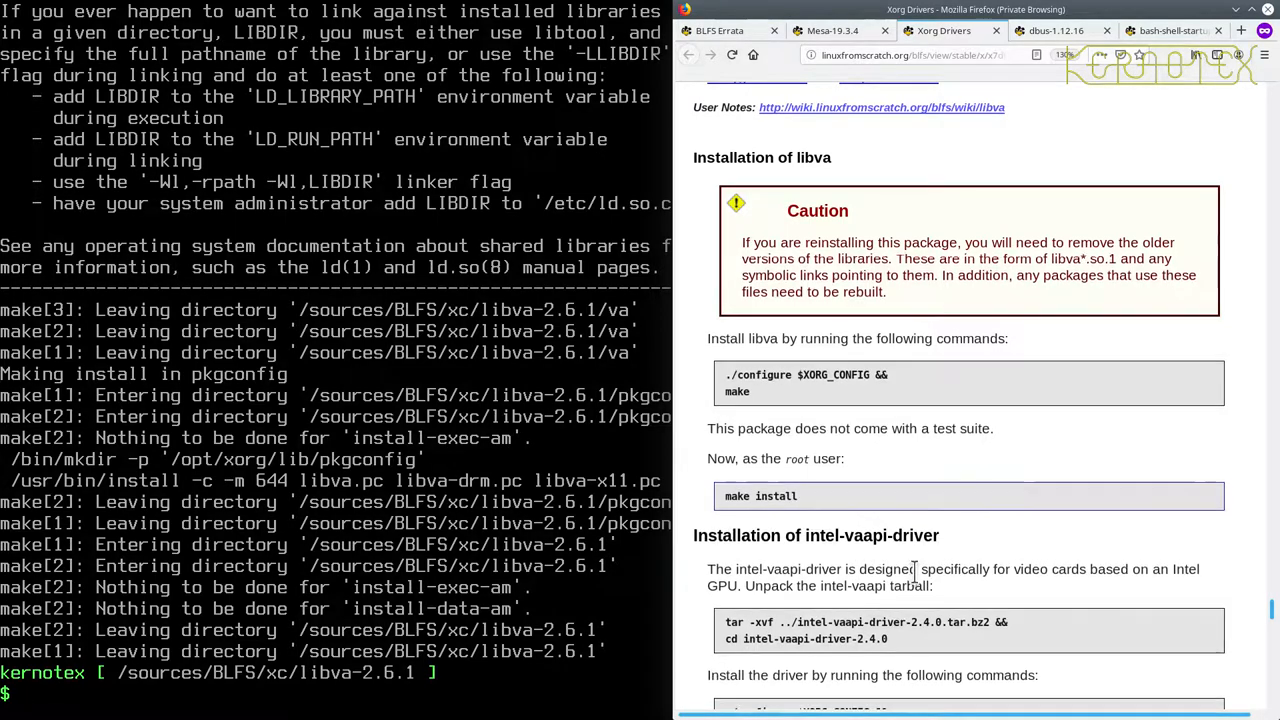
# Install intel-vaapi-driver 2.4.0, placing i965_drv_video in /opt/xorg/lib/dri.
pyautogui.scroll(-3)
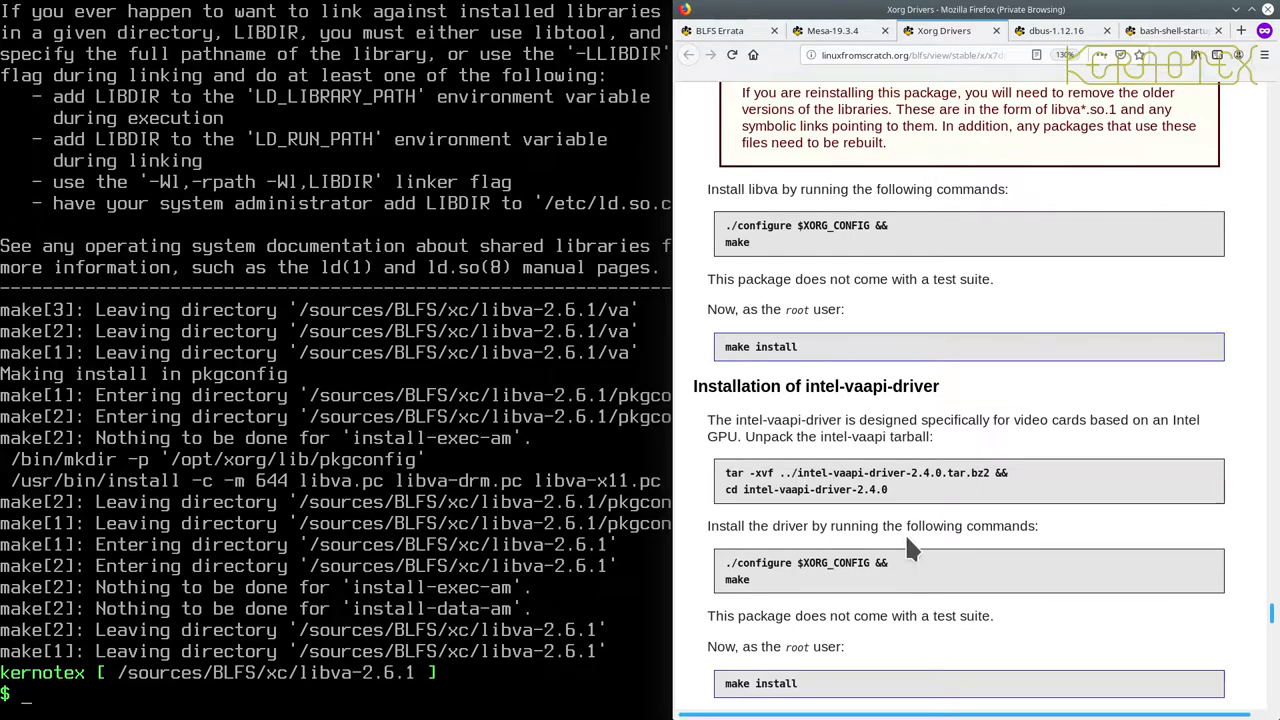
pyautogui.moveTo(910, 500)
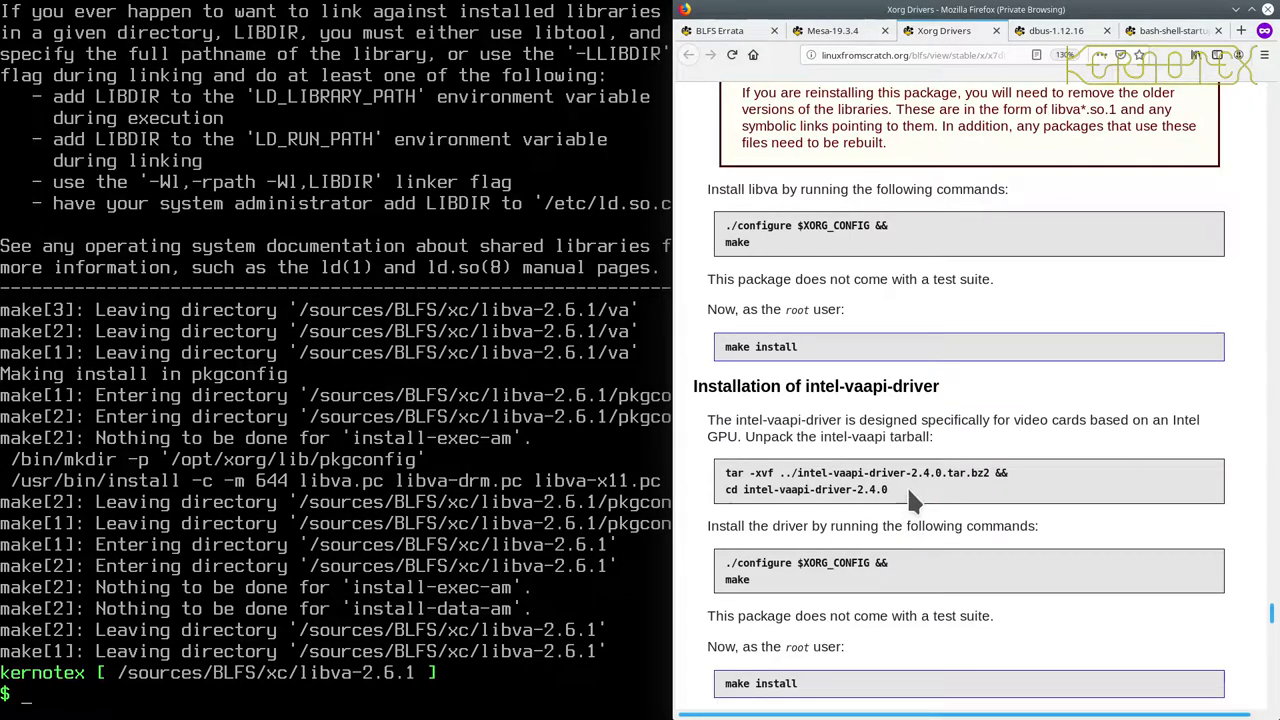
pyautogui.moveTo(897, 472)
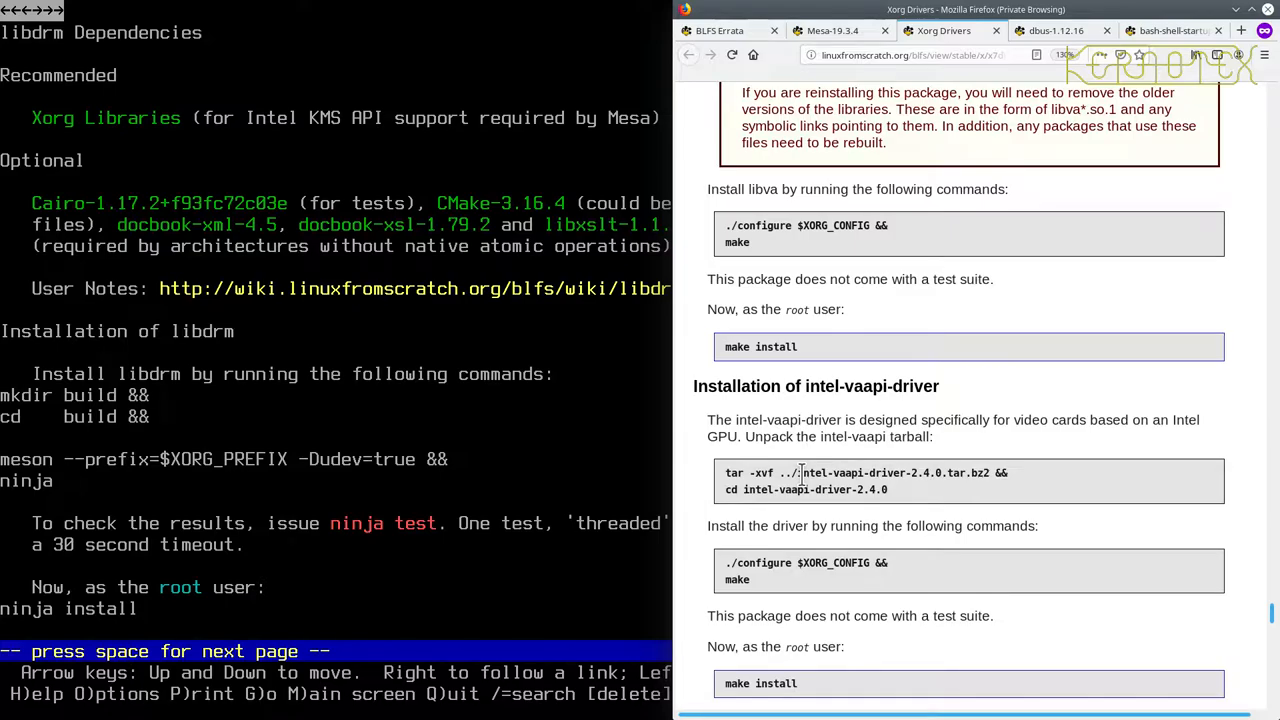
pyautogui.press('space')
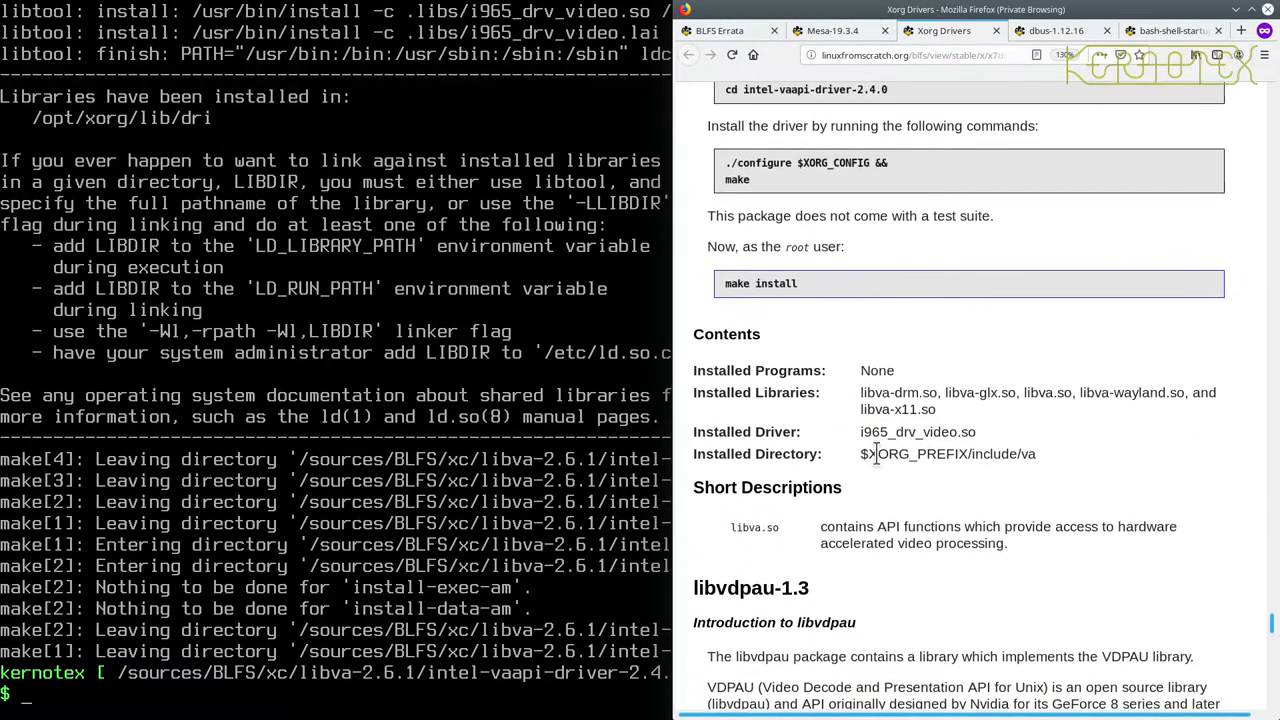
# Go up with 'cd ../..' and remove libva-2.6.1 with 'rm -Rf'.
pyautogui.scroll(-3)
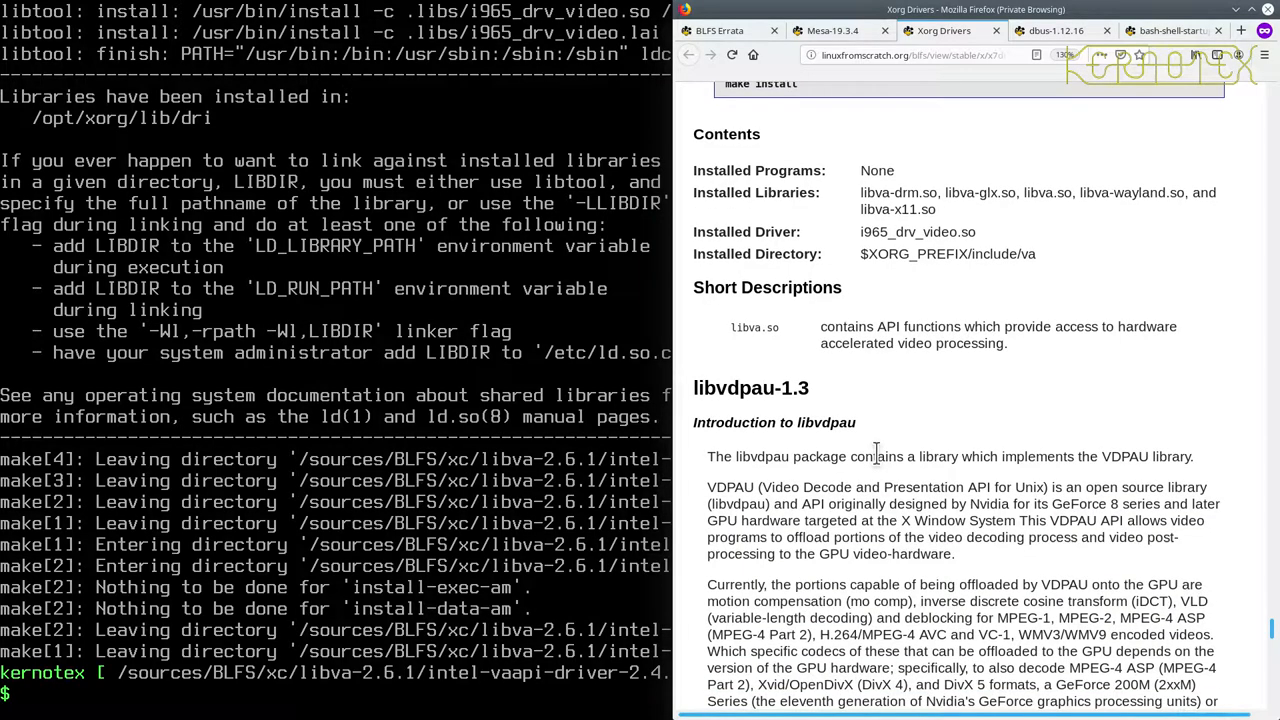
pyautogui.moveTo(913, 228)
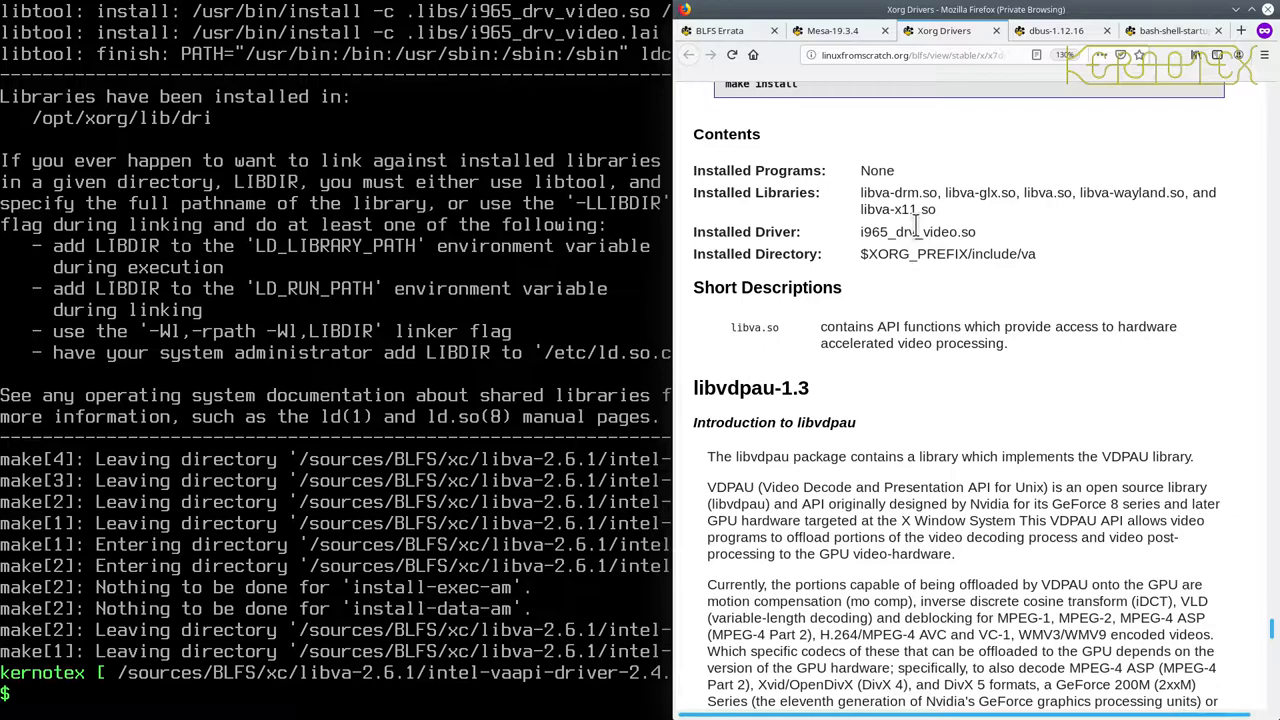
pyautogui.write('cd ../..')
pyautogui.write('rm')
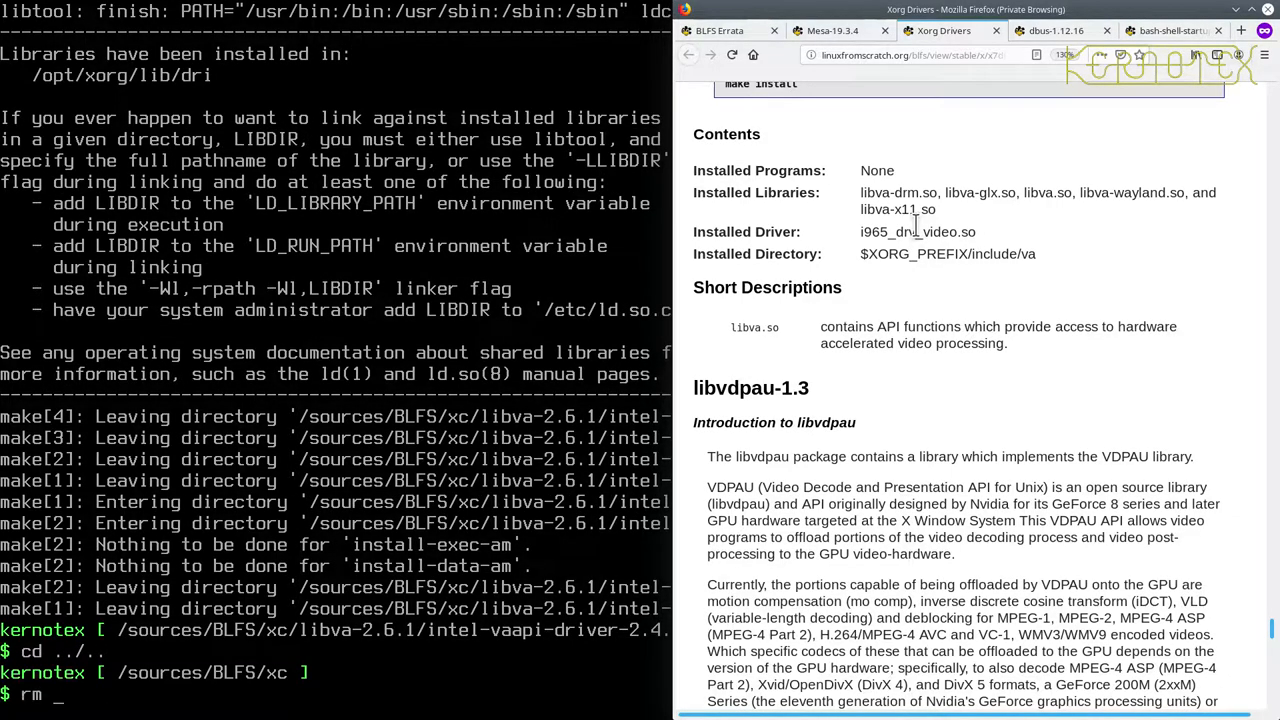
pyautogui.write('-Rf libva-2.6.1')
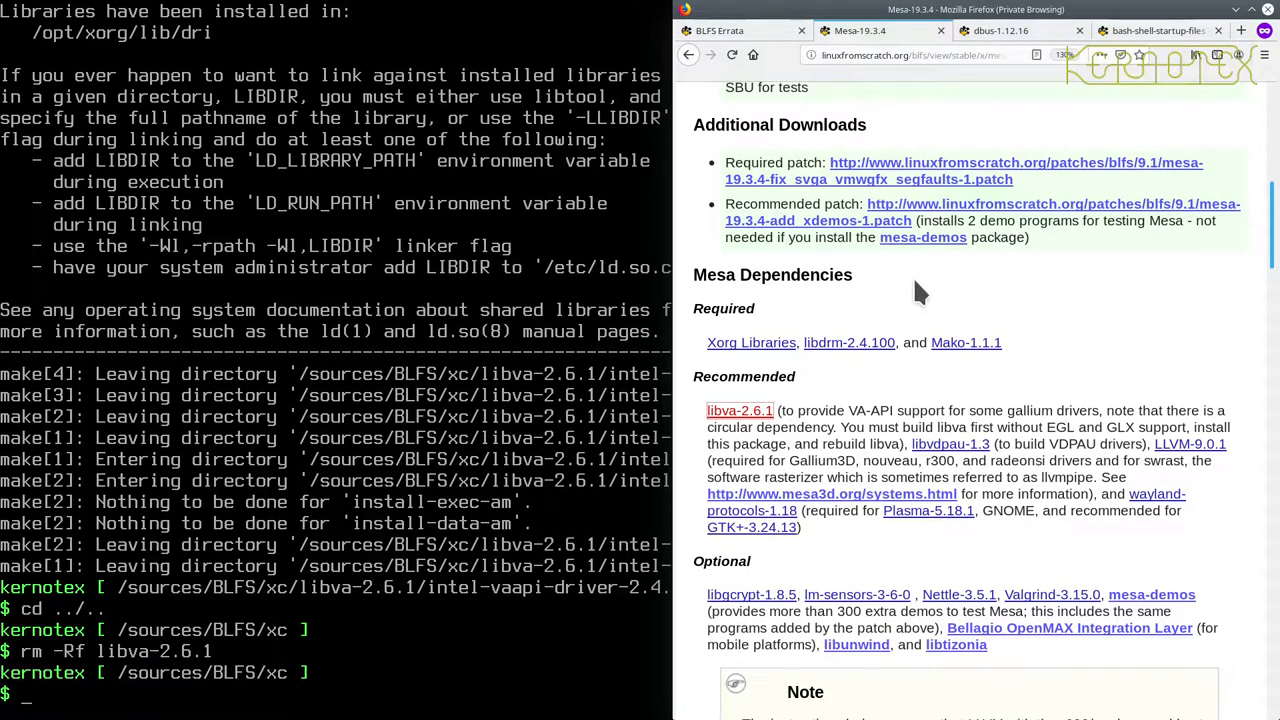
pyautogui.moveTo(910, 410)
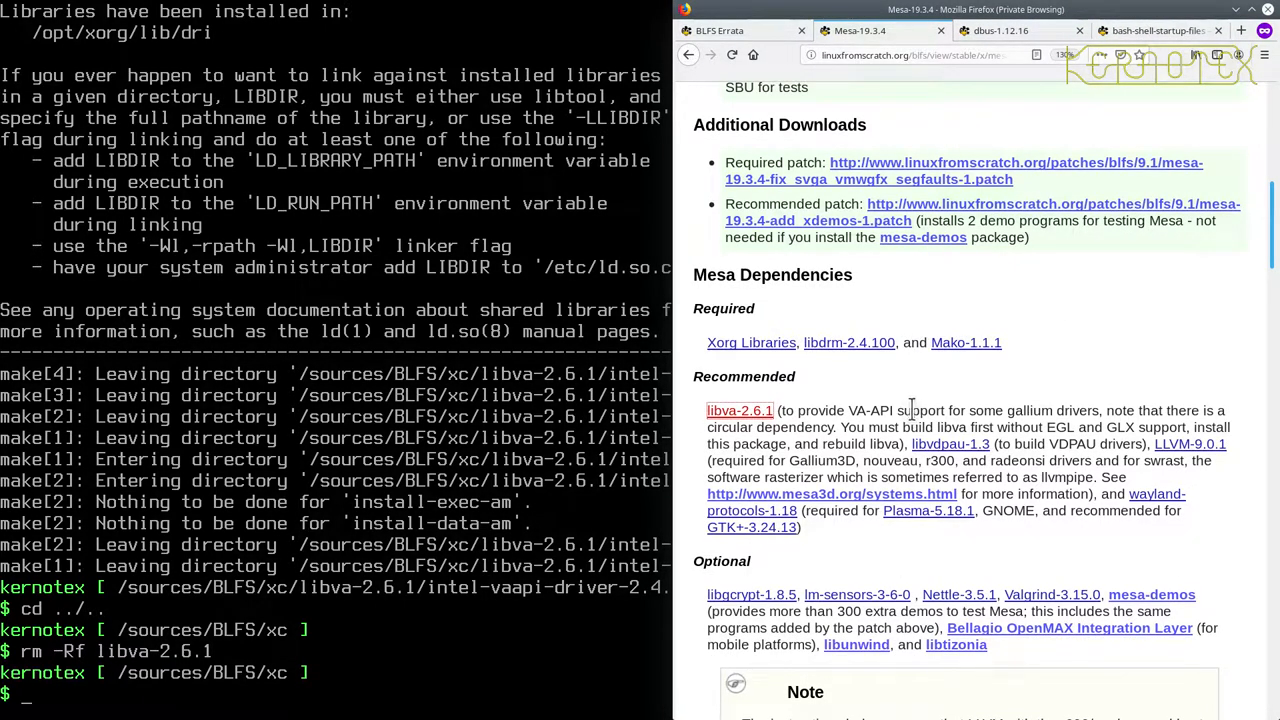
pyautogui.moveTo(950, 444)
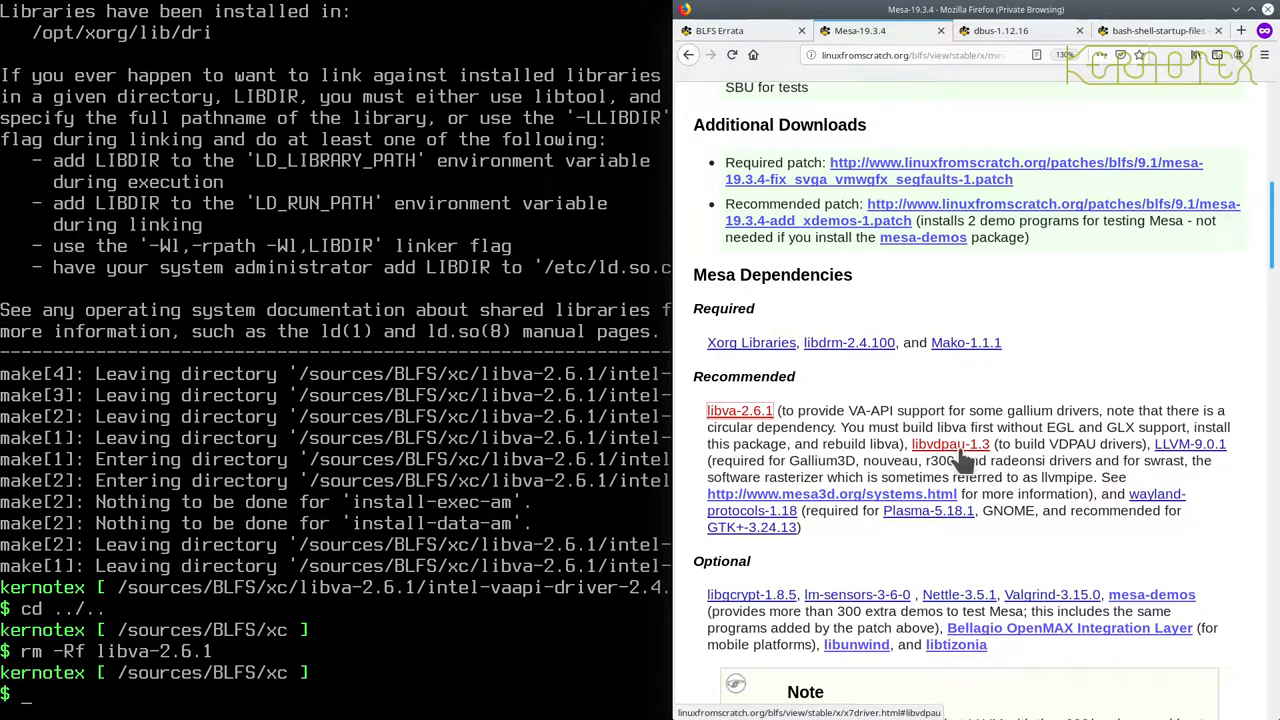
# Follow Mesa's libvdpau-1.3 link and scroll to its Xorg Libraries dependency.
pyautogui.click(950, 444)
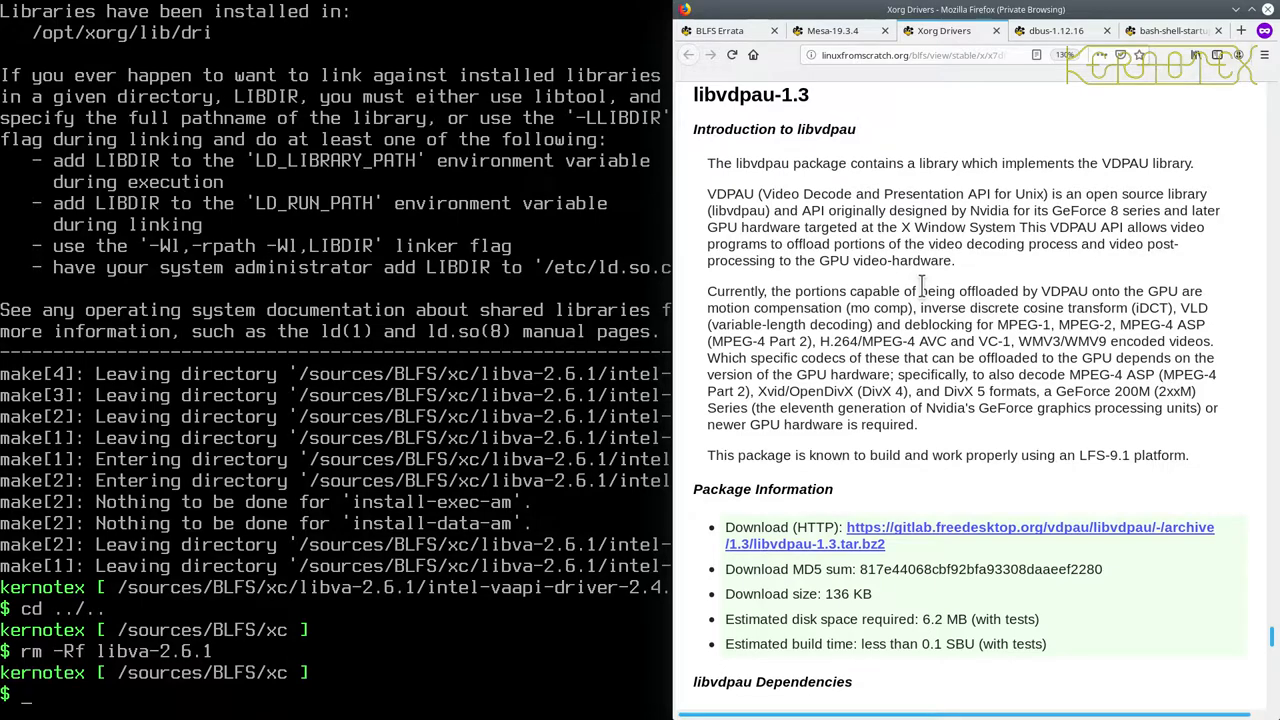
pyautogui.scroll(-3)
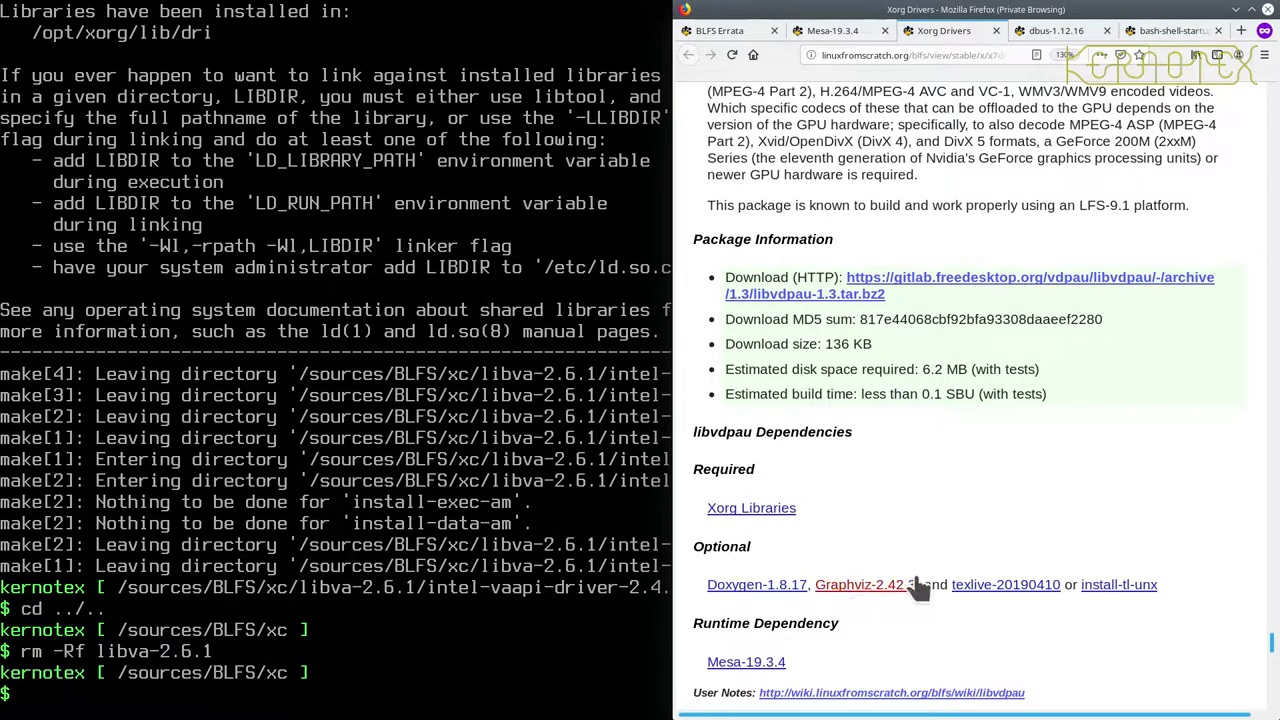
pyautogui.scroll(-3)
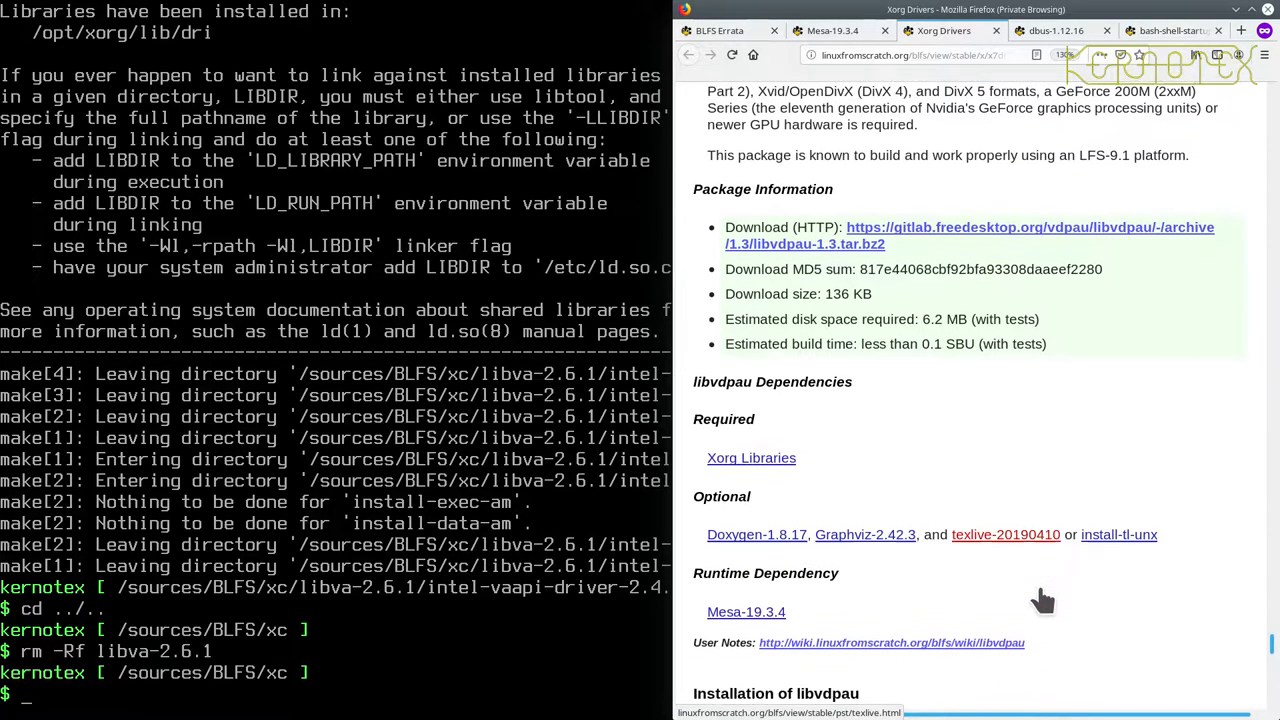
pyautogui.scroll(-3)
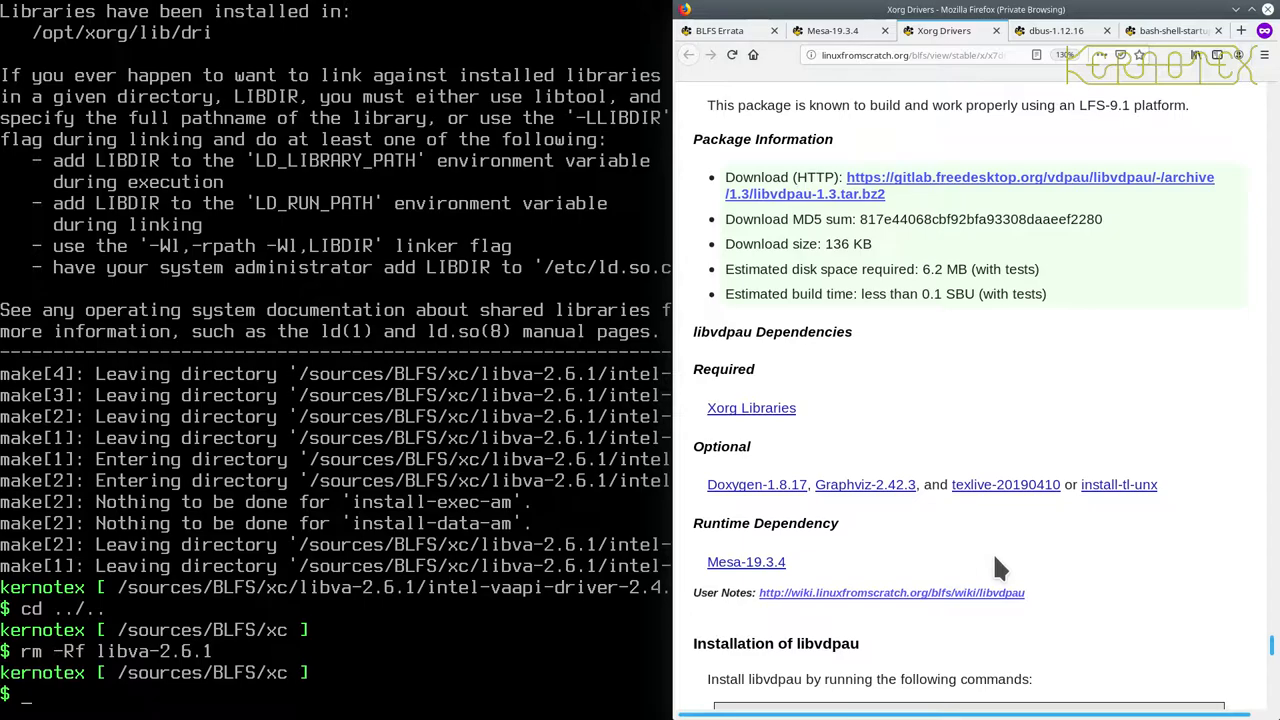
pyautogui.moveTo(864, 484)
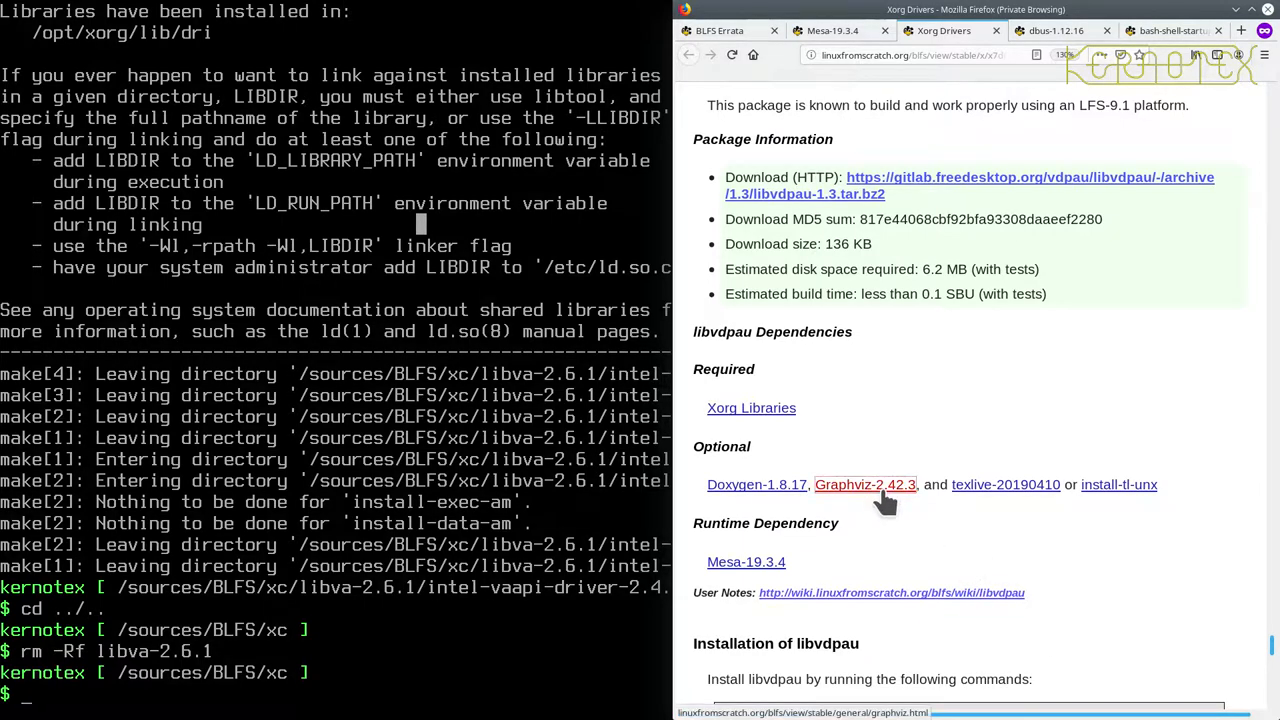
pyautogui.click(864, 484)
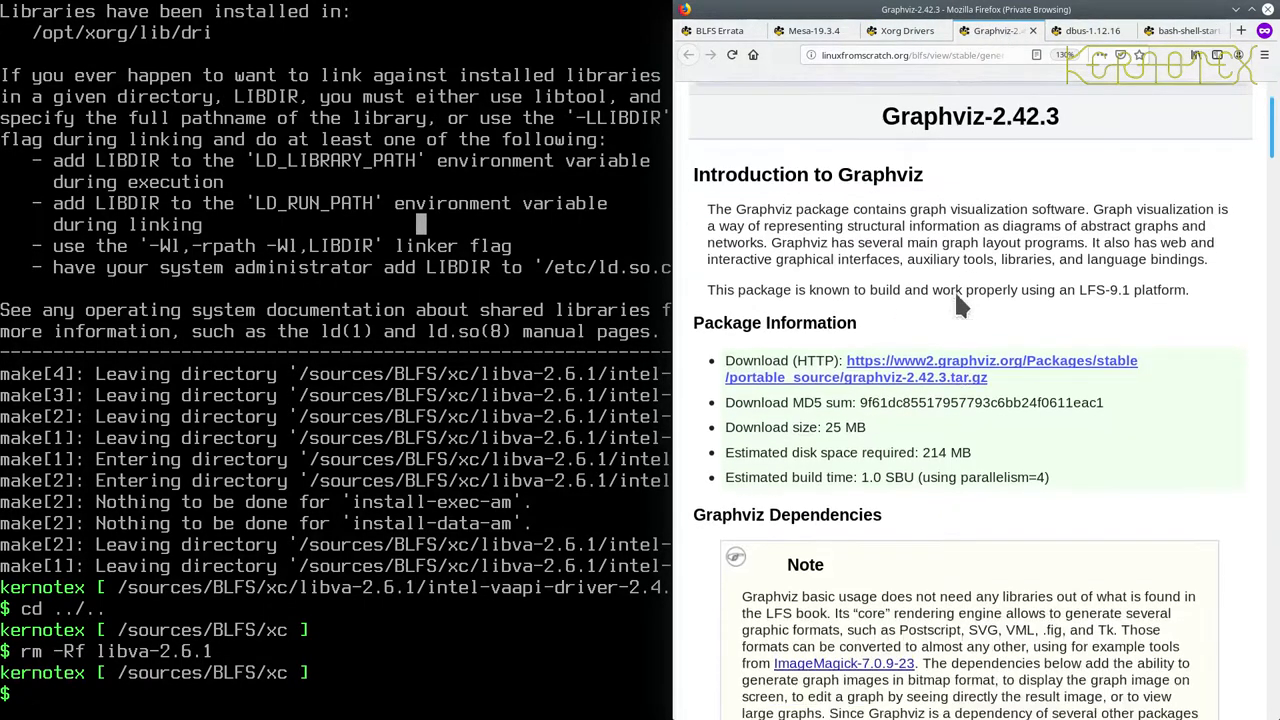
pyautogui.scroll(-3)
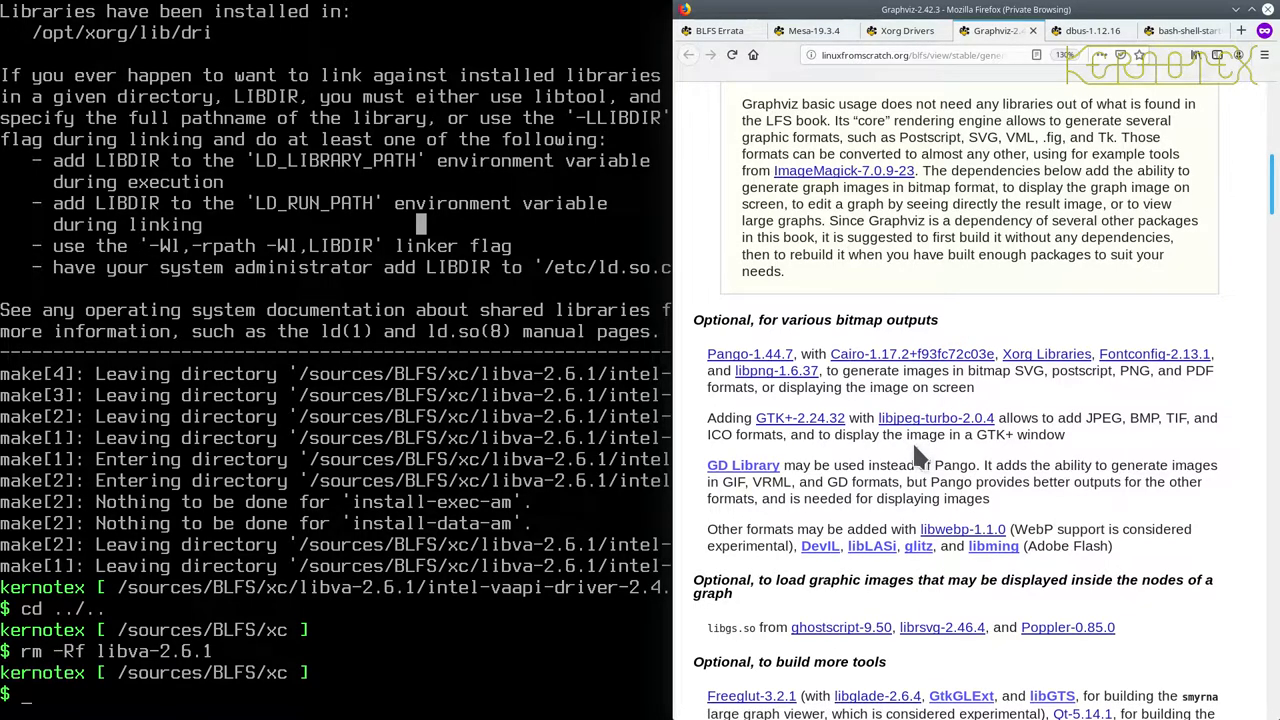
pyautogui.moveTo(920, 418)
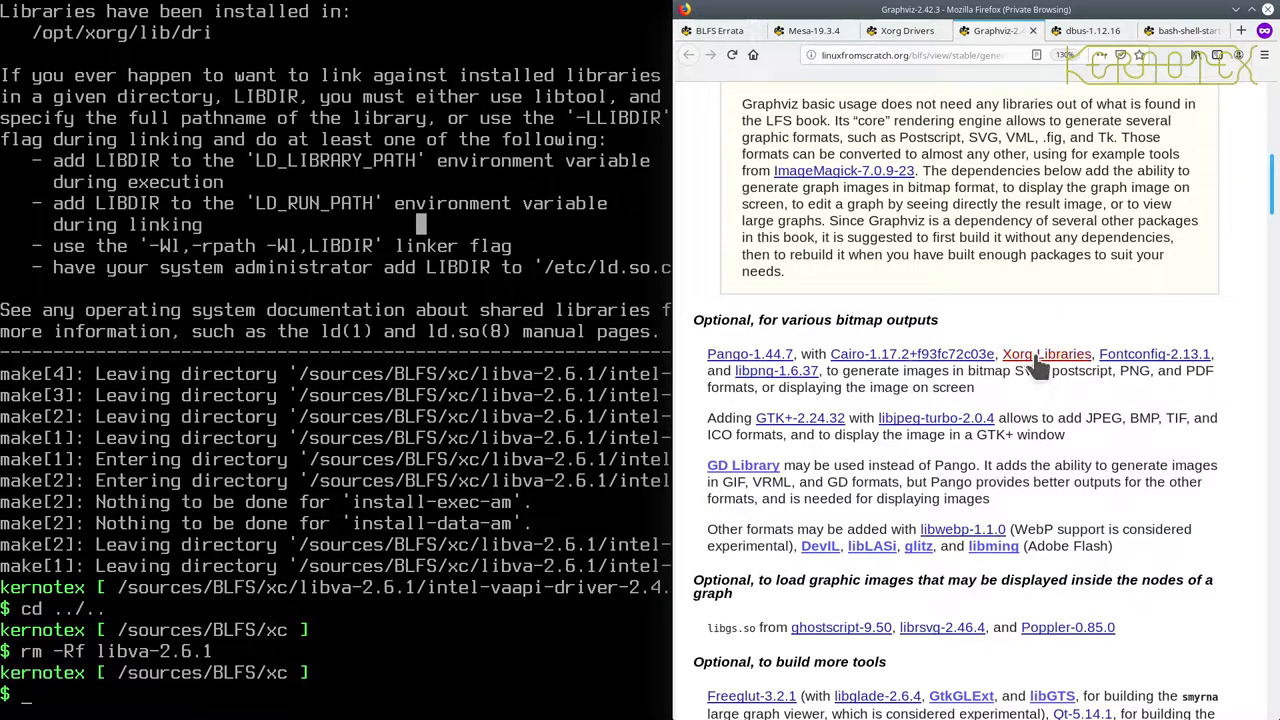
pyautogui.moveTo(1047, 353)
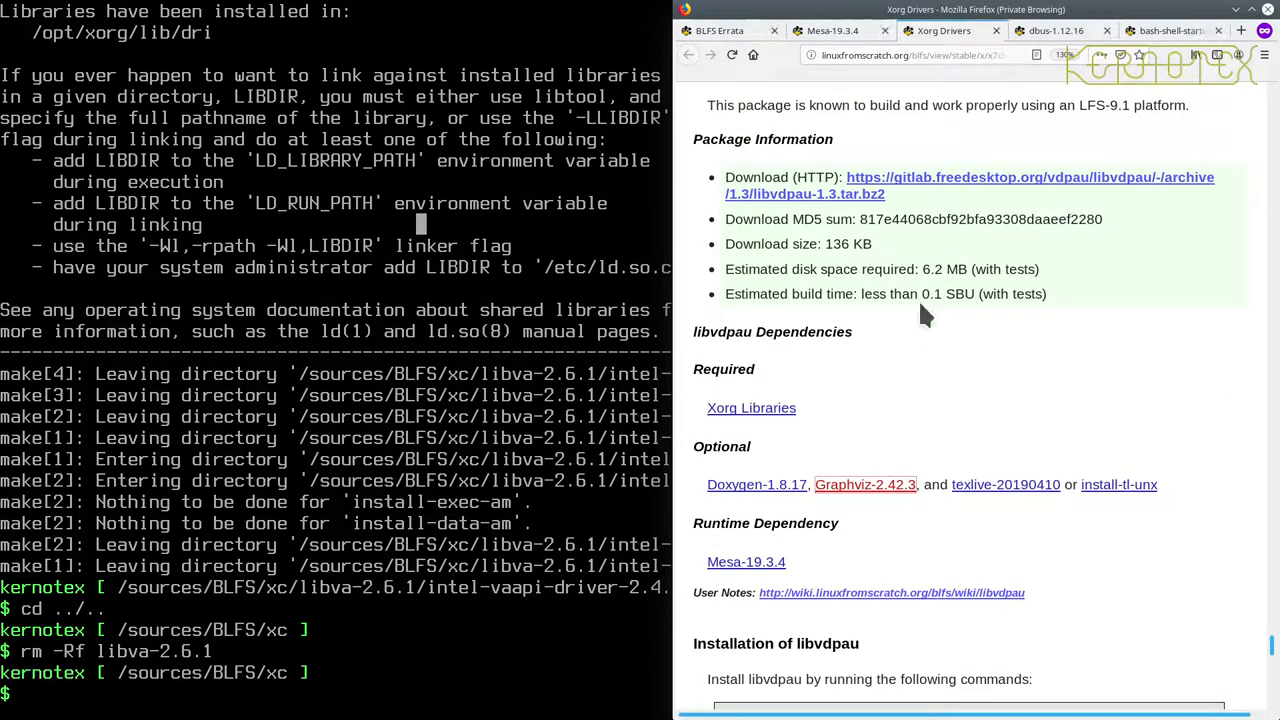
pyautogui.moveTo(910, 365)
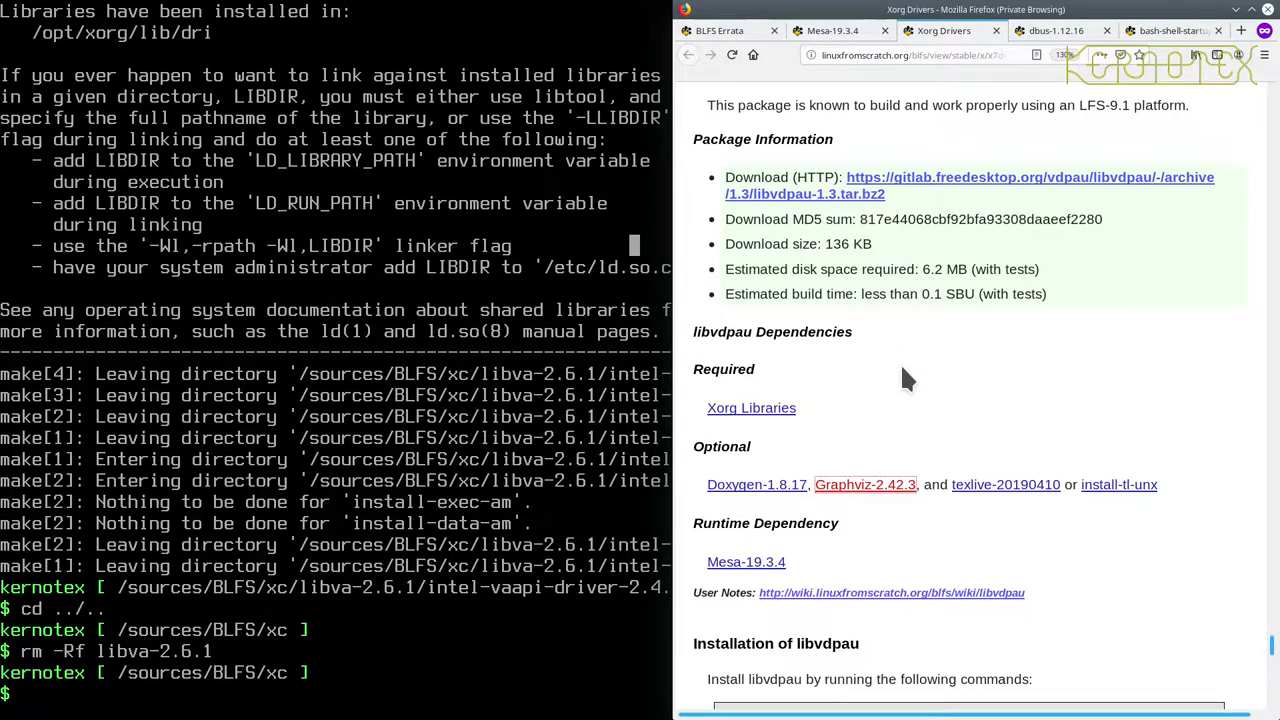
pyautogui.moveTo(825, 410)
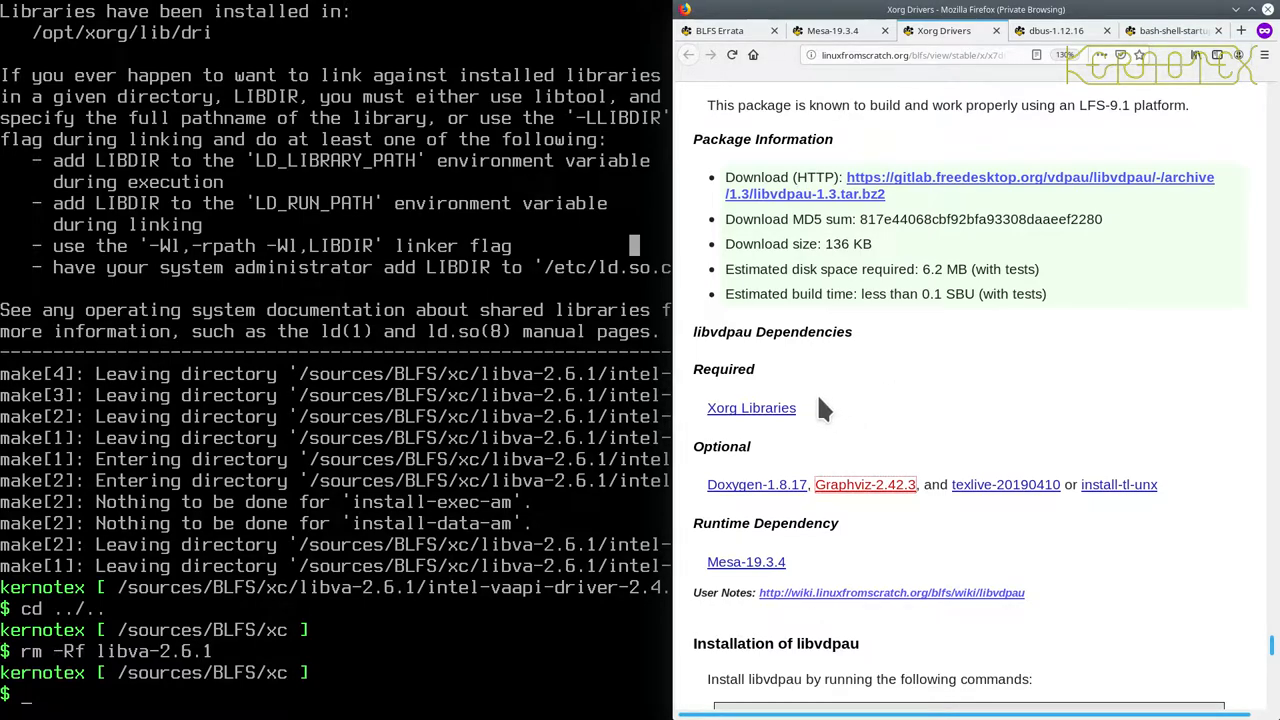
pyautogui.moveTo(855, 380)
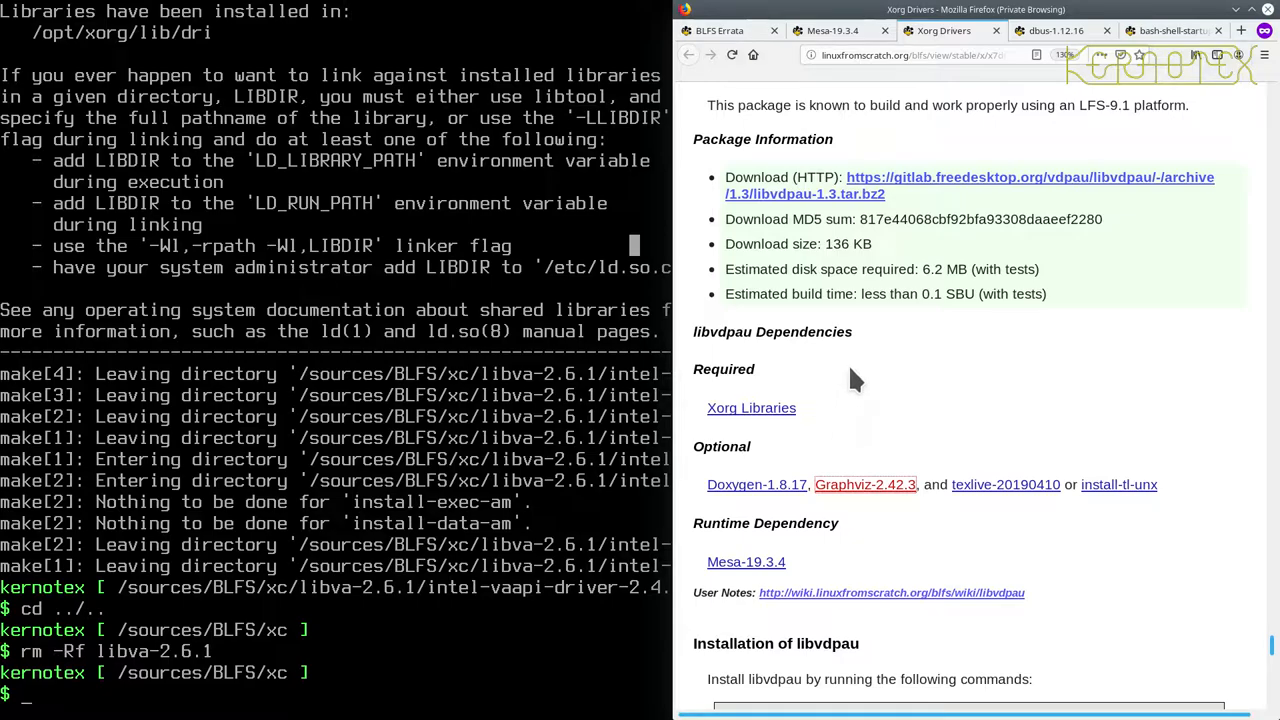
# Reach the libvdpau-1.3 section in Lynx and start downloading its tarball.
pyautogui.scroll(3)
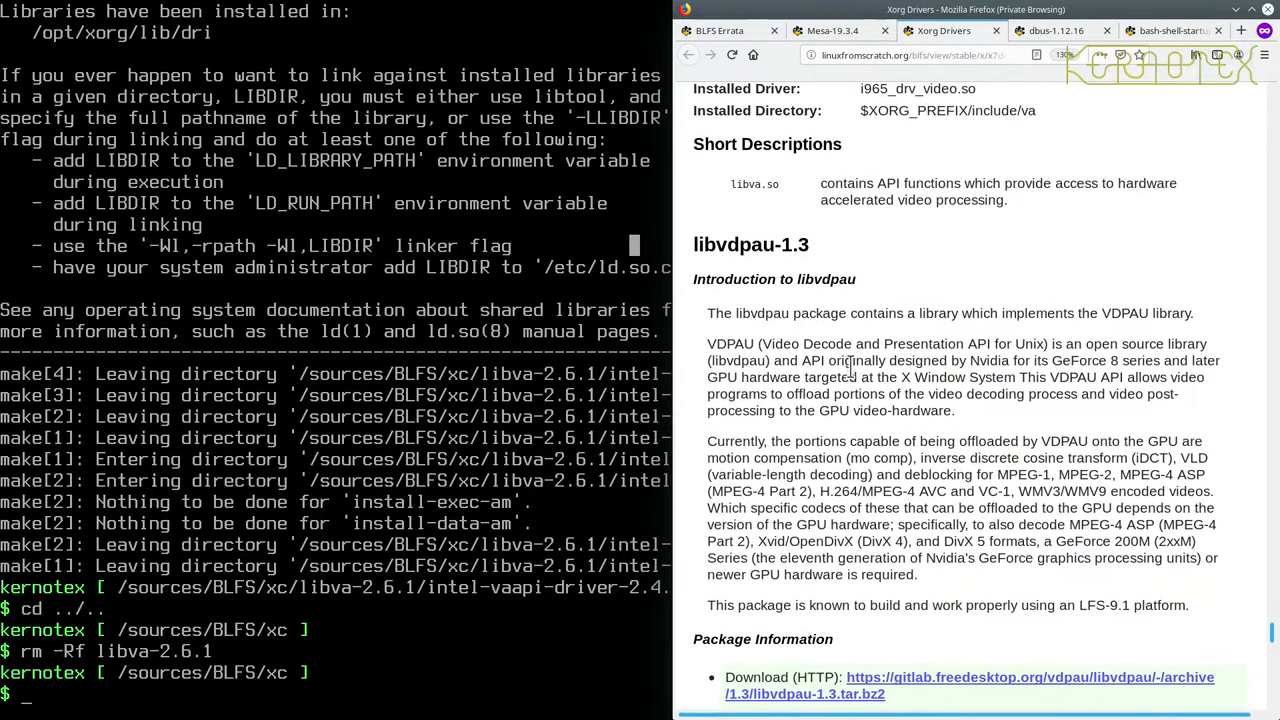
pyautogui.scroll(3)
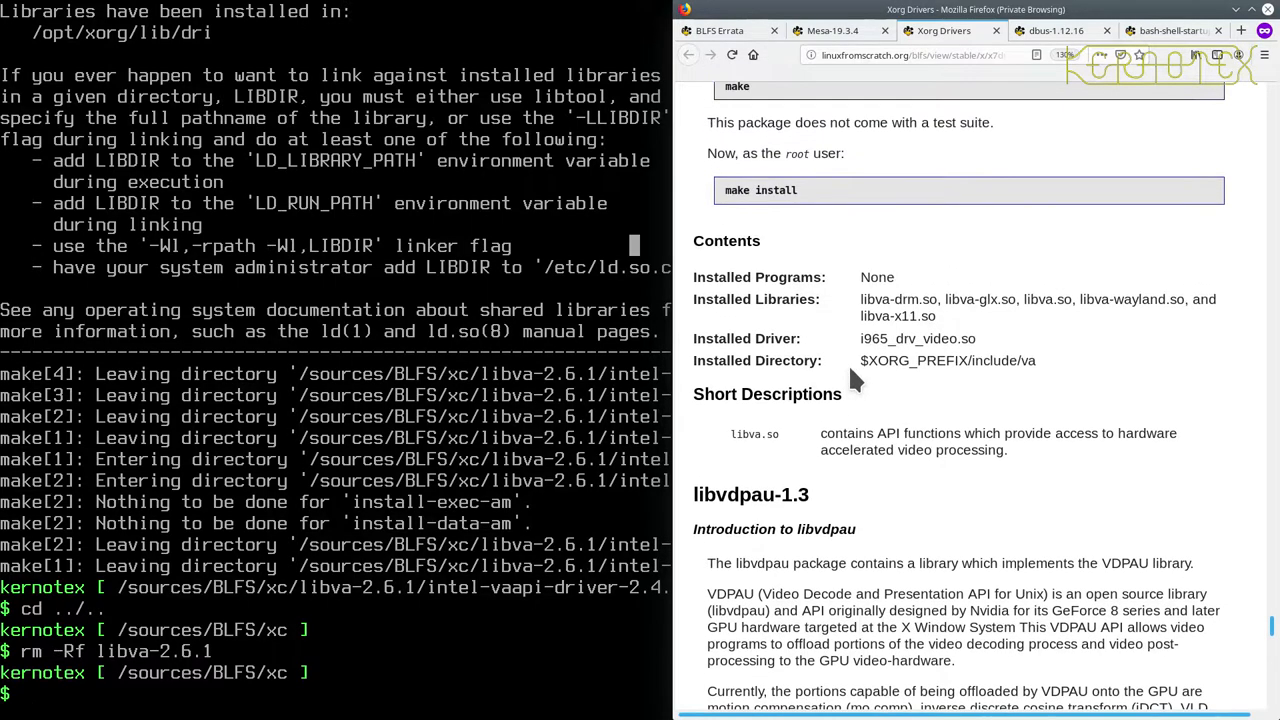
pyautogui.scroll(-3)
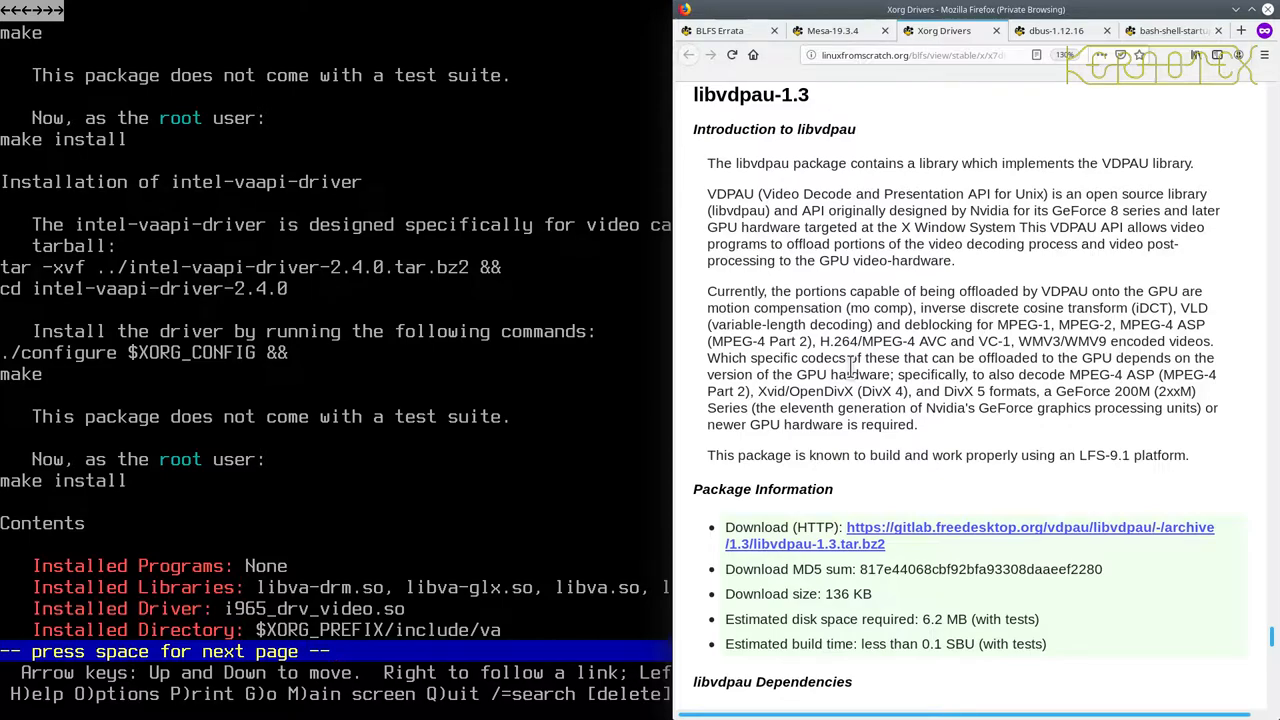
pyautogui.press('space')
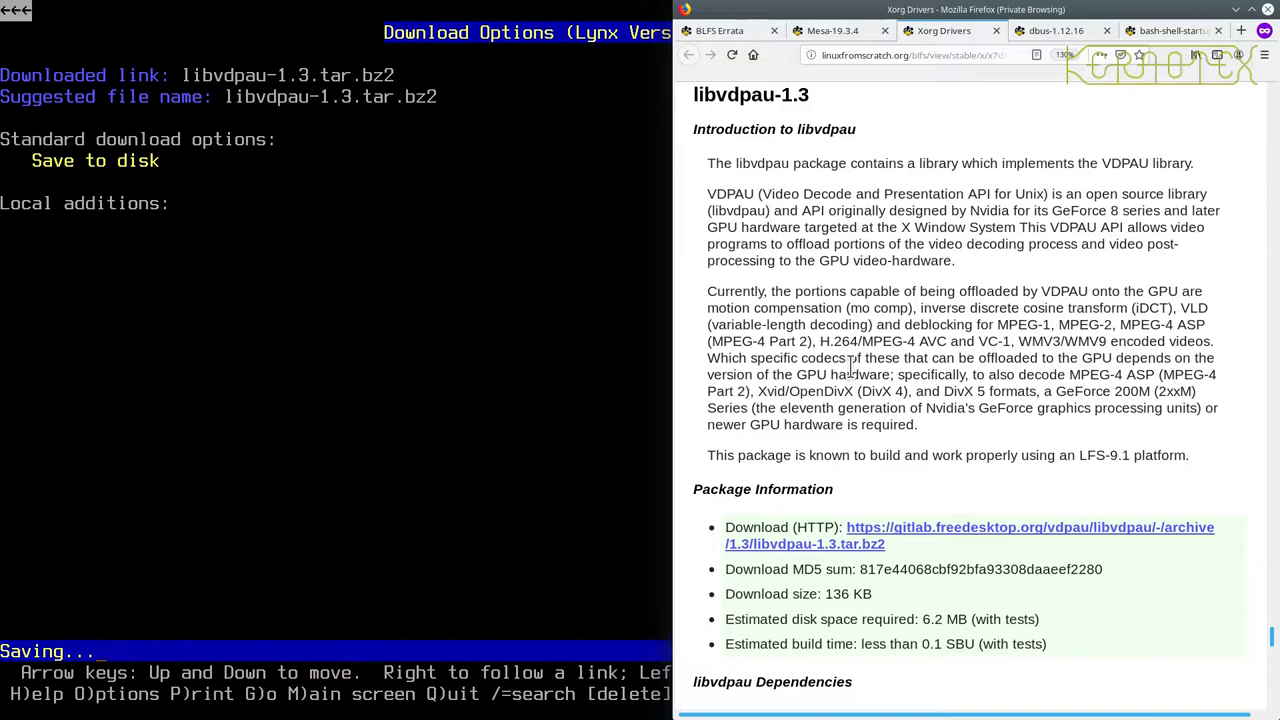
# Save libvdpau-1.3.tar.bz2 to disk and exit Lynx to /sources/BLFS/xc.
pyautogui.press('space')
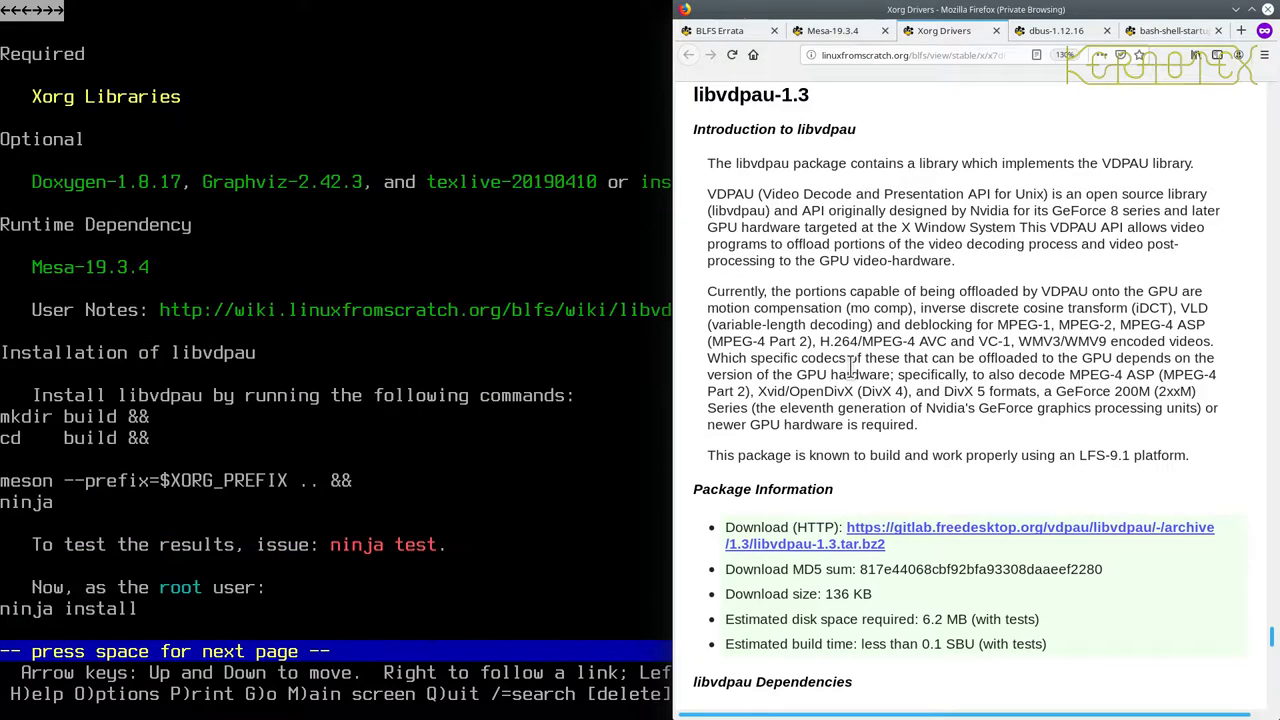
pyautogui.scroll(-3)
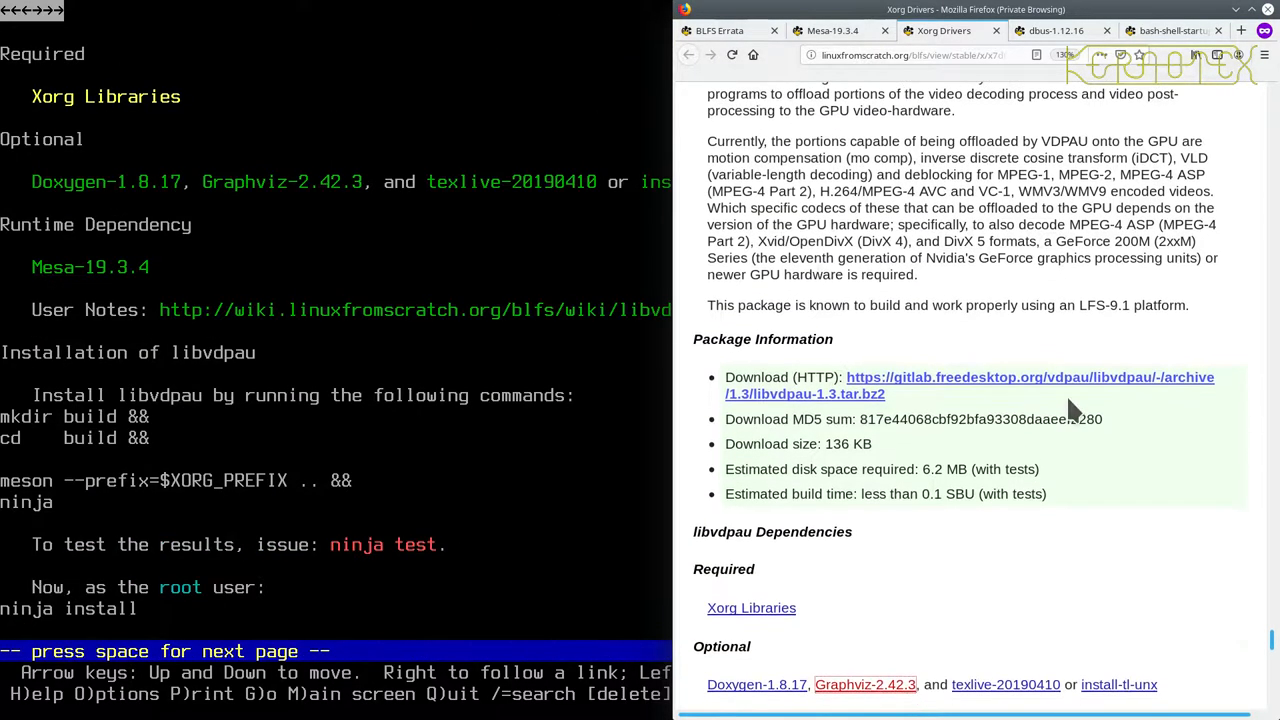
pyautogui.scroll(-3)
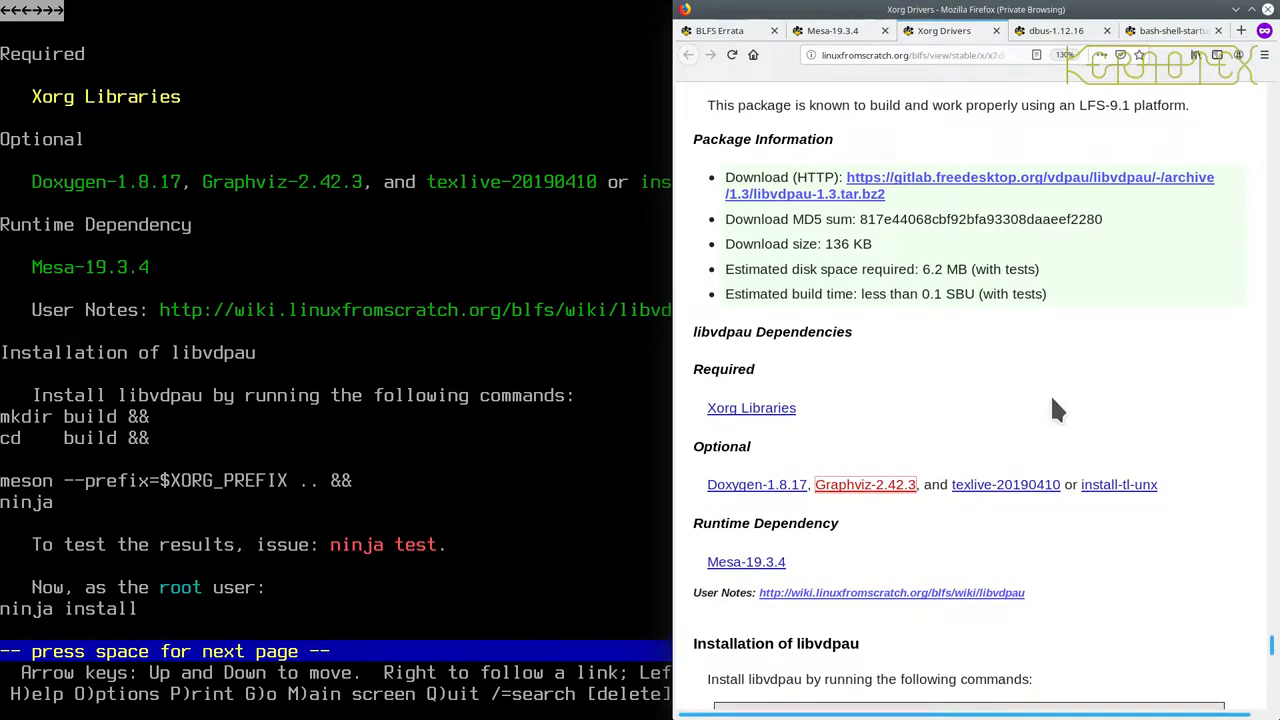
pyautogui.moveTo(746, 562)
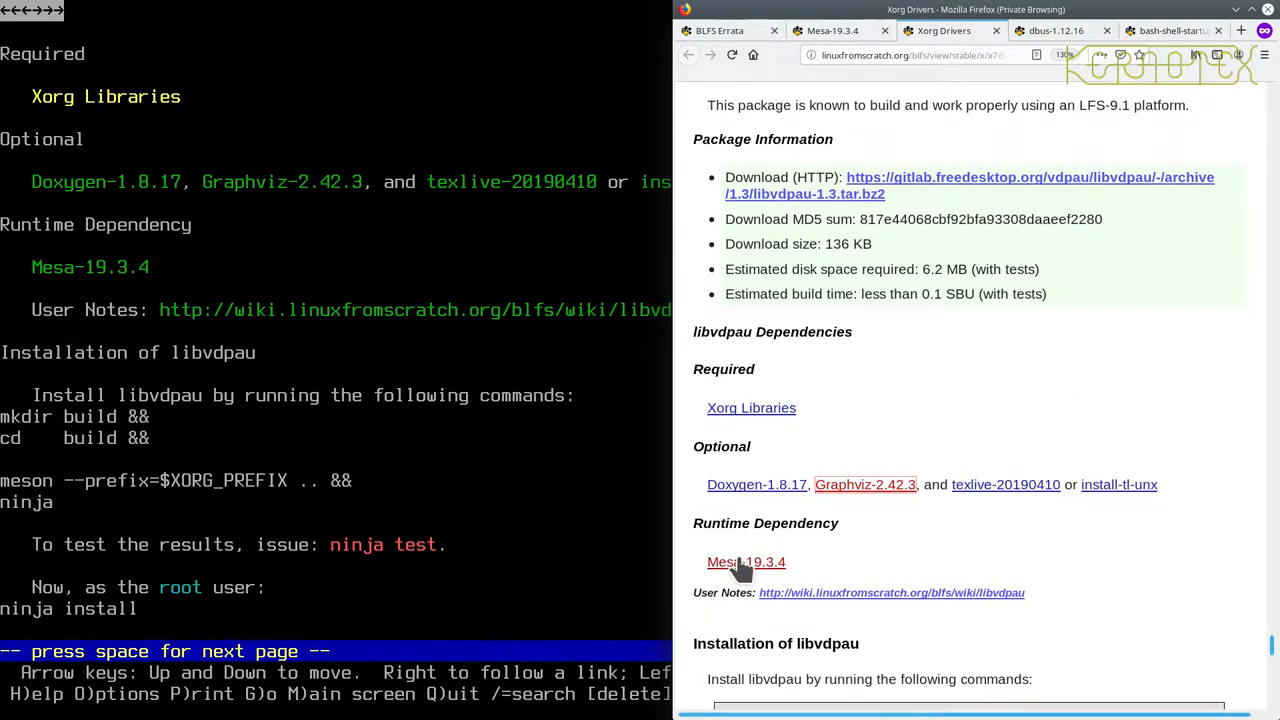
pyautogui.scroll(-3)
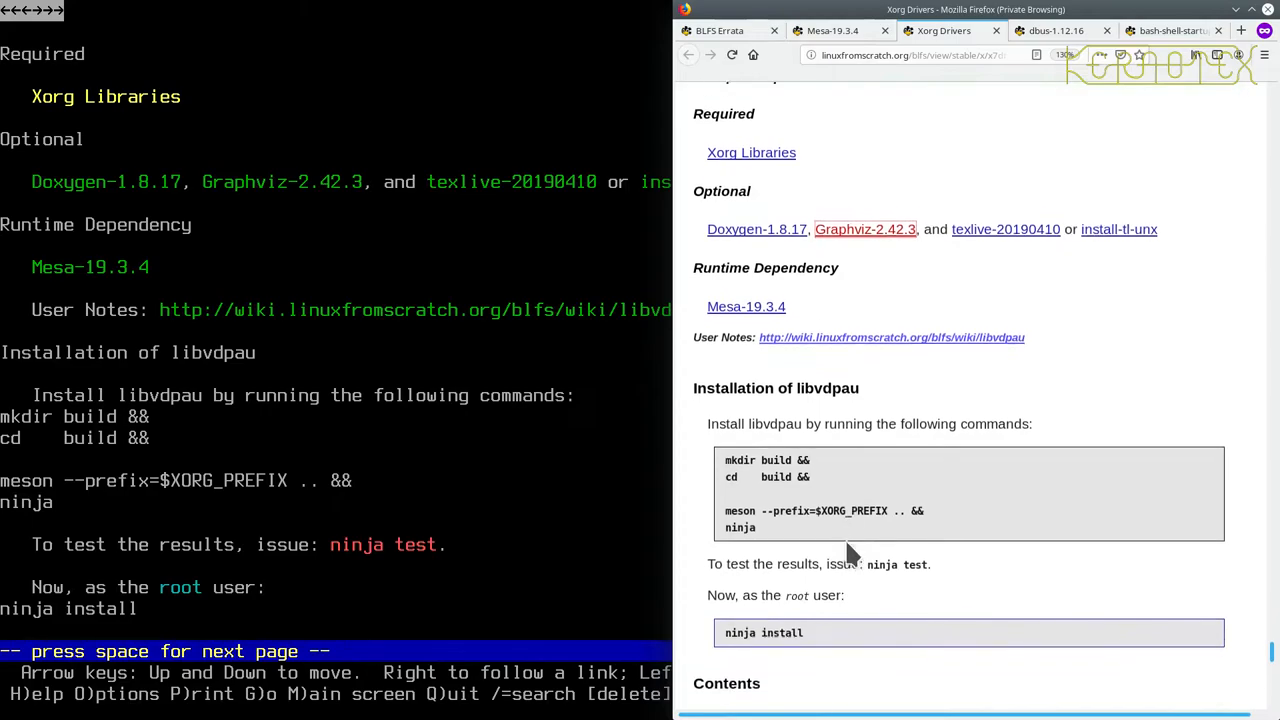
pyautogui.scroll(-3)
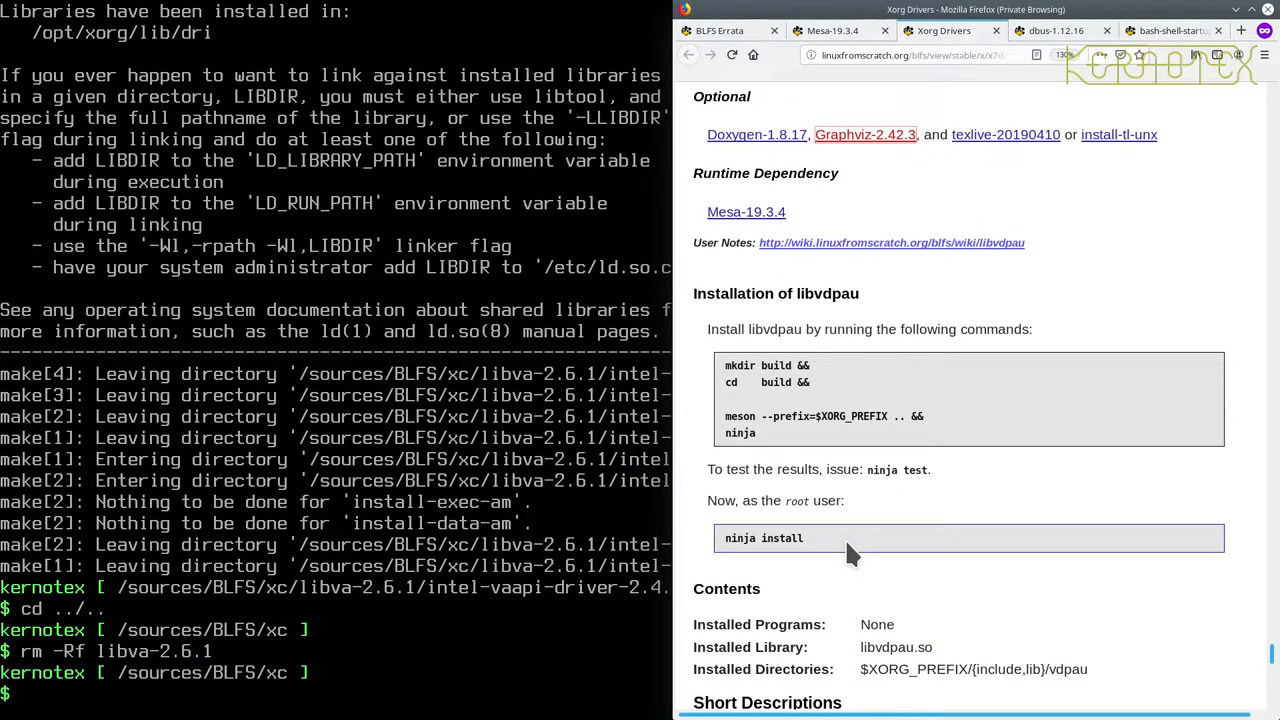
# Extract libvdpau-1.3.tar.bz2, build with meson and ninja, and run tests (one skipped).
pyautogui.write('tar -xvf li')
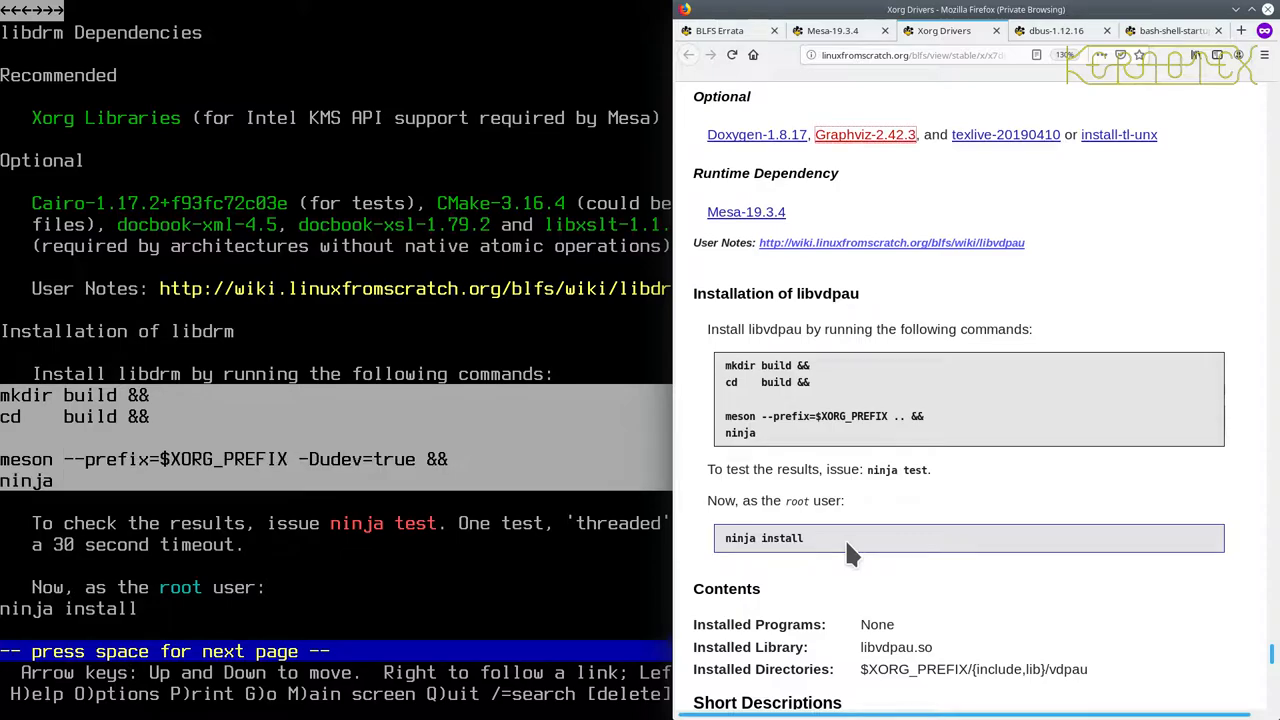
pyautogui.scroll(3)
pyautogui.write('ninja test')
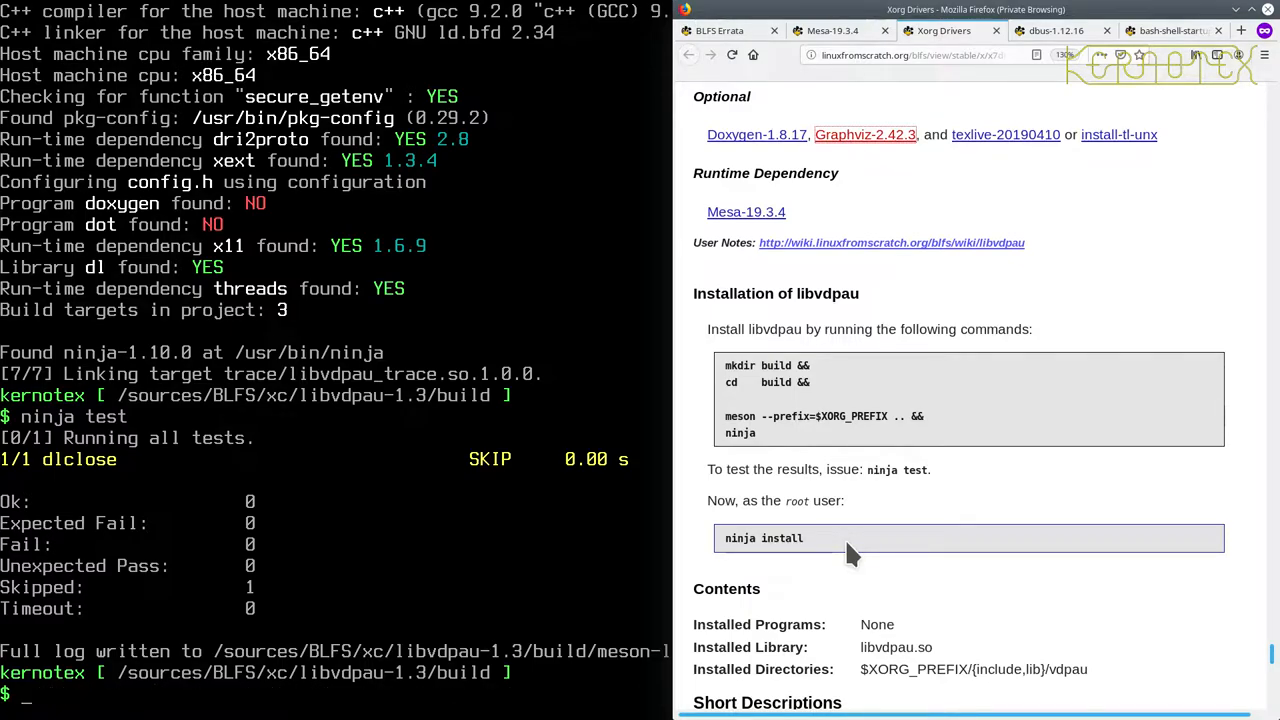
# Install libvdpau-1.3 into /opt/xorg with sudo -E ninja install and delete its source tree.
pyautogui.write('sudo -E ninja test')
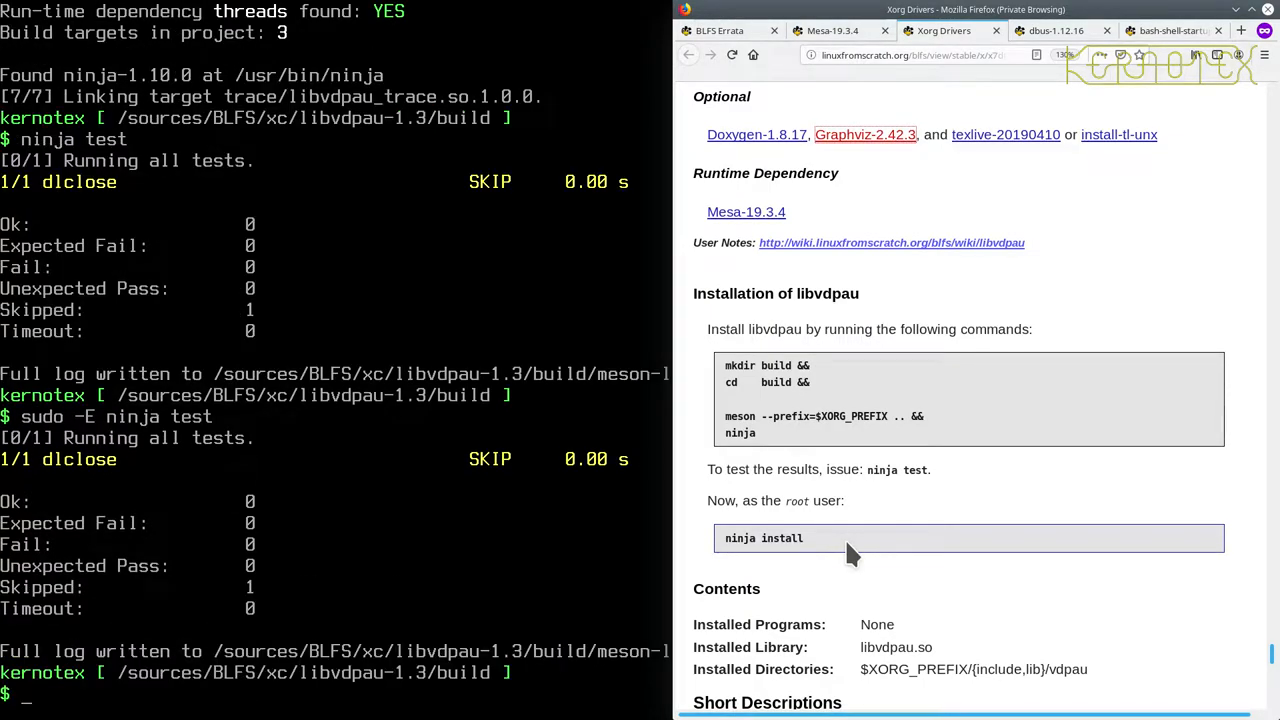
pyautogui.write('sudo -E ninja test')
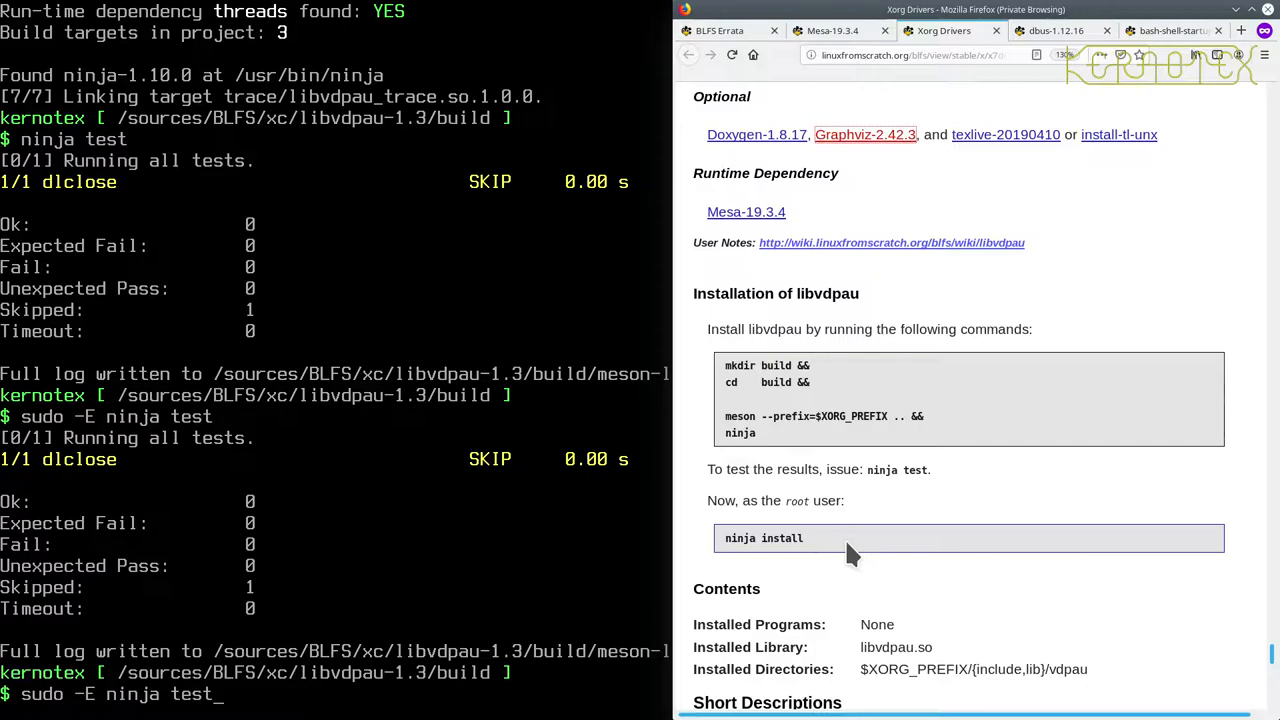
pyautogui.write('install')
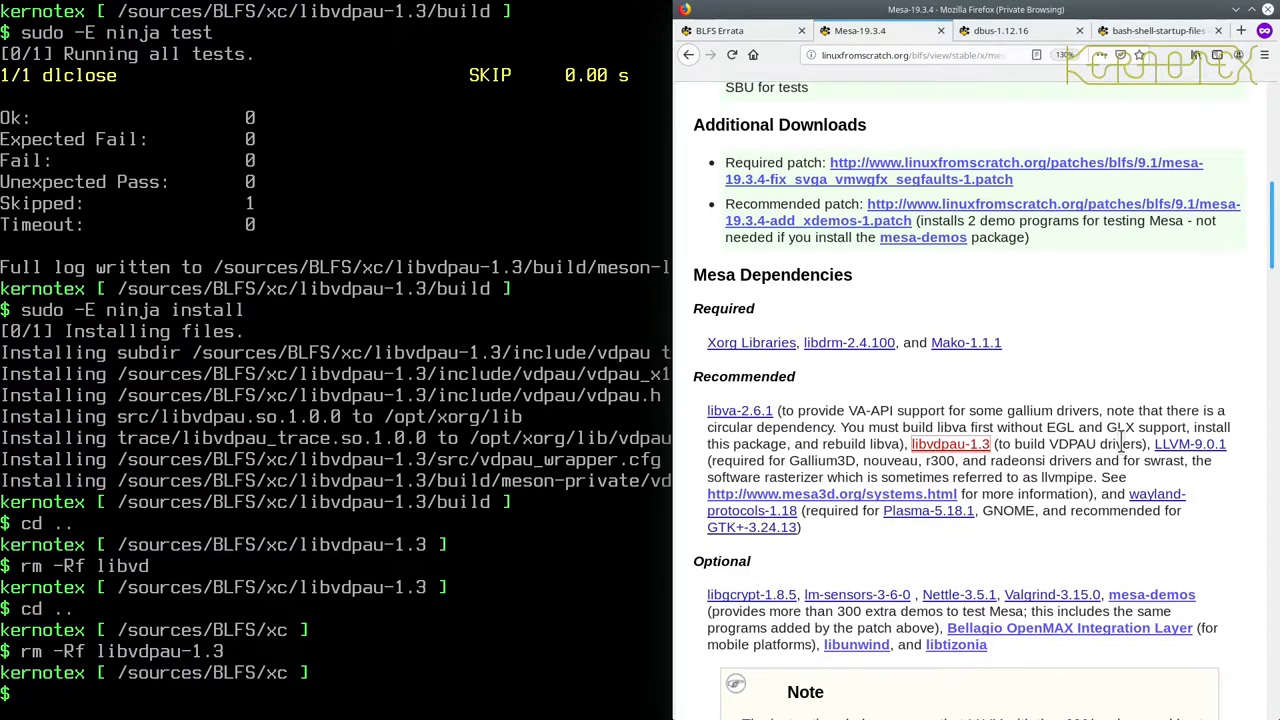
pyautogui.click(950, 30)
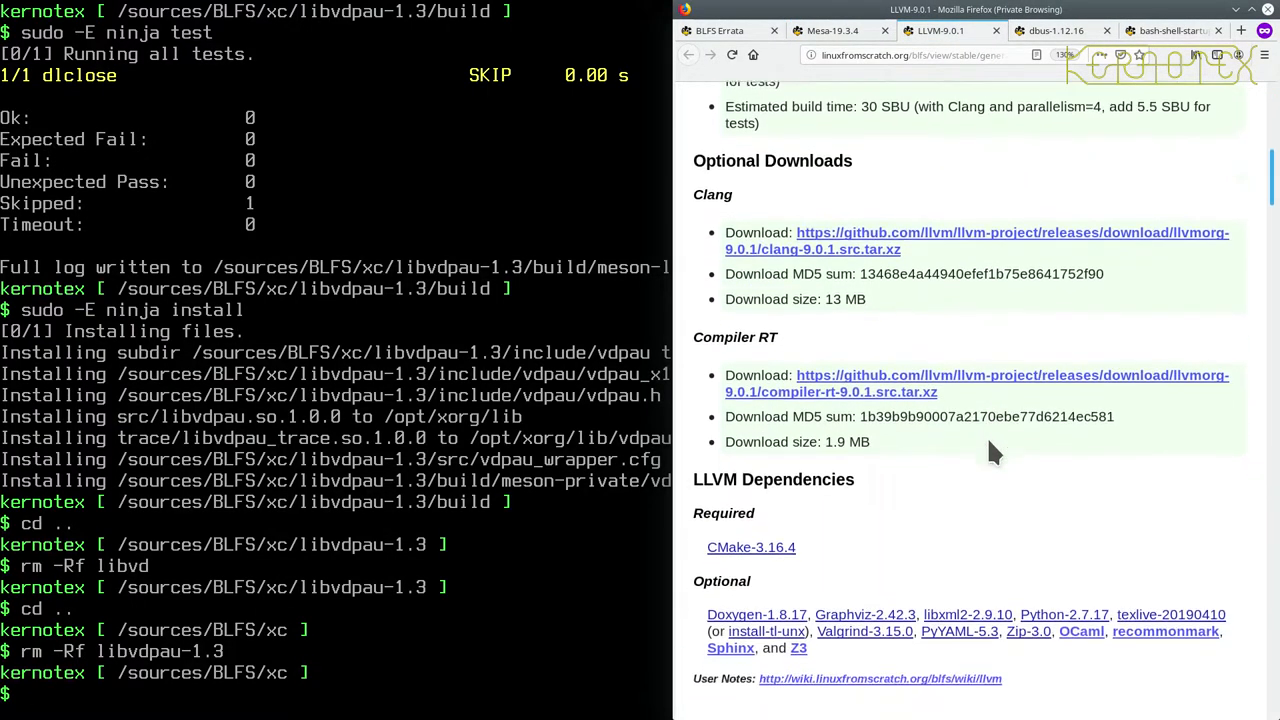
pyautogui.scroll(-3)
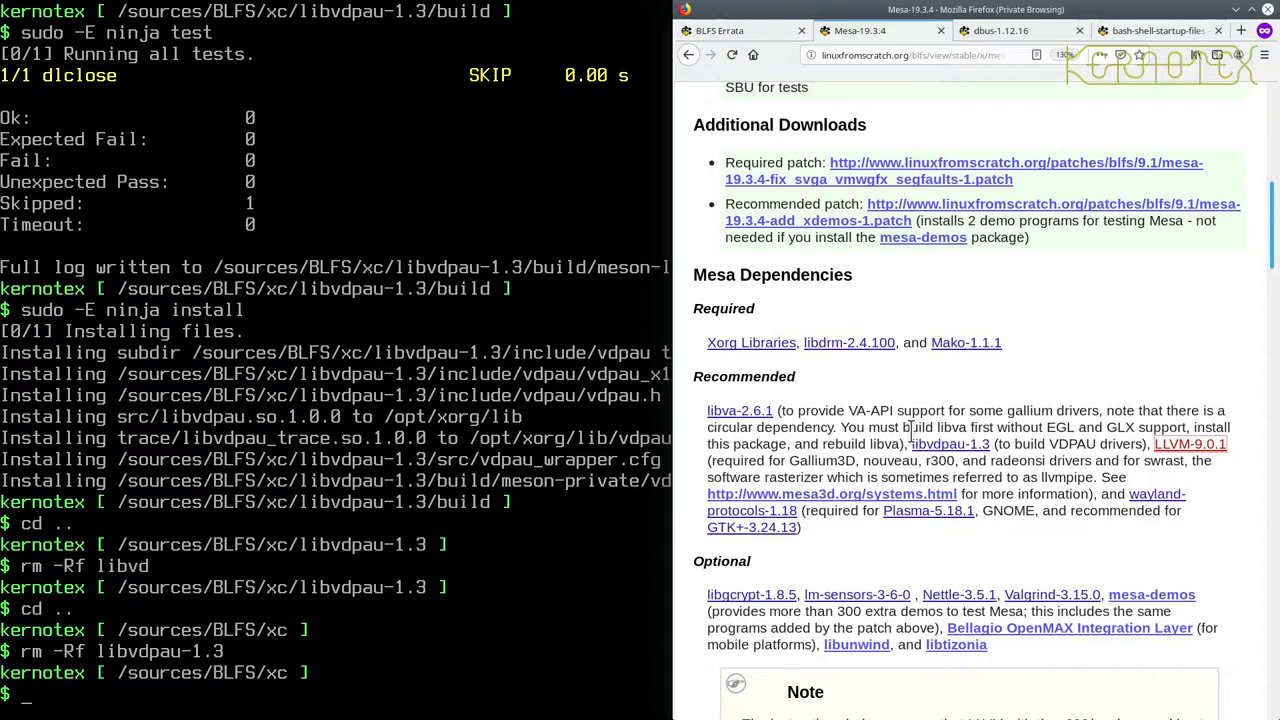
pyautogui.moveTo(990, 518)
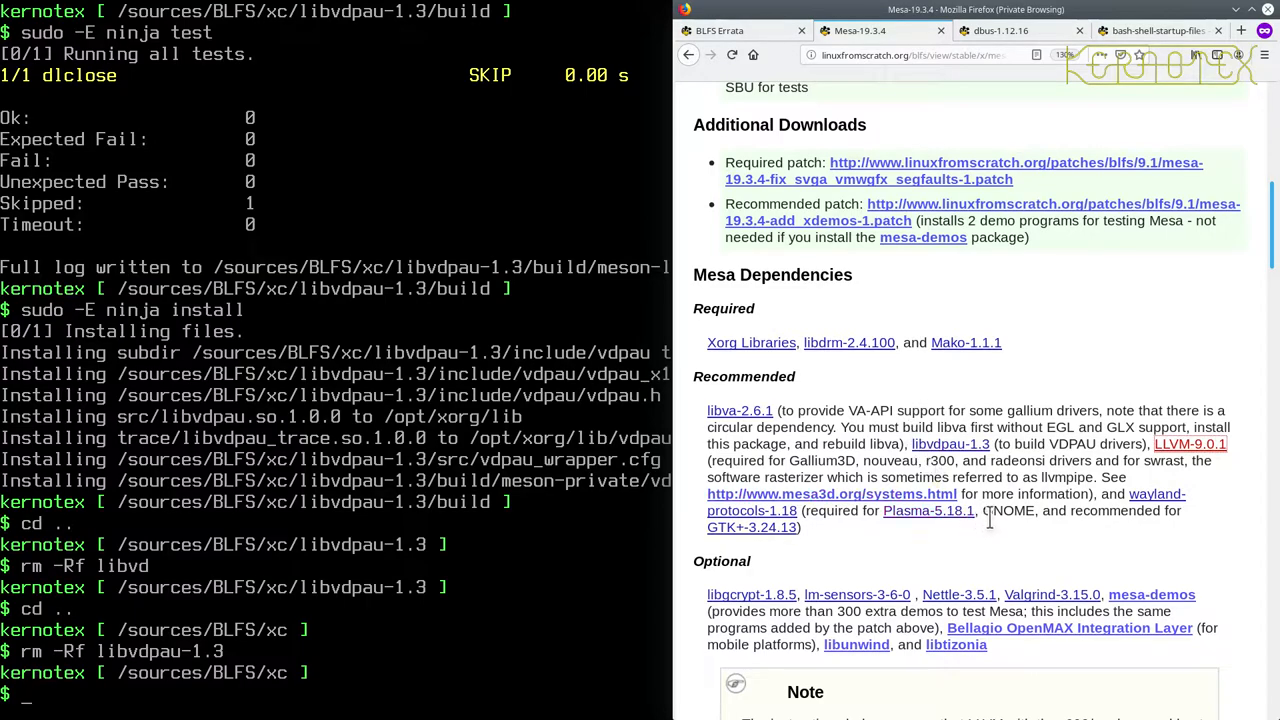
pyautogui.moveTo(928, 510)
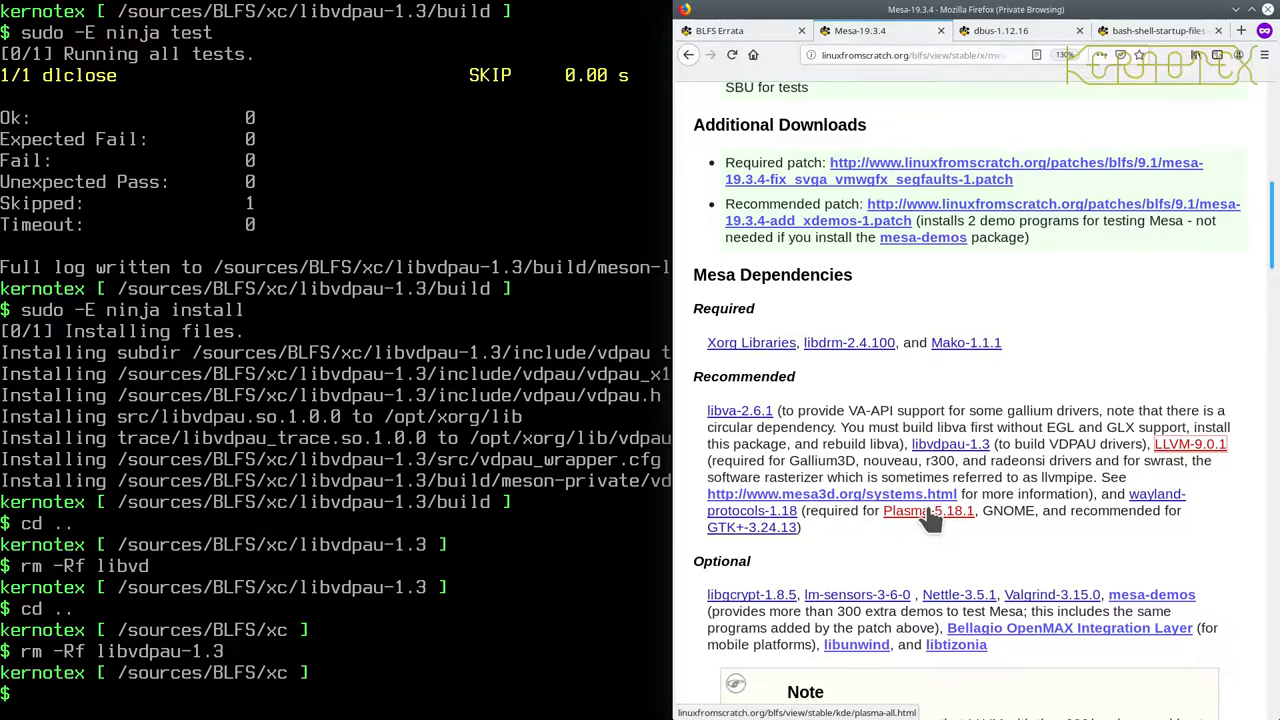
# Scroll the BLFS Mesa-19.3.4 page down to the Installation of Mesa section.
pyautogui.scroll(-3)
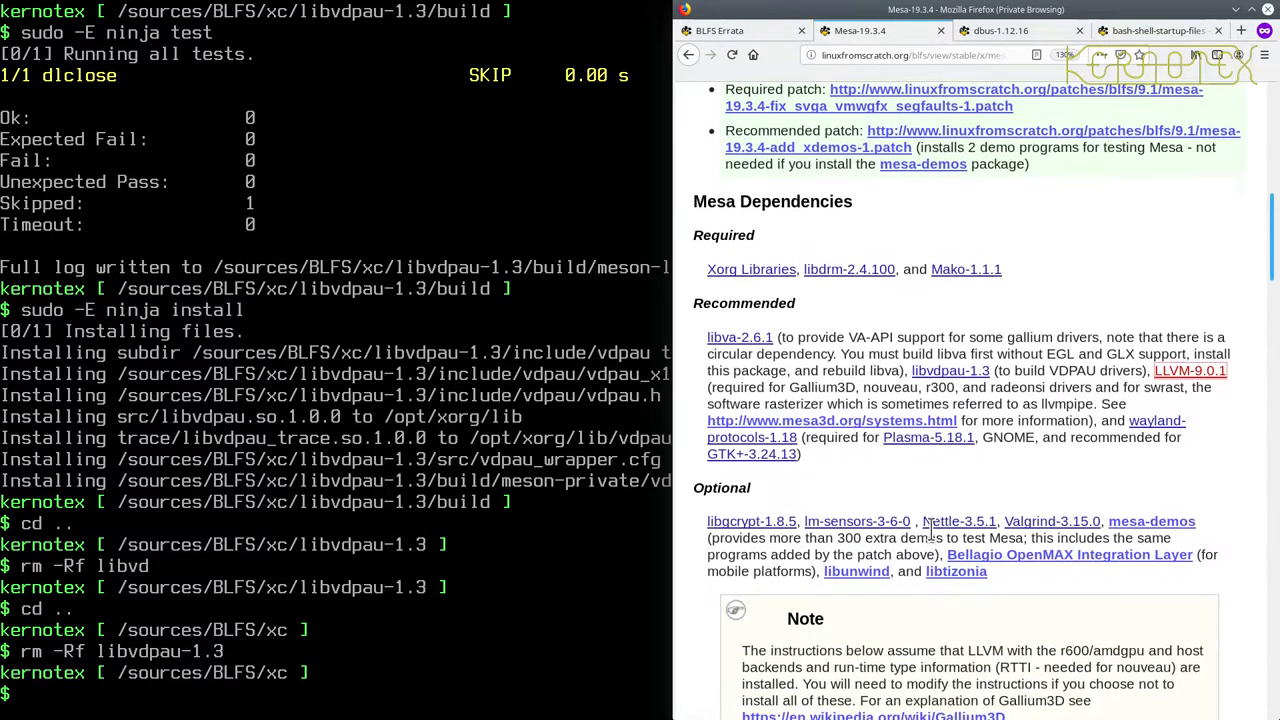
pyautogui.scroll(-3)
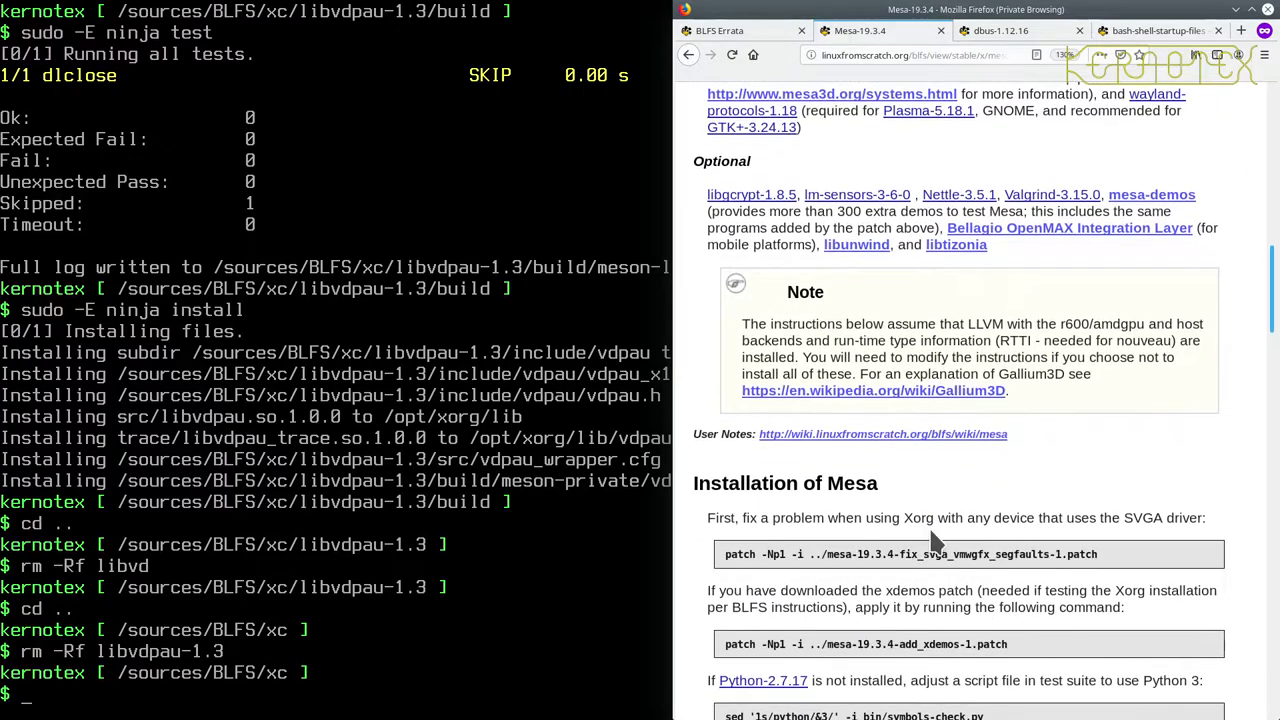
pyautogui.scroll(3)
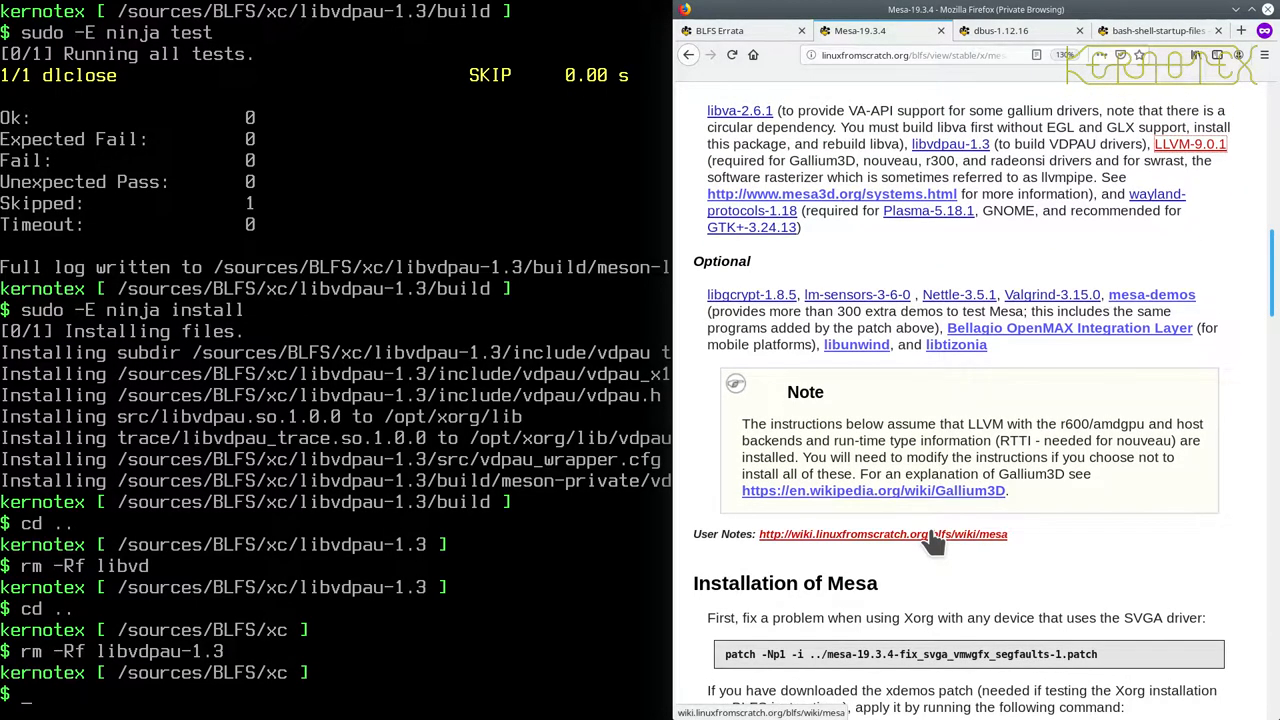
pyautogui.scroll(-3)
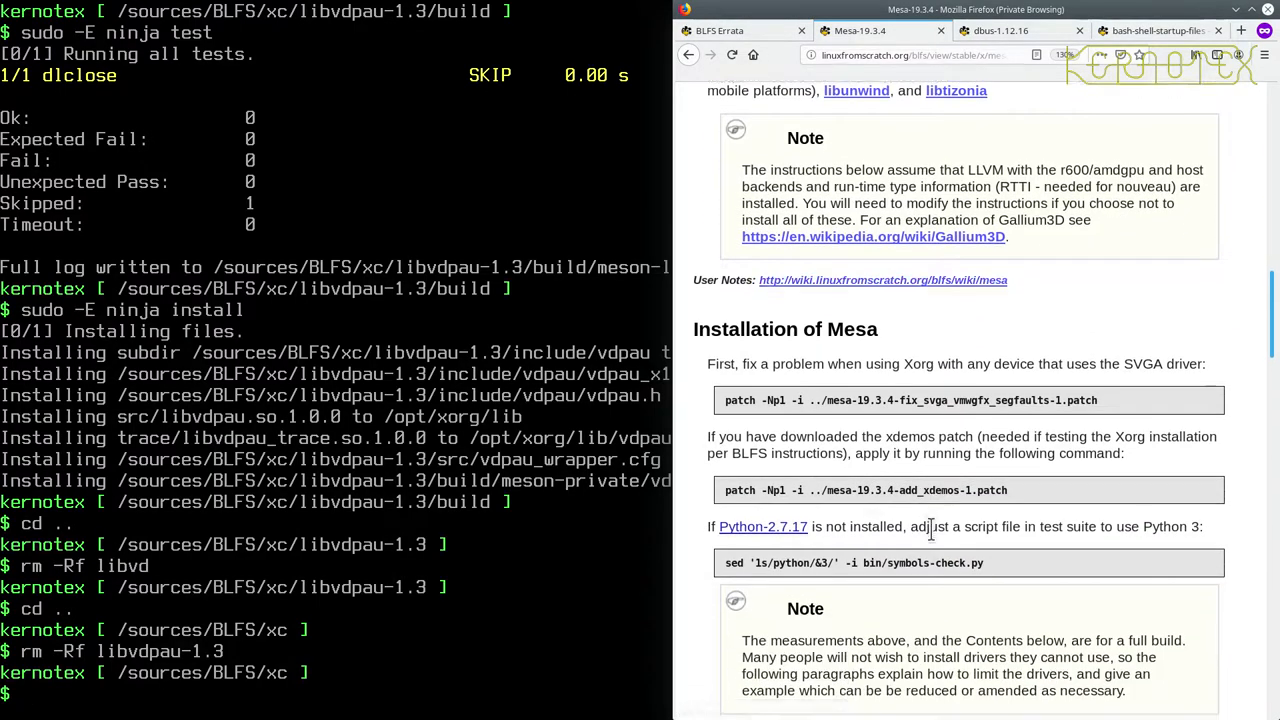
pyautogui.scroll(-3)
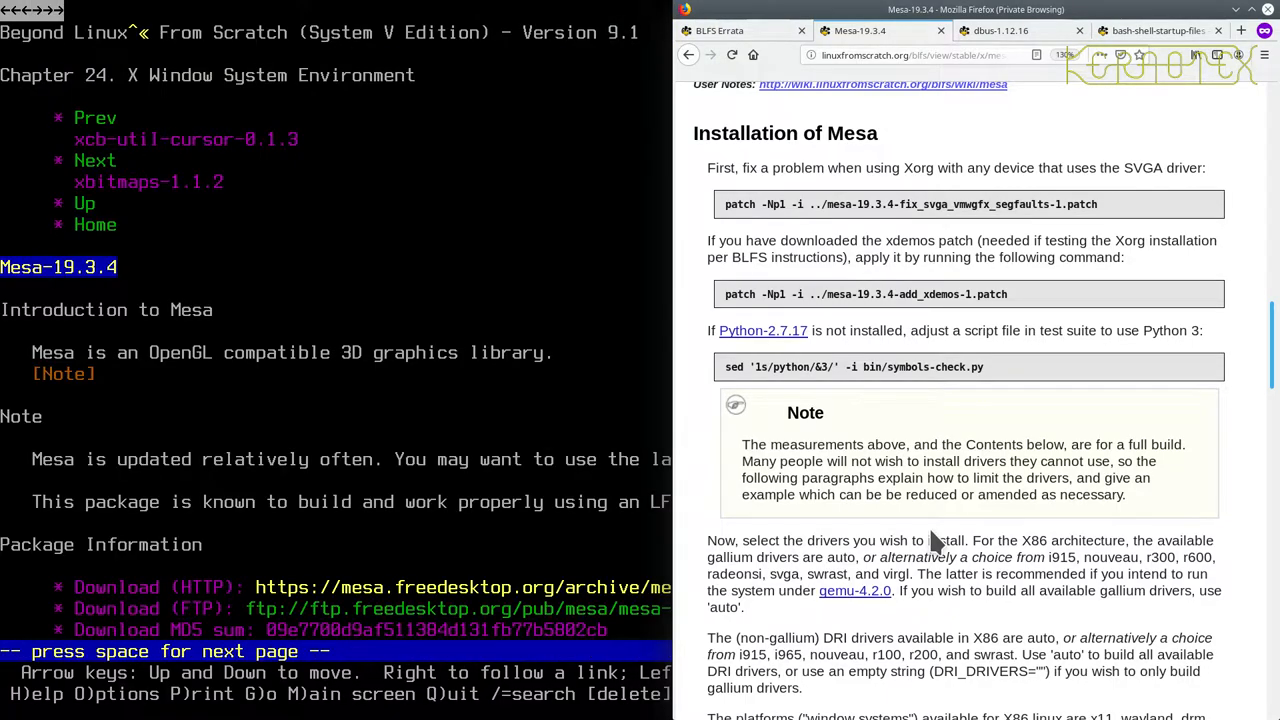
# Extract mesa-19.3.4, apply both patch -Np1 patches, and resume Lynx with fg.
pyautogui.scroll(-3)
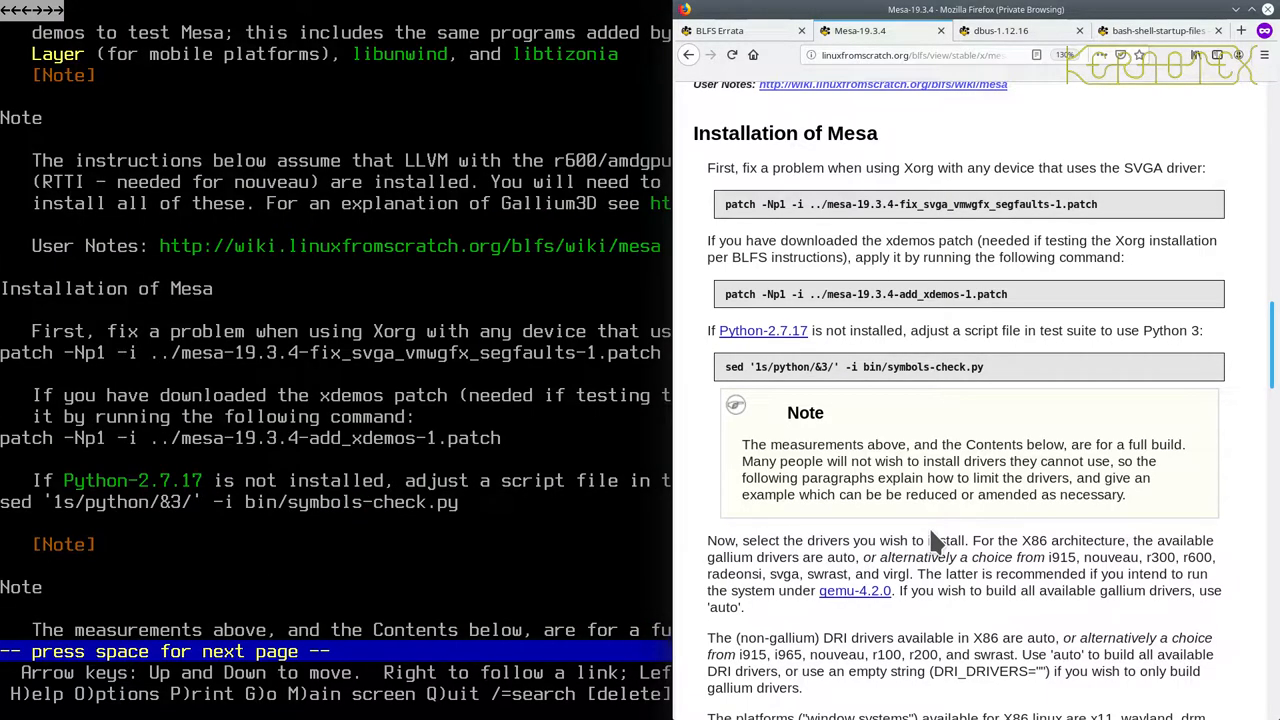
pyautogui.moveTo(585, 460)
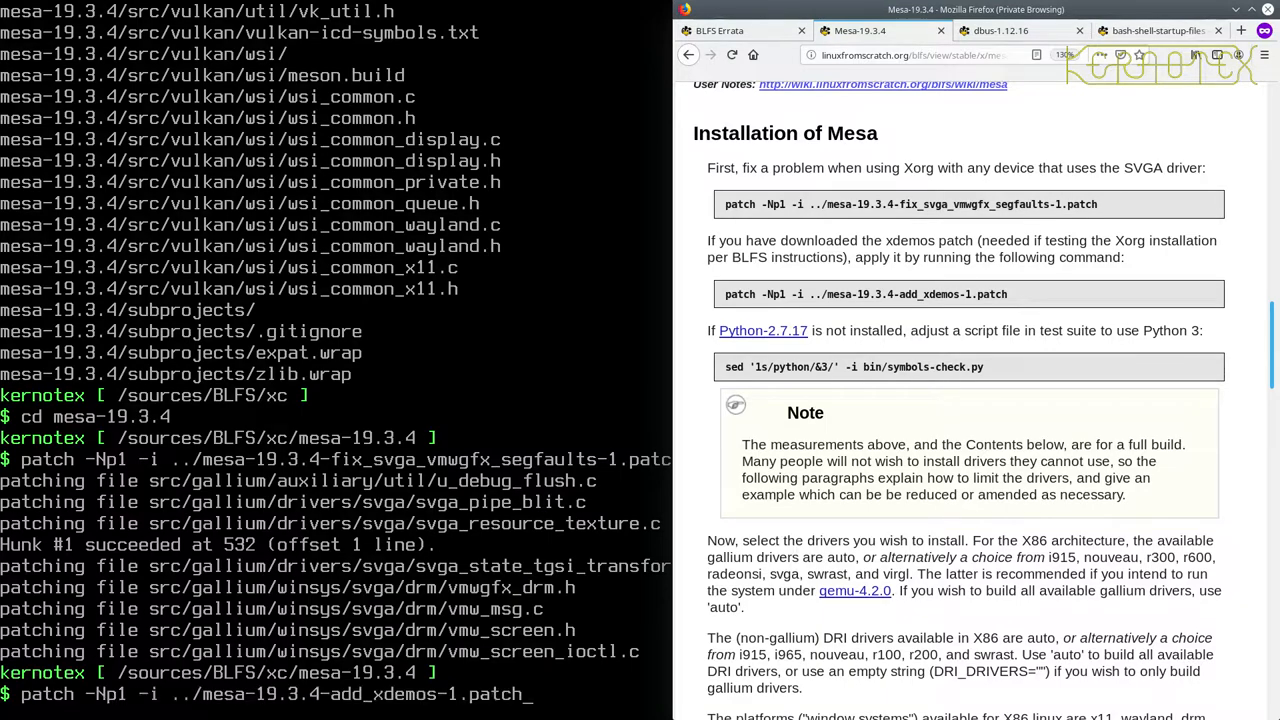
pyautogui.press('Return')
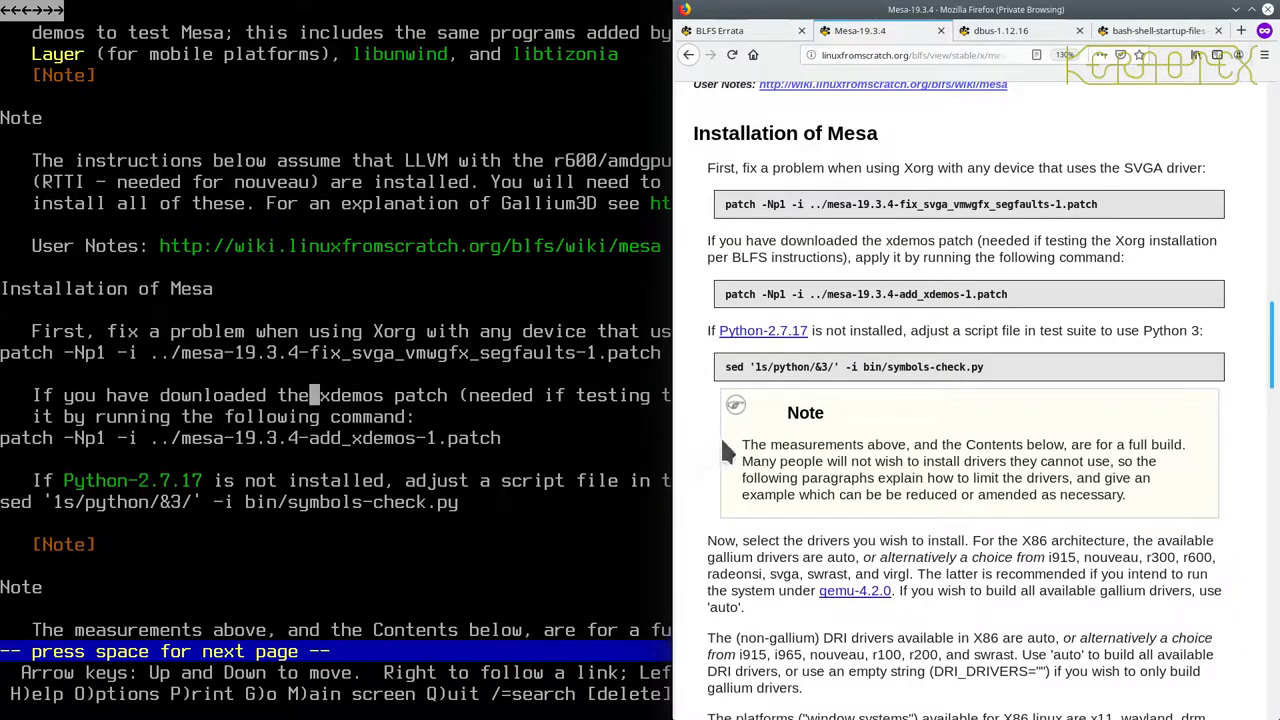
pyautogui.moveTo(775, 367)
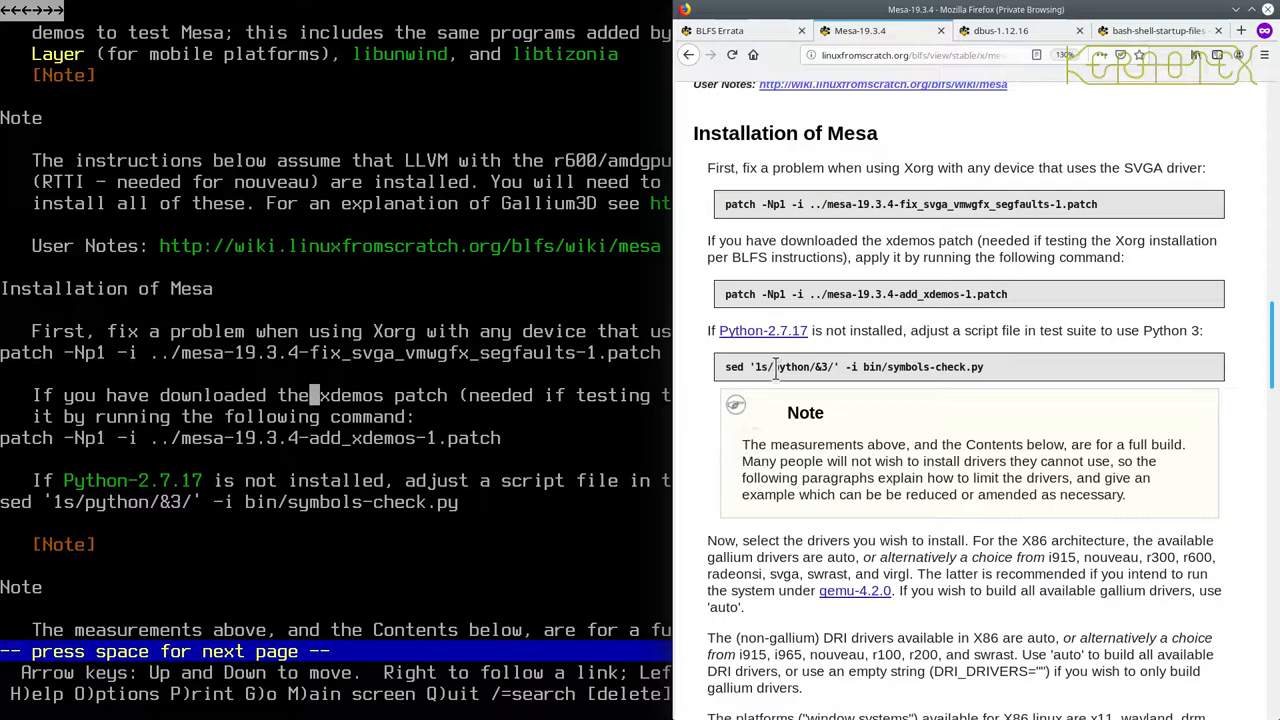
pyautogui.moveTo(790, 353)
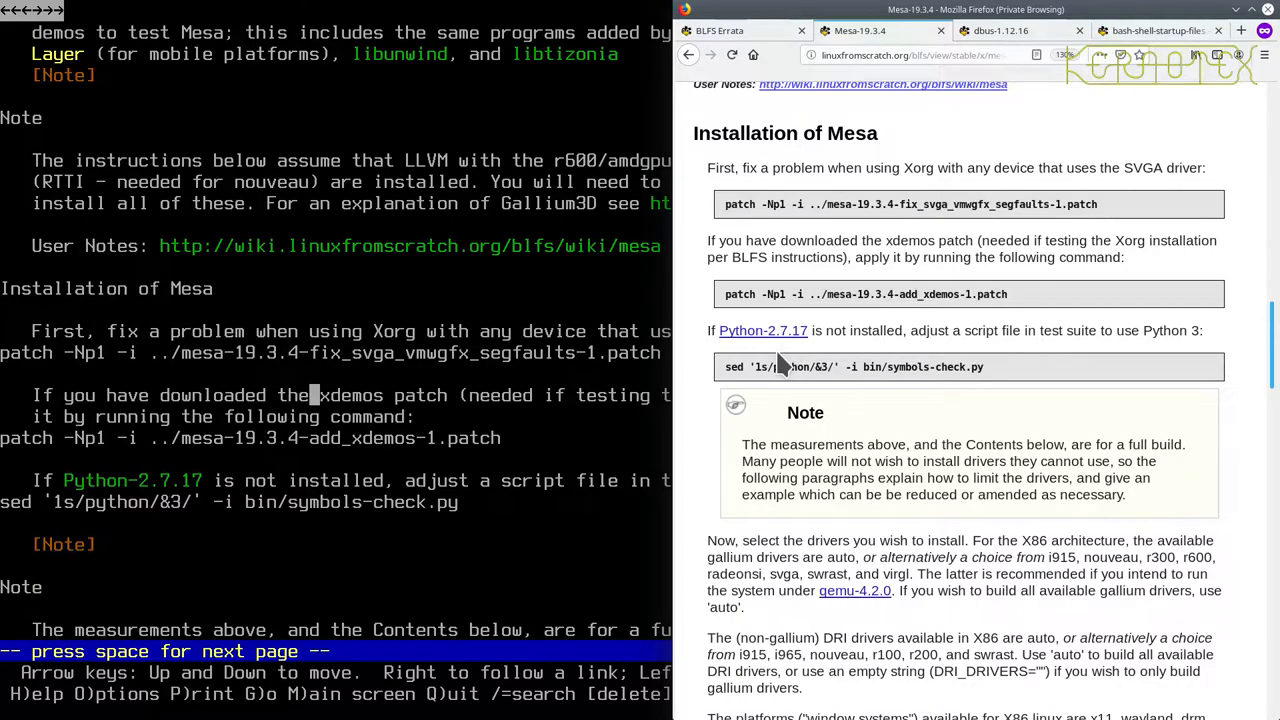
pyautogui.scroll(-3)
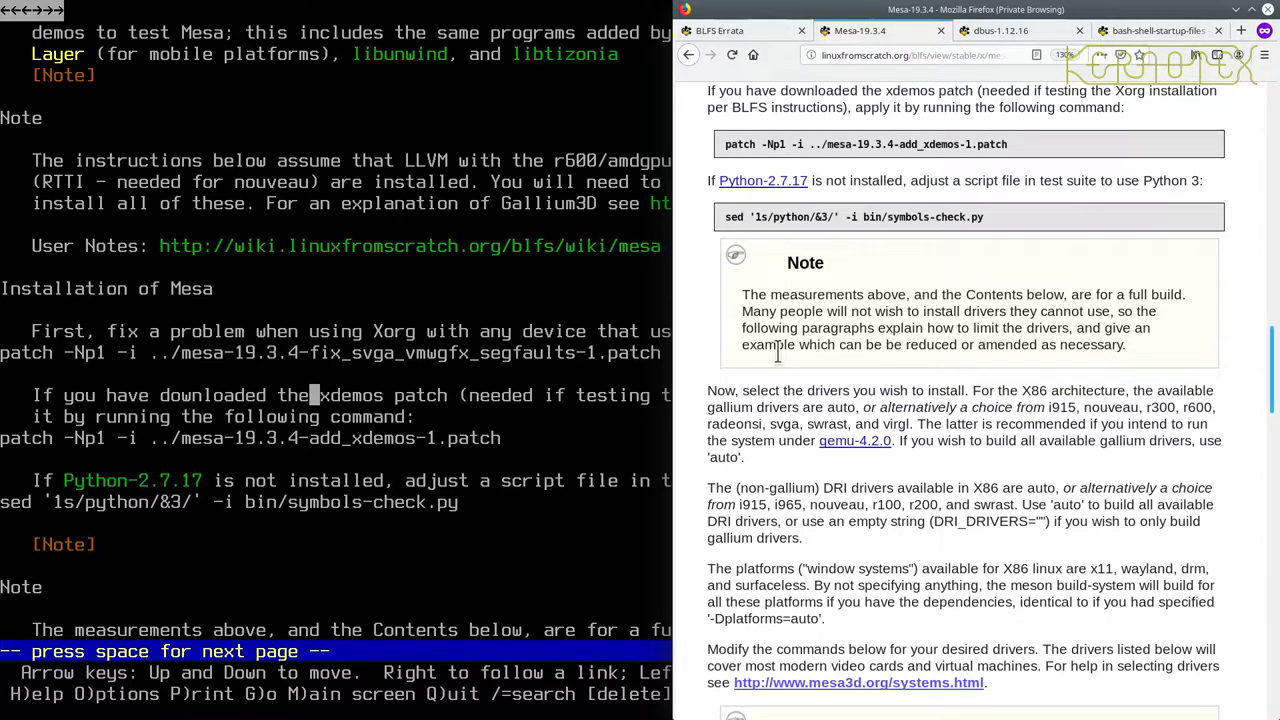
pyautogui.scroll(-3)
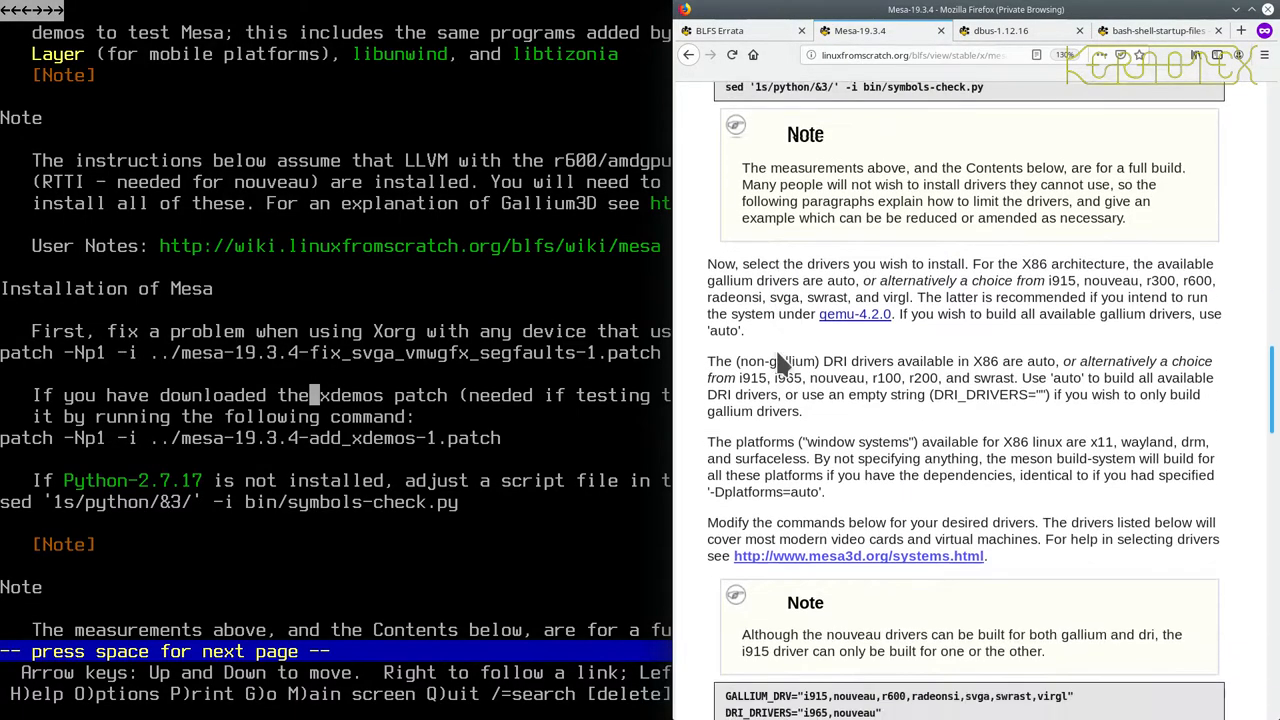
pyautogui.scroll(-3)
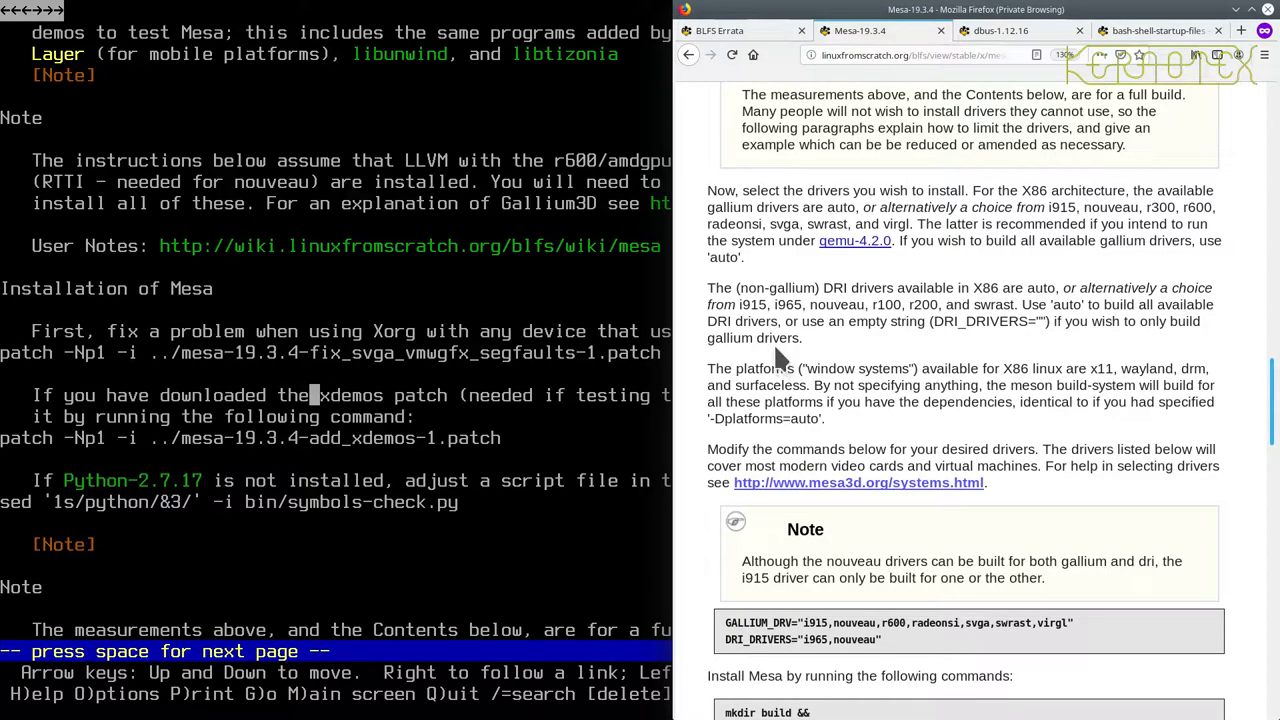
pyautogui.moveTo(1000, 195)
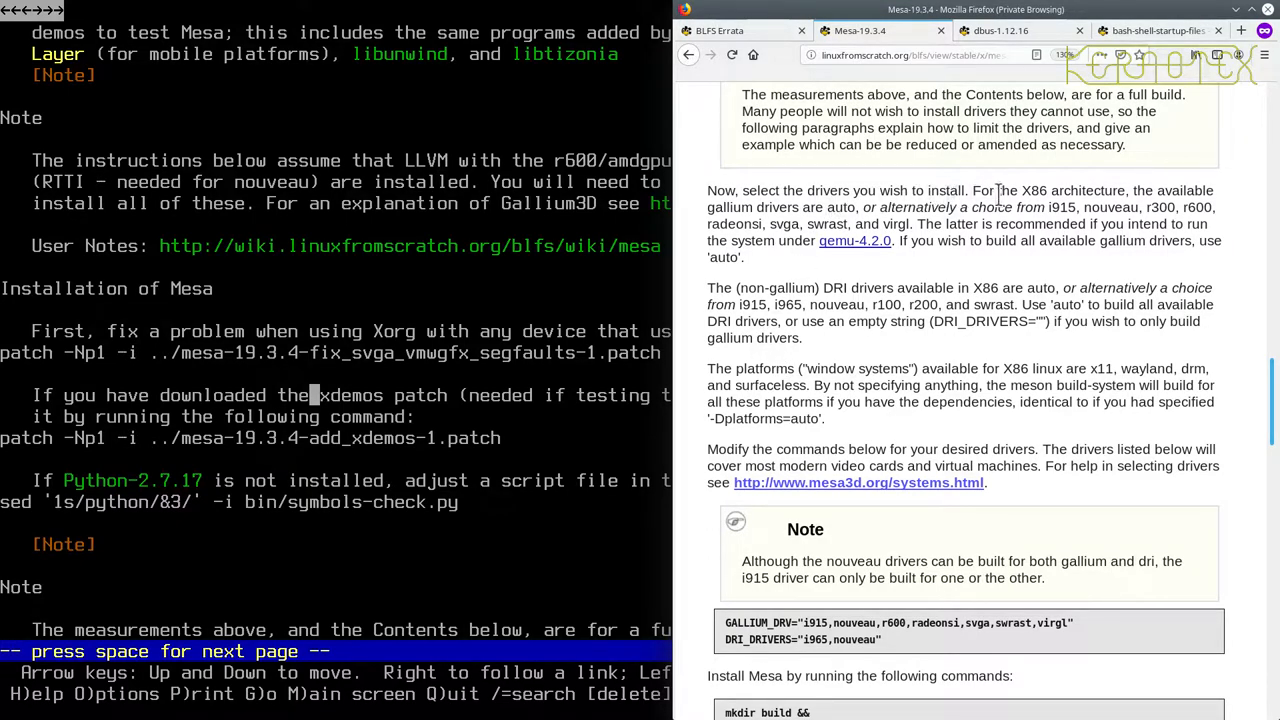
pyautogui.moveTo(1020, 235)
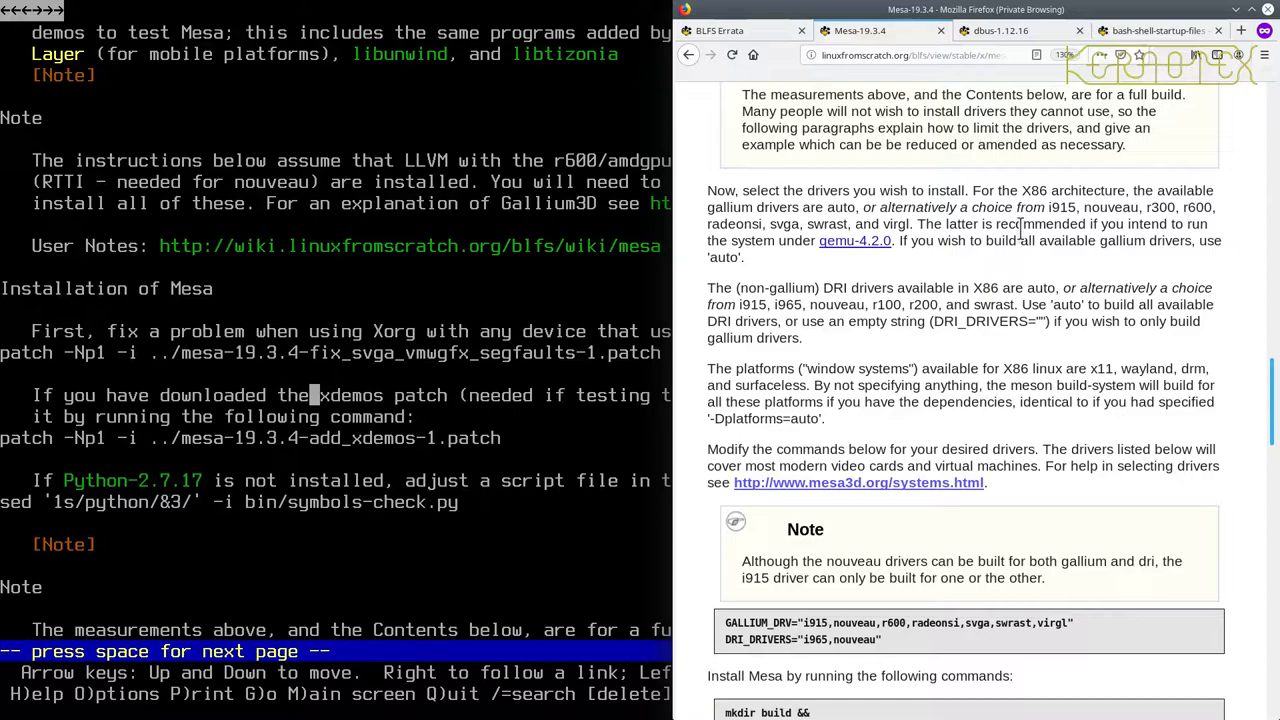
pyautogui.moveTo(865, 207)
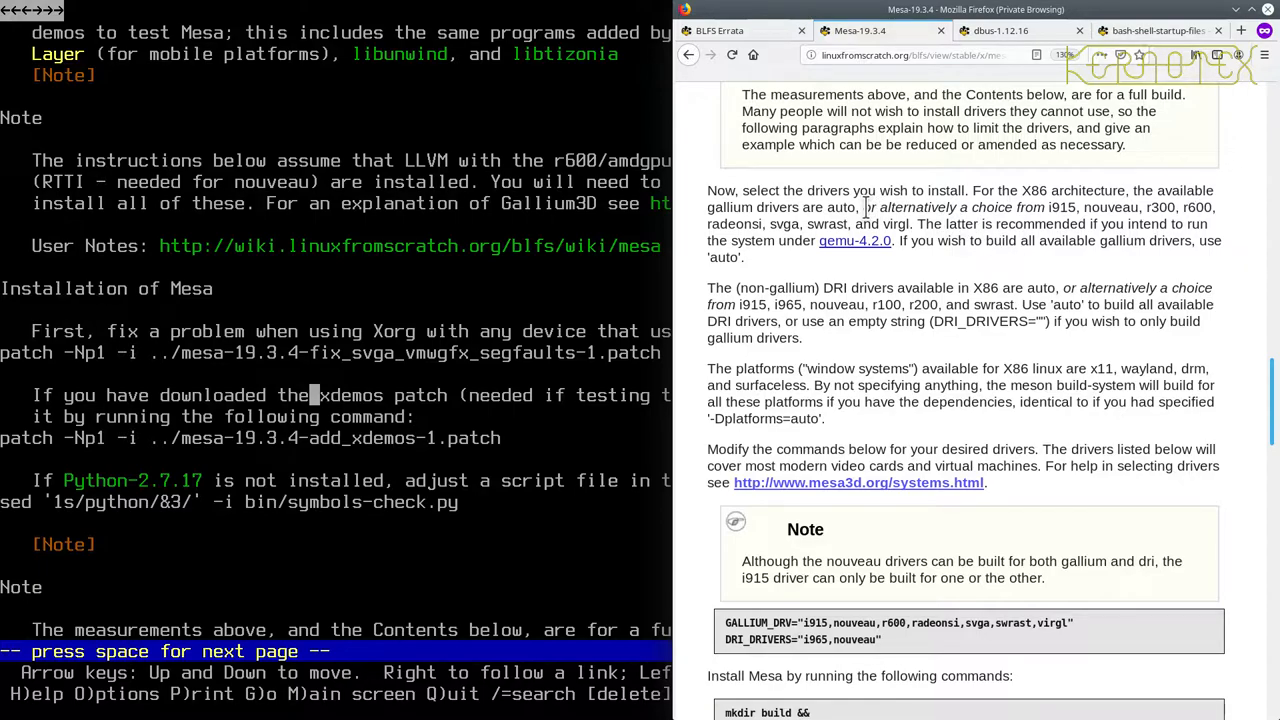
pyautogui.moveTo(1065, 207)
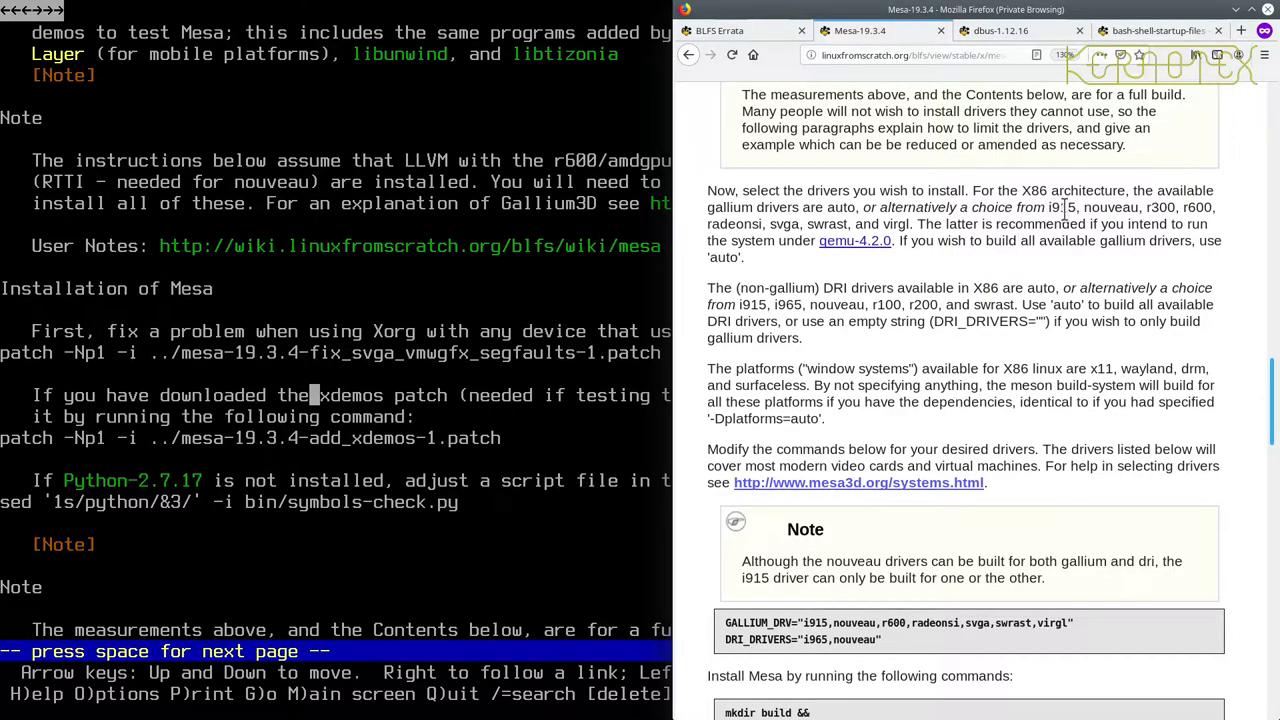
pyautogui.moveTo(1185, 212)
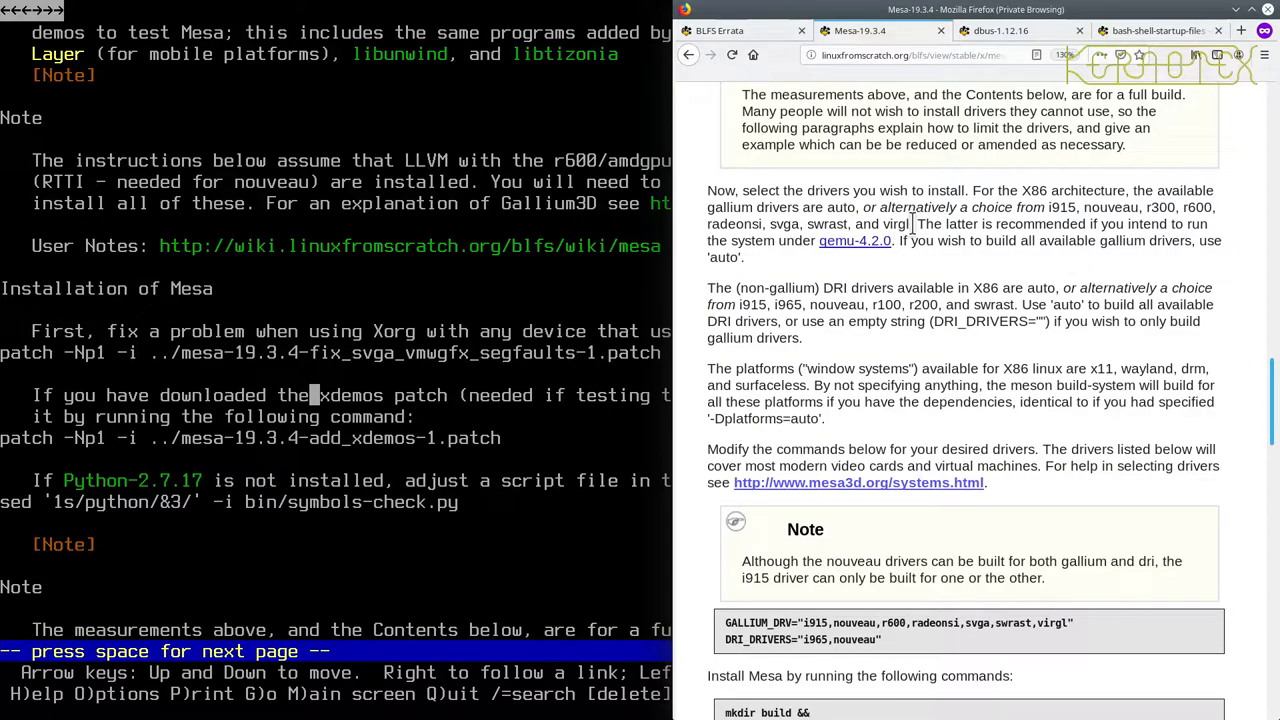
pyautogui.moveTo(995, 245)
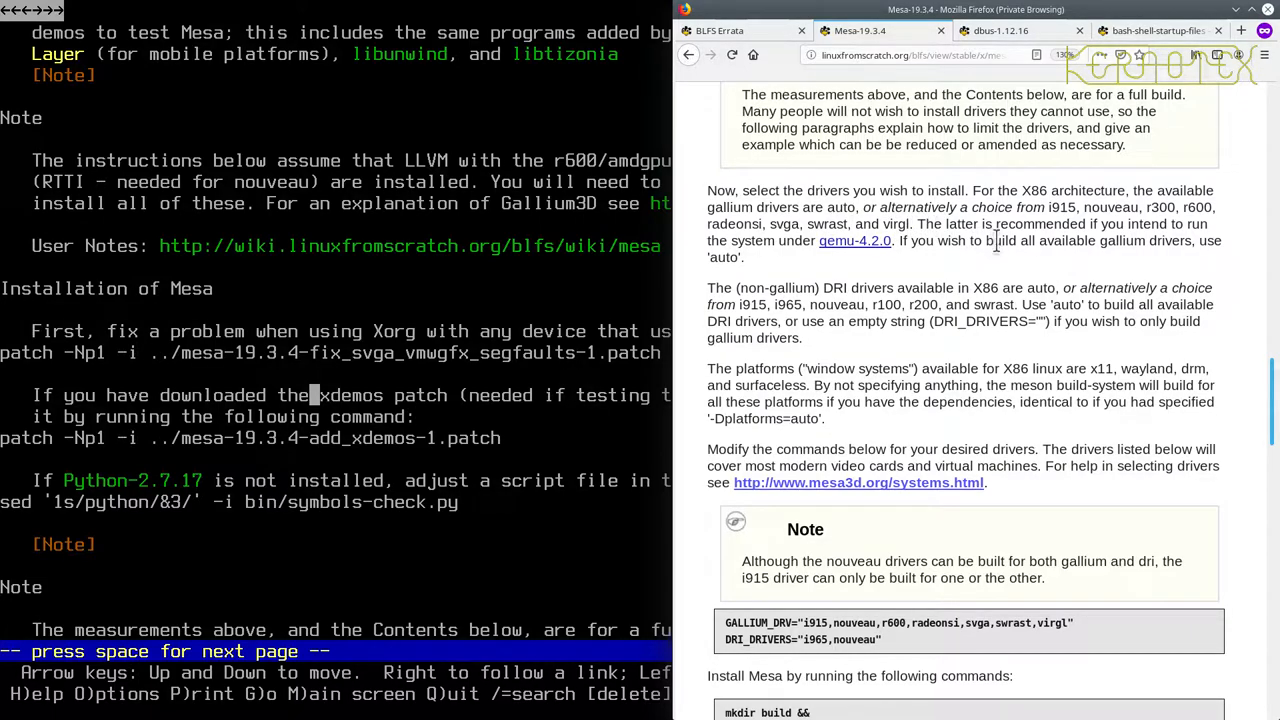
pyautogui.moveTo(890, 255)
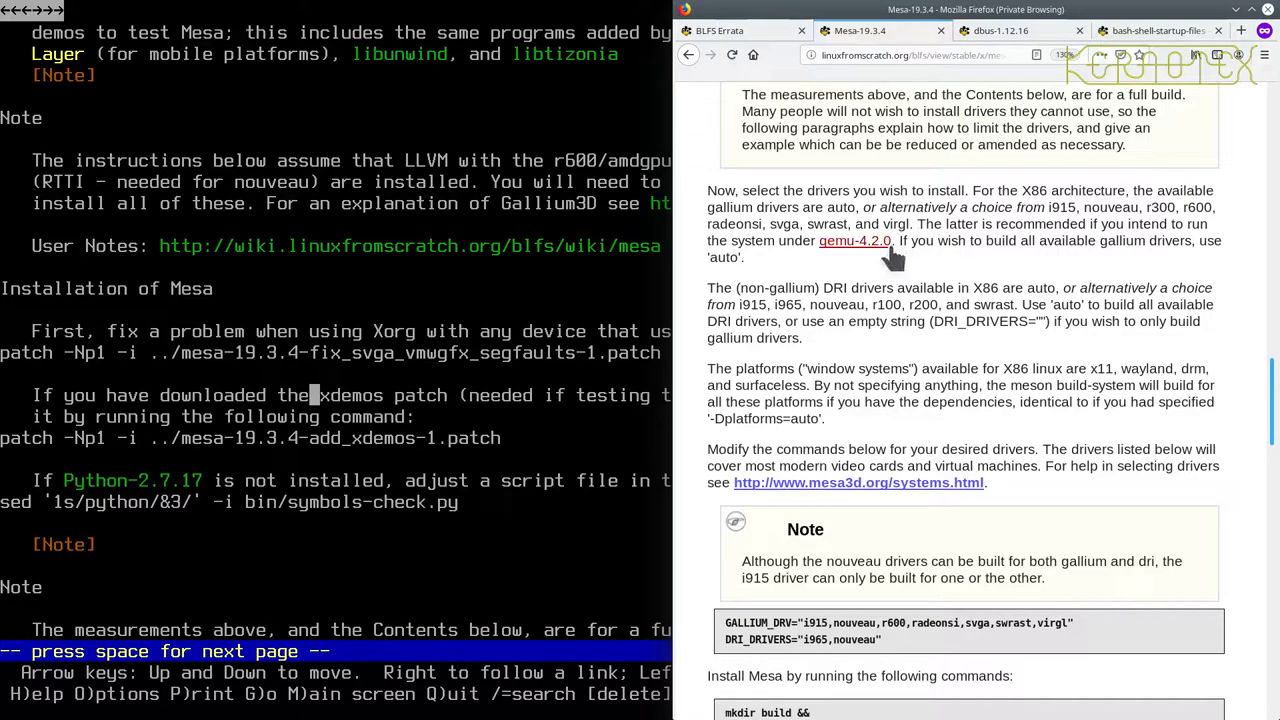
pyautogui.moveTo(855, 240)
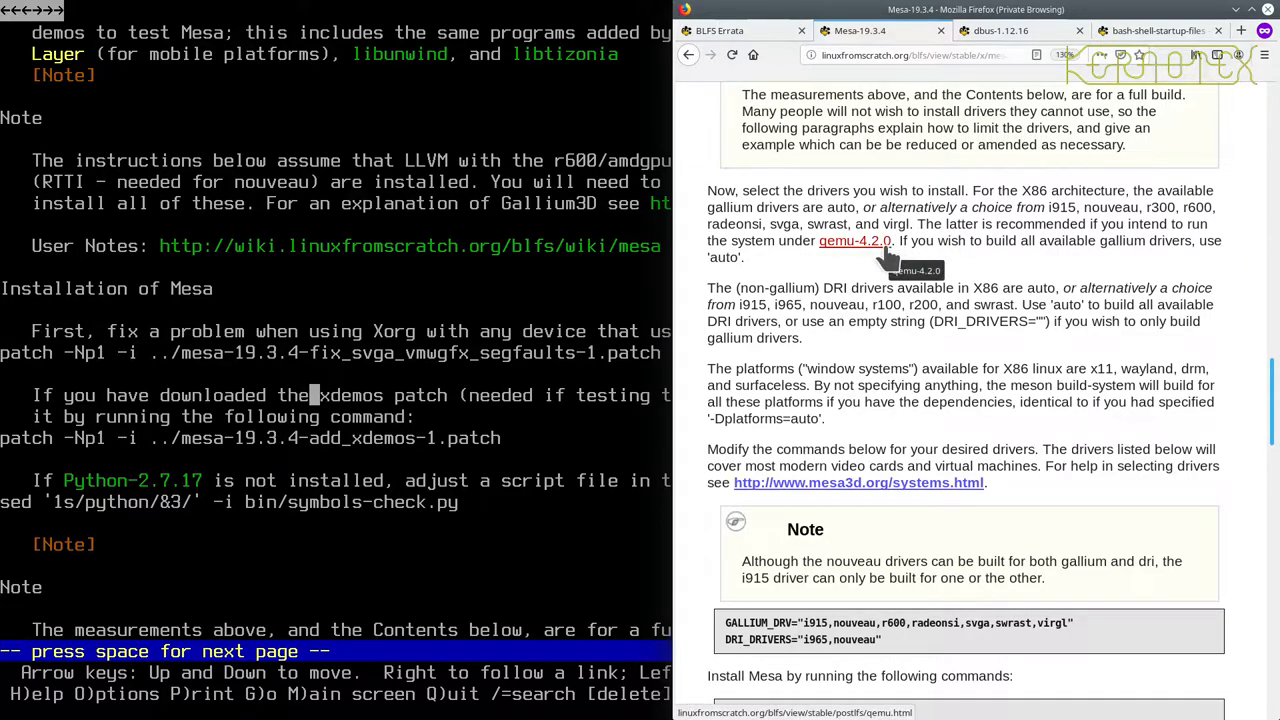
pyautogui.moveTo(1157, 249)
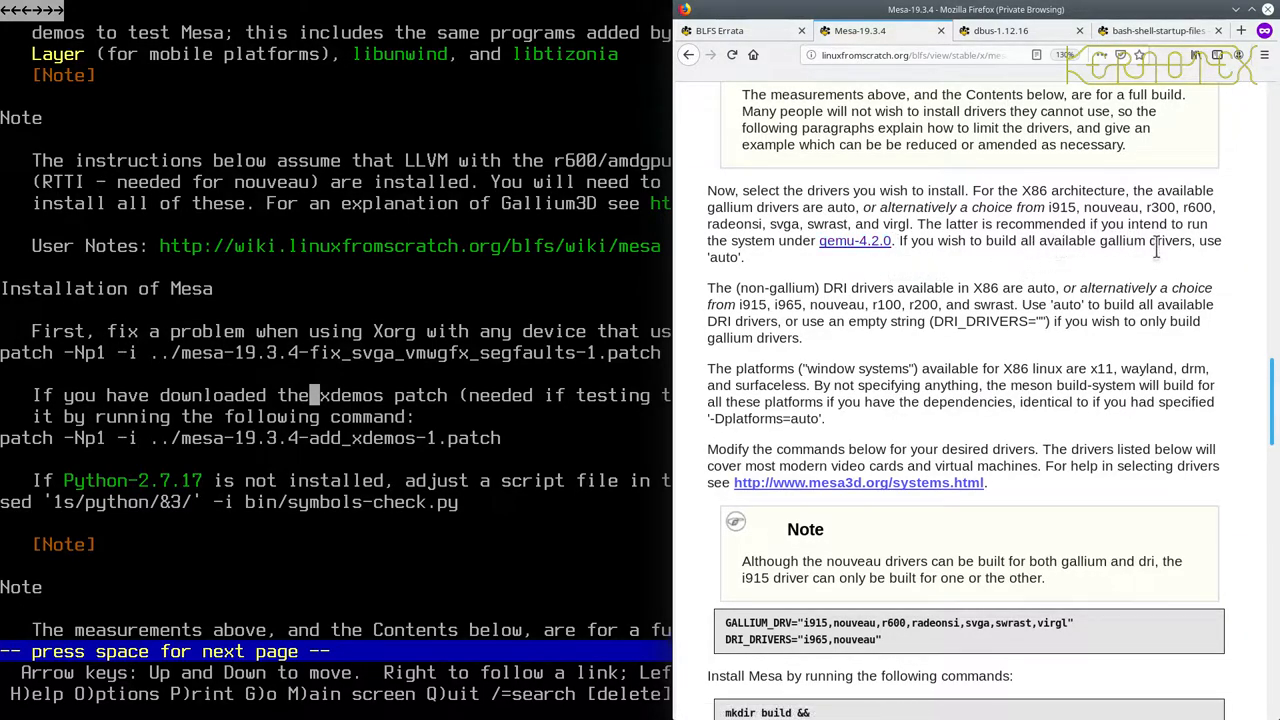
pyautogui.moveTo(965, 228)
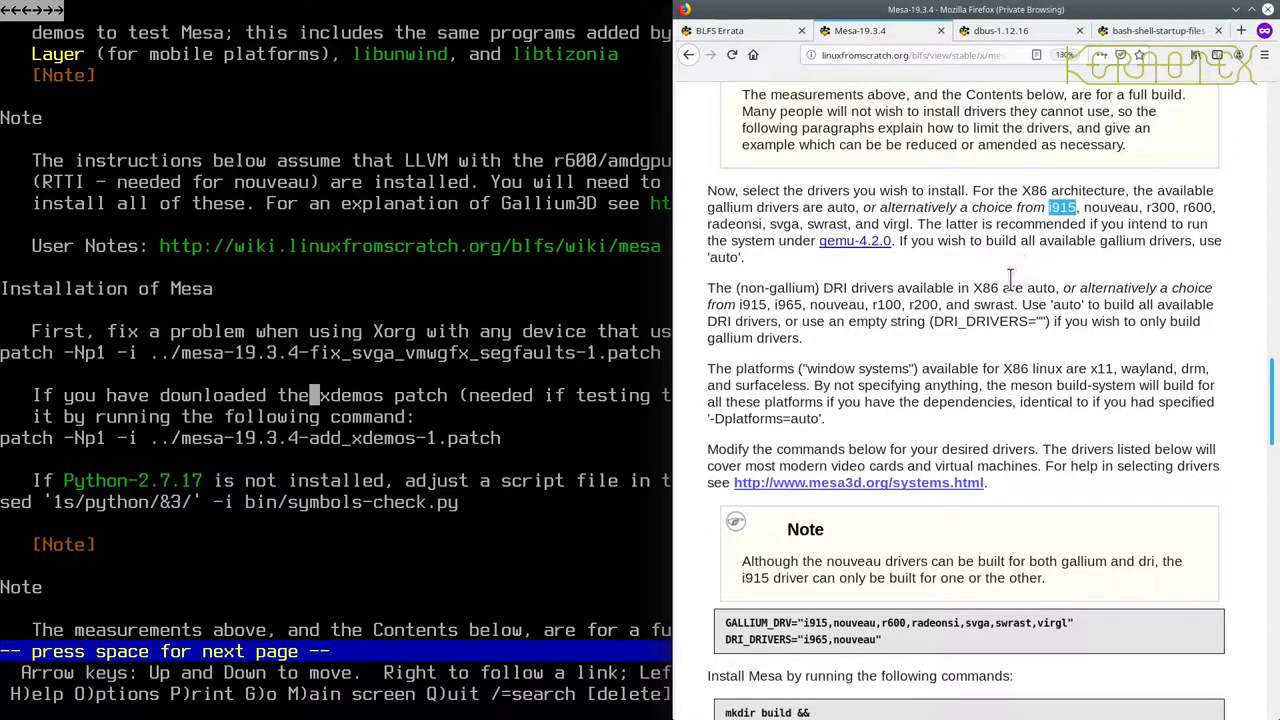
pyautogui.moveTo(1013, 263)
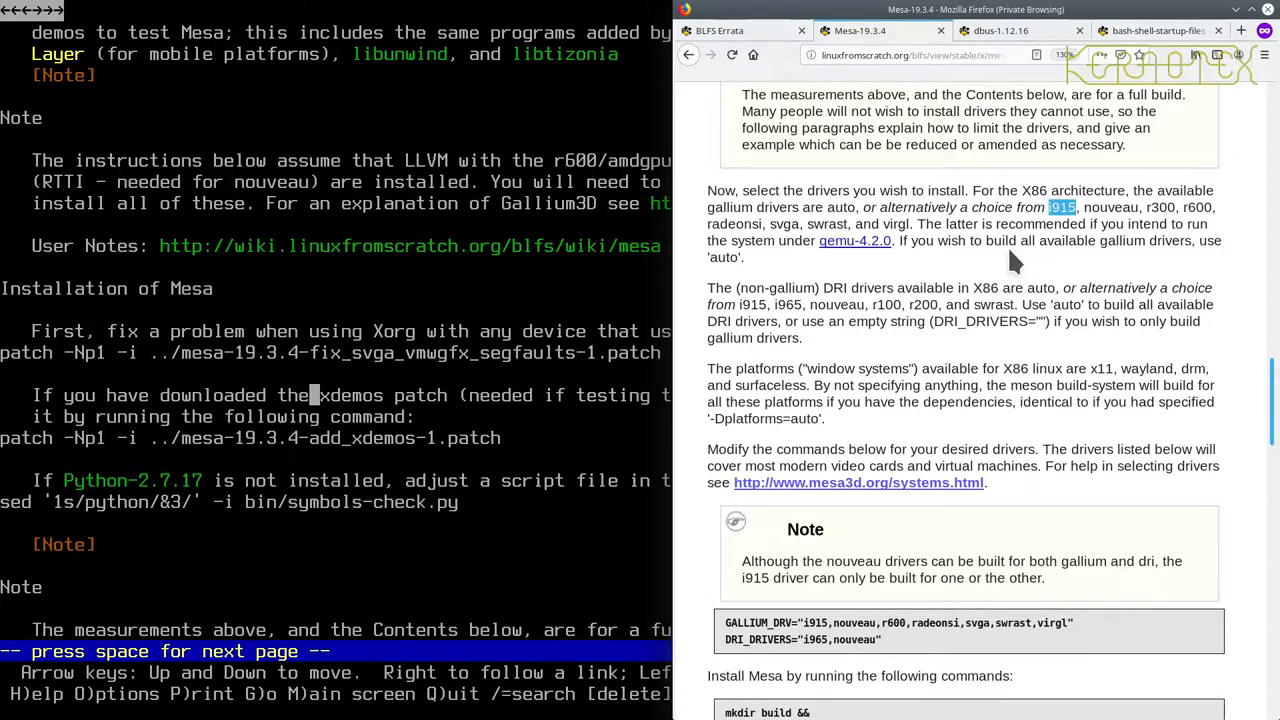
pyautogui.moveTo(945, 280)
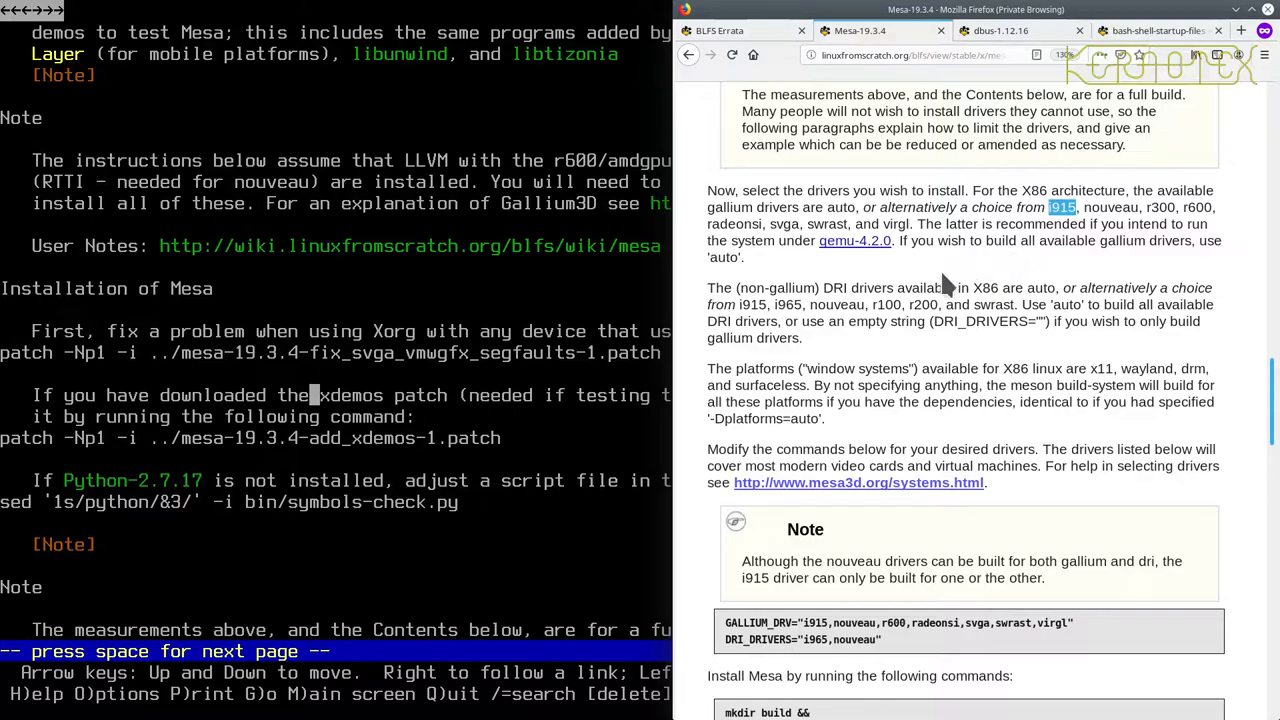
pyautogui.moveTo(765, 290)
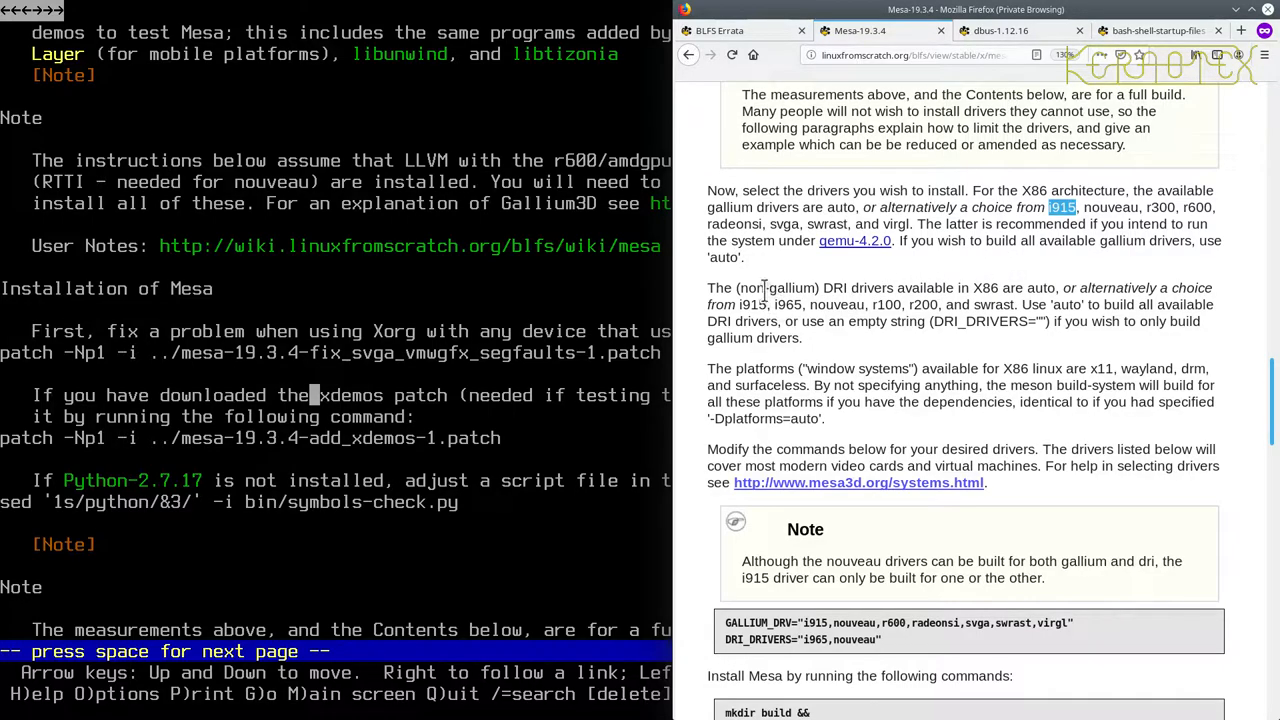
pyautogui.moveTo(812, 288)
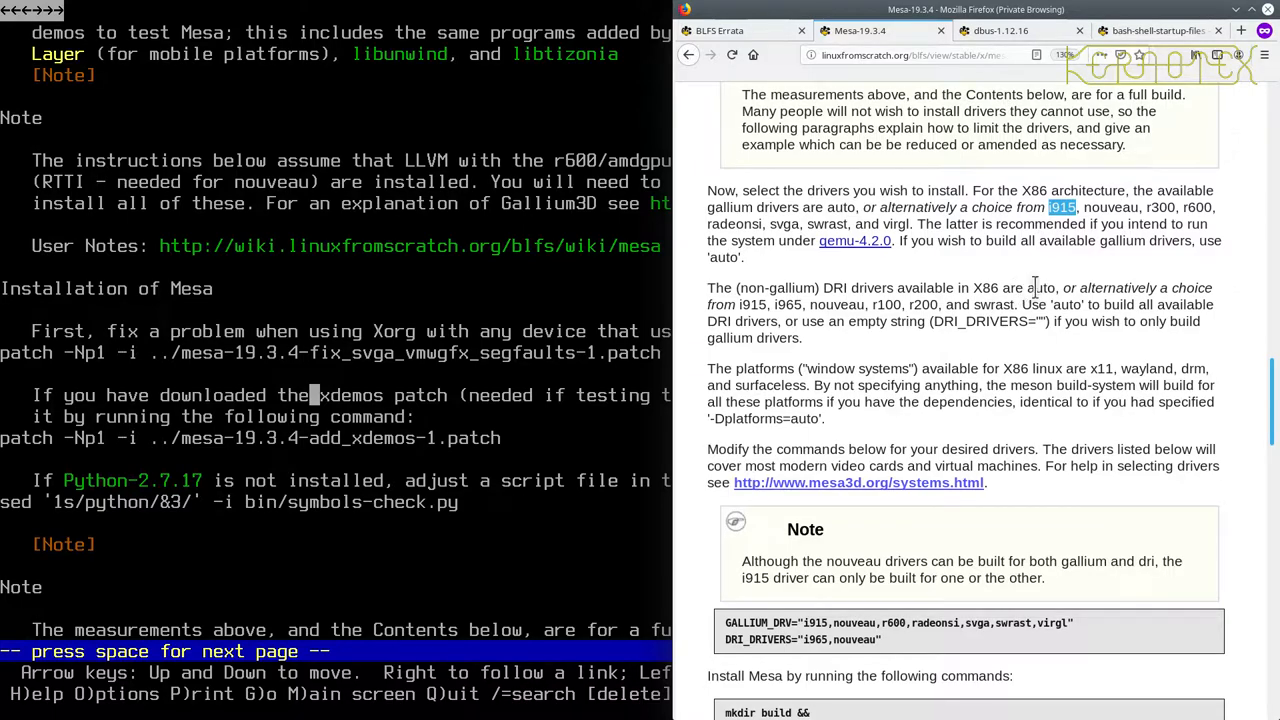
pyautogui.moveTo(785, 300)
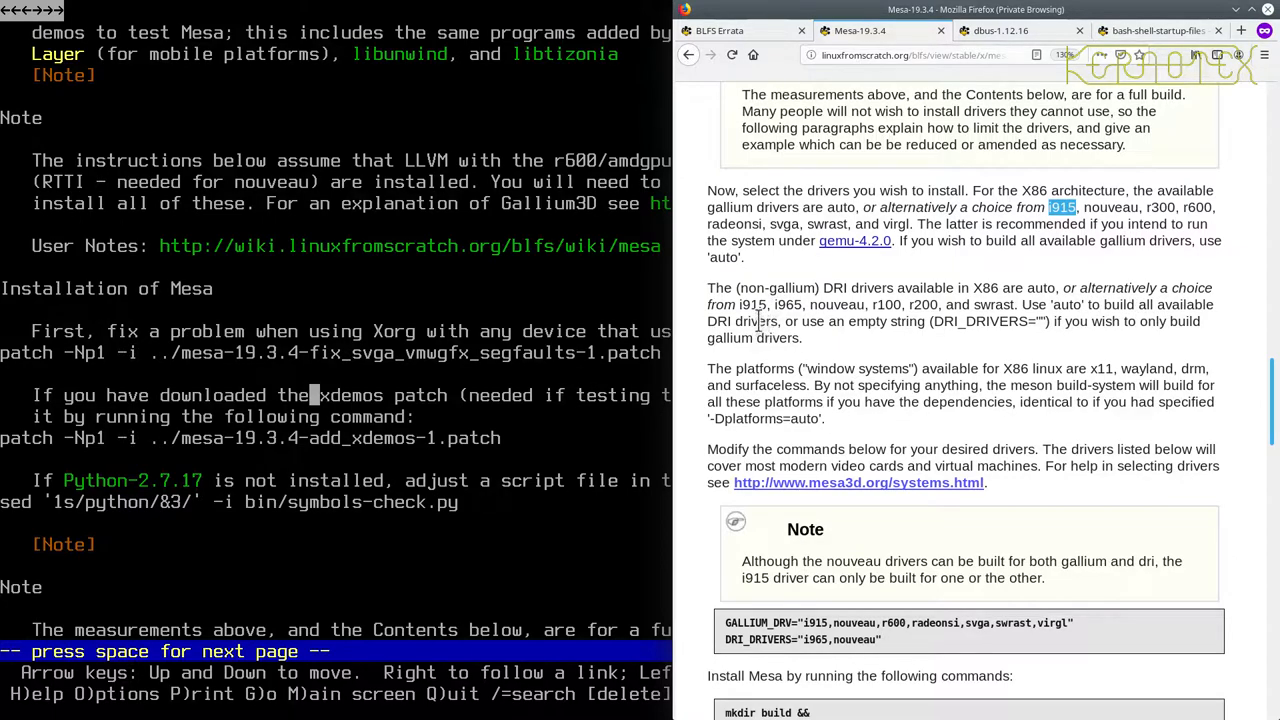
pyautogui.moveTo(930, 320)
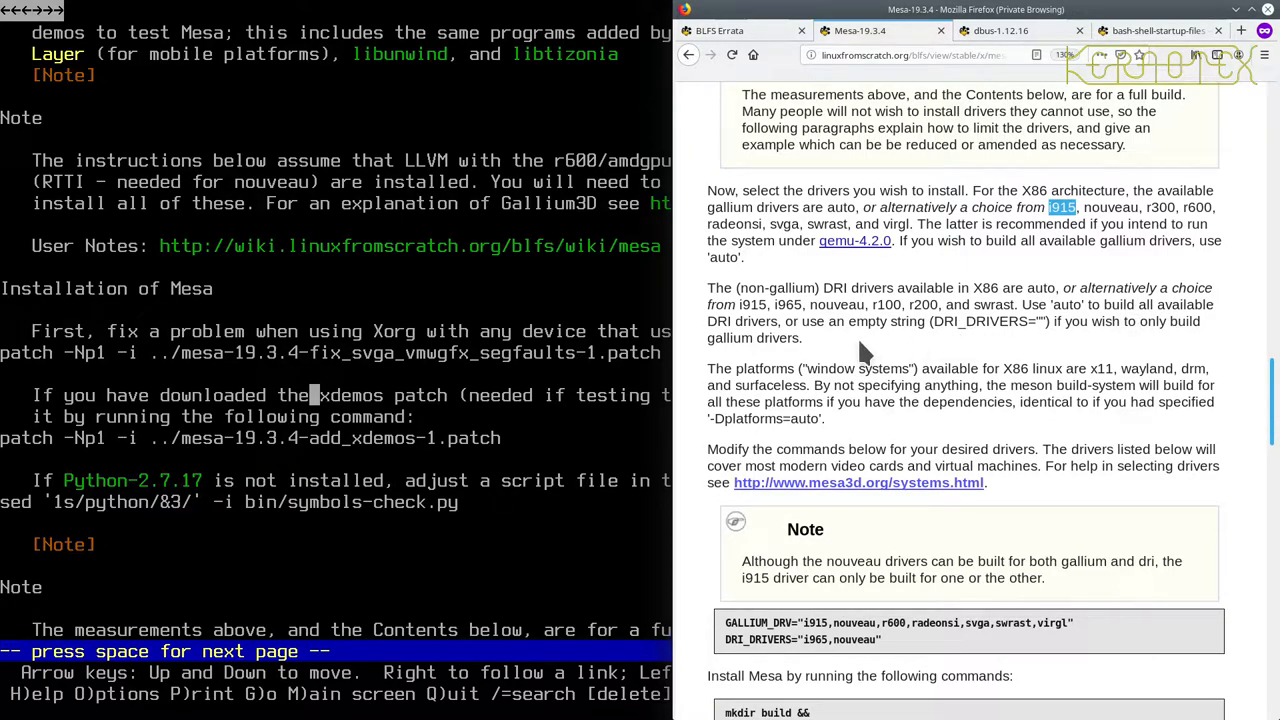
pyautogui.scroll(-3)
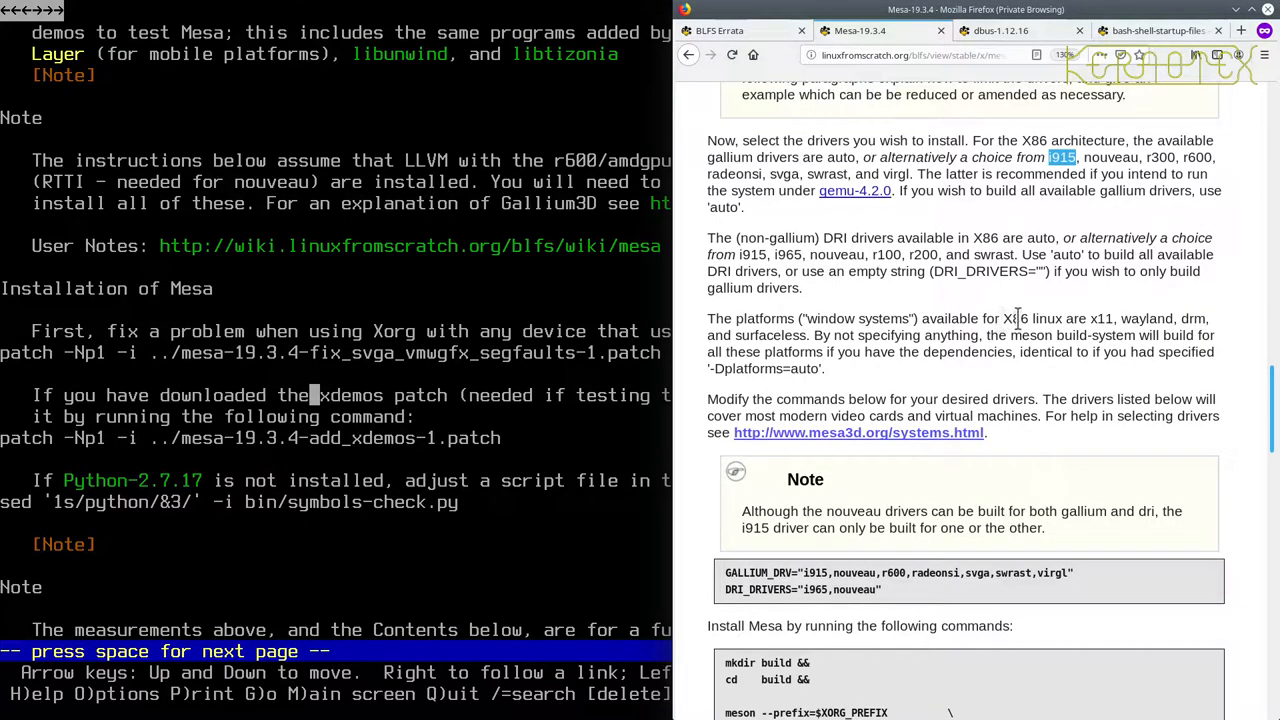
pyautogui.moveTo(1103, 318)
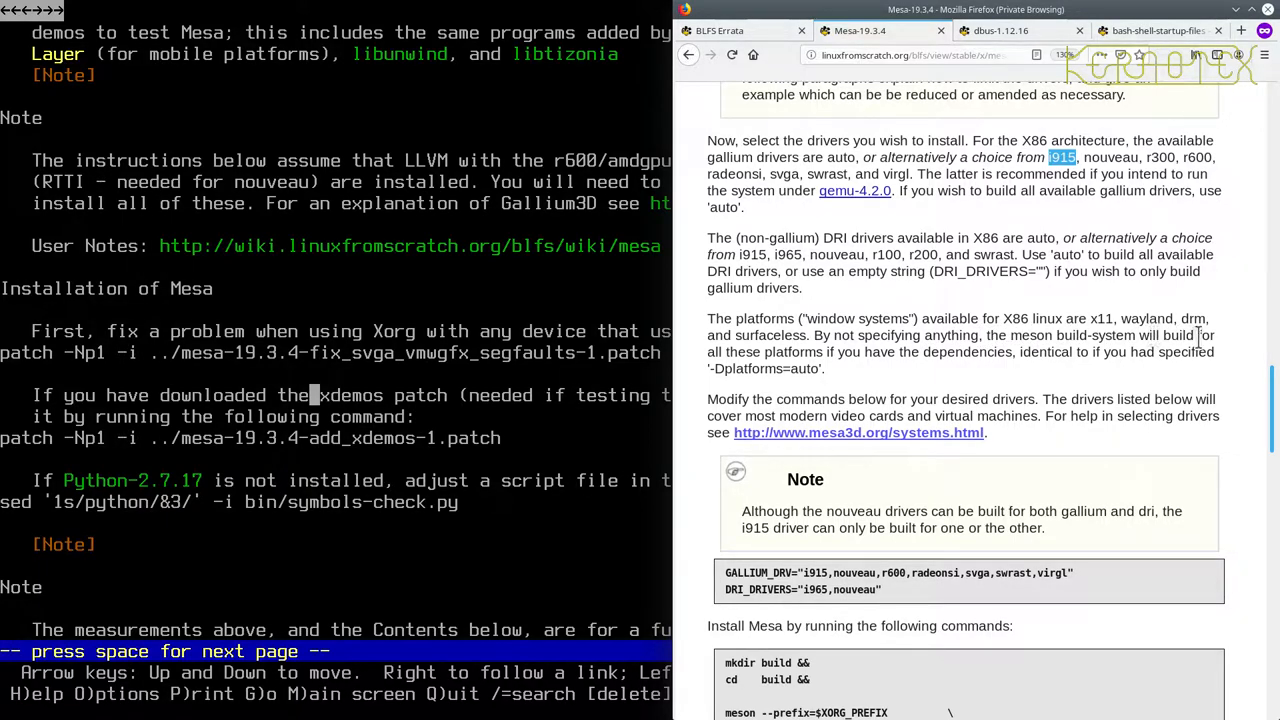
pyautogui.moveTo(963, 360)
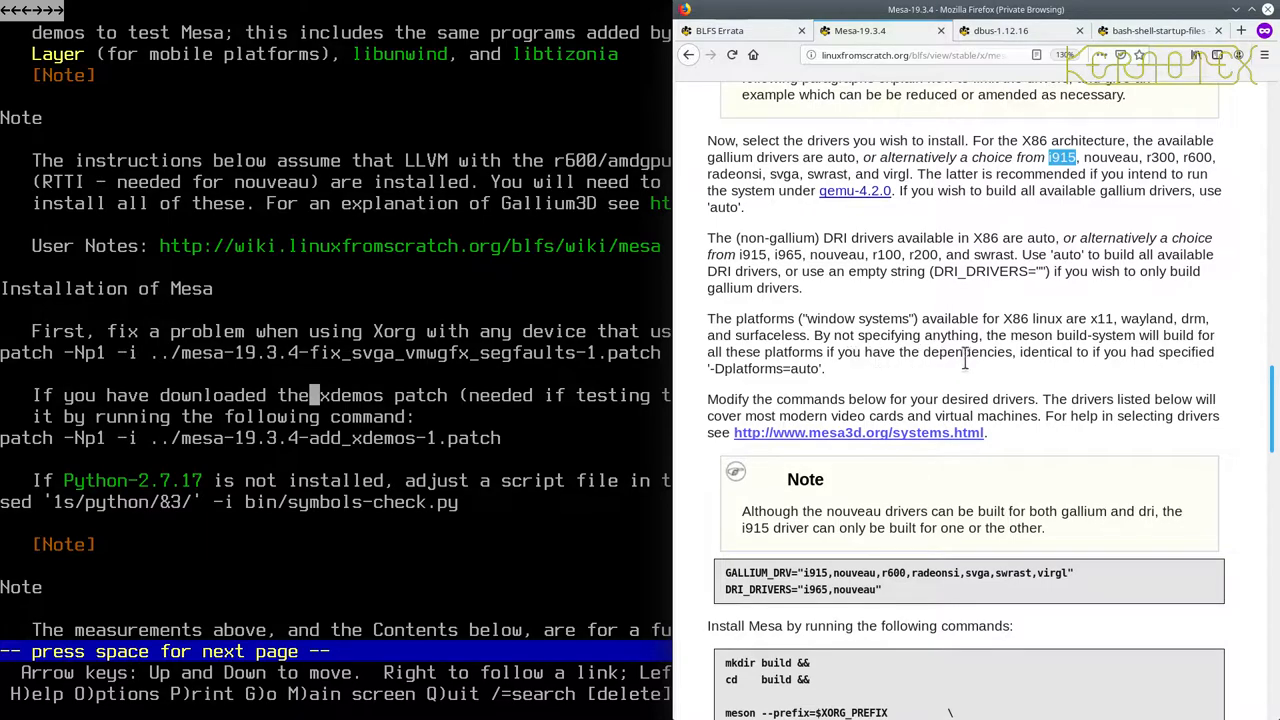
pyautogui.moveTo(1147, 355)
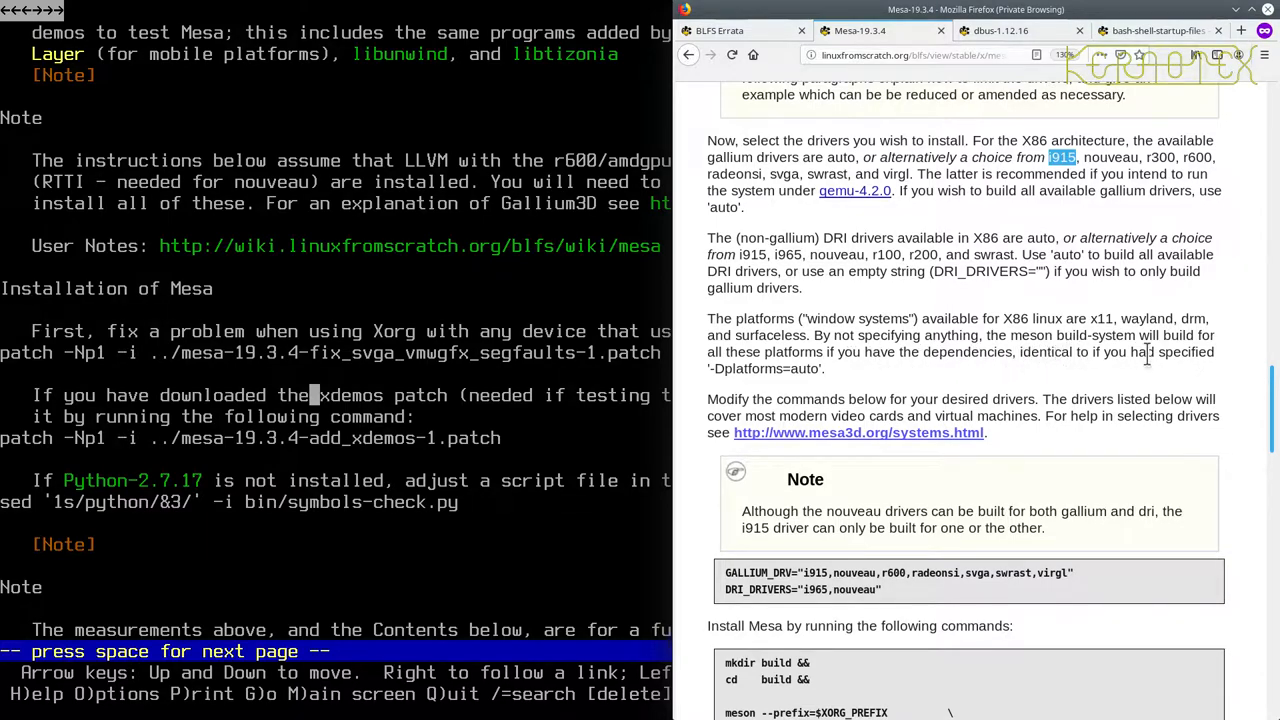
pyautogui.moveTo(800, 370)
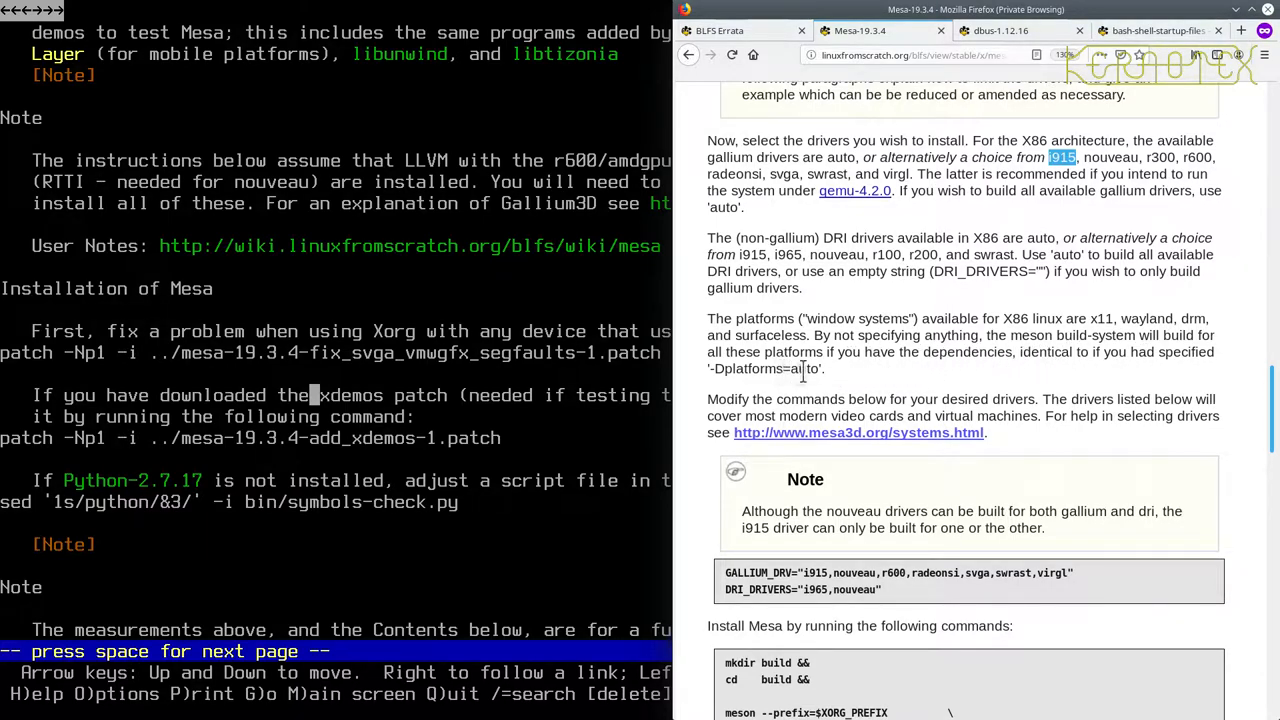
pyautogui.moveTo(830, 383)
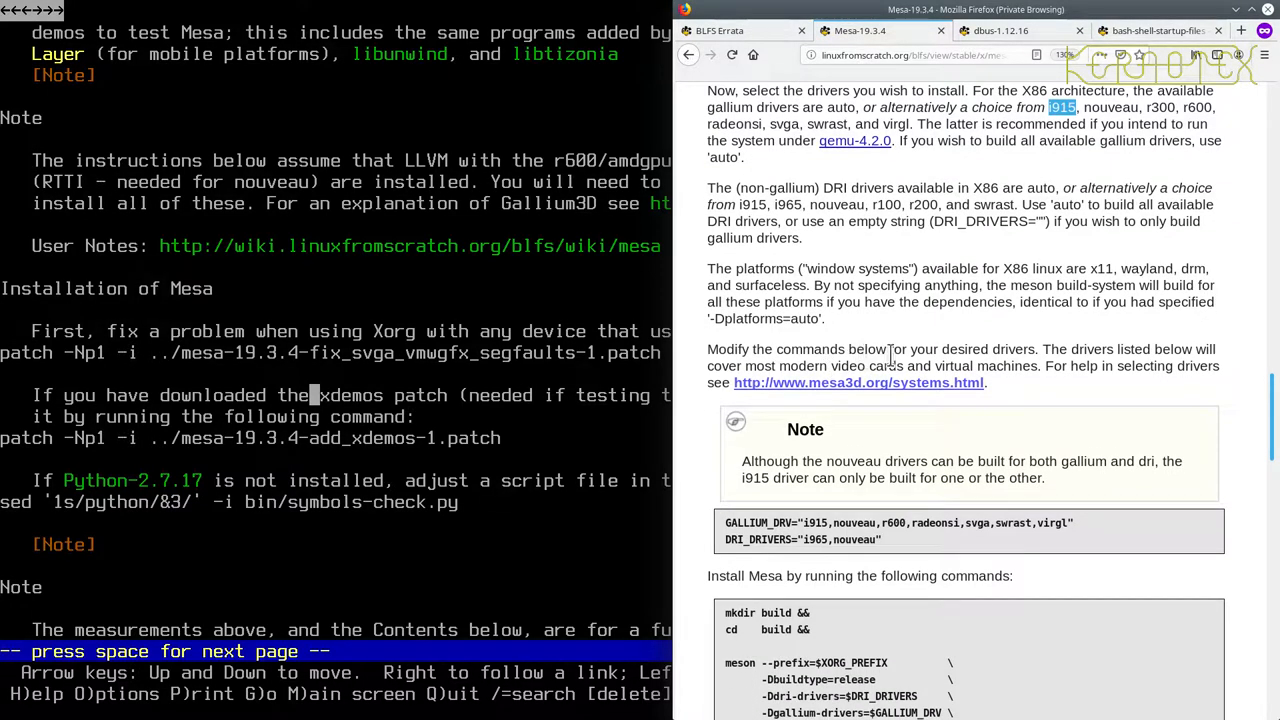
pyautogui.moveTo(1037, 351)
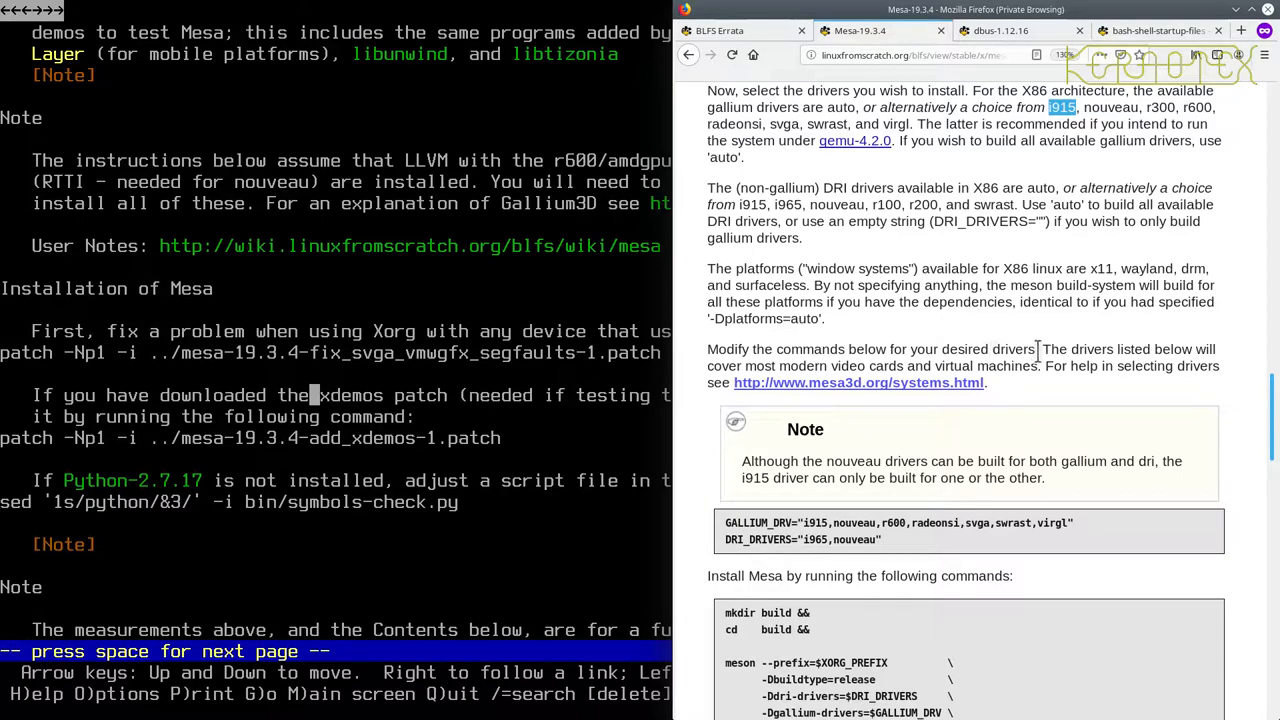
pyautogui.moveTo(843, 373)
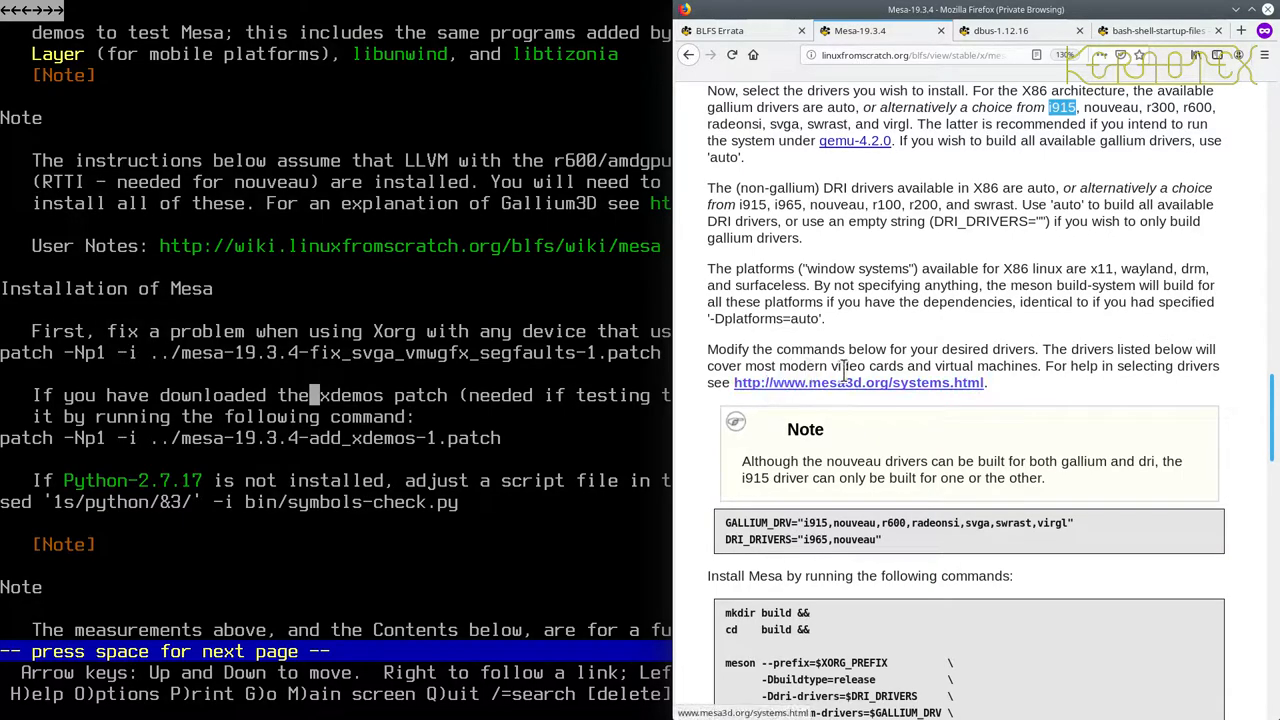
pyautogui.moveTo(1100, 390)
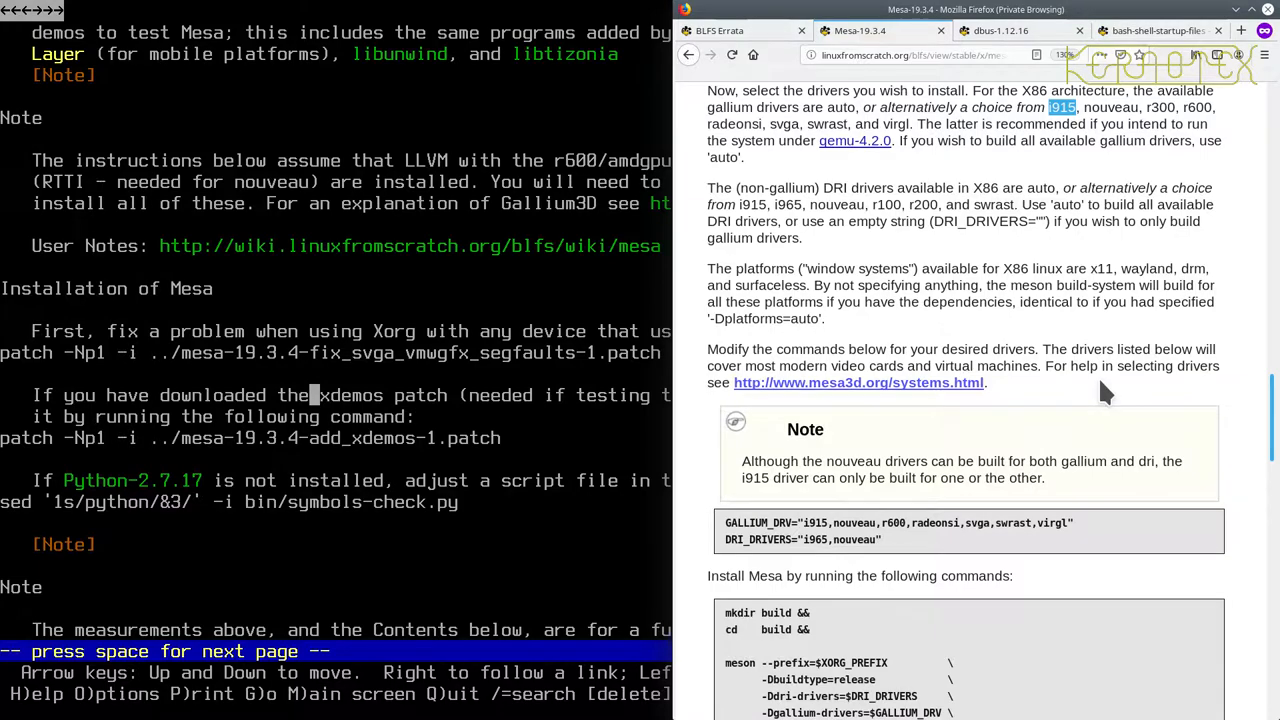
pyautogui.moveTo(980, 397)
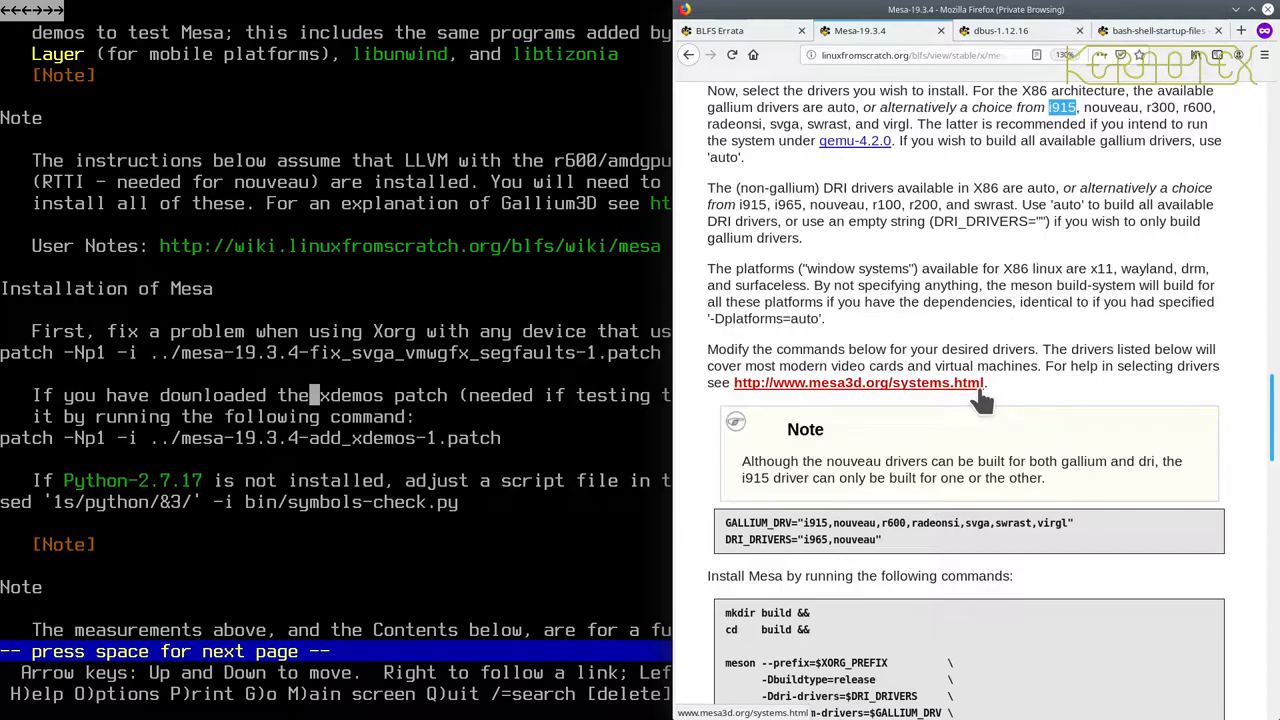
pyautogui.moveTo(970, 420)
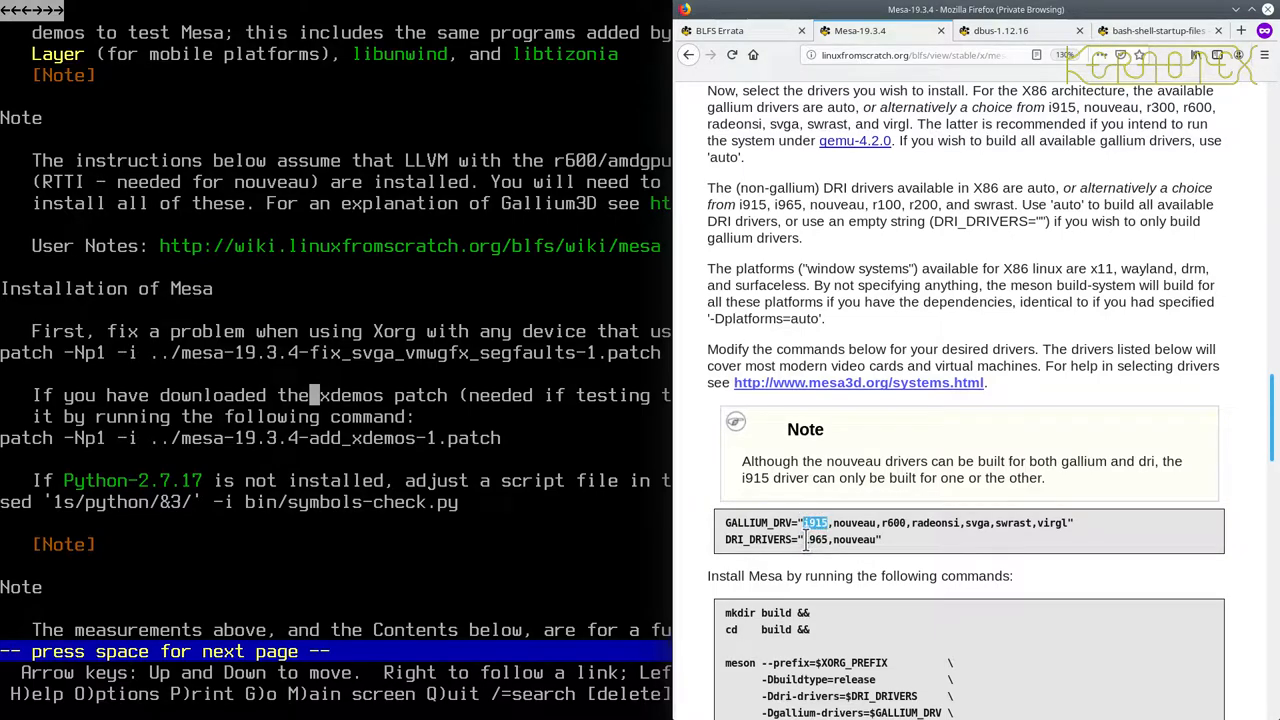
pyautogui.moveTo(835, 395)
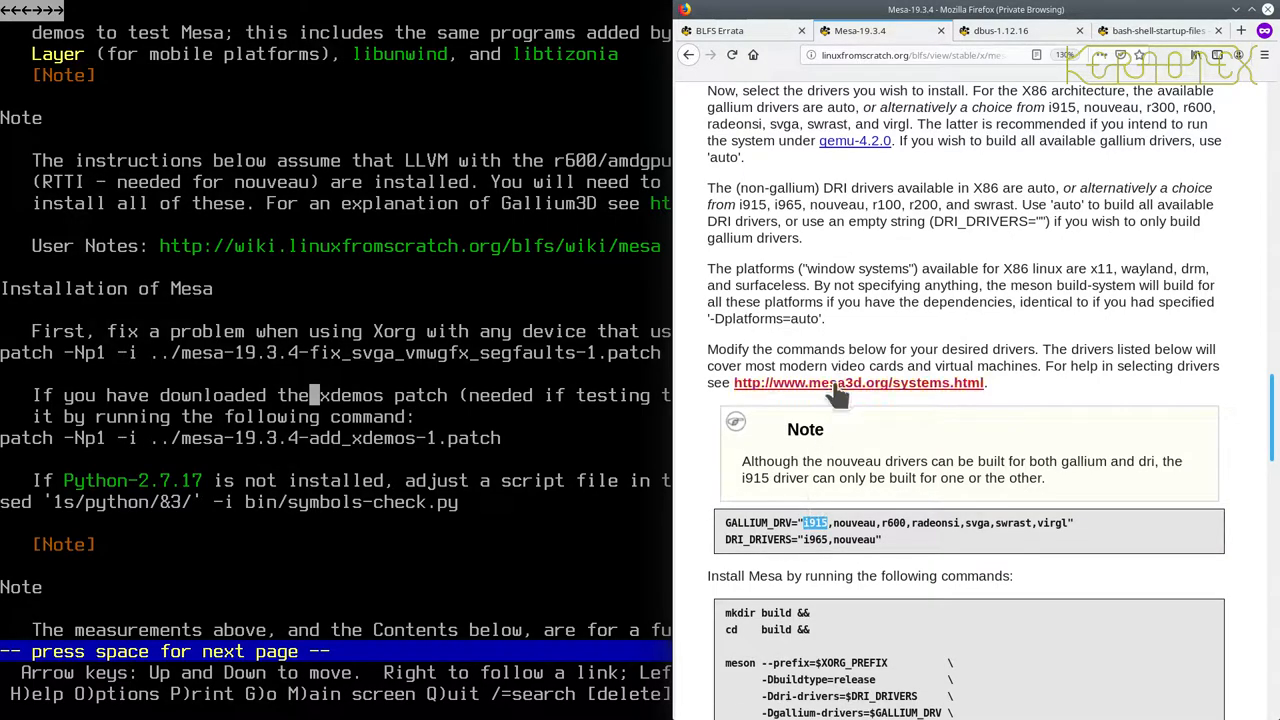
# Open mesa3d.org/systems.html in a new tab and scroll through its drivers list.
pyautogui.click(858, 382)
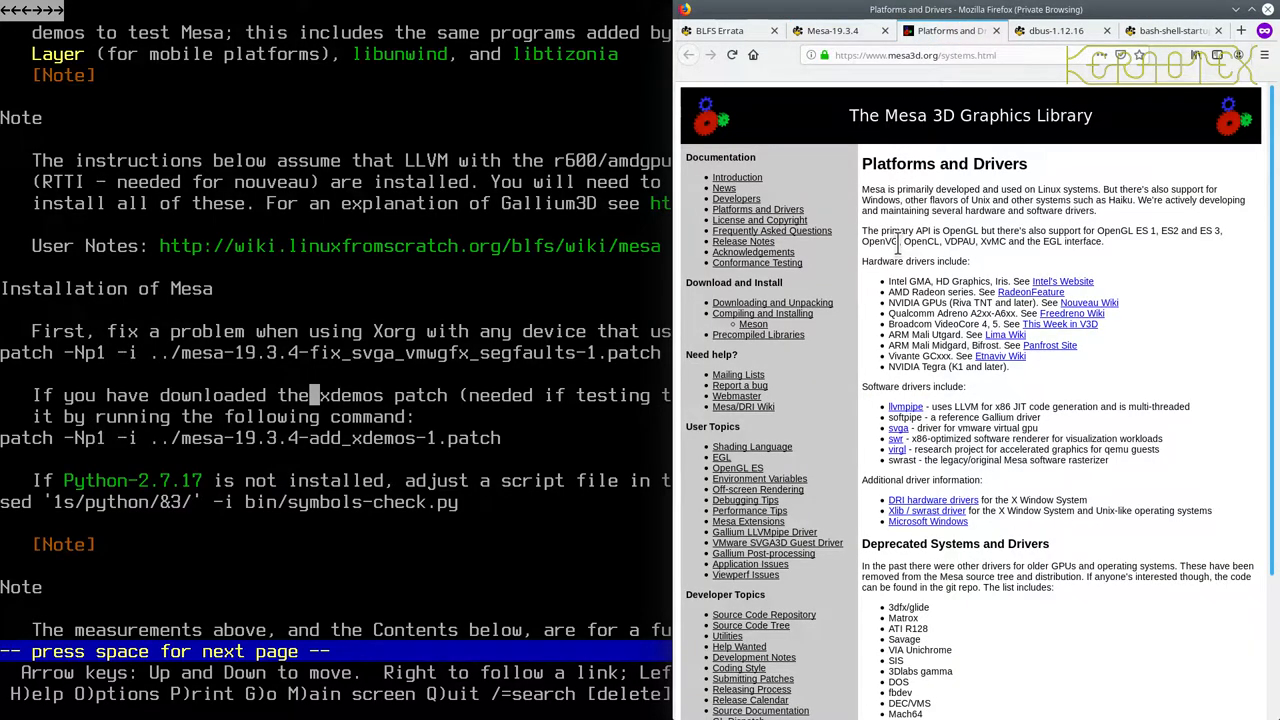
pyautogui.moveTo(980, 262)
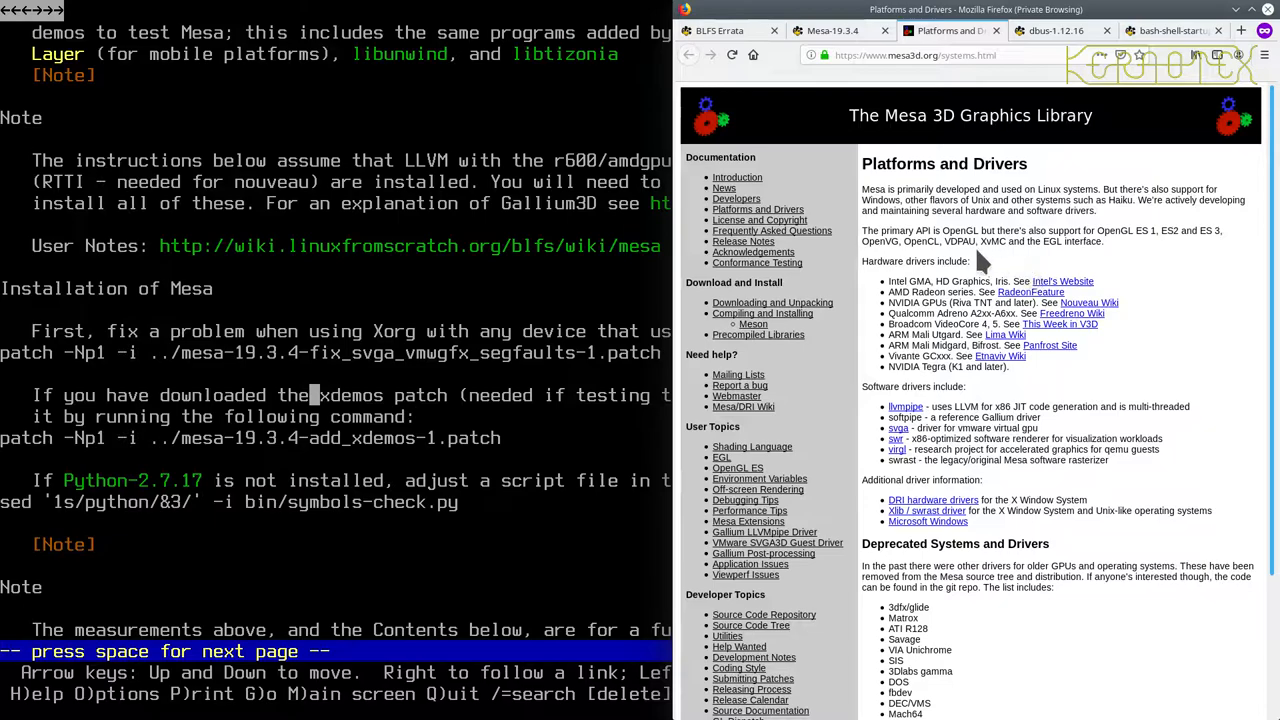
pyautogui.moveTo(920, 478)
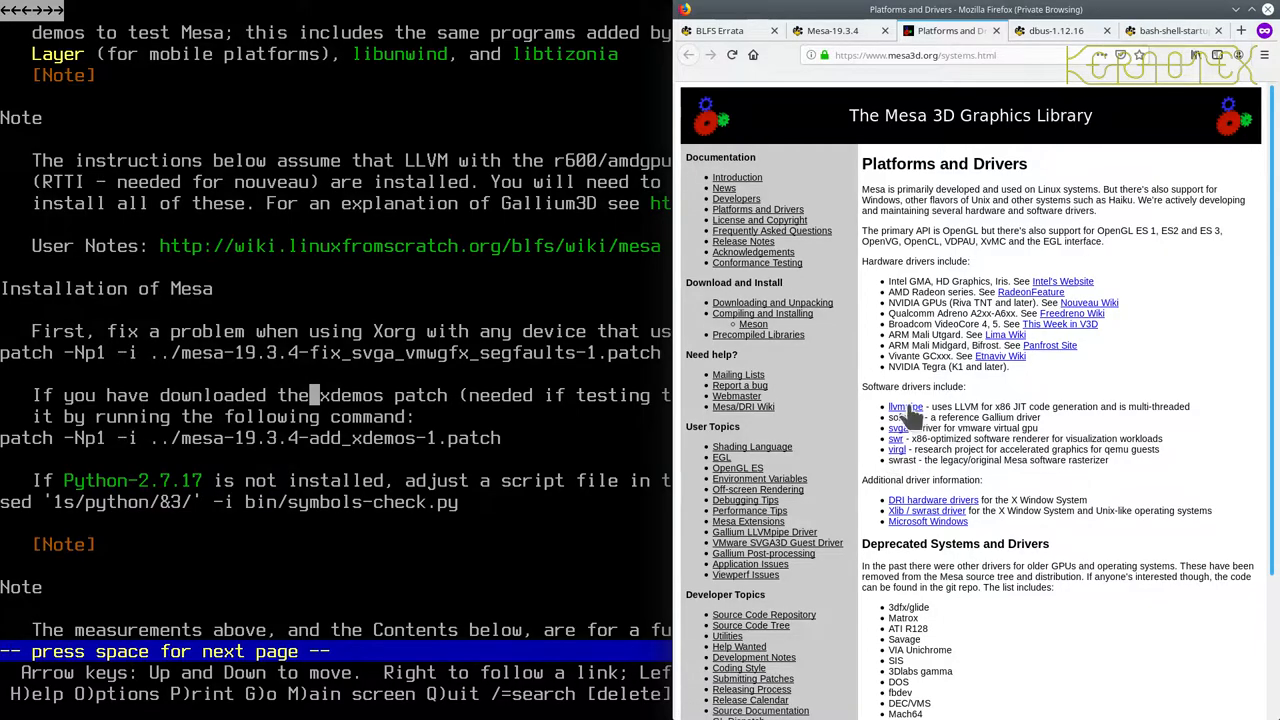
pyautogui.scroll(-3)
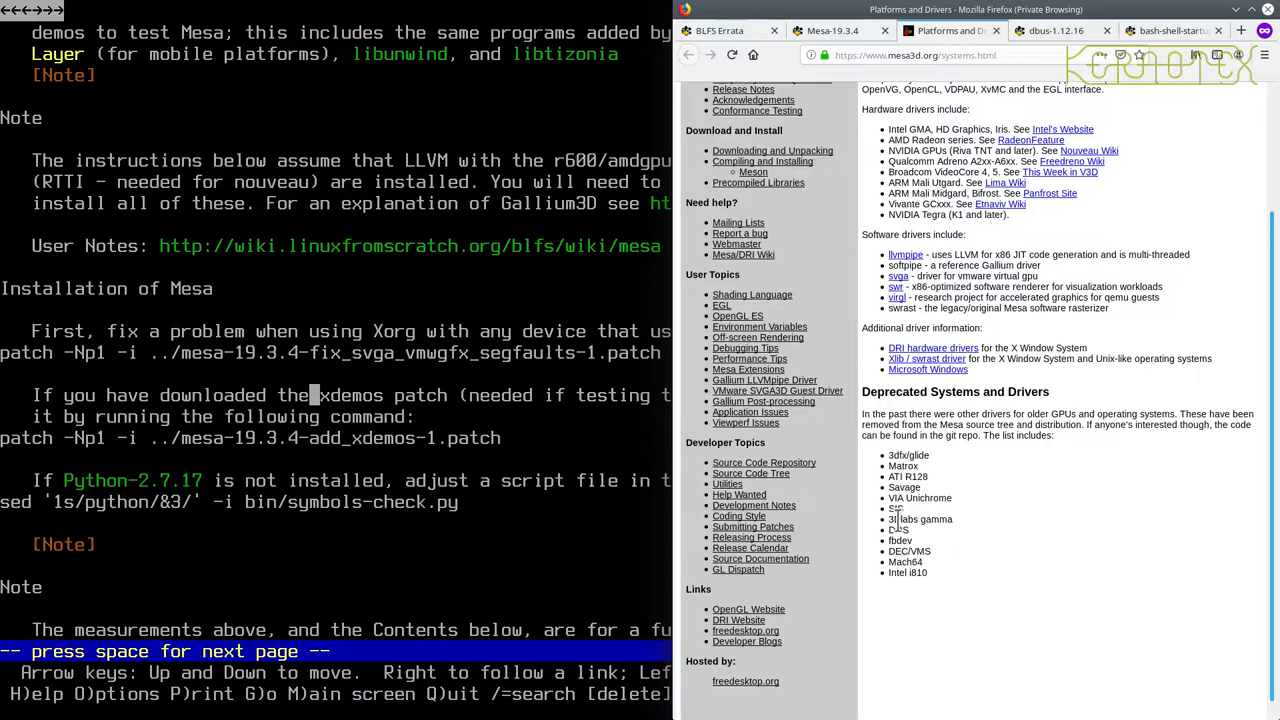
pyautogui.scroll(3)
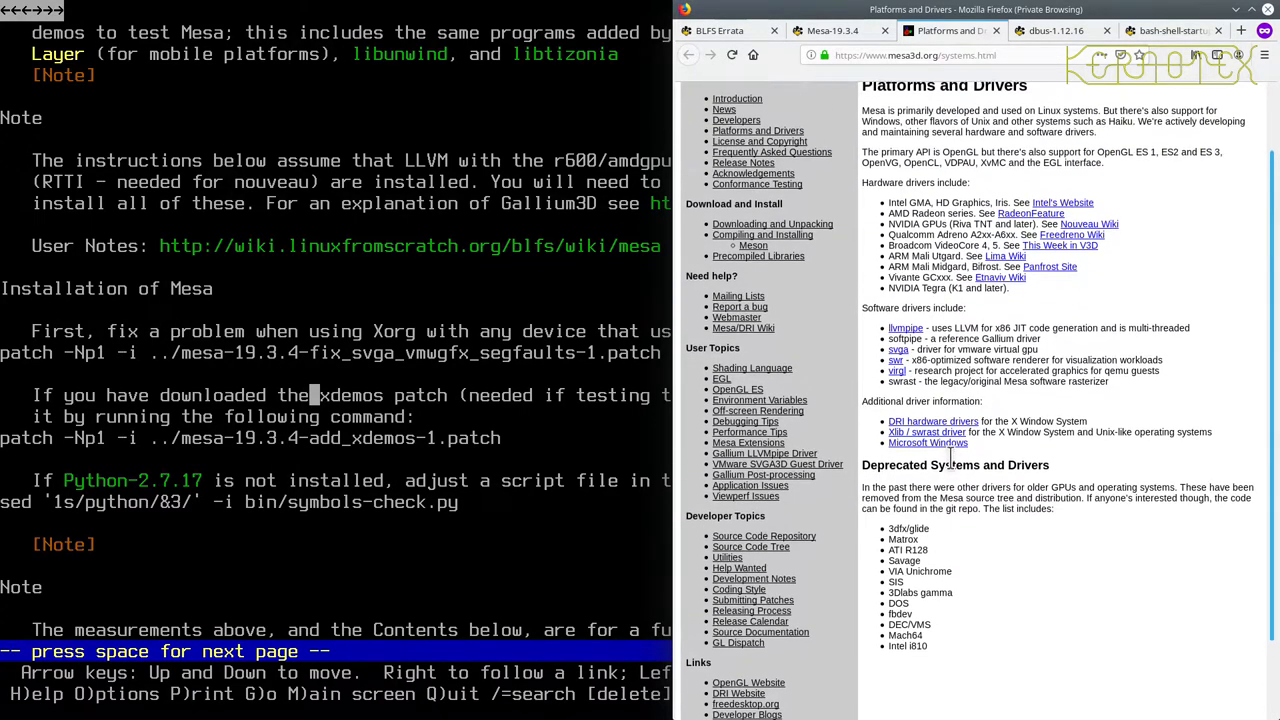
pyautogui.scroll(3)
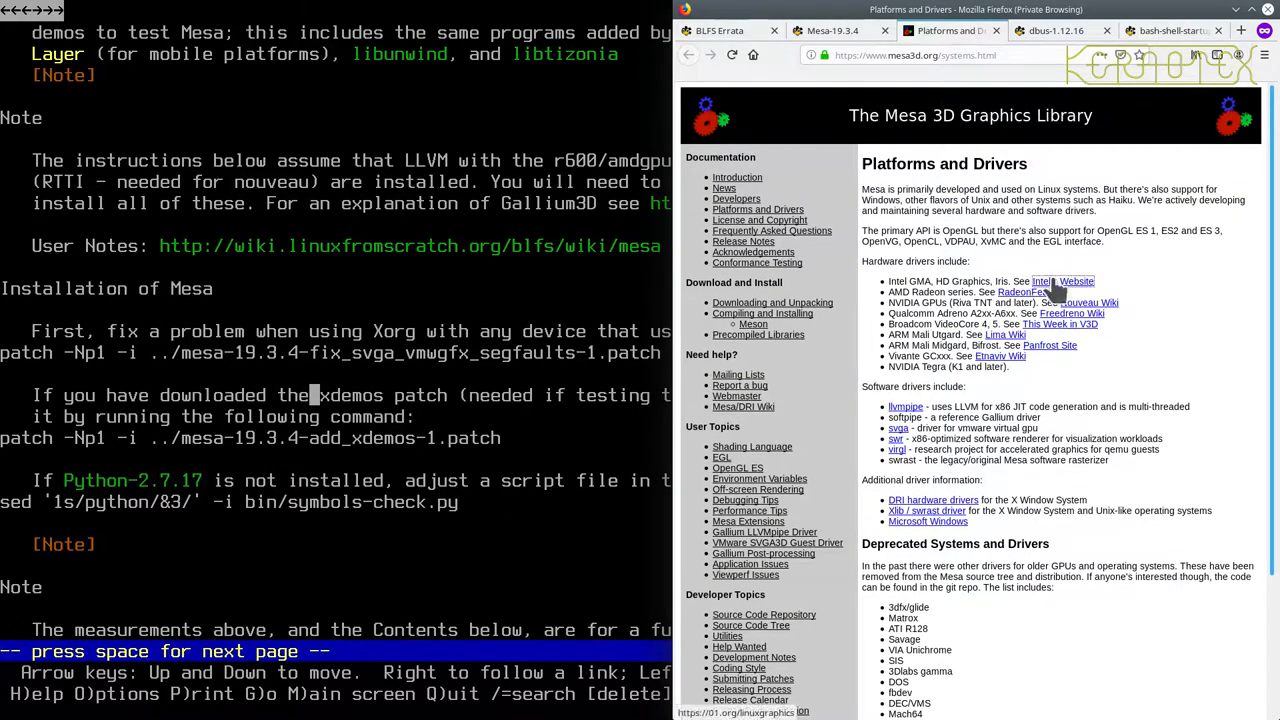
pyautogui.click(1062, 281)
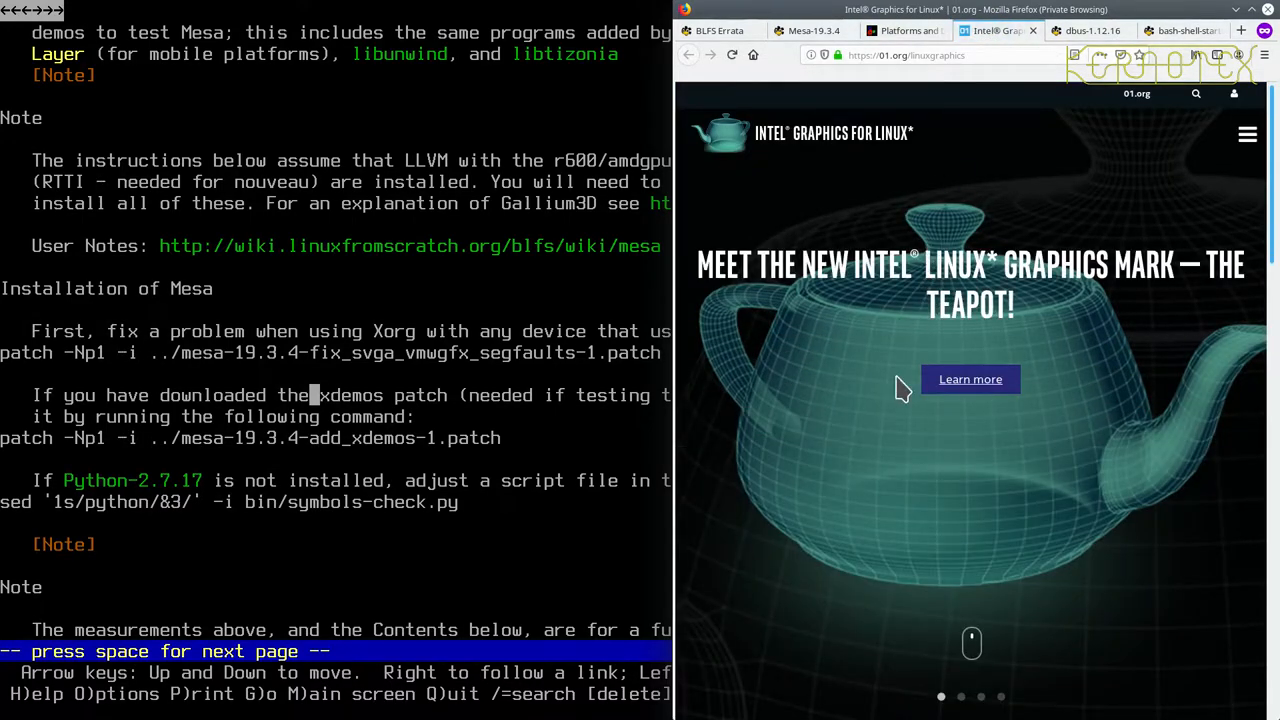
pyautogui.scroll(-3)
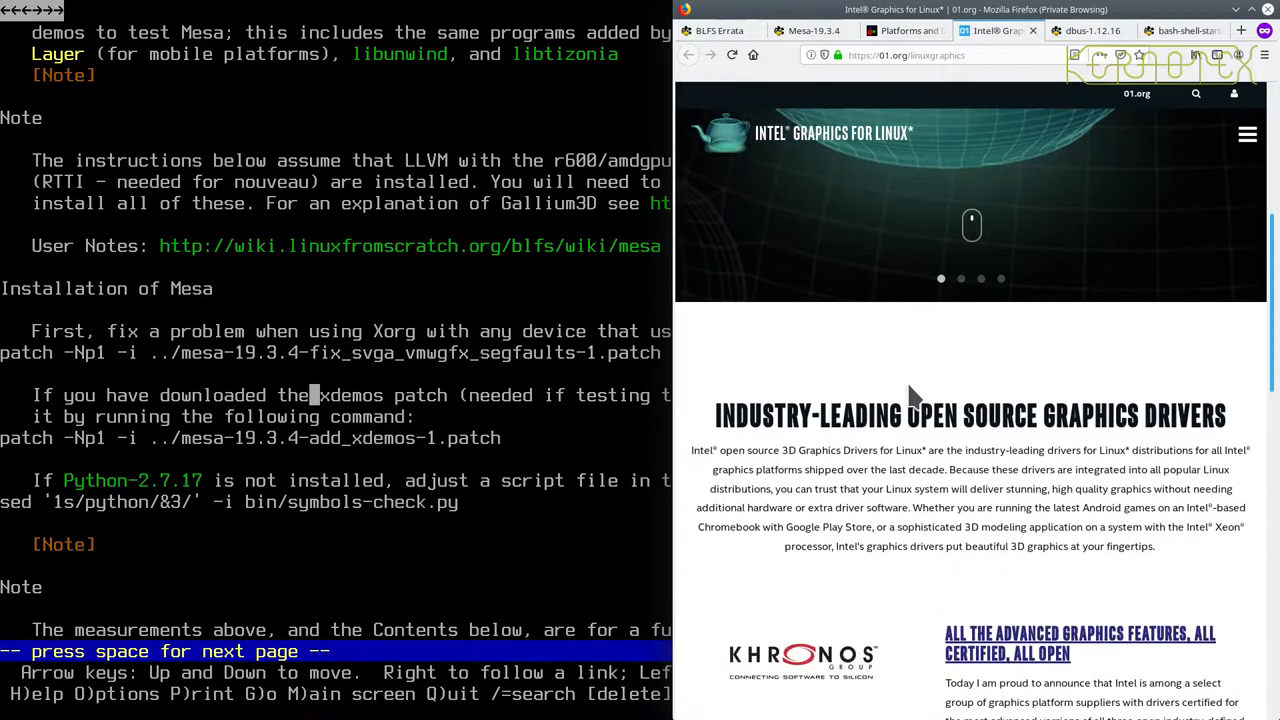
pyautogui.scroll(-3)
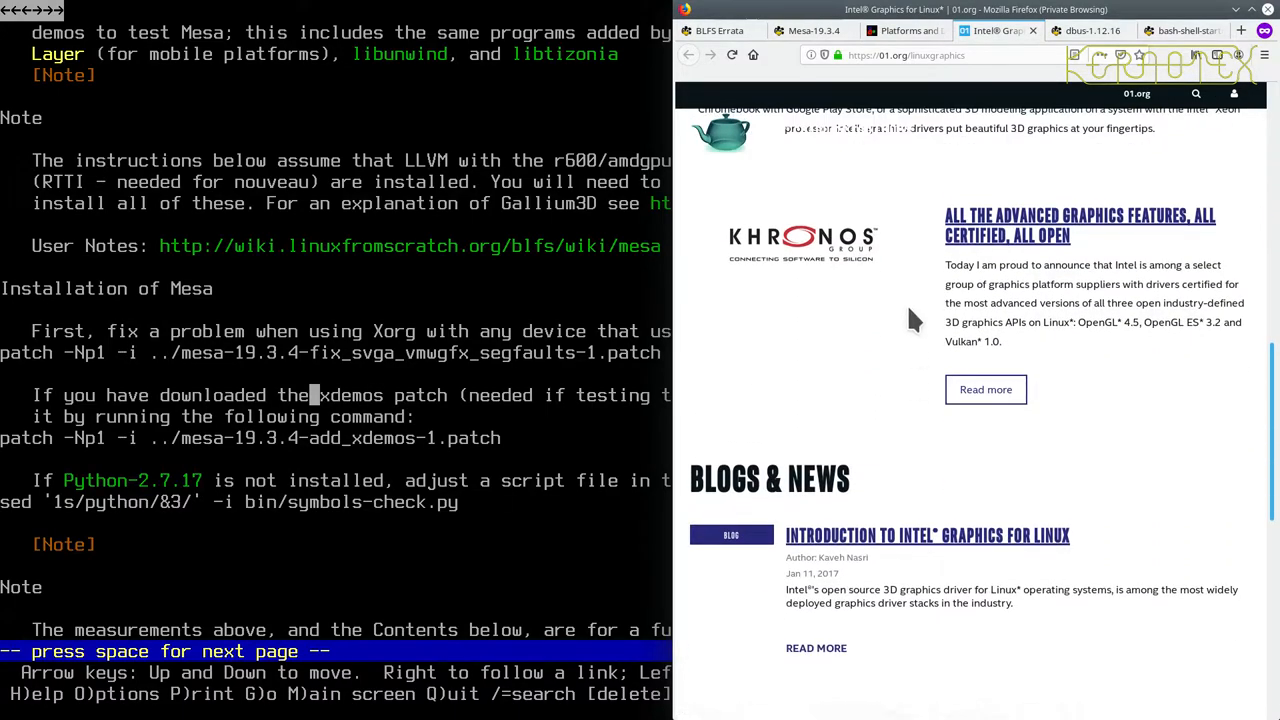
pyautogui.click(930, 30)
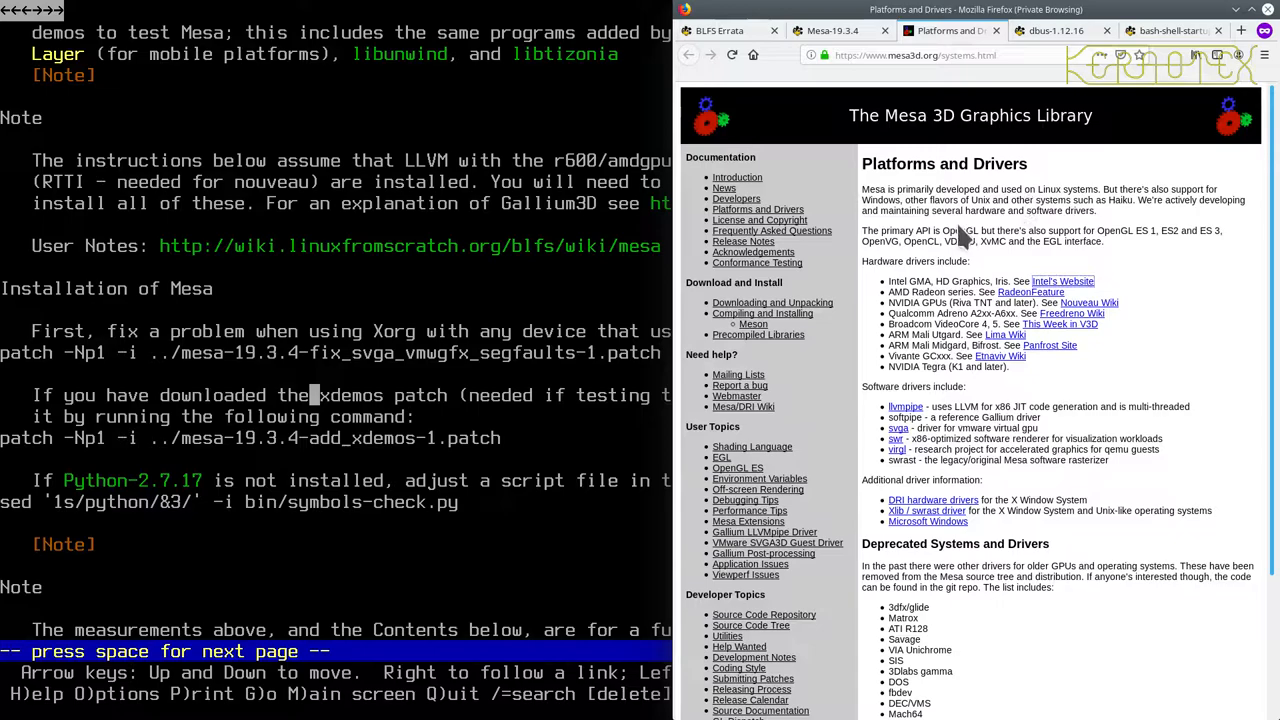
pyautogui.moveTo(1120, 255)
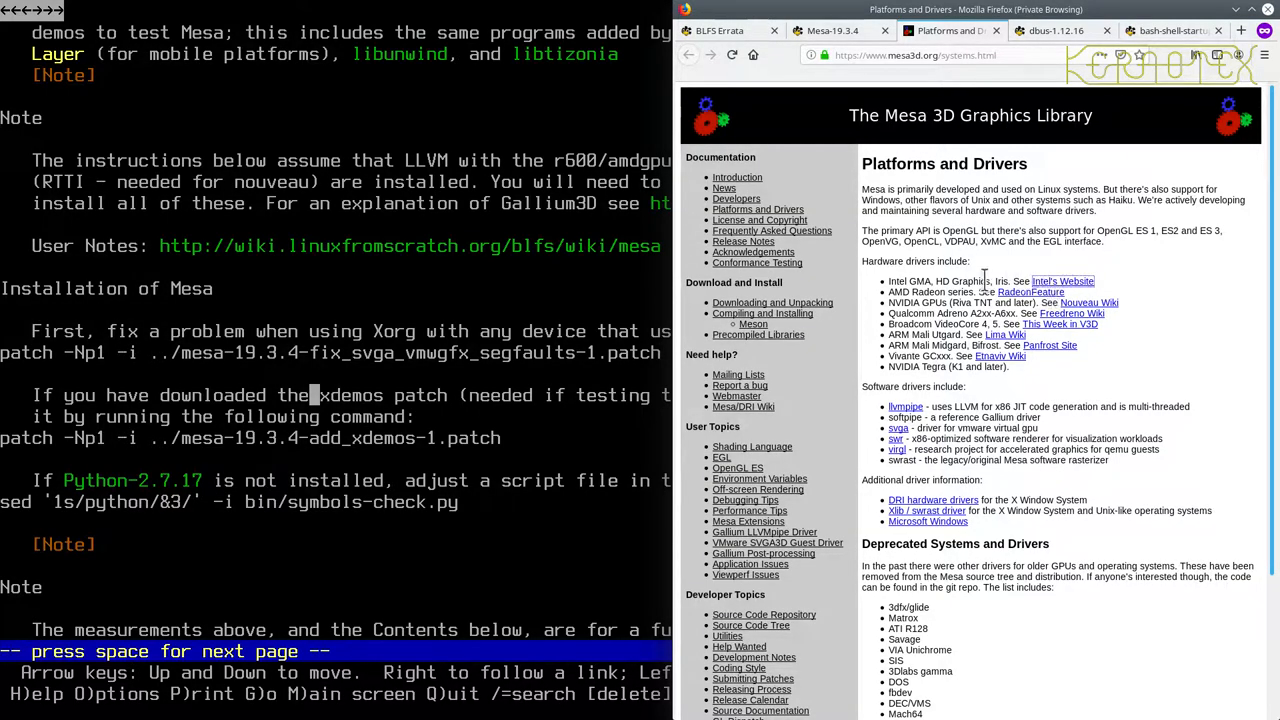
pyautogui.moveTo(905, 407)
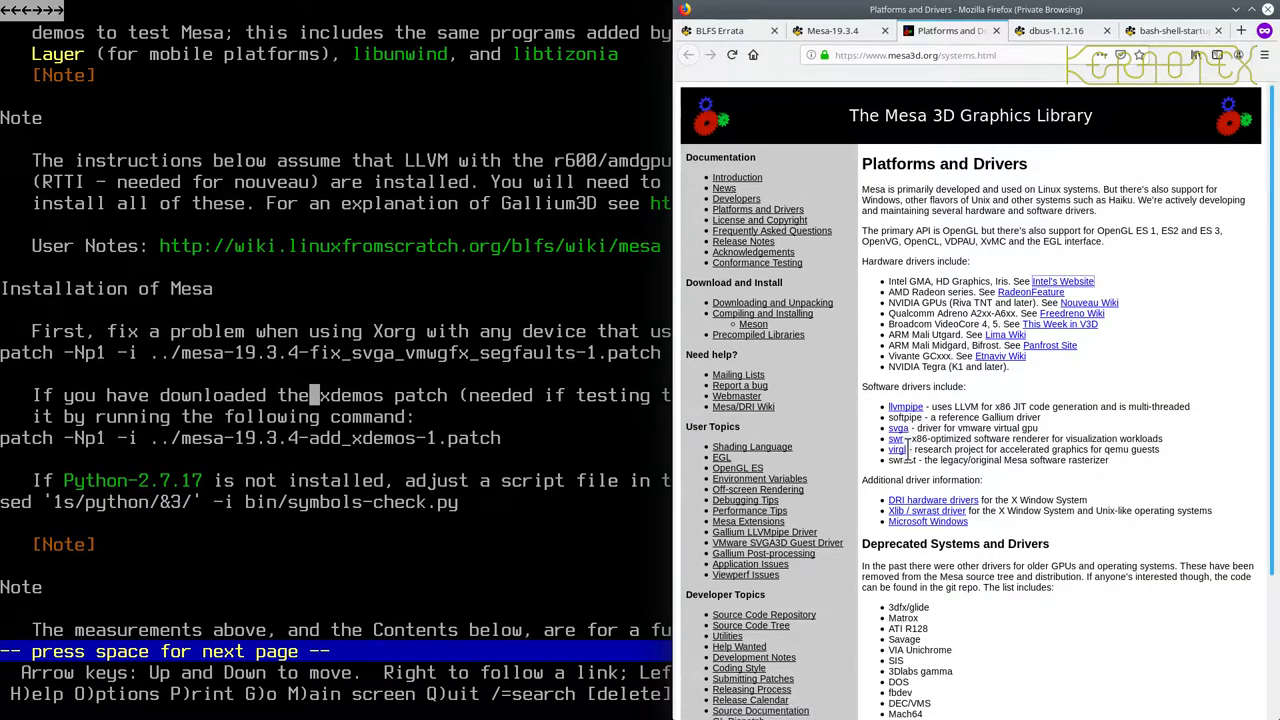
pyautogui.moveTo(910, 510)
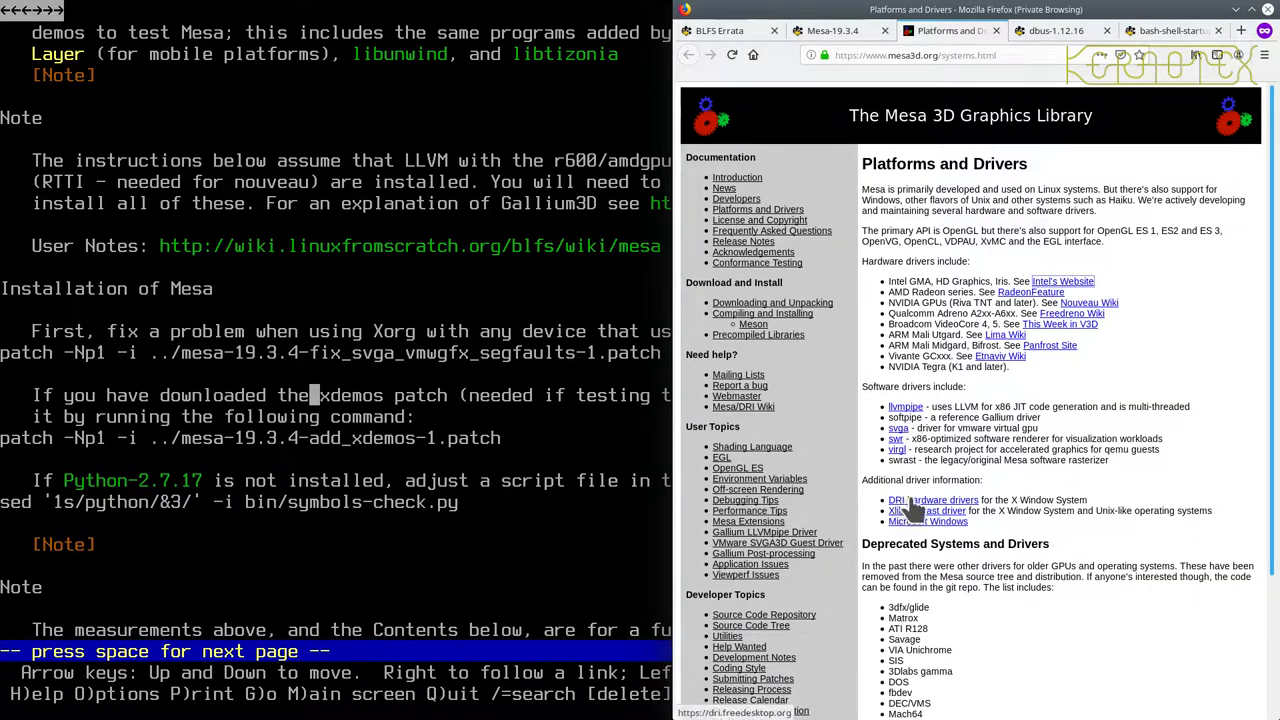
# View the DRI hardware drivers wiki, then close extra tabs to return to Mesa driver instructions.
pyautogui.click(932, 500)
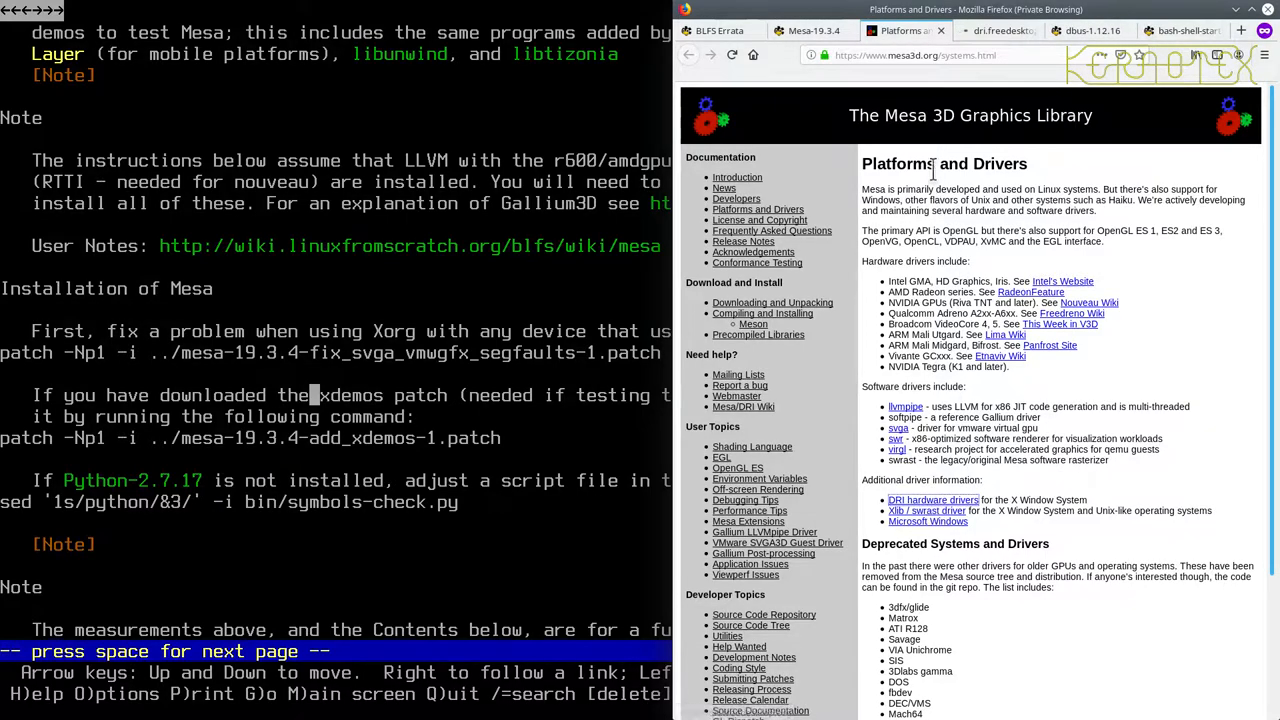
pyautogui.click(997, 30)
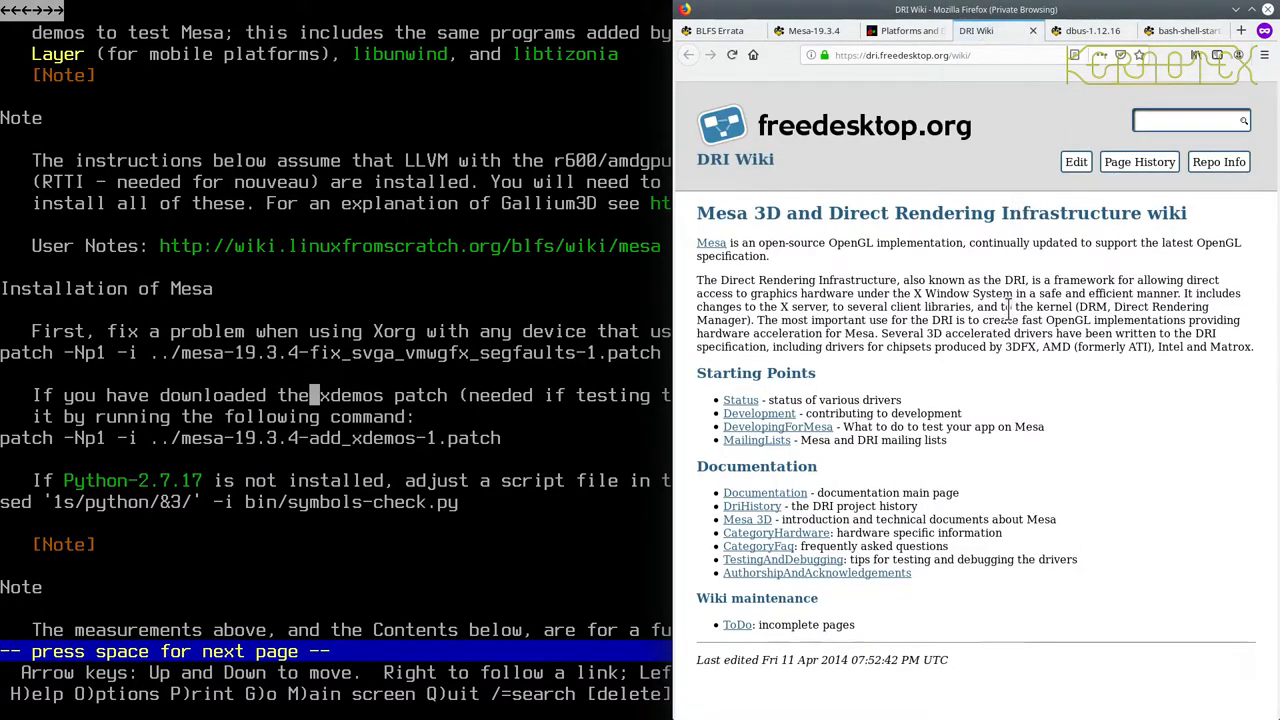
pyautogui.click(900, 30)
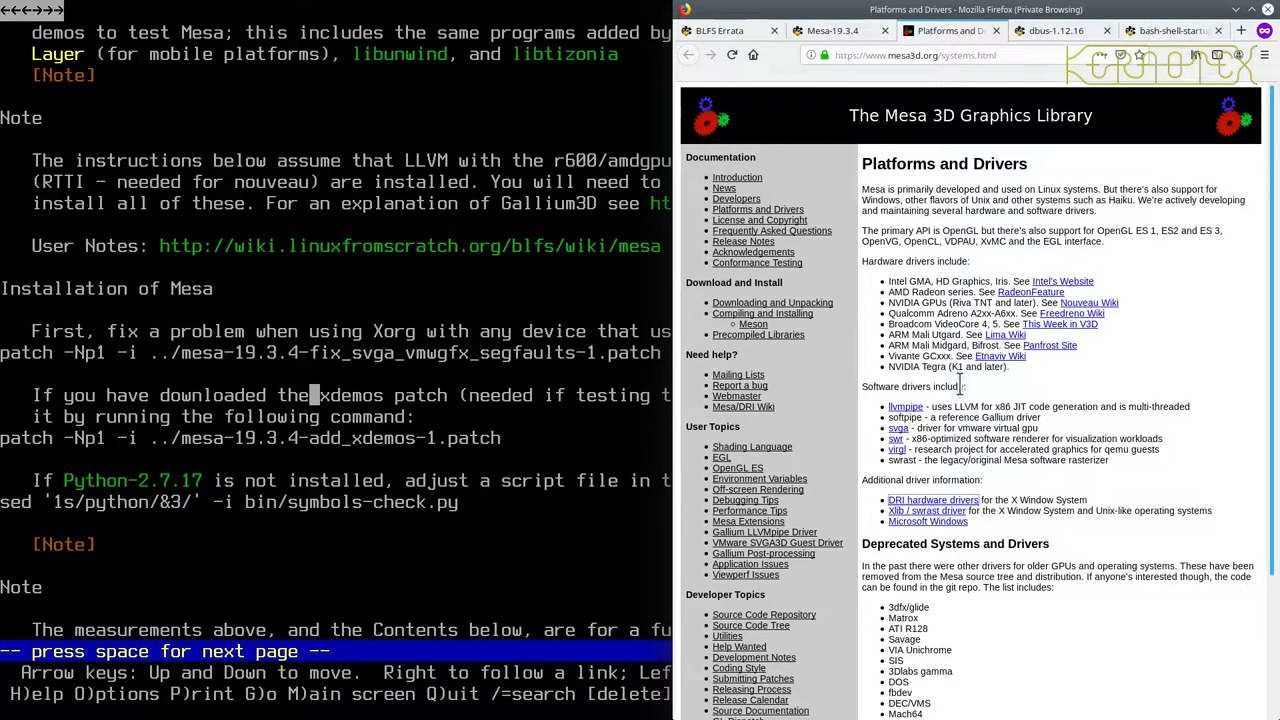
pyautogui.scroll(-3)
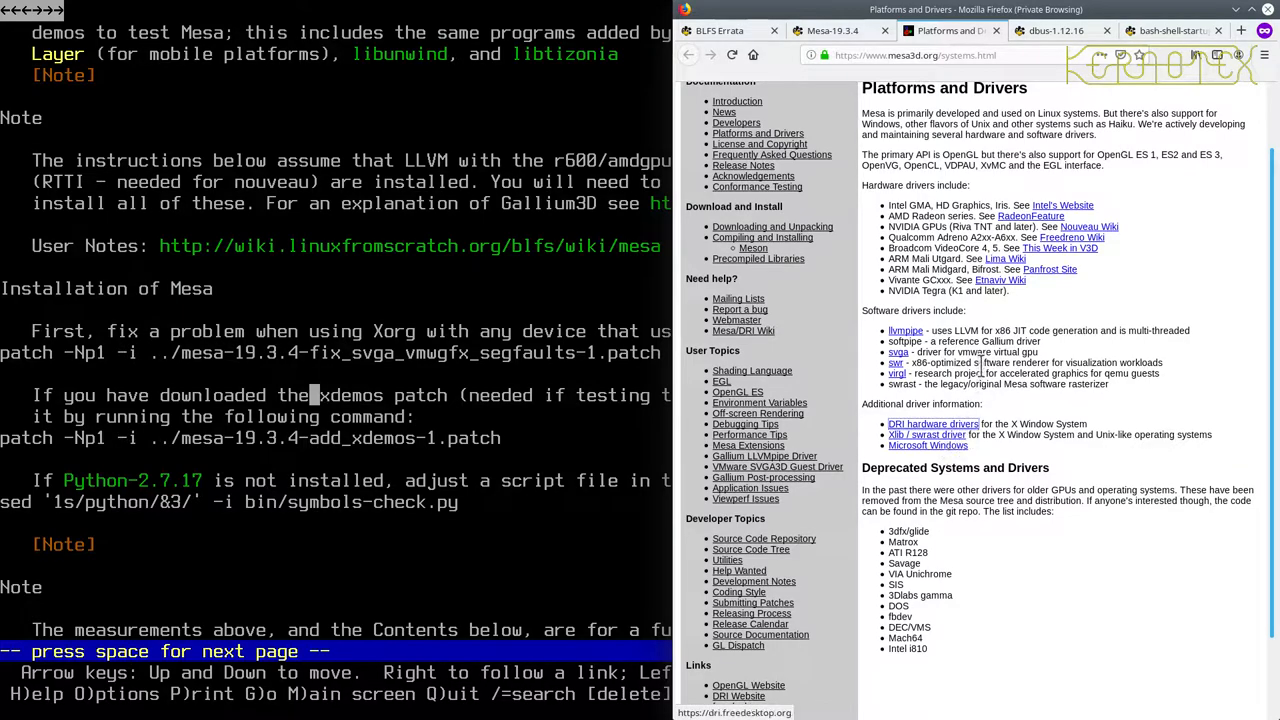
pyautogui.scroll(3)
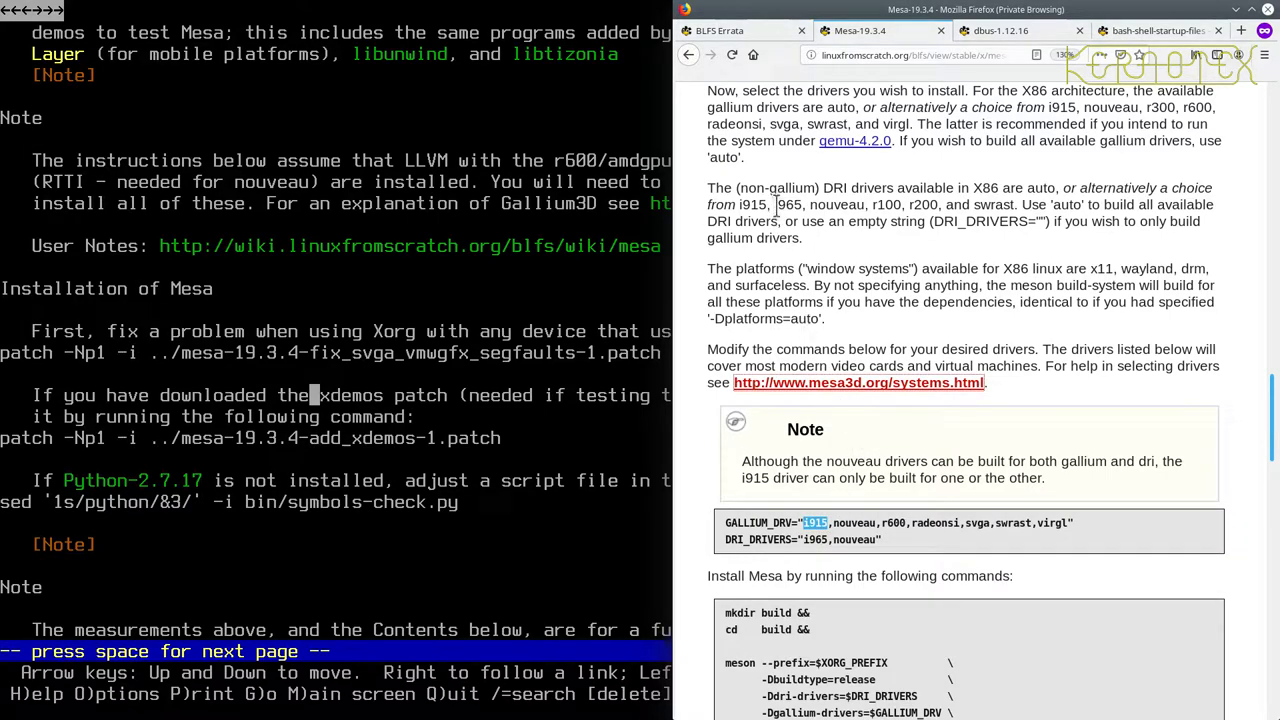
pyautogui.moveTo(920, 462)
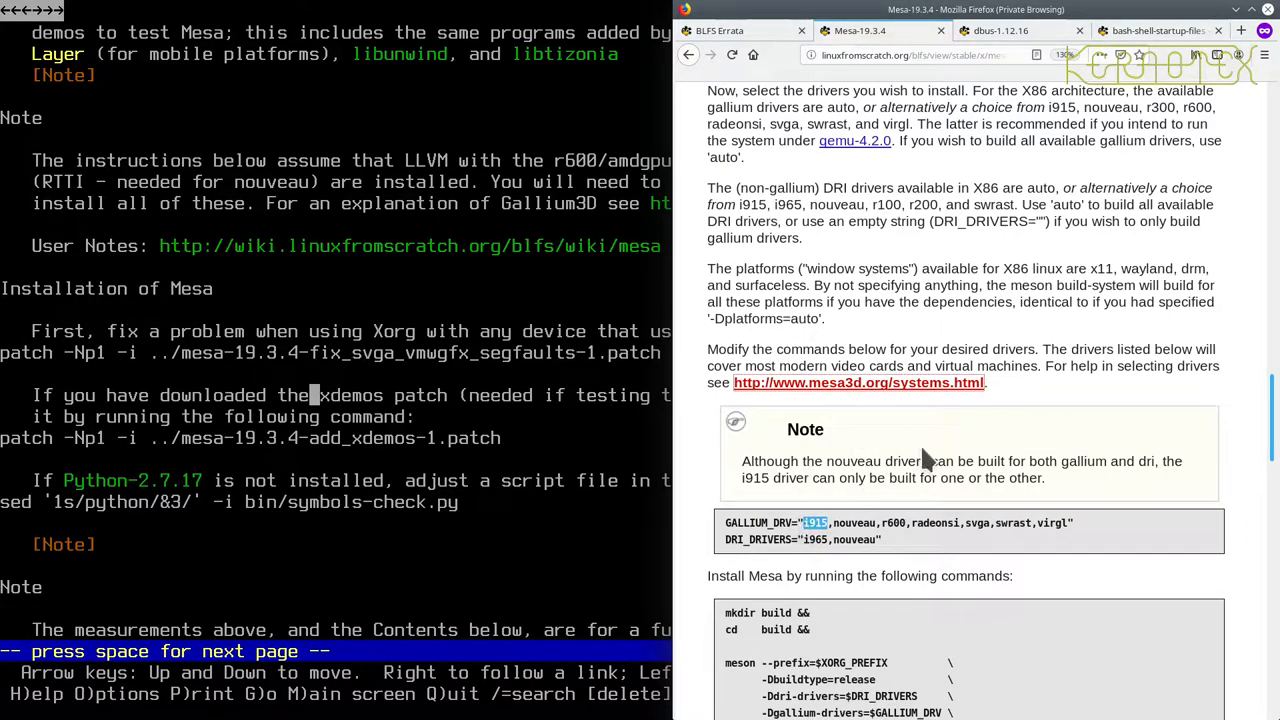
pyautogui.moveTo(990, 330)
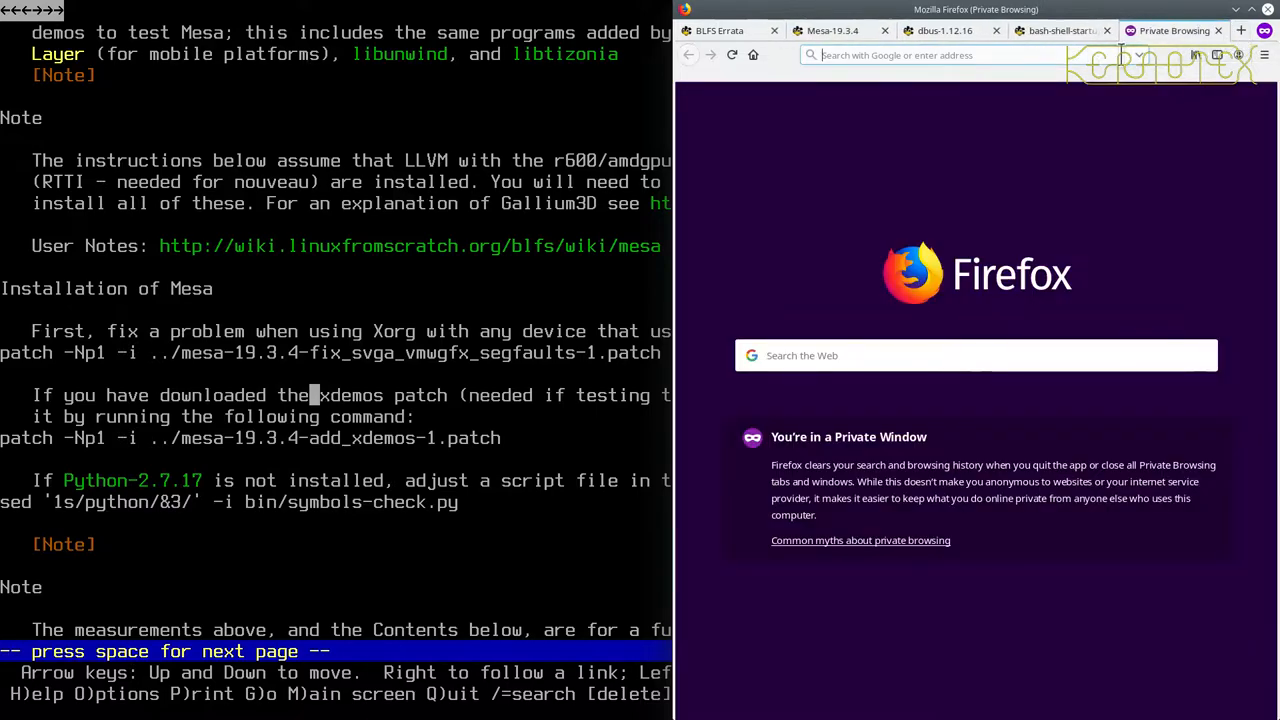
# Search Google for 'gentoo mesa' from the address bar.
pyautogui.write('gentoo')
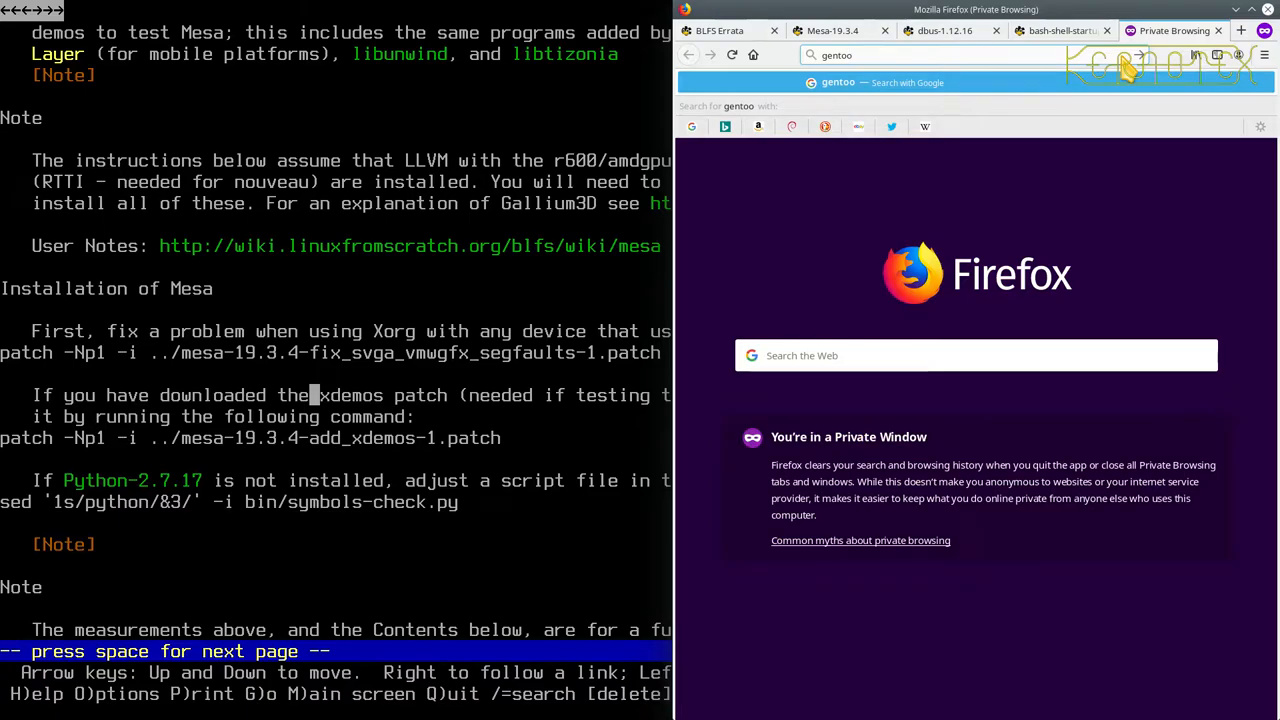
pyautogui.write('mesa')
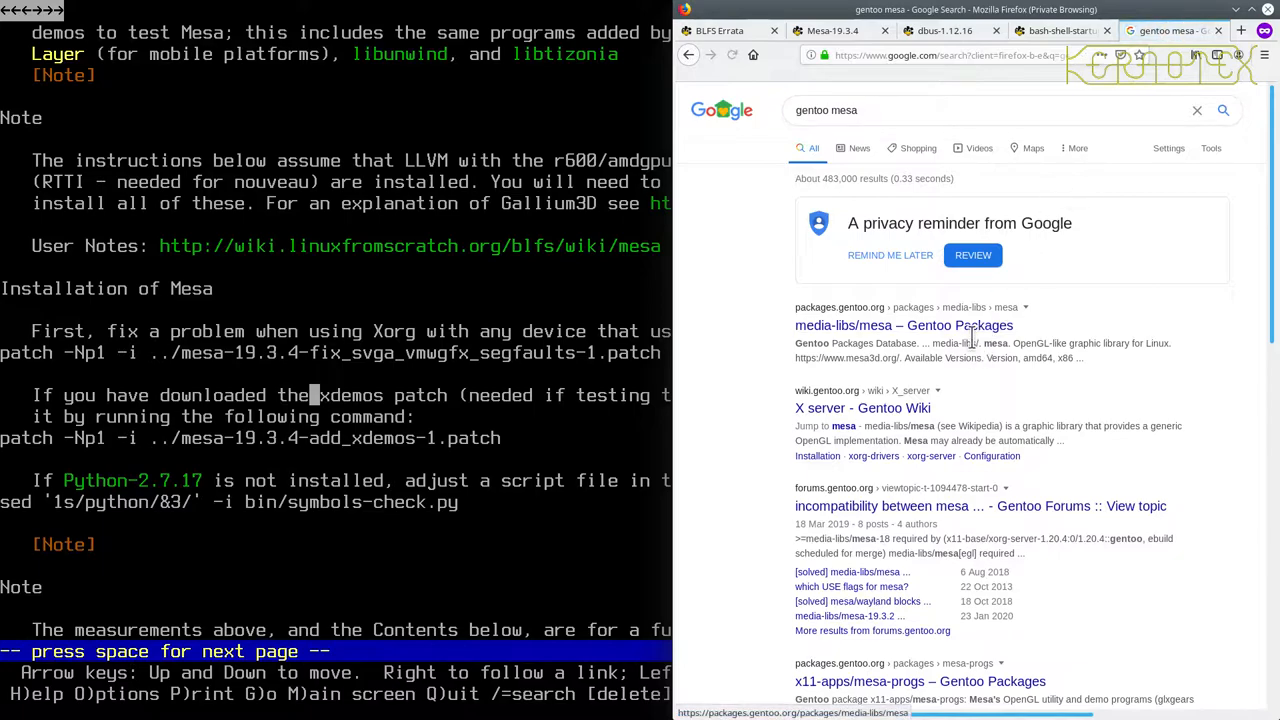
pyautogui.moveTo(903, 326)
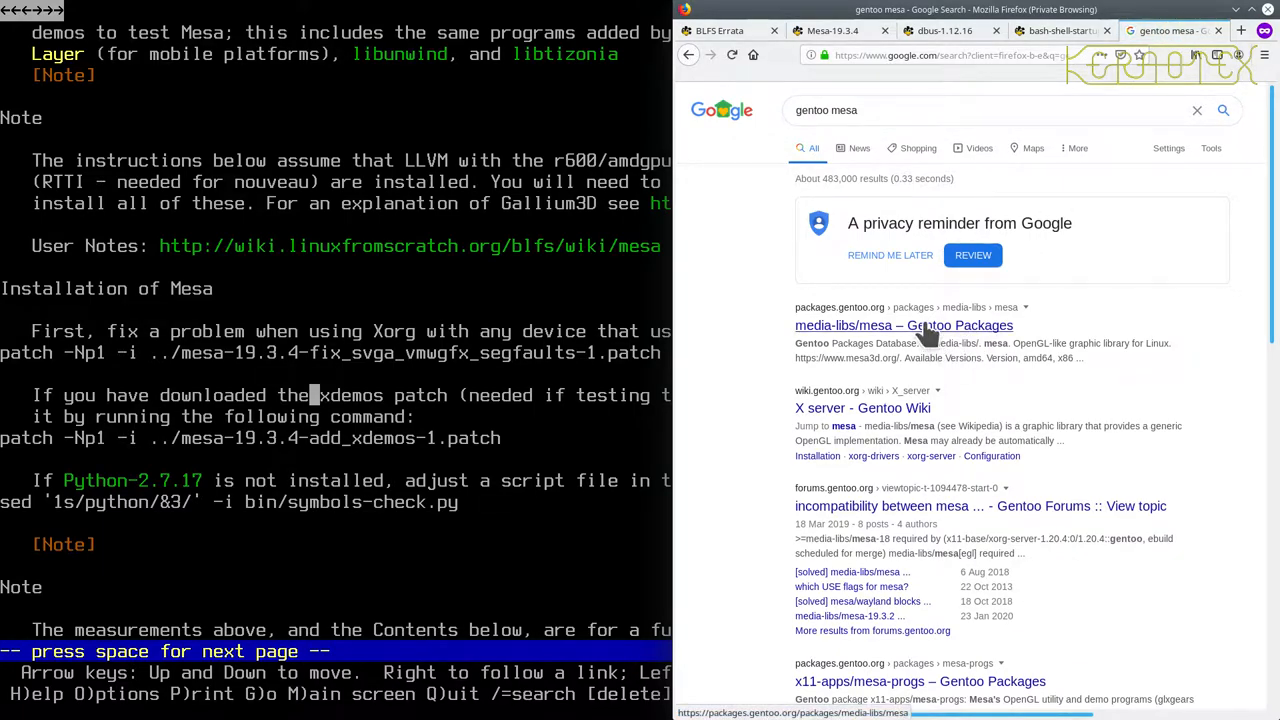
pyautogui.moveTo(890, 413)
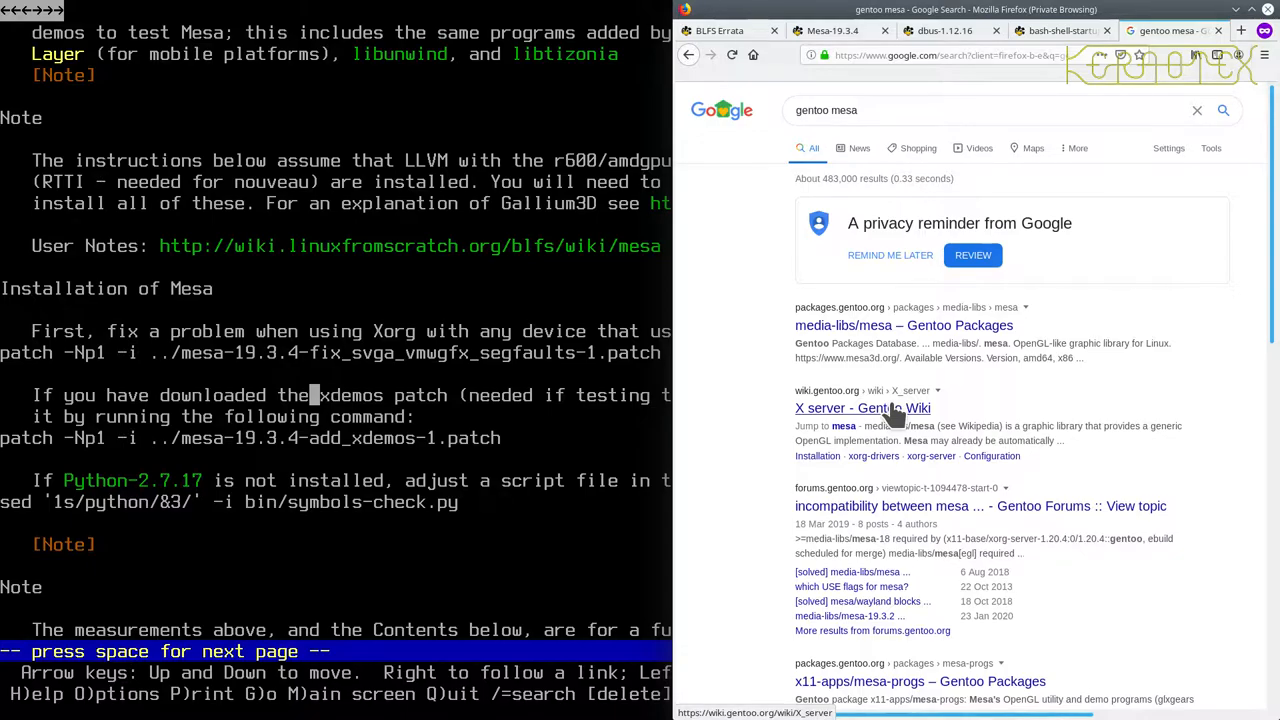
pyautogui.click(862, 408)
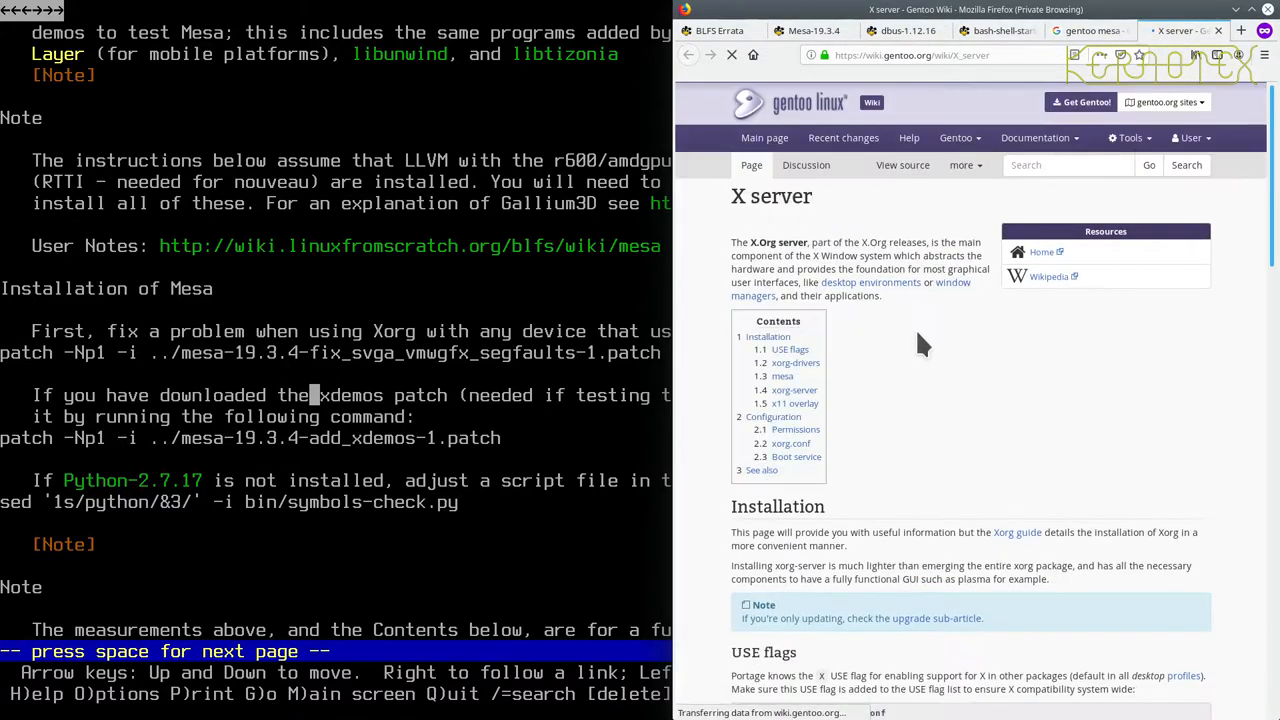
pyautogui.scroll(-3)
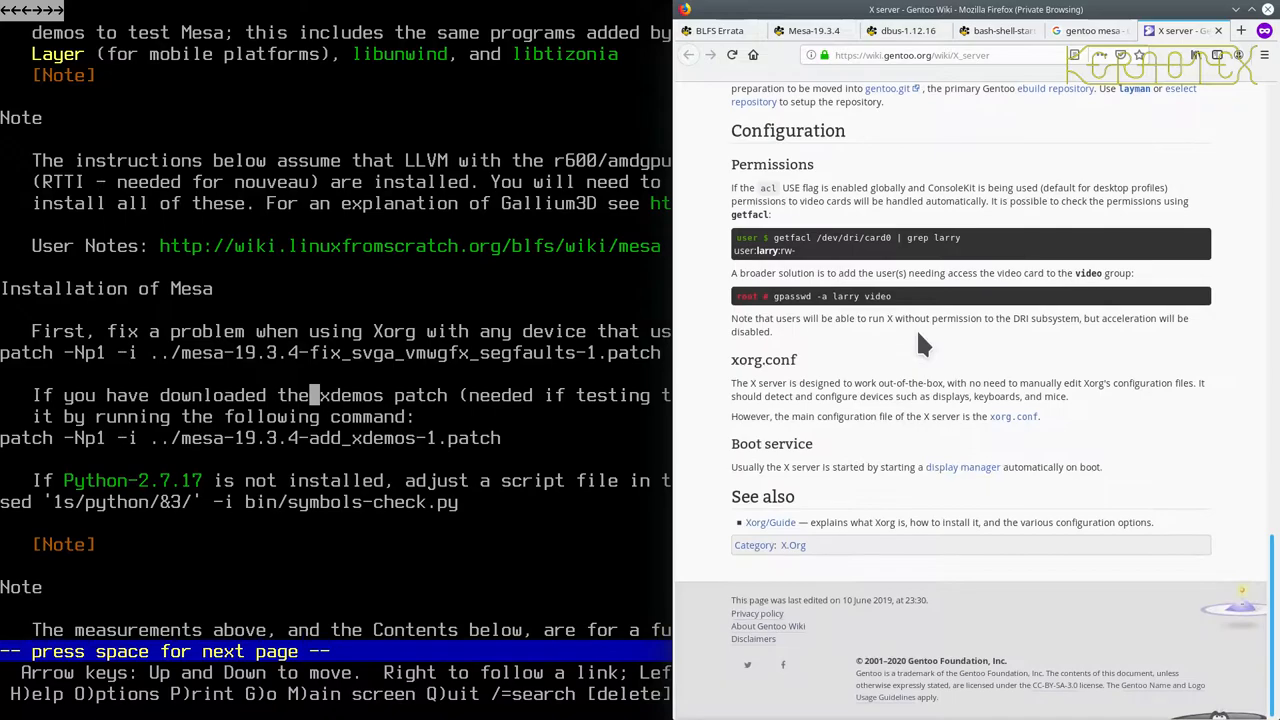
pyautogui.scroll(3)
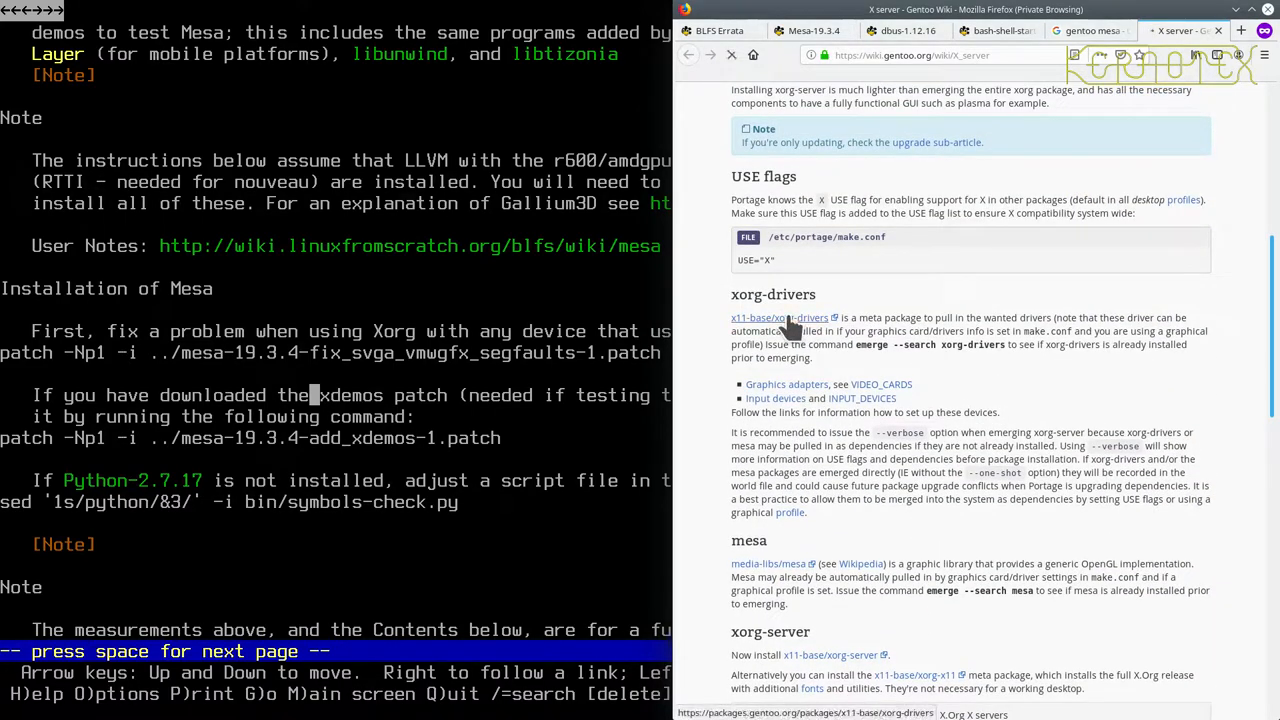
pyautogui.click(778, 318)
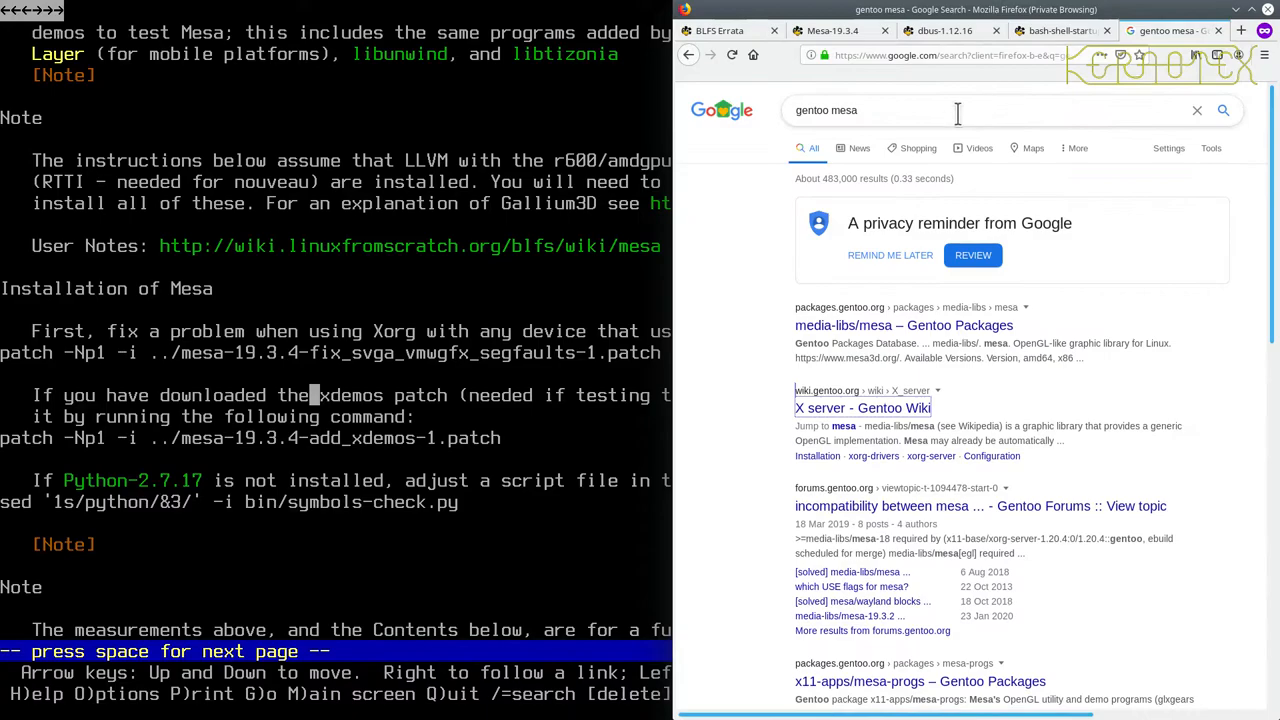
# Refine the search to 'gentoo mesa xorg' and open the X server Gentoo Wiki article.
pyautogui.write('xor')
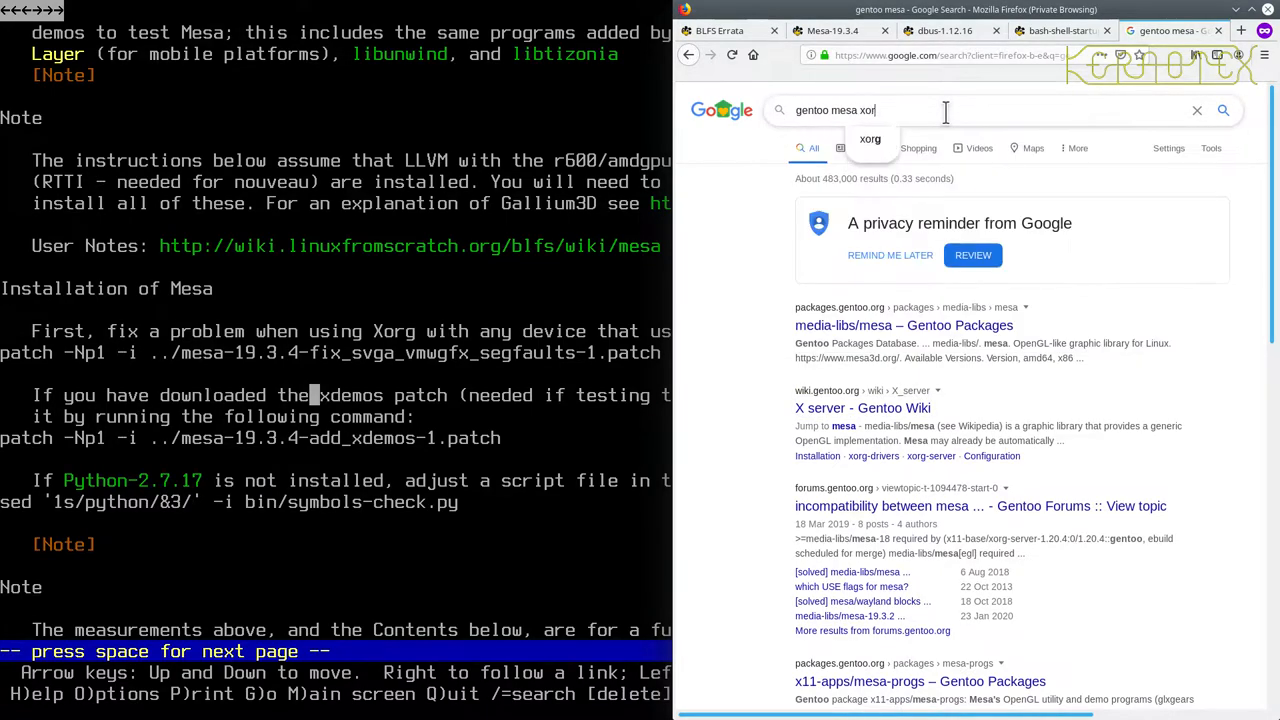
pyautogui.press('Return')
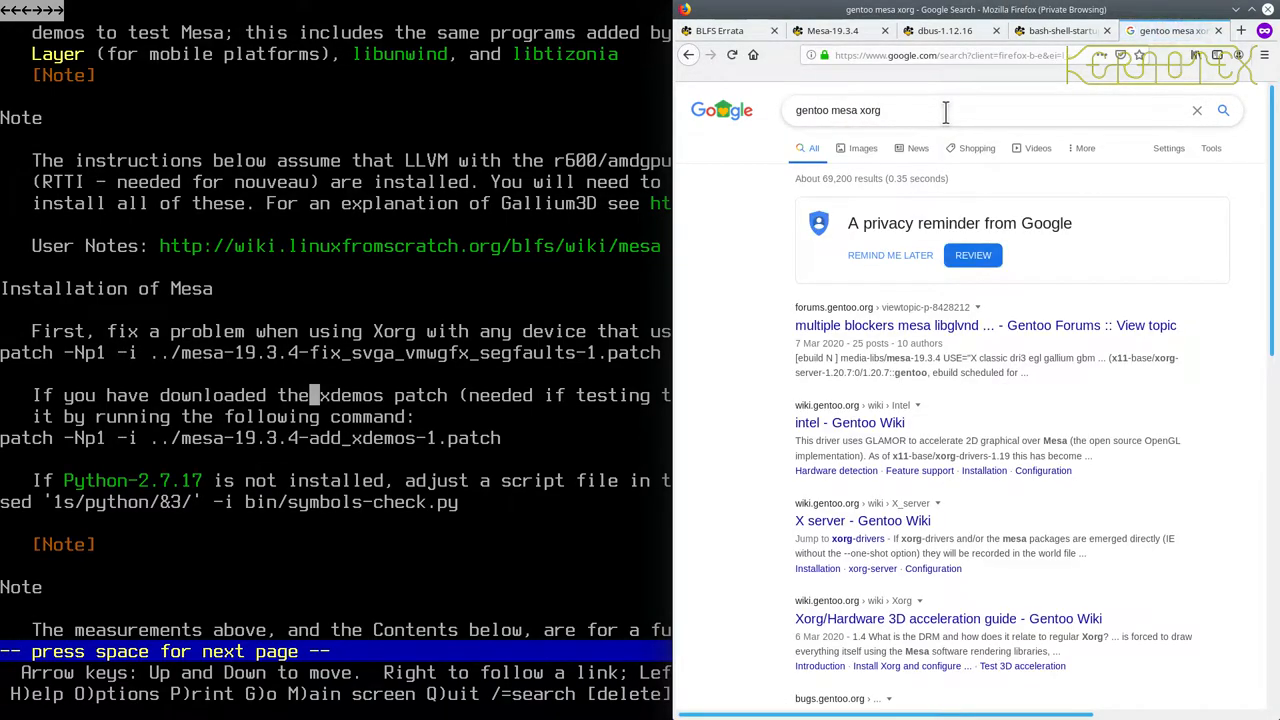
pyautogui.moveTo(835, 525)
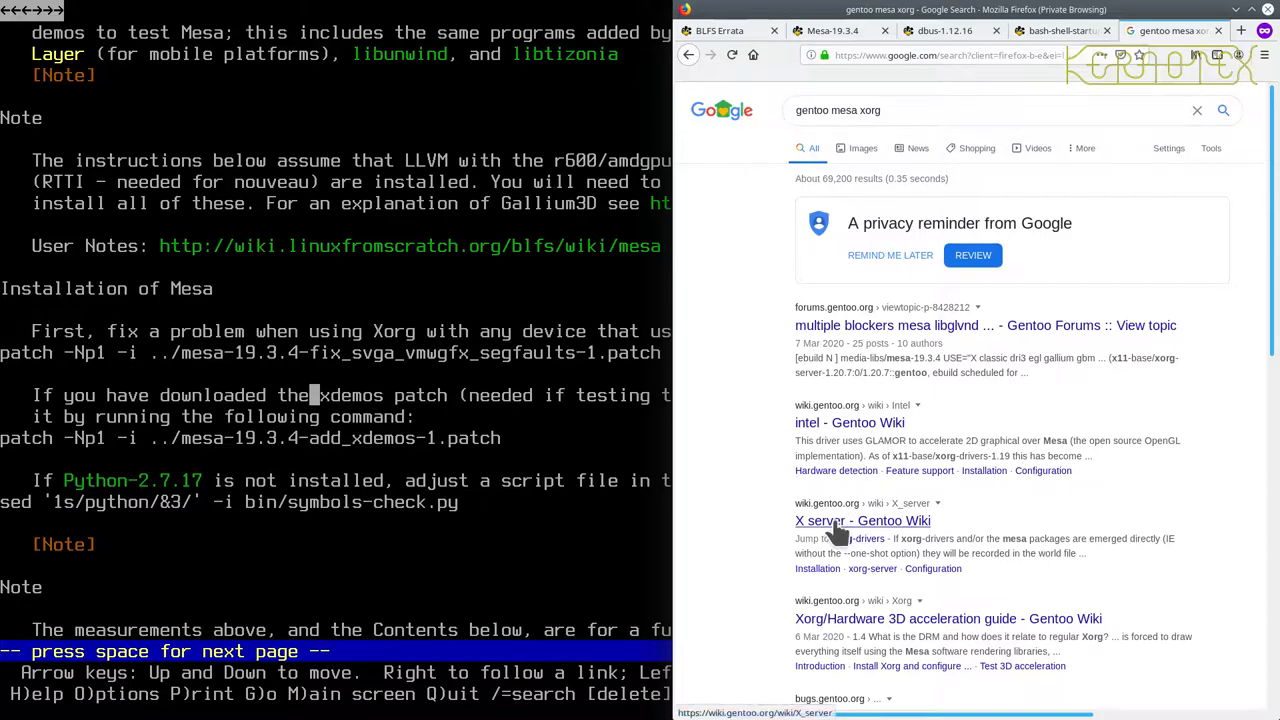
pyautogui.click(862, 520)
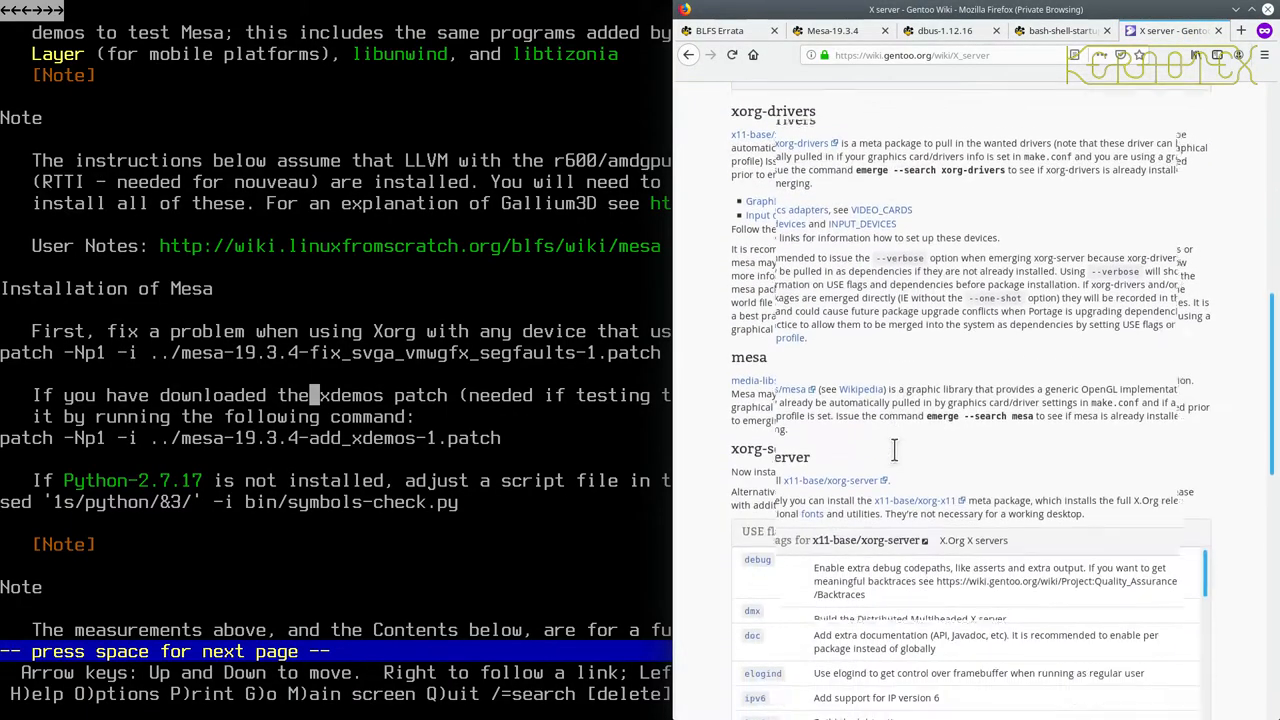
pyautogui.scroll(-3)
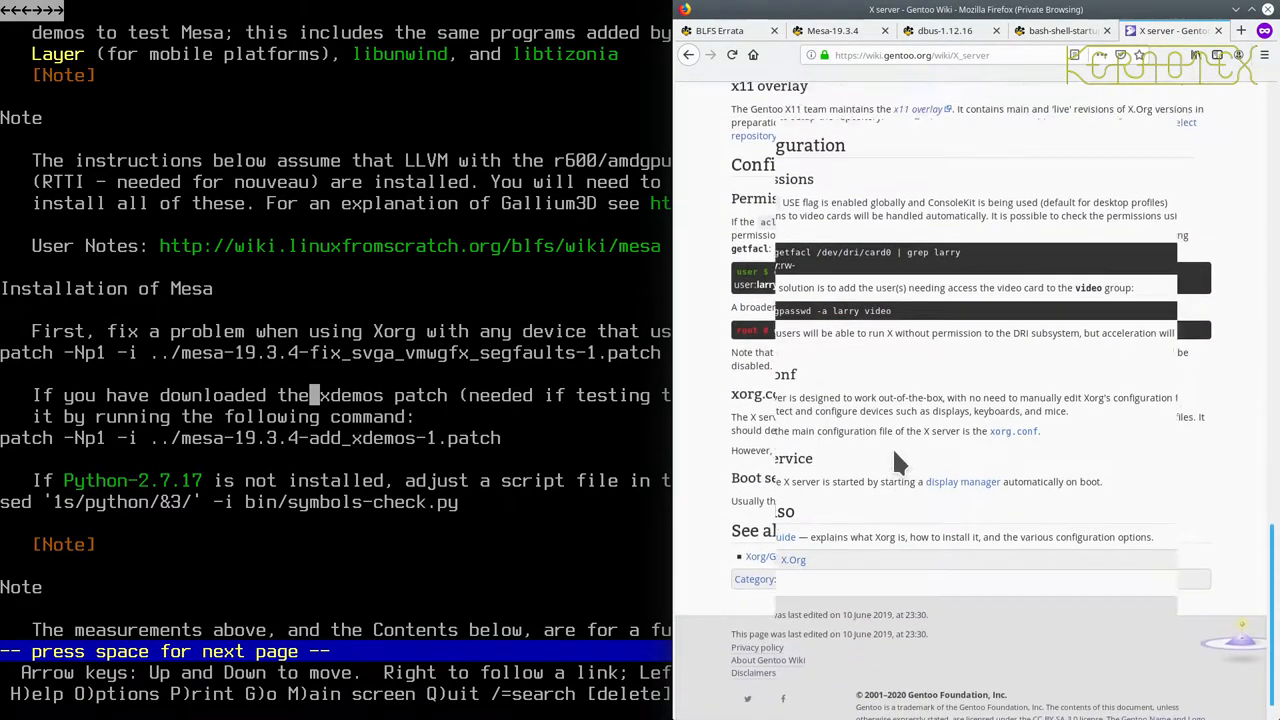
pyautogui.scroll(3)
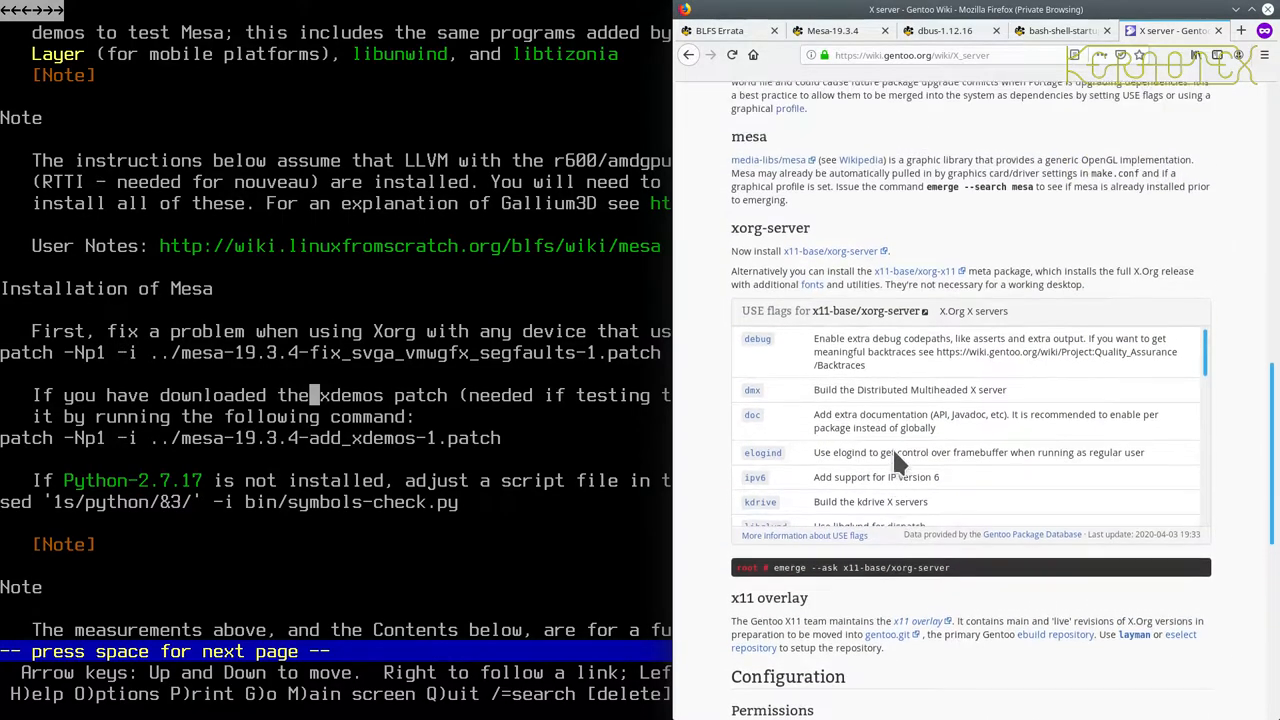
pyautogui.scroll(3)
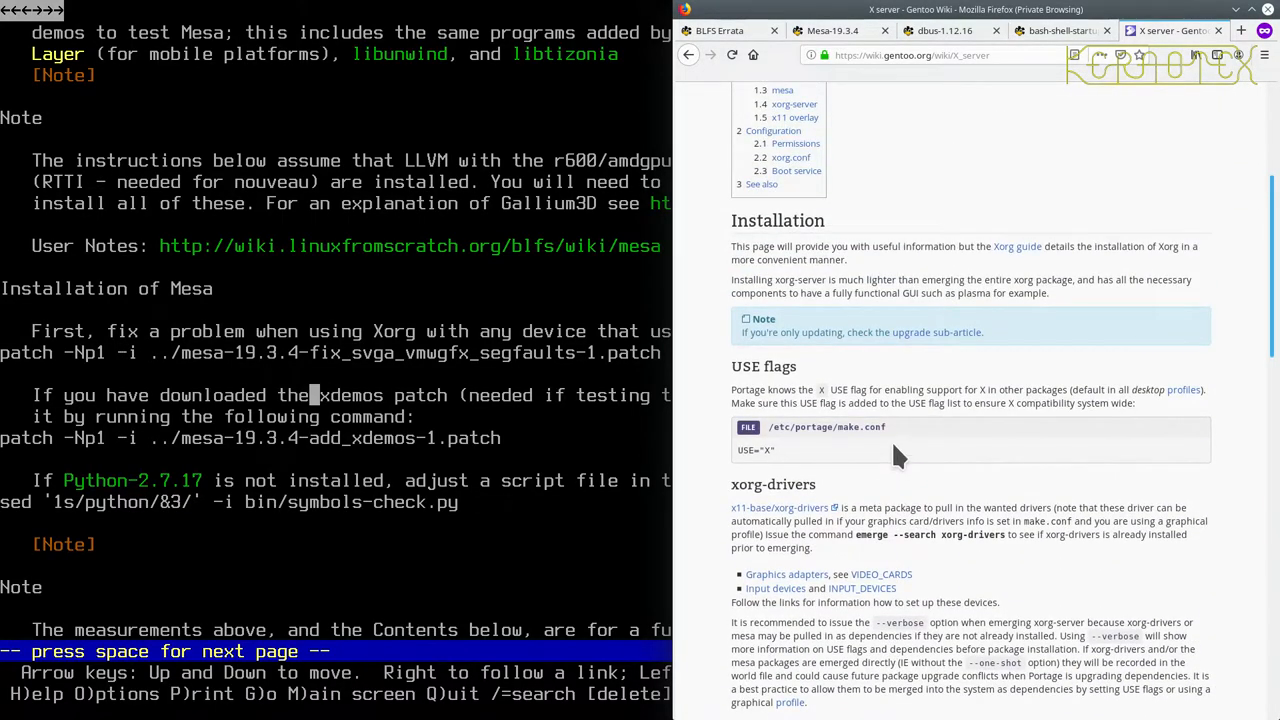
pyautogui.moveTo(786, 574)
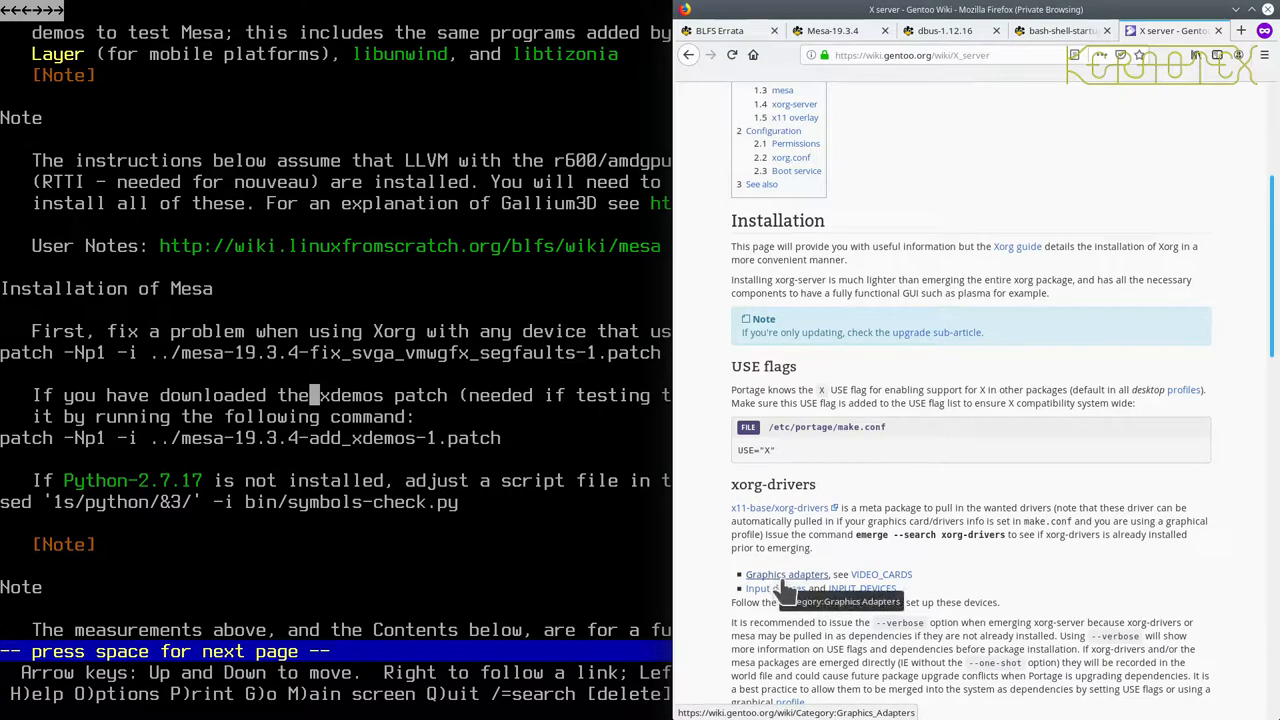
pyautogui.click(786, 573)
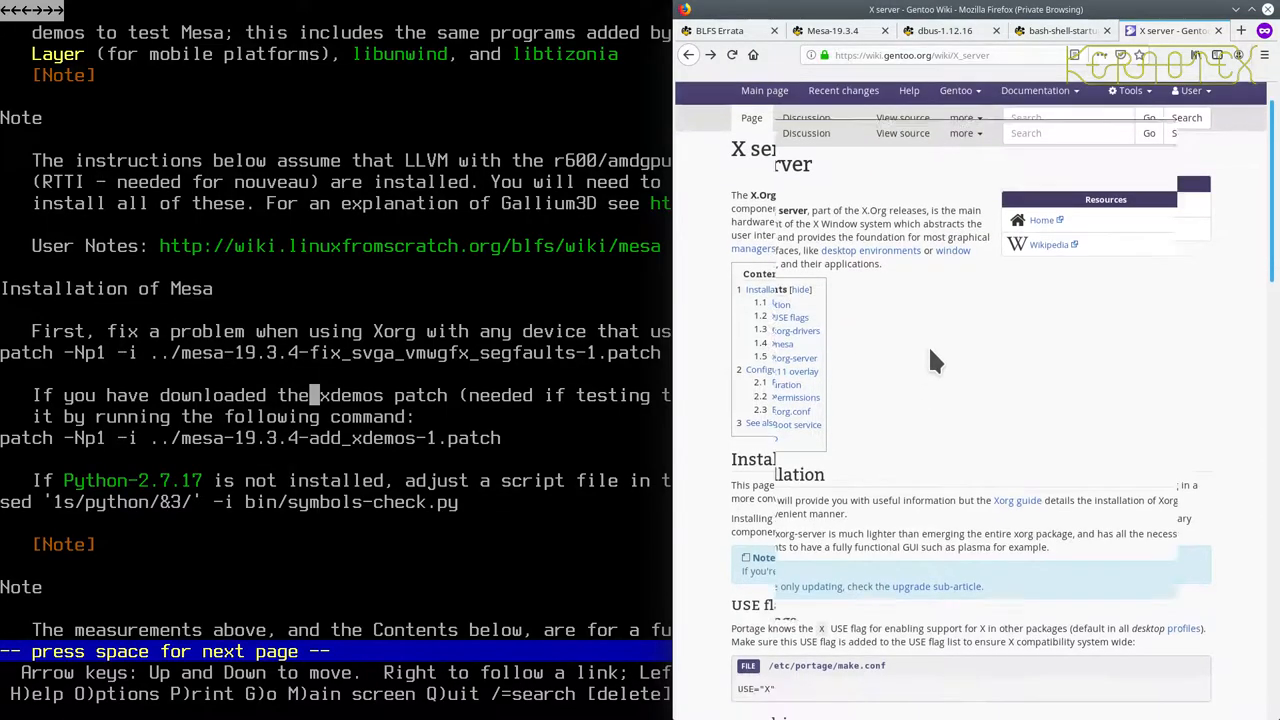
# Open the Xorg/Guide and scroll to its VIDEO_CARDS, INPUT_DEVICES and emerge instructions.
pyautogui.click(1017, 500)
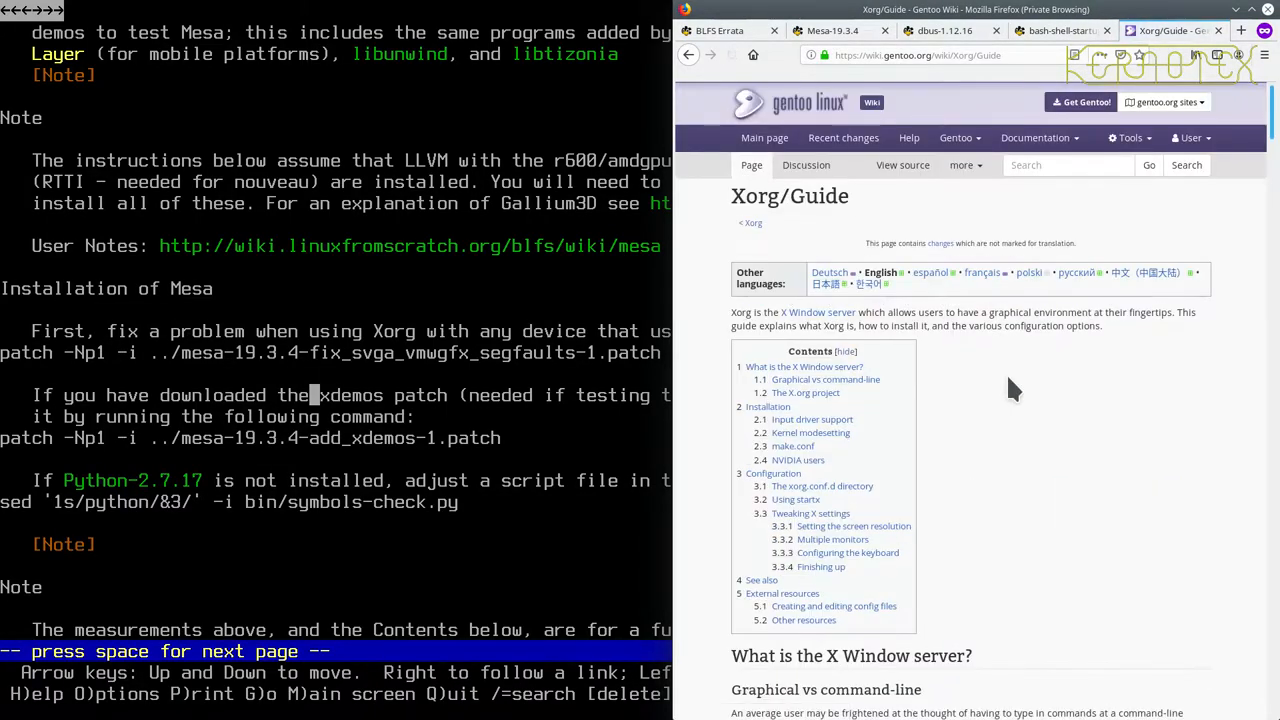
pyautogui.scroll(-3)
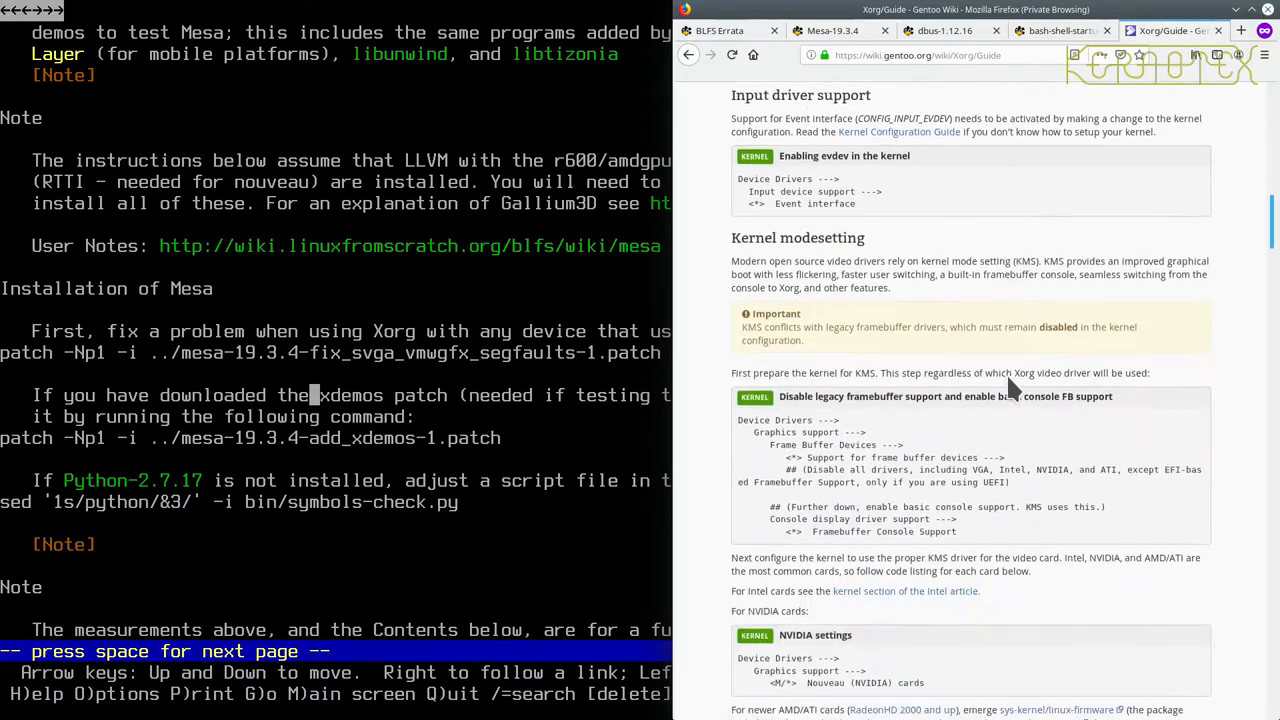
pyautogui.scroll(-3)
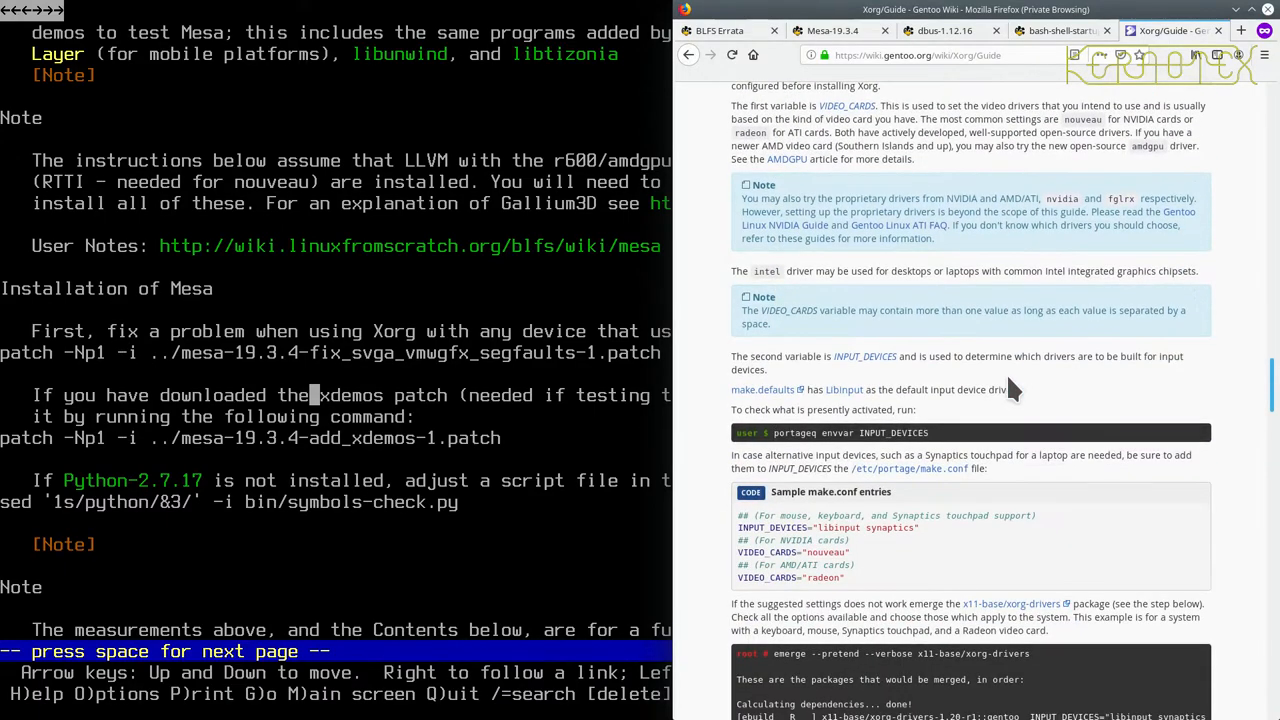
pyautogui.scroll(-3)
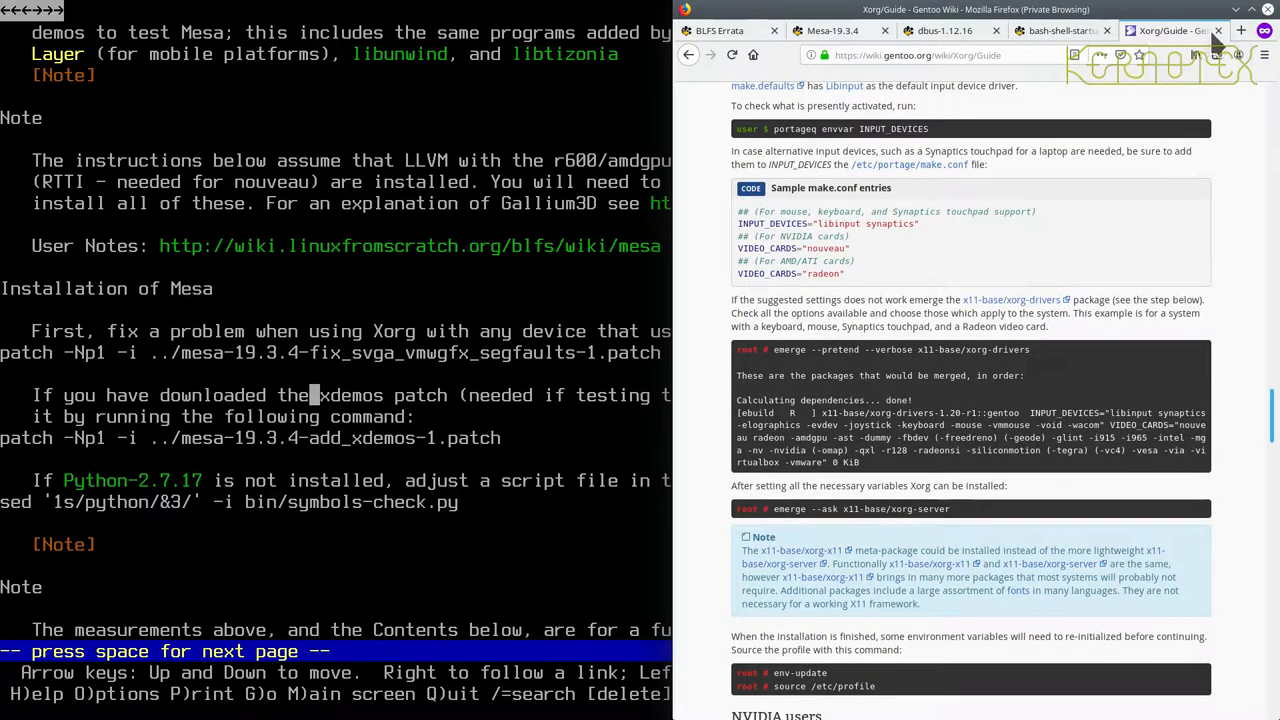
# Close the Xorg guide and search 'gentoo xorg-drivers' in a new private tab.
pyautogui.click(1000, 31)
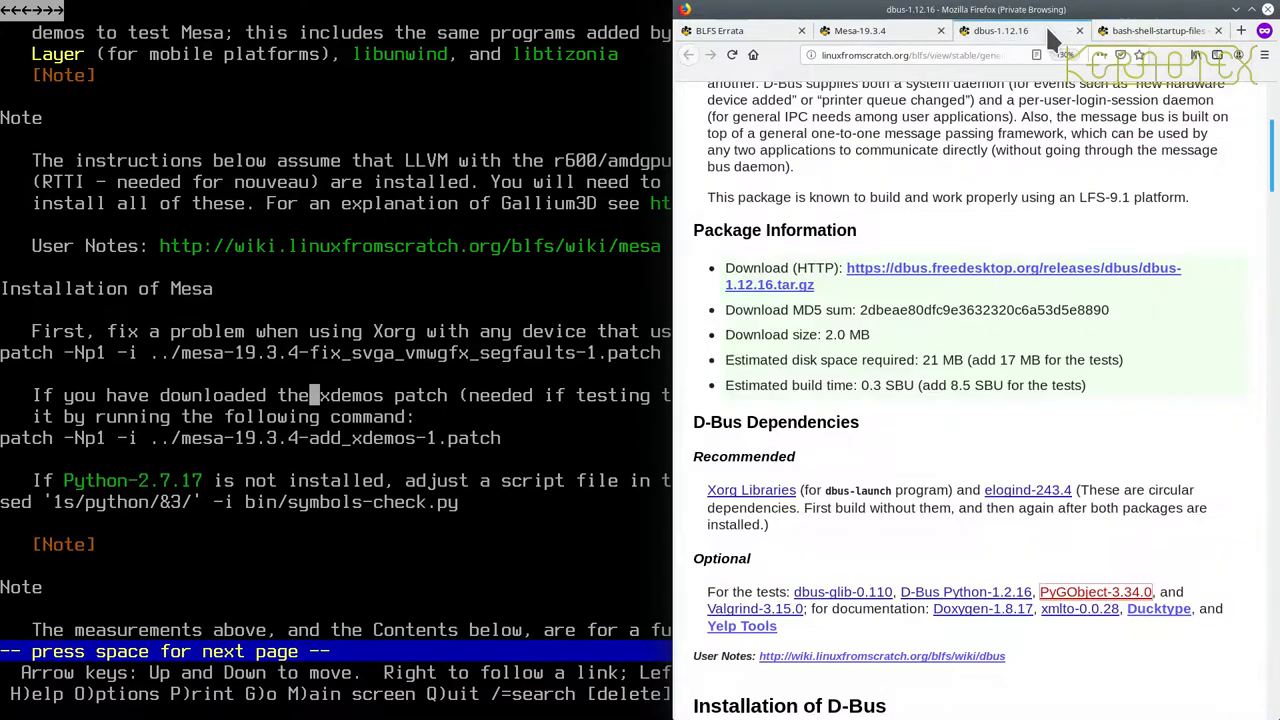
pyautogui.click(858, 31)
pyautogui.write('gento xorg-dr')
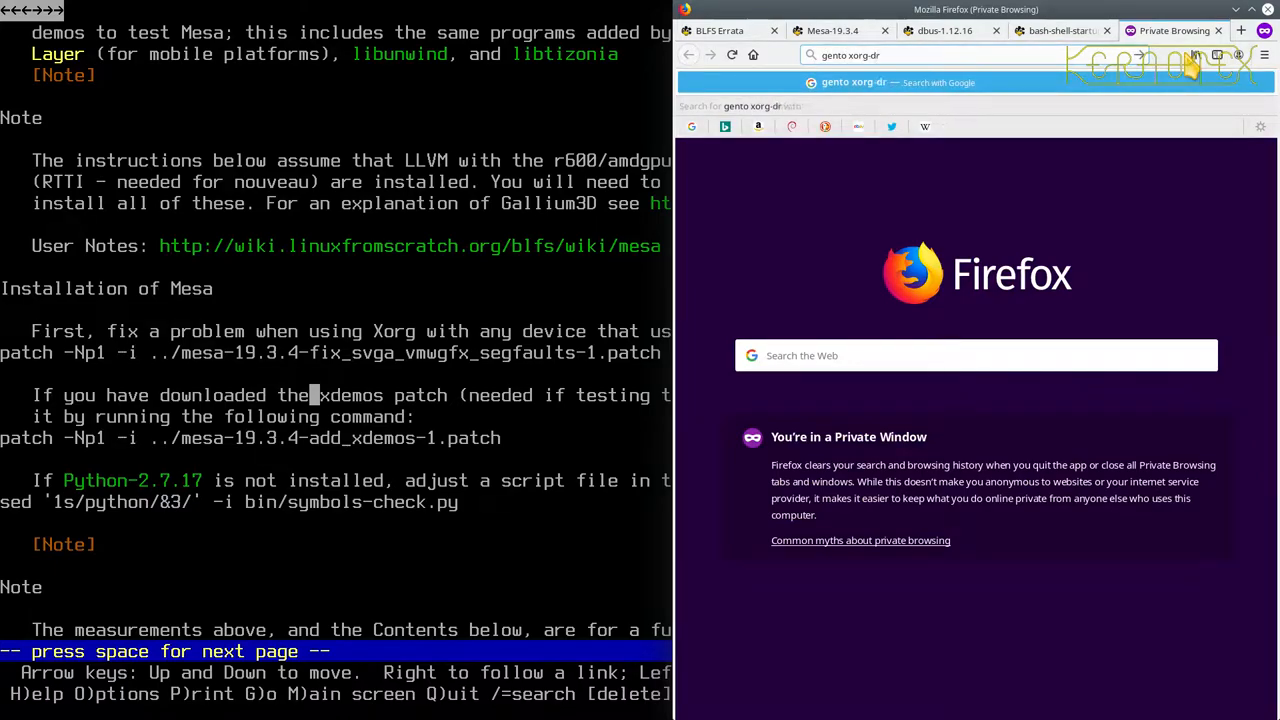
pyautogui.press('Return')
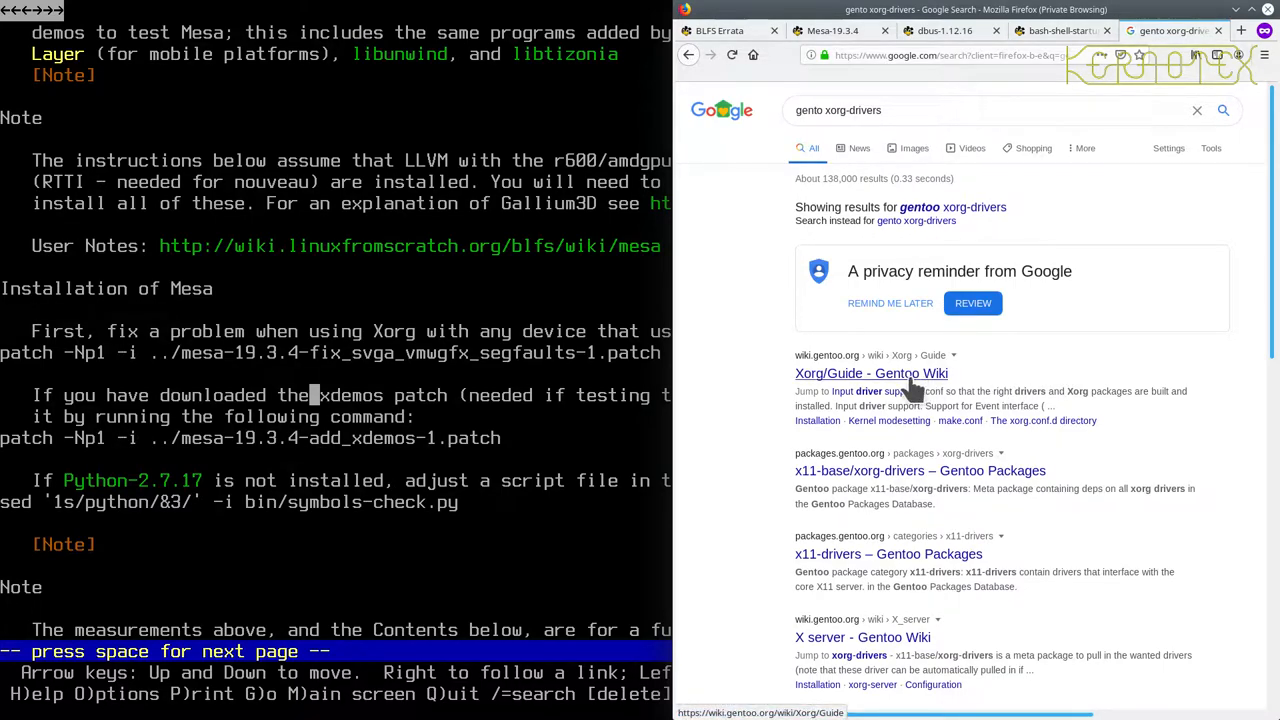
# Open the Gentoo Wiki Xorg/Guide result from the xorg-drivers search and scroll it.
pyautogui.click(871, 373)
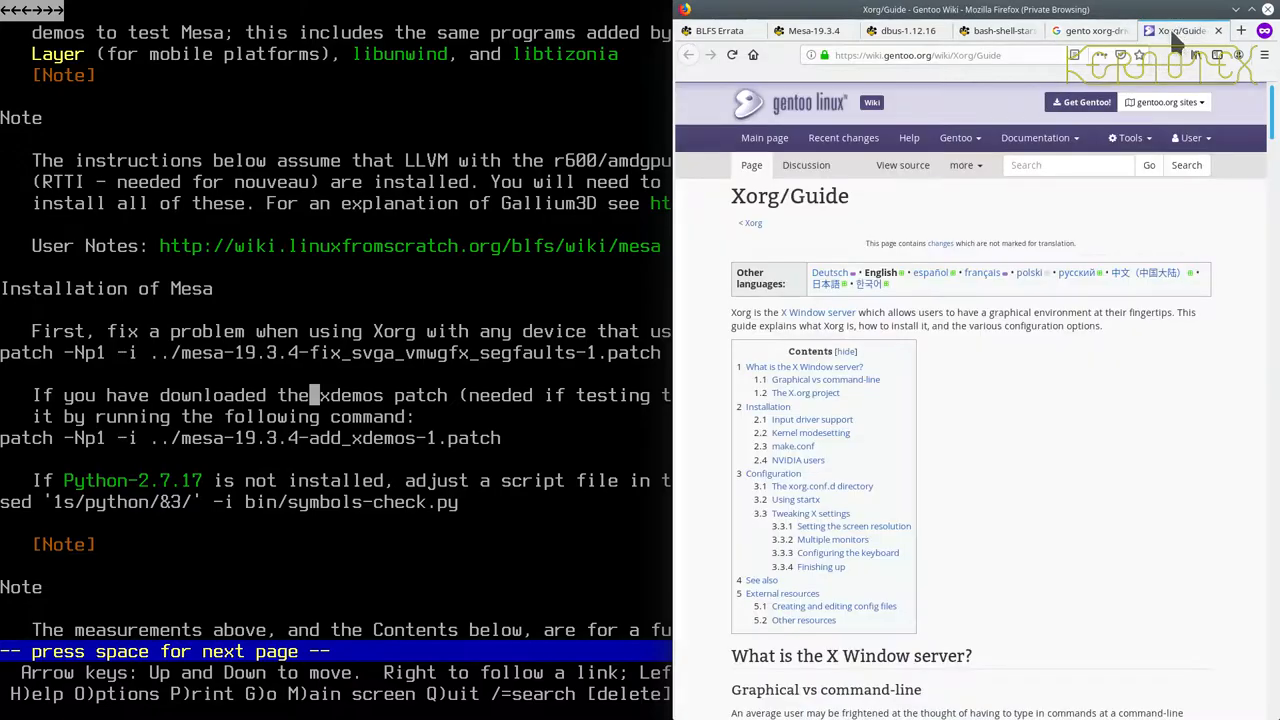
pyautogui.scroll(-3)
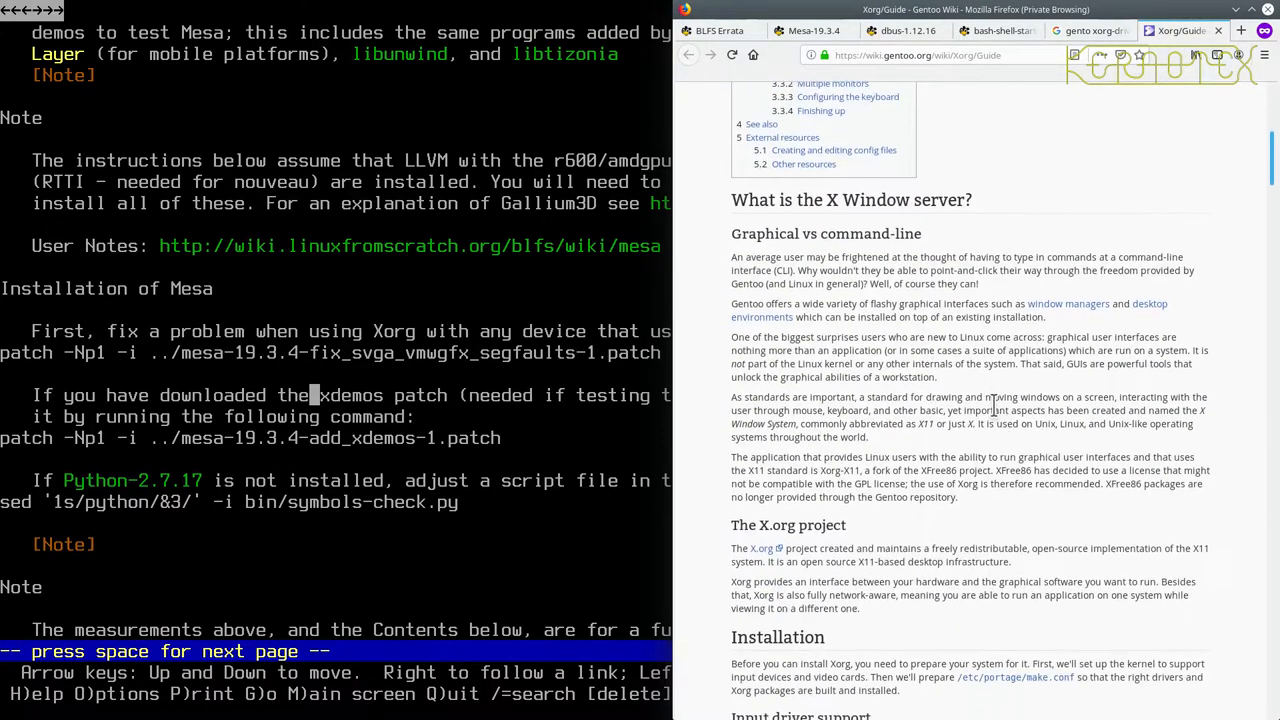
pyautogui.scroll(-3)
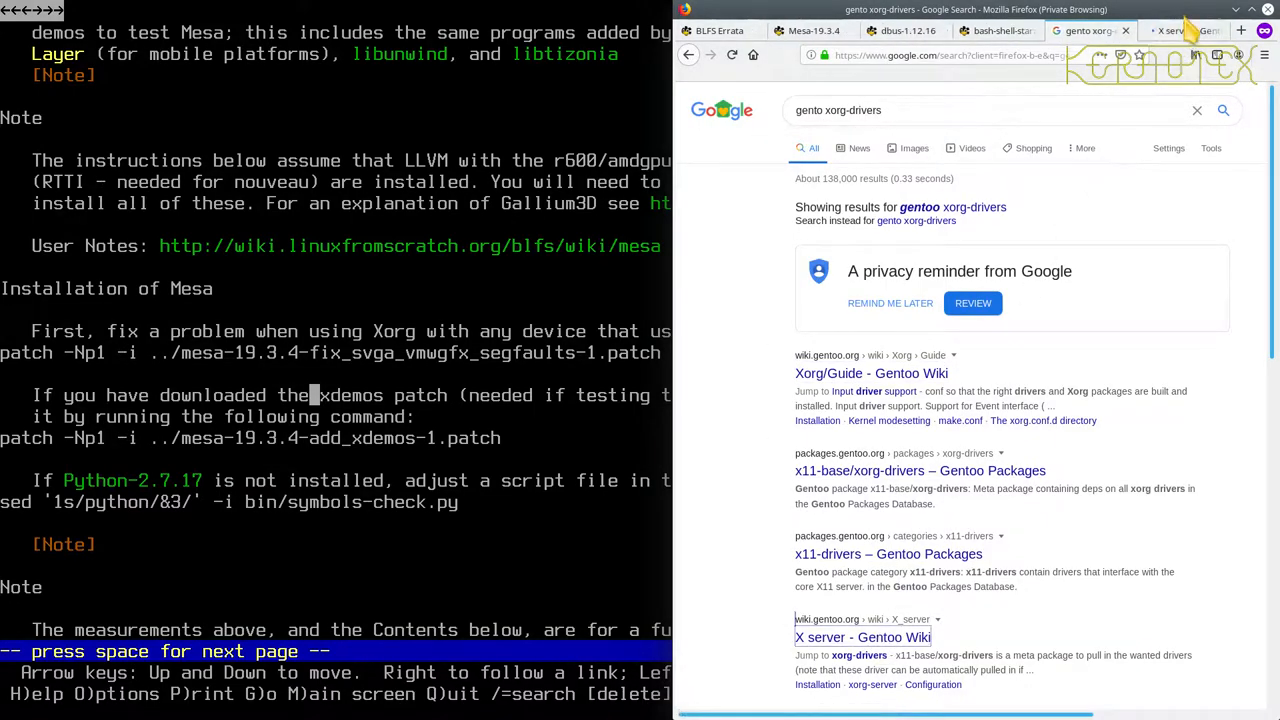
# Switch to the Gentoo Wiki X server tab and read through its xorg-drivers, mesa and configuration sections.
pyautogui.click(862, 637)
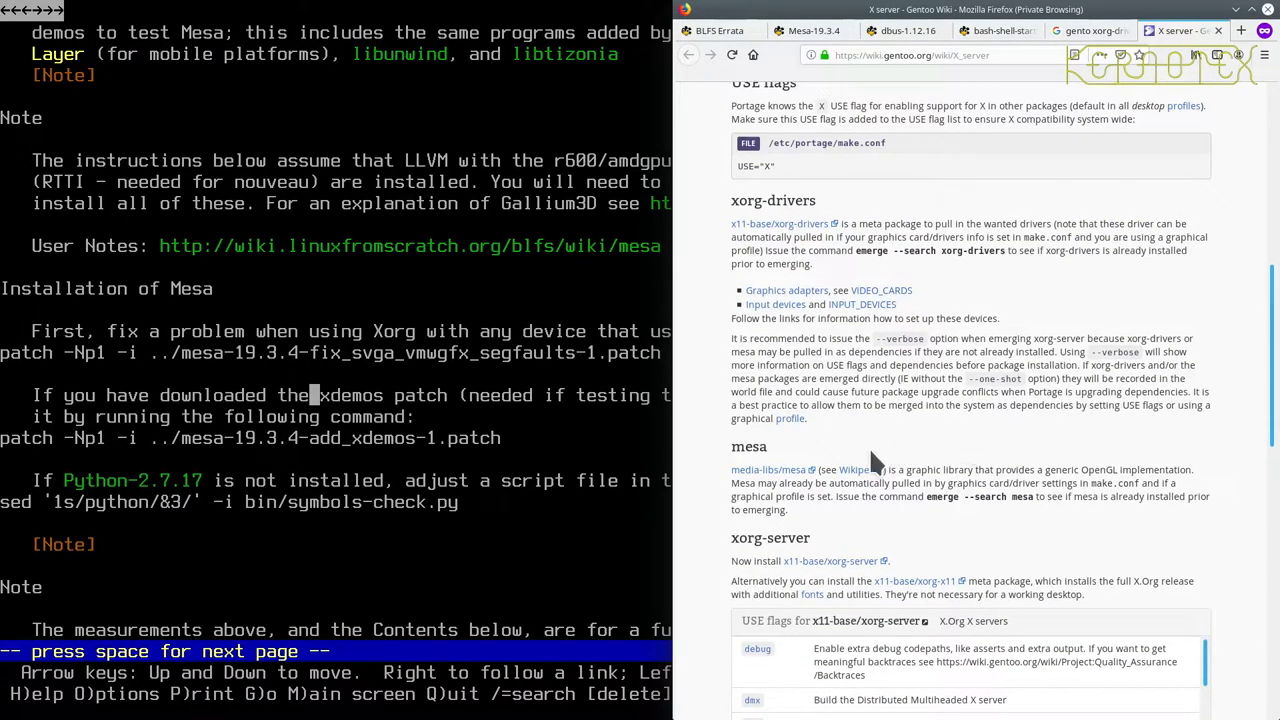
pyautogui.moveTo(770, 470)
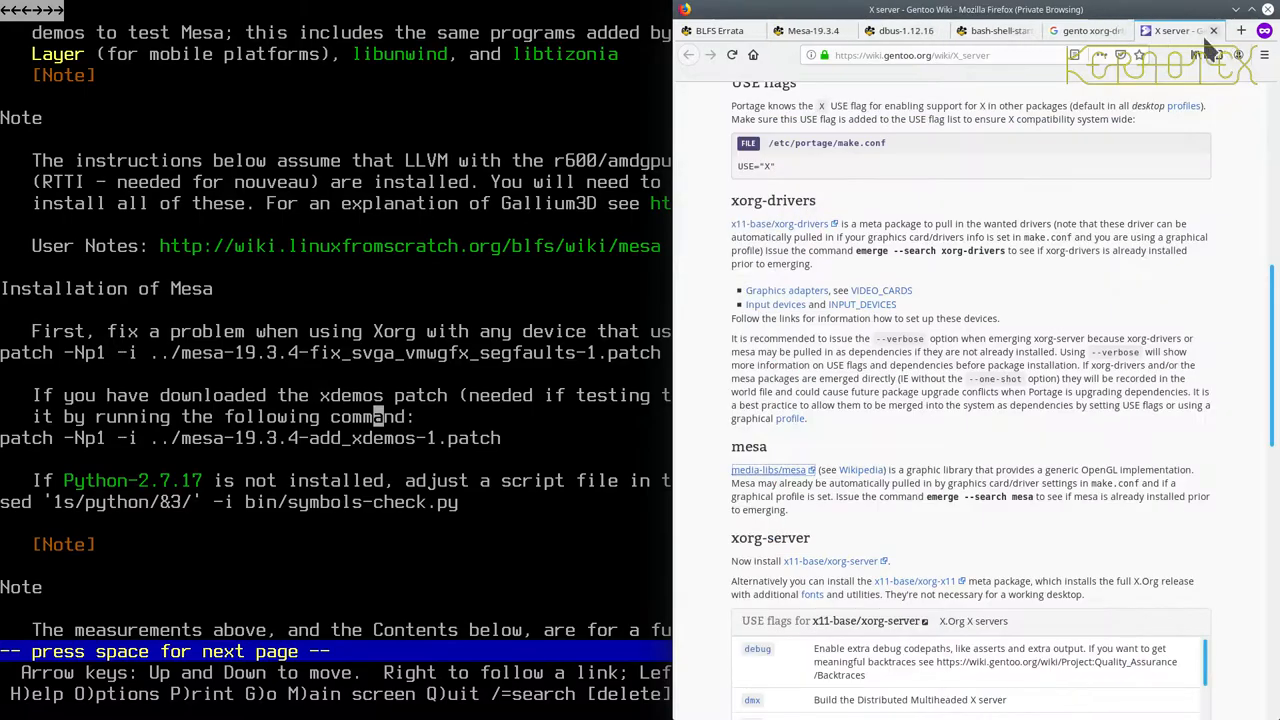
pyautogui.scroll(-3)
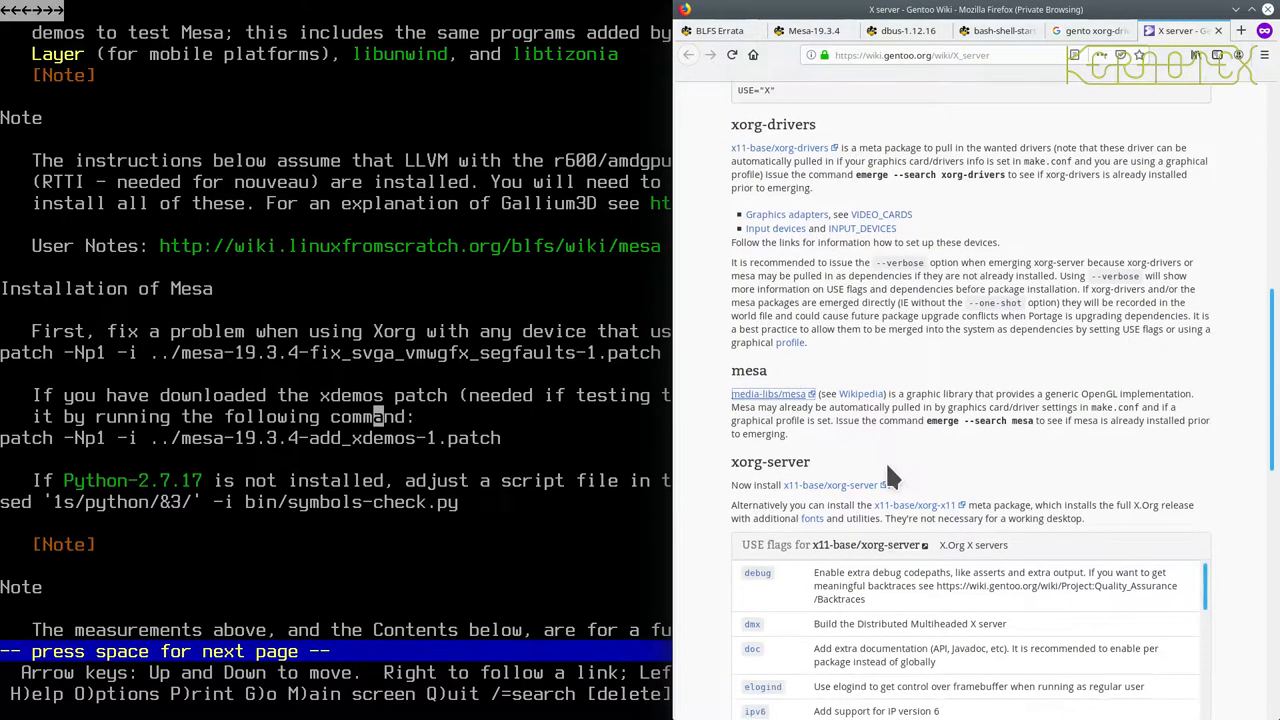
pyautogui.scroll(-3)
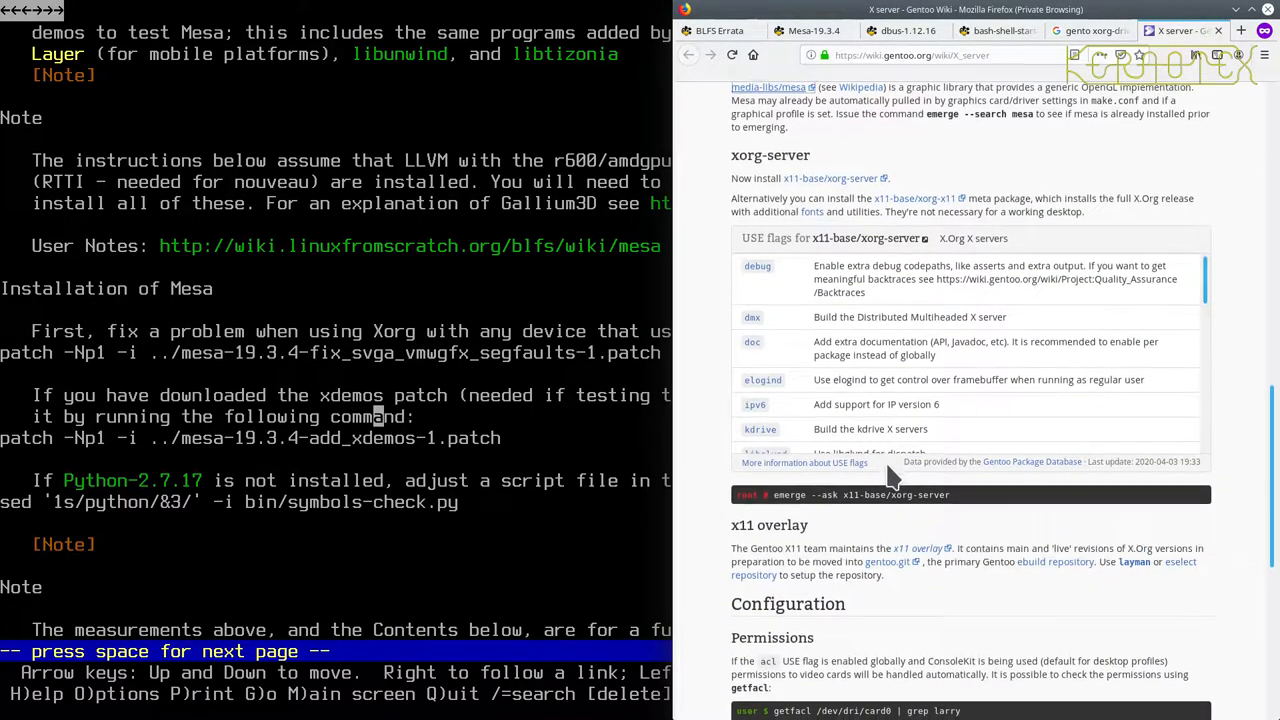
pyautogui.scroll(-3)
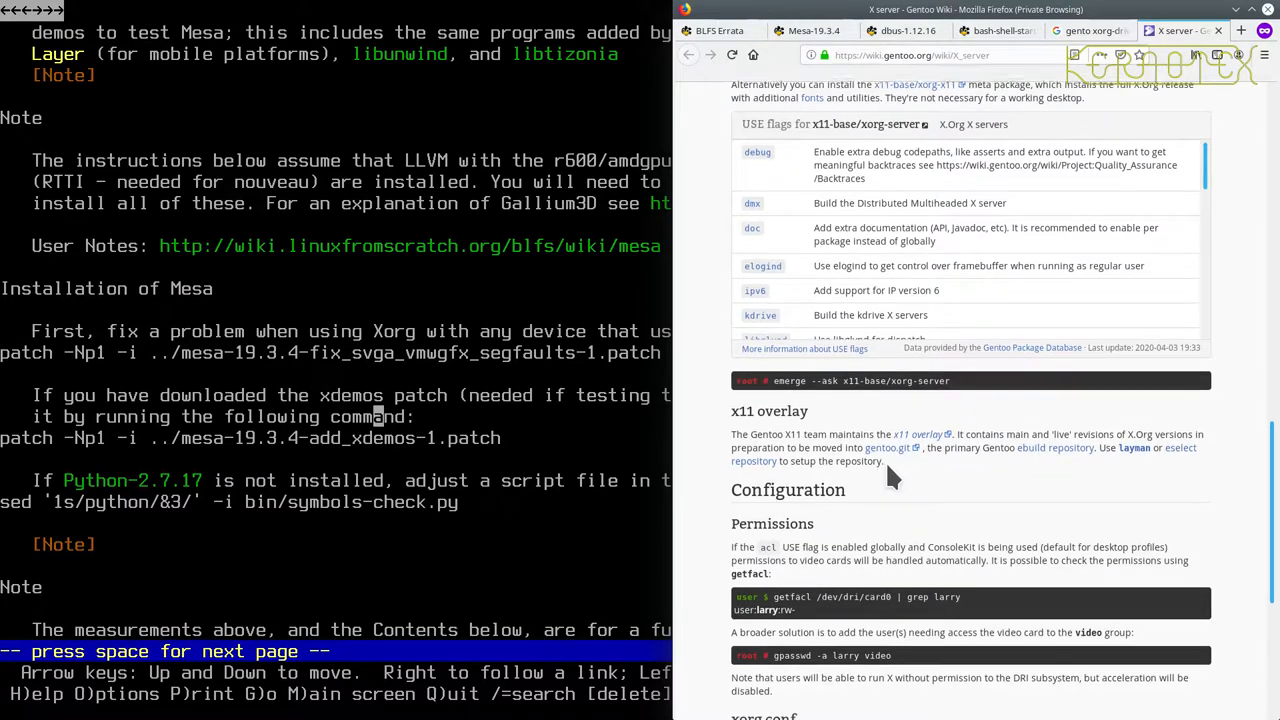
pyautogui.scroll(-3)
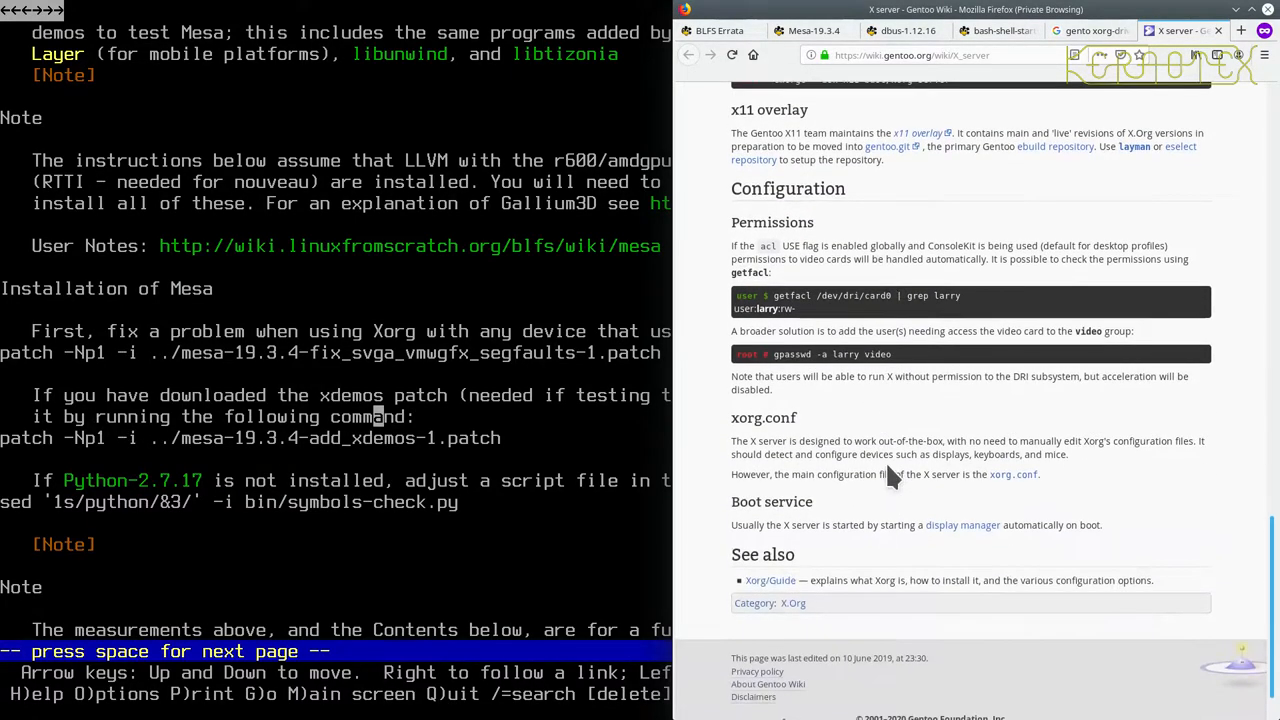
pyautogui.moveTo(788, 565)
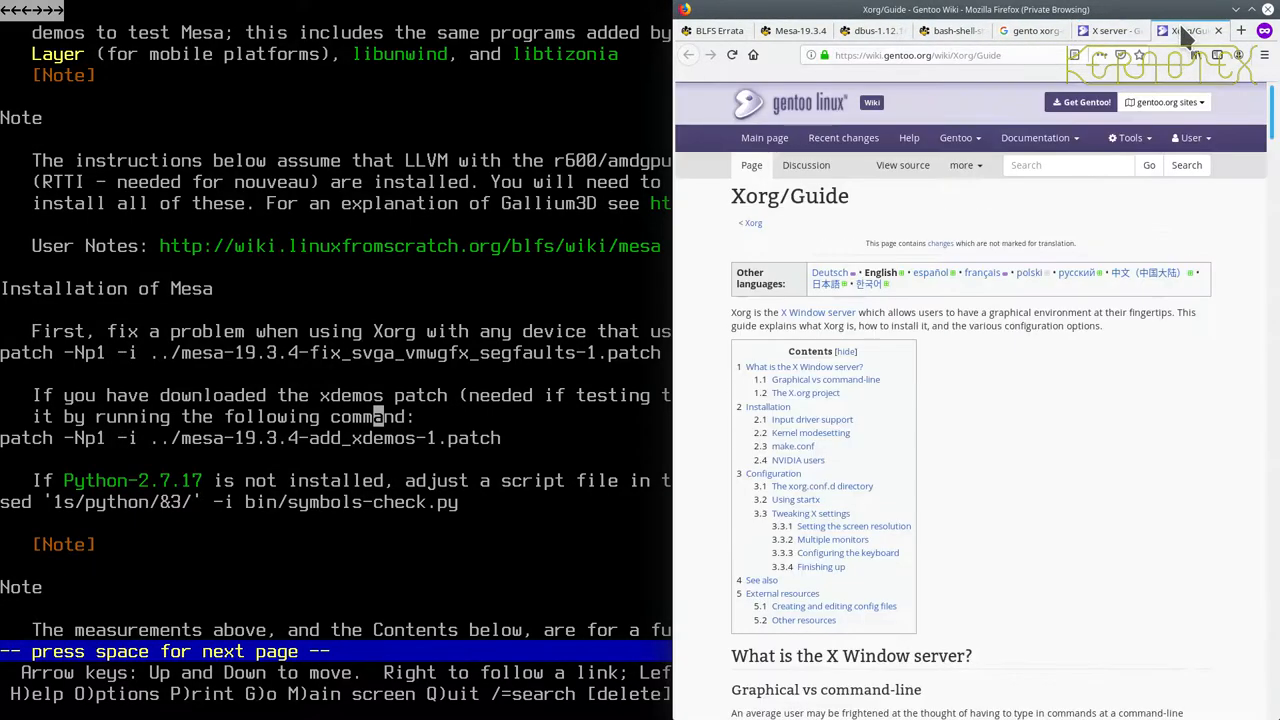
# Open the 'intel - Gentoo Wiki' result for 'gentoo xorg-drivers intel', skim it, then return to results.
pyautogui.scroll(-3)
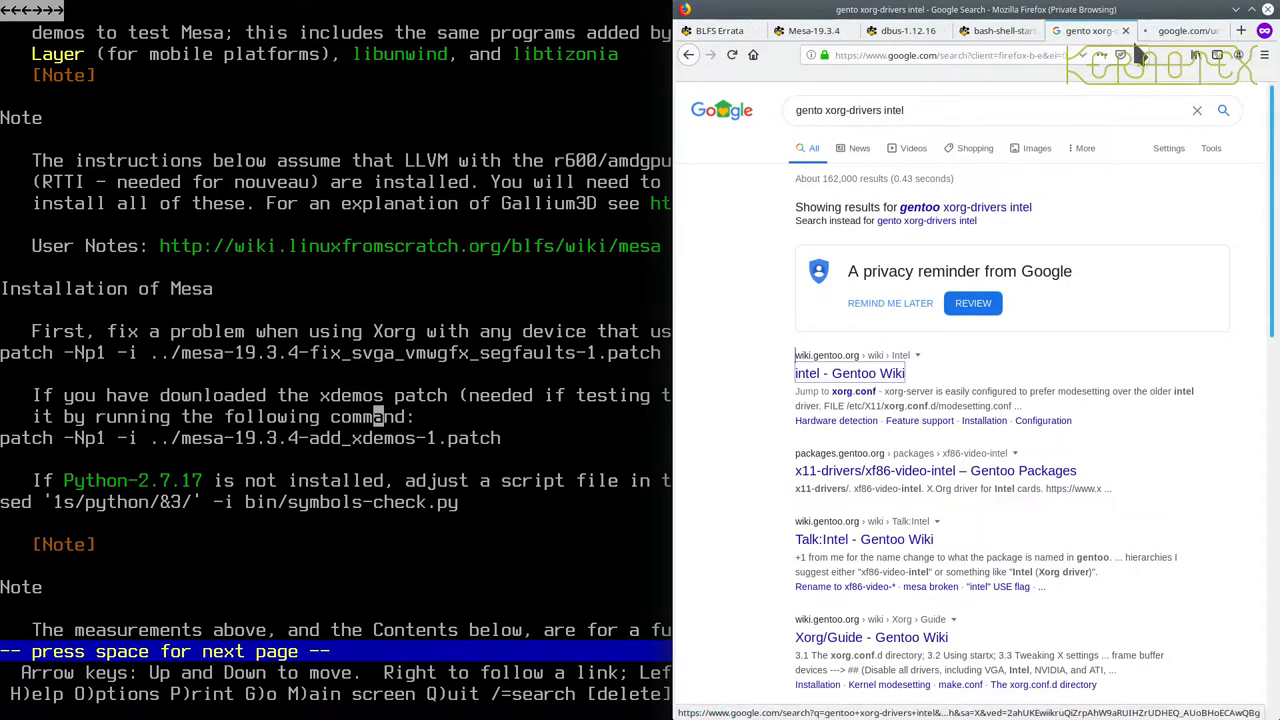
pyautogui.click(849, 373)
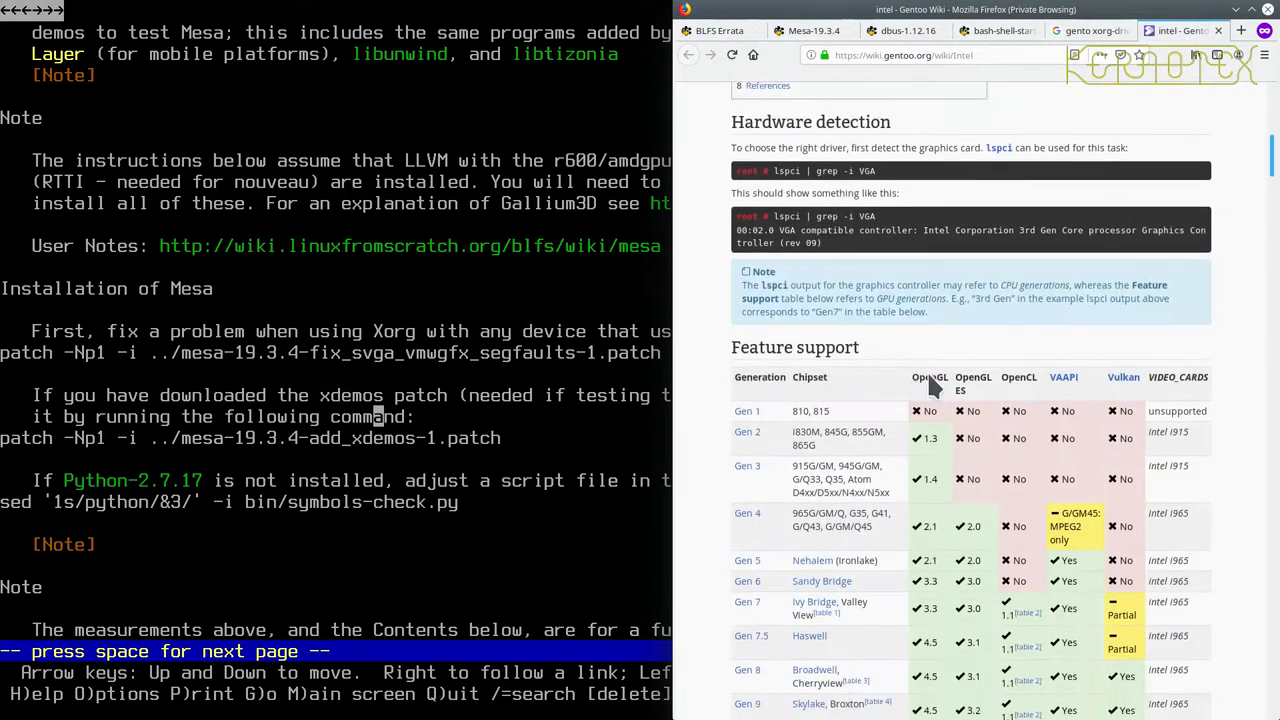
pyautogui.scroll(3)
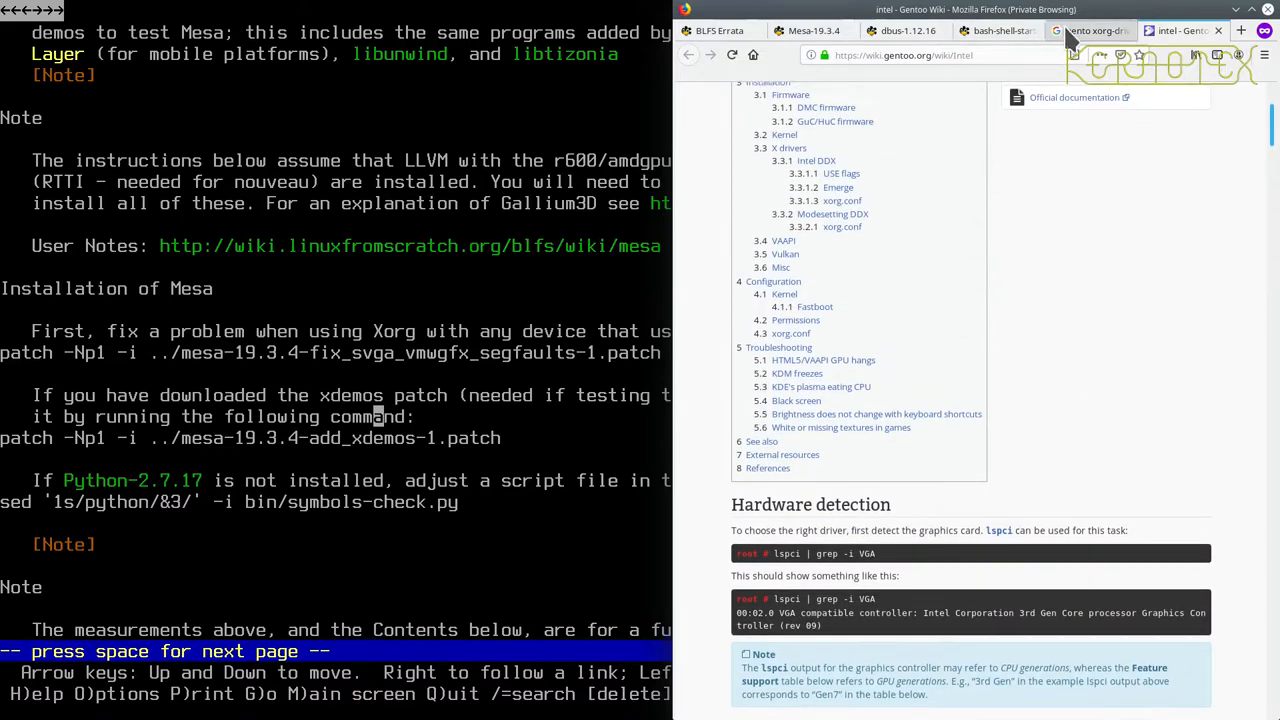
pyautogui.click(1090, 30)
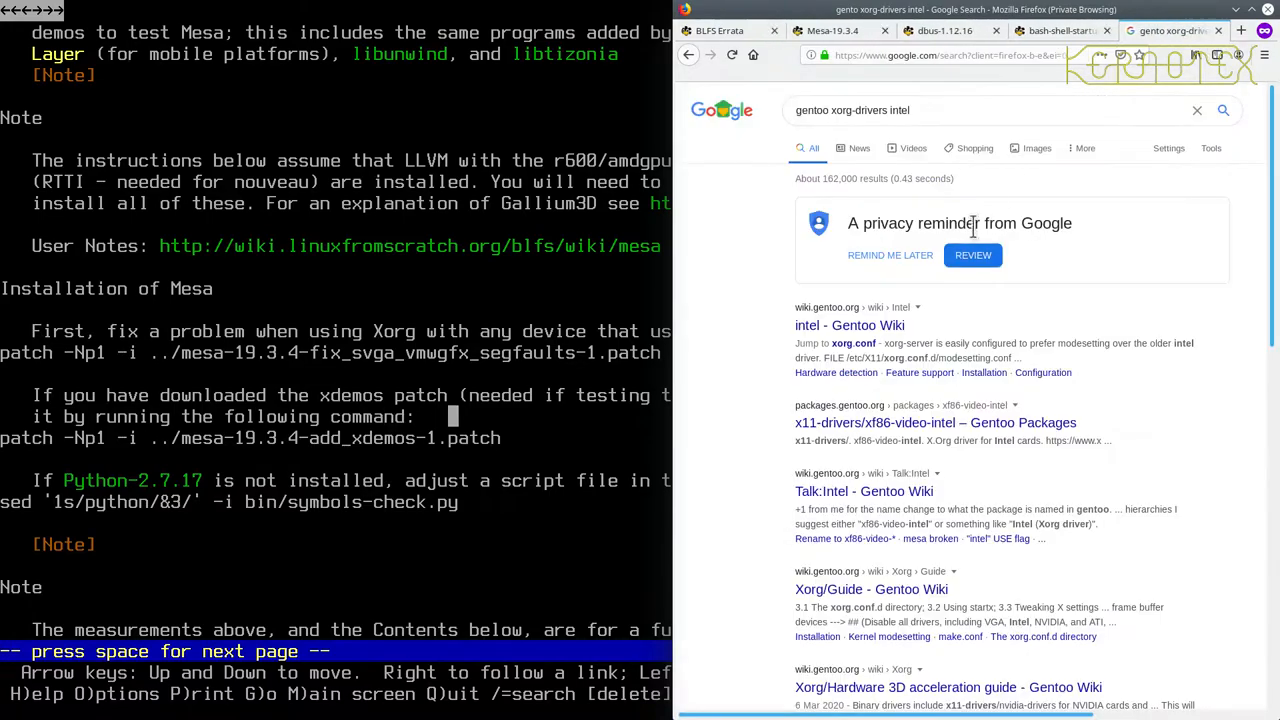
# Switch to the intel Gentoo Wiki tab and scroll to its Feature support table.
pyautogui.click(849, 325)
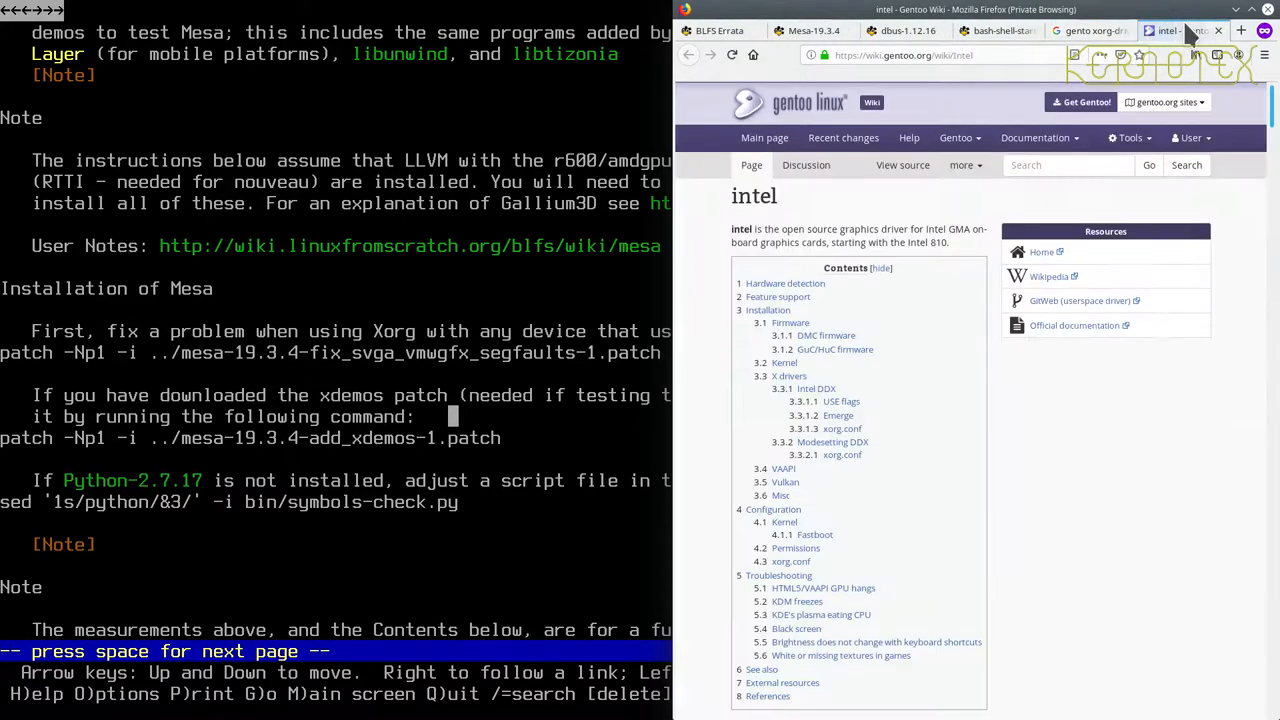
pyautogui.scroll(-3)
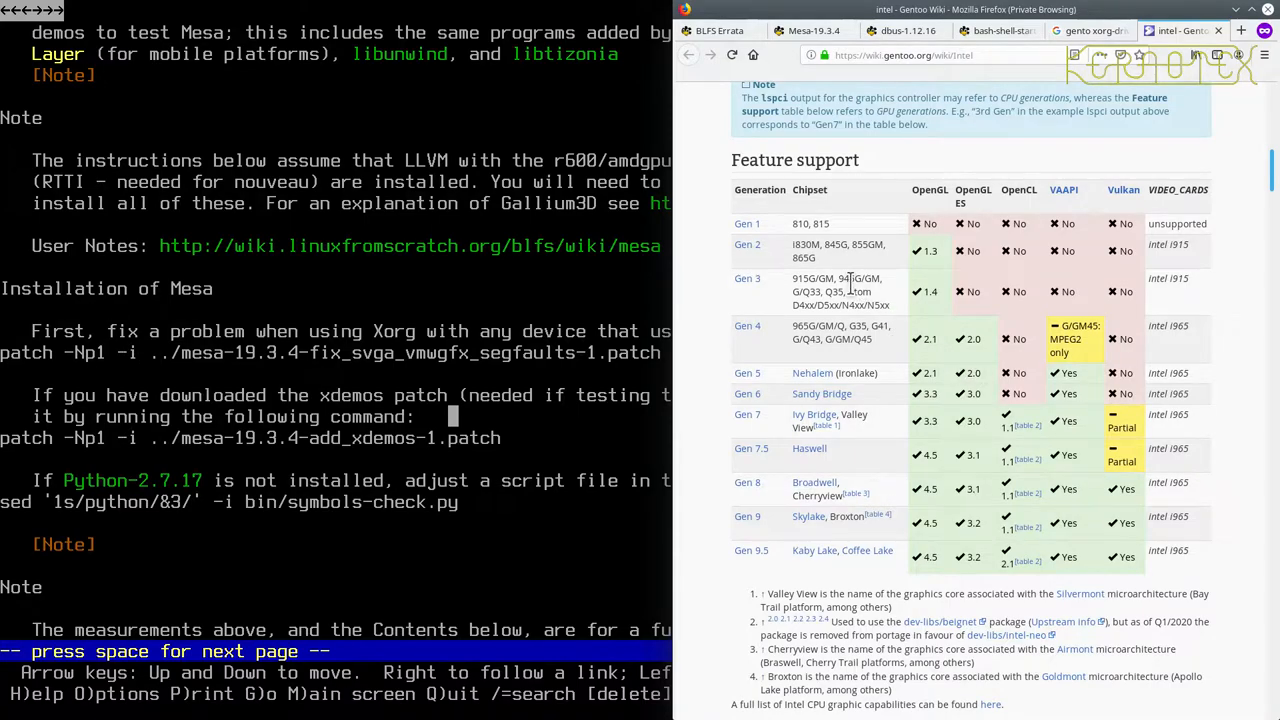
pyautogui.moveTo(745, 560)
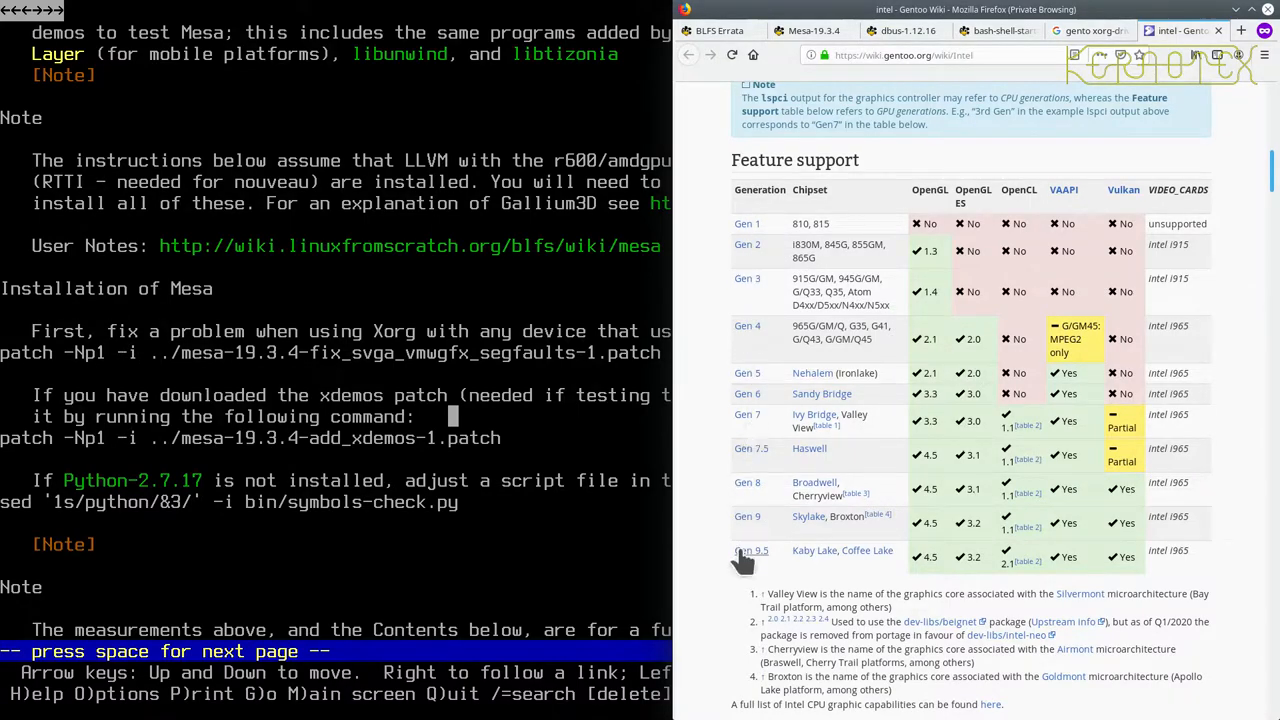
pyautogui.moveTo(748, 223)
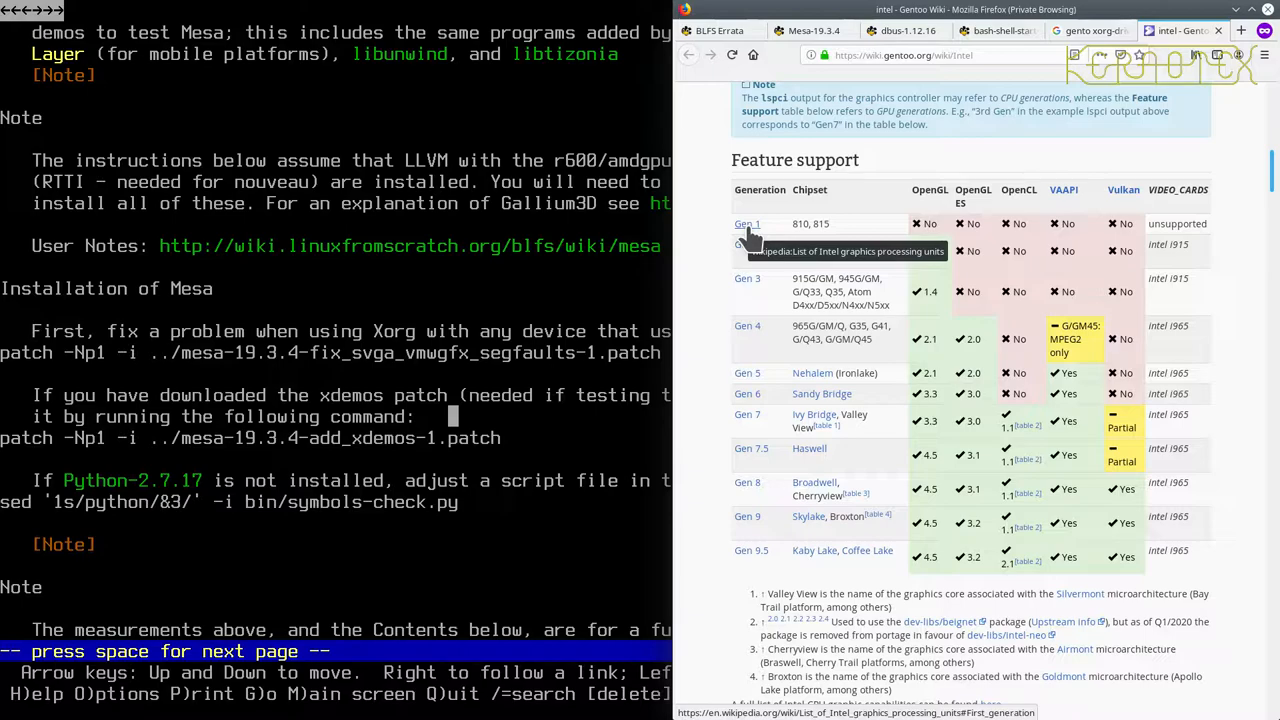
pyautogui.moveTo(752, 240)
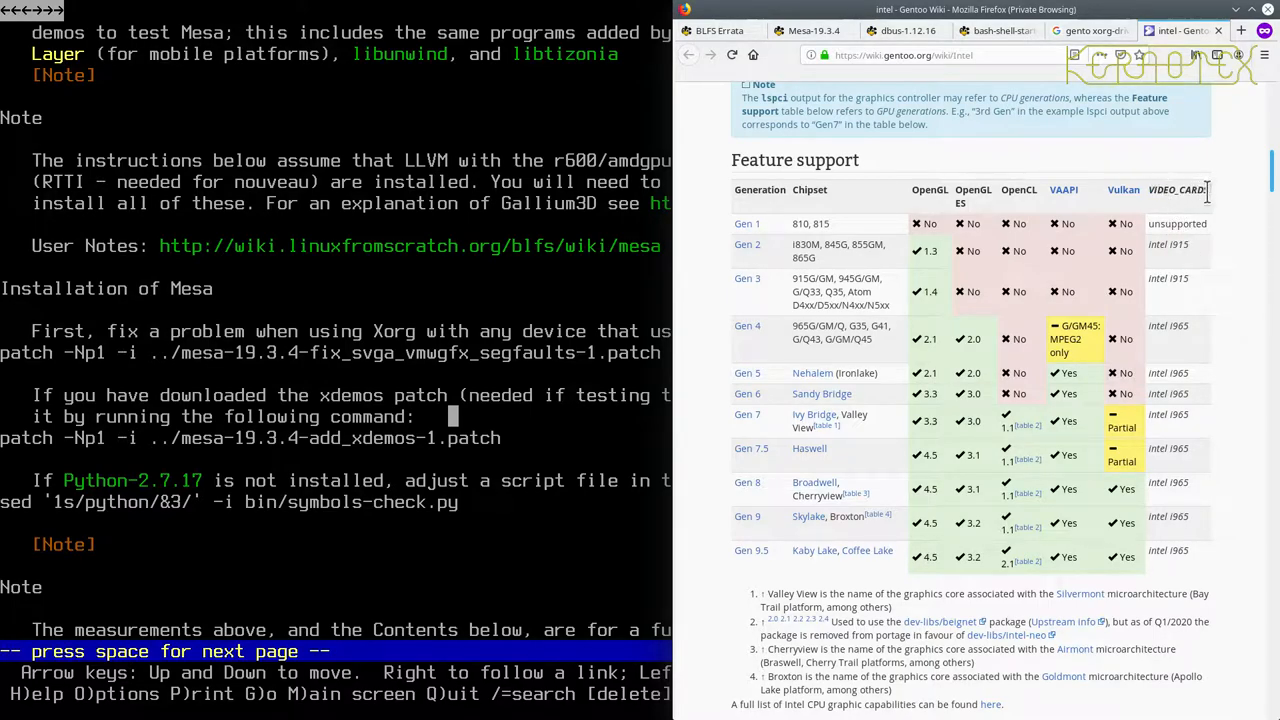
pyautogui.moveTo(1197, 262)
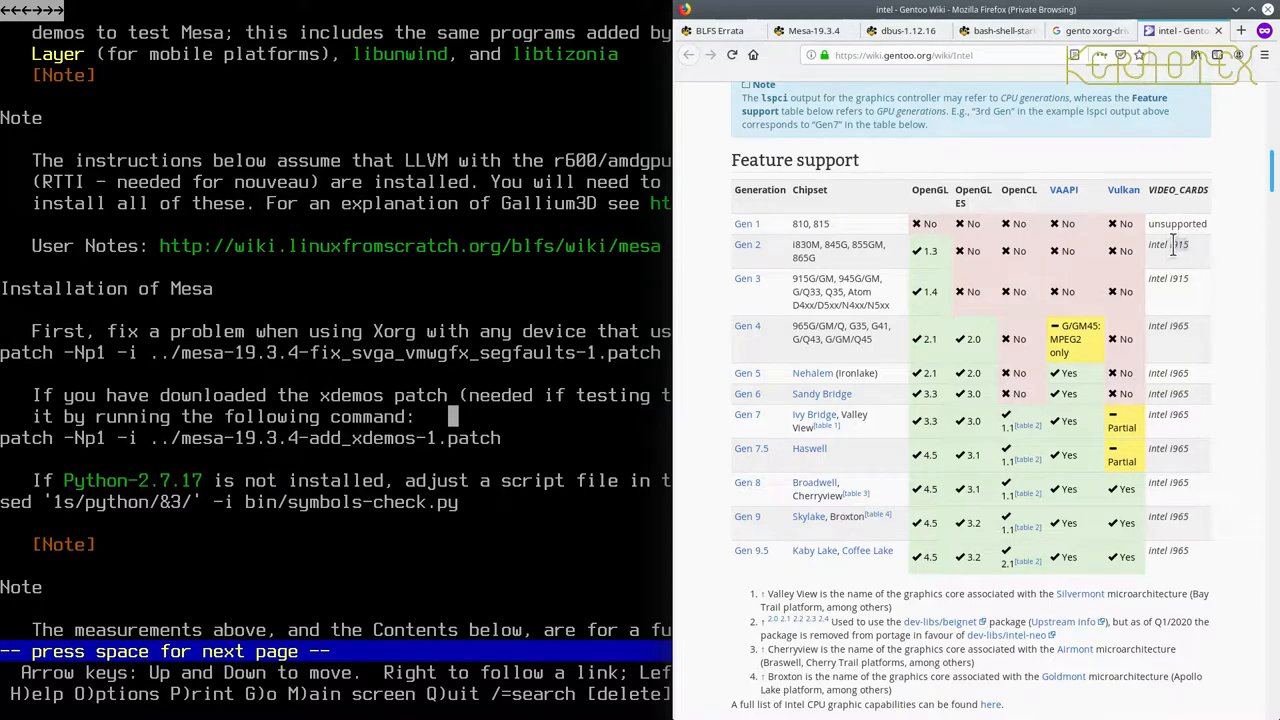
# Return to the BLFS Mesa-19.3.4 tab and highlight 'i915' in the driver paragraphs.
pyautogui.click(805, 30)
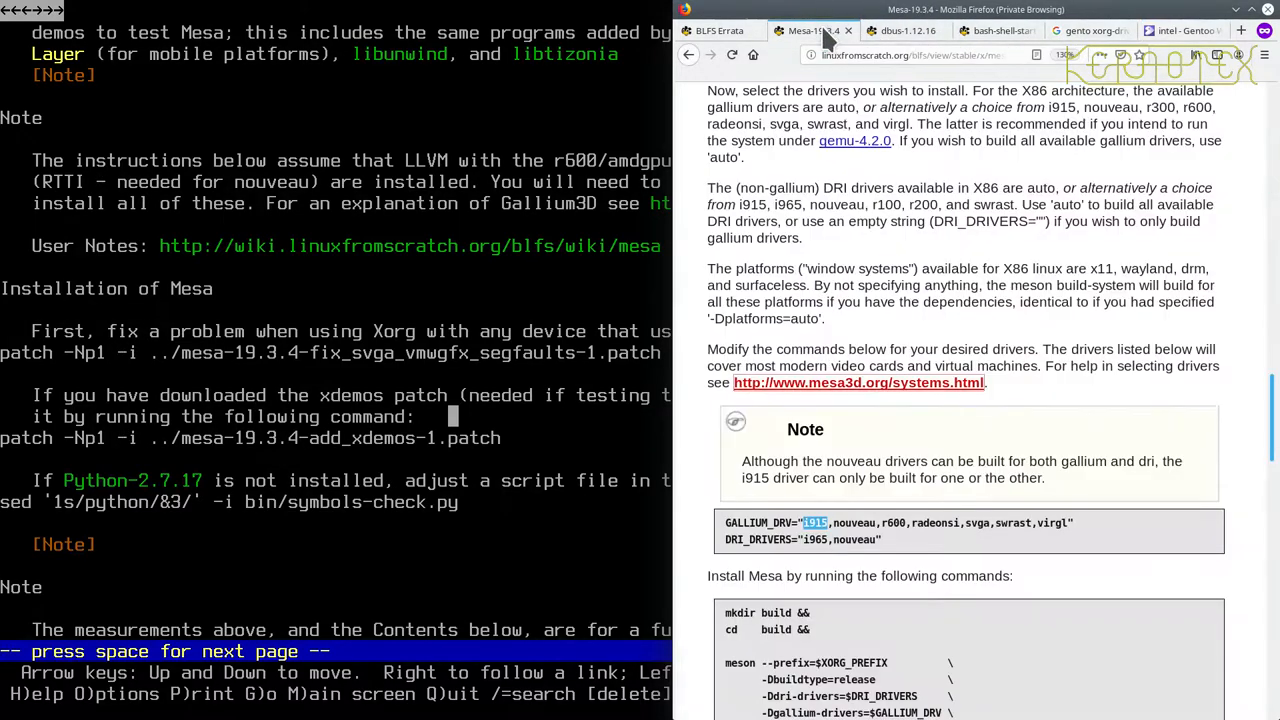
pyautogui.click(900, 30)
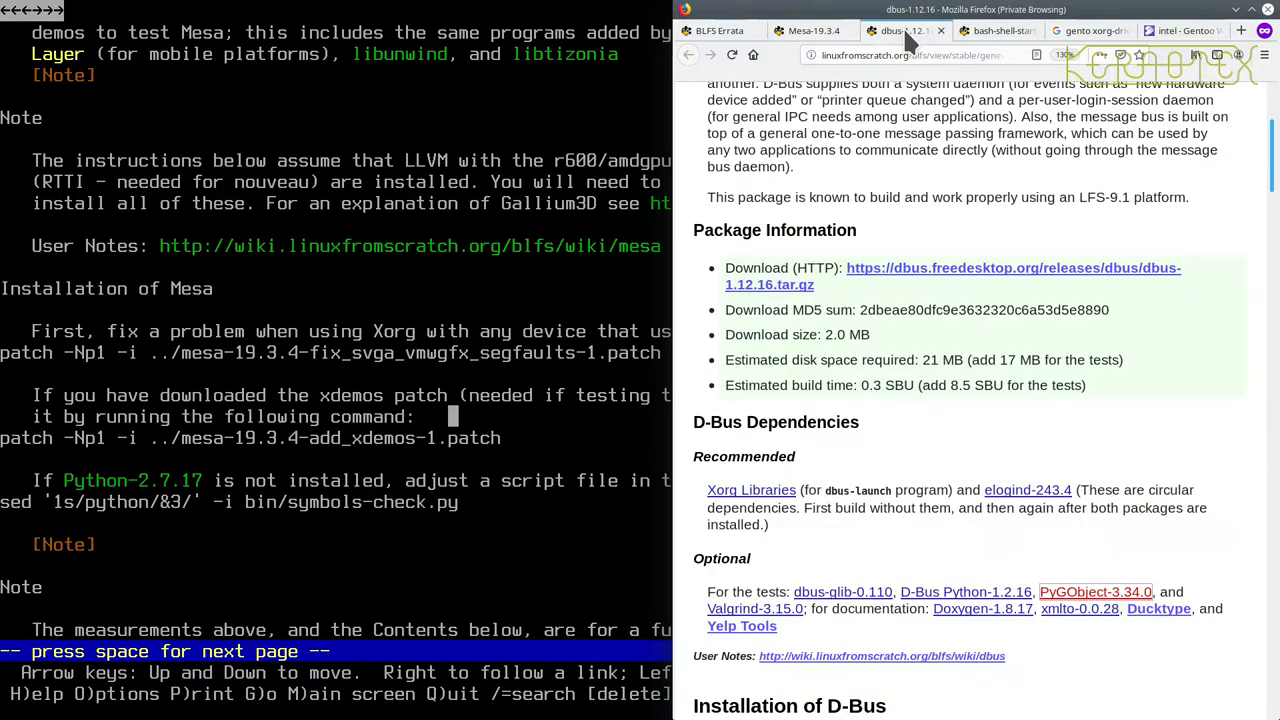
pyautogui.click(810, 30)
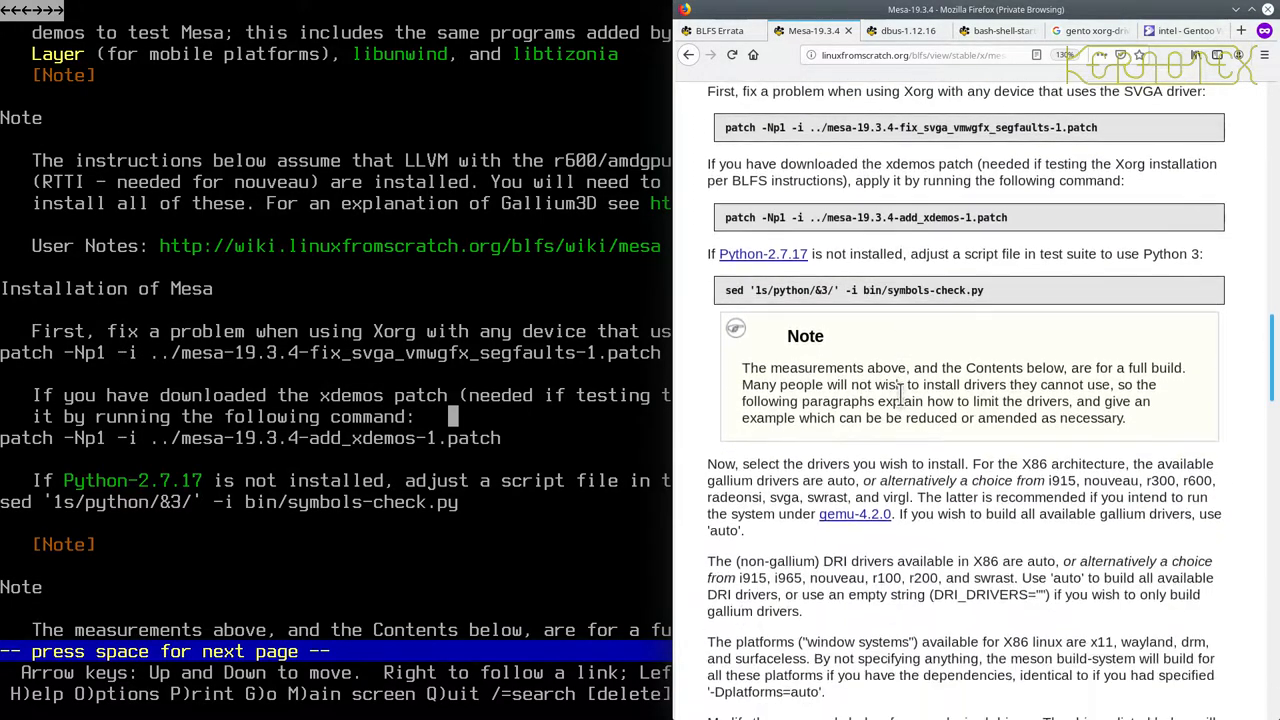
pyautogui.scroll(-3)
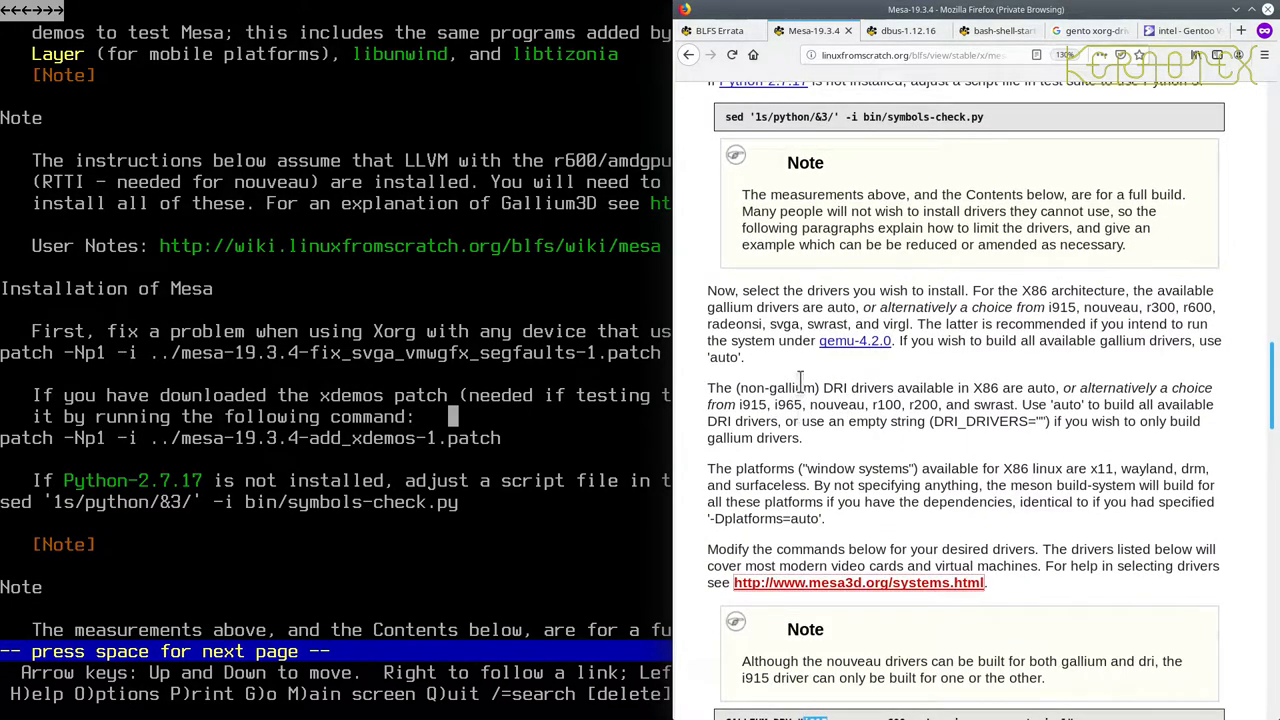
pyautogui.doubleClick(760, 404)
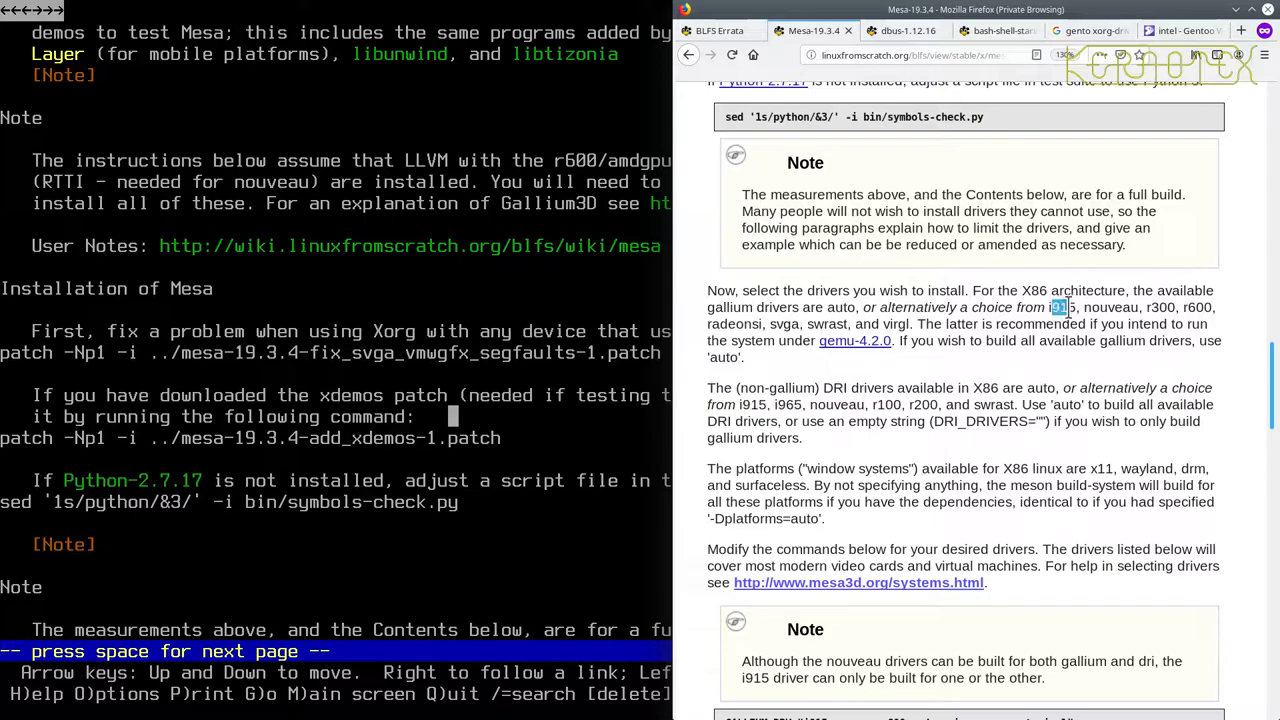
# Switch back to the intel Gentoo Wiki tab showing the GPU Feature support table.
pyautogui.click(1180, 30)
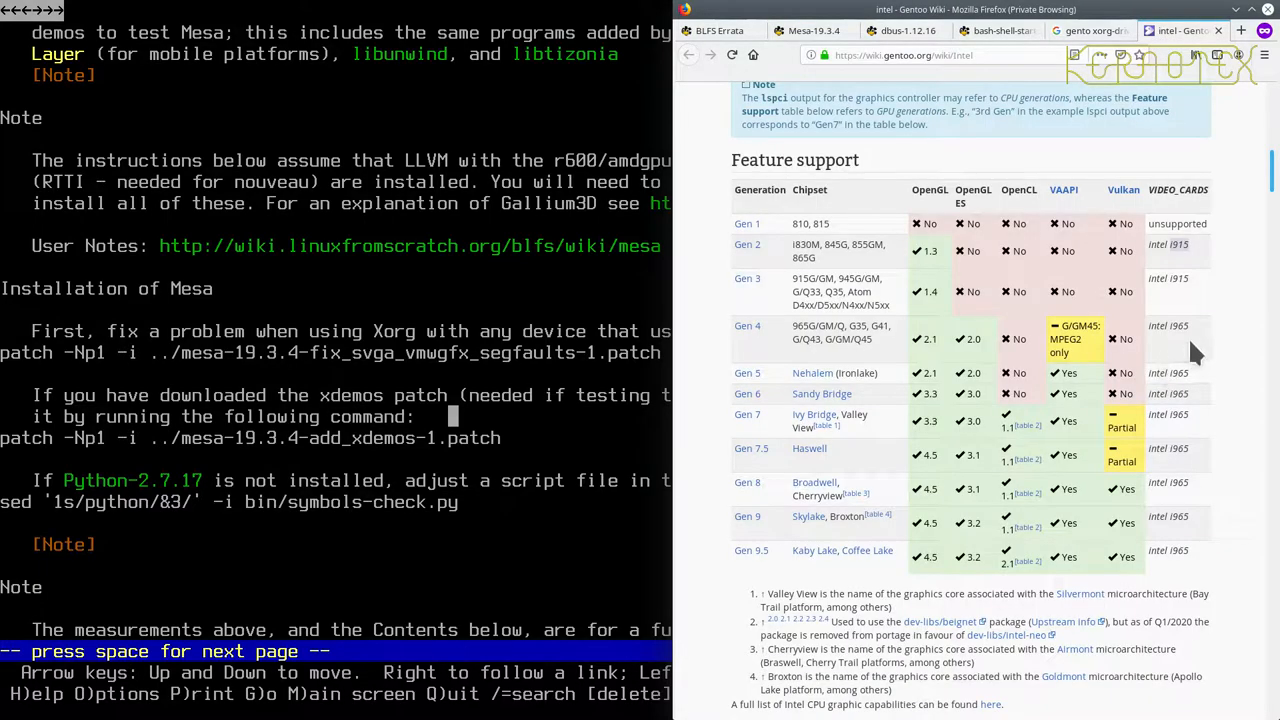
pyautogui.moveTo(747, 325)
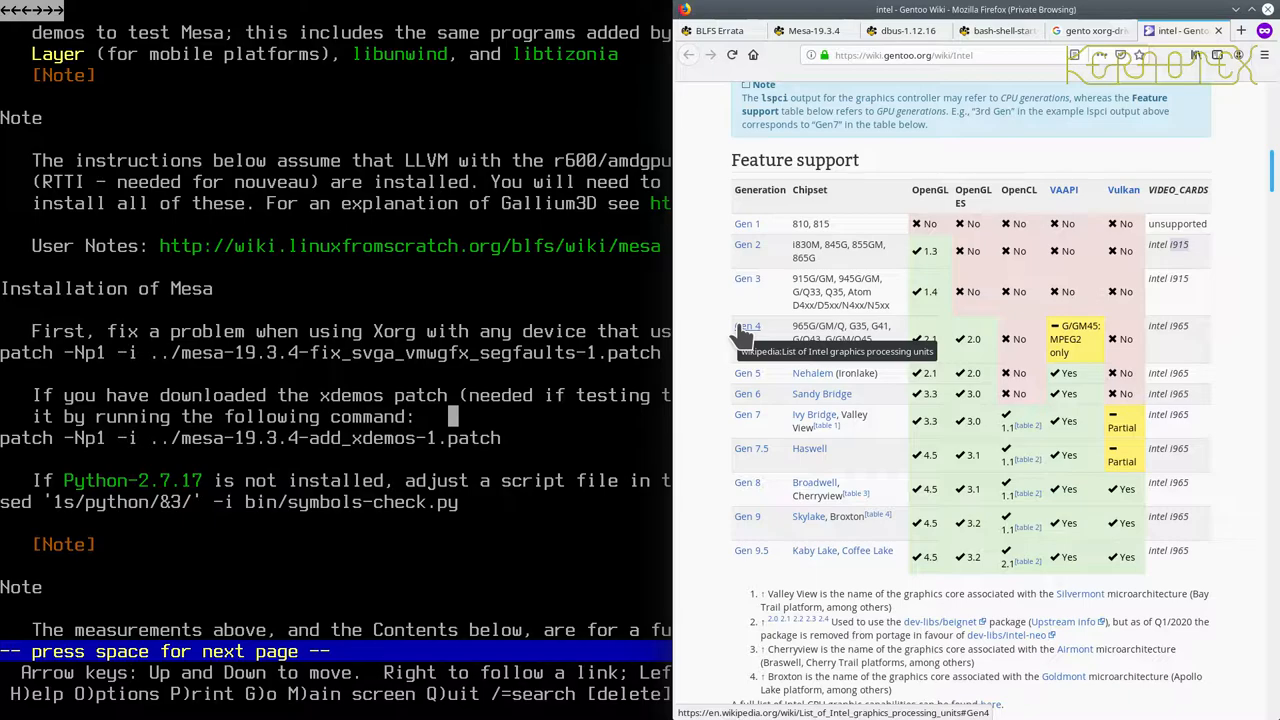
pyautogui.moveTo(1190, 325)
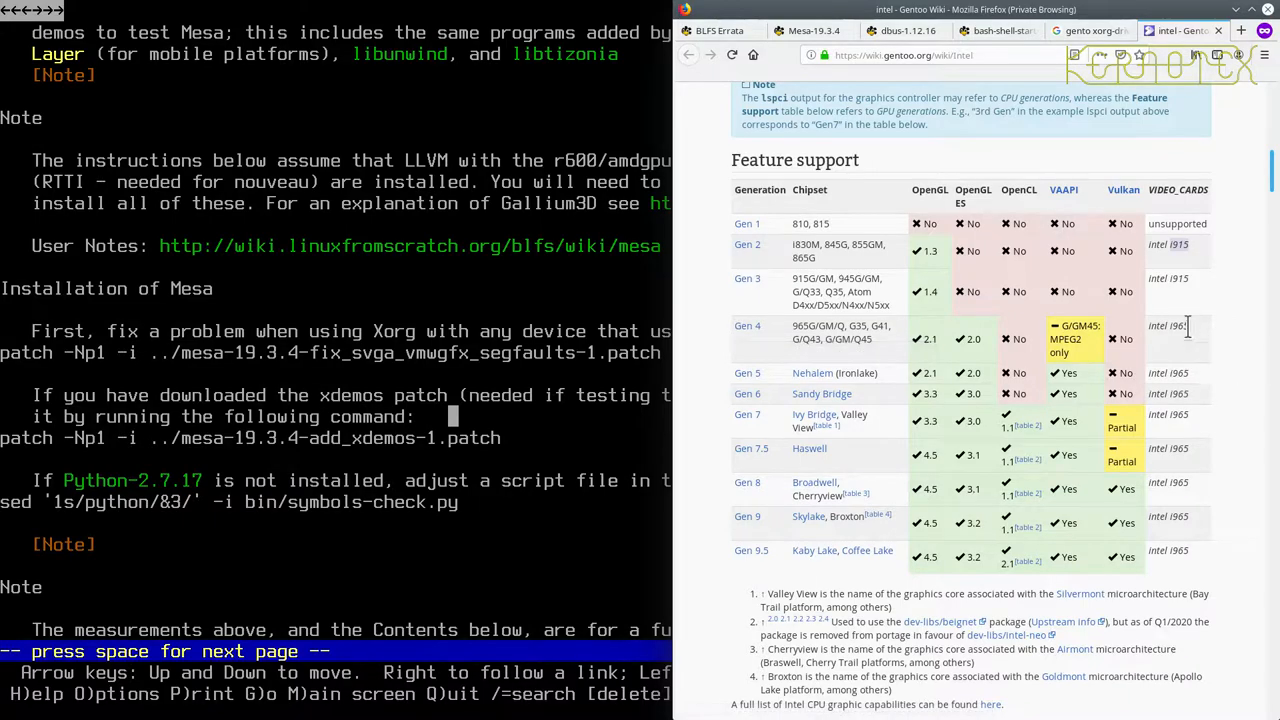
pyautogui.moveTo(1178, 555)
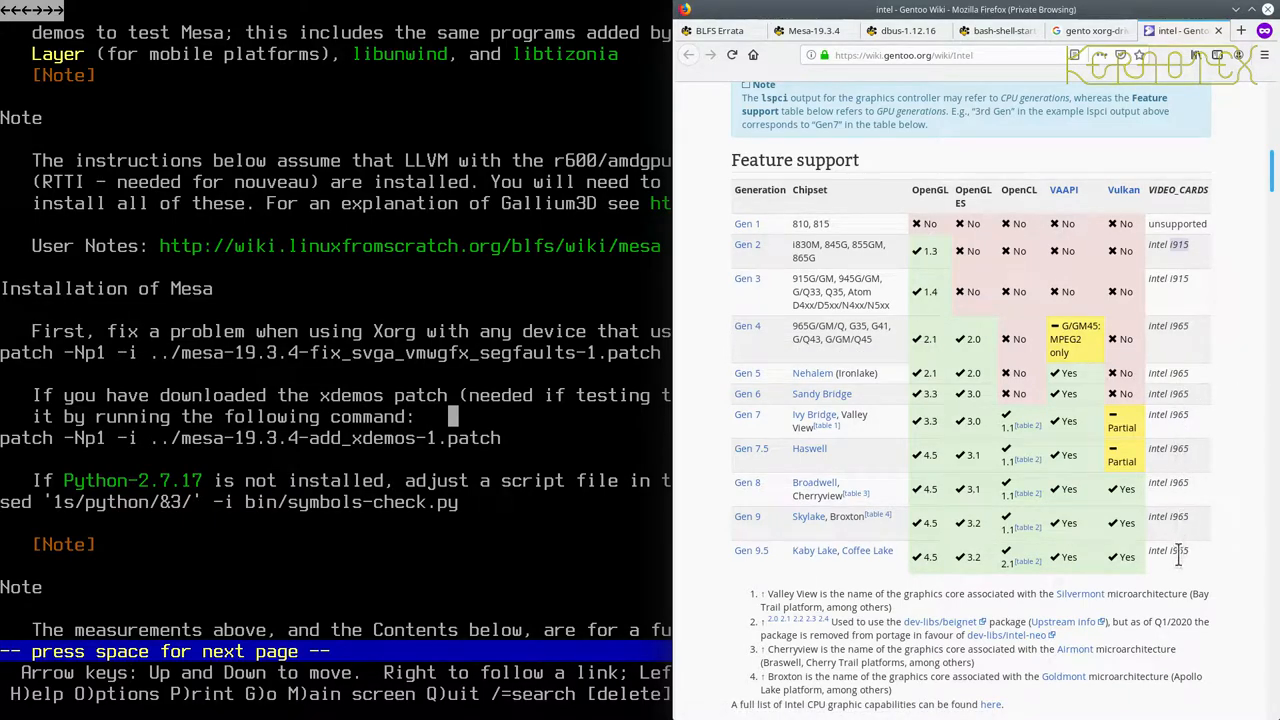
pyautogui.moveTo(1178, 332)
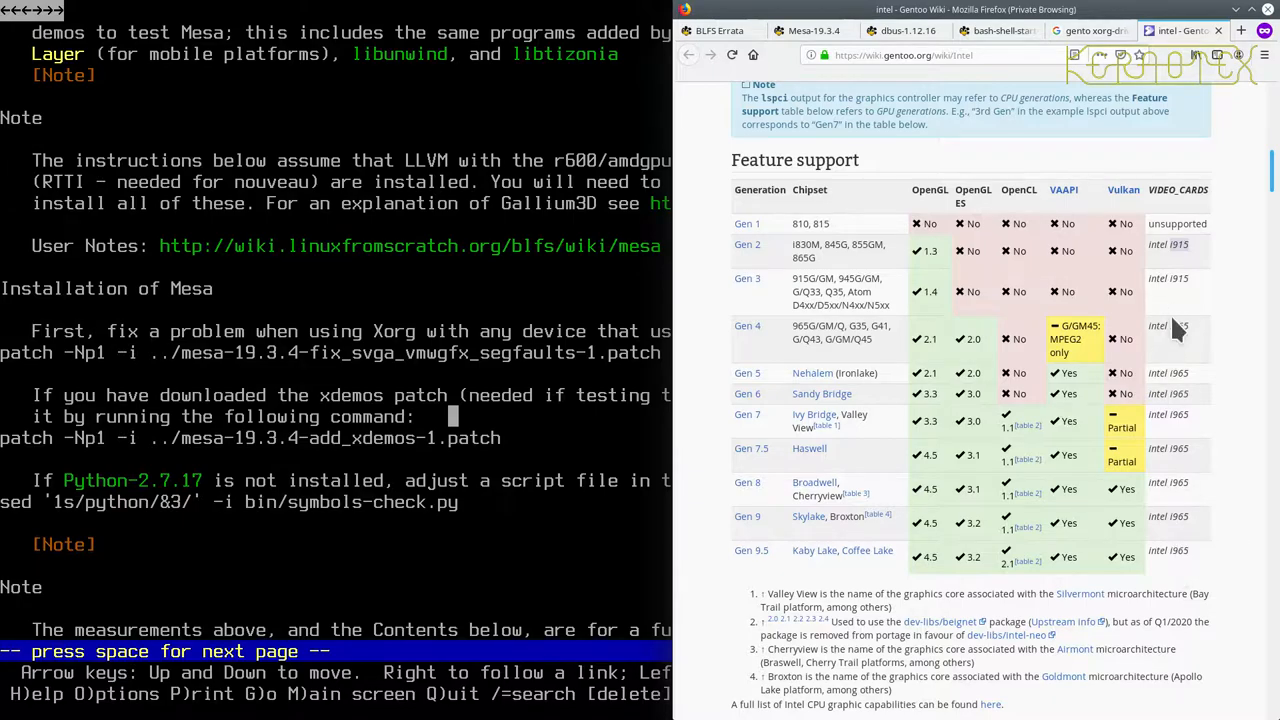
pyautogui.moveTo(1170, 325)
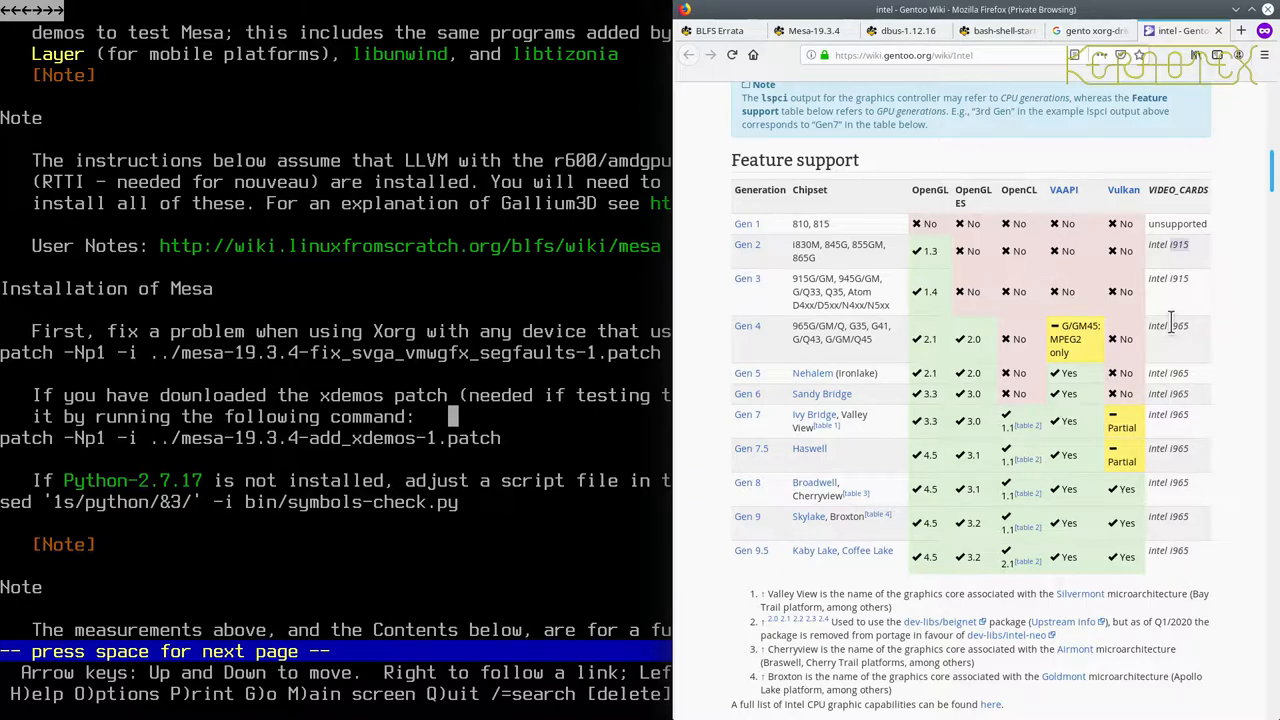
pyautogui.moveTo(1190, 285)
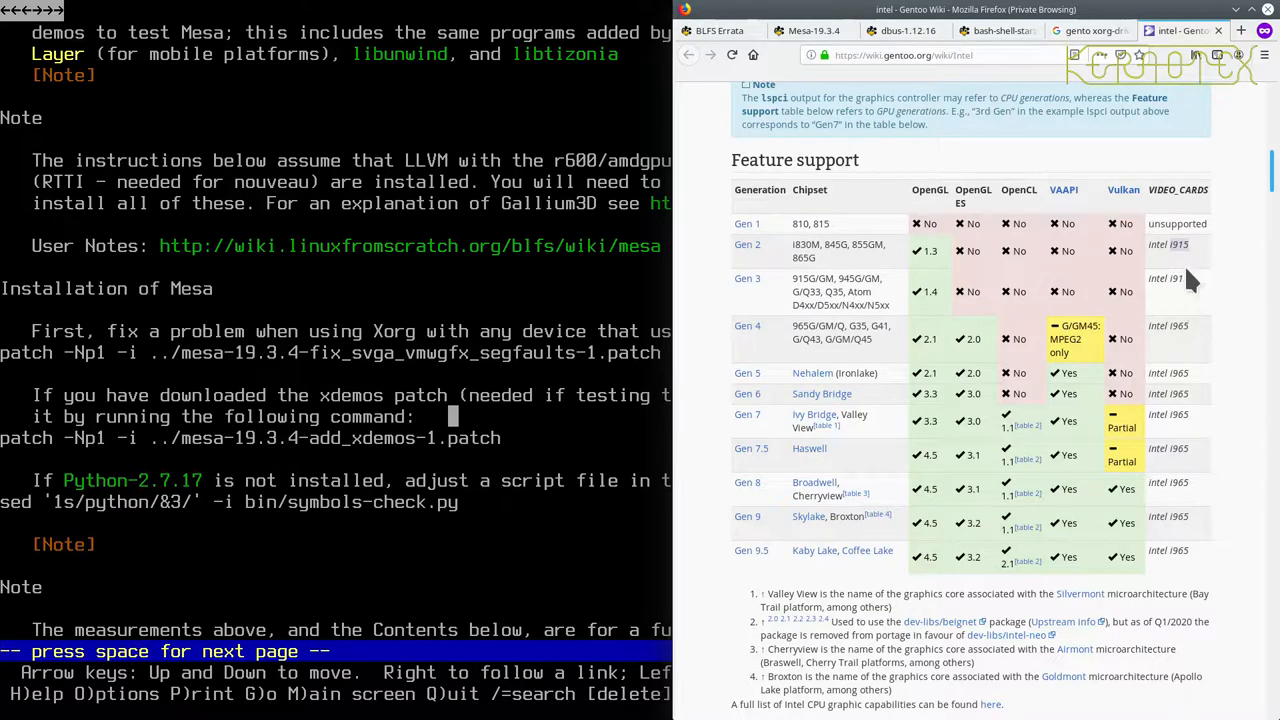
pyautogui.moveTo(748, 223)
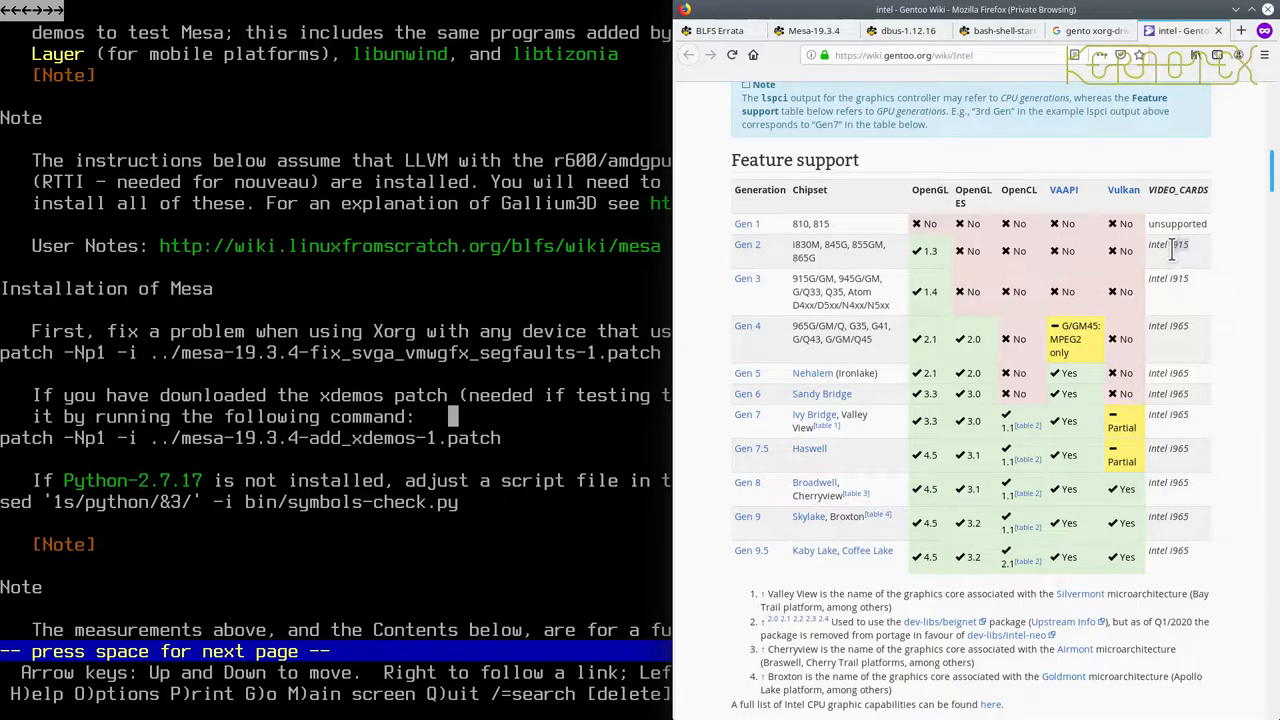
pyautogui.moveTo(1197, 290)
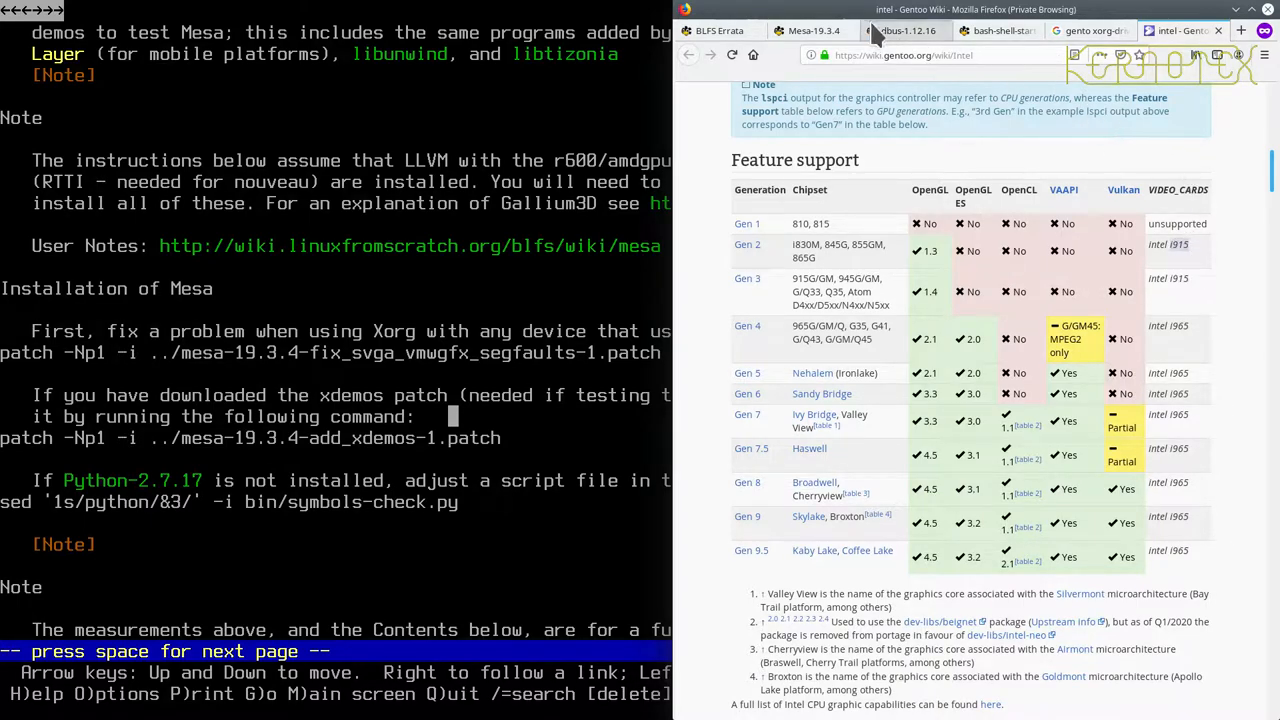
# Return to the Mesa-19.3.4 page and highlight the i965 driver name in the example lines.
pyautogui.click(810, 30)
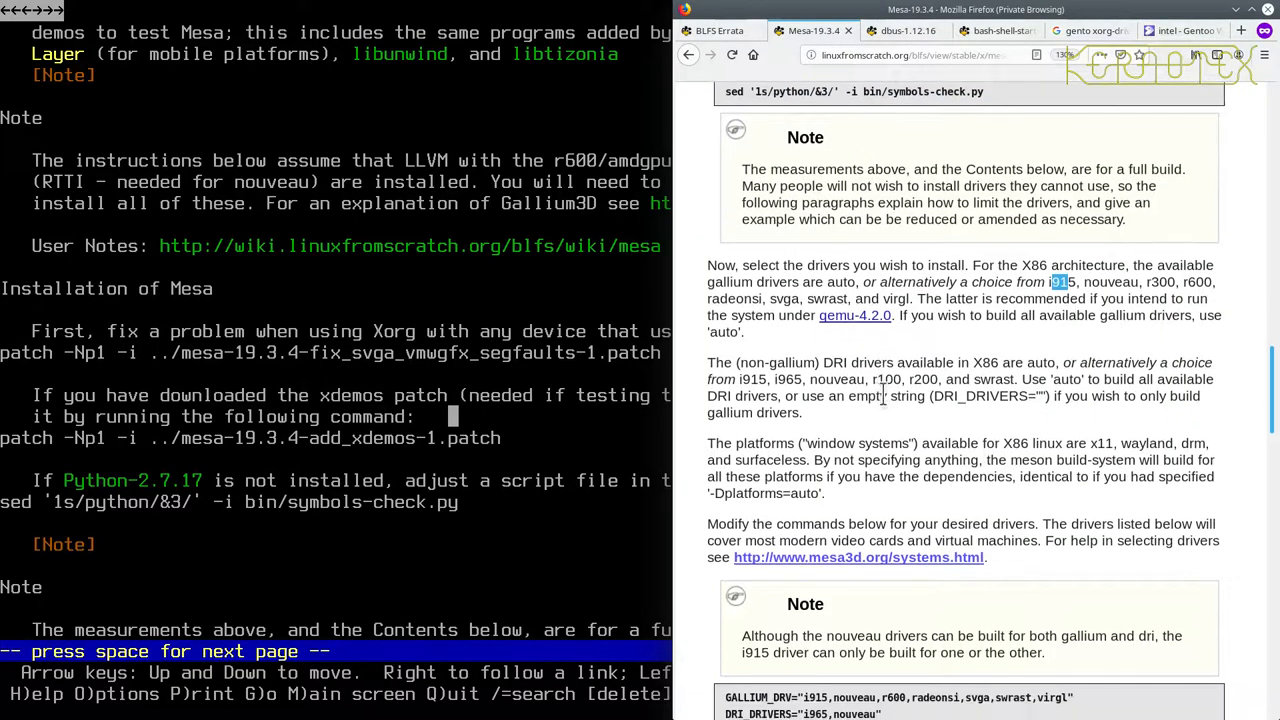
pyautogui.scroll(-3)
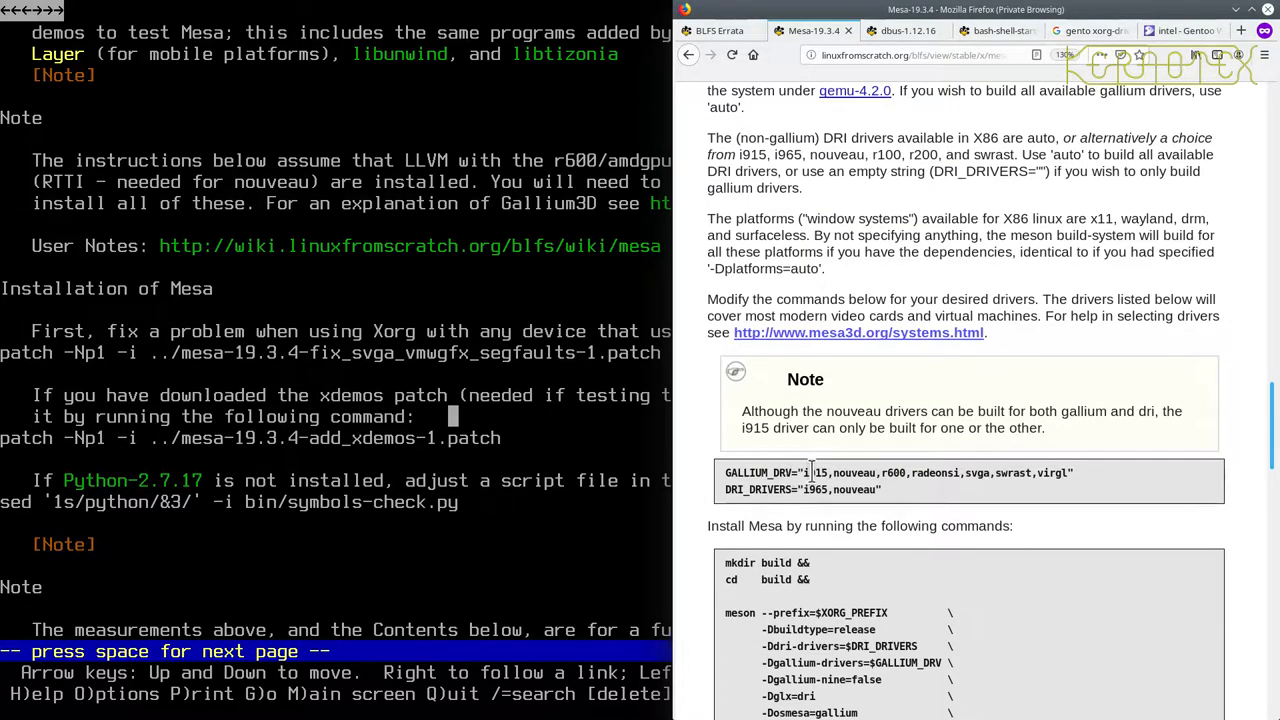
pyautogui.doubleClick(813, 472)
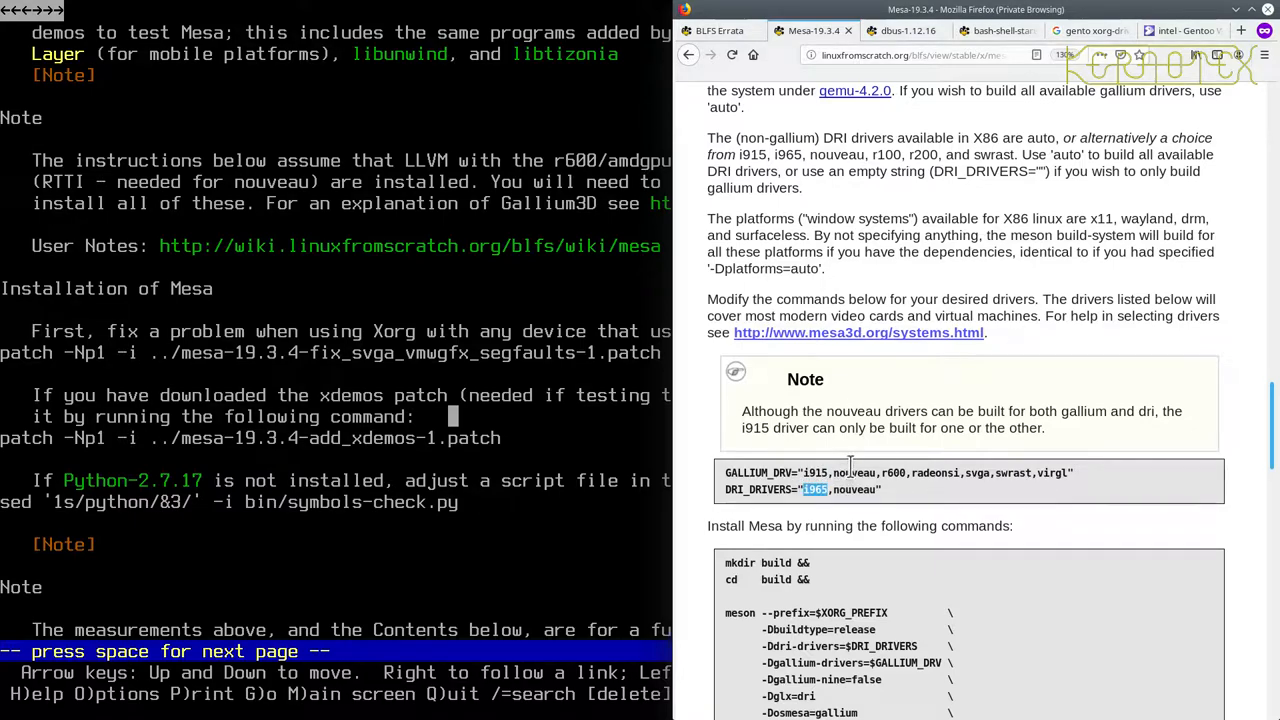
pyautogui.moveTo(855, 472)
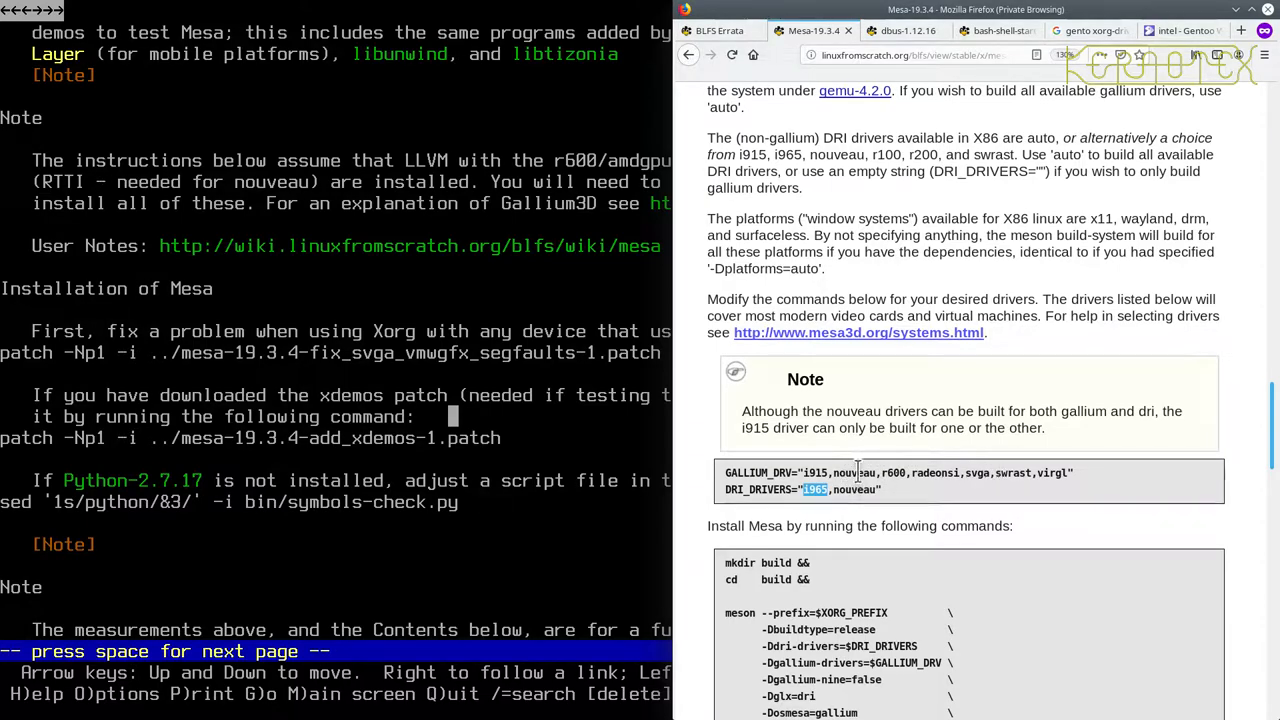
pyautogui.moveTo(970, 480)
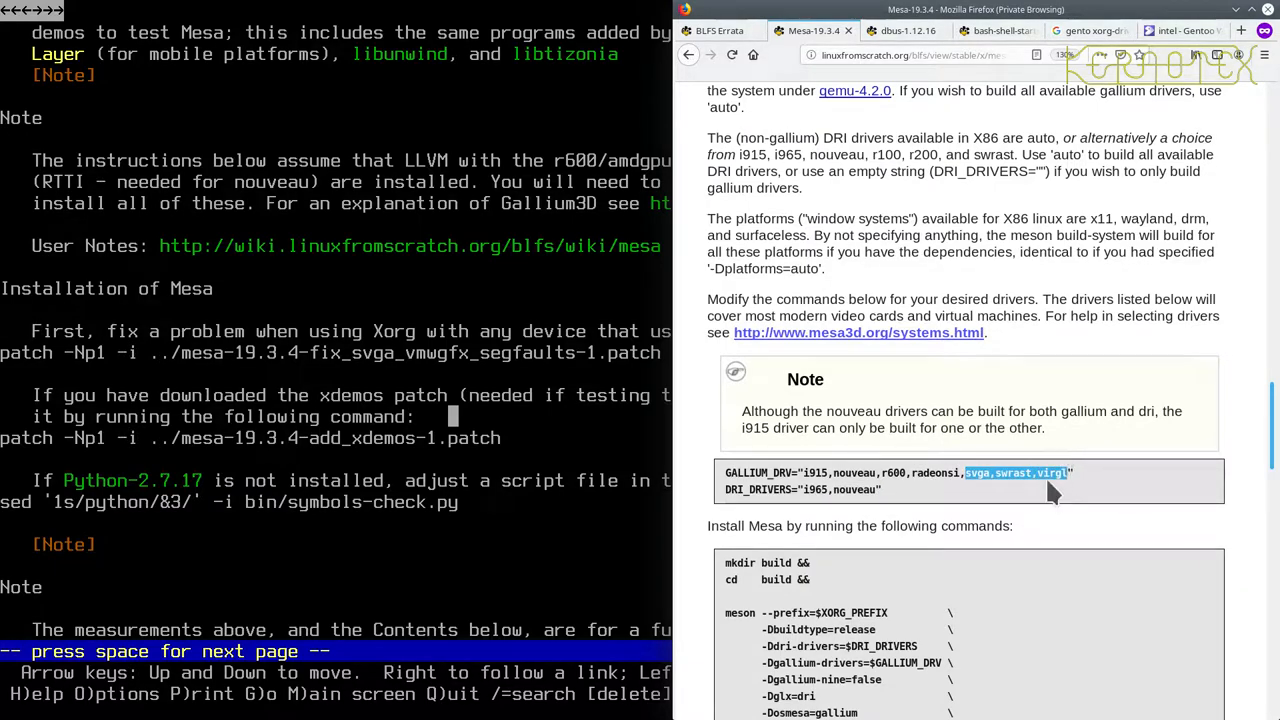
pyautogui.moveTo(1070, 352)
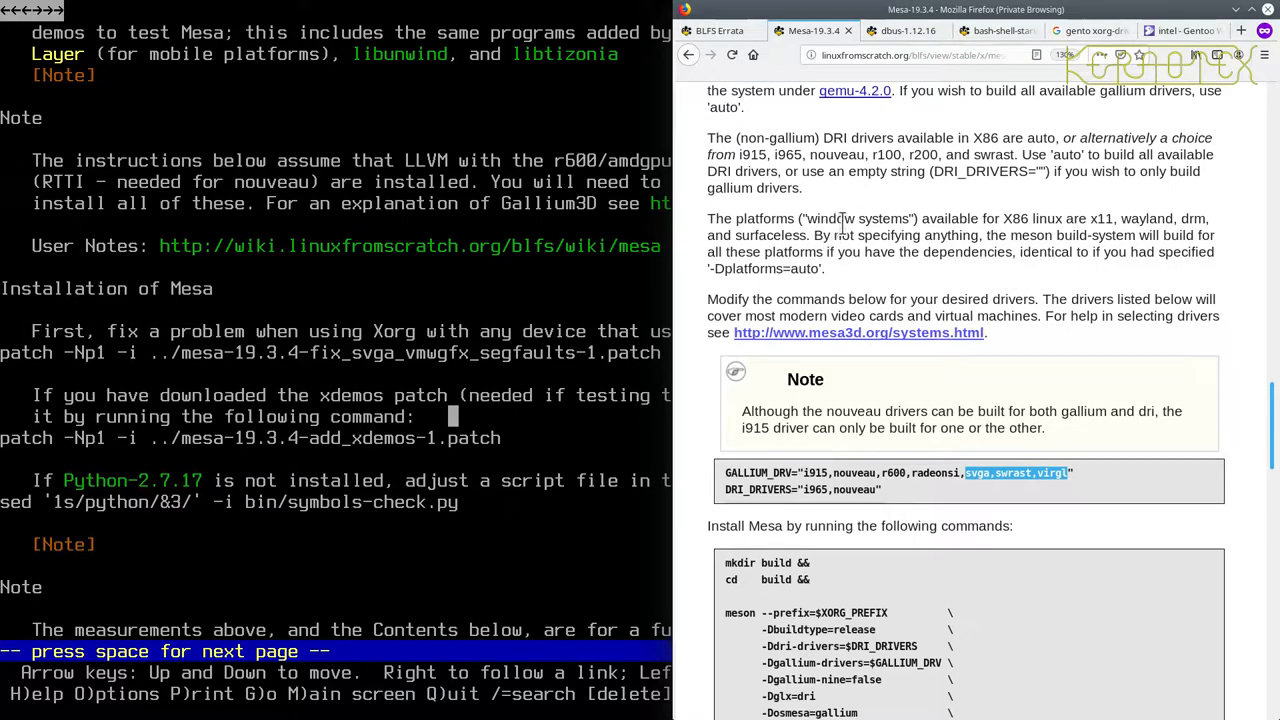
pyautogui.moveTo(1008, 216)
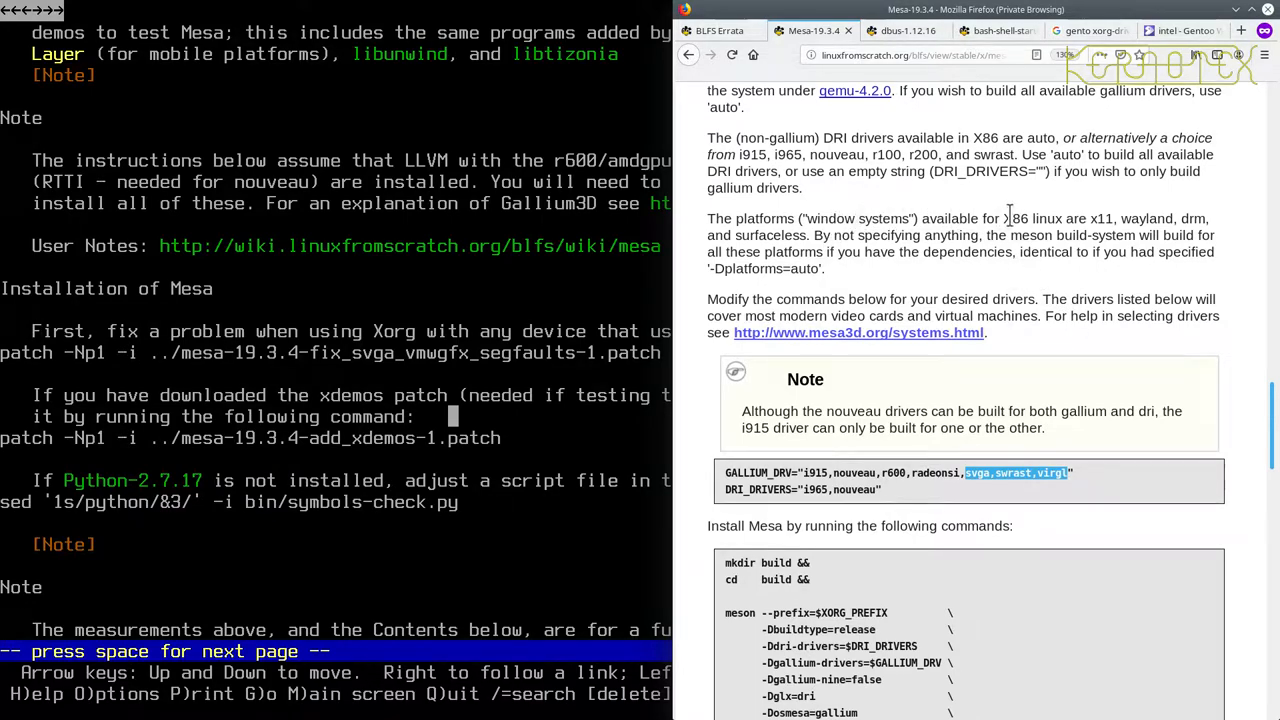
pyautogui.moveTo(1120, 218)
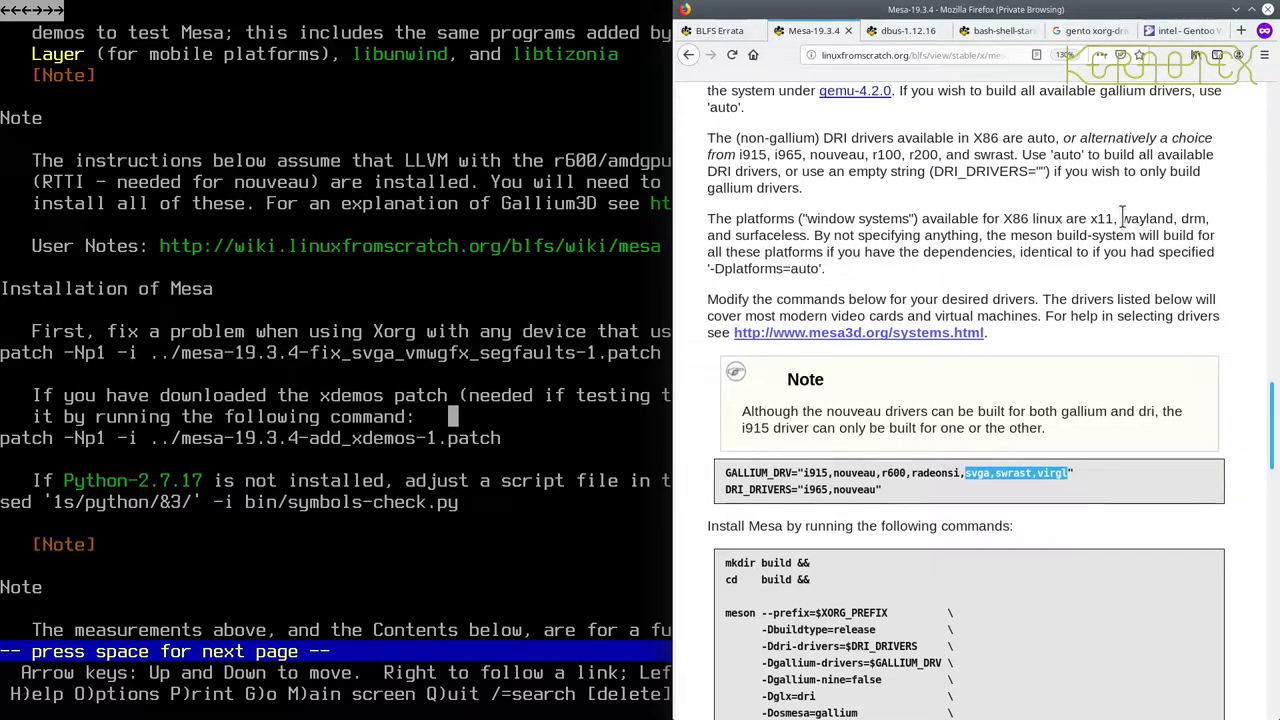
pyautogui.moveTo(947, 193)
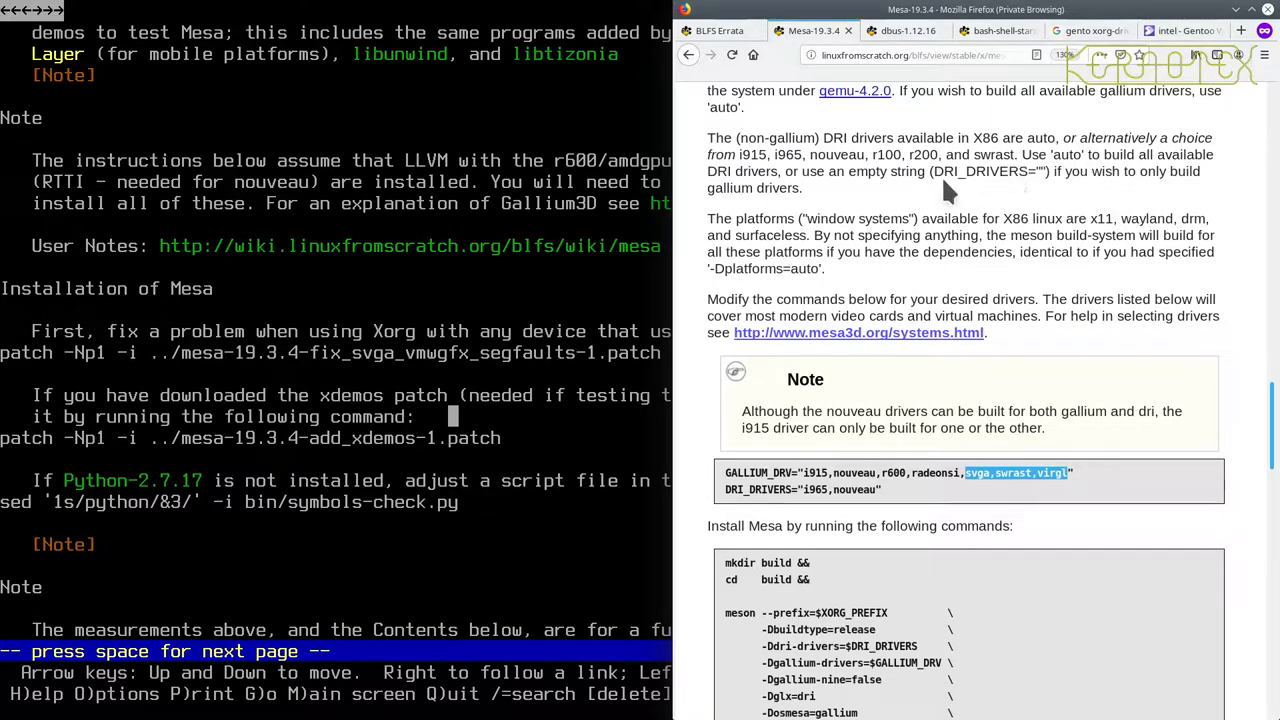
pyautogui.moveTo(990, 155)
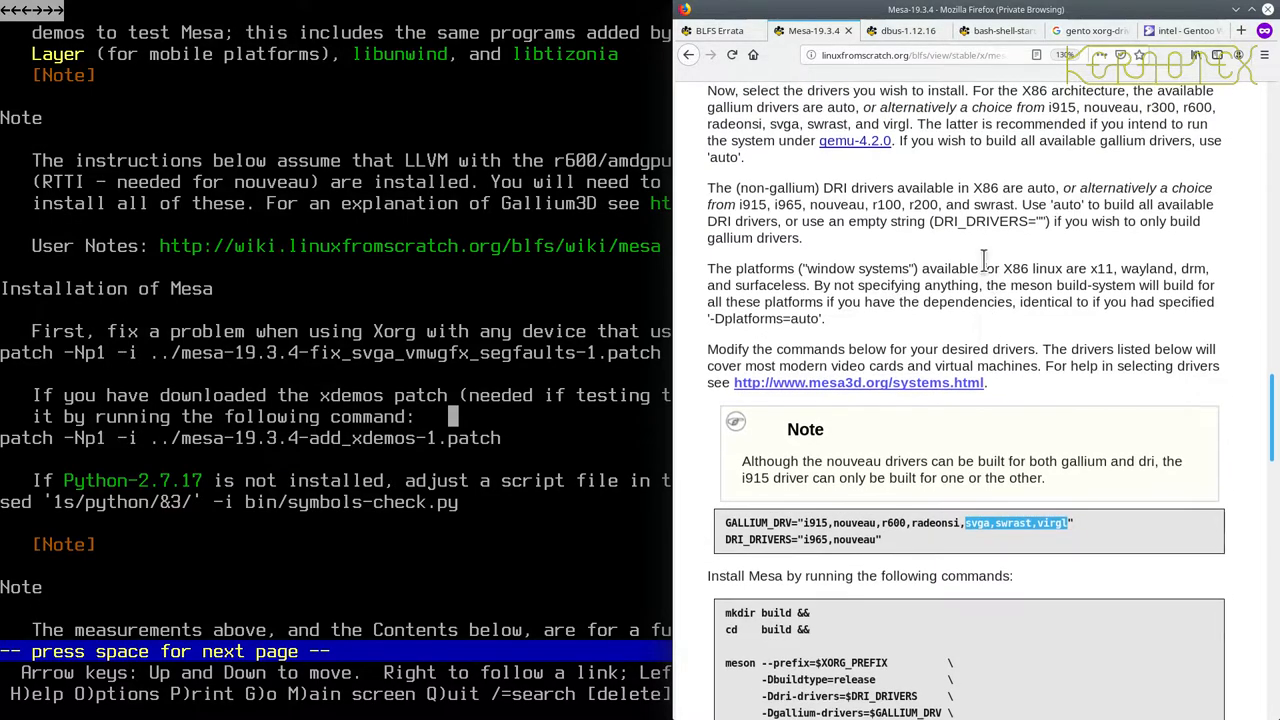
pyautogui.moveTo(753, 130)
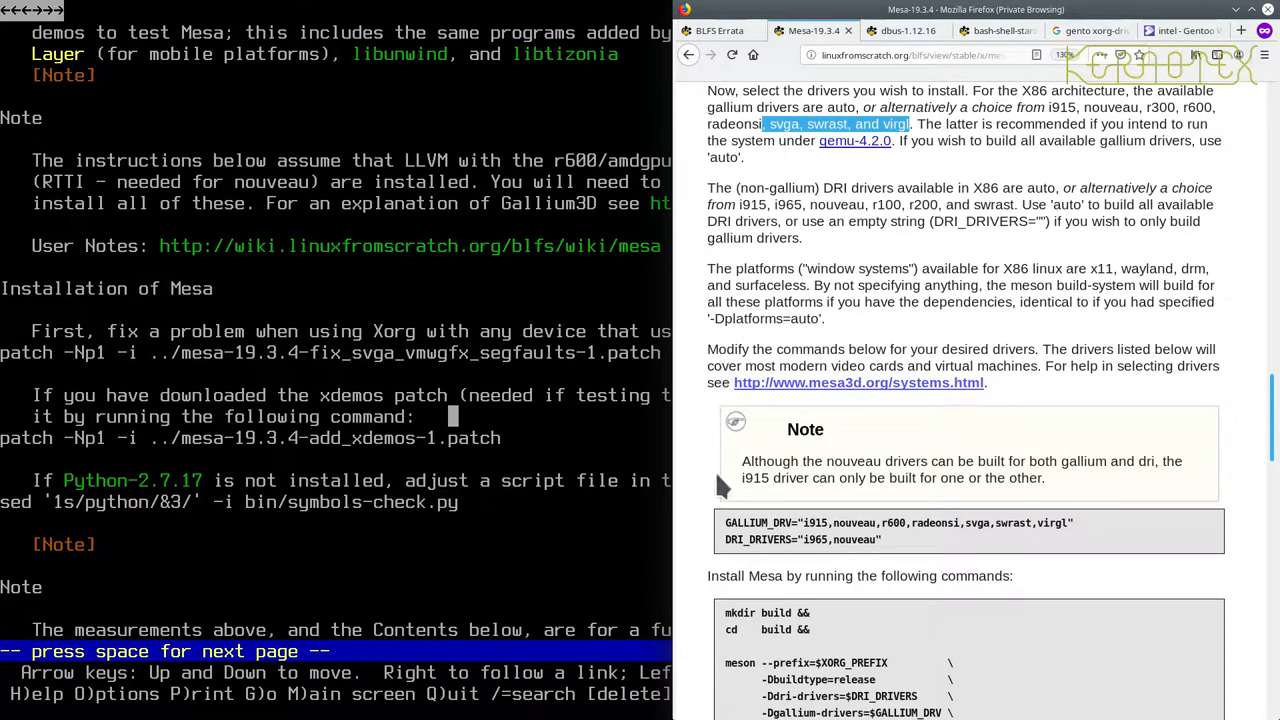
pyautogui.moveTo(725, 535)
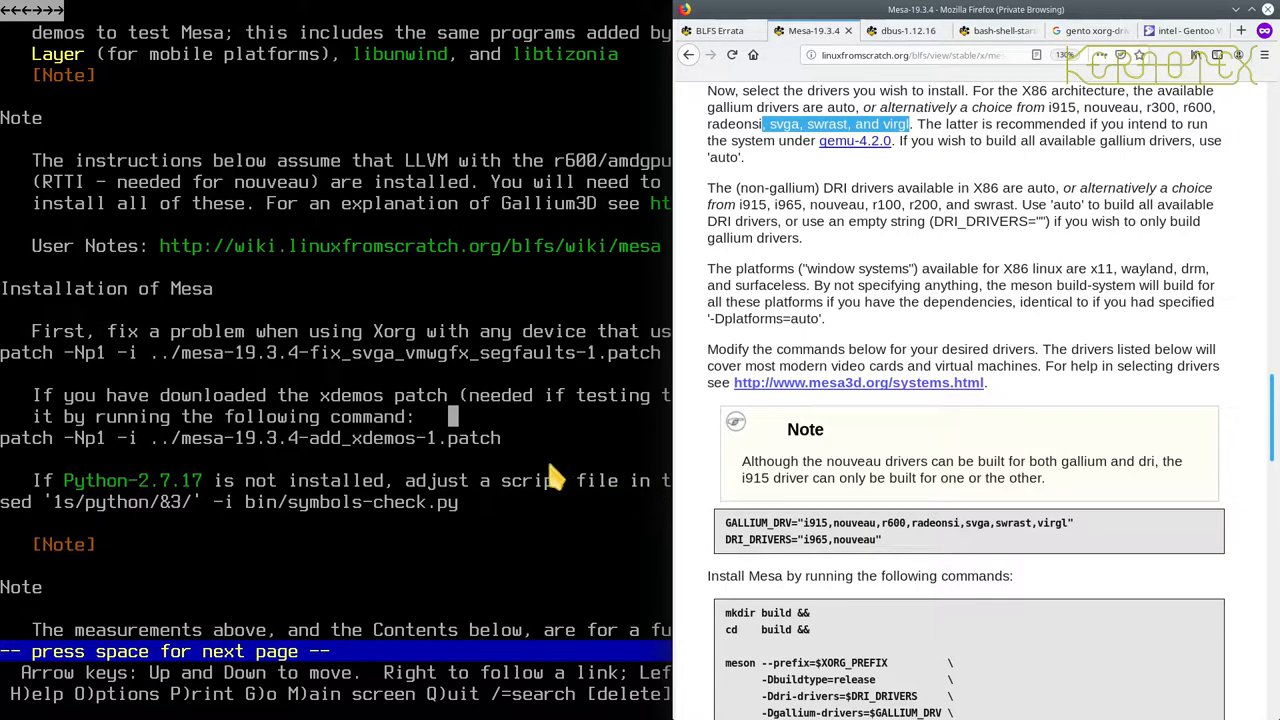
pyautogui.scroll(-3)
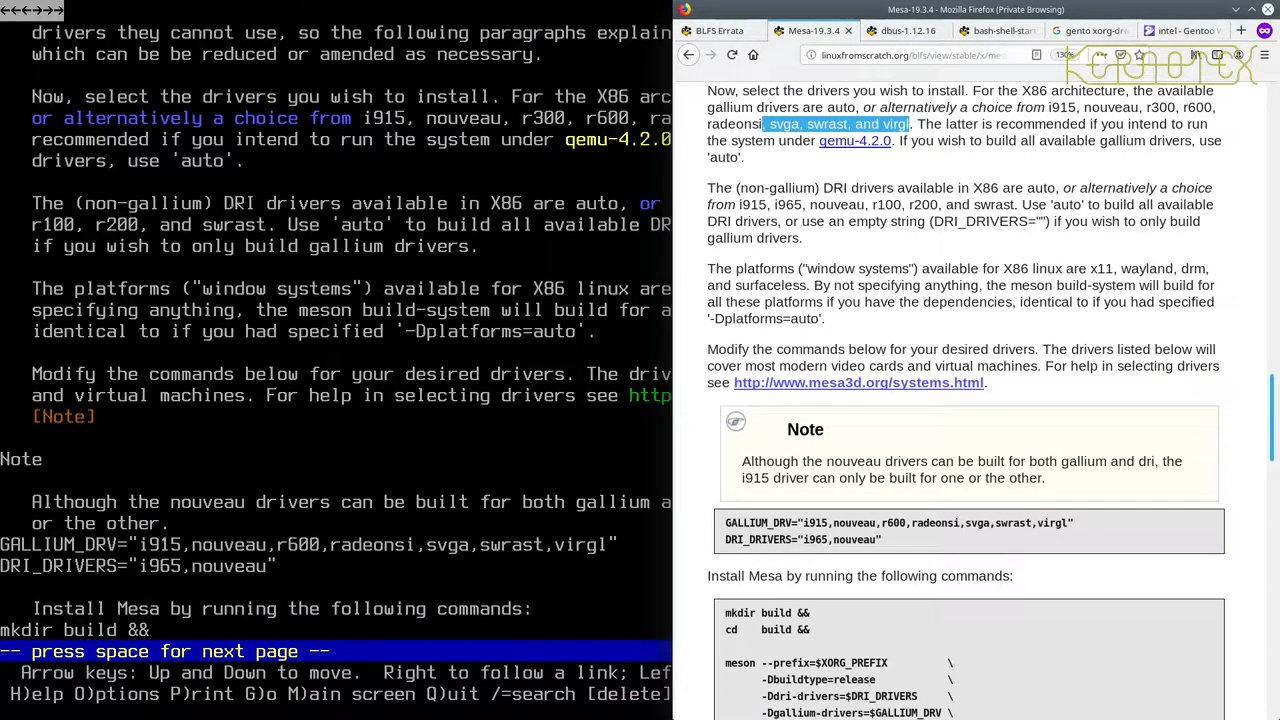
pyautogui.moveTo(558, 495)
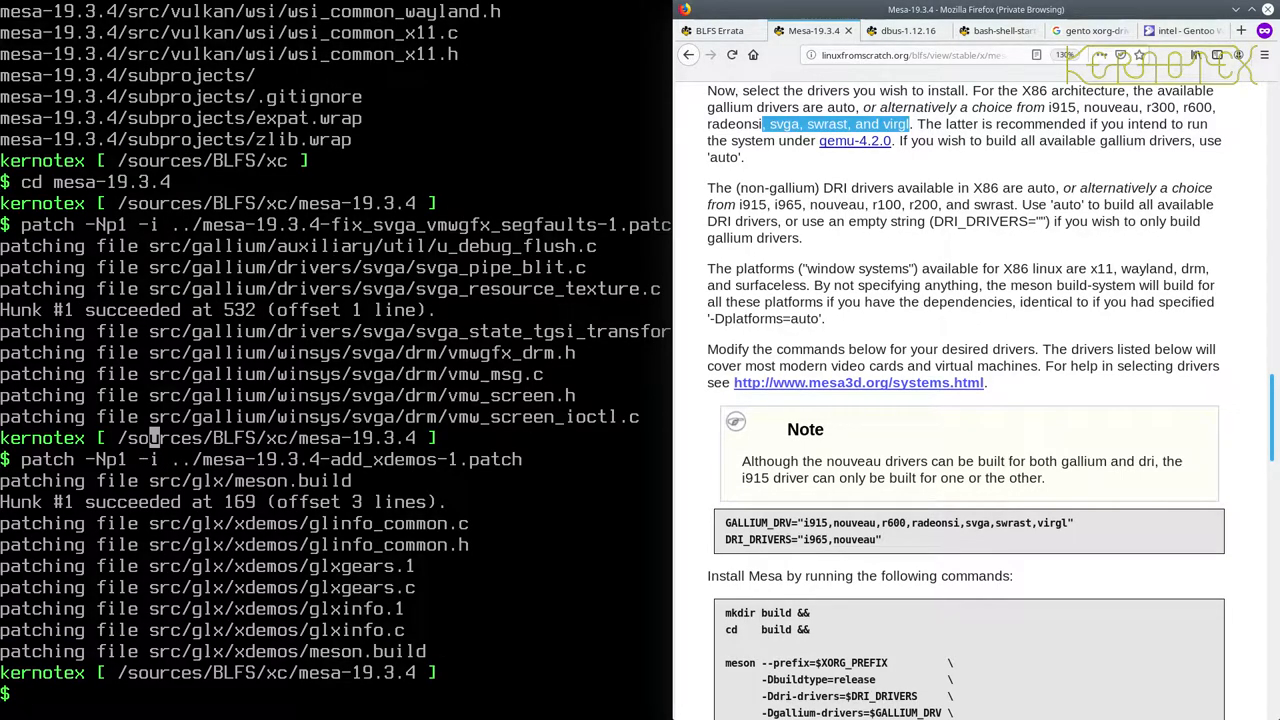
# Enter the GALLIUM_DRV="i915" assignment for the export in bash.
pyautogui.write('GALLIUM_DRV="i915')
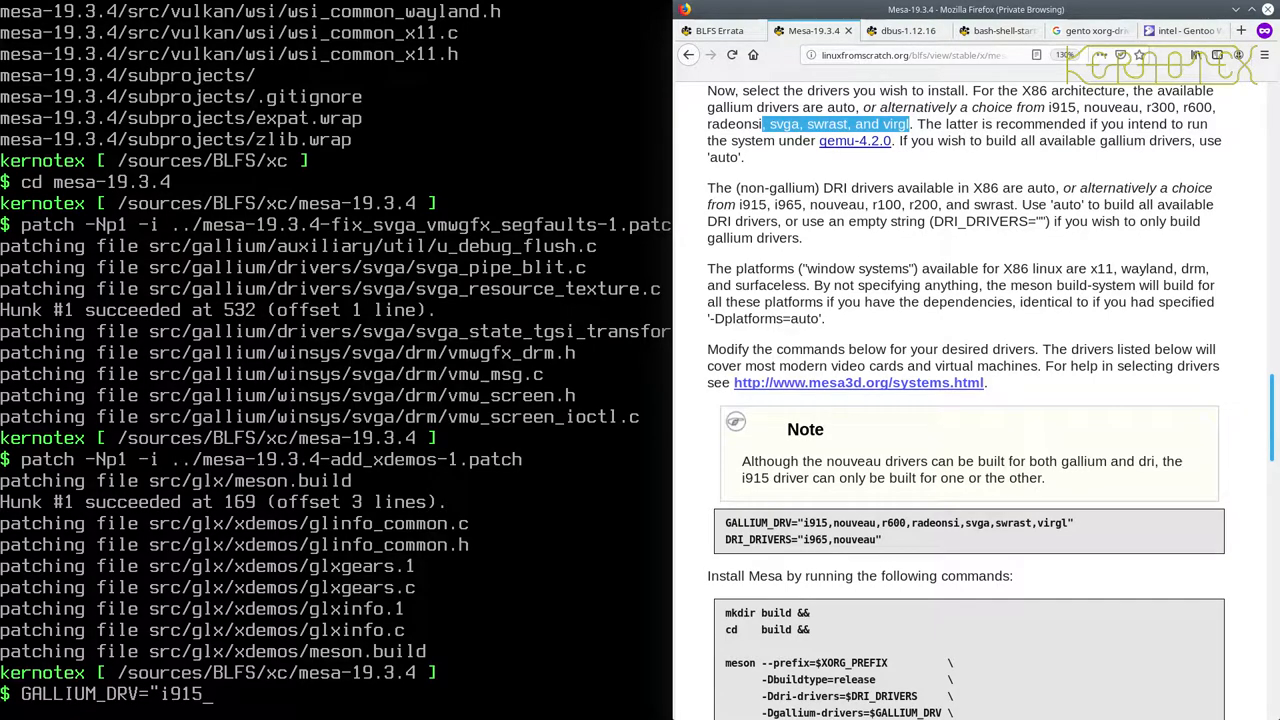
pyautogui.write('"')
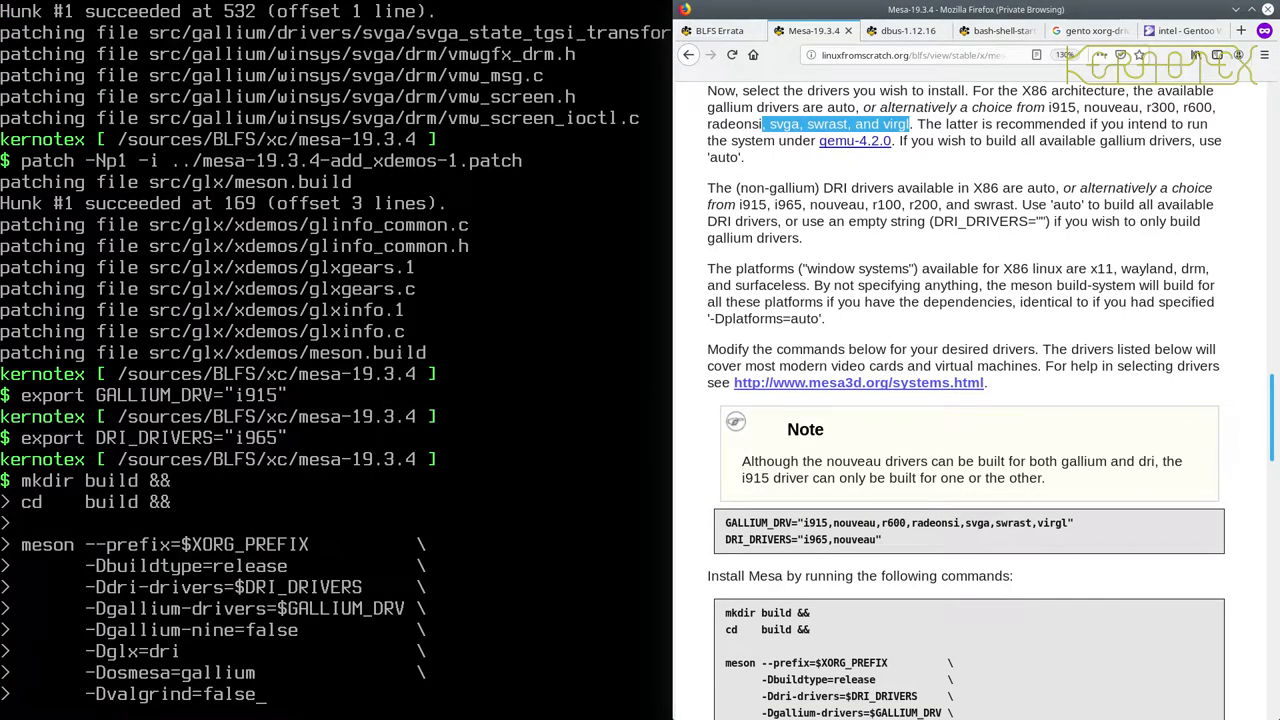
pyautogui.moveTo(415, 545)
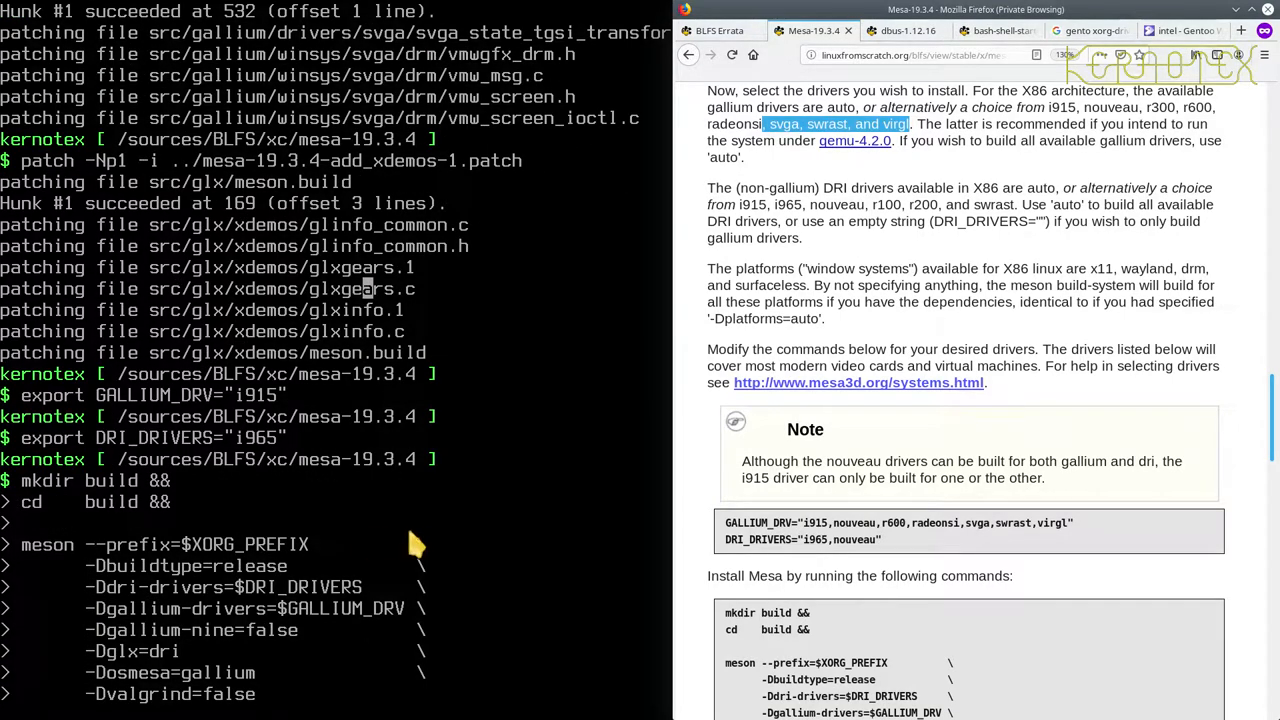
# Scroll the Mesa page to Command Explanations and read the -Dbuild-tests=true entry.
pyautogui.scroll(-3)
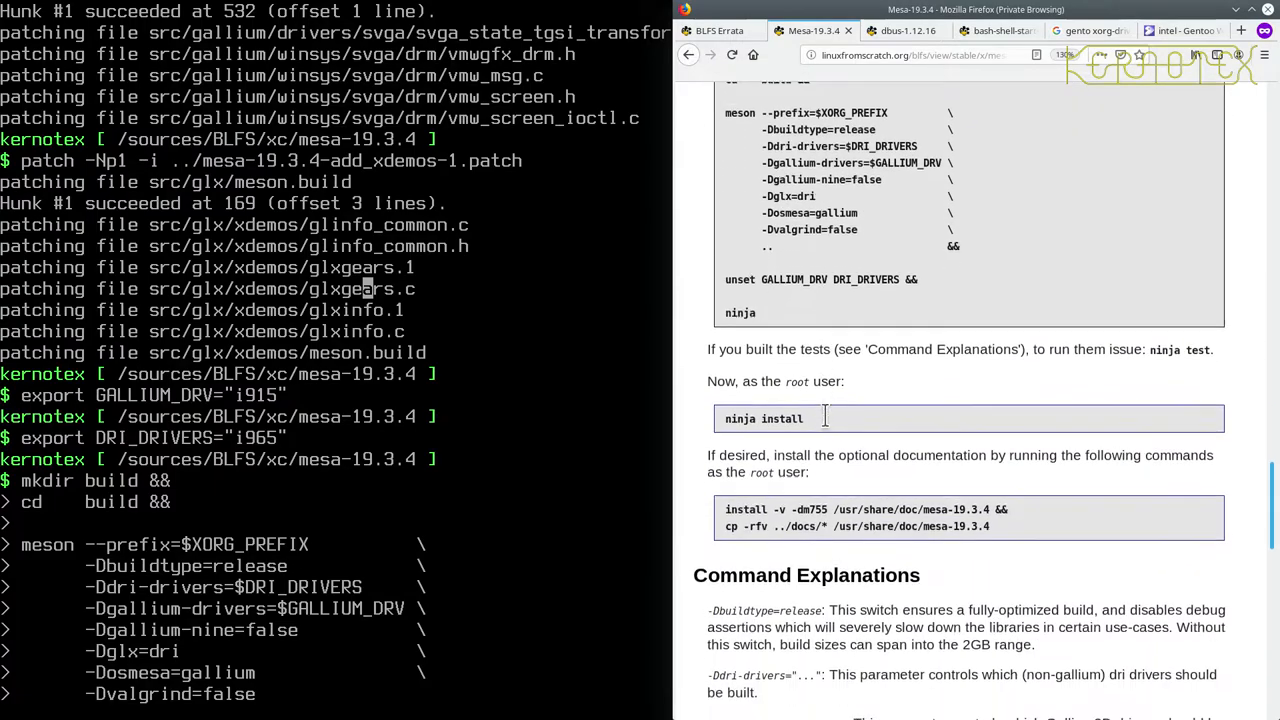
pyautogui.scroll(-3)
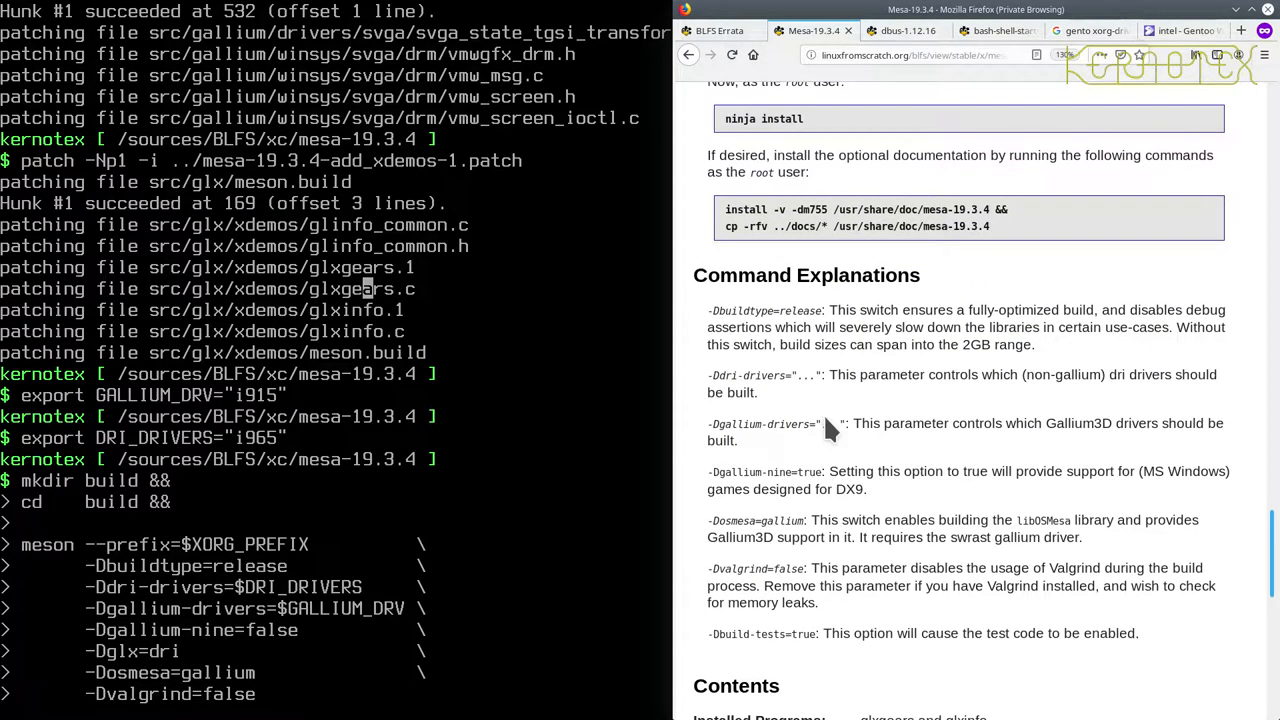
pyautogui.scroll(3)
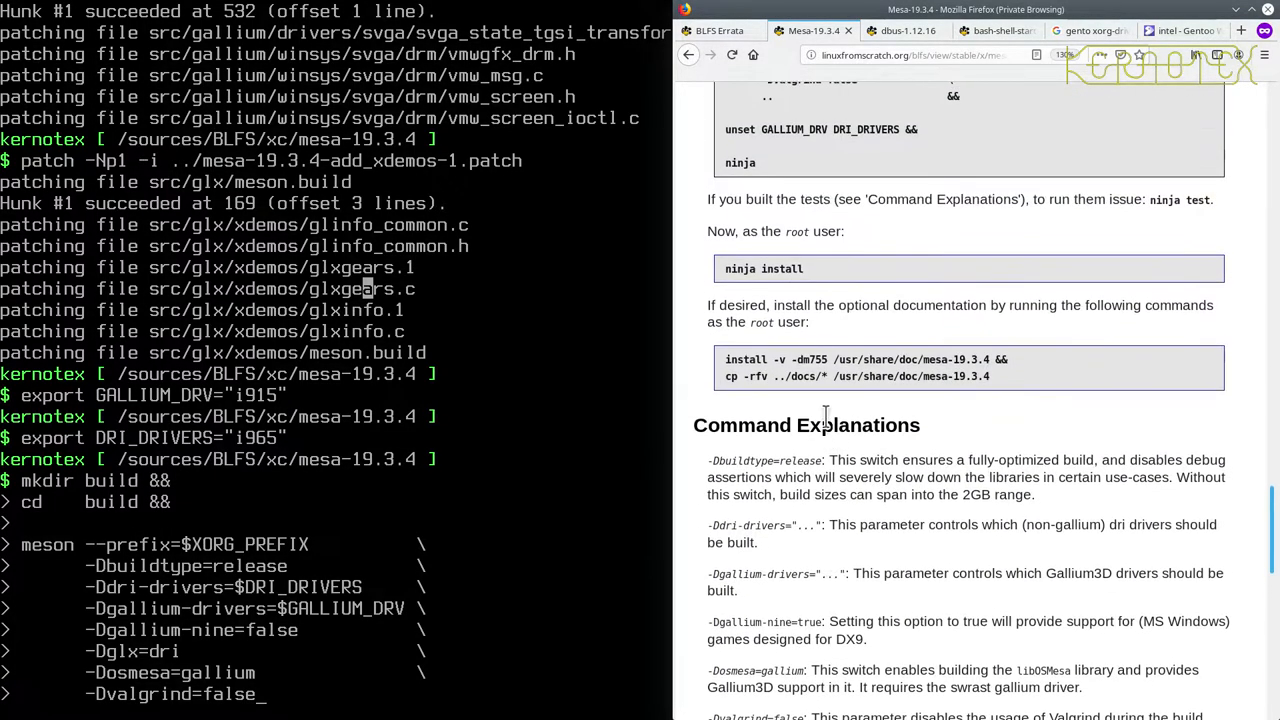
pyautogui.scroll(-3)
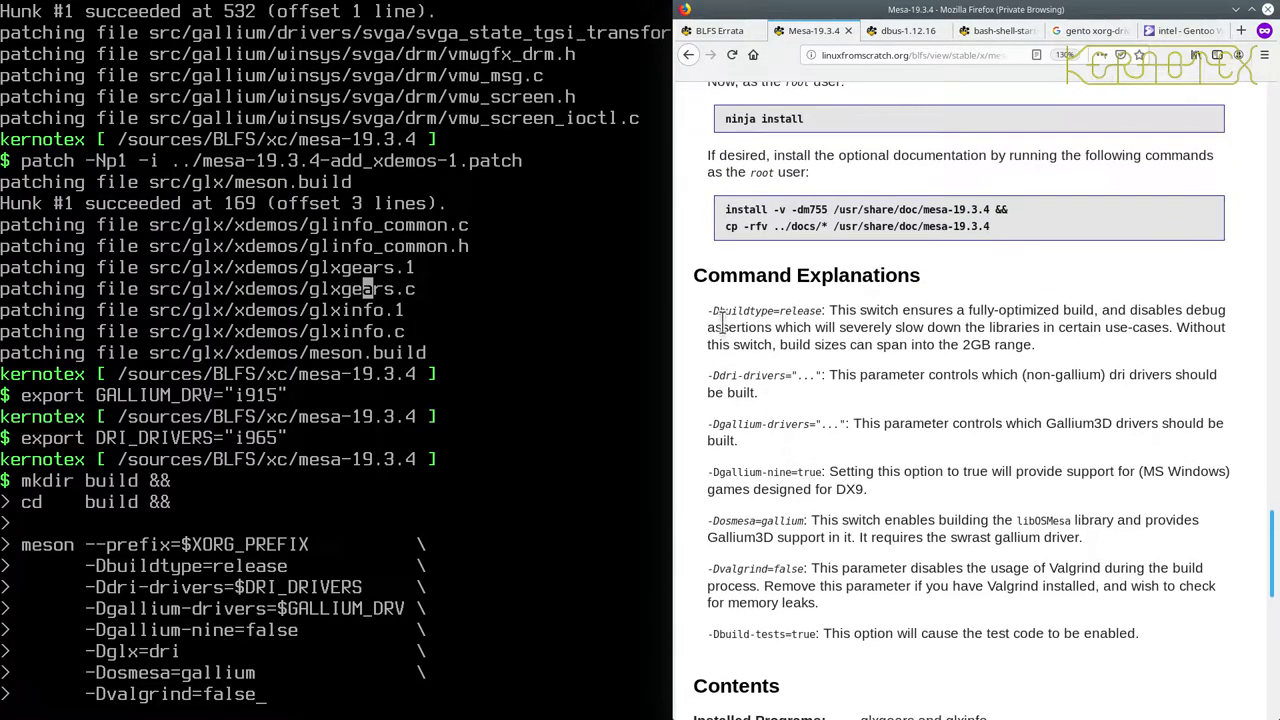
pyautogui.moveTo(735, 378)
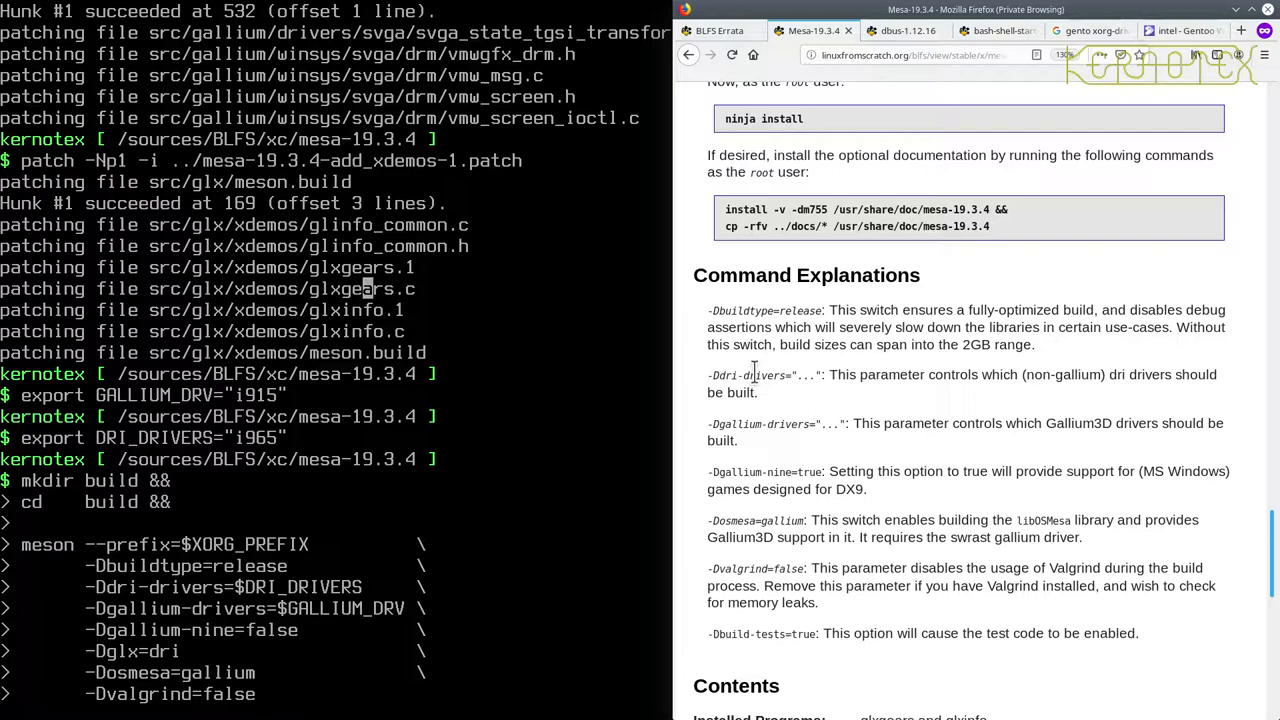
pyautogui.moveTo(335, 590)
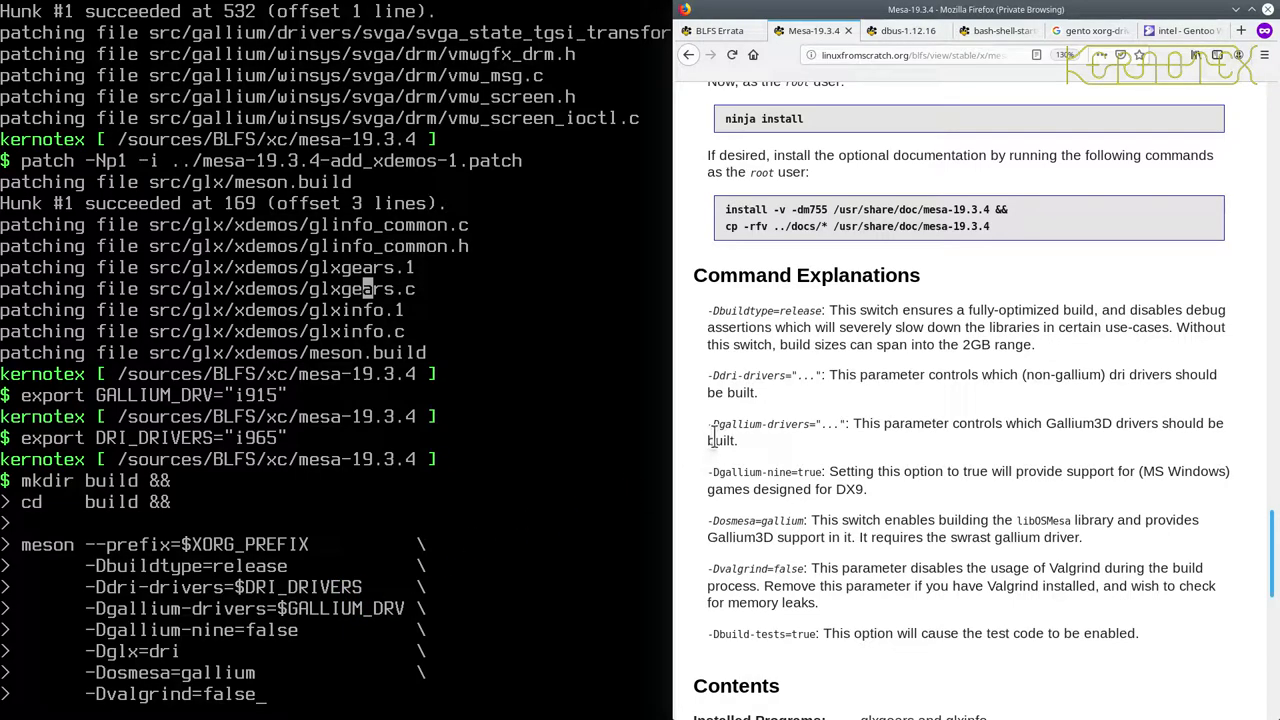
pyautogui.moveTo(760, 445)
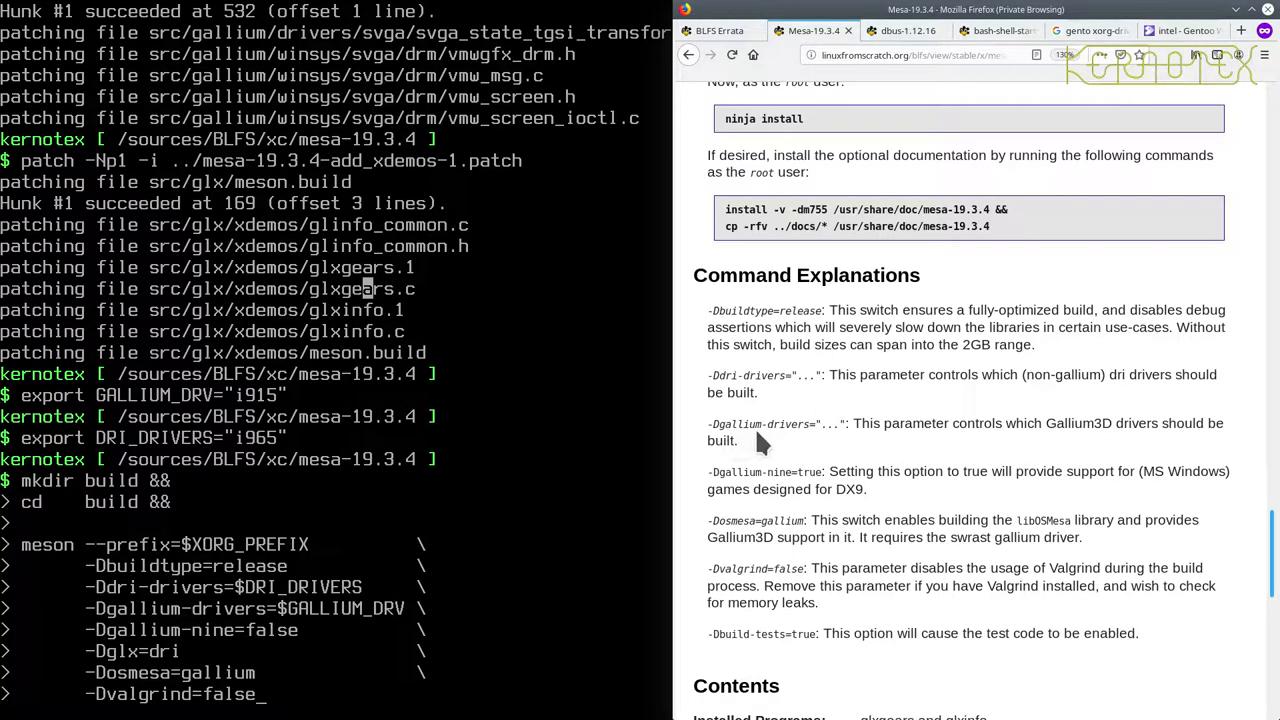
pyautogui.moveTo(763, 475)
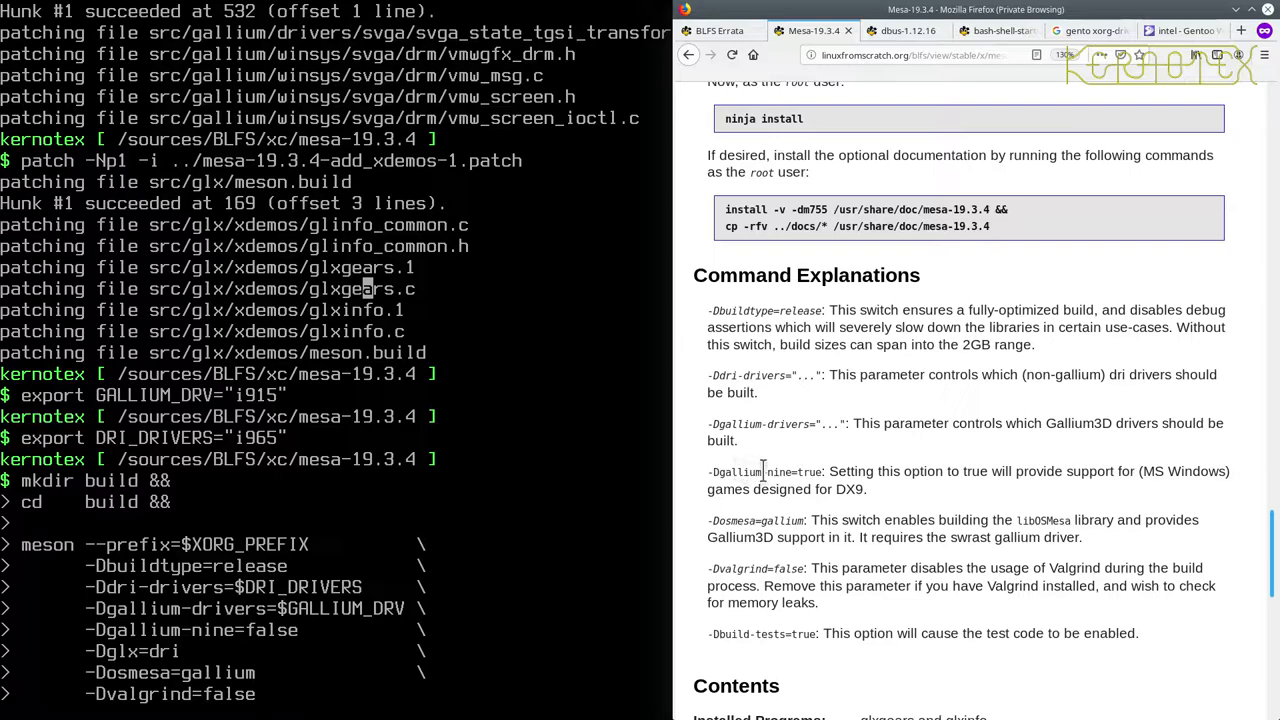
pyautogui.moveTo(1108, 471)
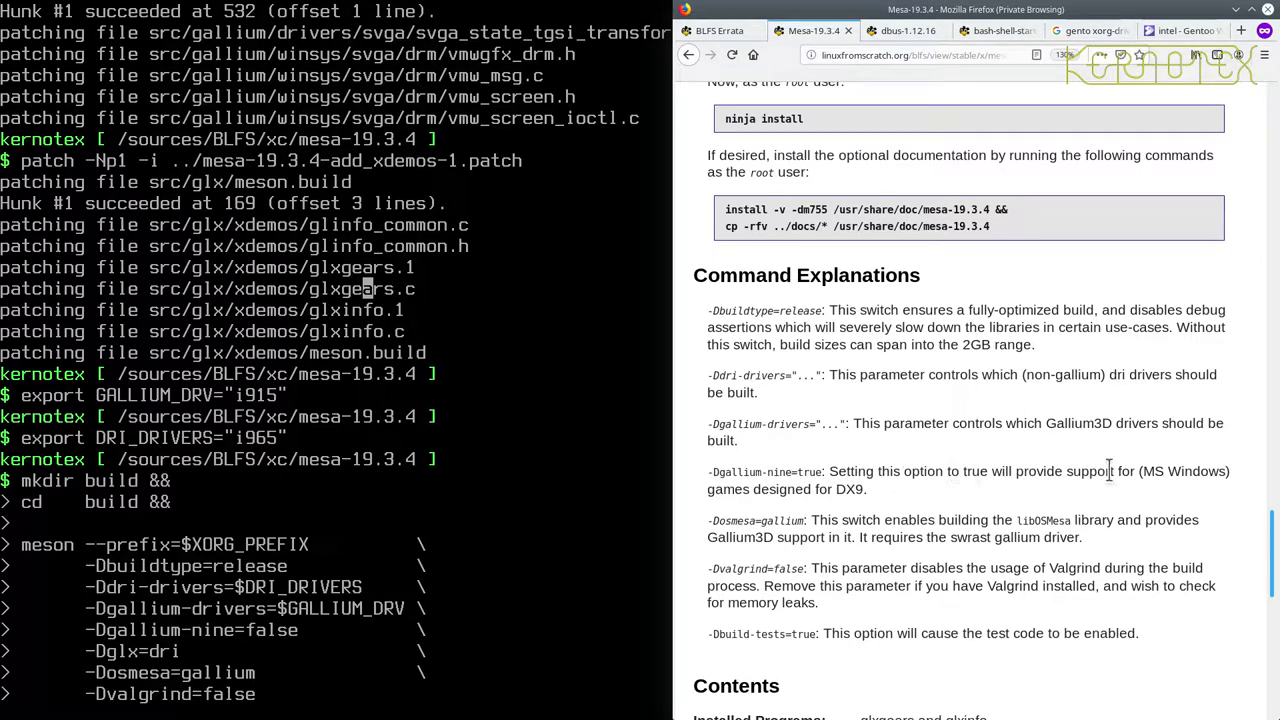
pyautogui.moveTo(824, 496)
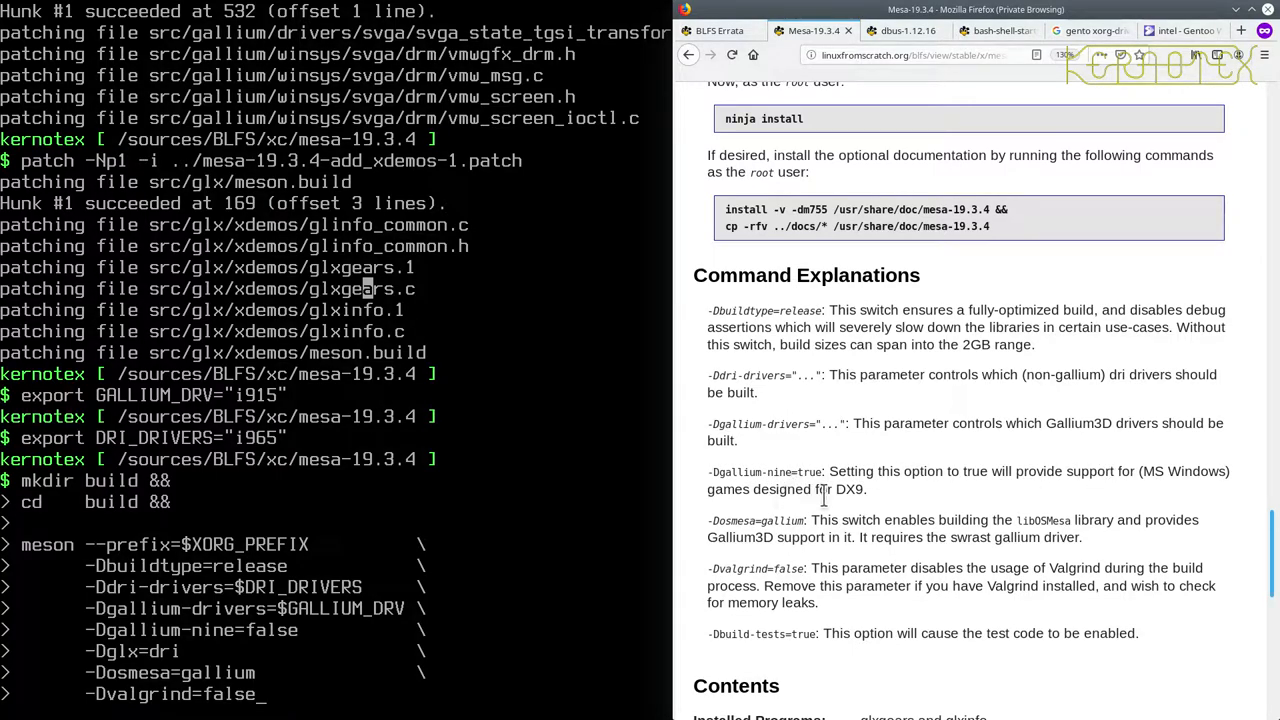
pyautogui.moveTo(845, 497)
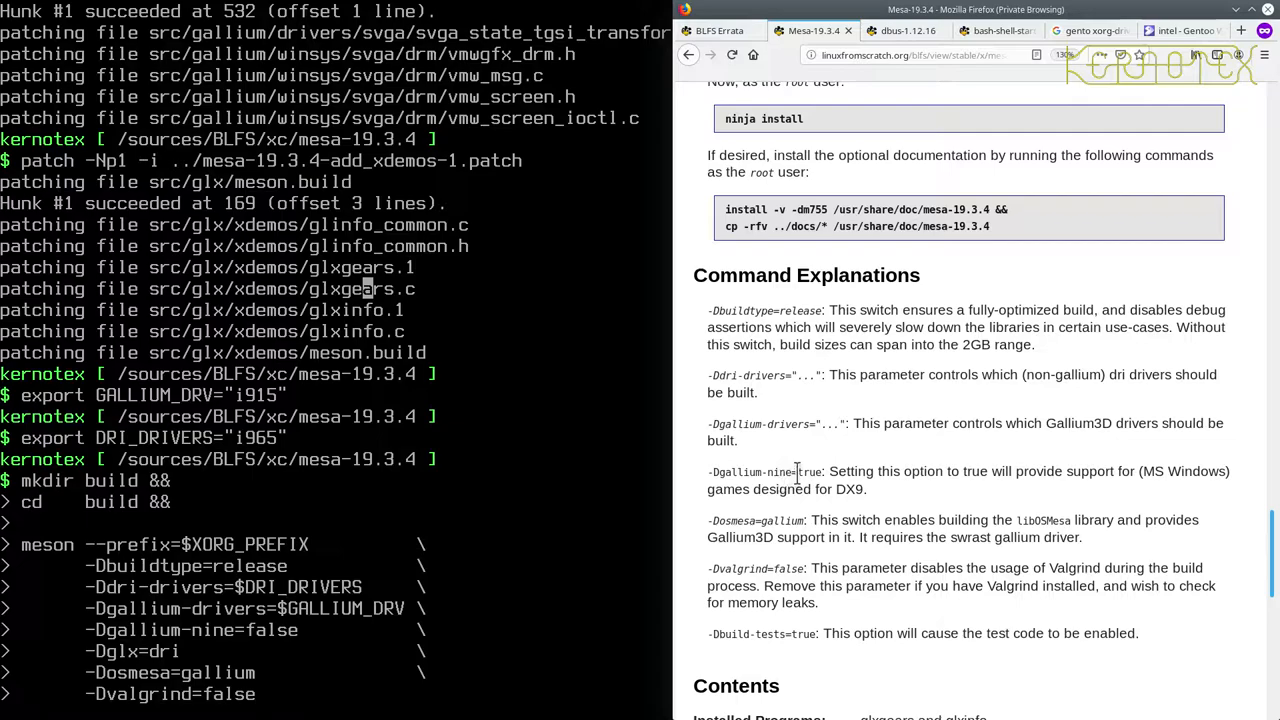
pyautogui.scroll(-3)
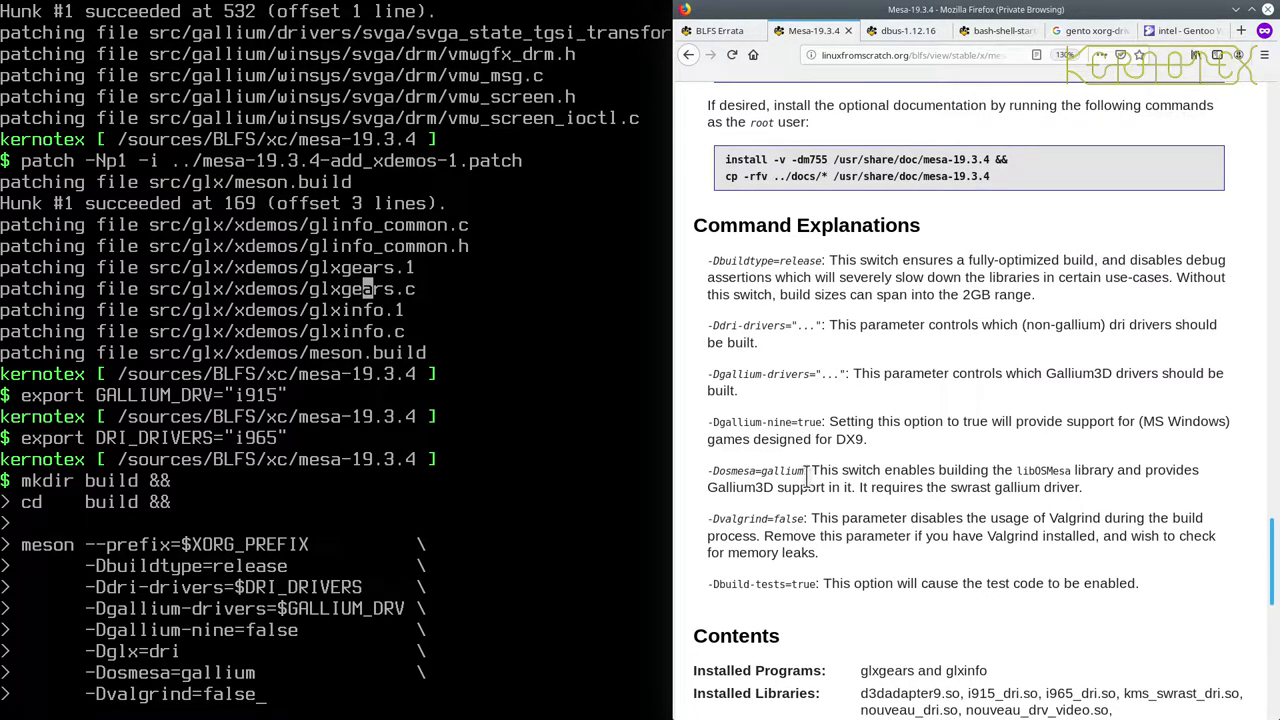
pyautogui.moveTo(768, 463)
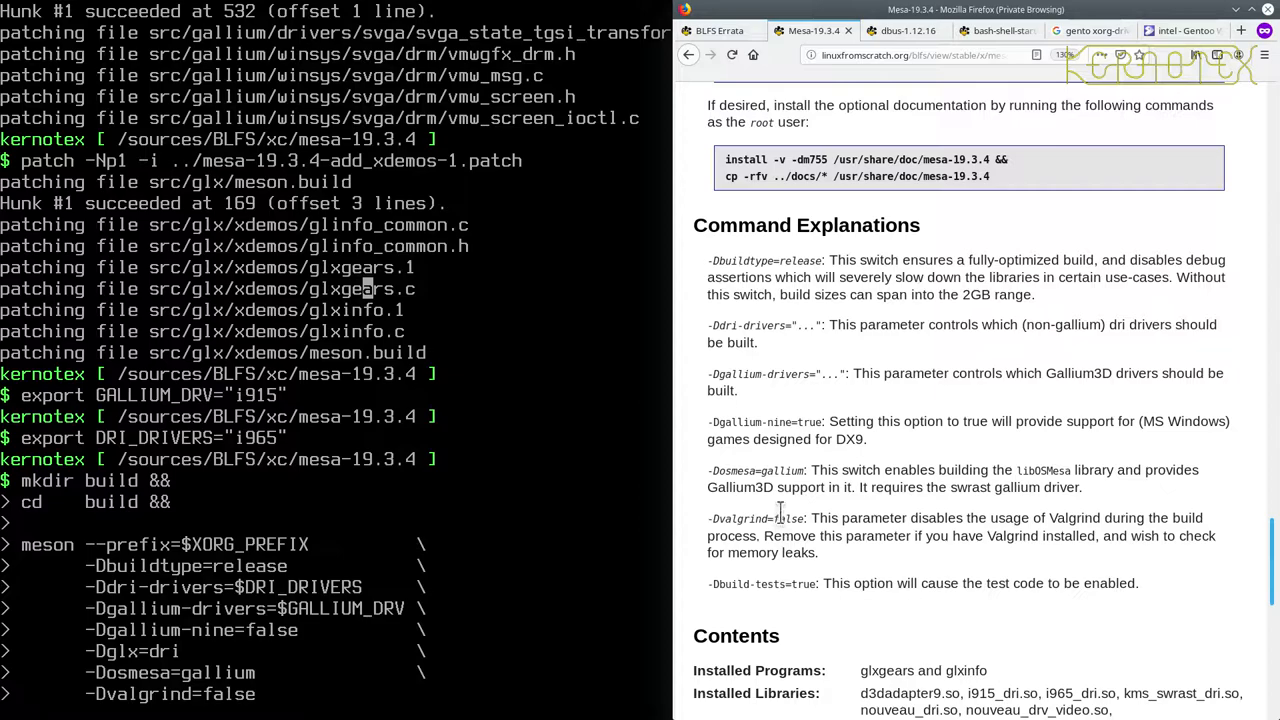
pyautogui.scroll(-3)
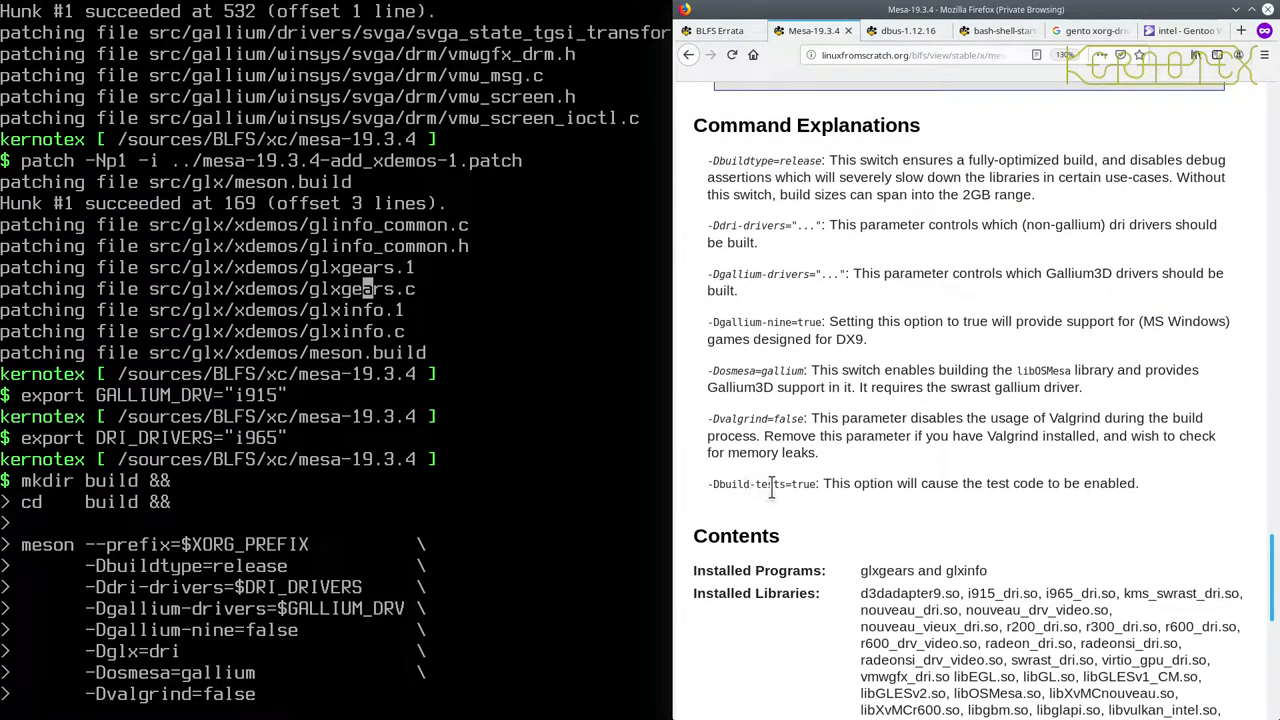
pyautogui.moveTo(947, 490)
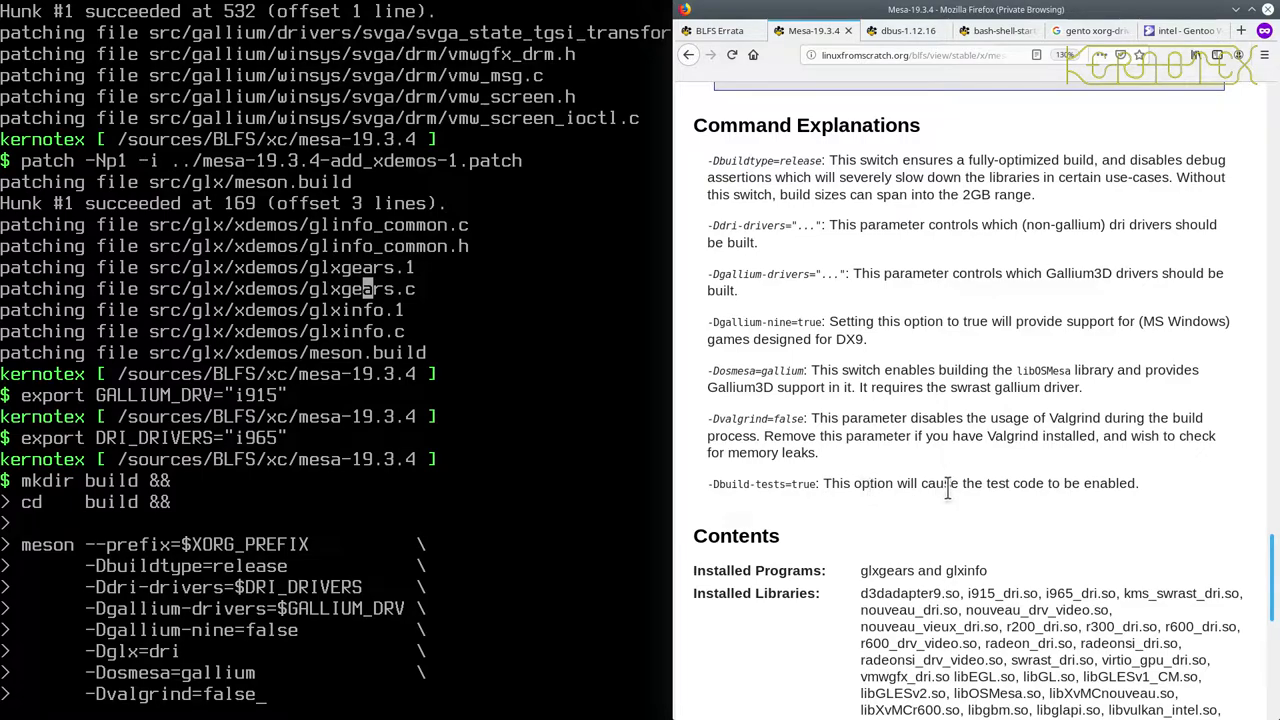
pyautogui.scroll(3)
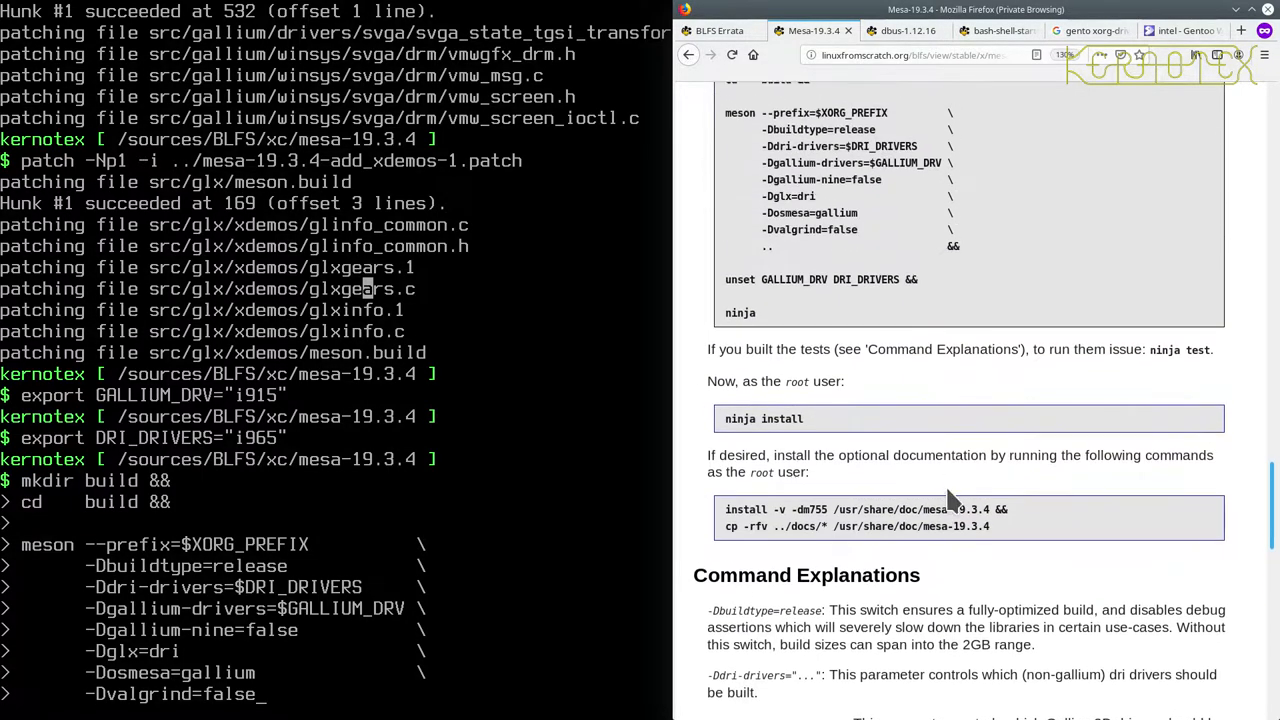
pyautogui.scroll(-3)
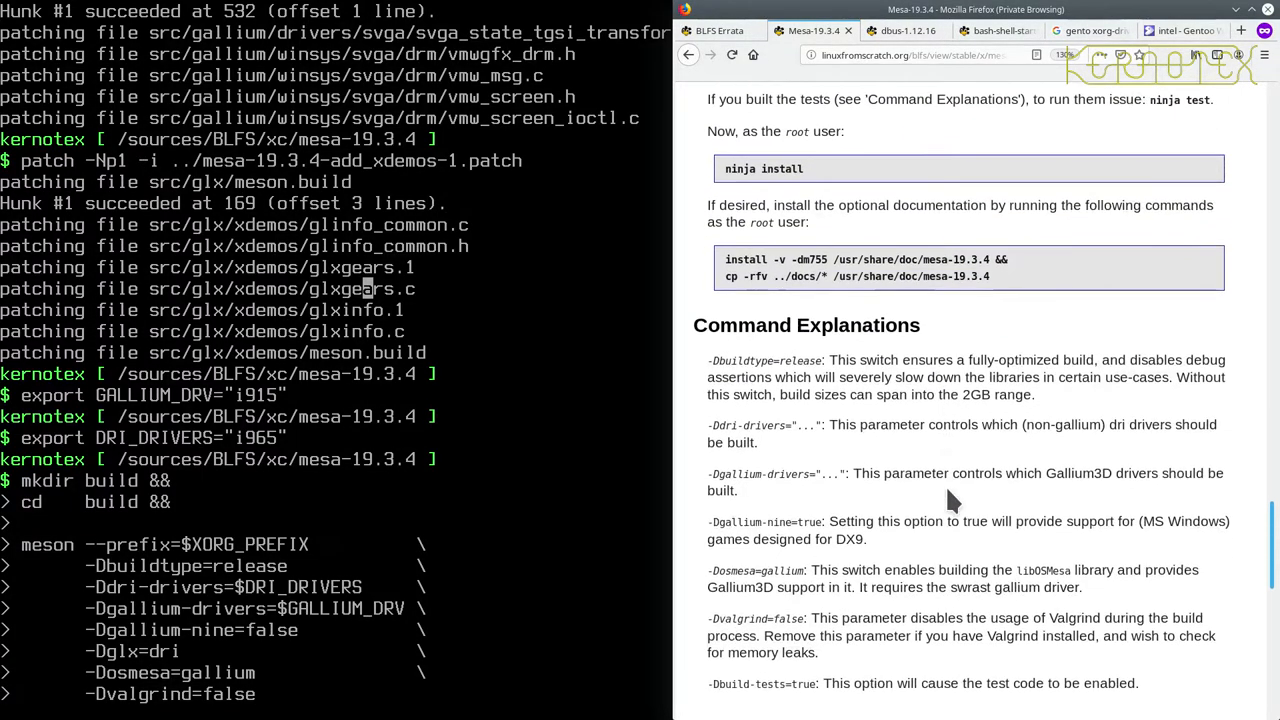
pyautogui.scroll(-3)
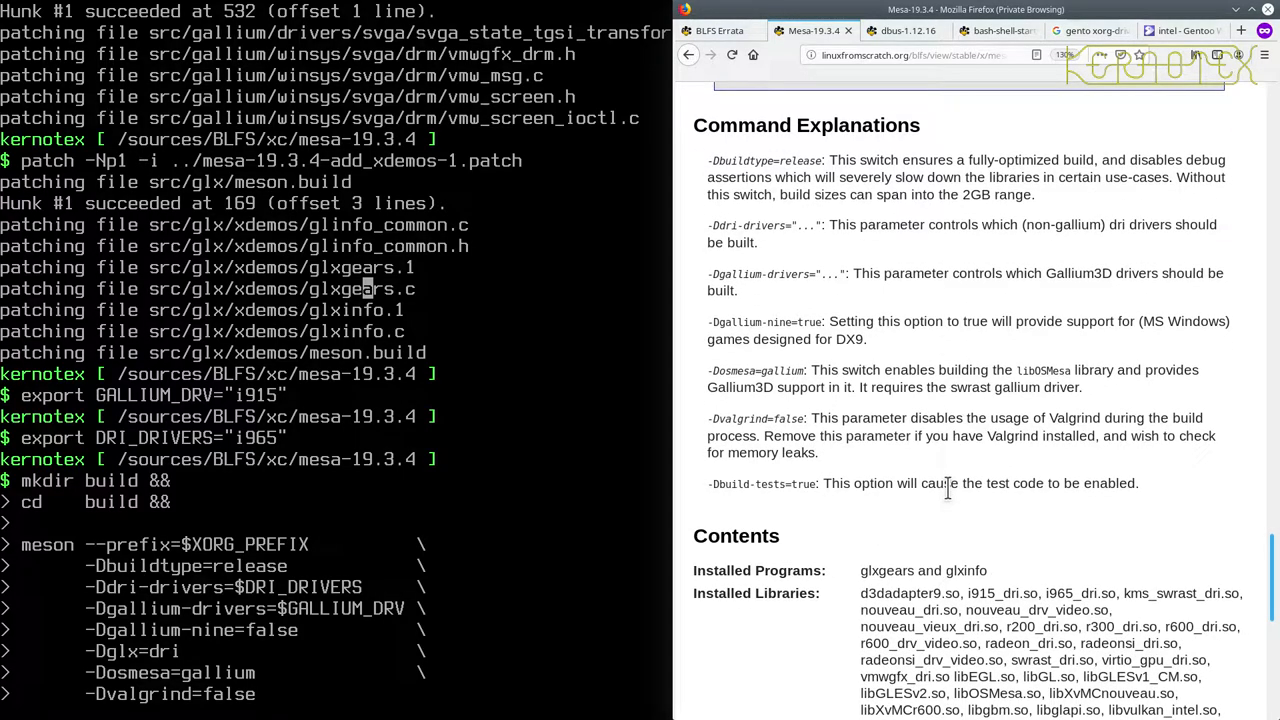
# Add -Dbuild-tests=true to the meson command, run it, and scroll through the Git-not-found error.
pyautogui.write('-Dbuild-tests=')
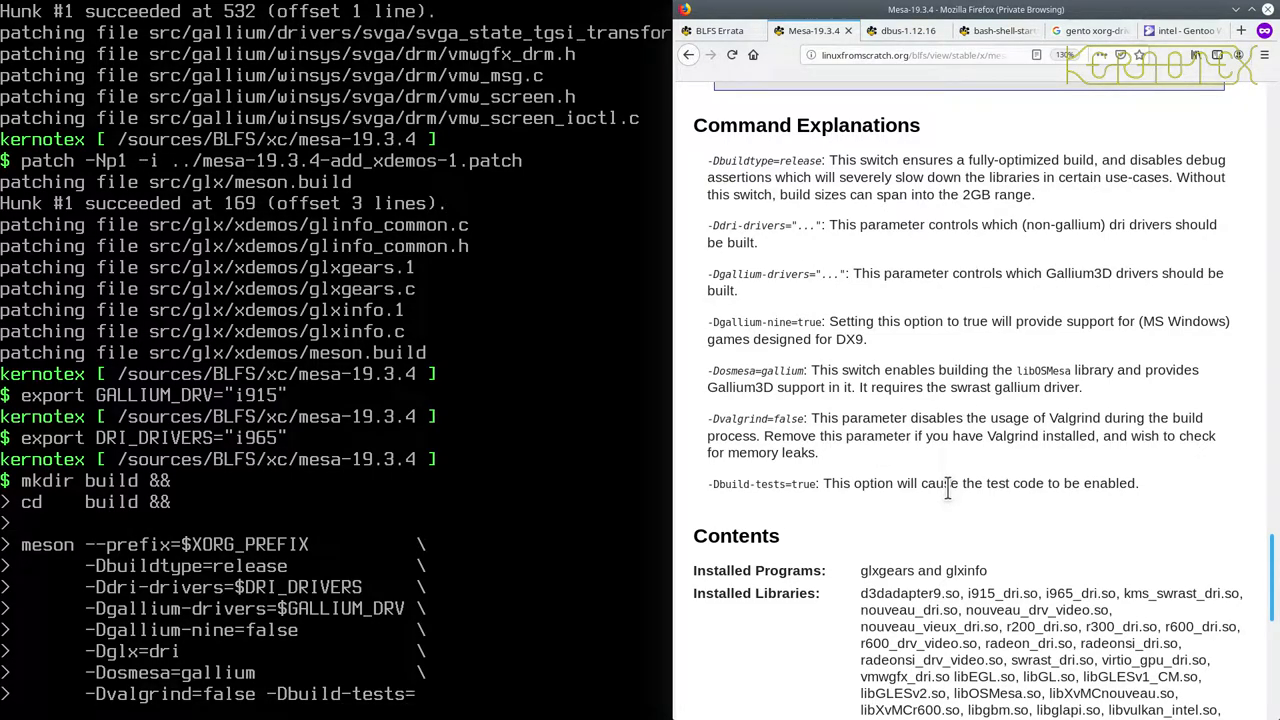
pyautogui.write('true')
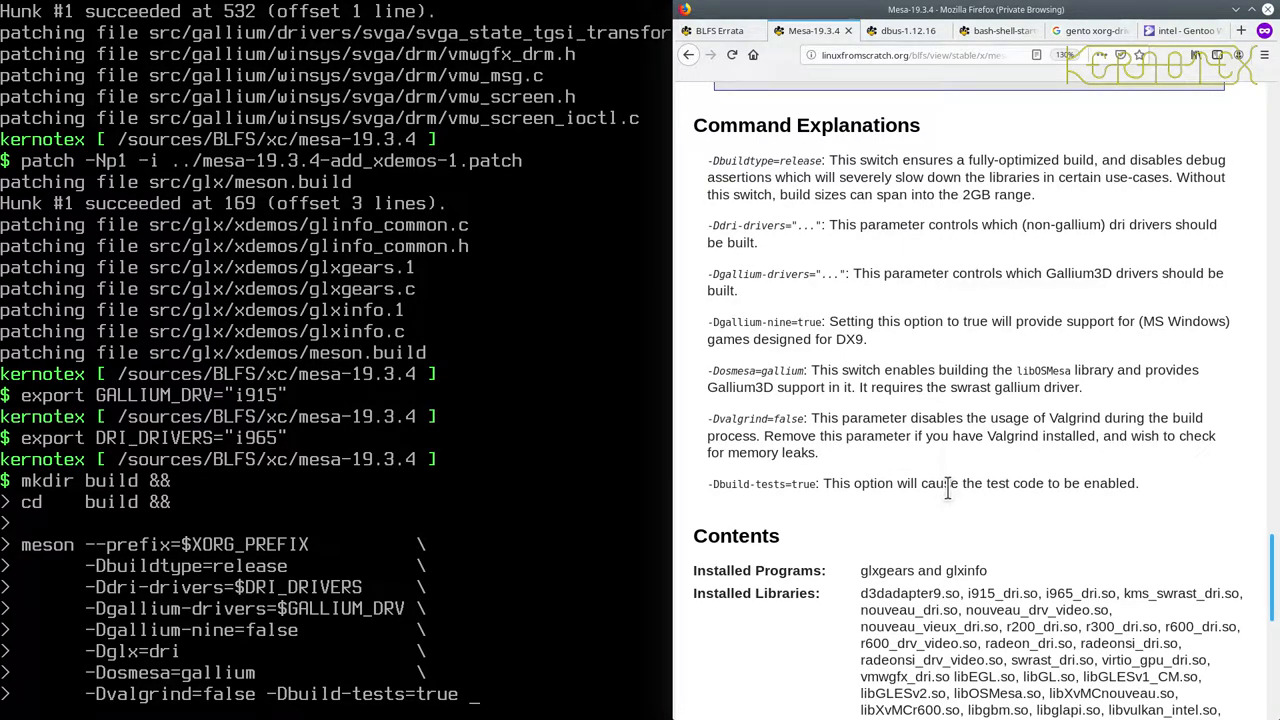
pyautogui.moveTo(608, 518)
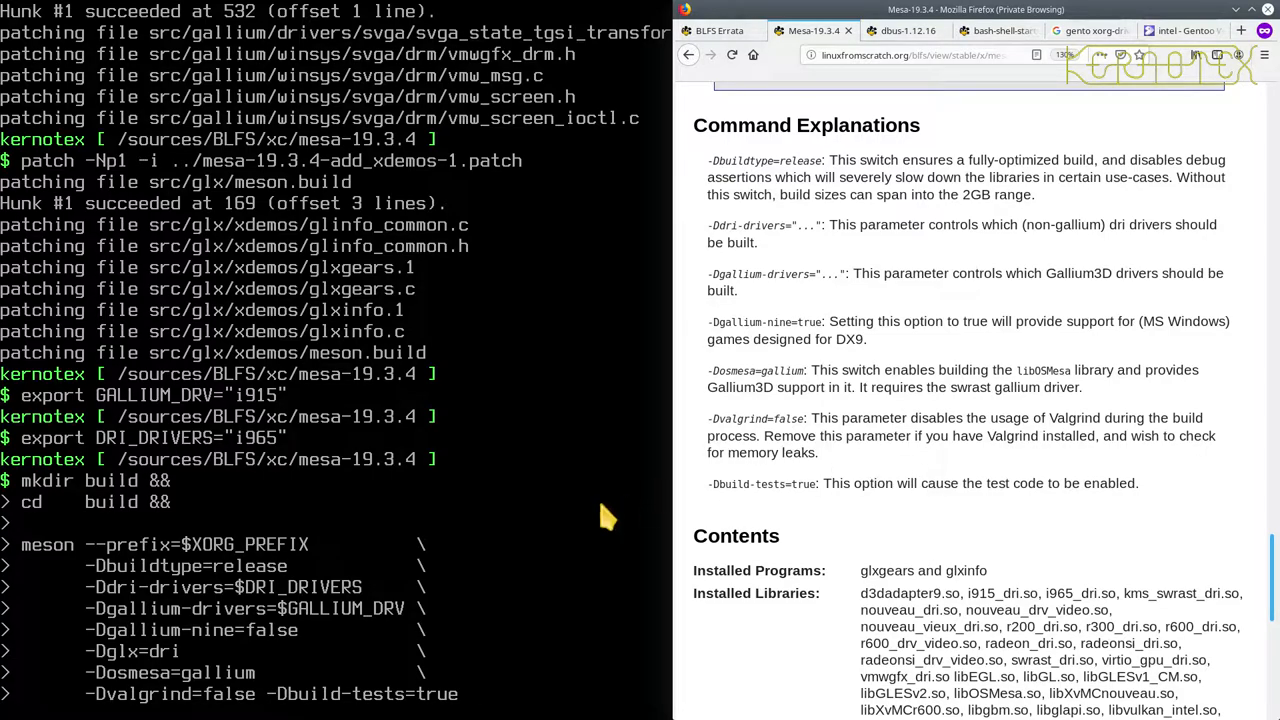
pyautogui.moveTo(140, 668)
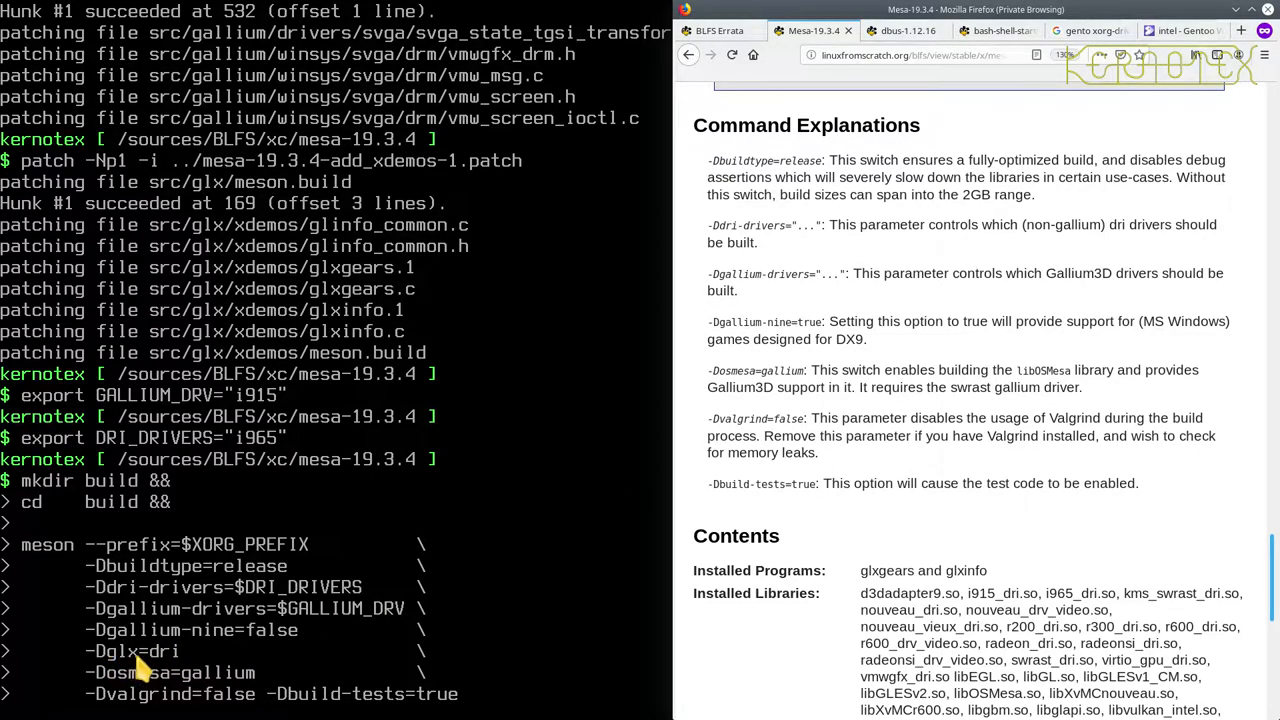
pyautogui.moveTo(375, 595)
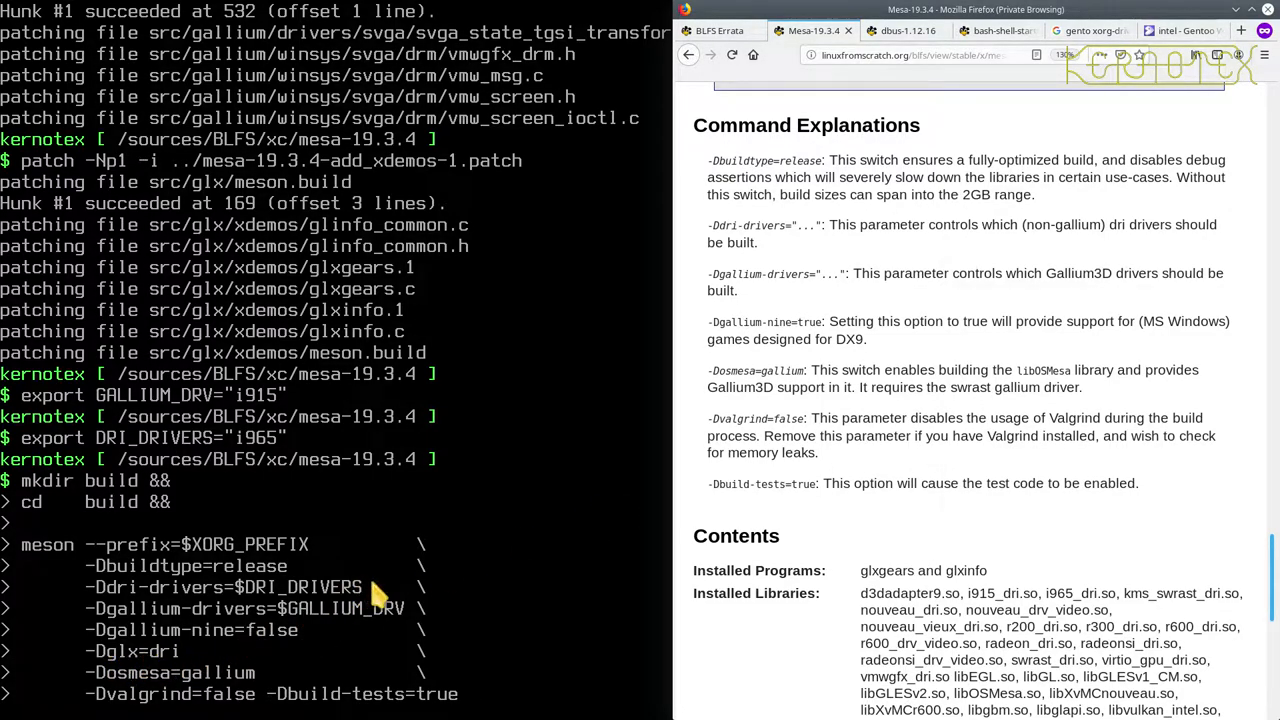
pyautogui.scroll(-3)
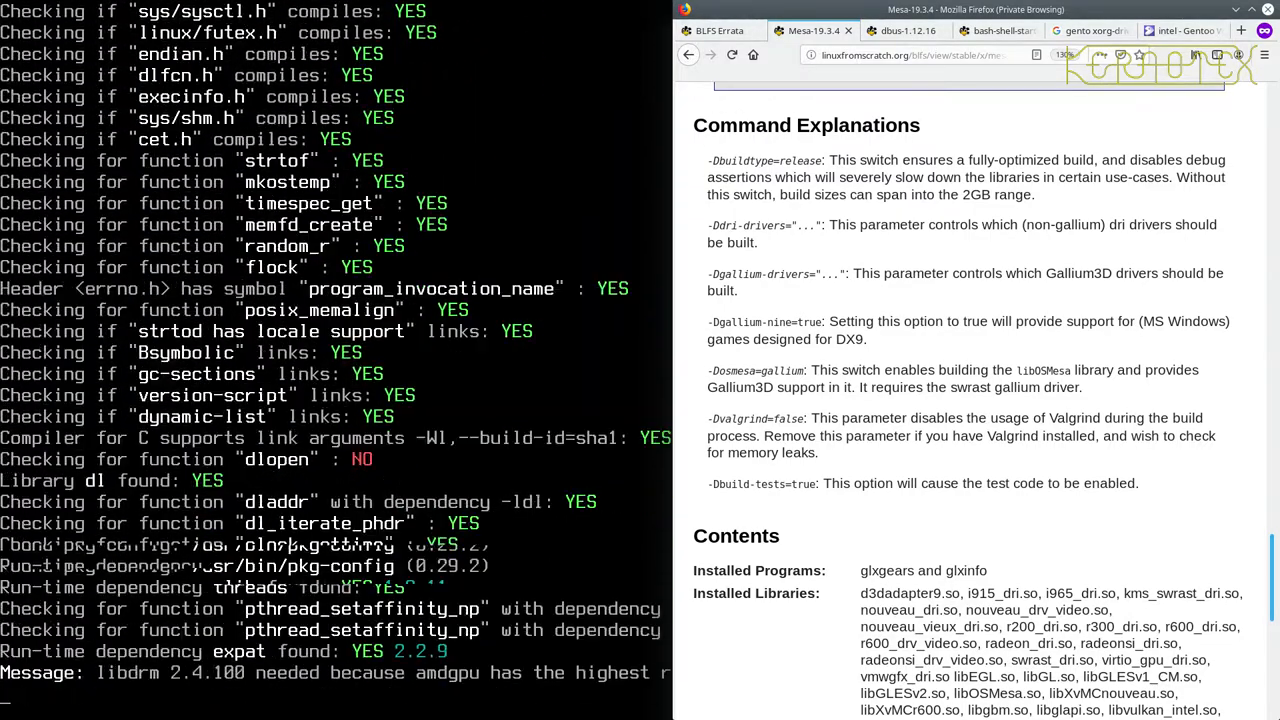
pyautogui.scroll(-3)
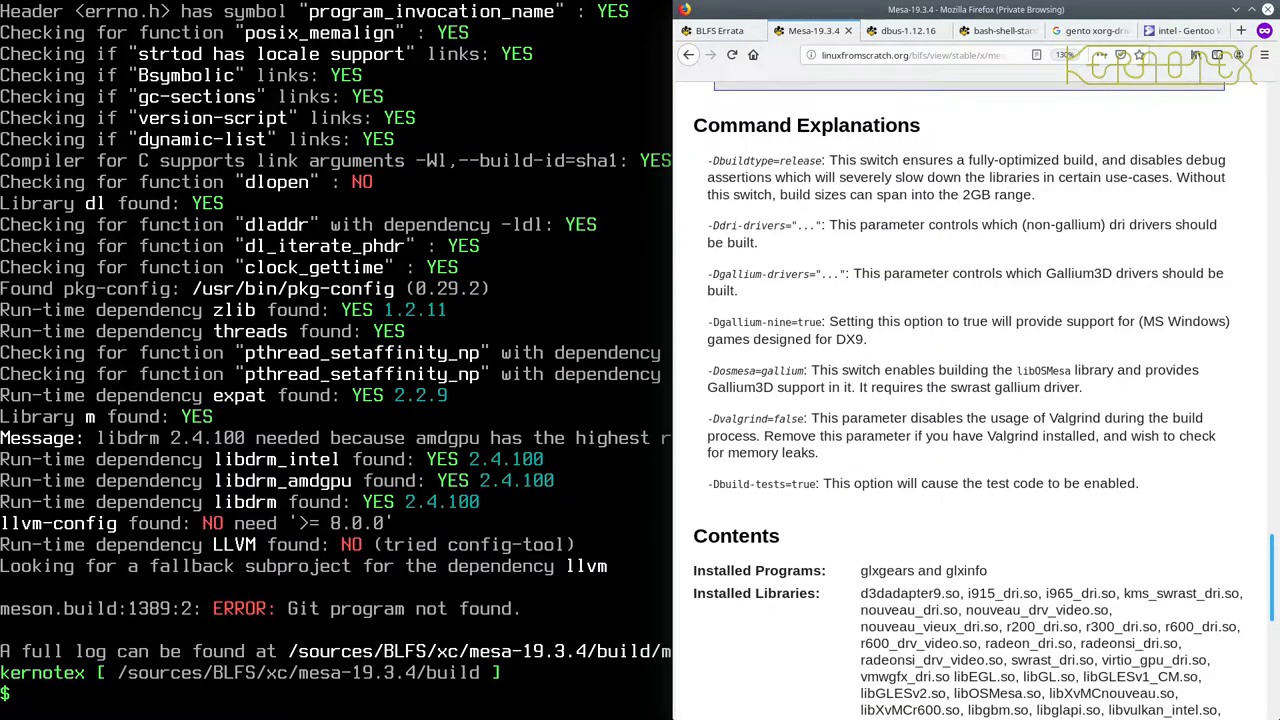
pyautogui.moveTo(760, 490)
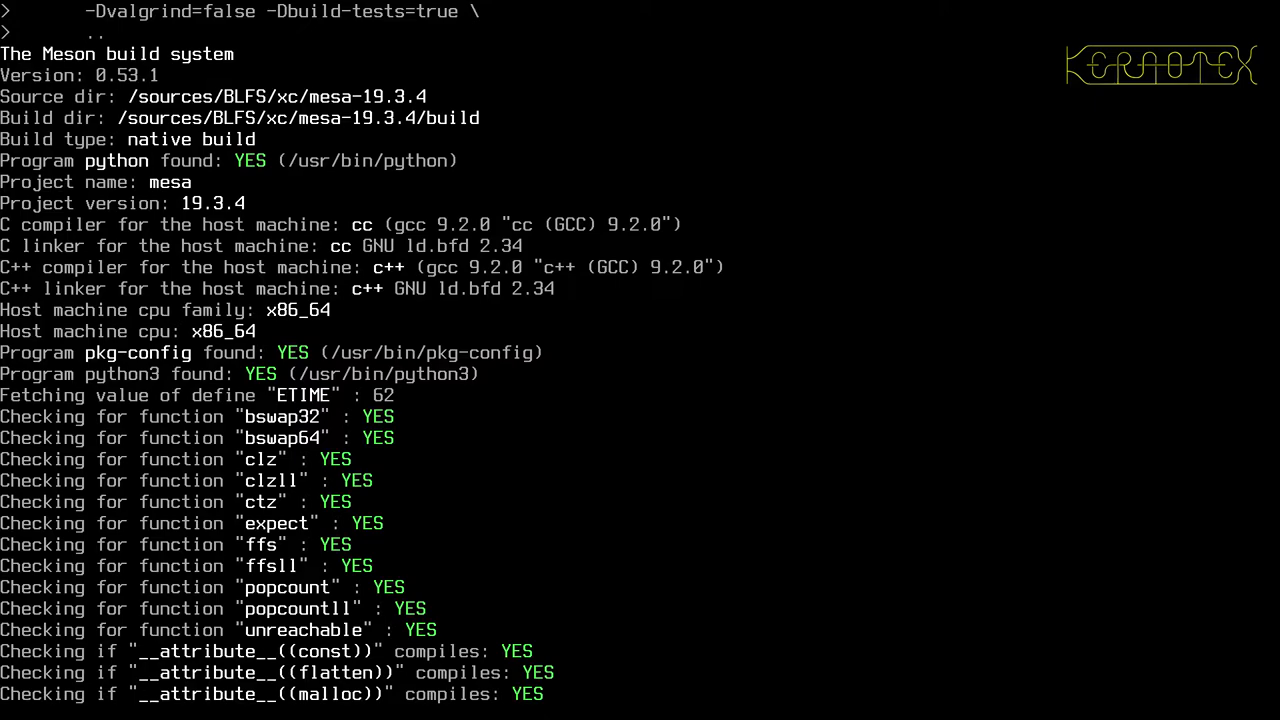
pyautogui.scroll(-3)
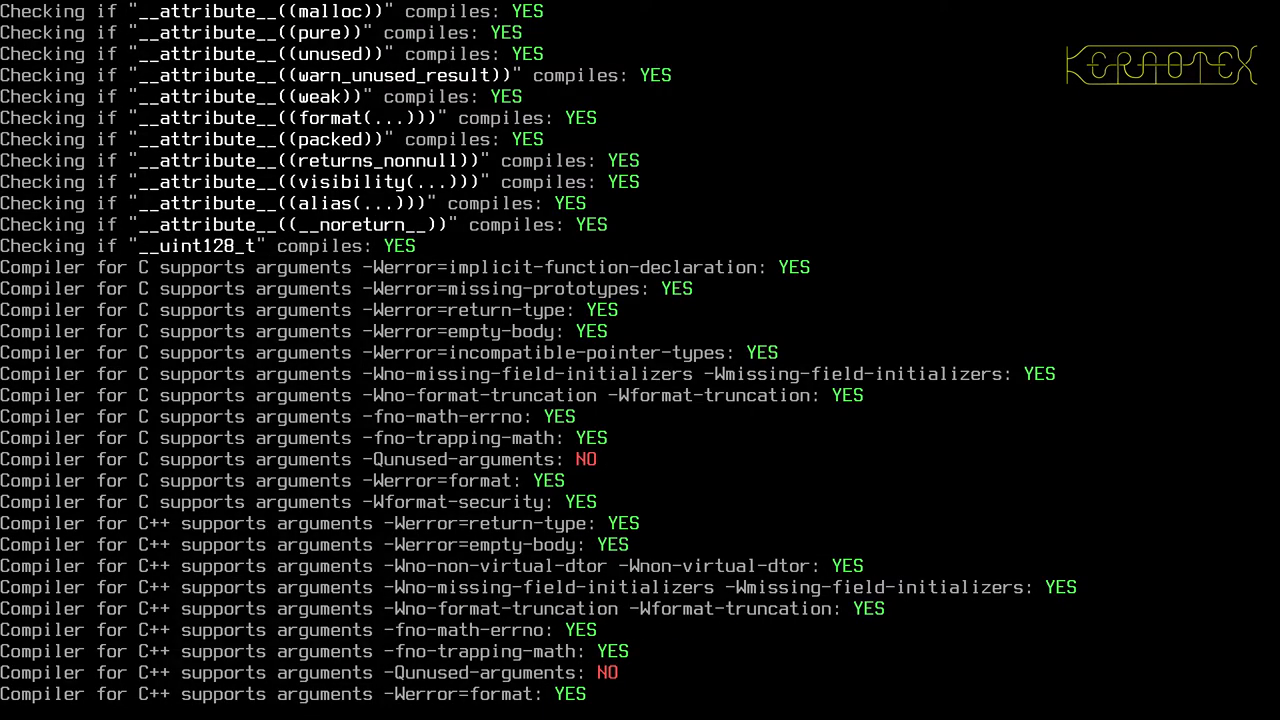
pyautogui.scroll(-3)
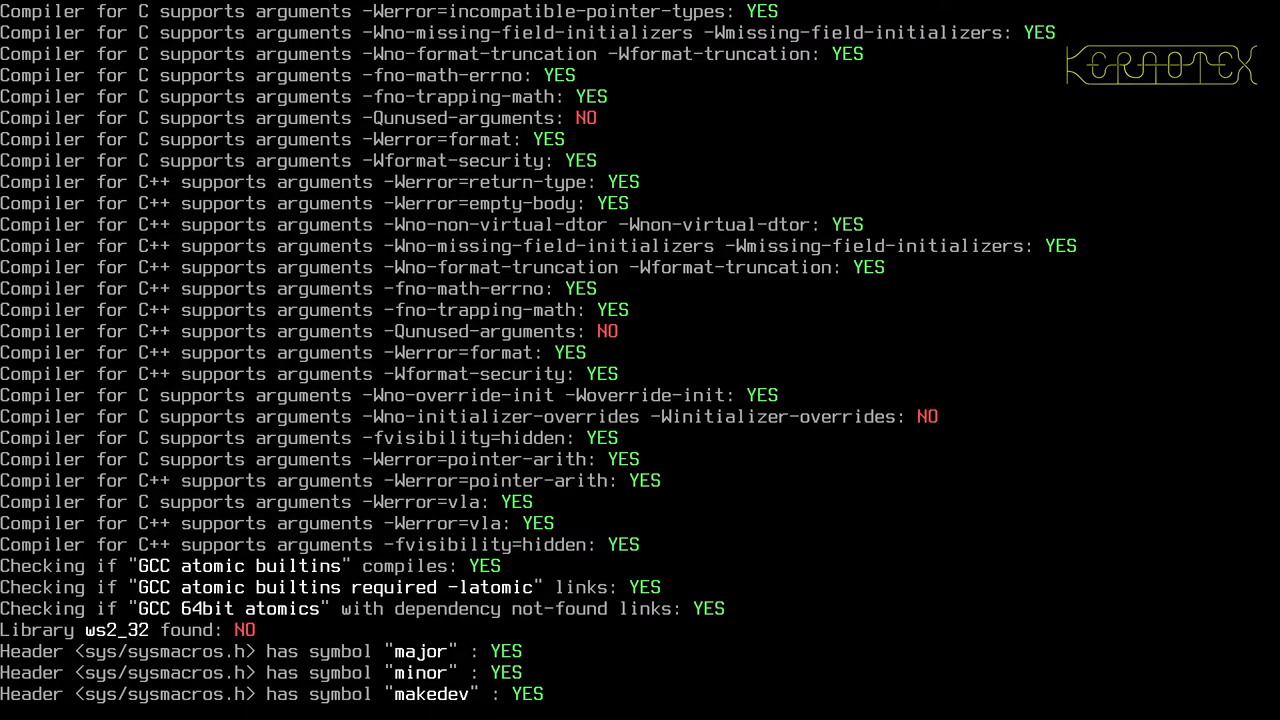
pyautogui.scroll(-3)
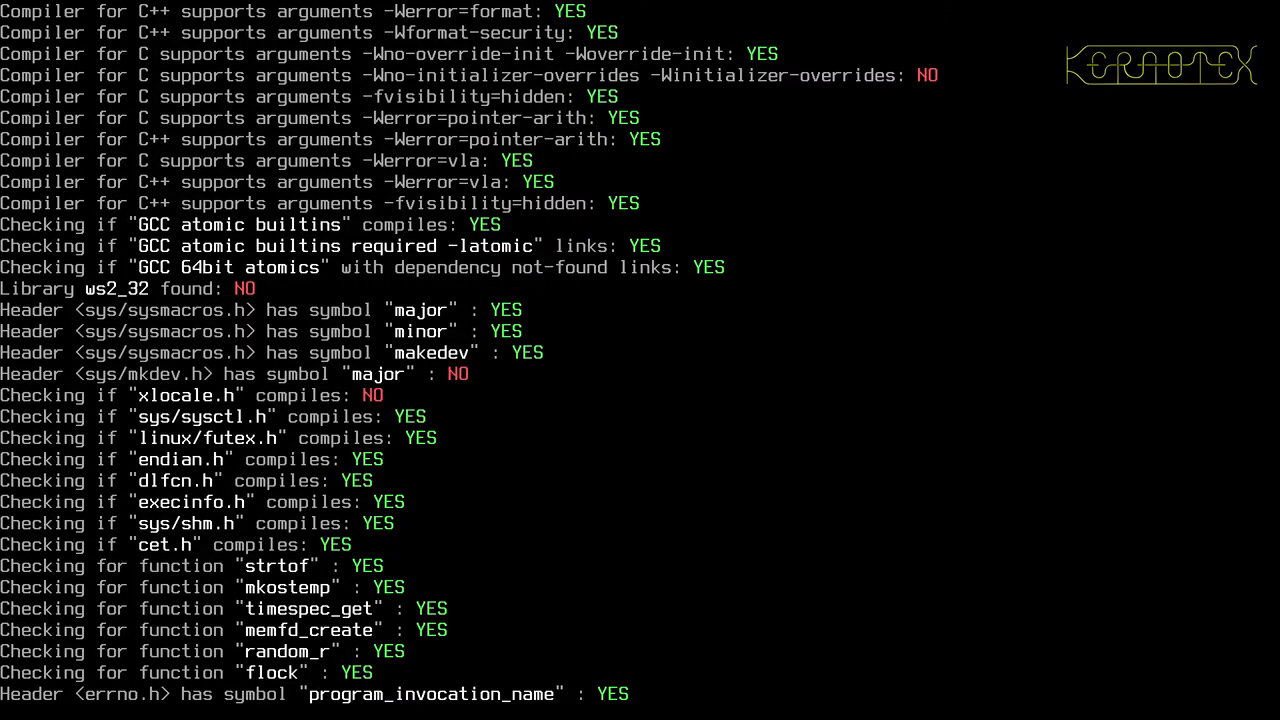
pyautogui.scroll(-3)
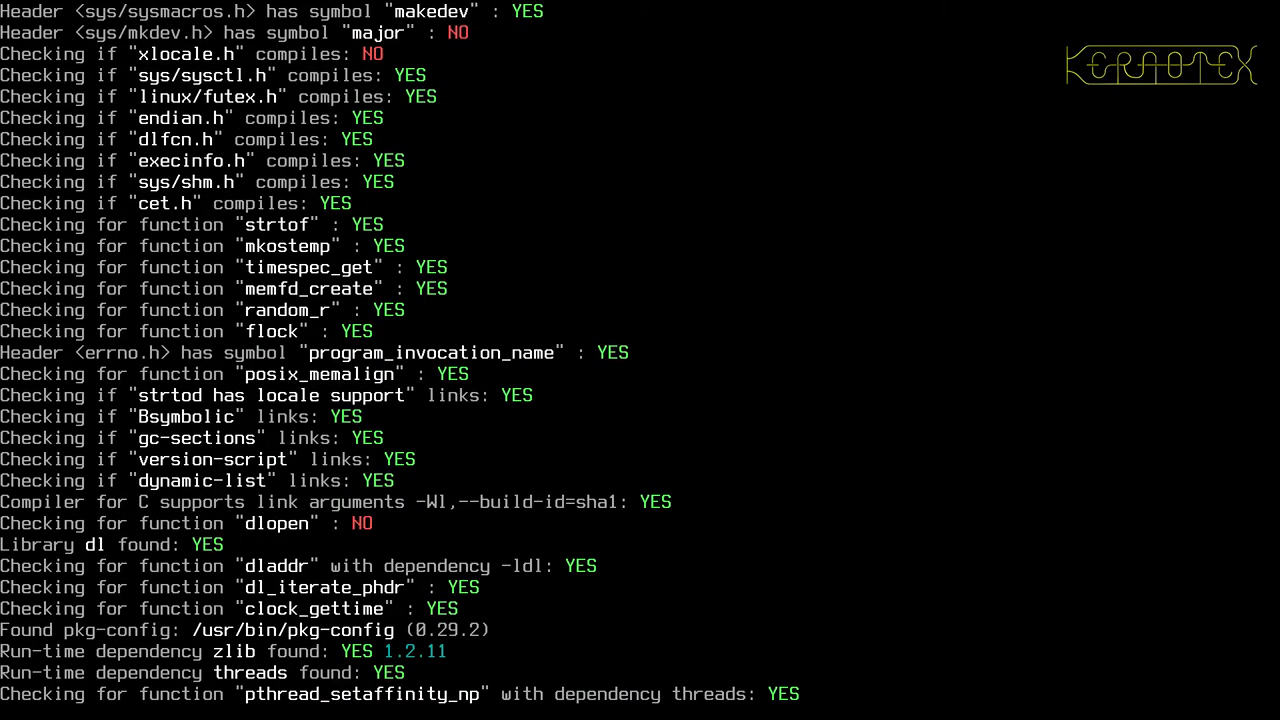
pyautogui.scroll(-3)
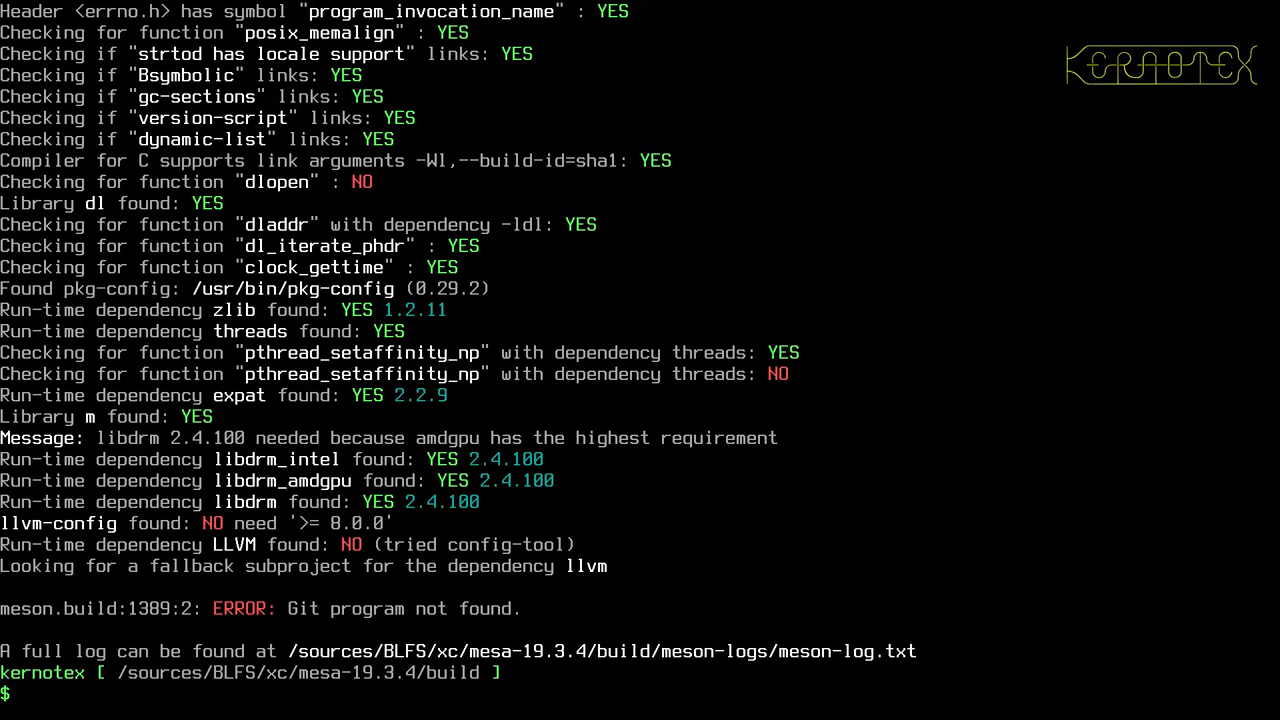
pyautogui.moveTo(607, 463)
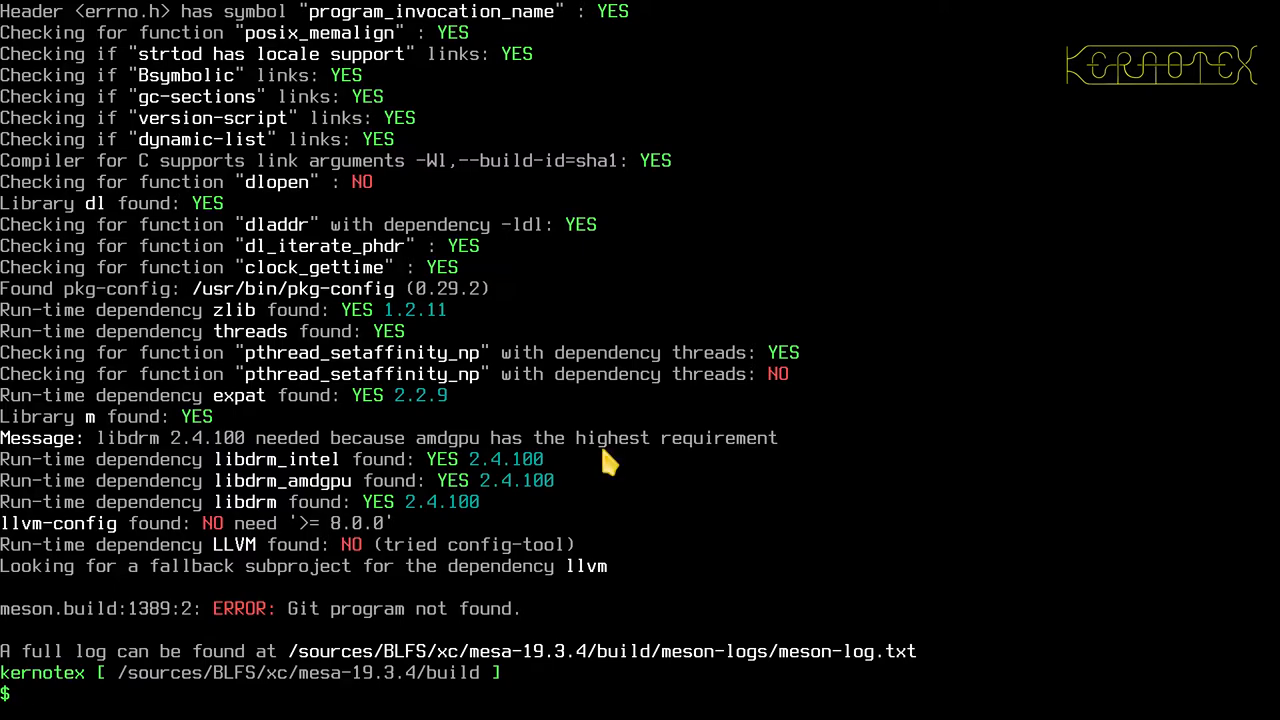
pyautogui.moveTo(615, 350)
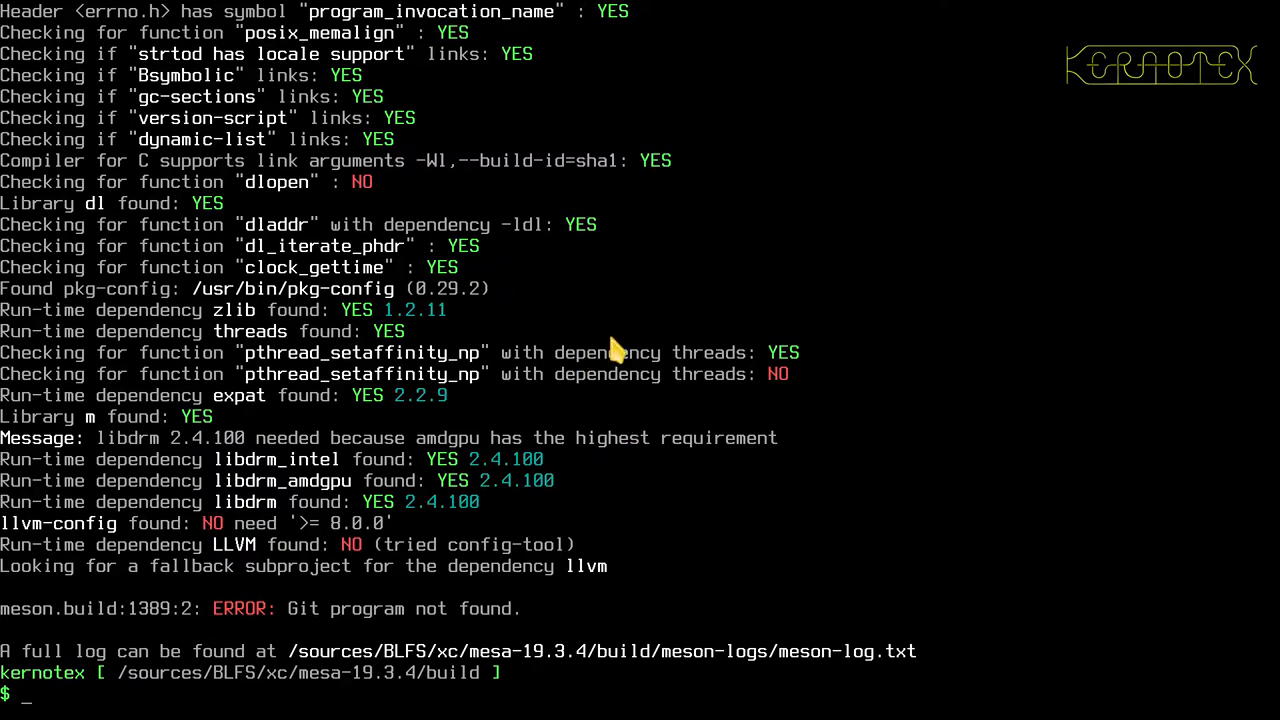
pyautogui.moveTo(610, 350)
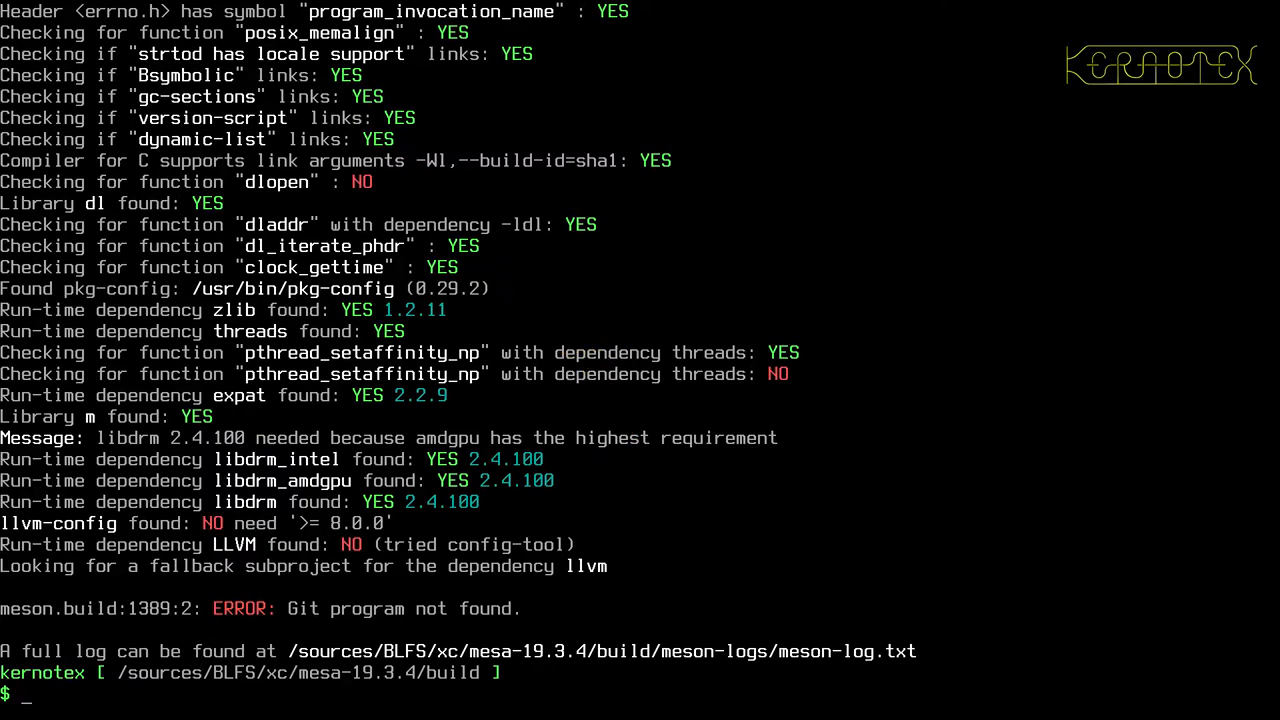
pyautogui.moveTo(350, 340)
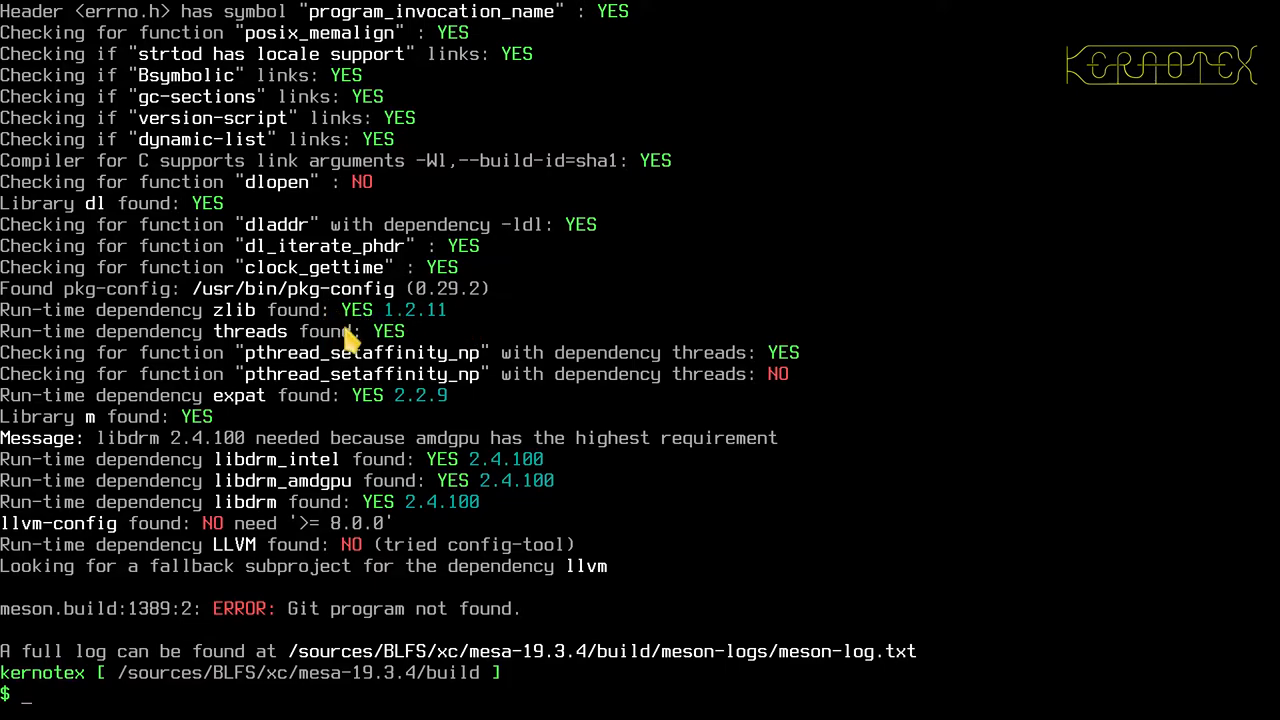
pyautogui.moveTo(275, 385)
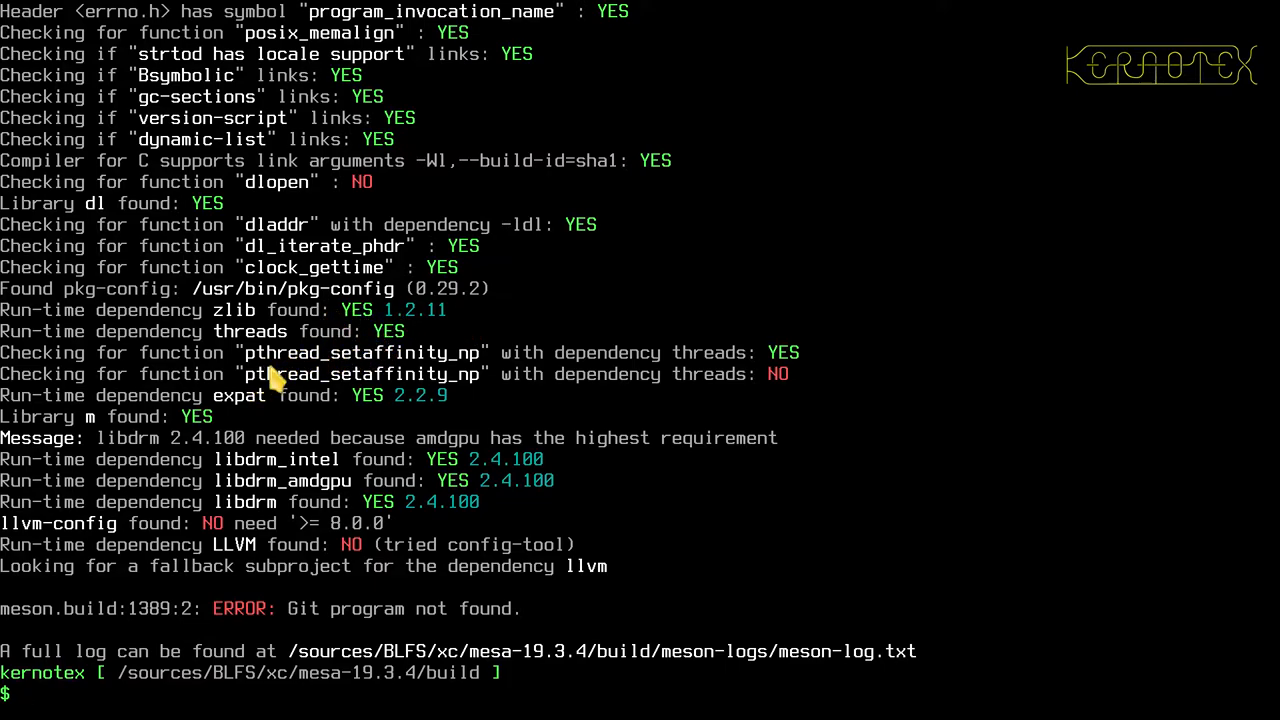
pyautogui.moveTo(440, 400)
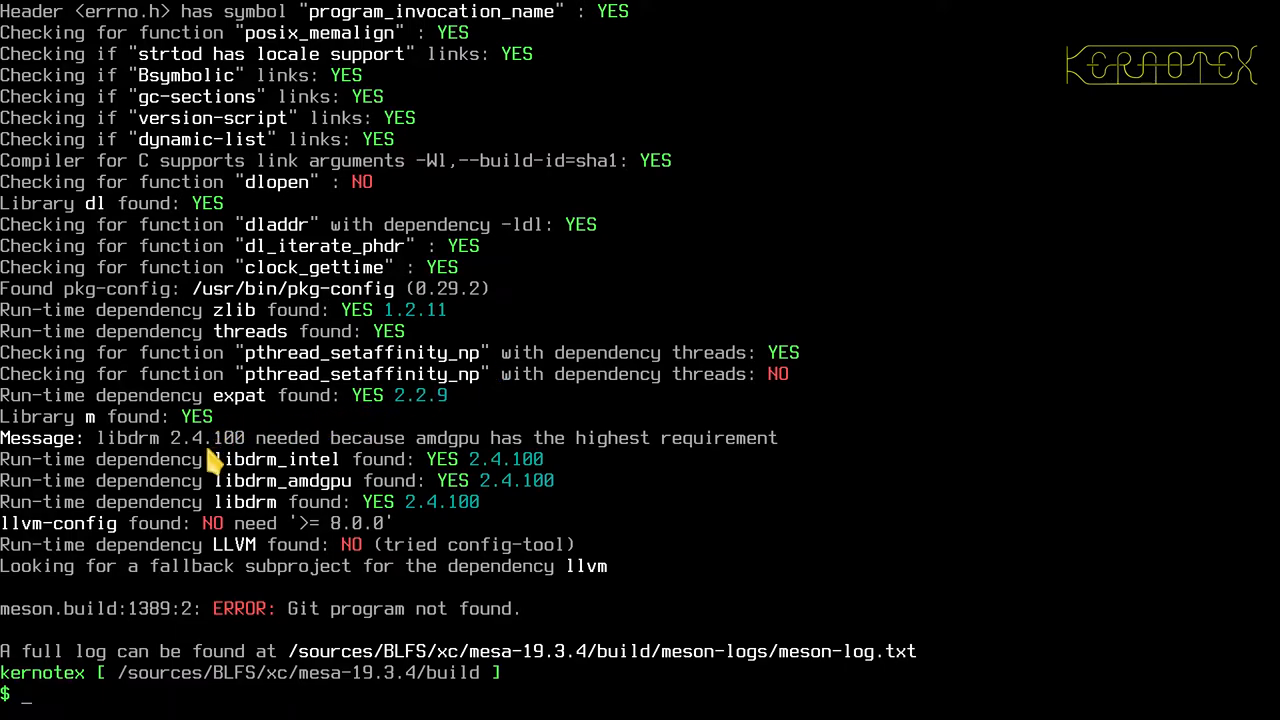
pyautogui.moveTo(280, 452)
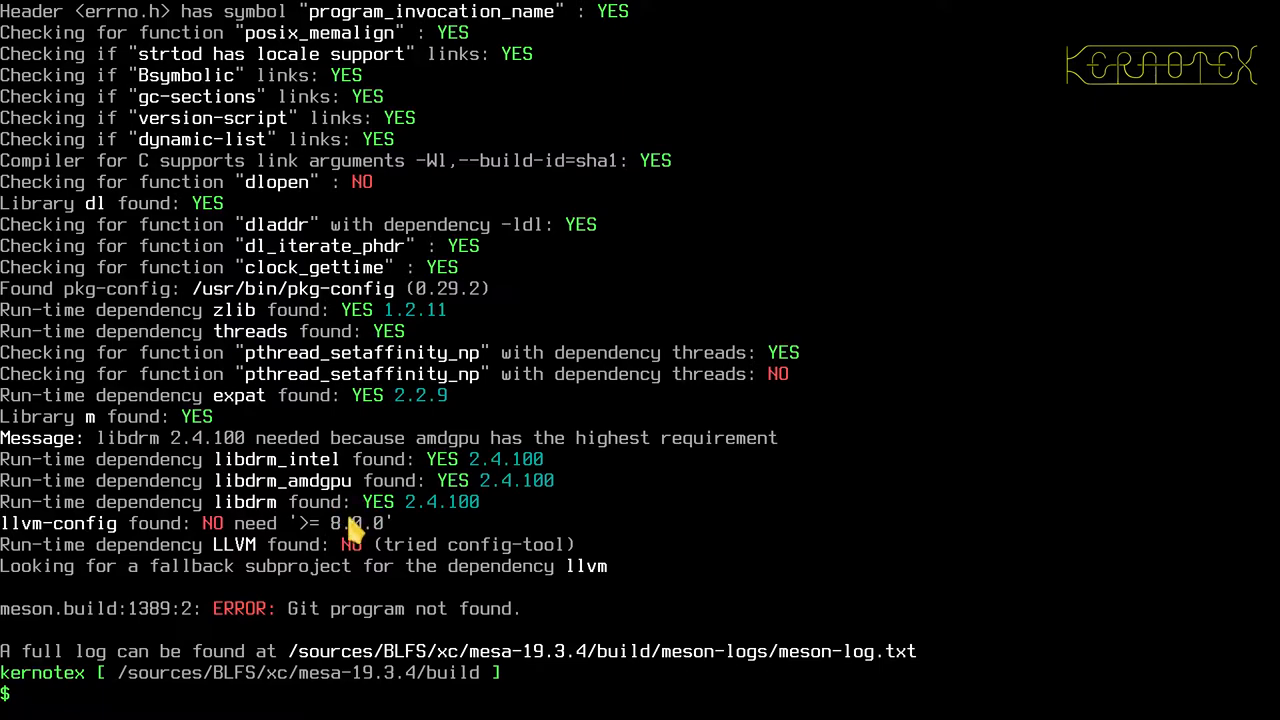
pyautogui.moveTo(235, 545)
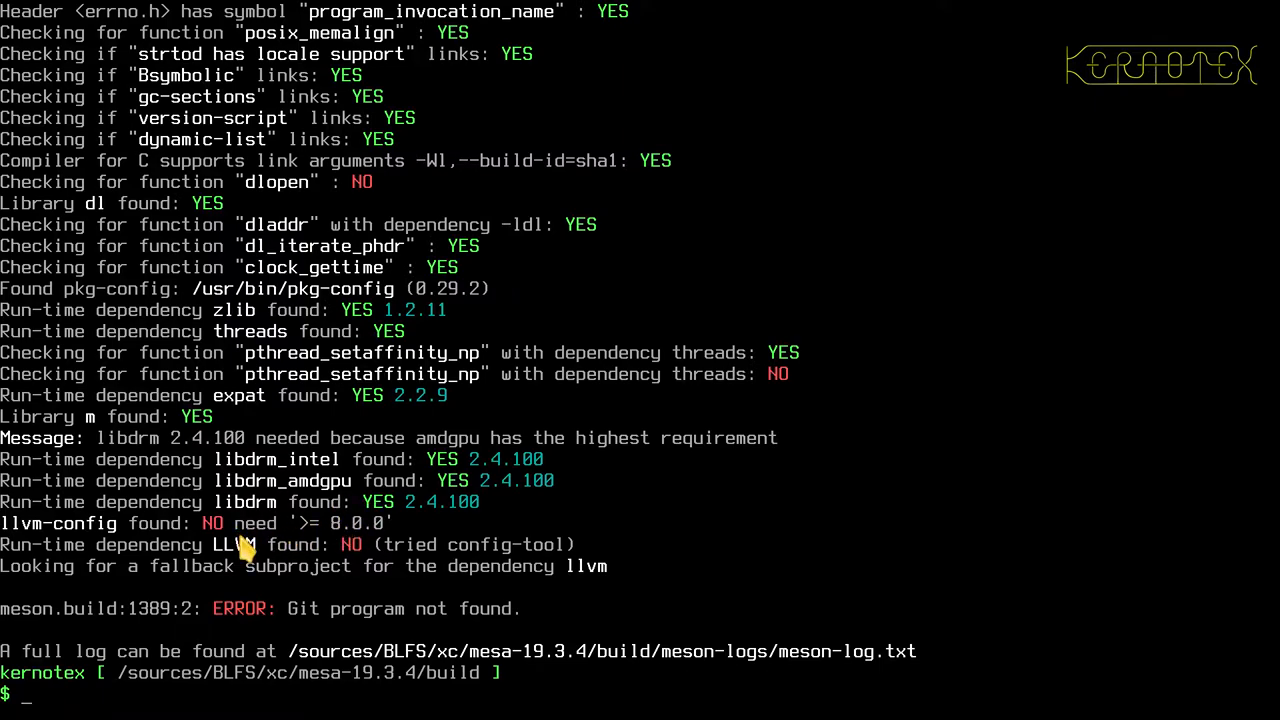
pyautogui.moveTo(540, 590)
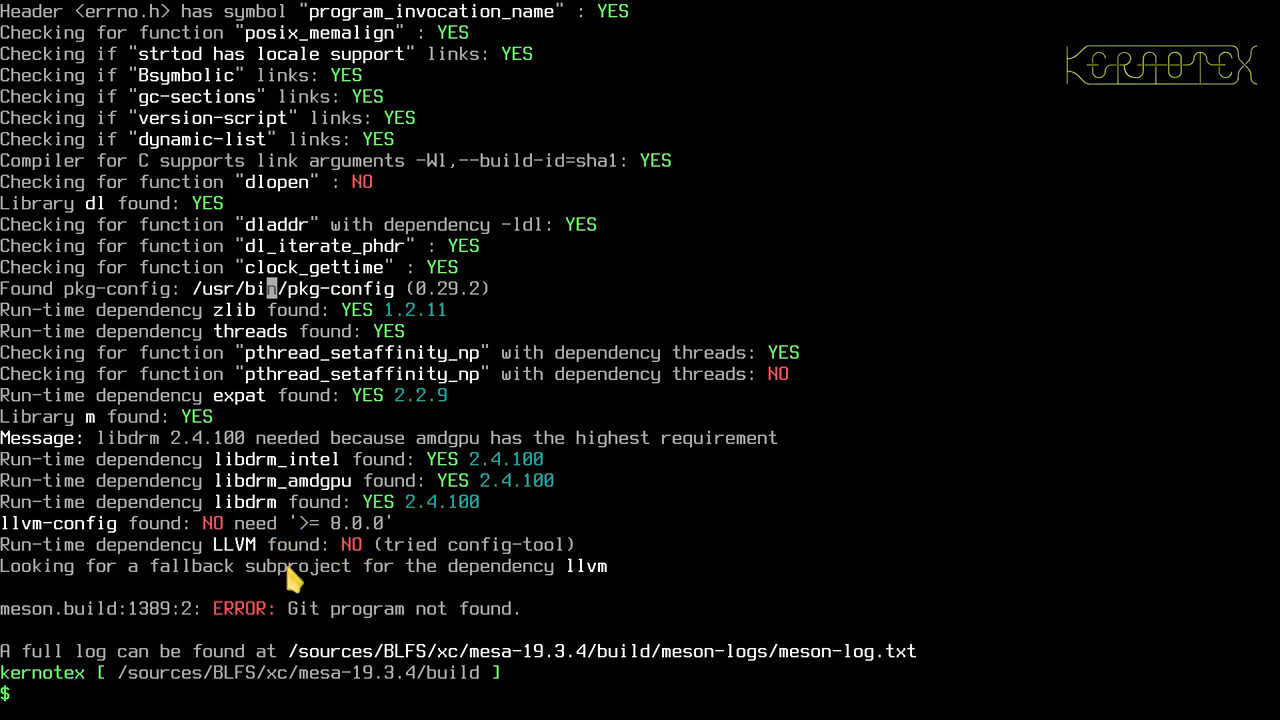
pyautogui.moveTo(215, 610)
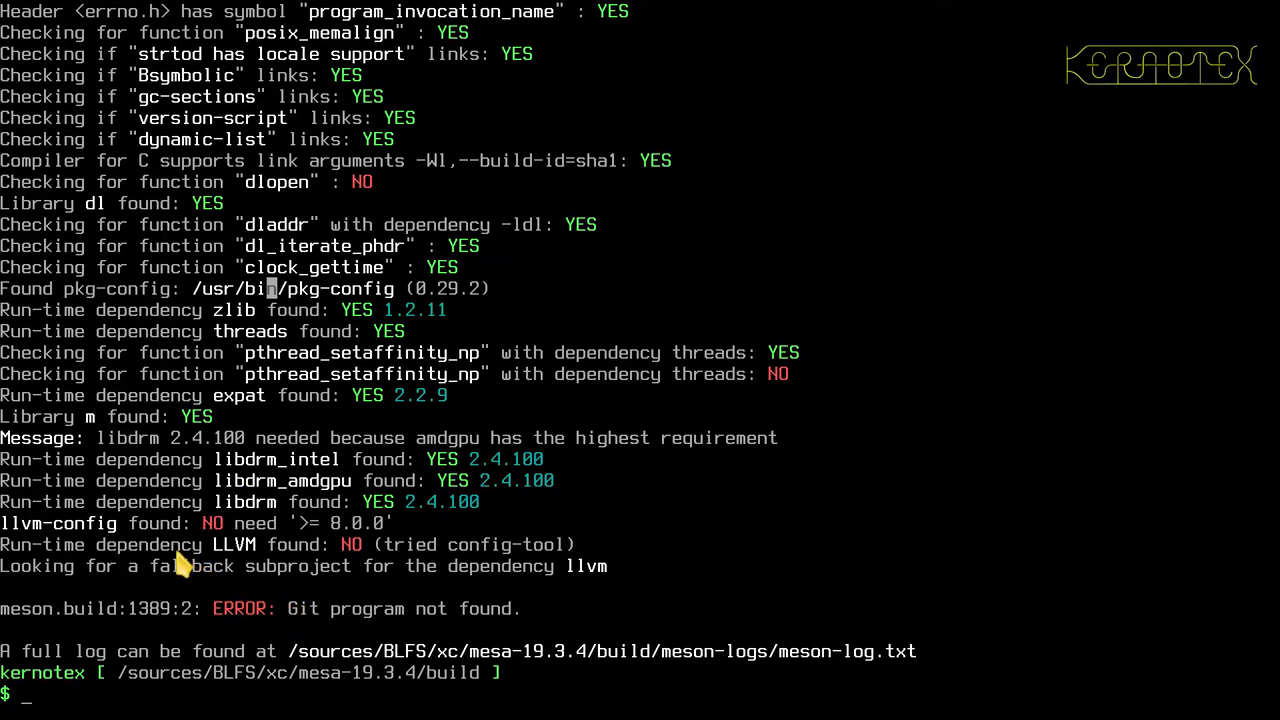
pyautogui.moveTo(280, 600)
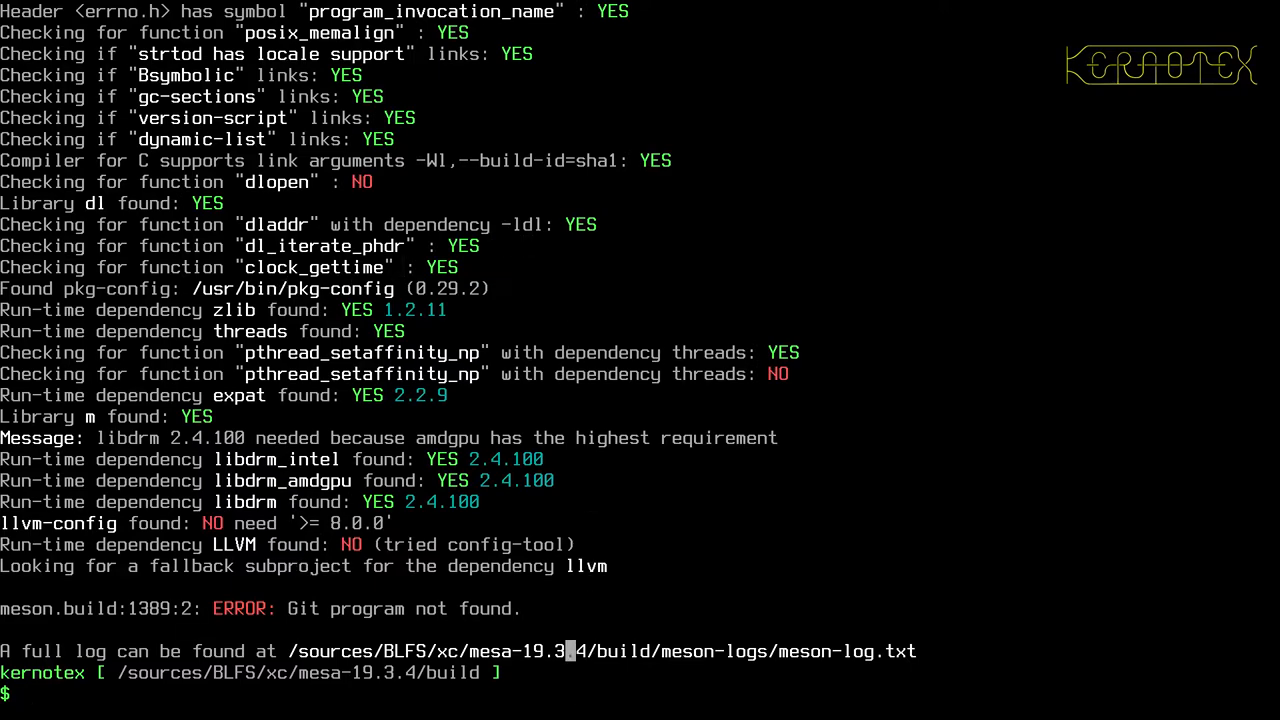
# Open mesa-19.3.4/build/meson-logs/meson-log.txt in less and page through it.
pyautogui.write('le')
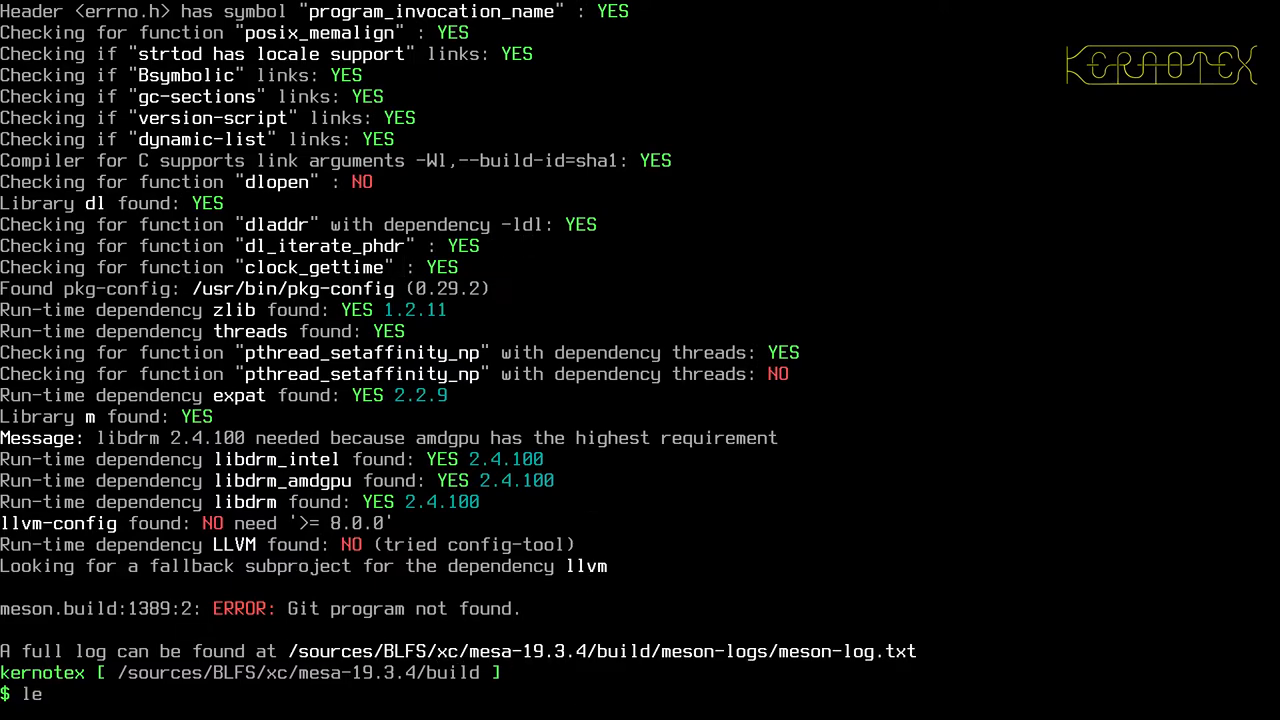
pyautogui.write('ss')
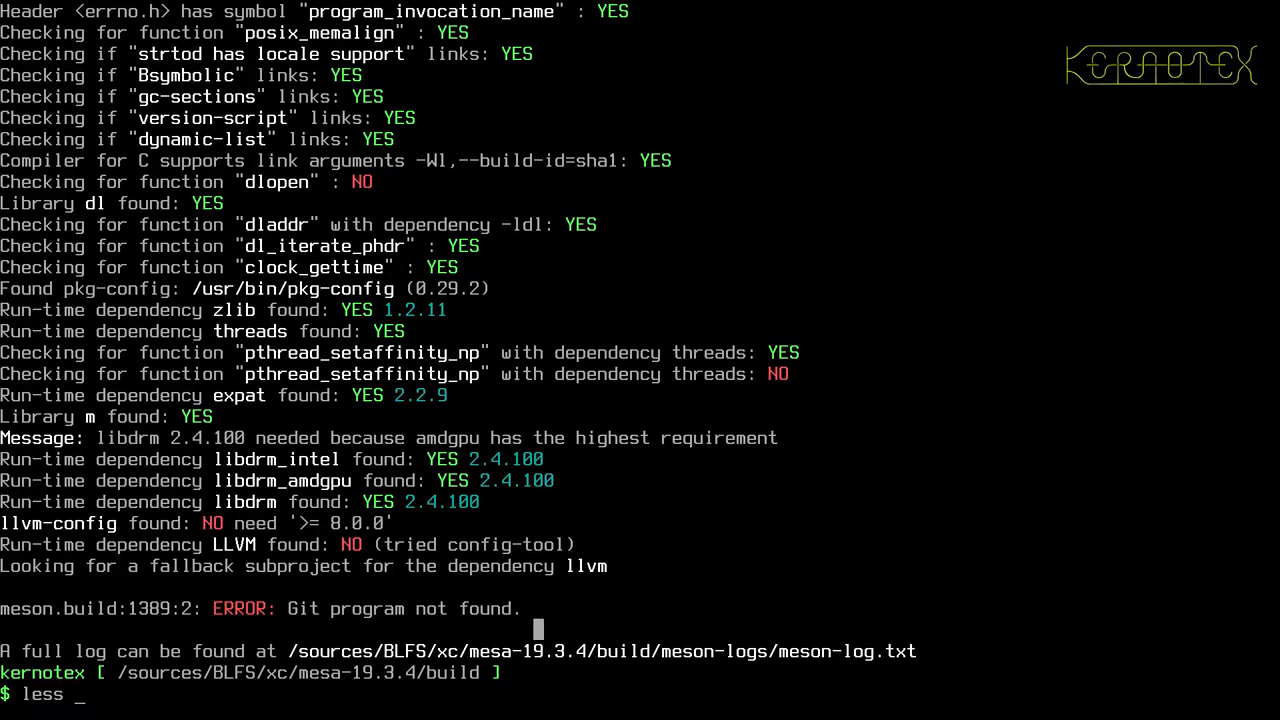
pyautogui.write('/sources/BLFS/xc/mesa-19.3.4/build/meson-logs/meson-log.txt')
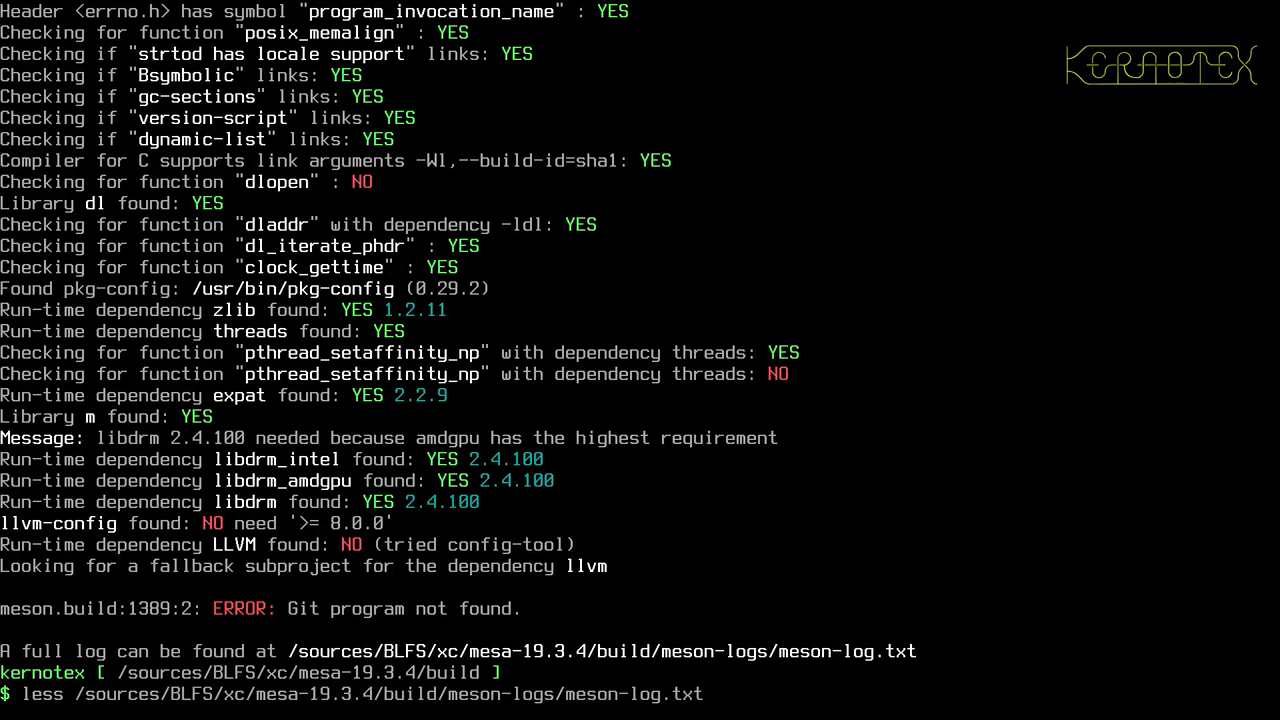
pyautogui.press('Return')
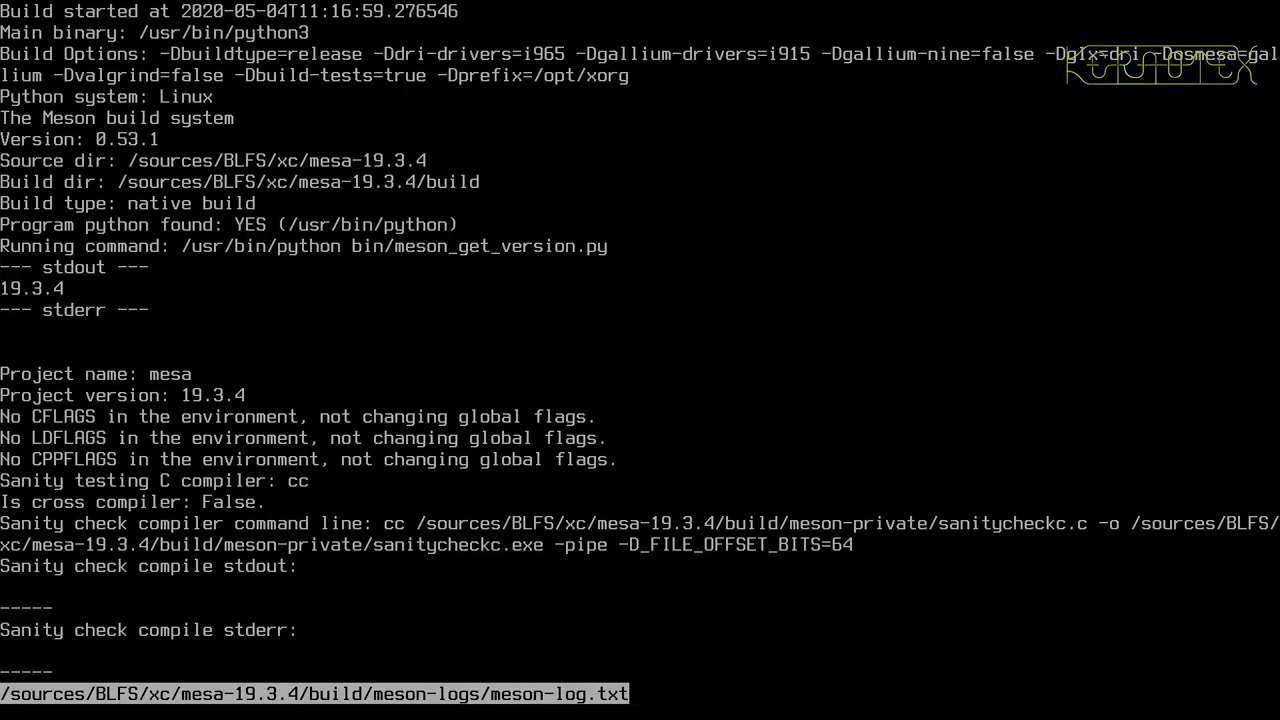
pyautogui.scroll(-3)
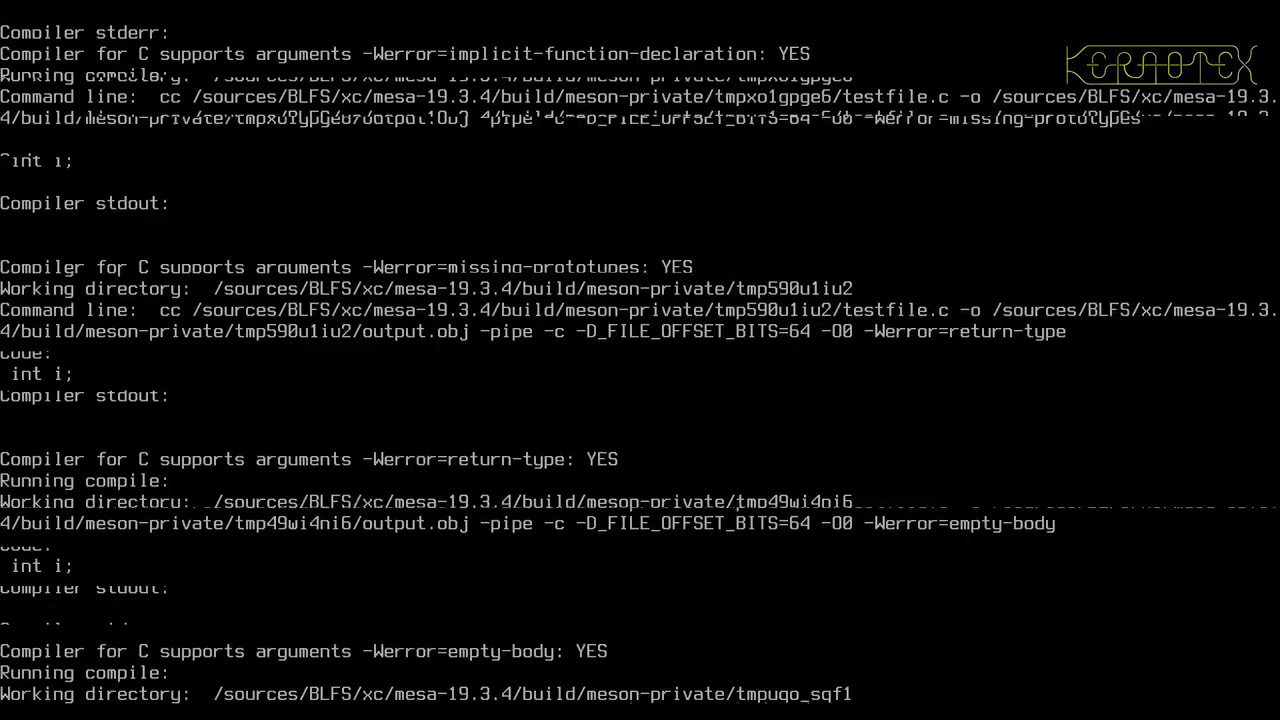
pyautogui.scroll(-3)
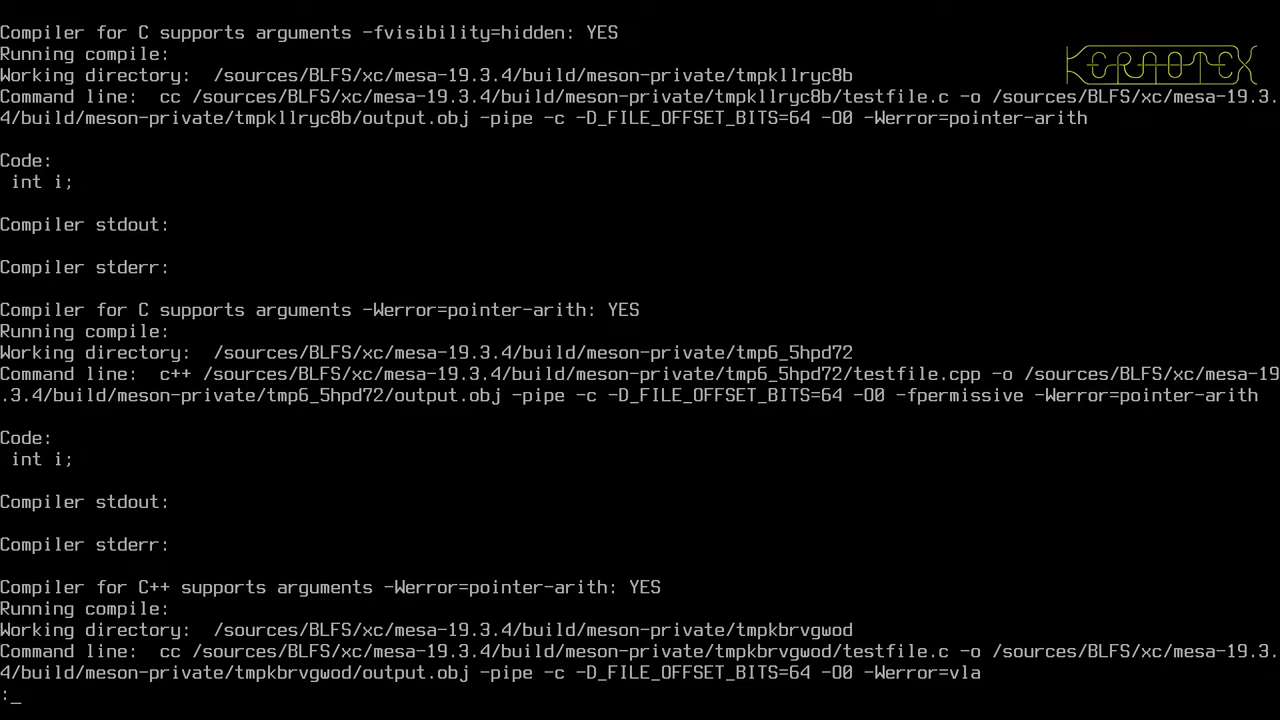
pyautogui.scroll(-3)
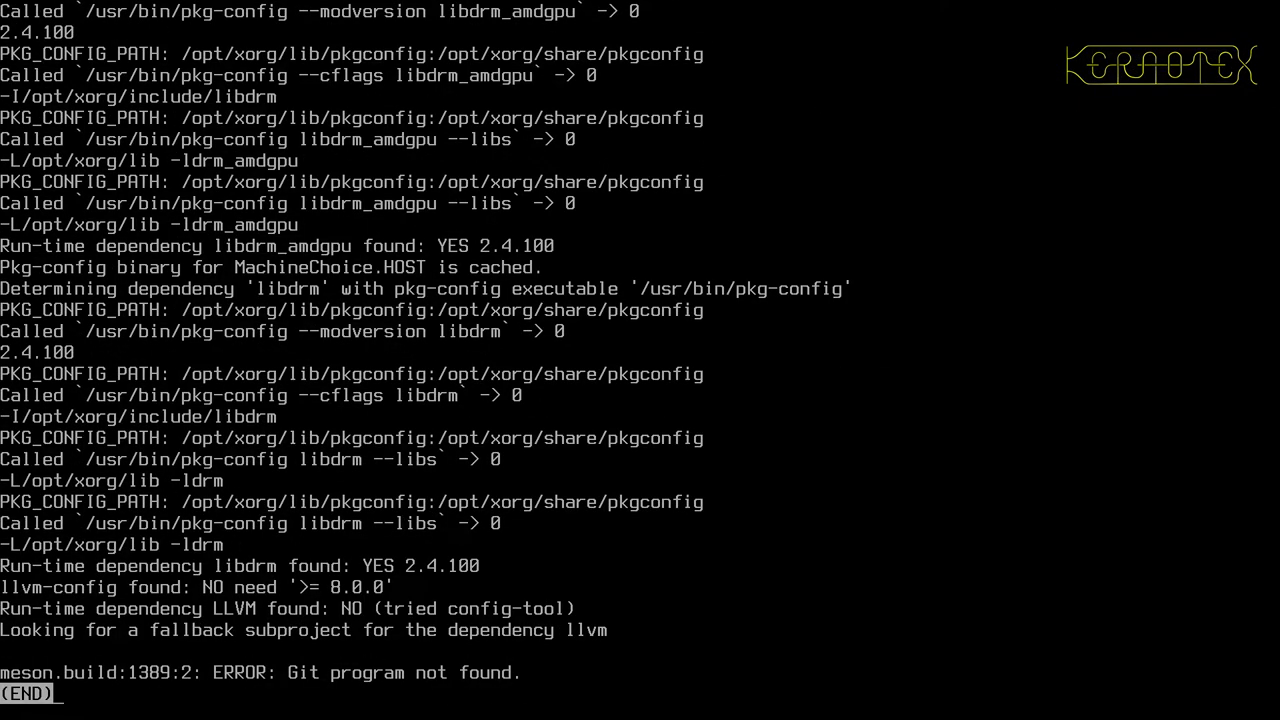
pyautogui.moveTo(310, 558)
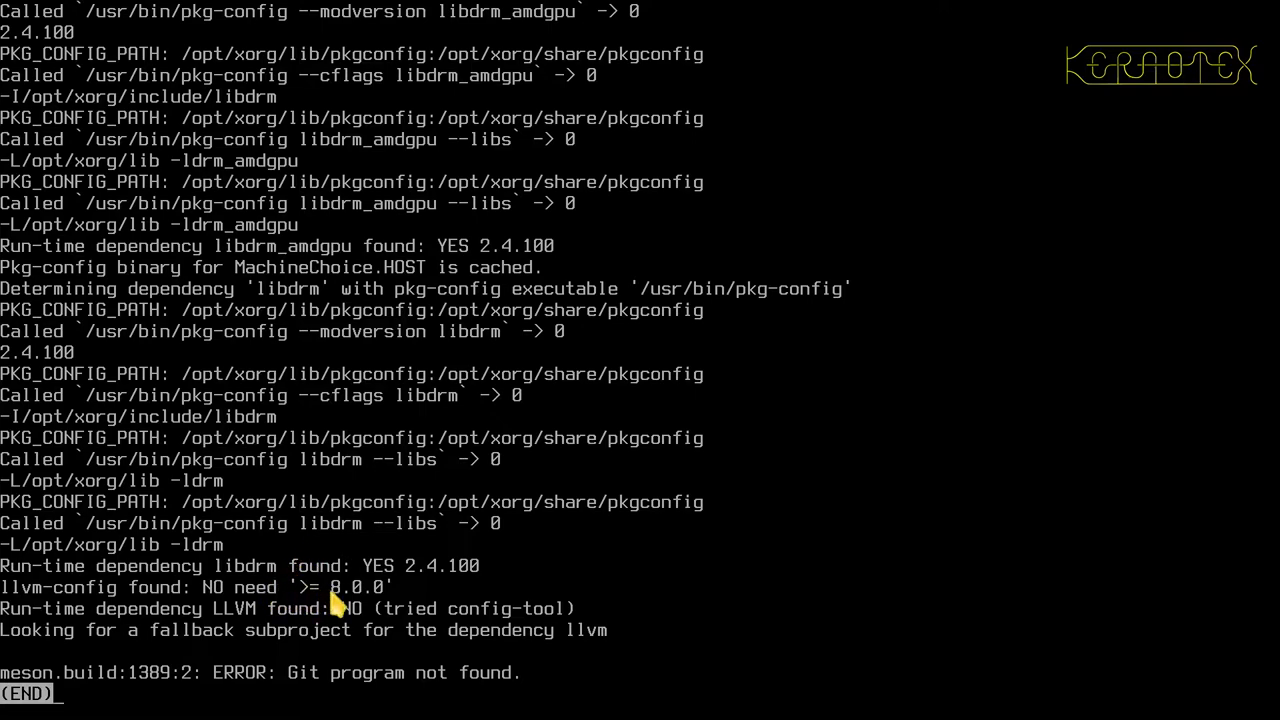
# Quit less and the text-mode Mesa instructions, then scroll Firefox up to Mesa-19.3.4's dependencies.
pyautogui.press('q')
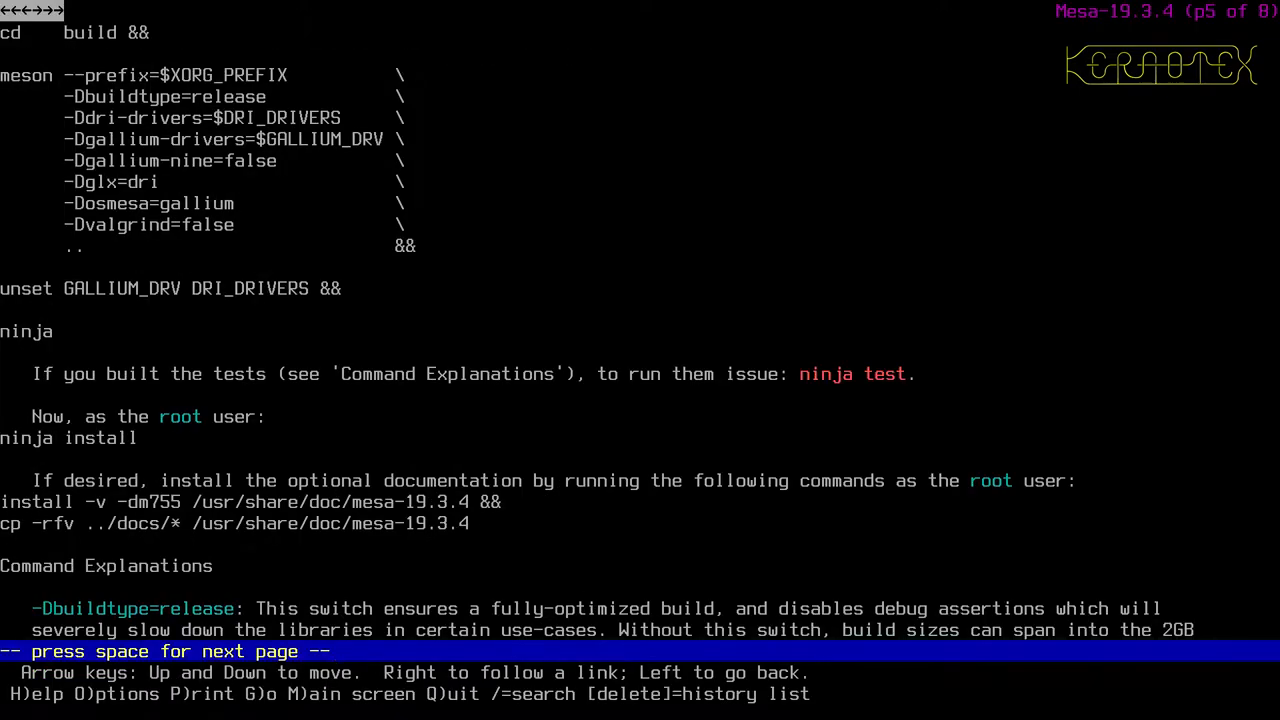
pyautogui.press('q')
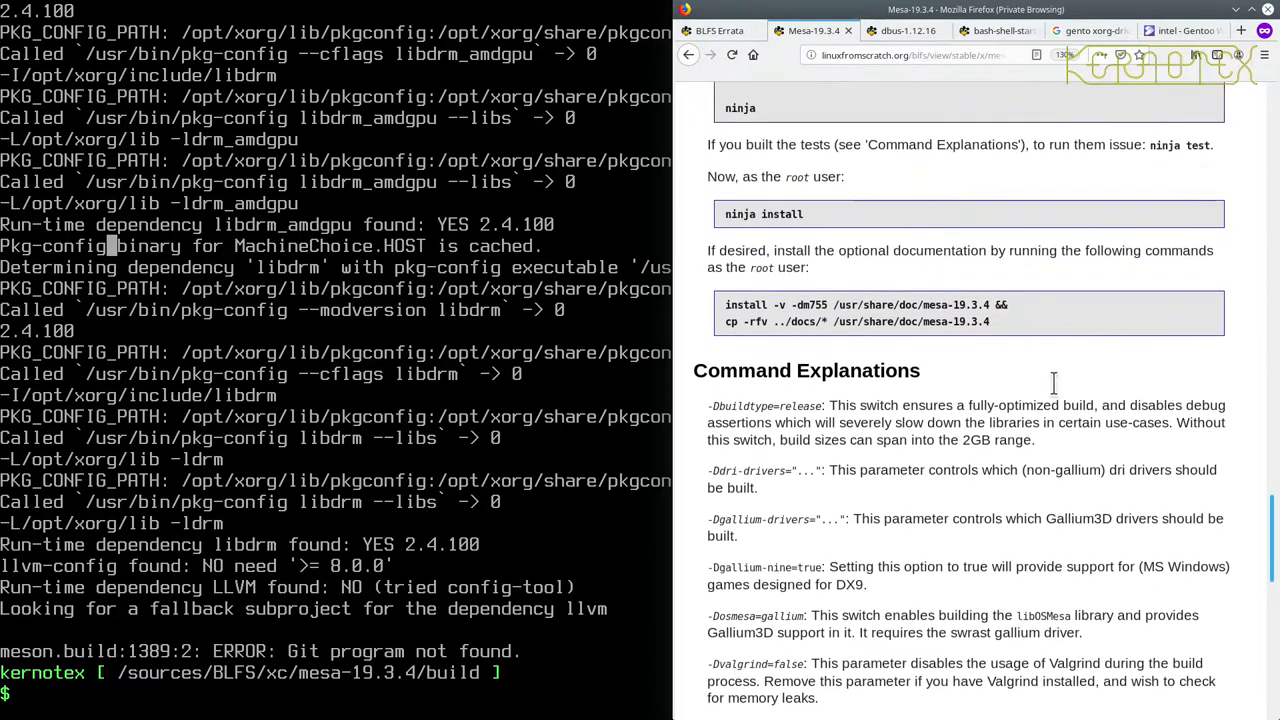
pyautogui.scroll(3)
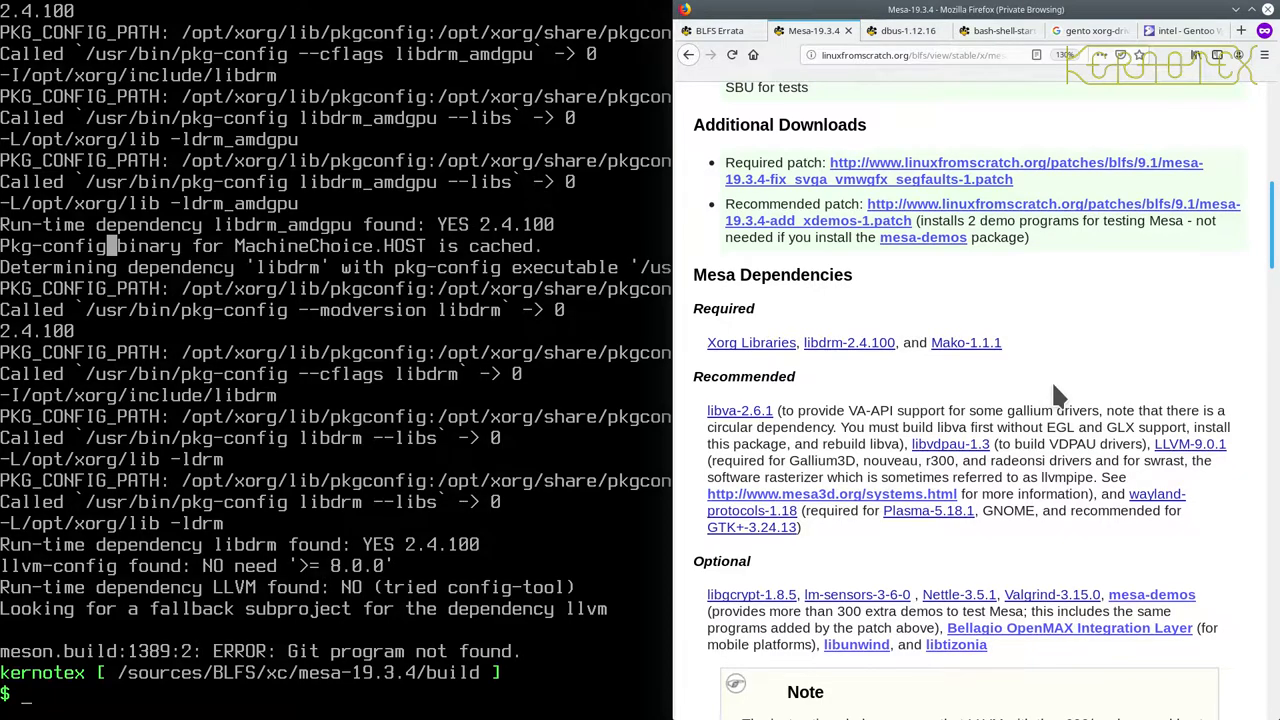
pyautogui.moveTo(855, 460)
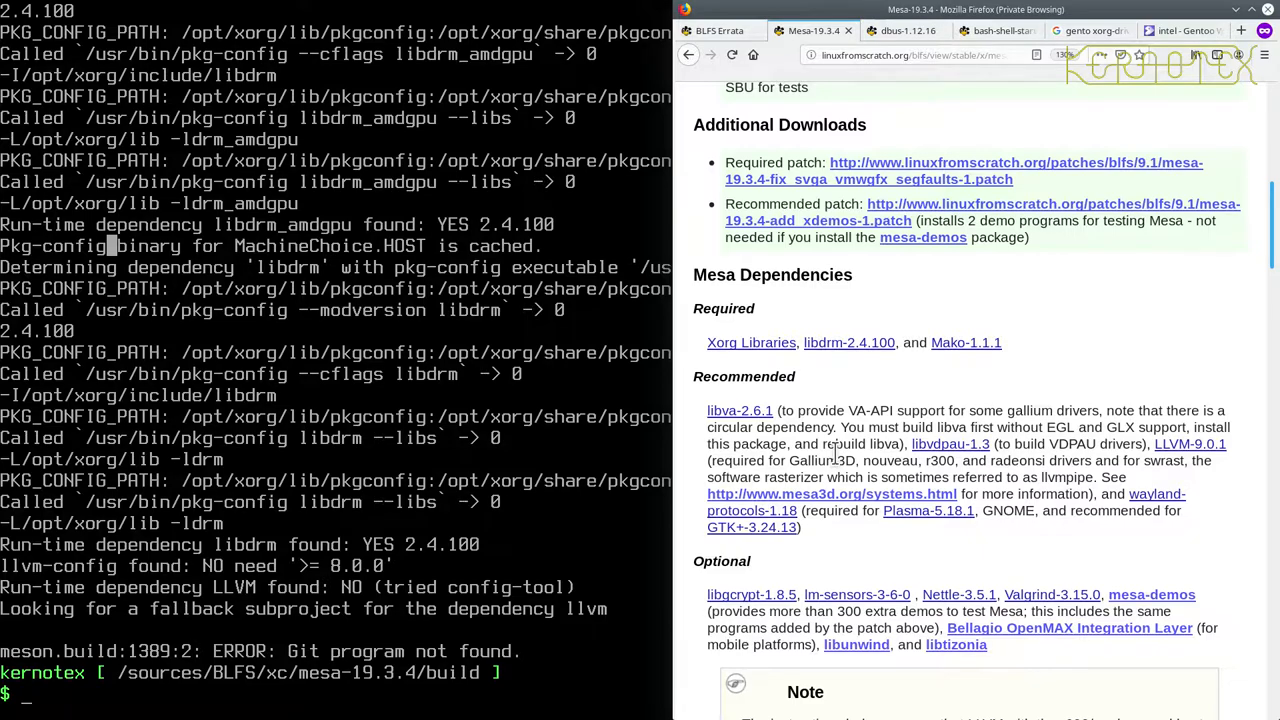
pyautogui.moveTo(1190, 444)
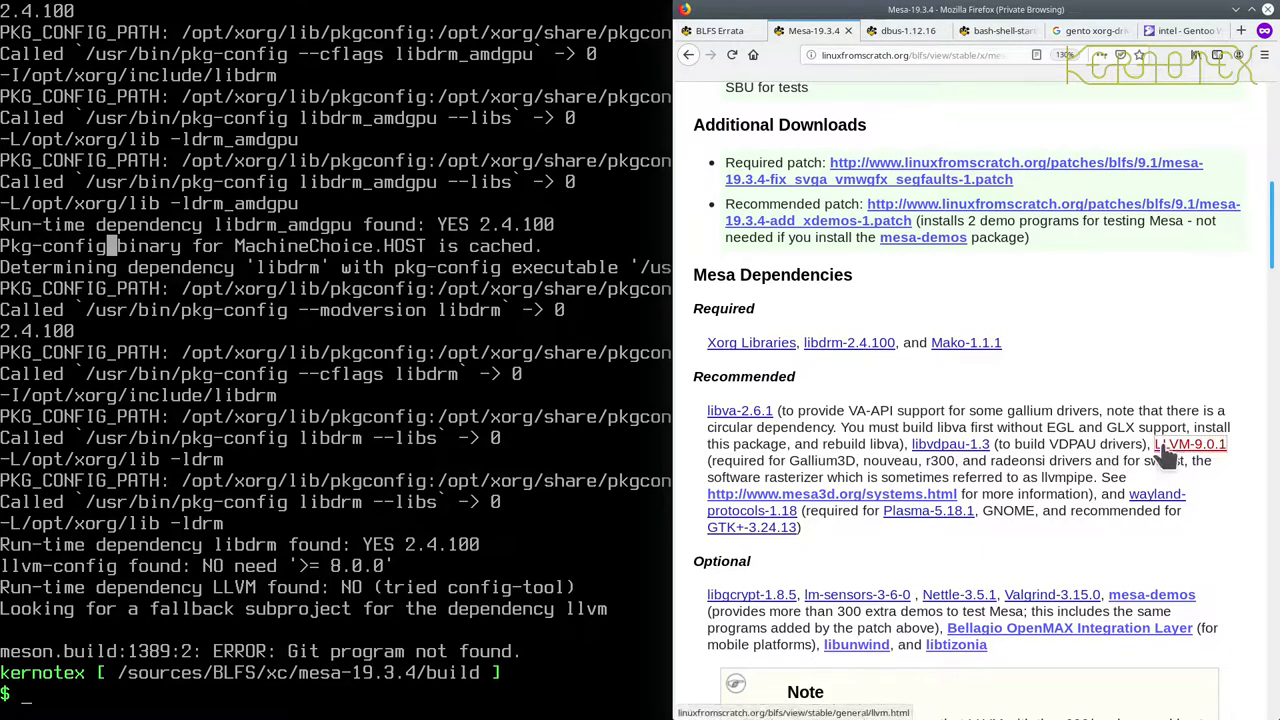
# Open the LLVM-9.0.1 page, scroll through it, then open the libuv-1.34.2 page.
pyautogui.click(1190, 444)
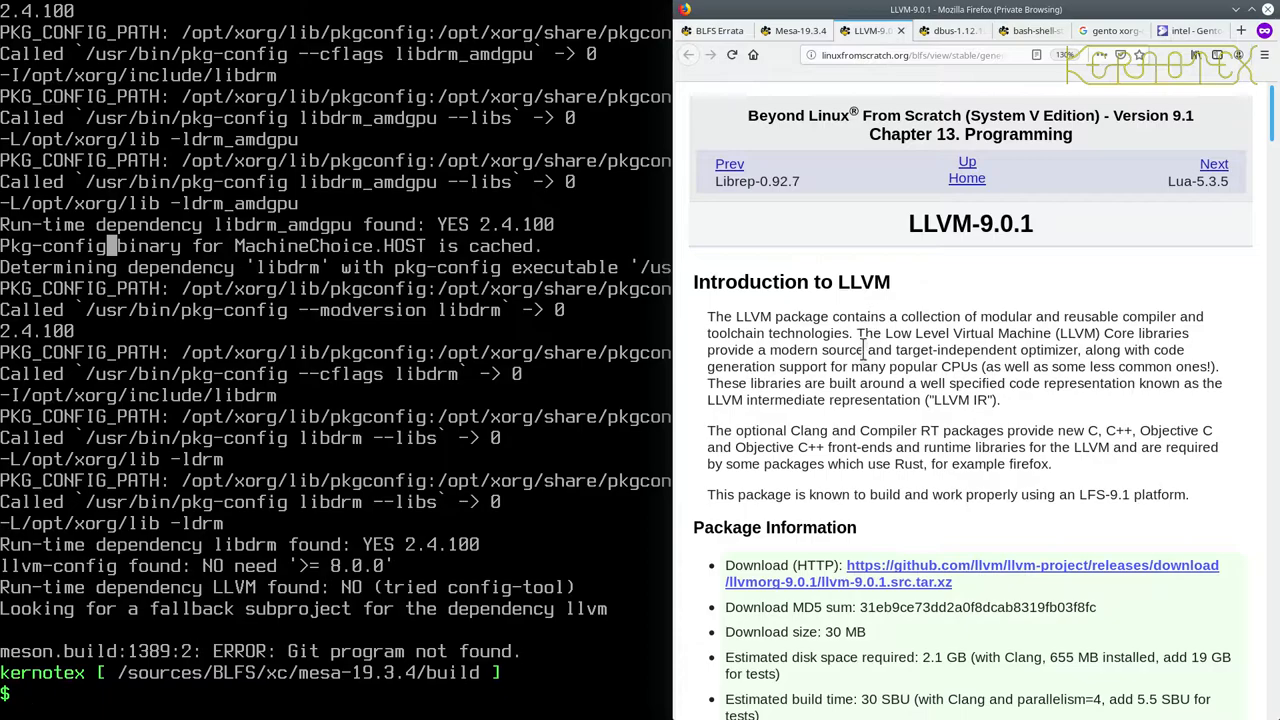
pyautogui.scroll(-3)
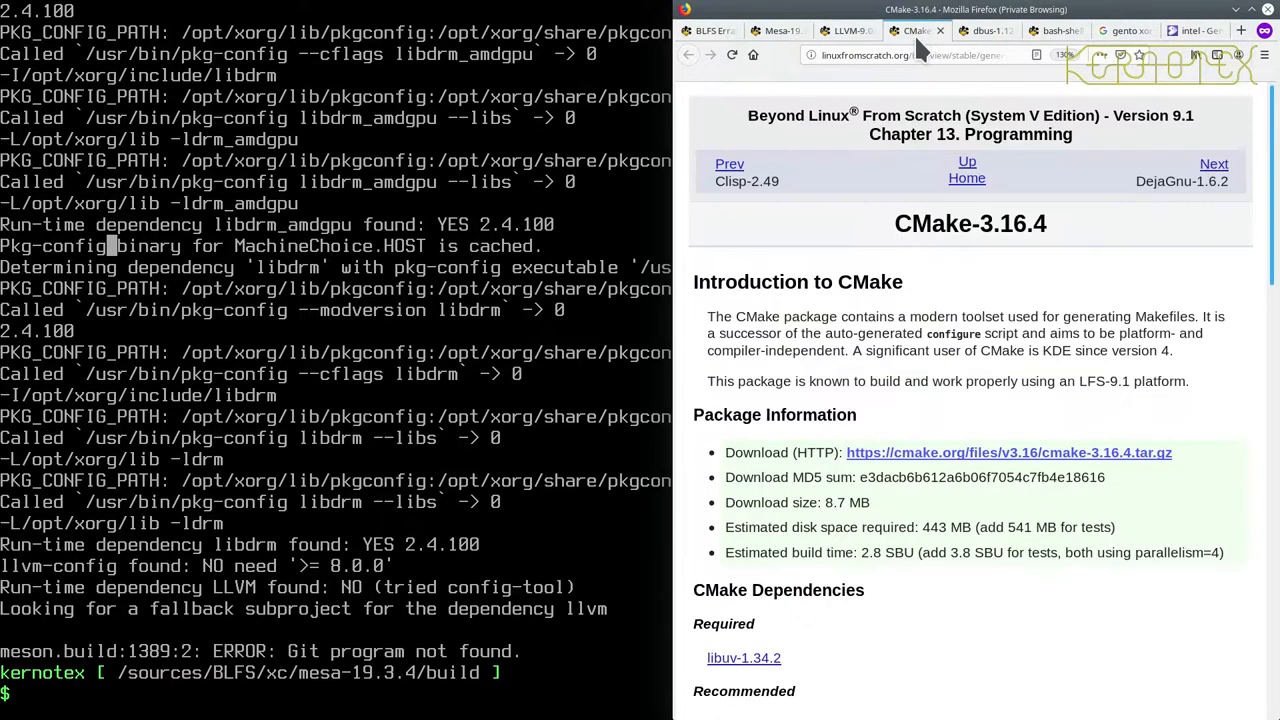
pyautogui.scroll(-3)
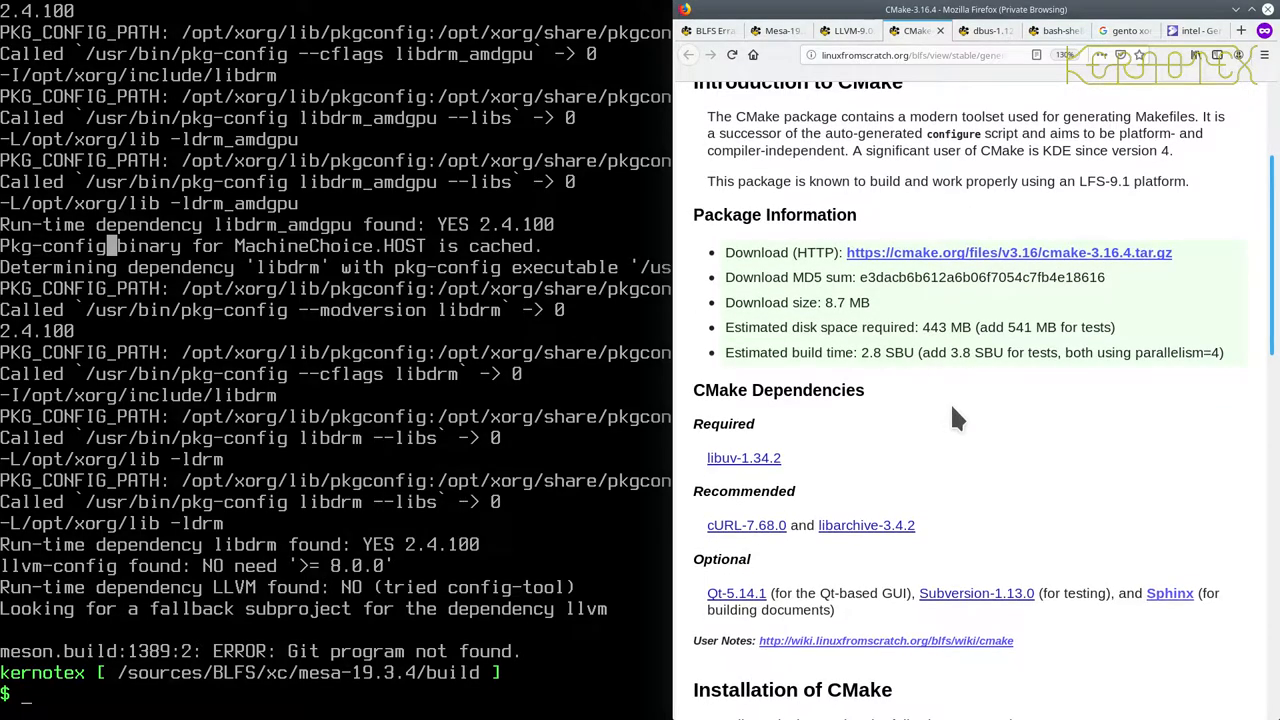
pyautogui.moveTo(944, 432)
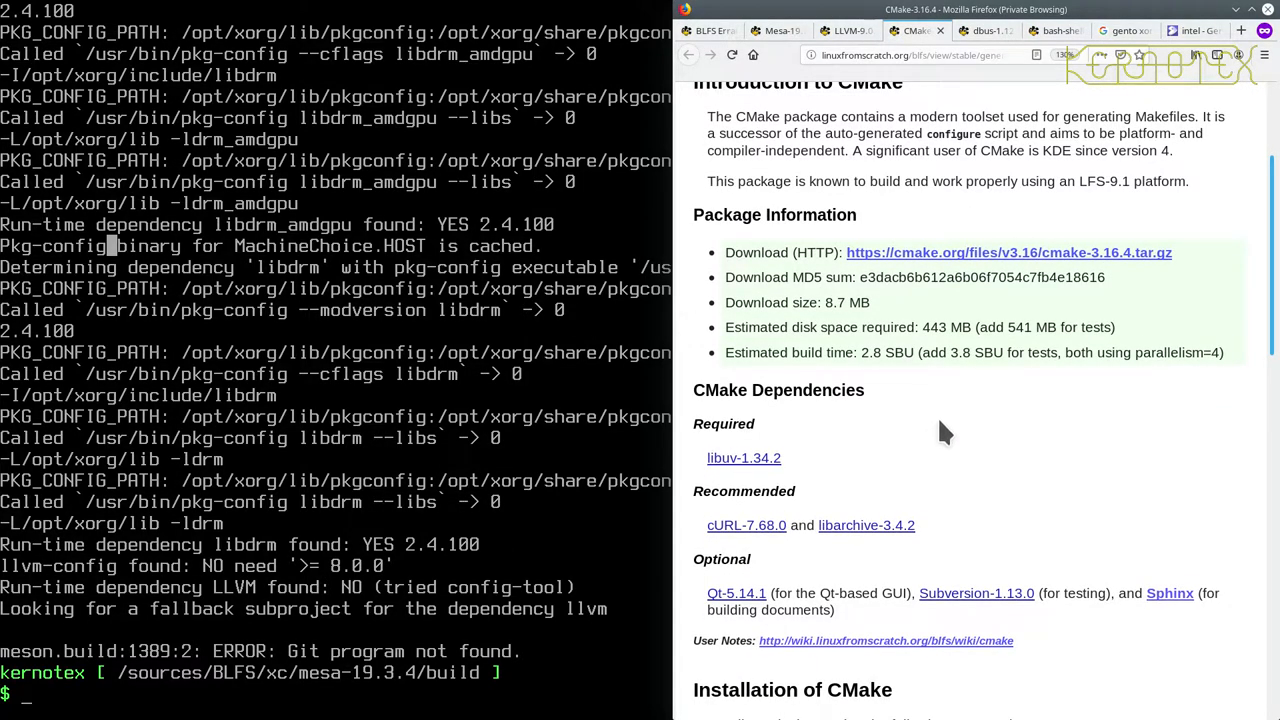
pyautogui.moveTo(744, 458)
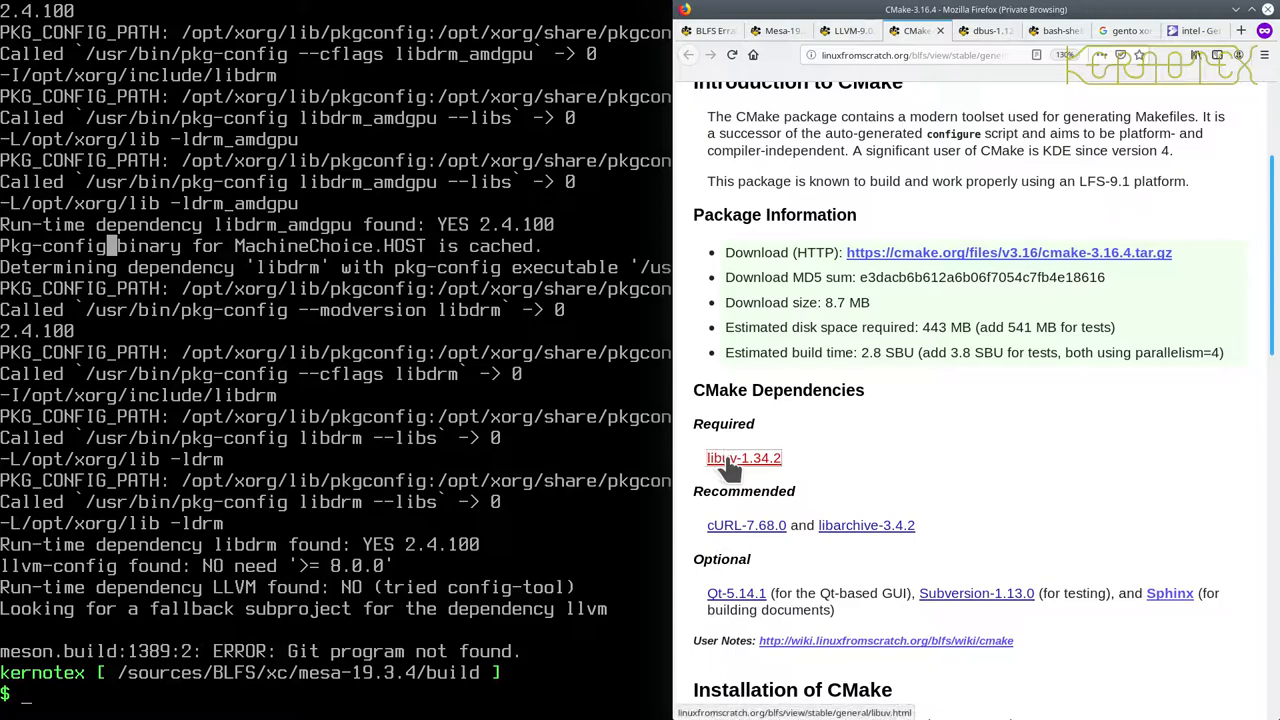
pyautogui.click(743, 458)
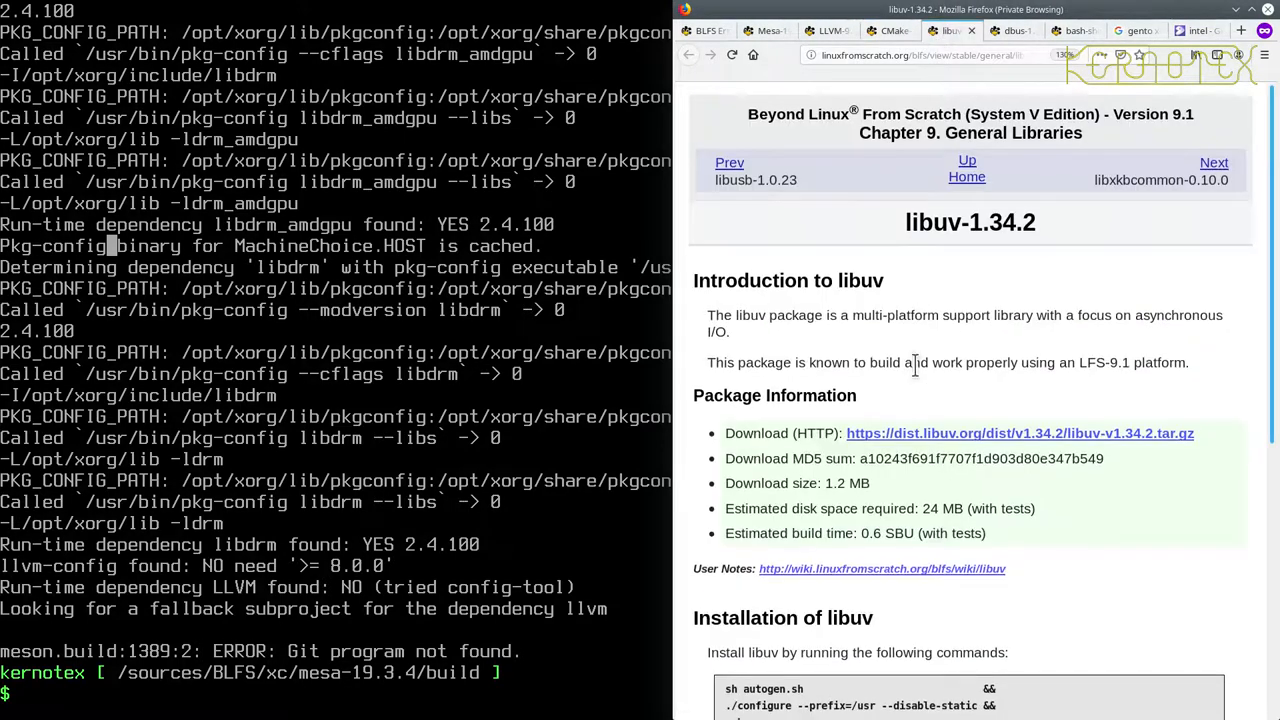
# Look over the cURL-7.68.0 and libarchive-3.4.2 tabs, ending on the libuv-1.34.2 tab.
pyautogui.click(888, 30)
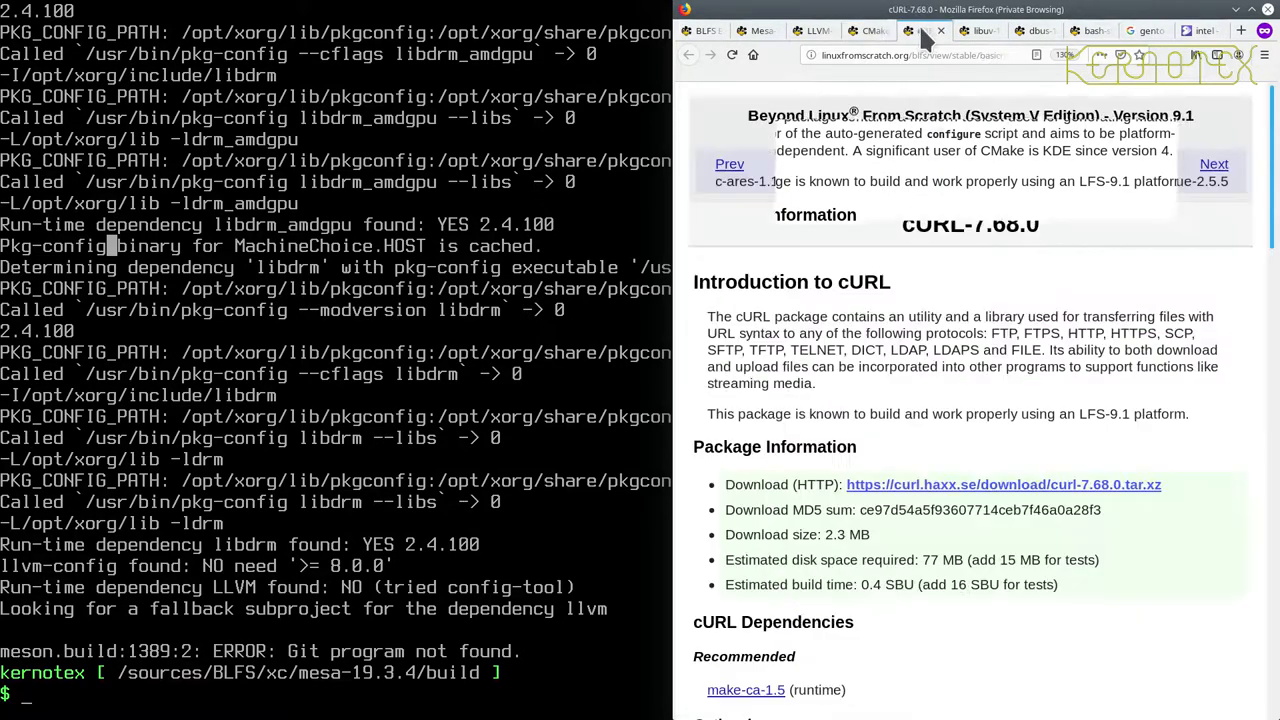
pyautogui.scroll(-3)
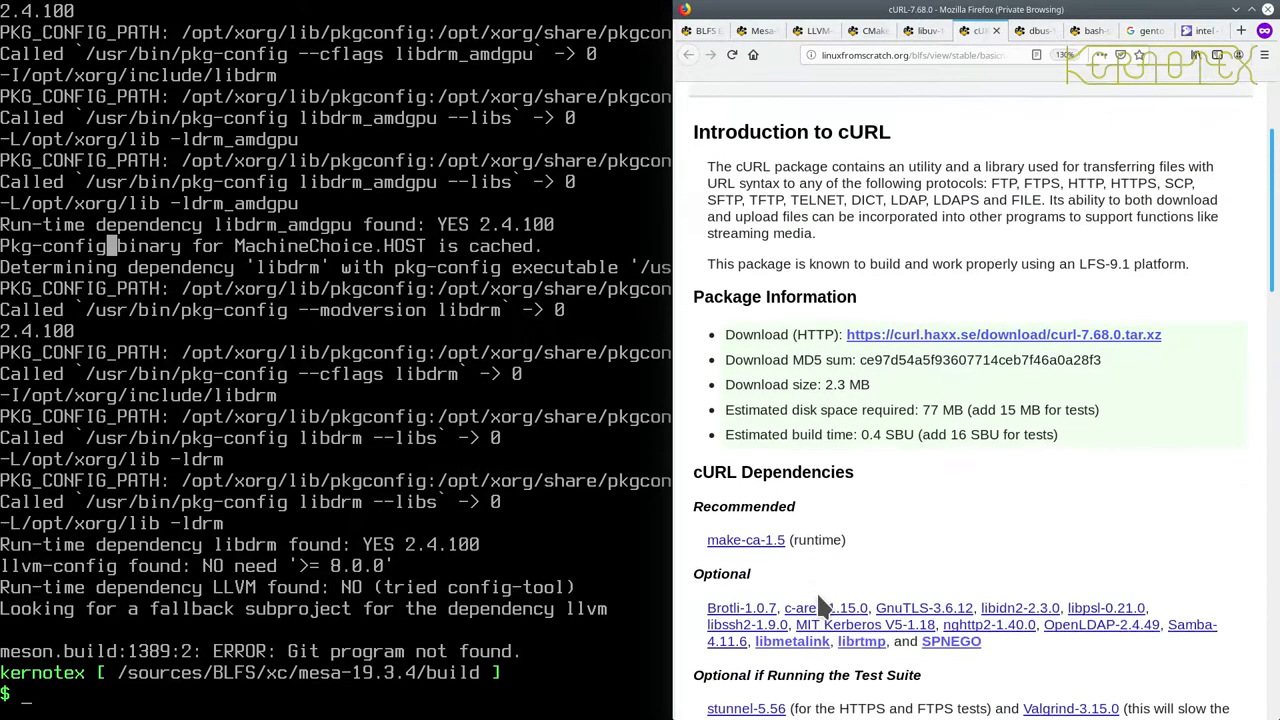
pyautogui.scroll(3)
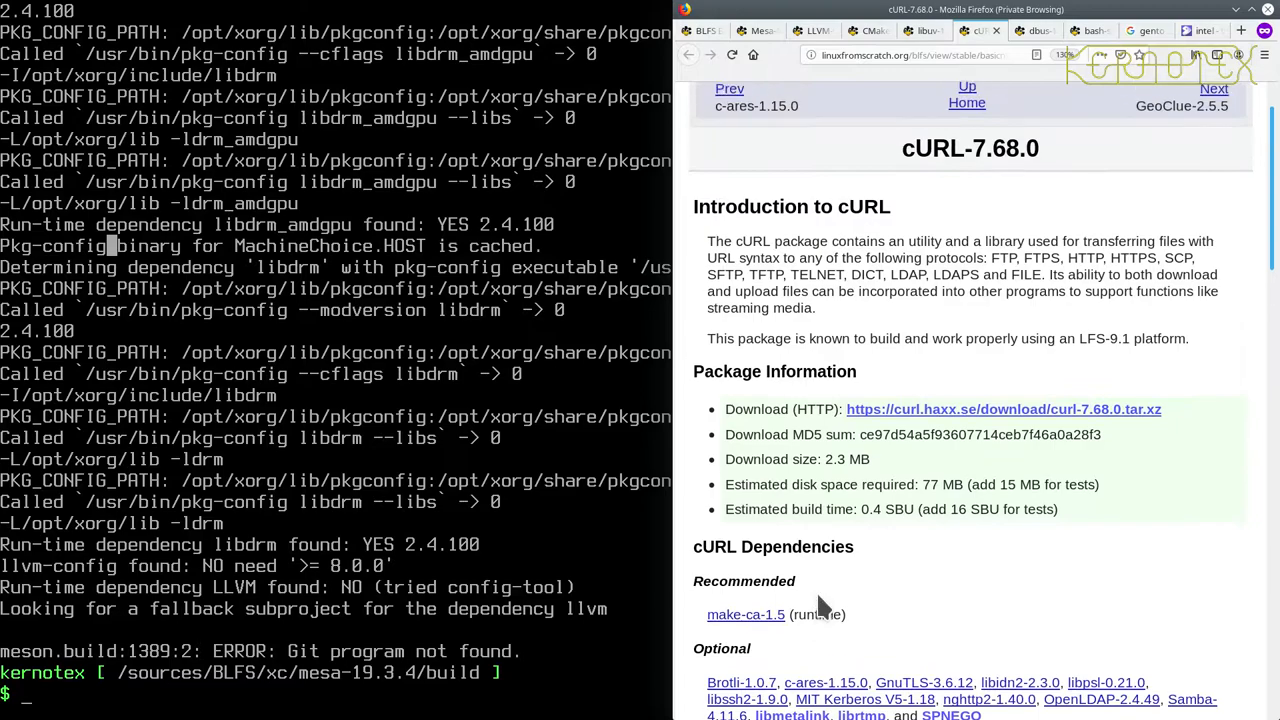
pyautogui.click(868, 30)
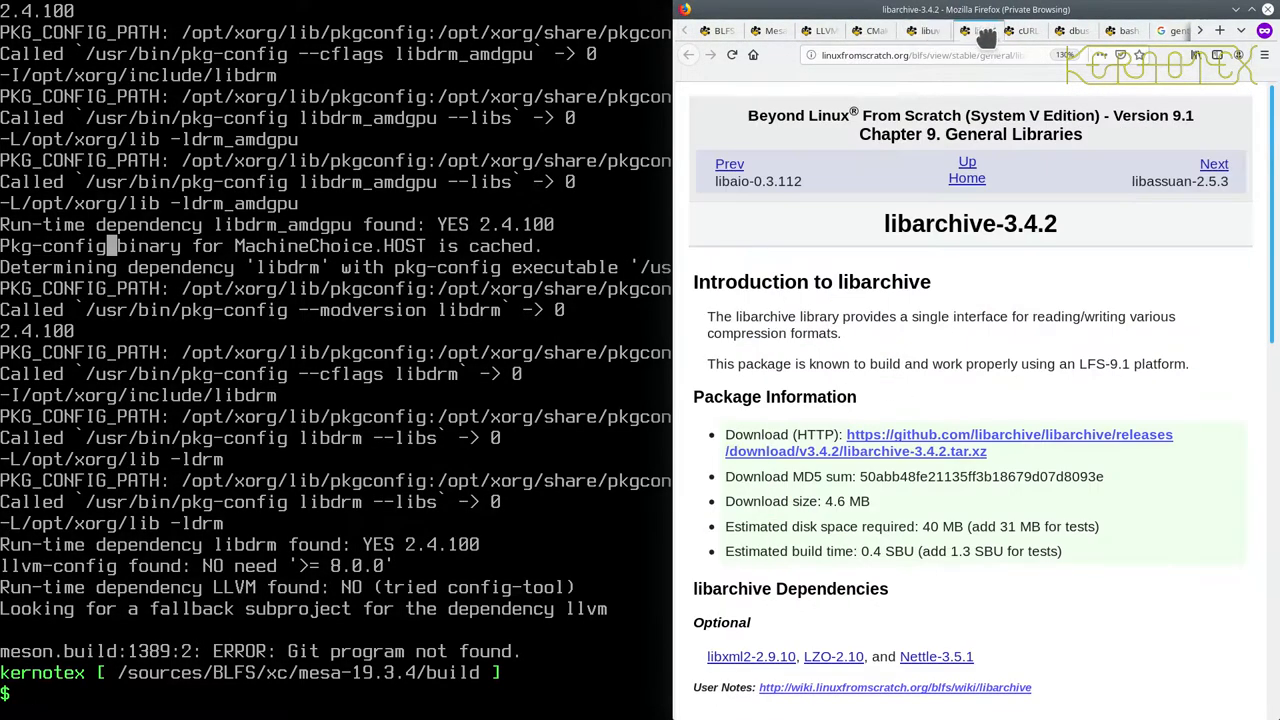
pyautogui.scroll(-3)
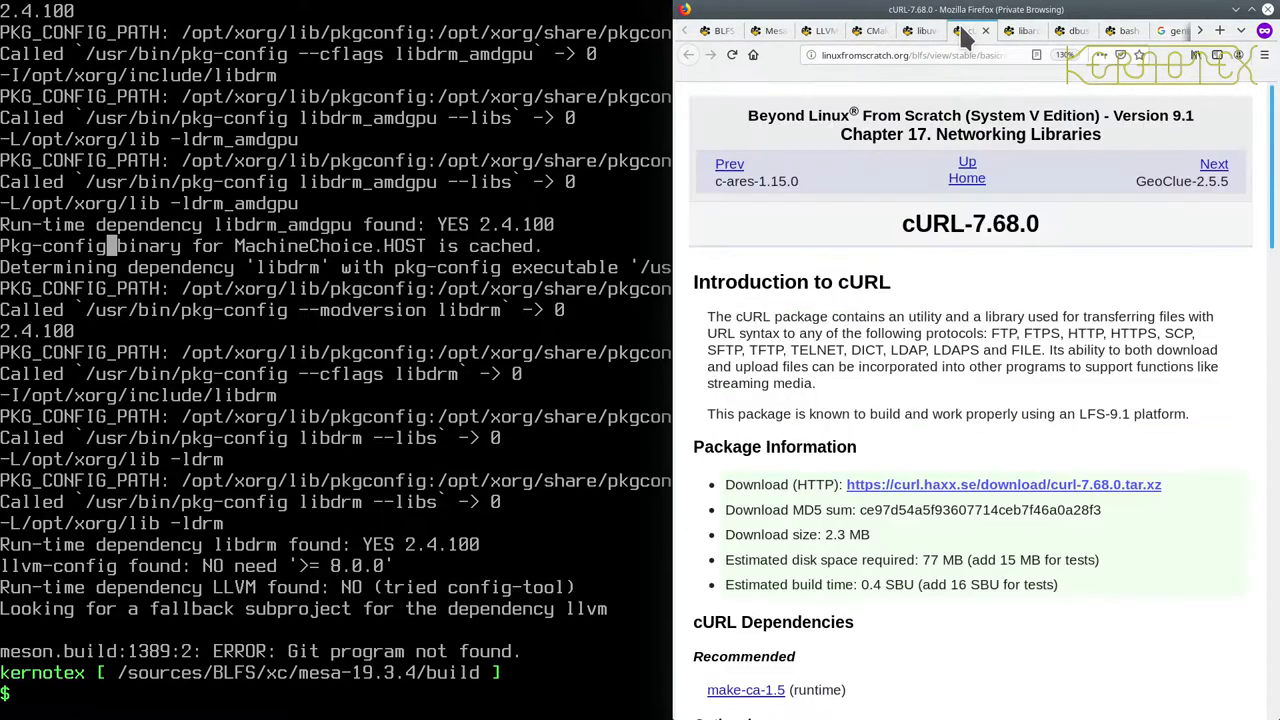
pyautogui.scroll(-3)
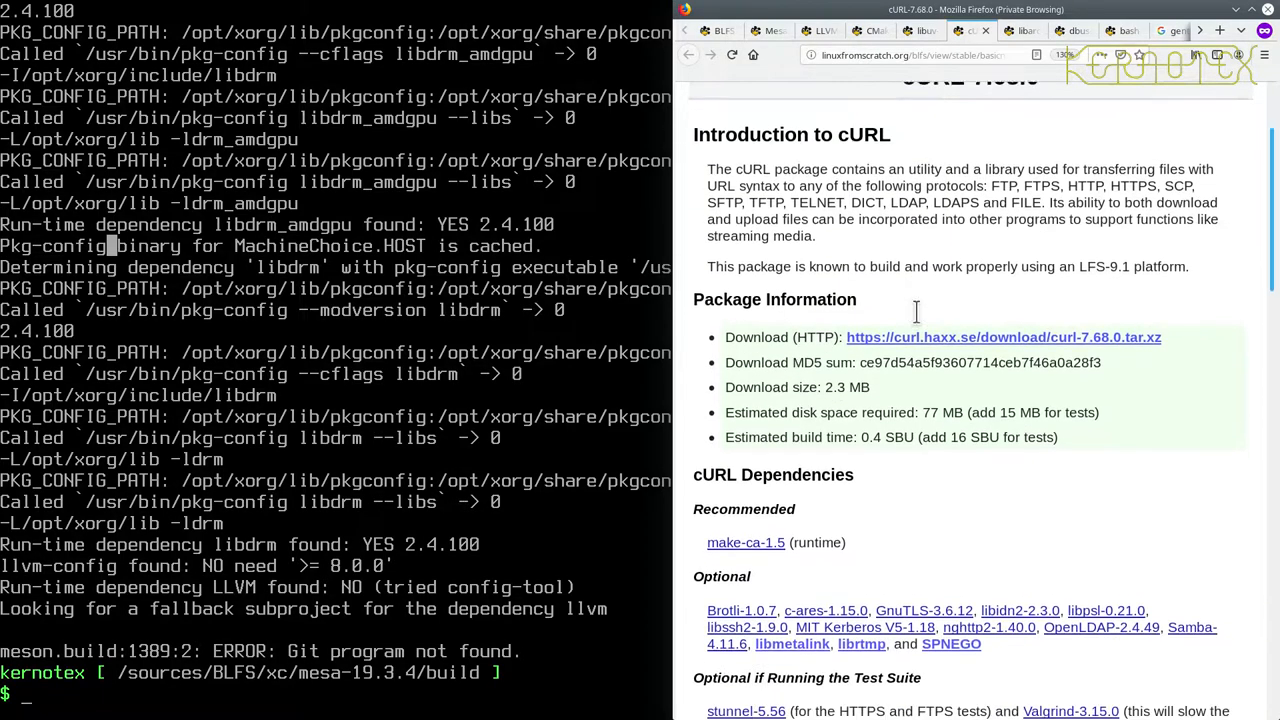
pyautogui.scroll(3)
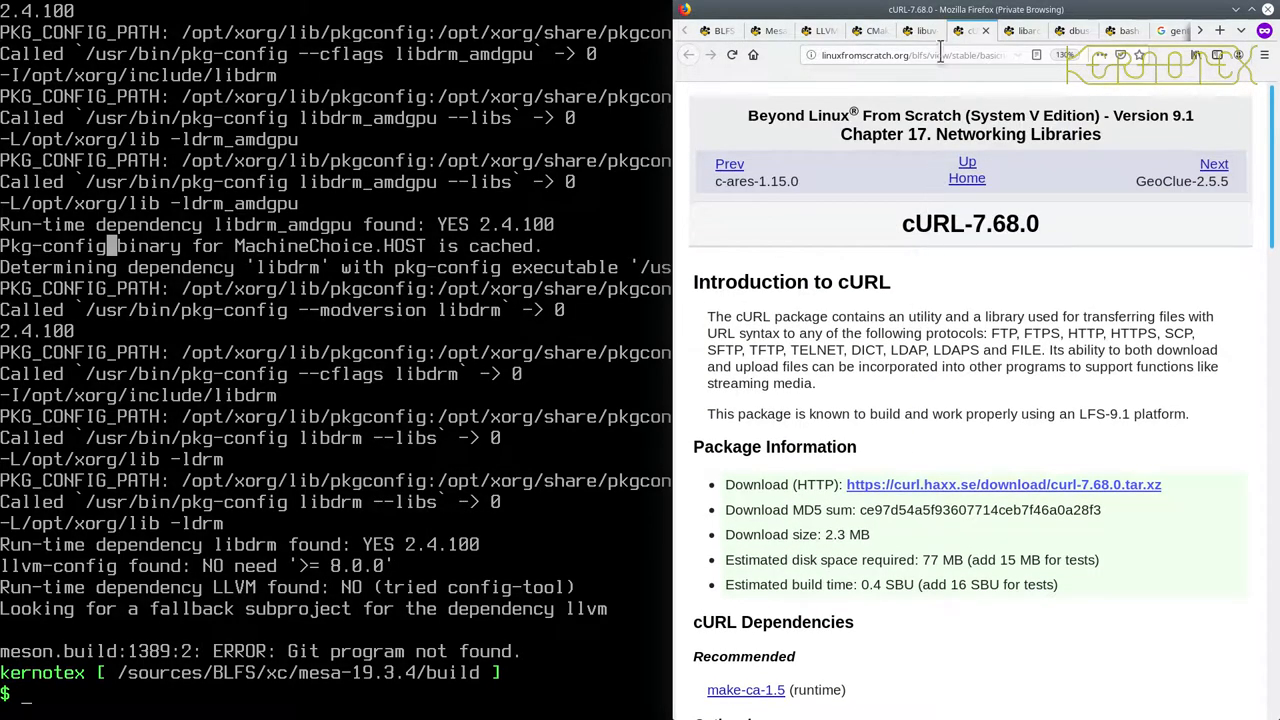
pyautogui.click(920, 30)
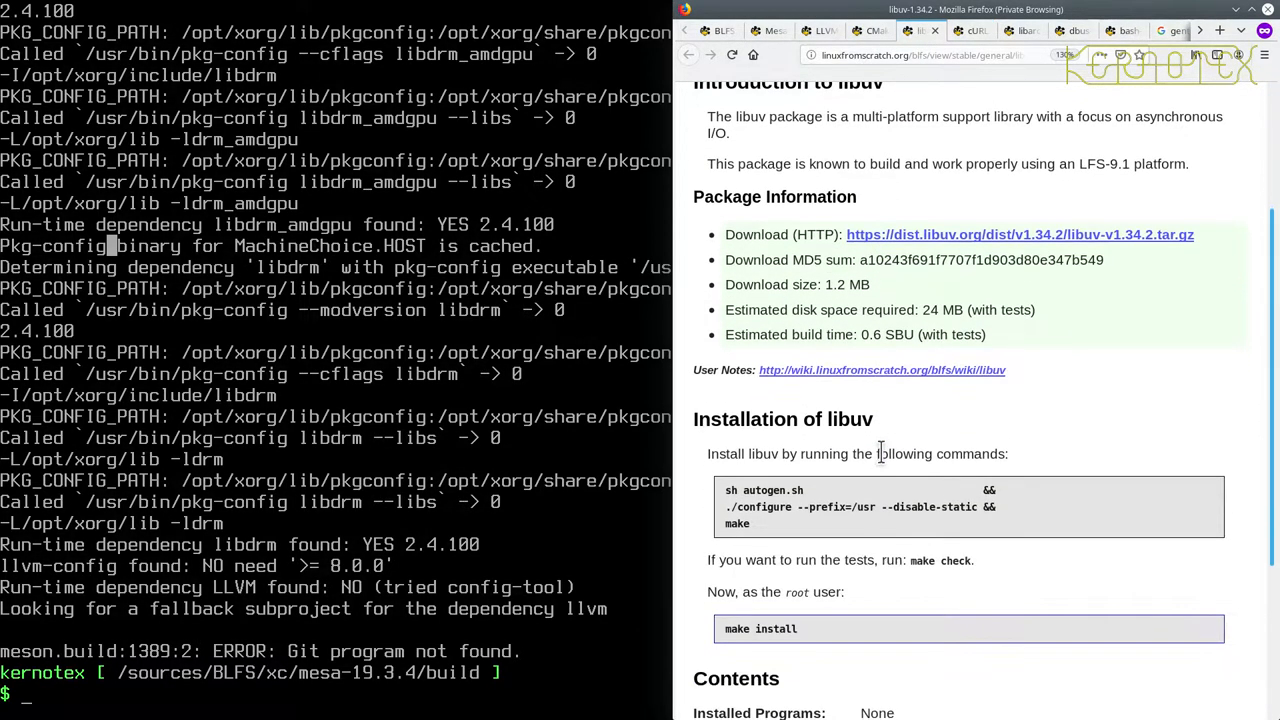
# Return to the CMake-3.16.4 tab to review its libuv, cURL and libarchive dependencies.
pyautogui.click(877, 30)
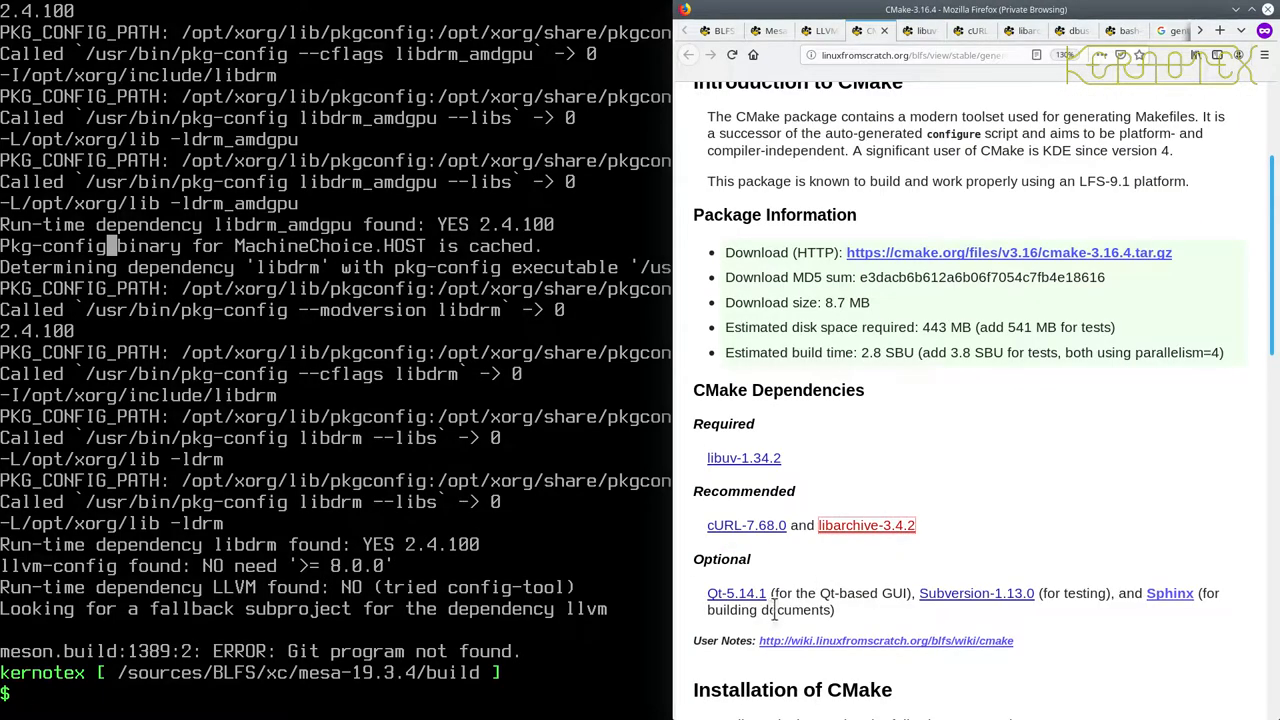
pyautogui.moveTo(910, 585)
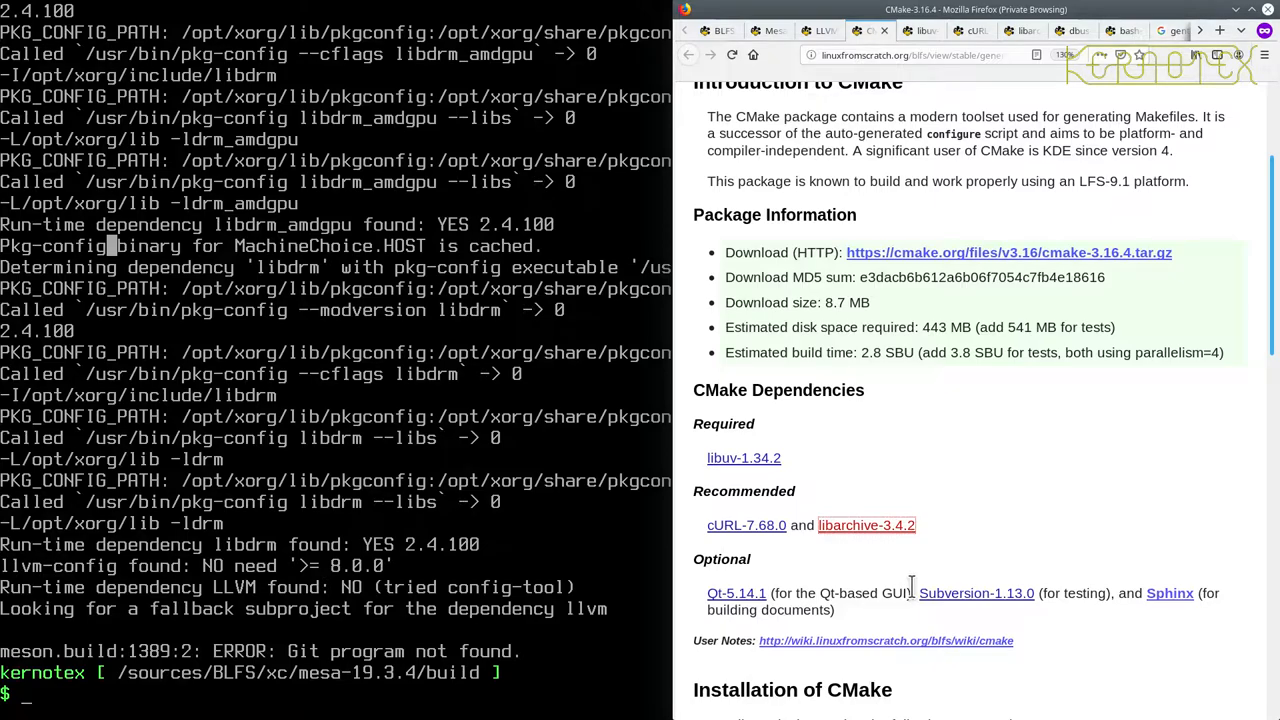
pyautogui.moveTo(825, 560)
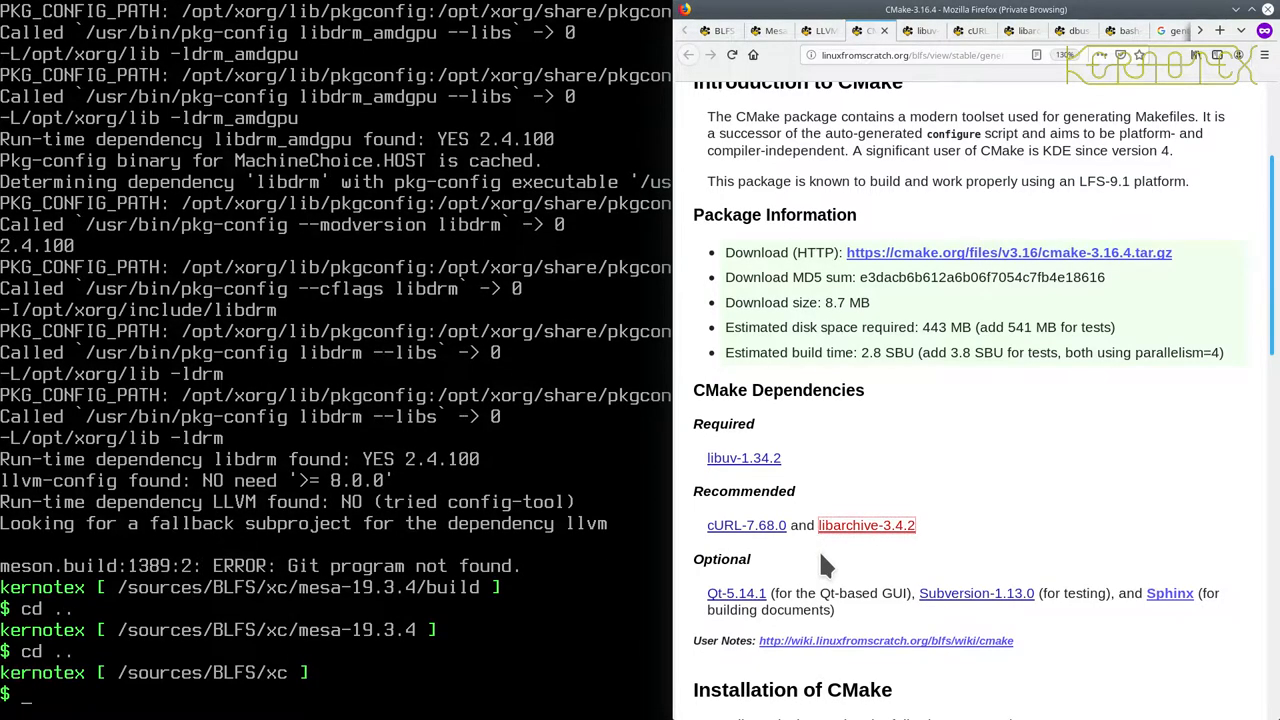
# Remove the failed mesa-19.3.4 source directory with rm -Rf.
pyautogui.write('rm -Rf mesa-19.3.4')
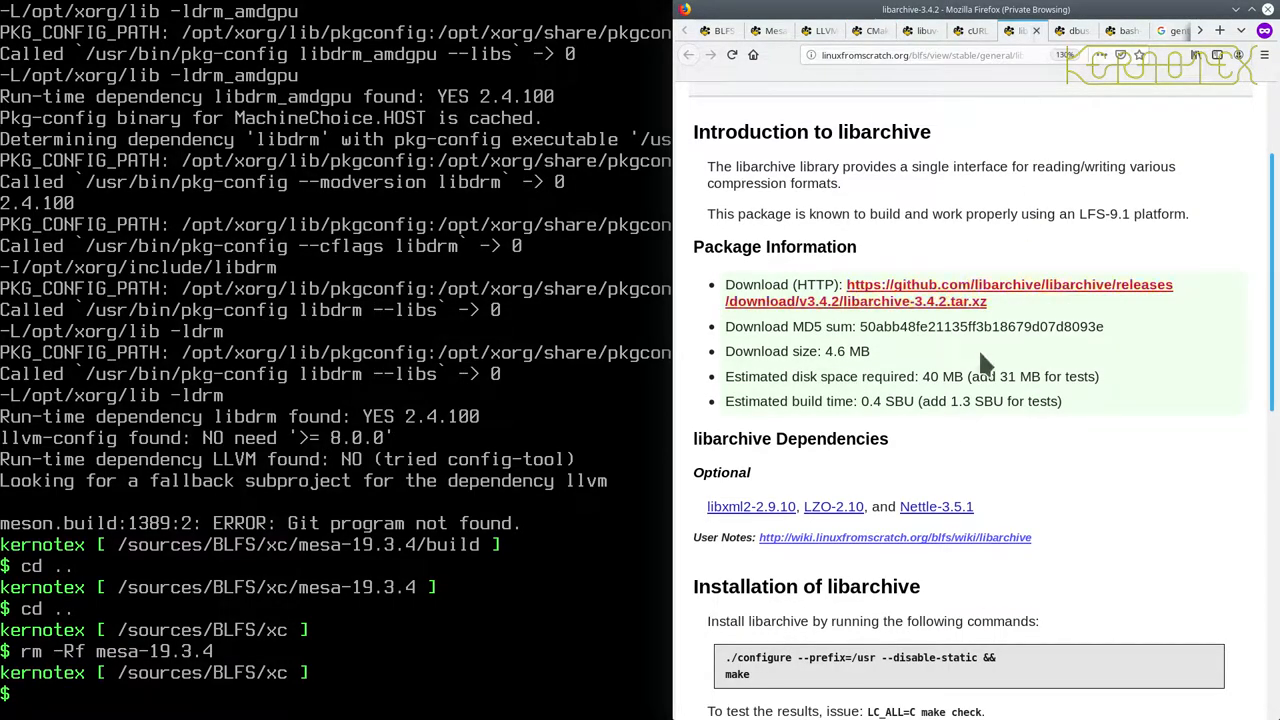
pyautogui.moveTo(936, 506)
pyautogui.write('cd ..')
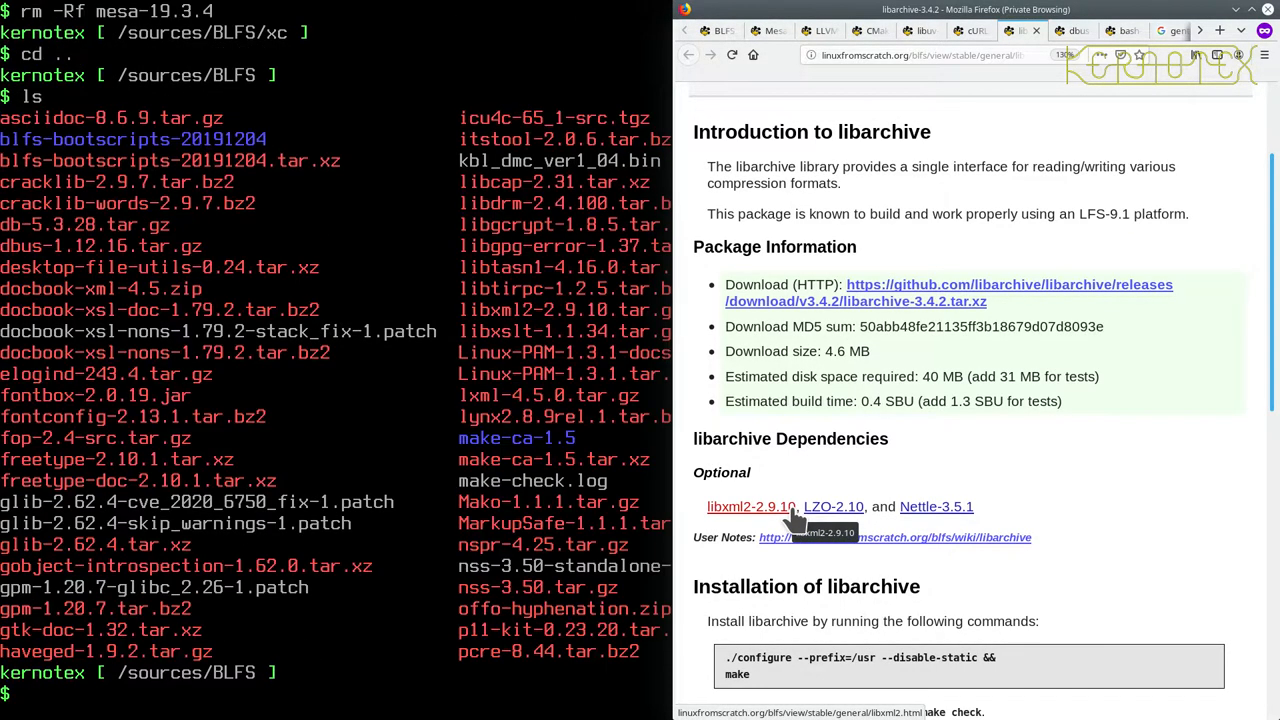
pyautogui.moveTo(625, 378)
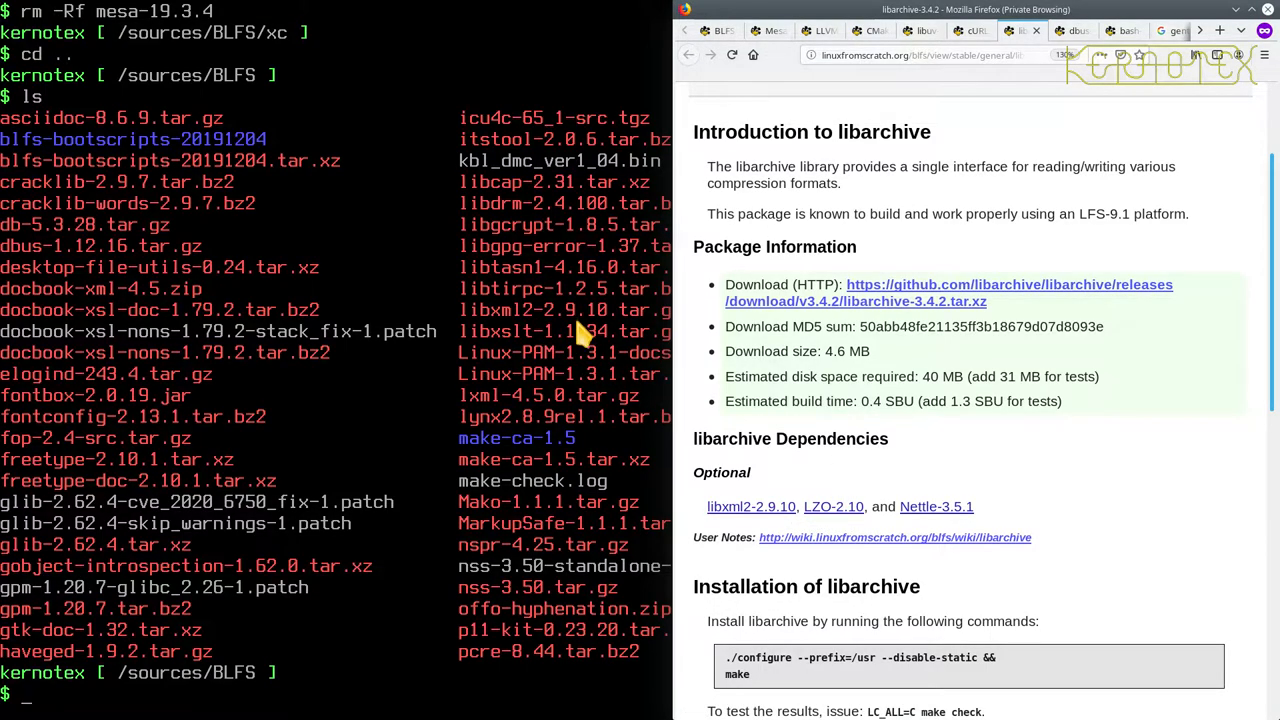
pyautogui.moveTo(936, 506)
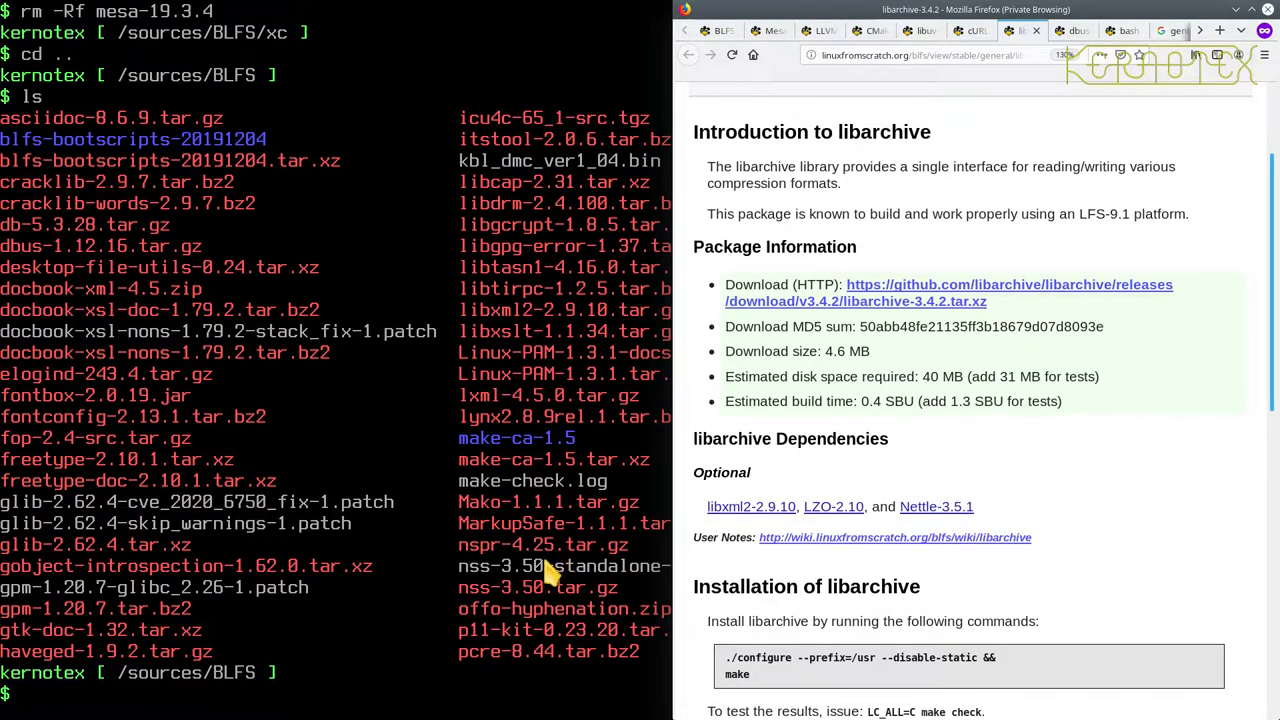
pyautogui.moveTo(790, 528)
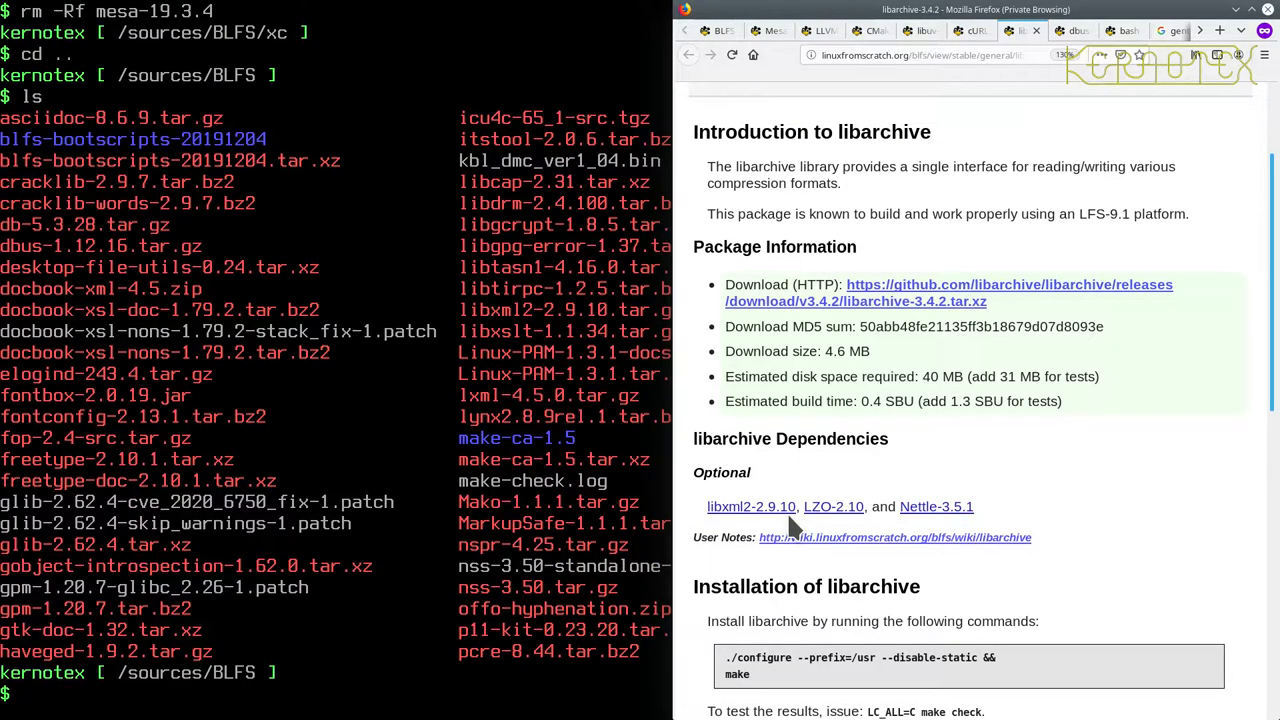
pyautogui.moveTo(833, 506)
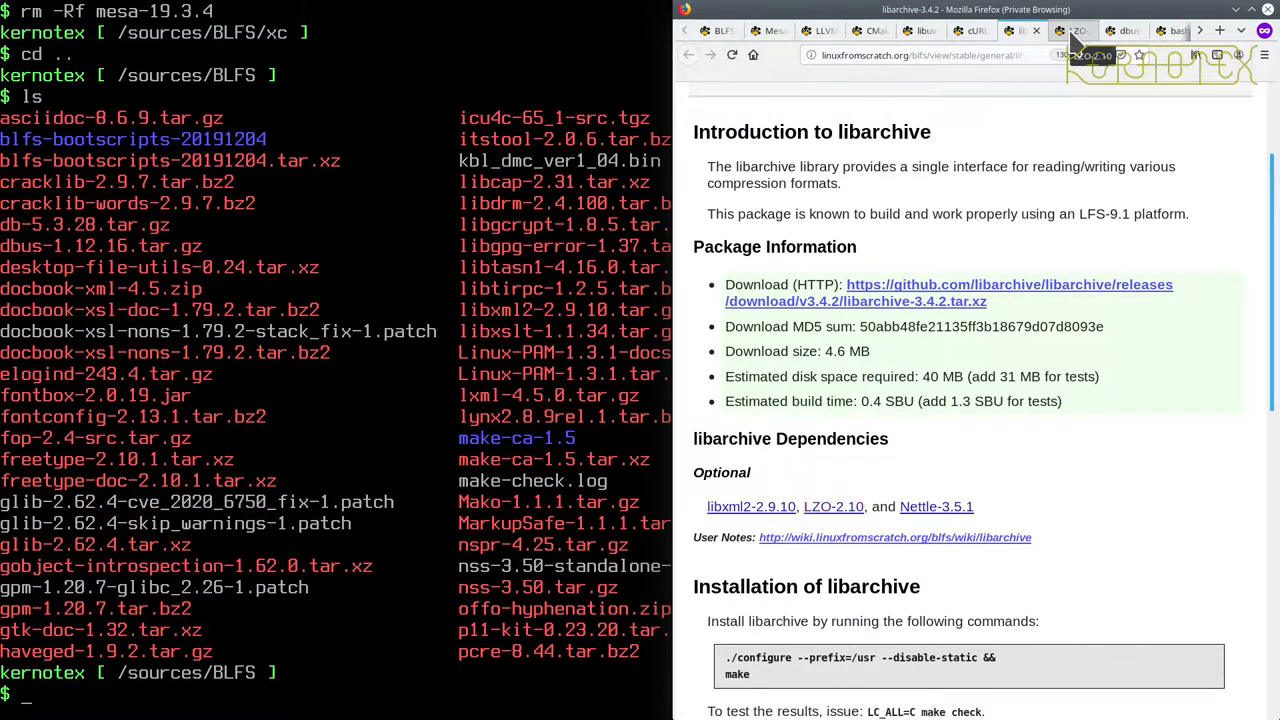
# Look over the LZO-2.10 and Nettle-3.5.1 tabs, then return to the libarchive page.
pyautogui.click(1073, 30)
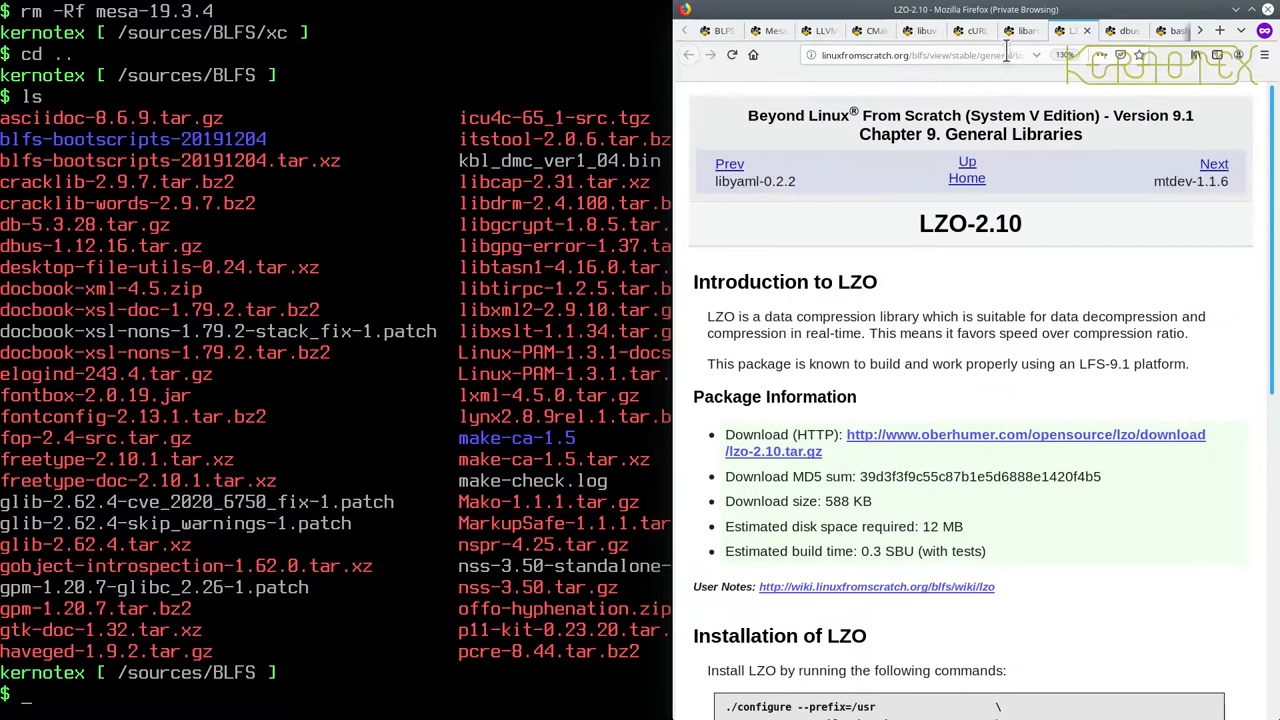
pyautogui.click(1075, 30)
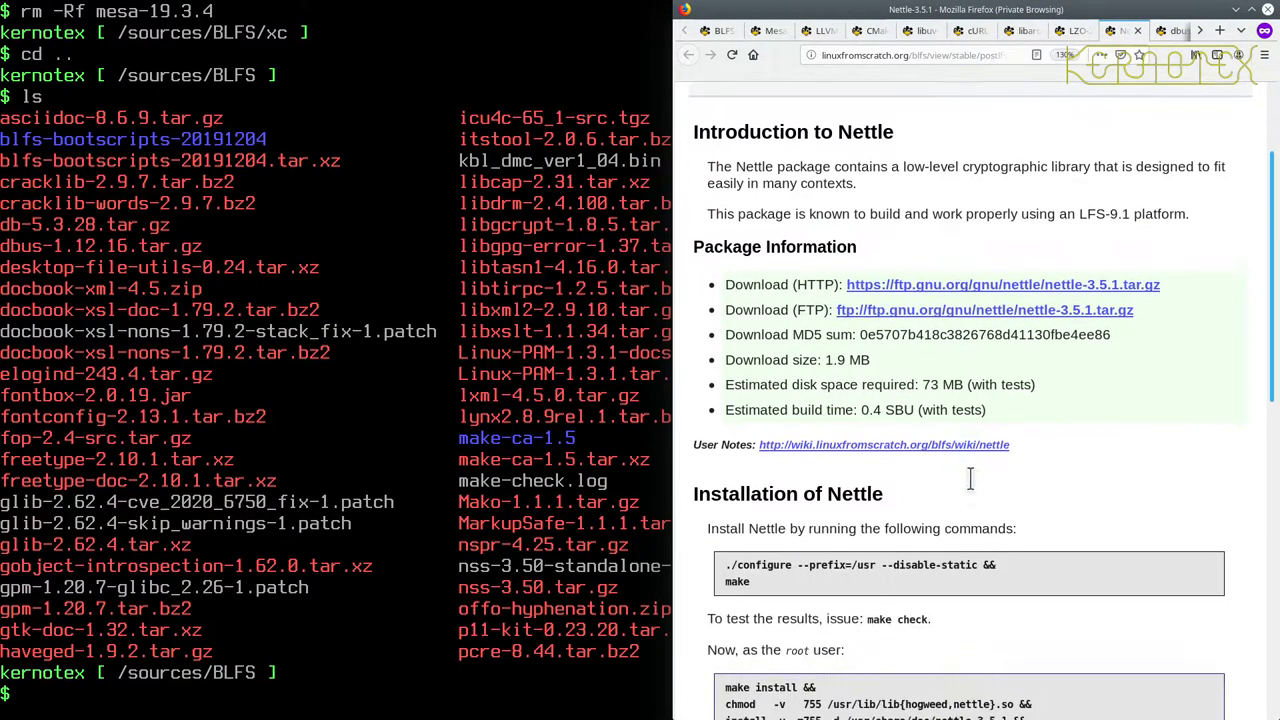
pyautogui.scroll(3)
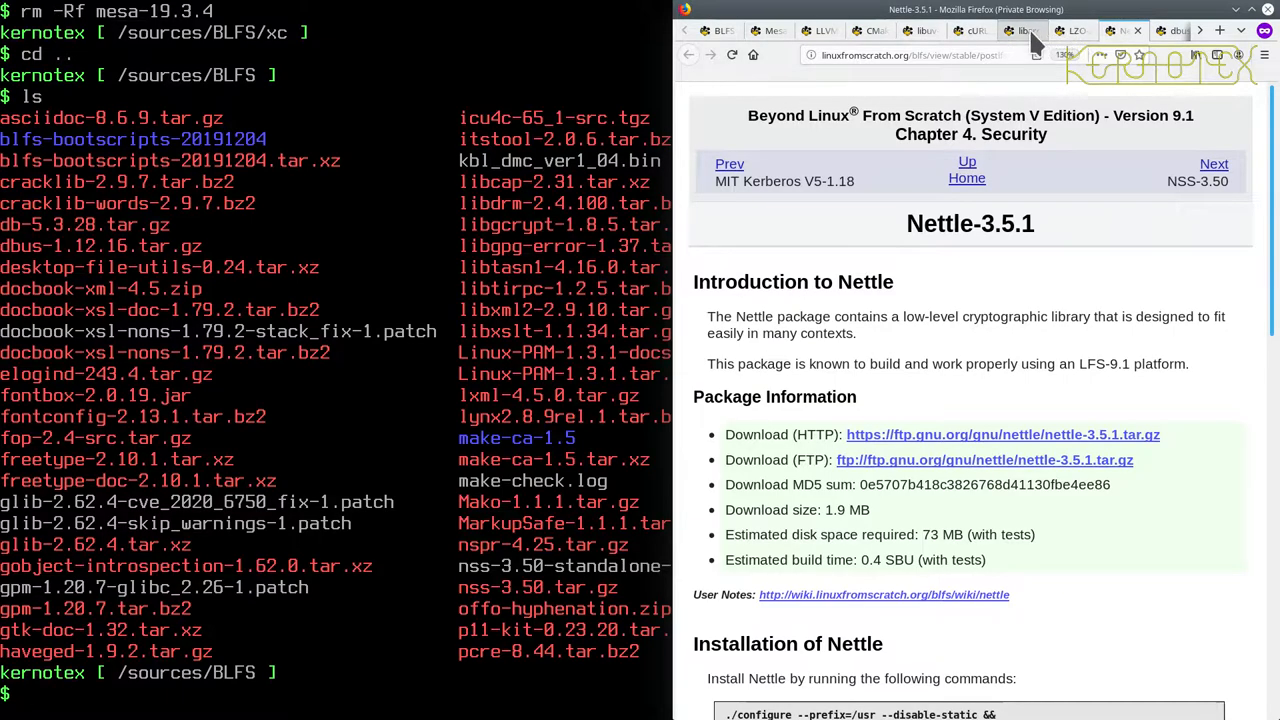
pyautogui.click(1020, 30)
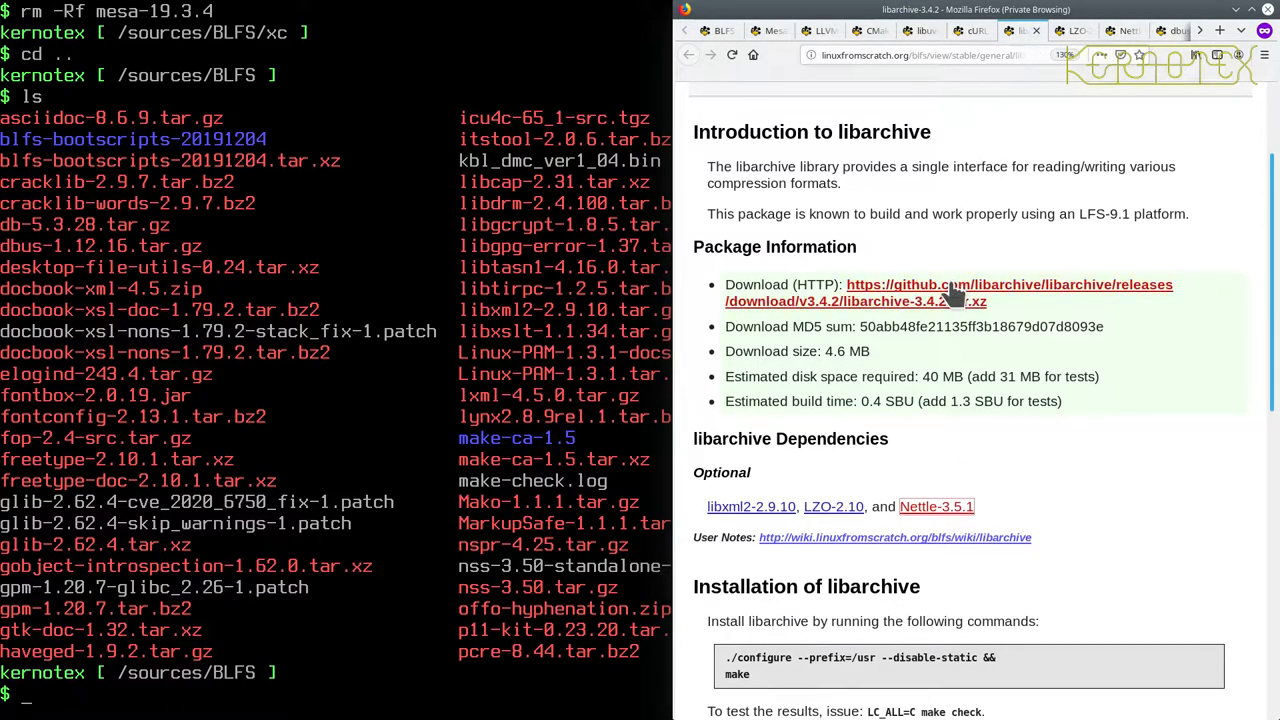
pyautogui.scroll(3)
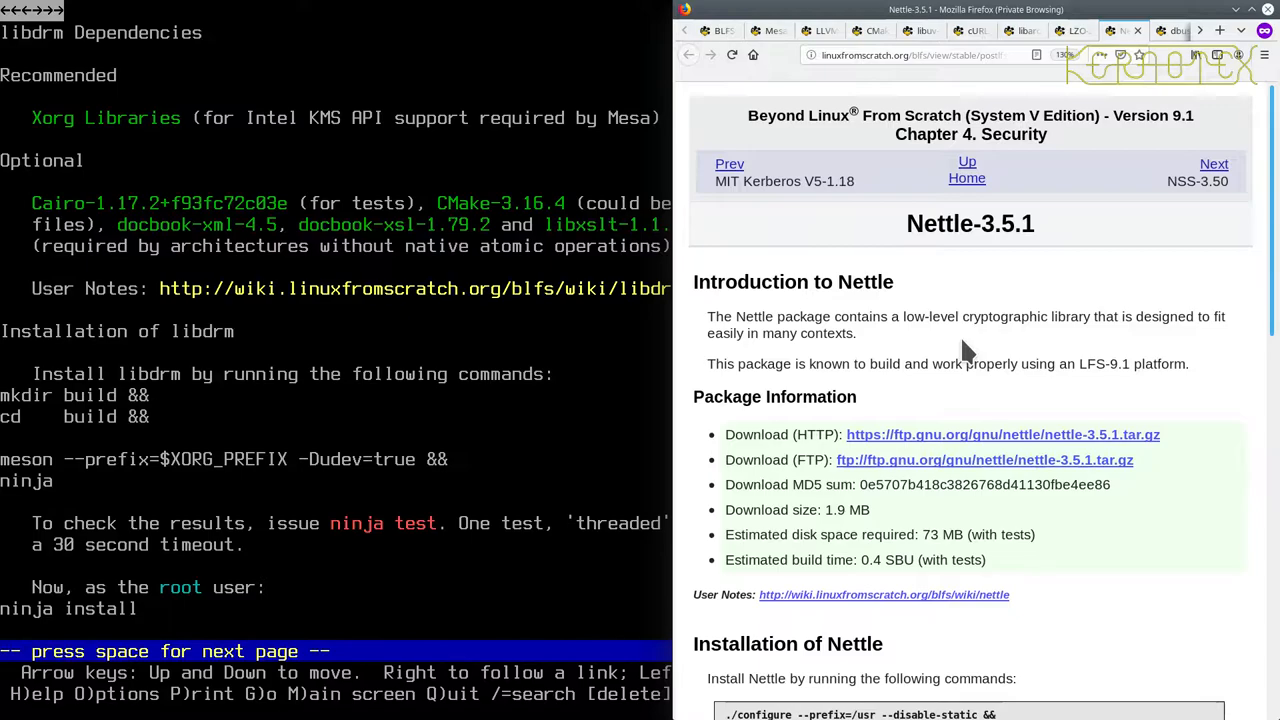
# In Lynx, search the contents for 'net' and scroll Nettle-3.5.1 to its Installation section.
pyautogui.press('space')
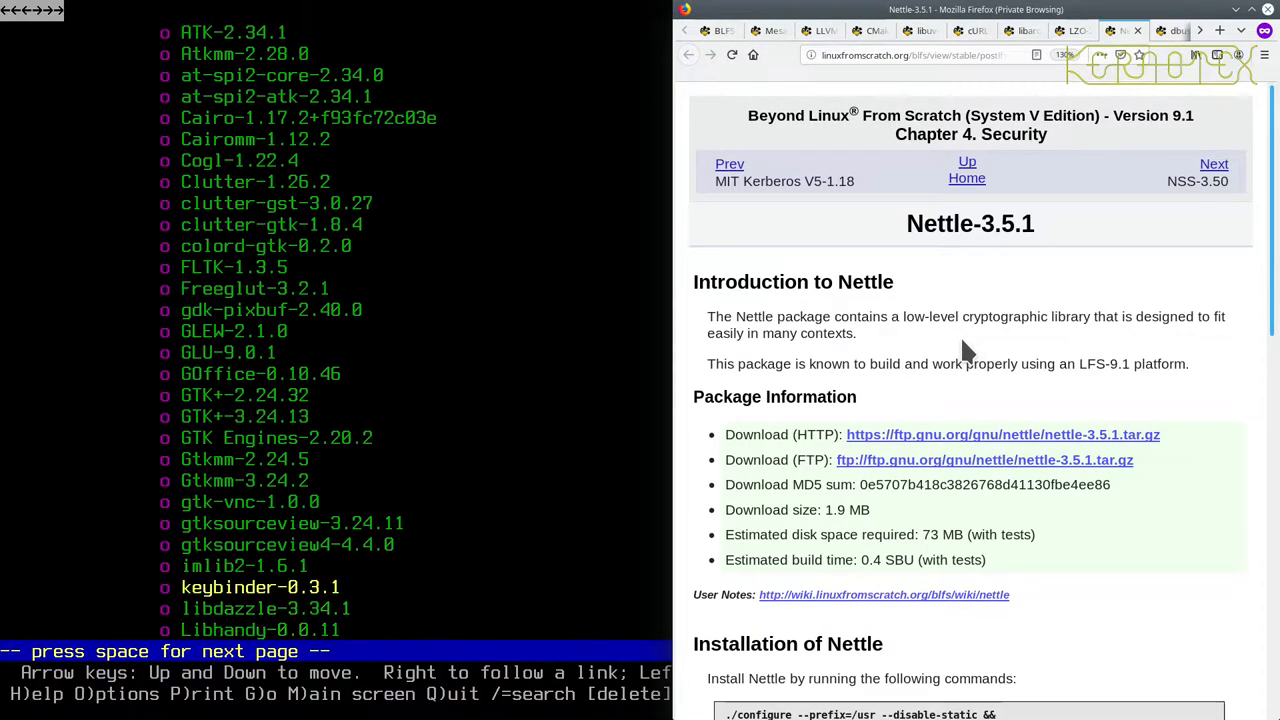
pyautogui.write('net')
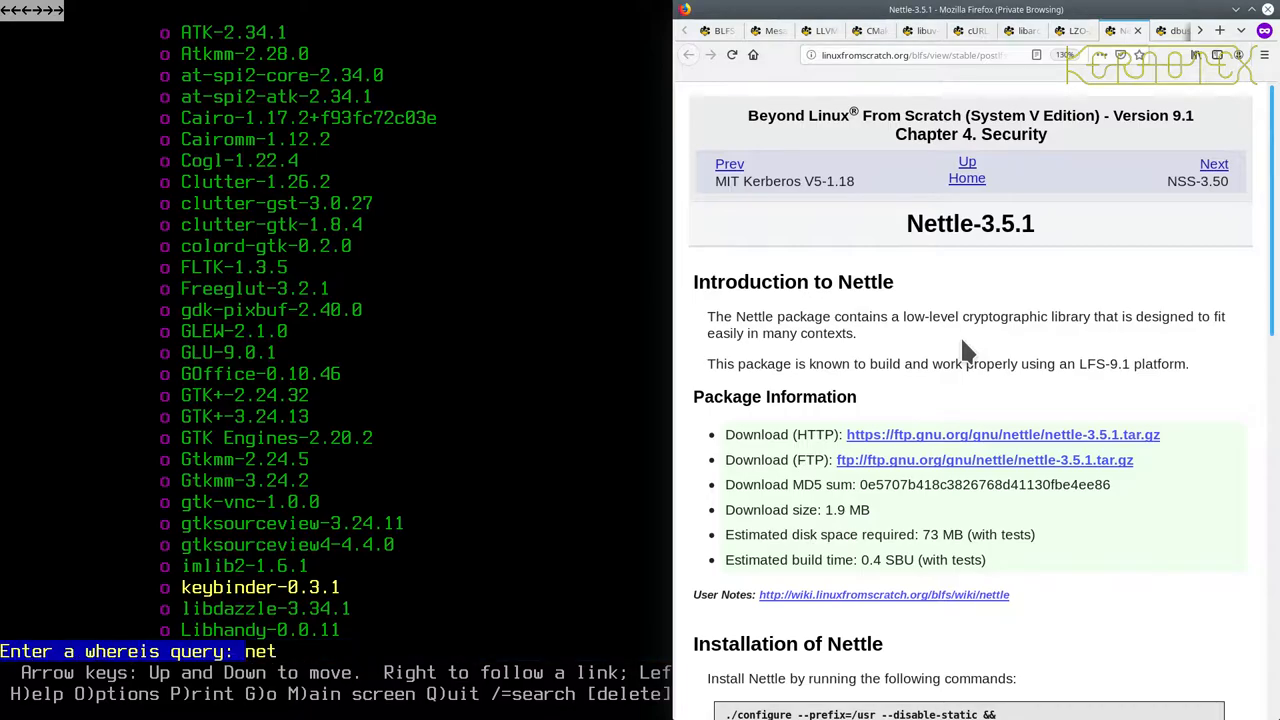
pyautogui.press('Return')
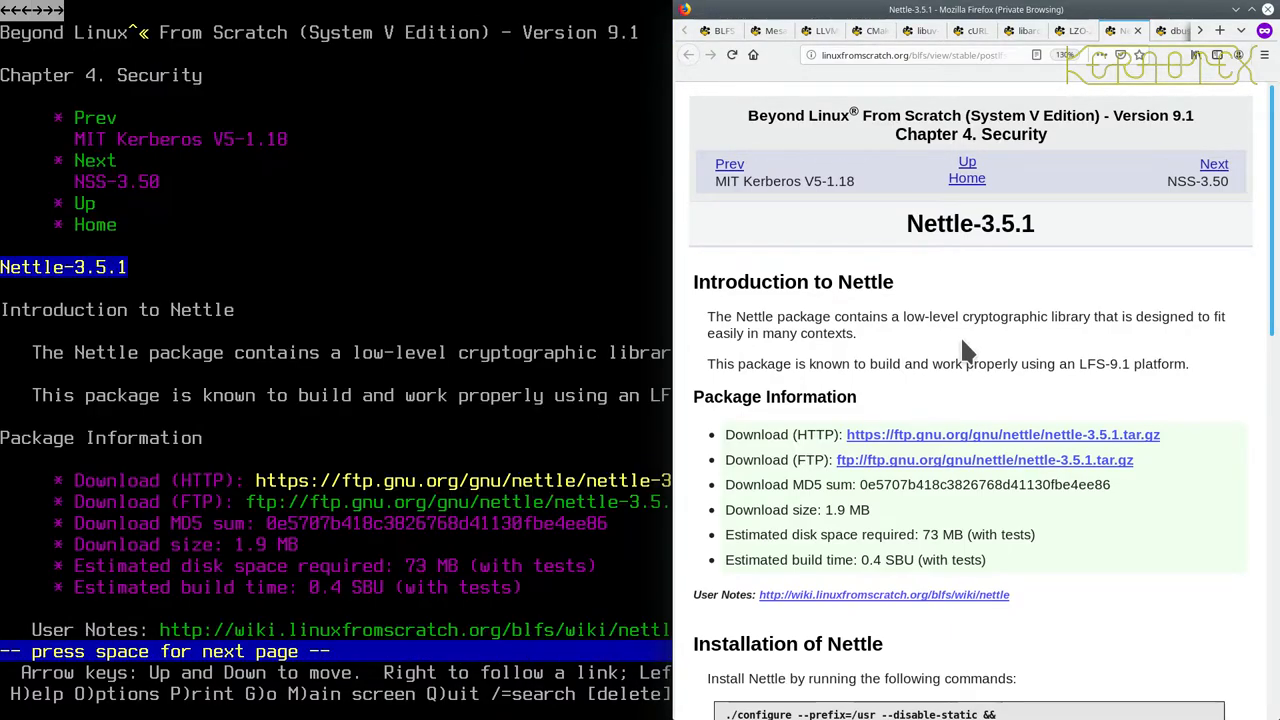
pyautogui.scroll(-3)
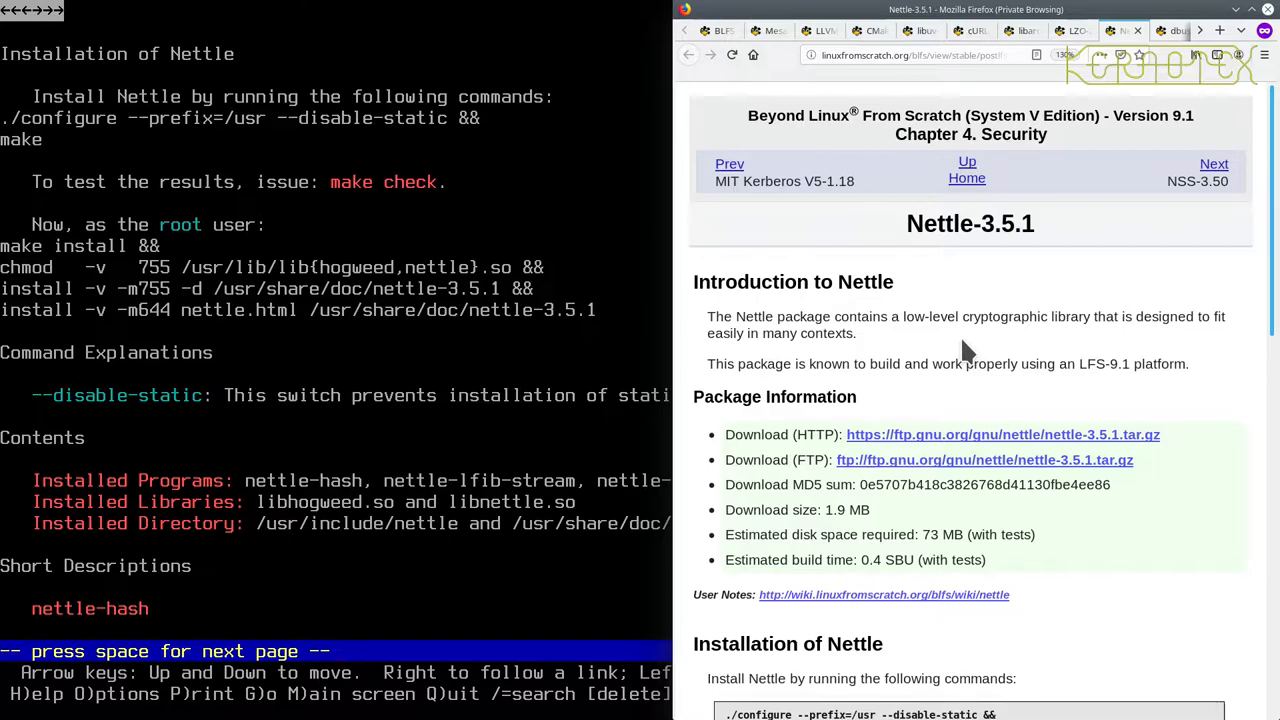
pyautogui.scroll(-3)
pyautogui.write('tar')
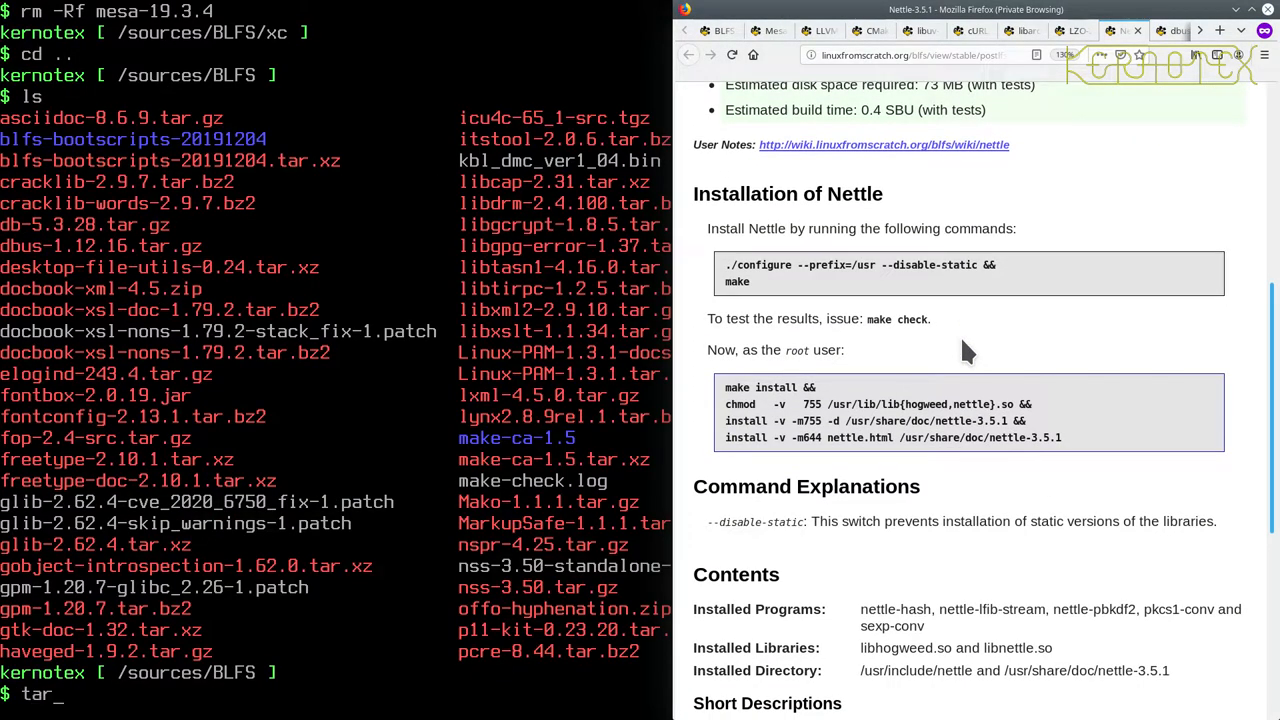
# Unpack the Nettle 3.5.1 tarball and enter the nettle-3.5.1 directory.
pyautogui.write('-xvf netl')
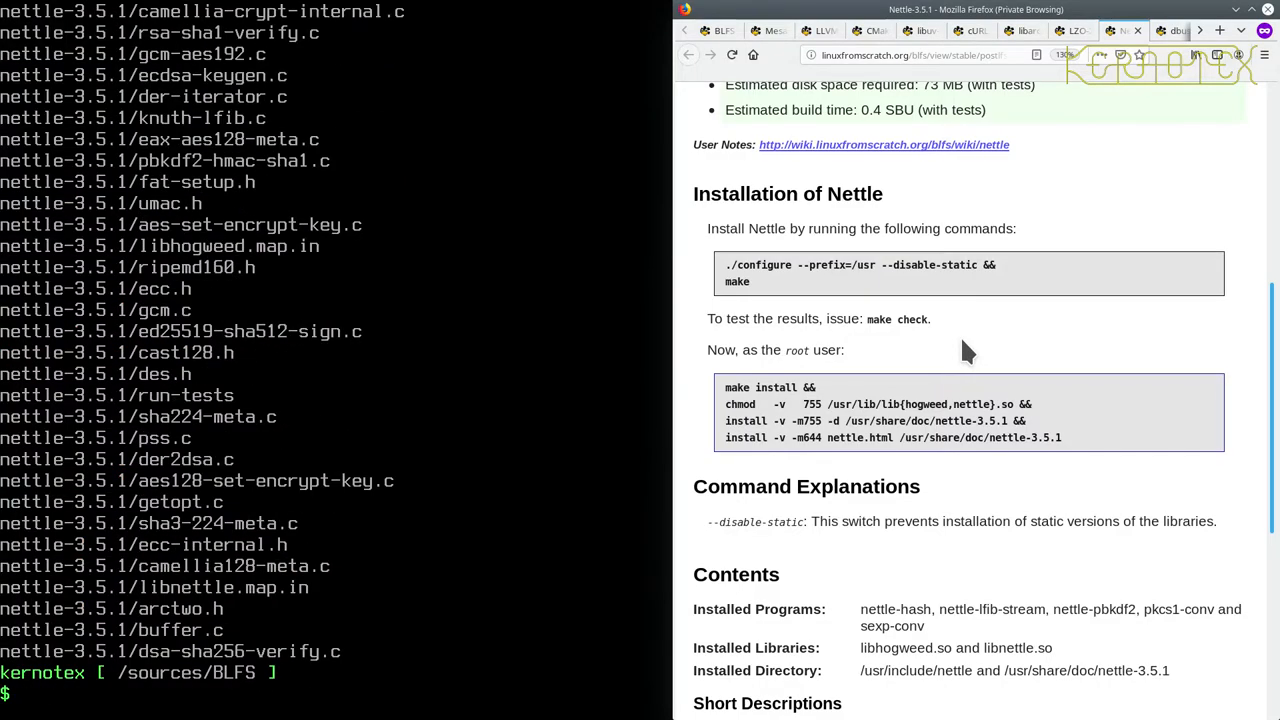
pyautogui.write('cd nettle-3.5.1')
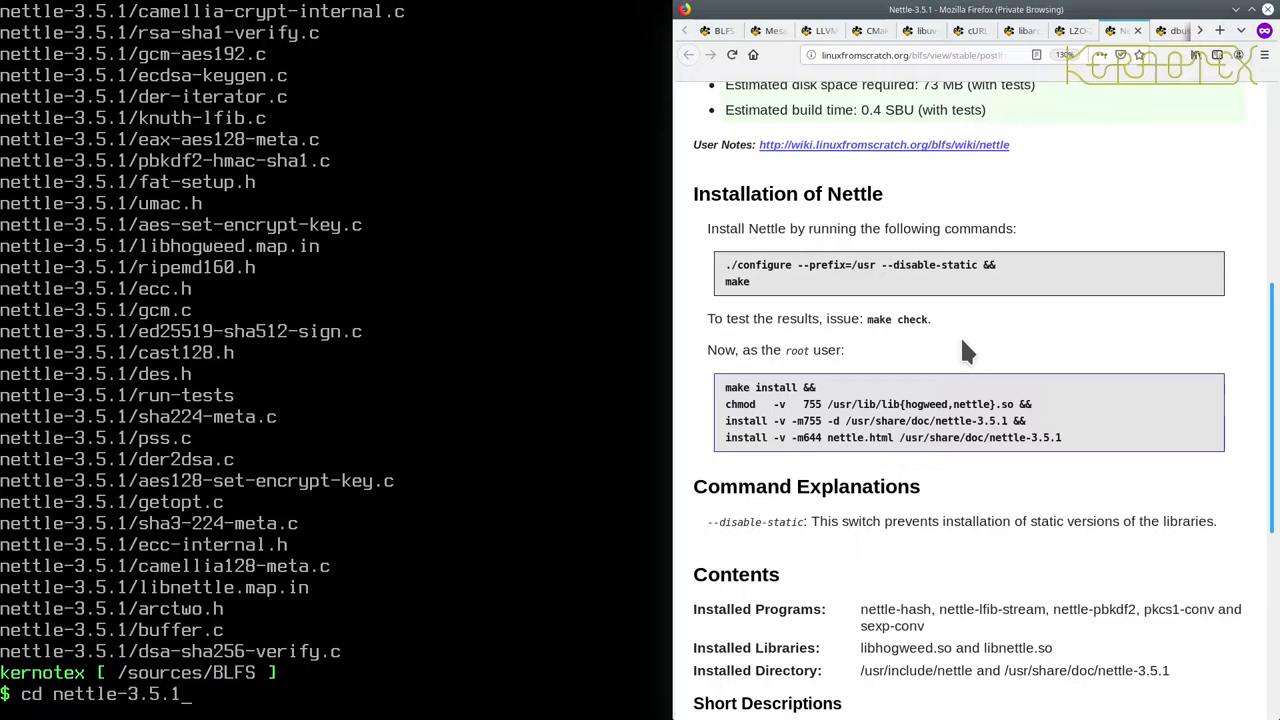
pyautogui.press('Return')
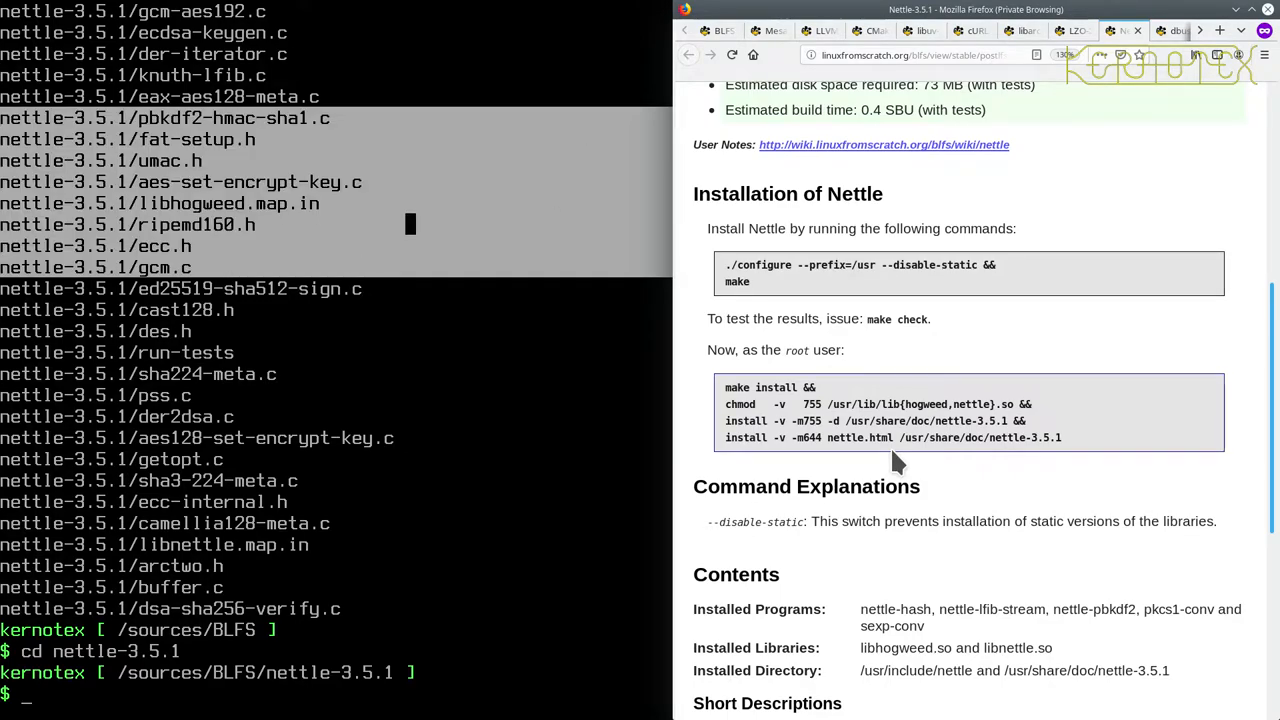
# Restart the GPM console mouse service with sudo -E /etc/init.d/gpm restart.
pyautogui.write('sudo -E')
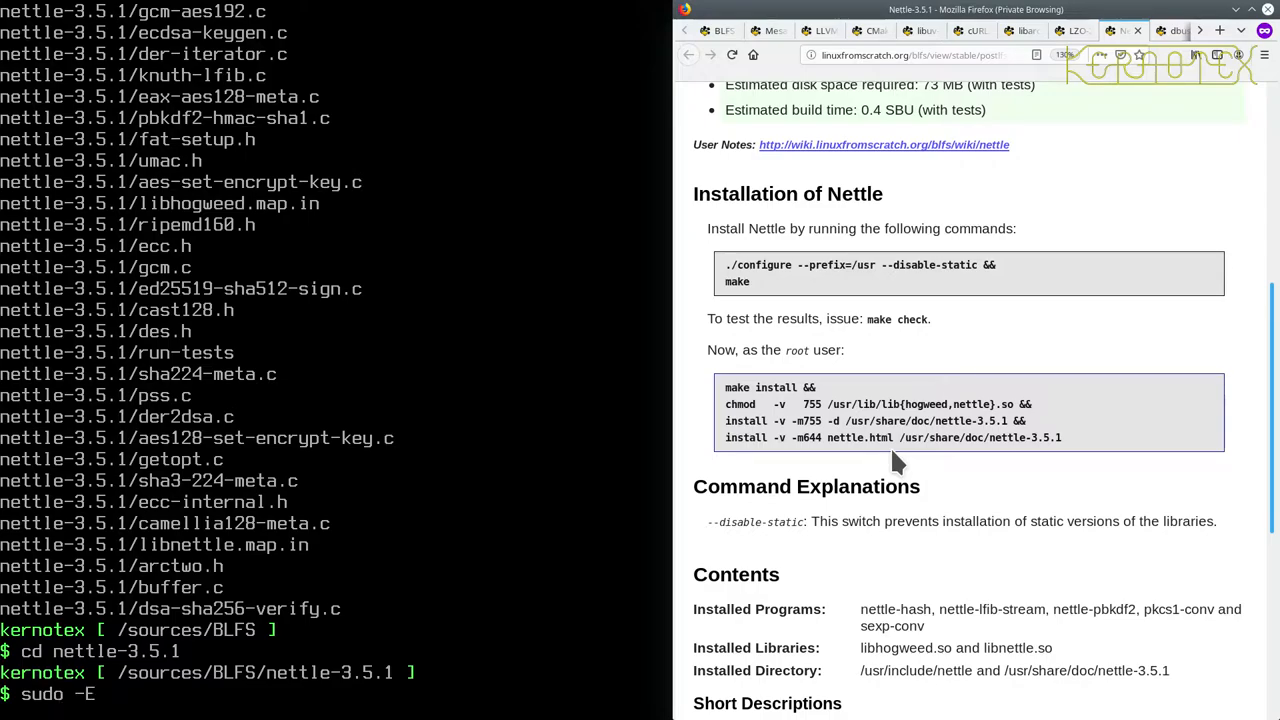
pyautogui.write('/etc/')
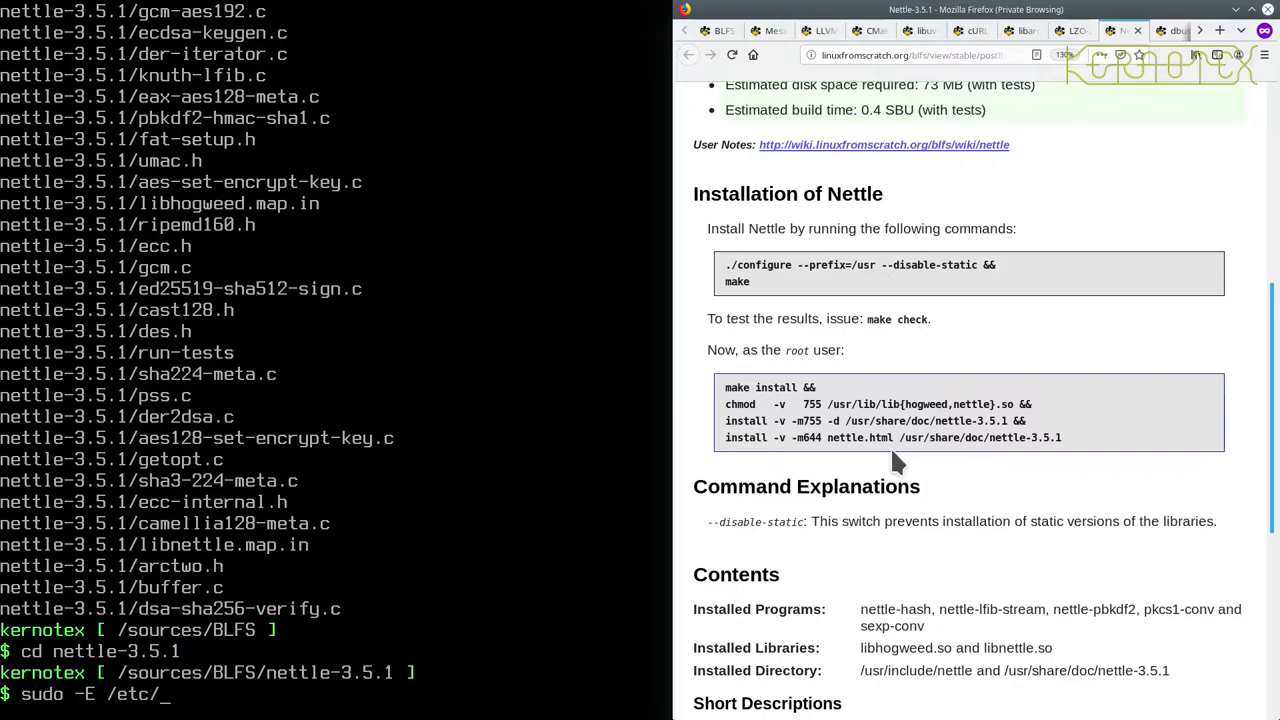
pyautogui.write('init')
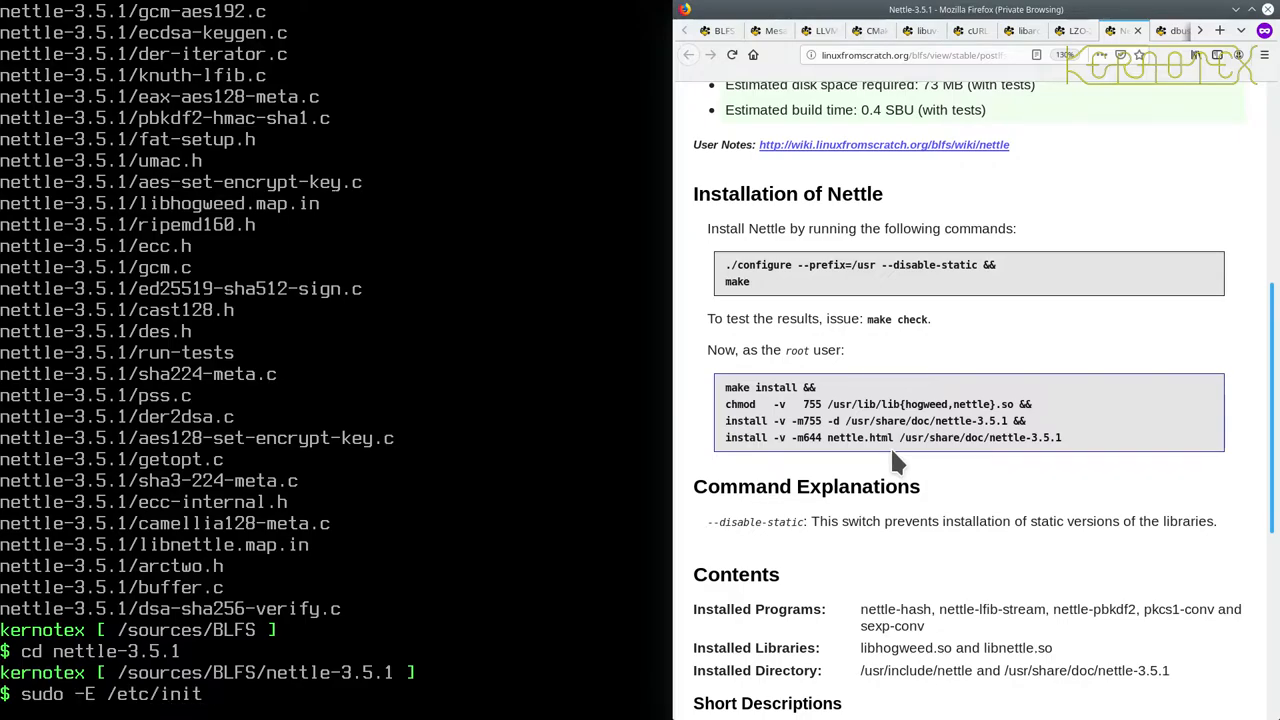
pyautogui.write('.d/')
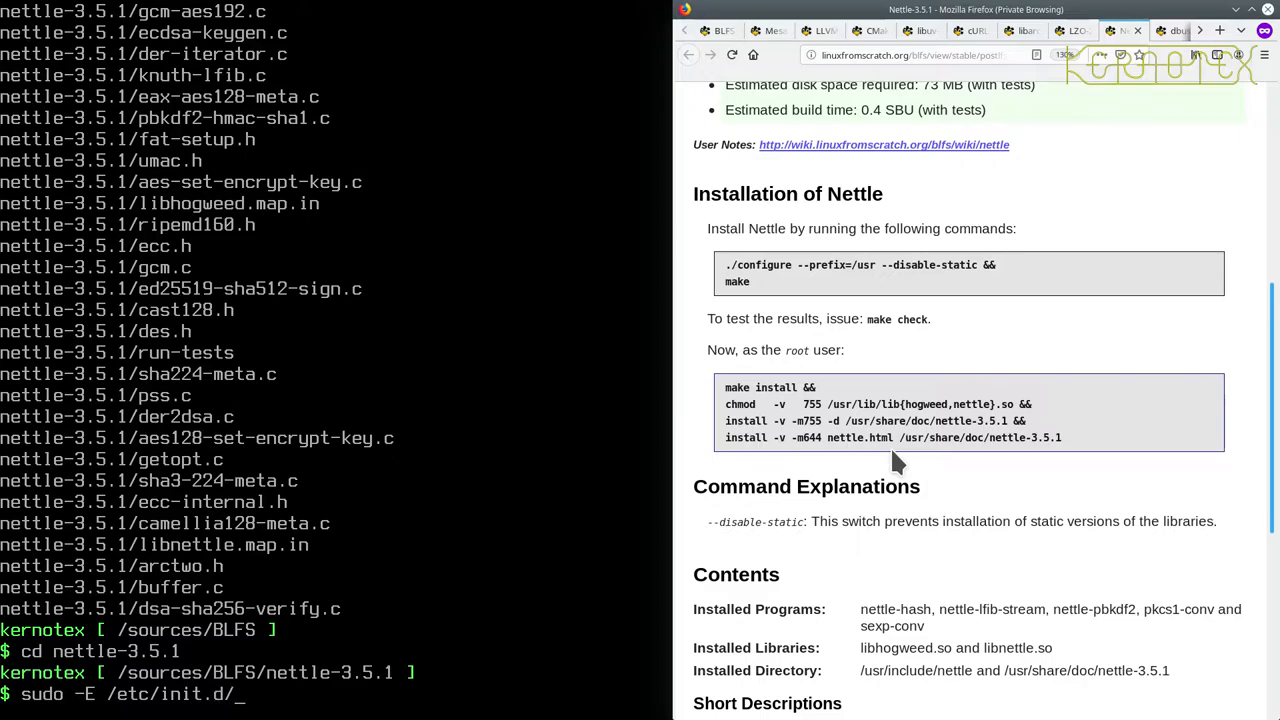
pyautogui.write('gpm')
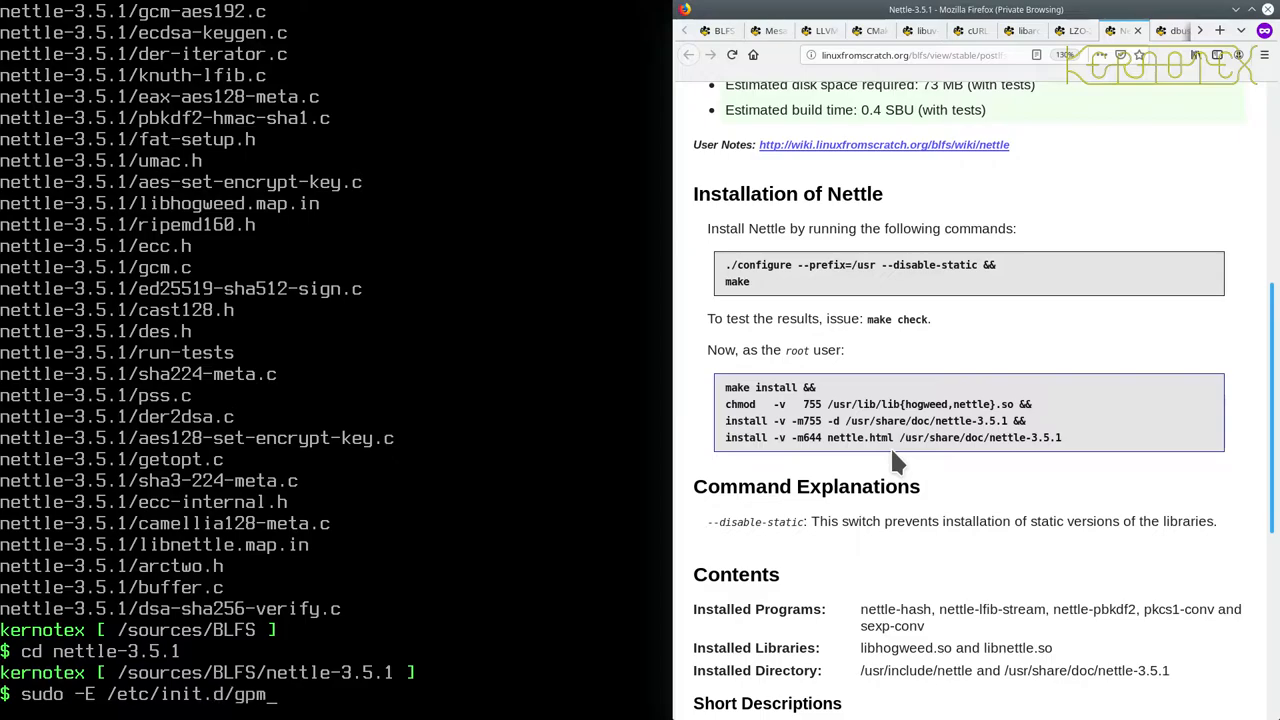
pyautogui.write('restart')
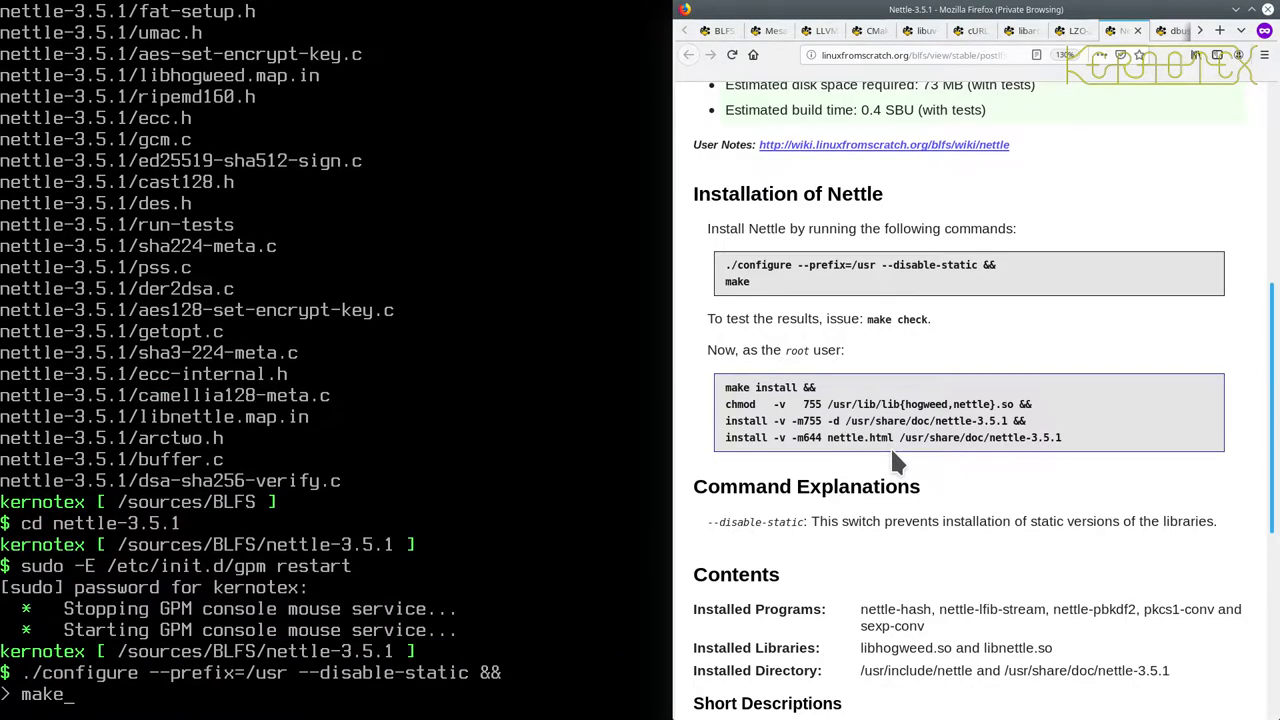
# Run Nettle's configure && make and make check, then start the sudo -E install.
pyautogui.press('Return')
pyautogui.write('makec')
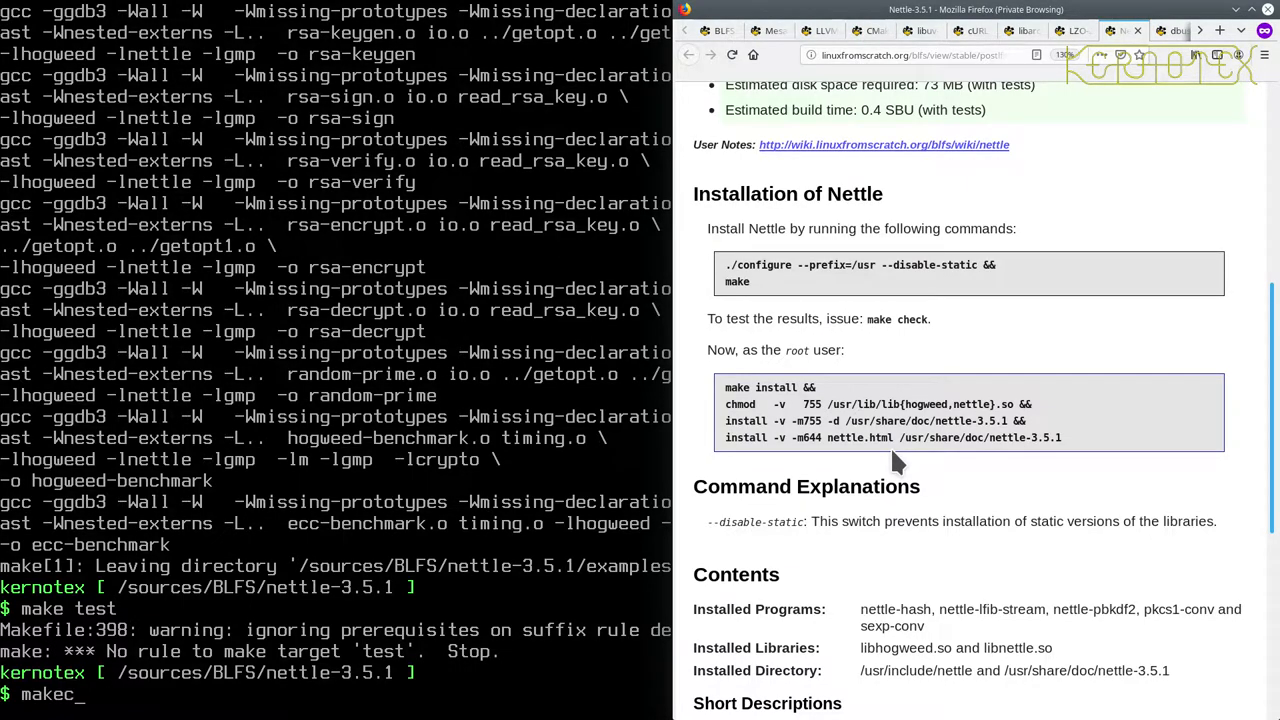
pyautogui.write('heck')
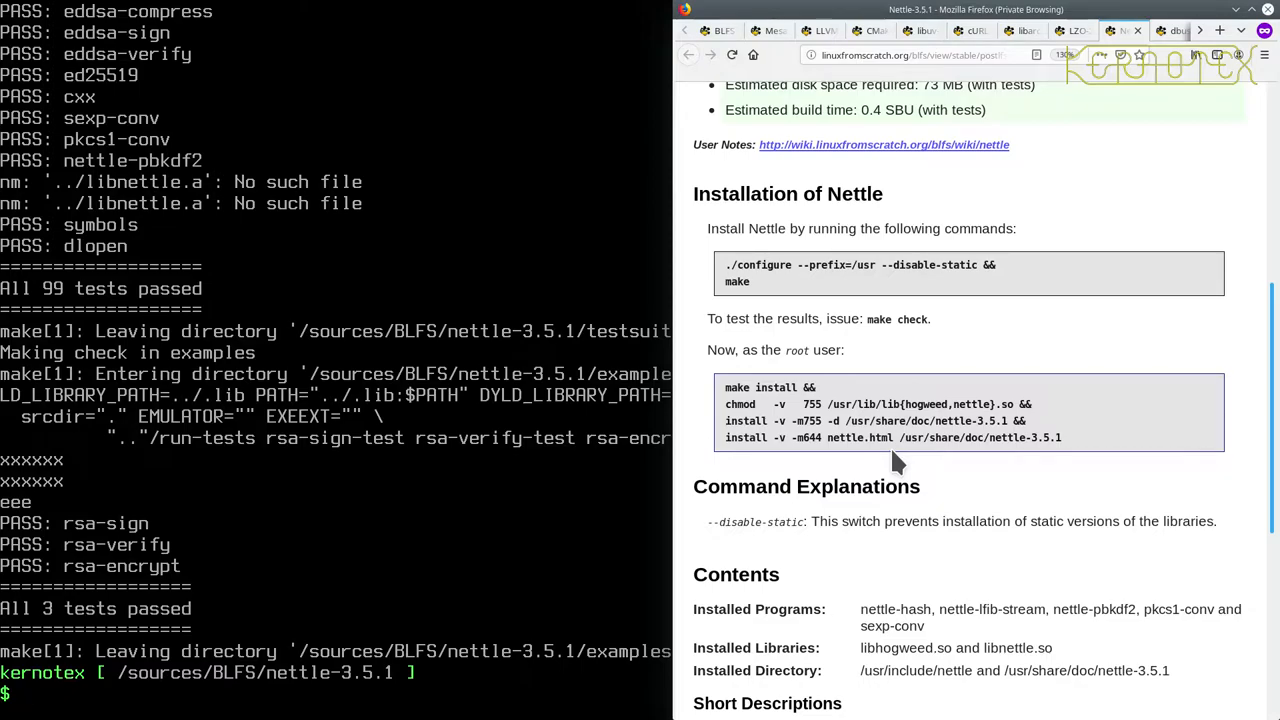
pyautogui.write('sudo')
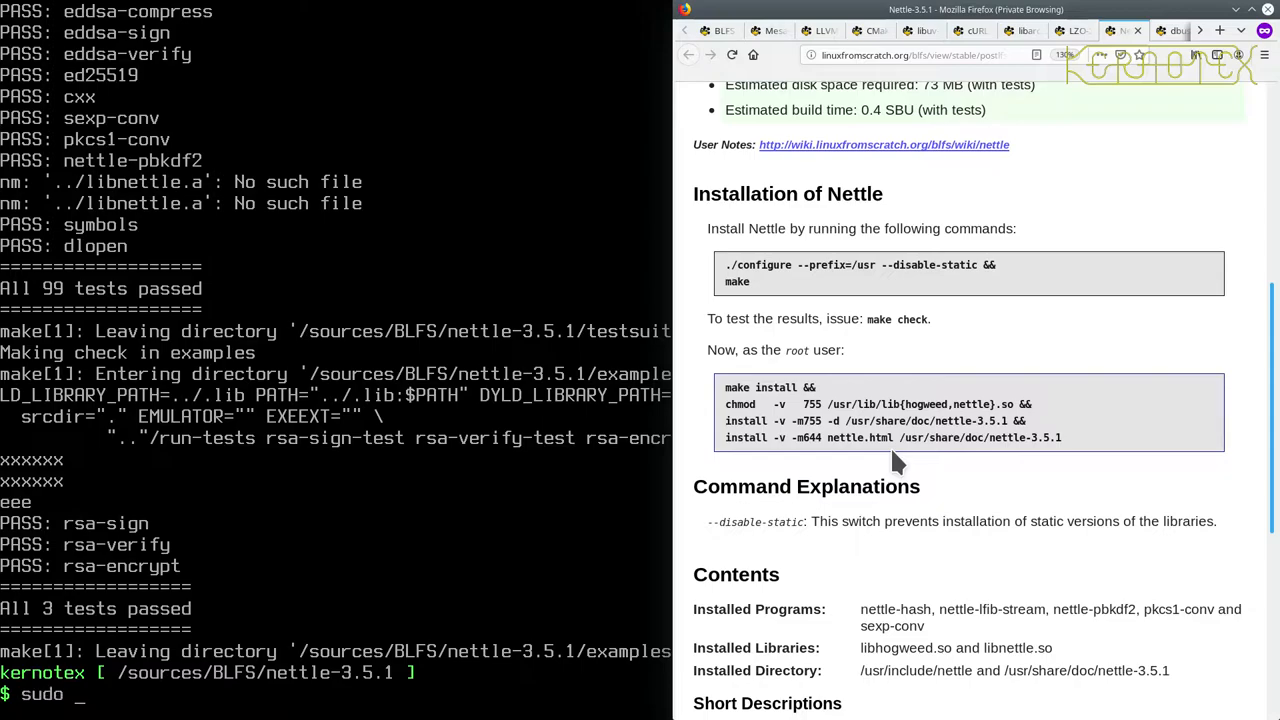
pyautogui.write('-E')
pyautogui.write('rm -Rf nettle-3.5.1')
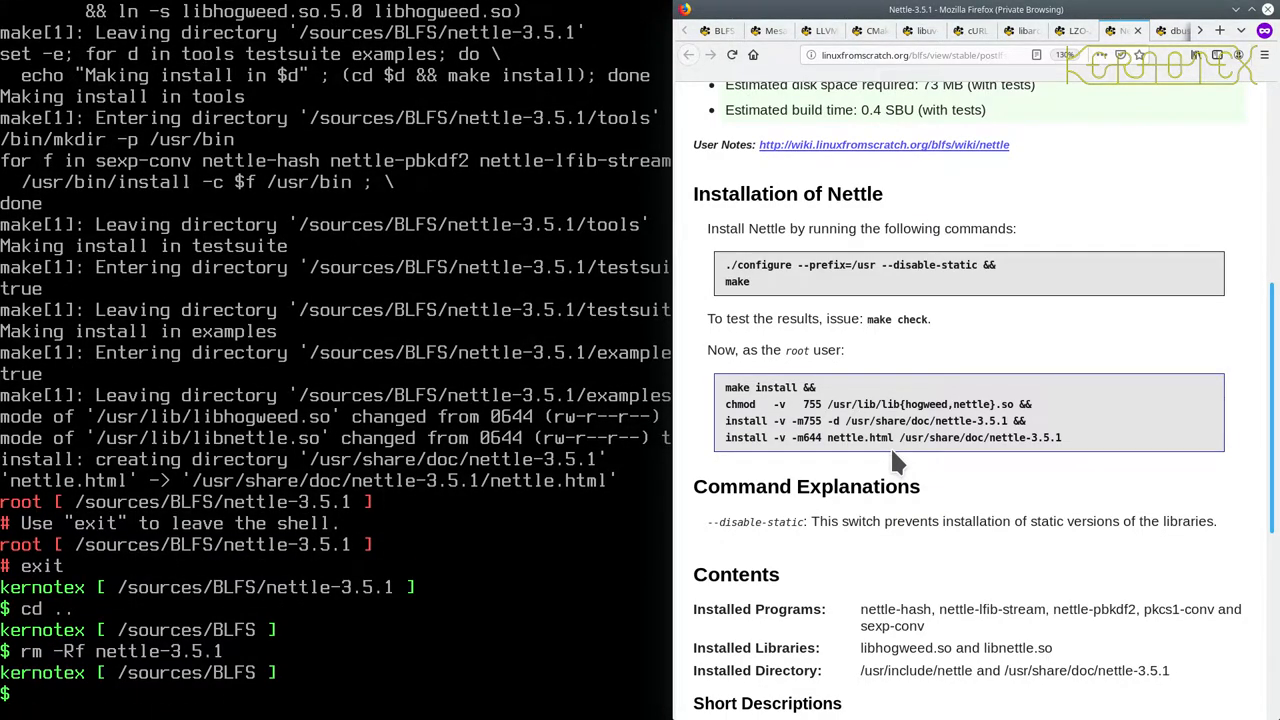
pyautogui.moveTo(1007, 292)
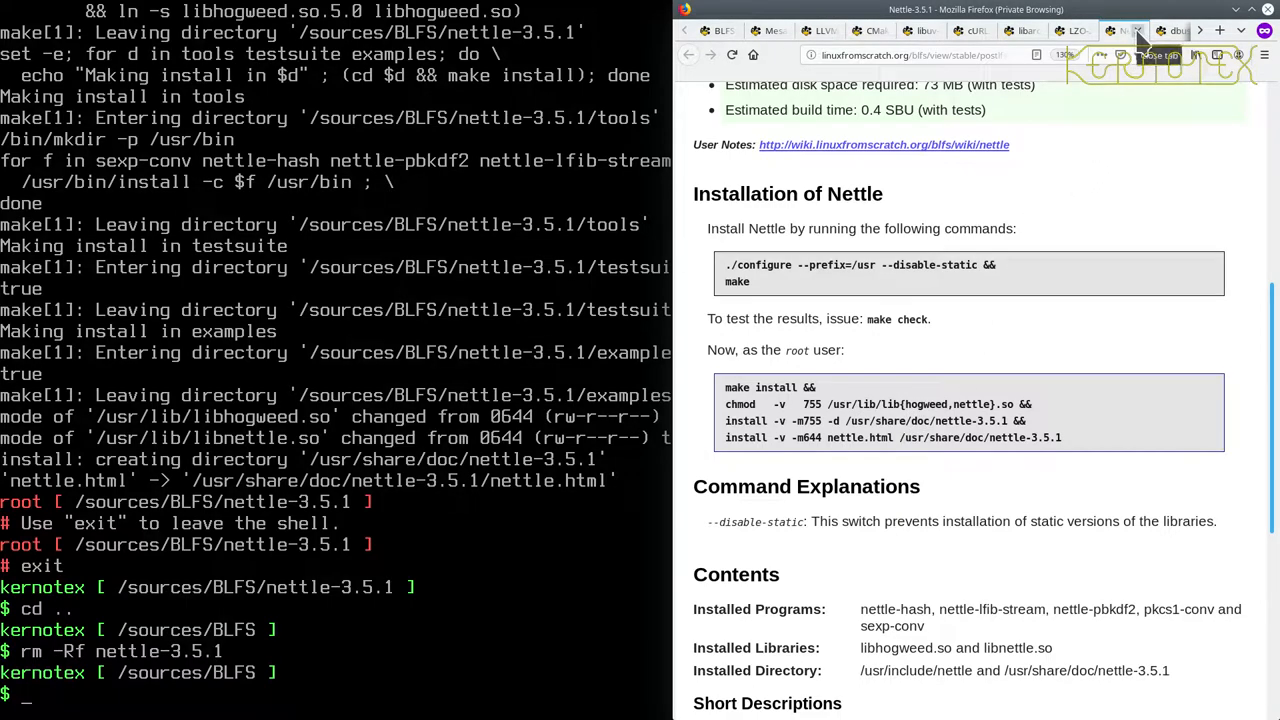
# Close the Nettle browser tab and find LZO-2.10's installation commands in Lynx.
pyautogui.click(1069, 31)
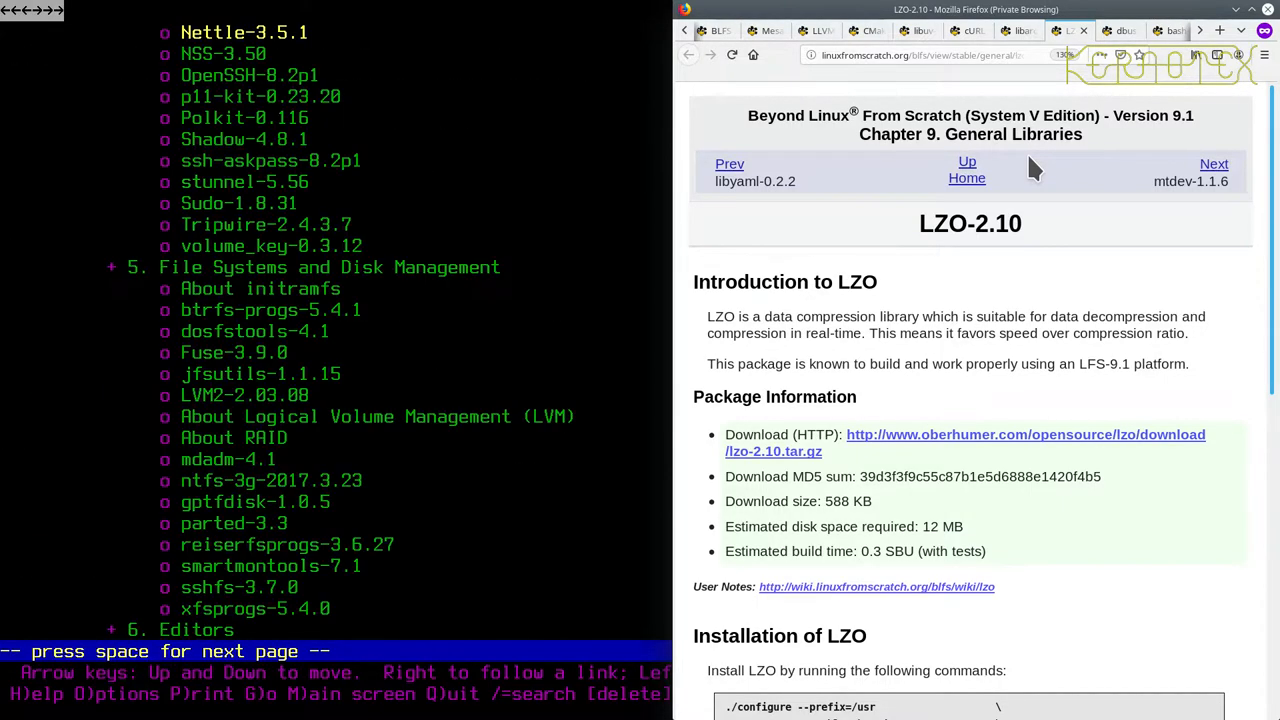
pyautogui.write('LZO')
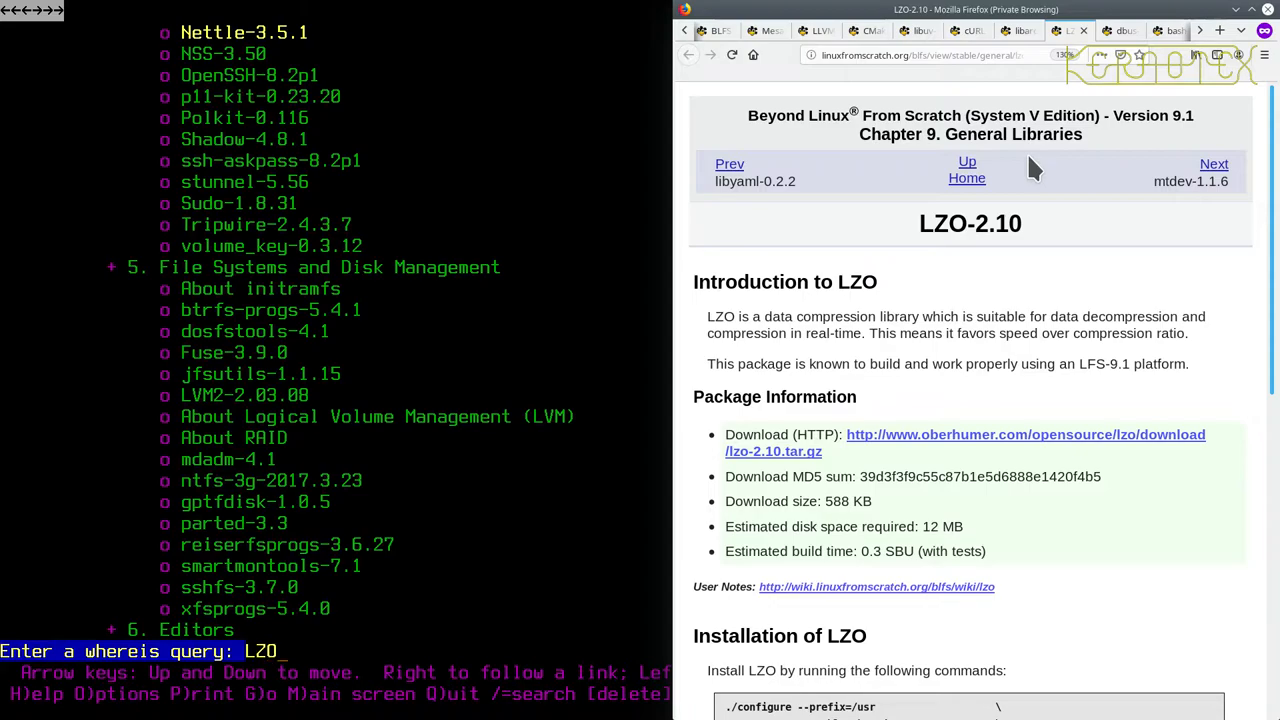
pyautogui.press('Return')
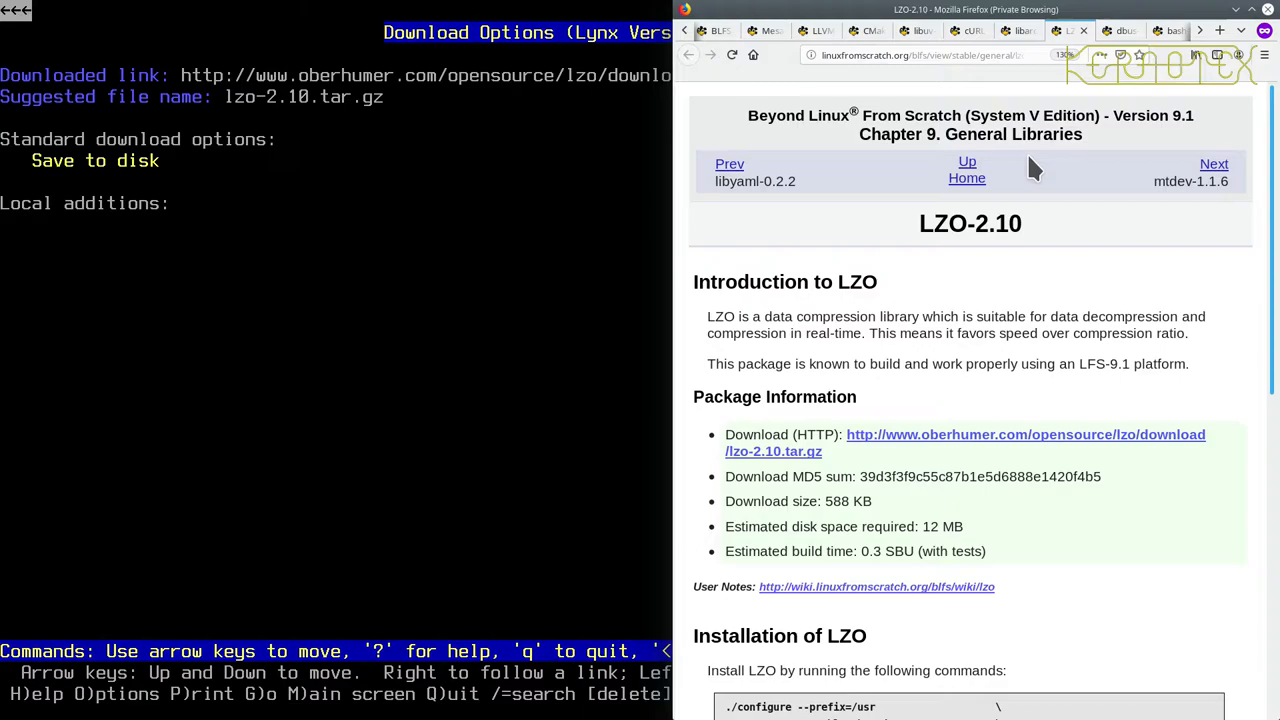
pyautogui.scroll(-3)
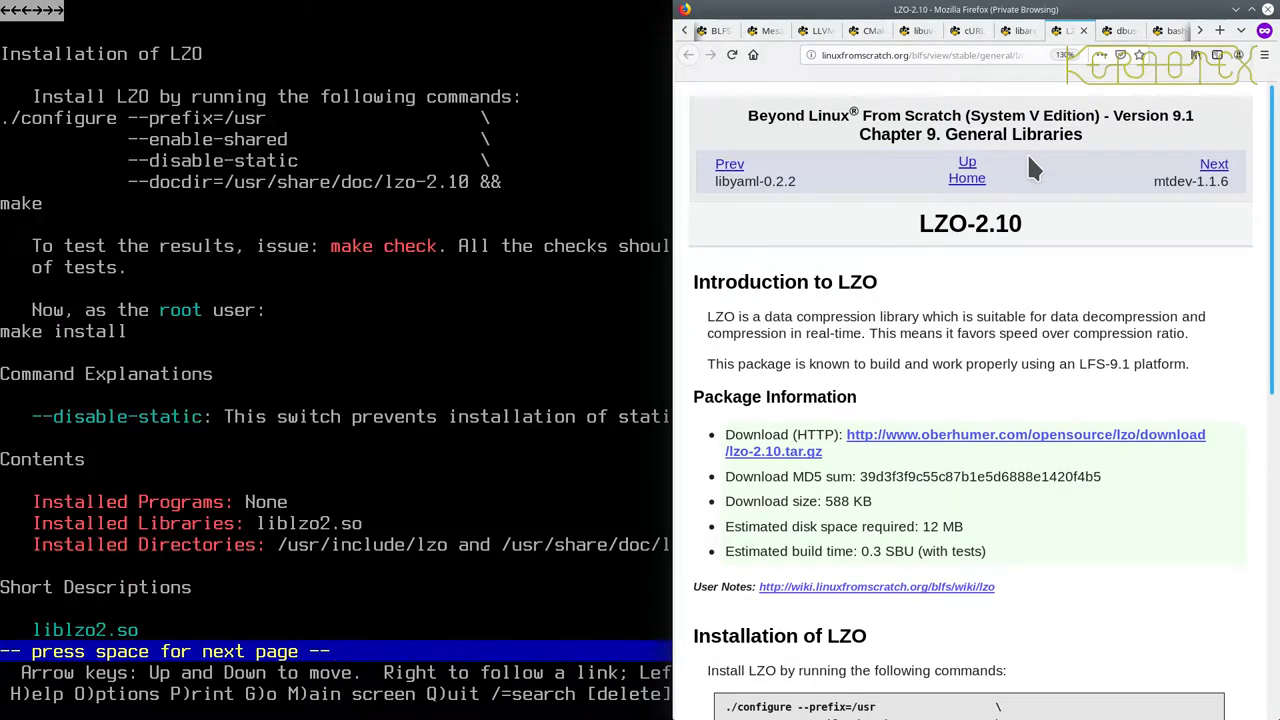
pyautogui.scroll(-3)
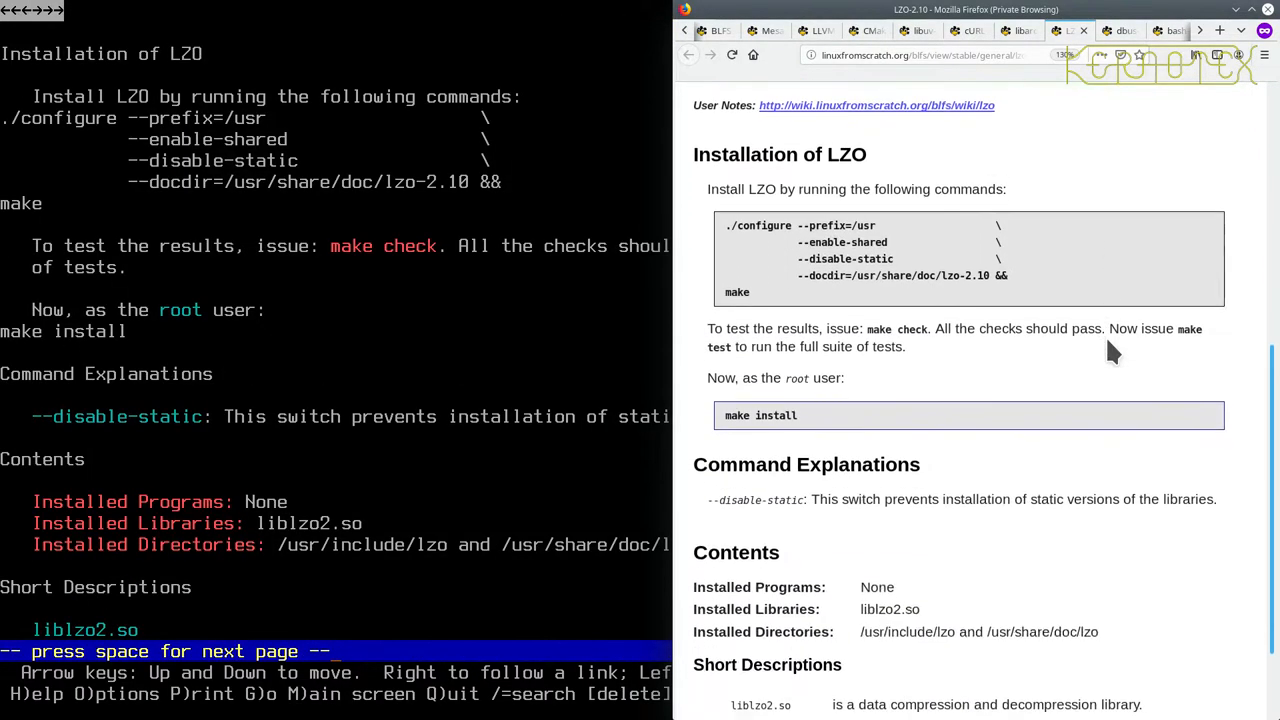
# Run make check on LZO 2.10, then start make test and follow its output.
pyautogui.scroll(-3)
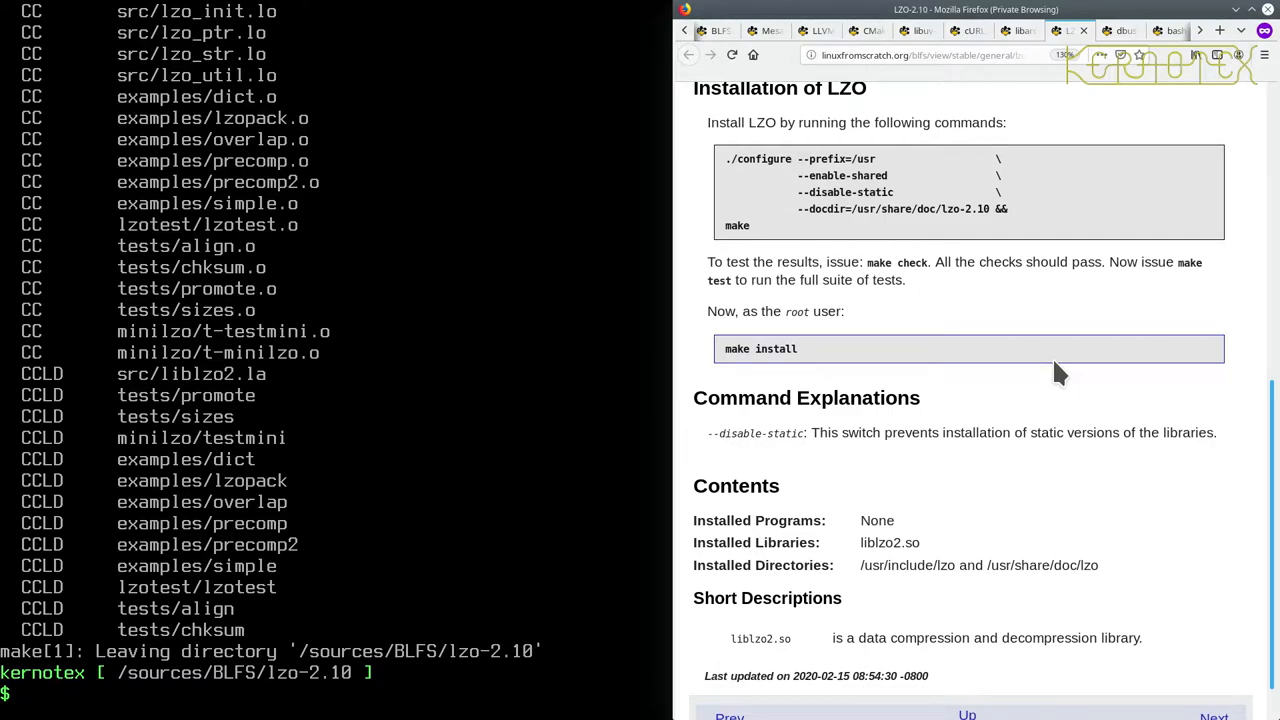
pyautogui.write('make ch')
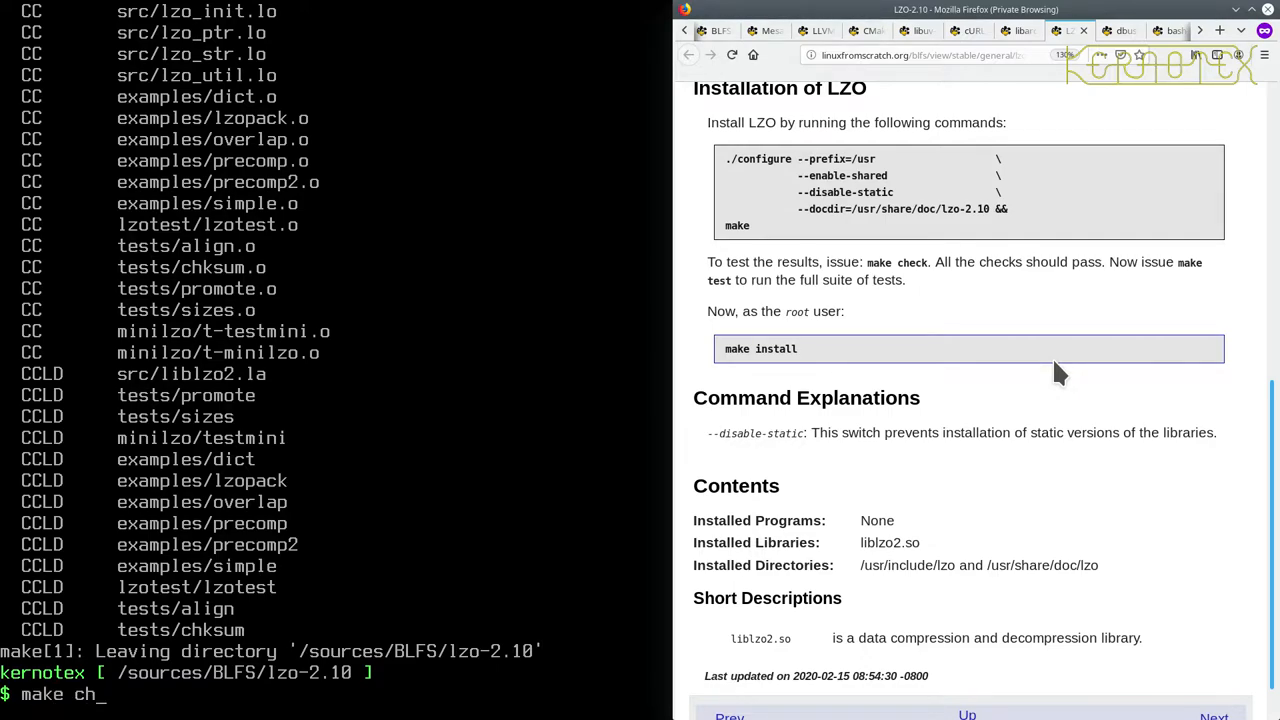
pyautogui.write('eck')
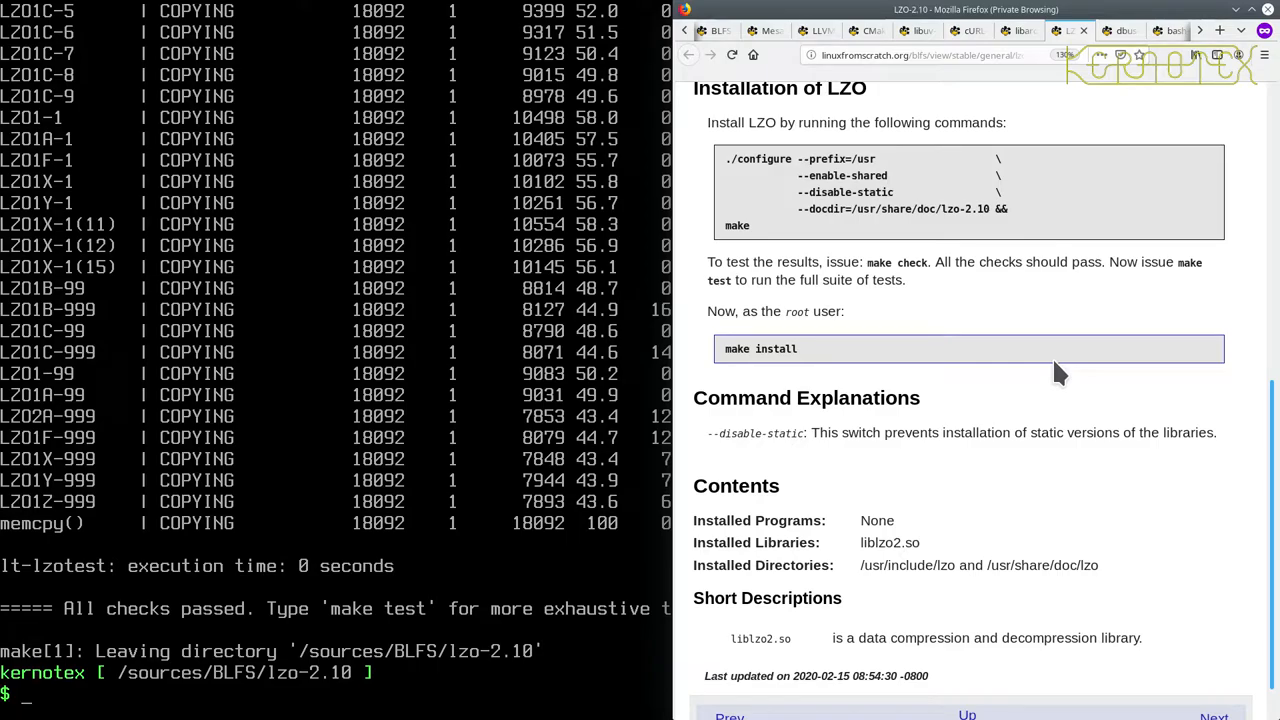
pyautogui.write('make test')
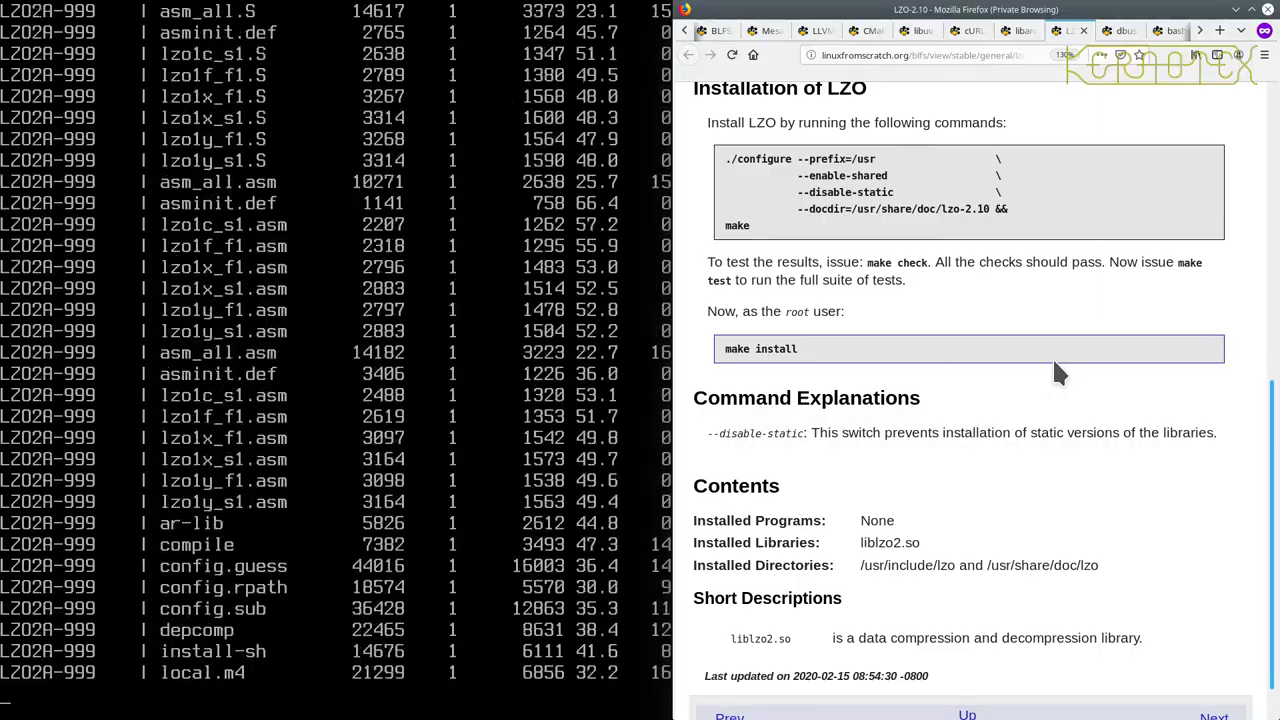
pyautogui.scroll(-3)
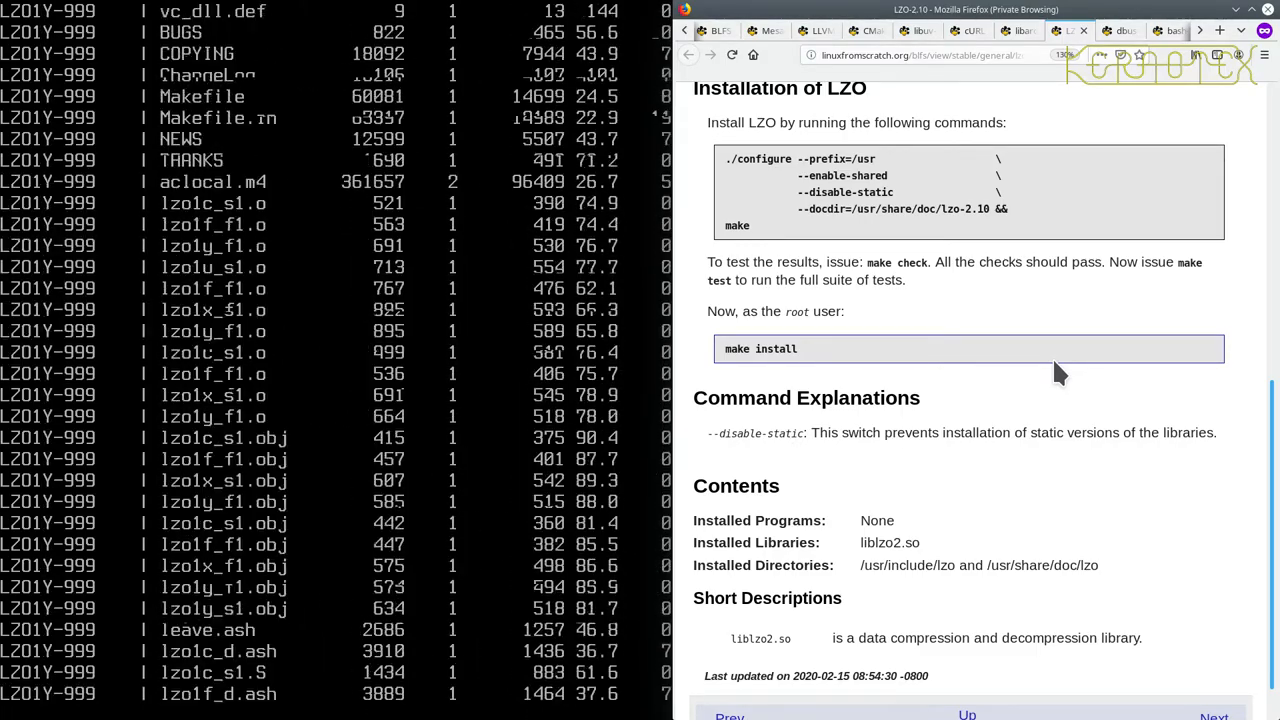
pyautogui.scroll(-3)
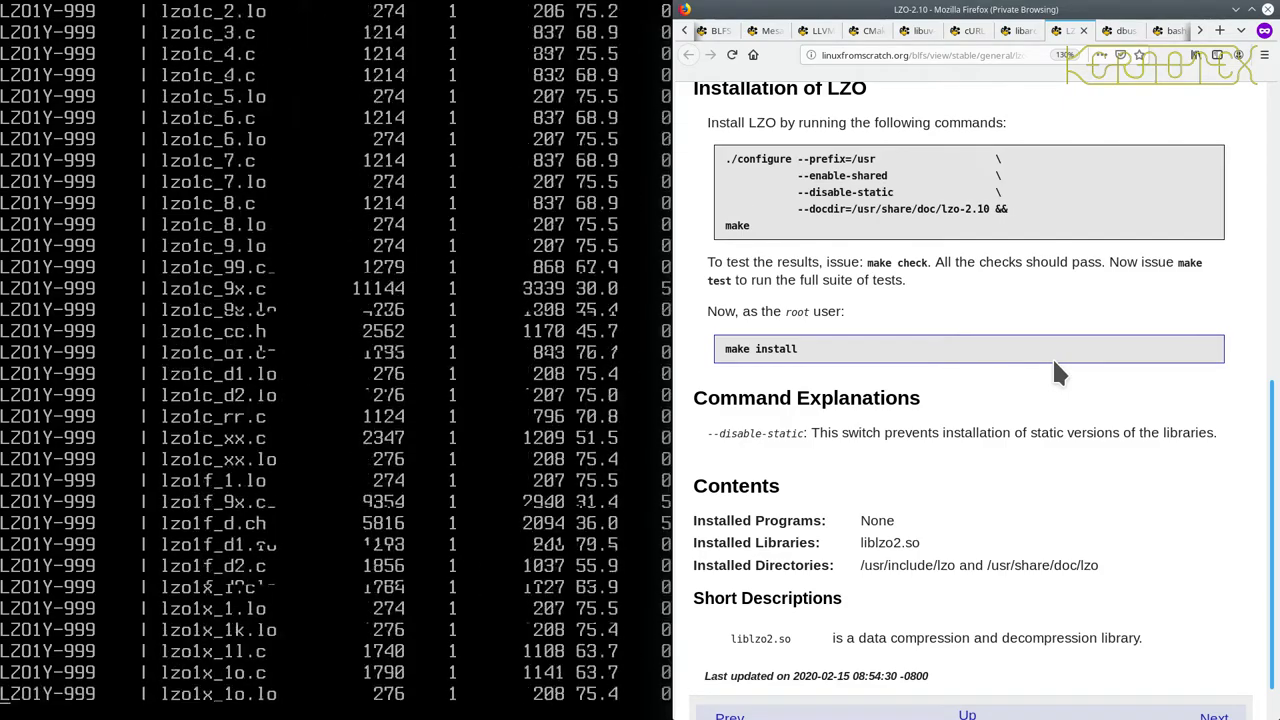
# Install LZO 2.10 into /usr/lib as root with sudo -E make install.
pyautogui.scroll(-3)
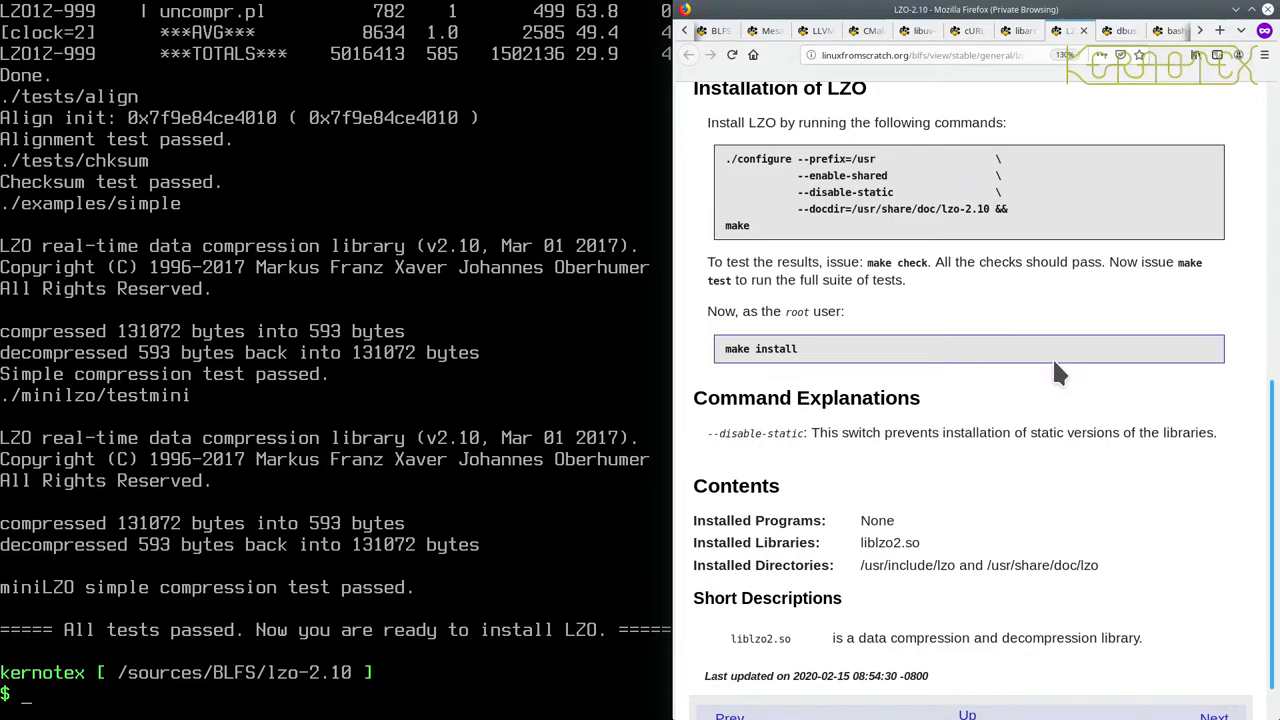
pyautogui.write('suo -')
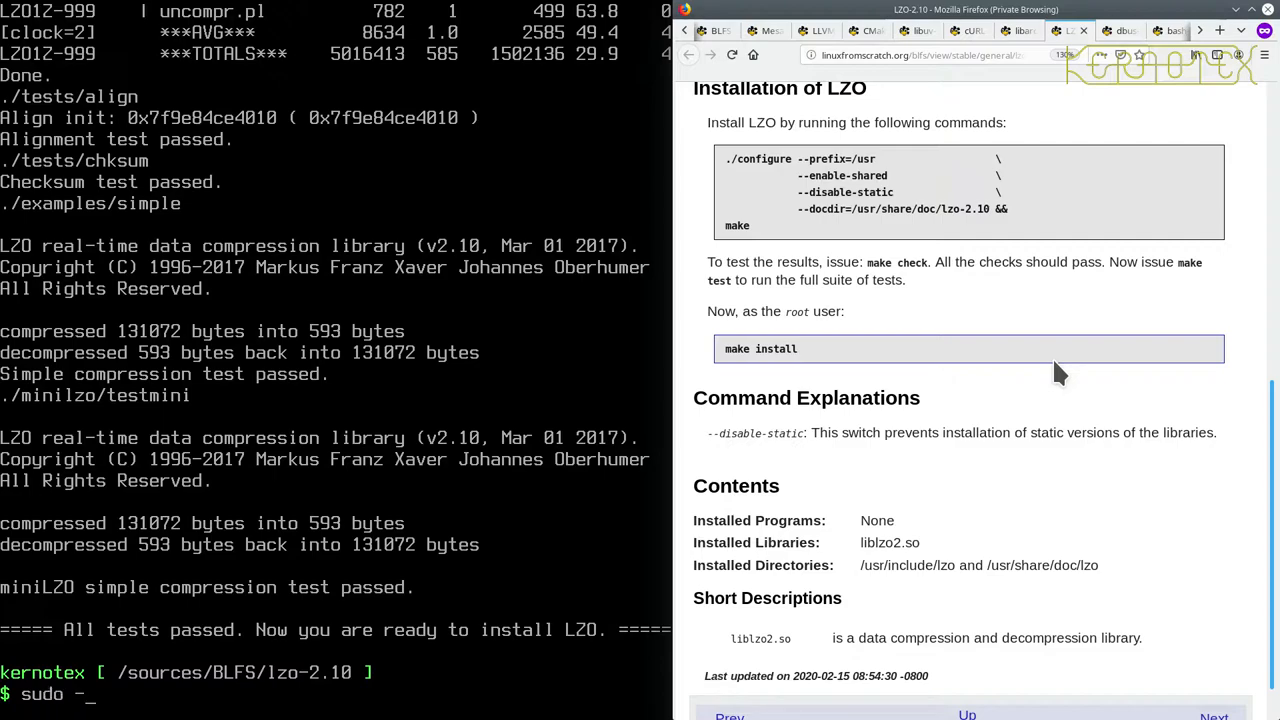
pyautogui.write('E')
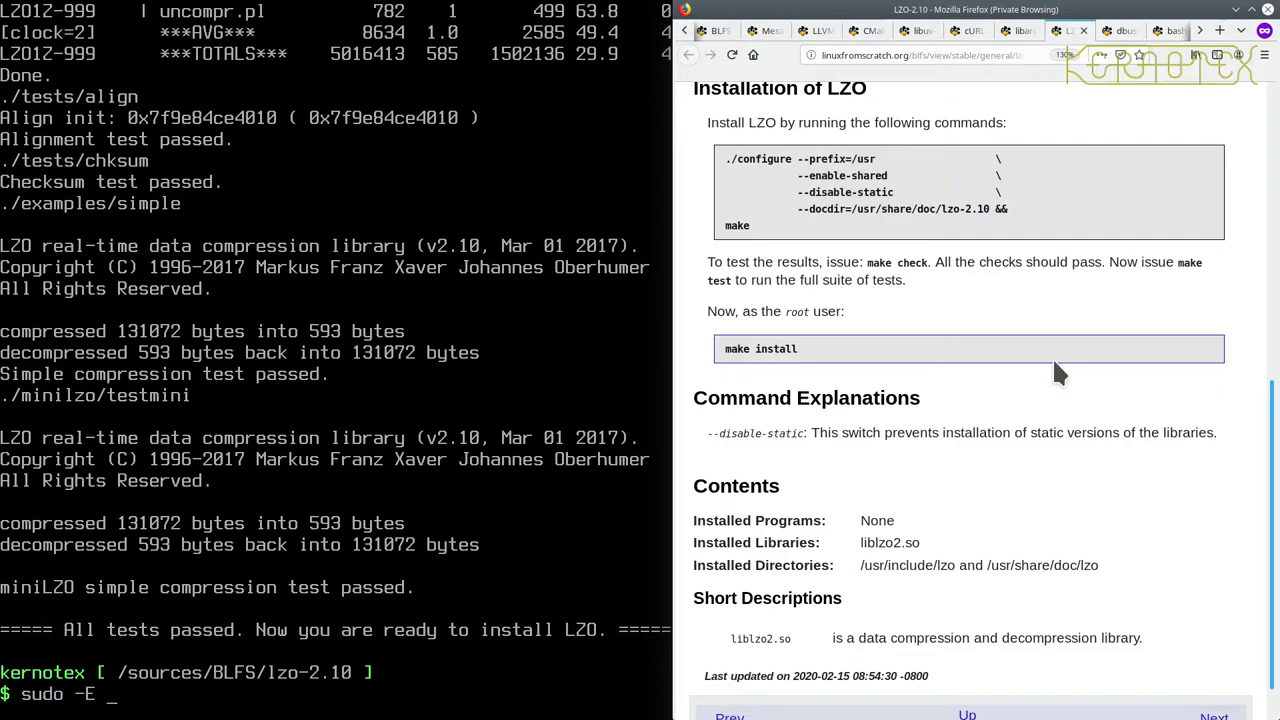
pyautogui.write('make install')
pyautogui.write('rm -Rf lzo-2.10')
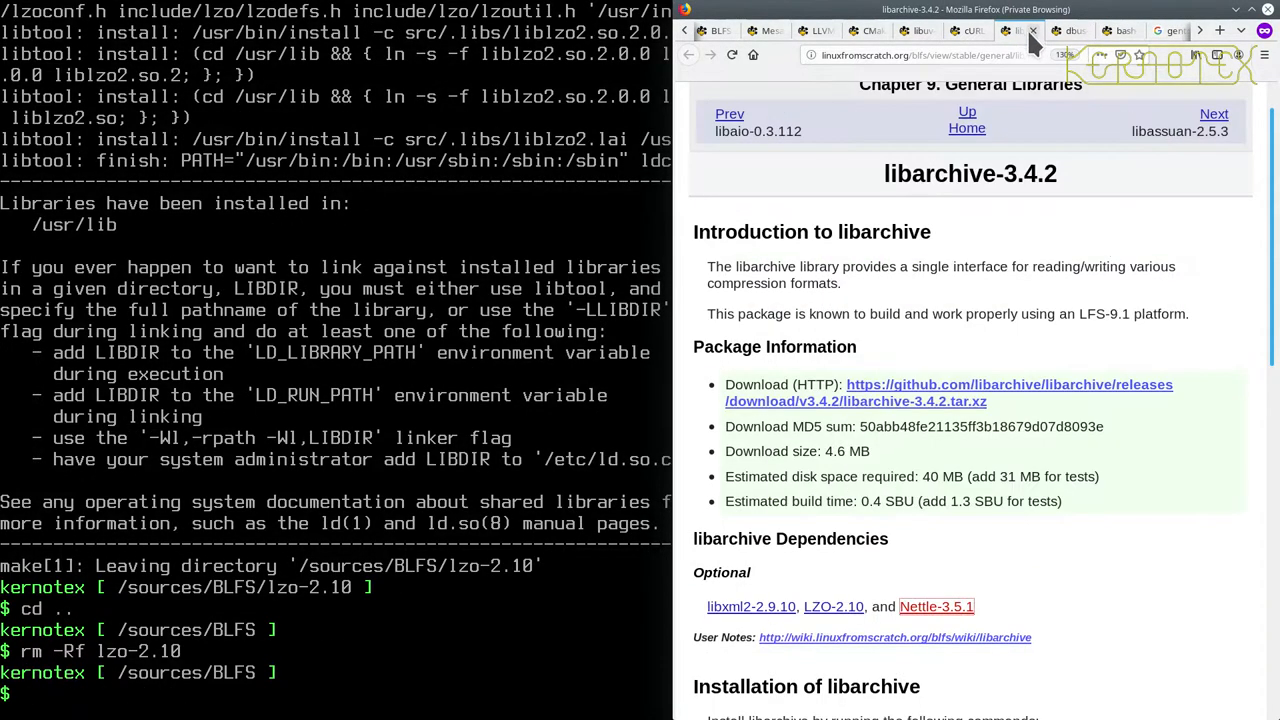
pyautogui.moveTo(995, 227)
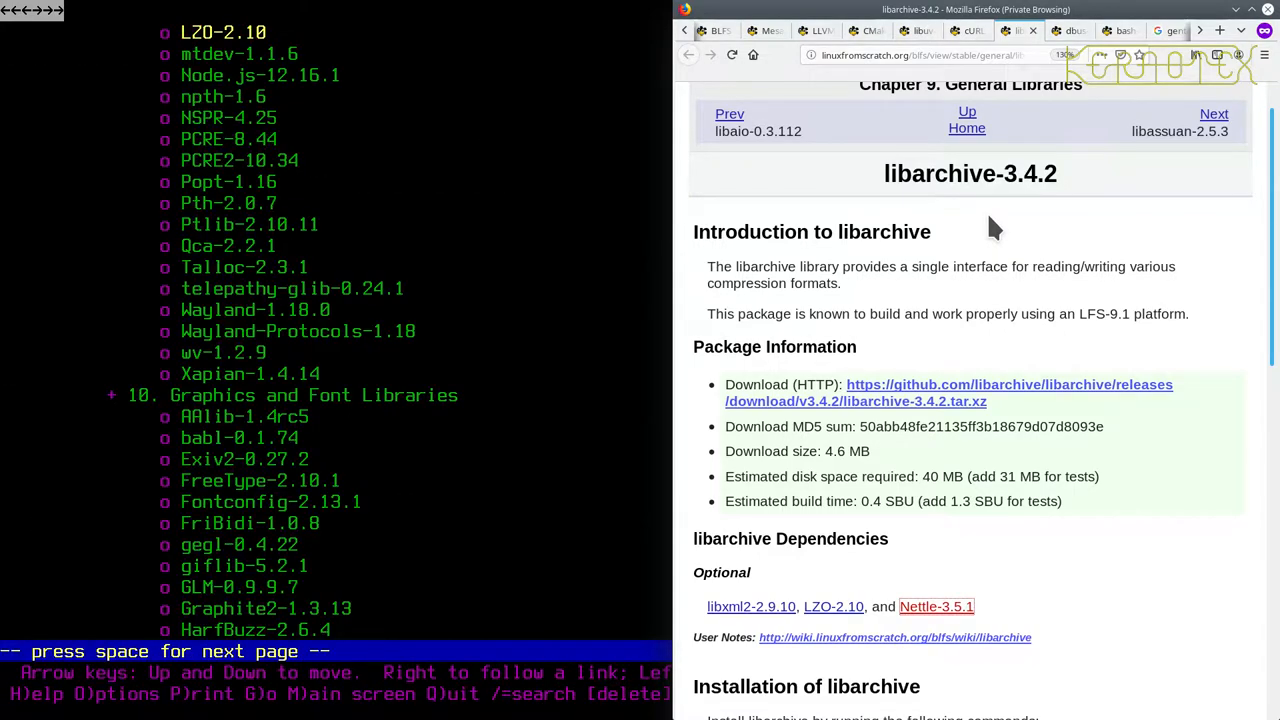
# Scroll Lynx down to the Installation of libarchive-3.4.2 build commands.
pyautogui.scroll(-3)
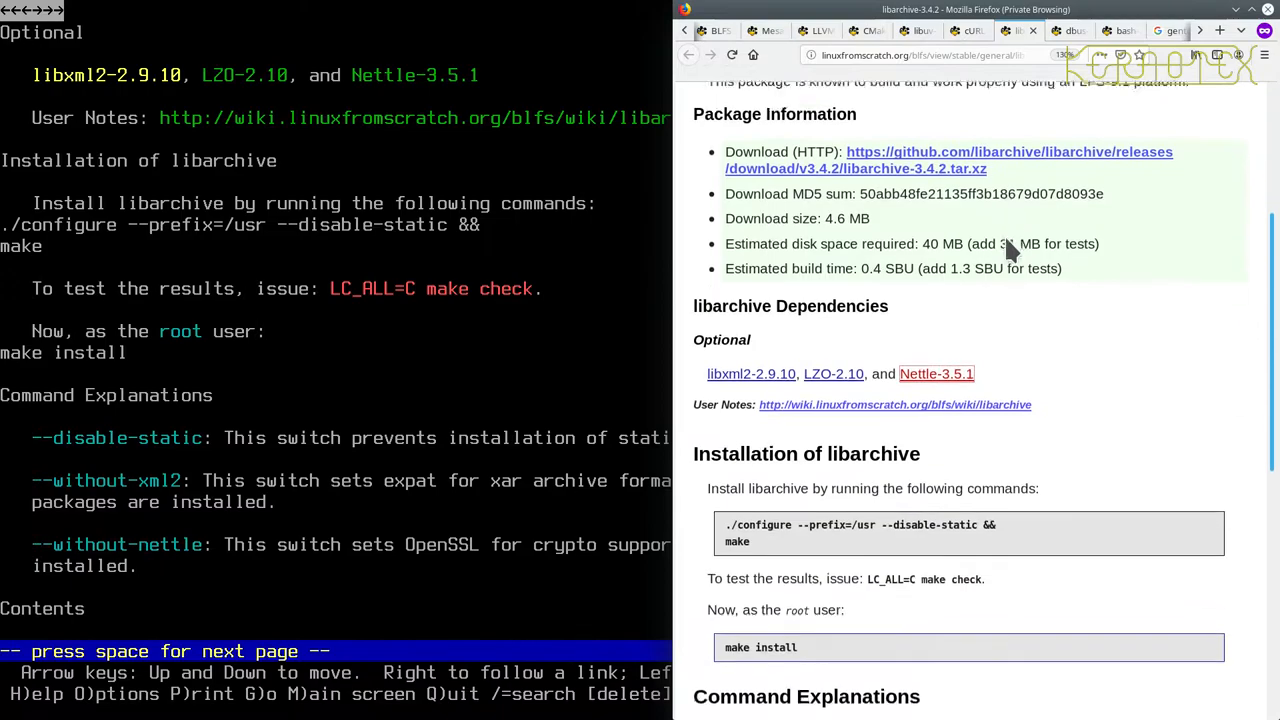
# Scroll Firefox to libarchive's build commands and the --without-xml2 and --without-nettle explanations.
pyautogui.scroll(-3)
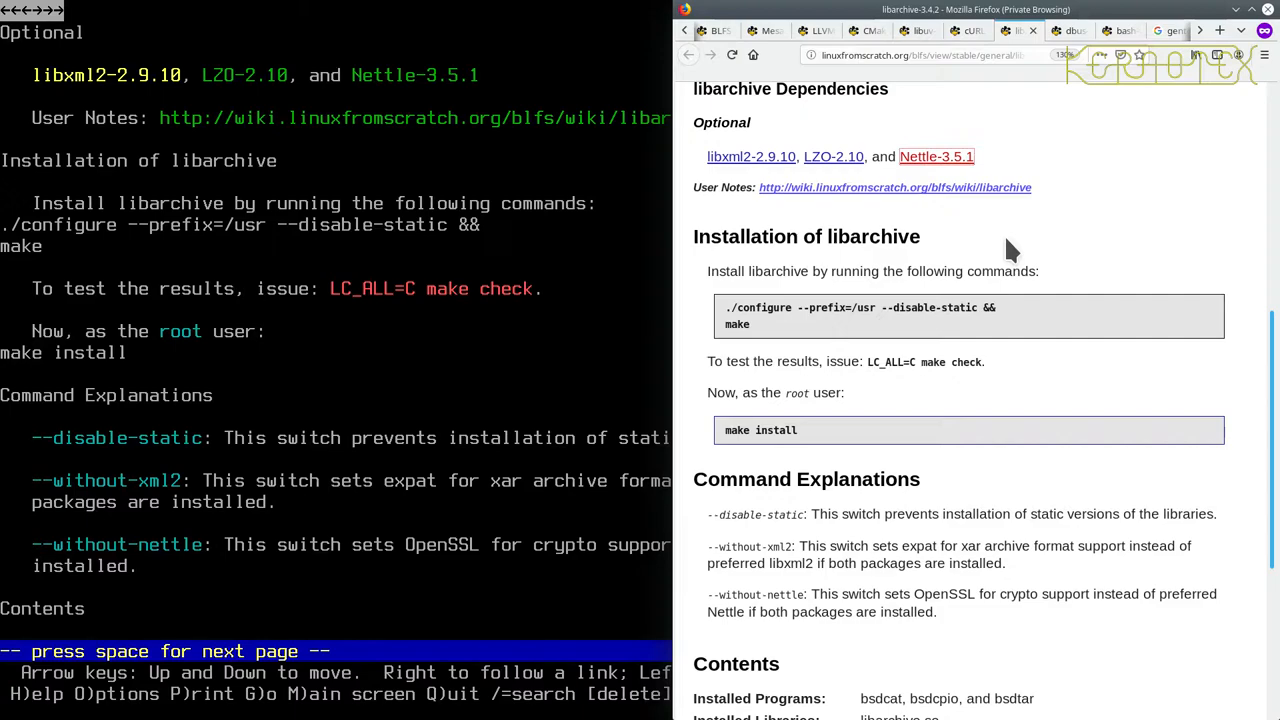
pyautogui.moveTo(770, 550)
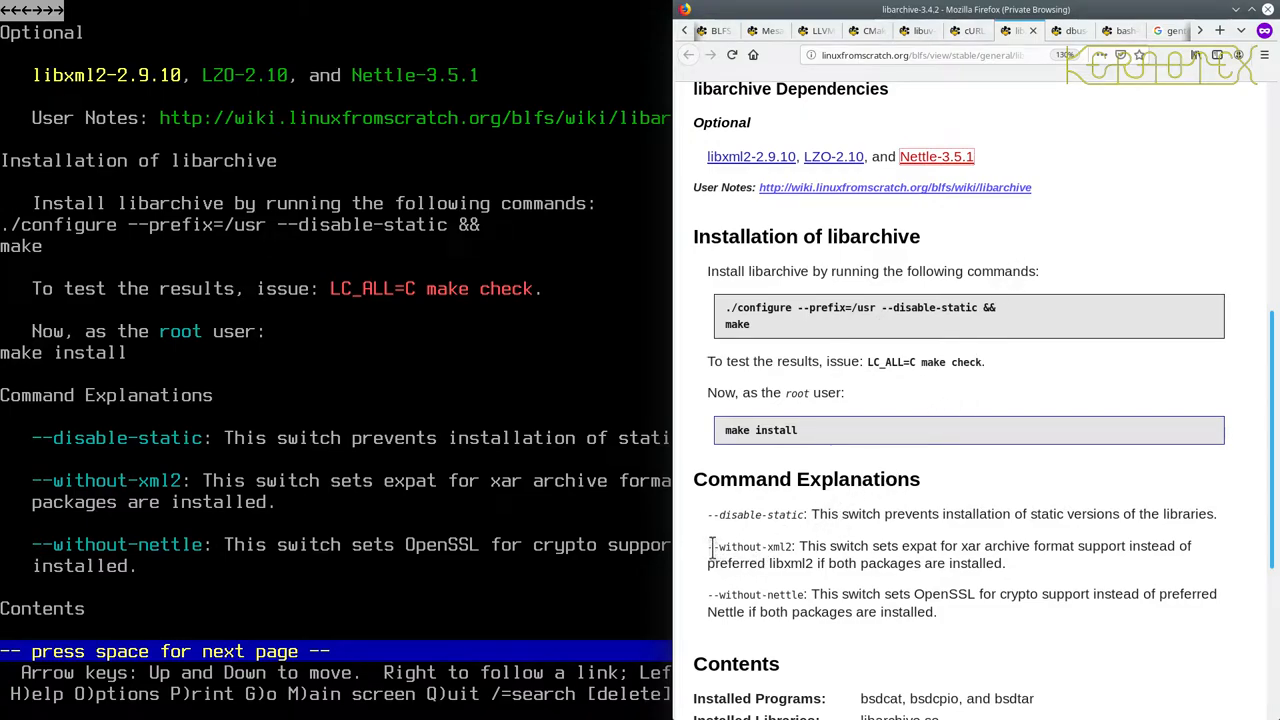
pyautogui.moveTo(728, 318)
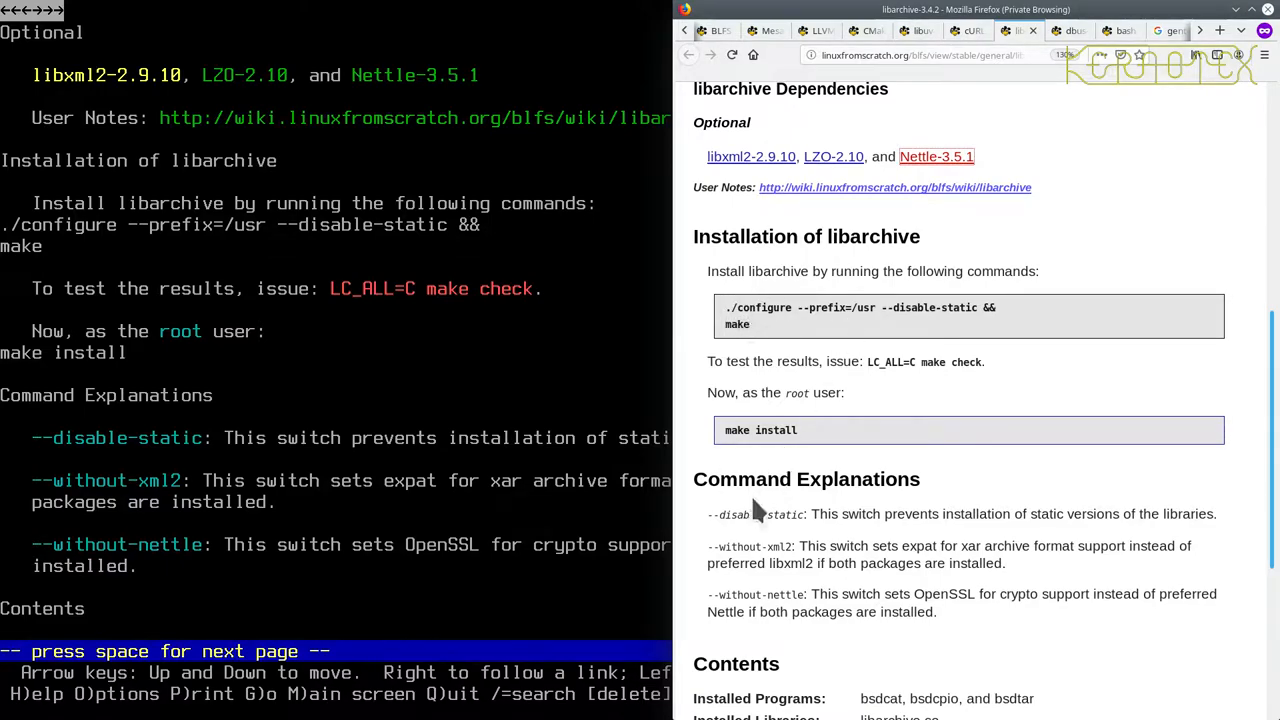
pyautogui.moveTo(785, 540)
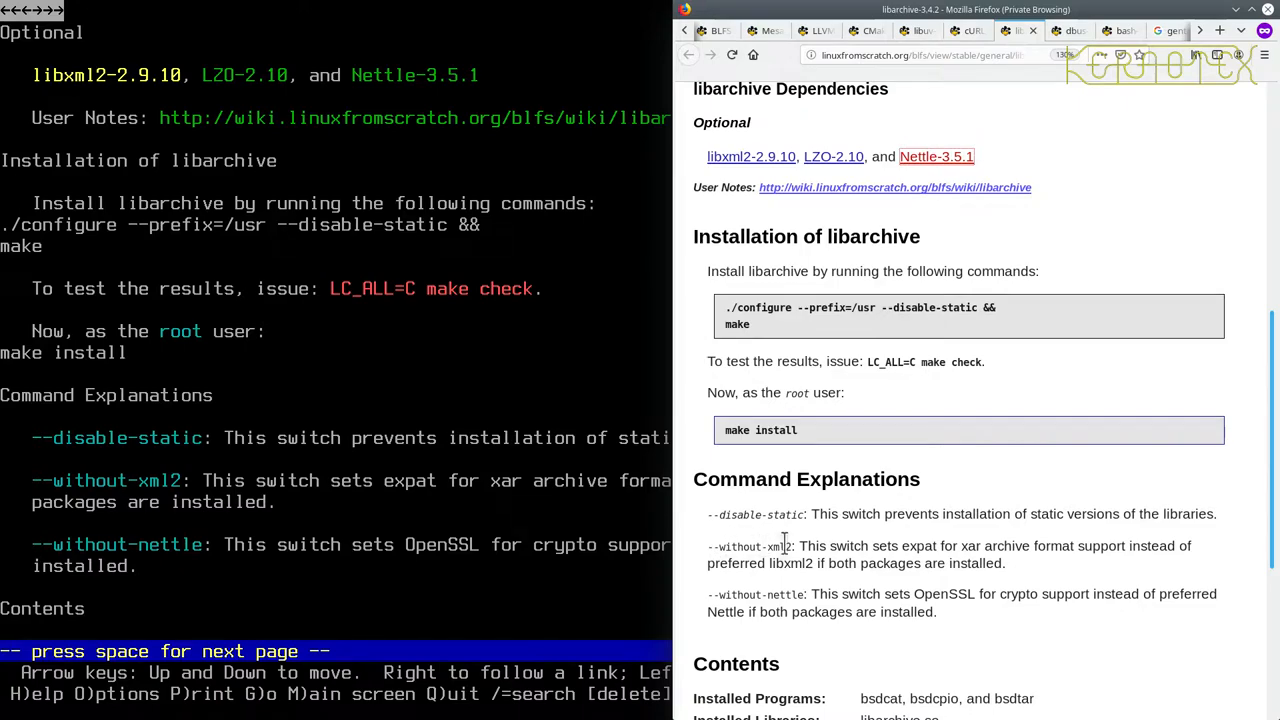
pyautogui.moveTo(751, 156)
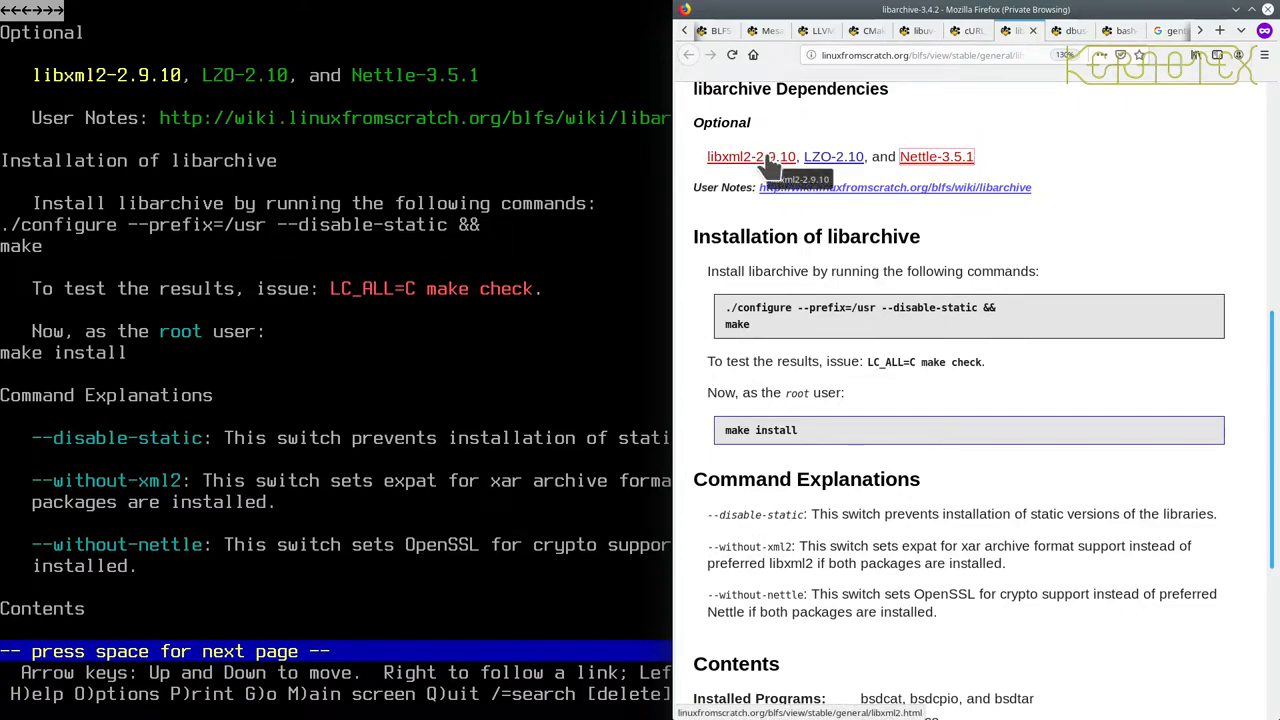
pyautogui.moveTo(776, 594)
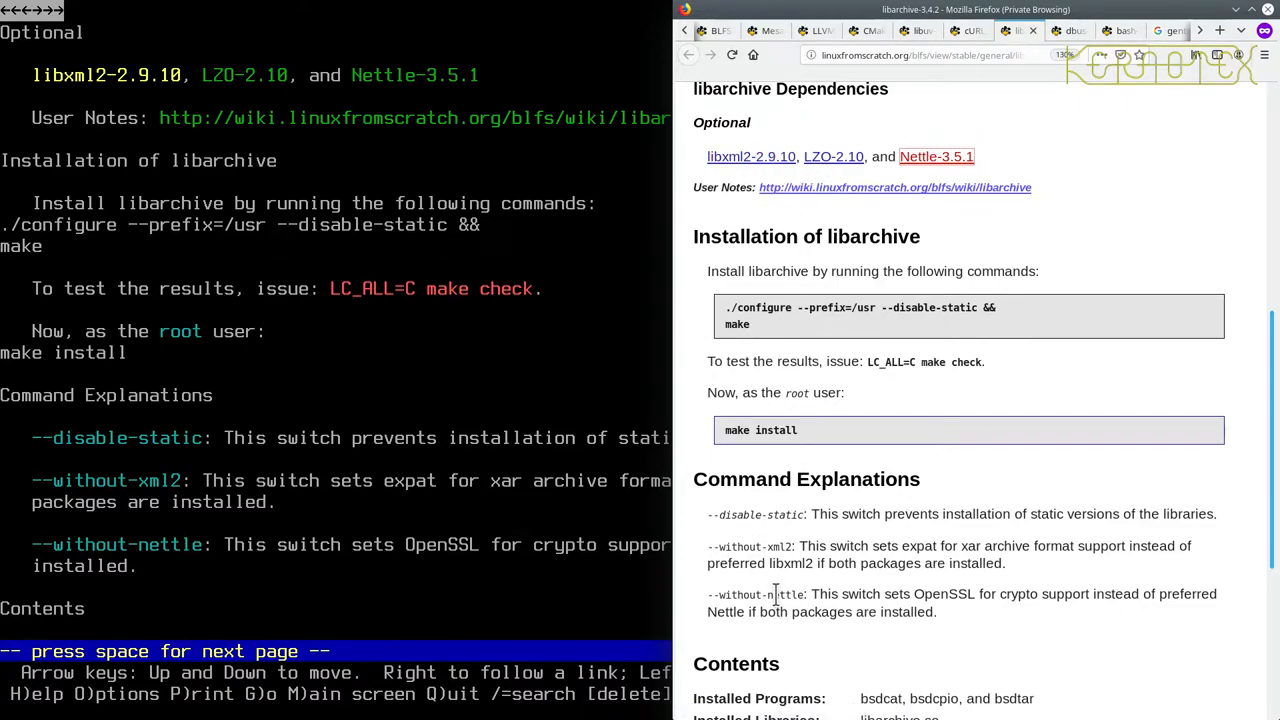
pyautogui.moveTo(800, 595)
pyautogui.write('tar -xvf')
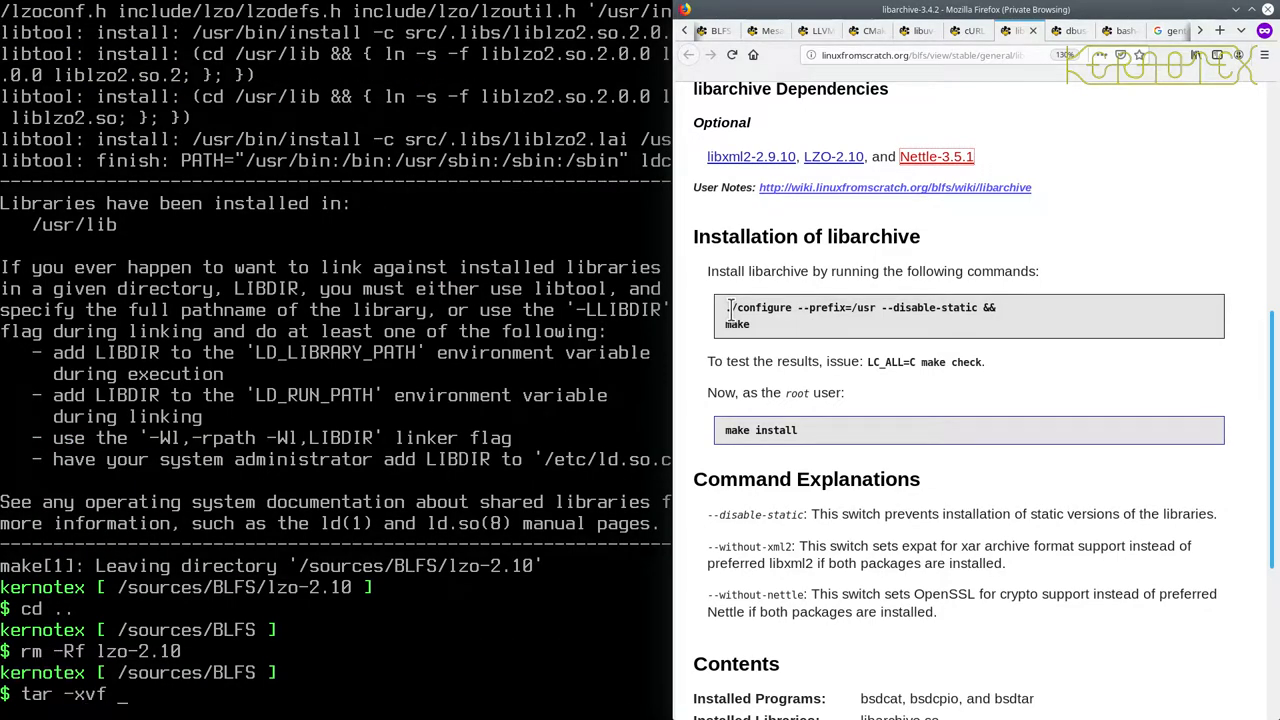
# Unpack libarchive-3.4.2, enter its folder, and run ./configure --prefix=/usr --disable-static && make.
pyautogui.write('liba')
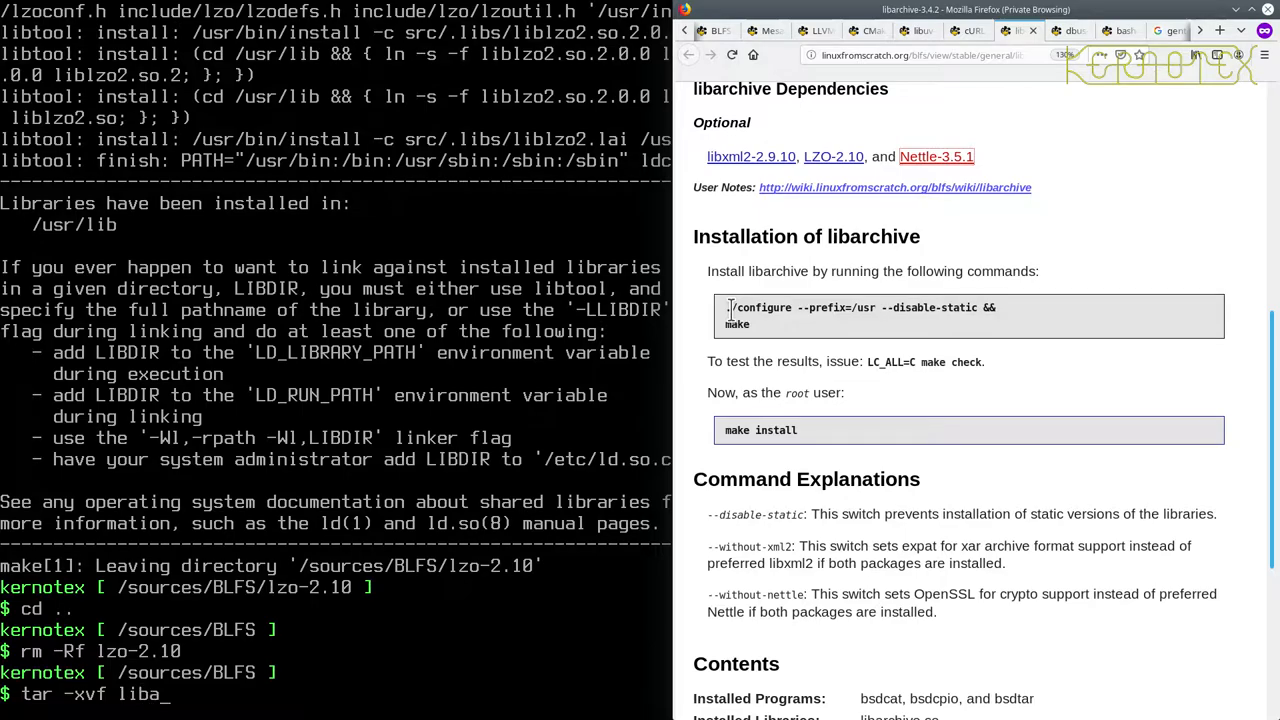
pyautogui.press('Return')
pyautogui.write('cd liba')
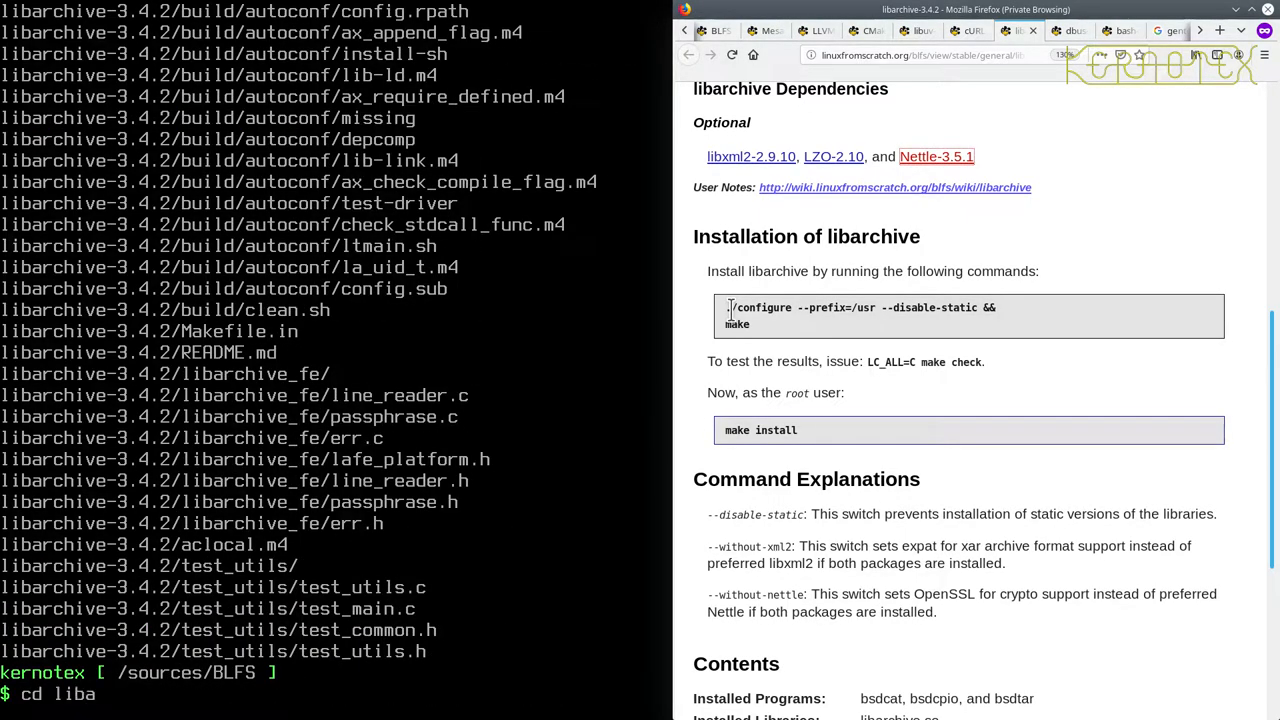
pyautogui.press('Return')
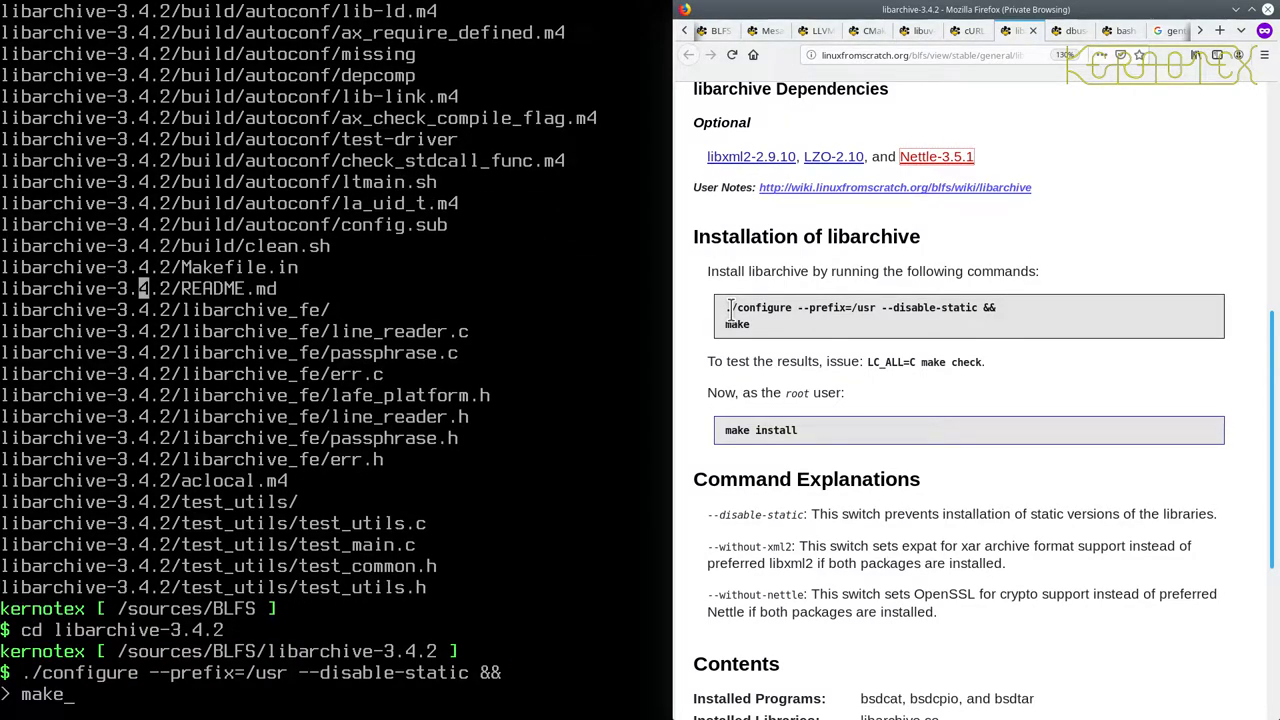
pyautogui.press('Return')
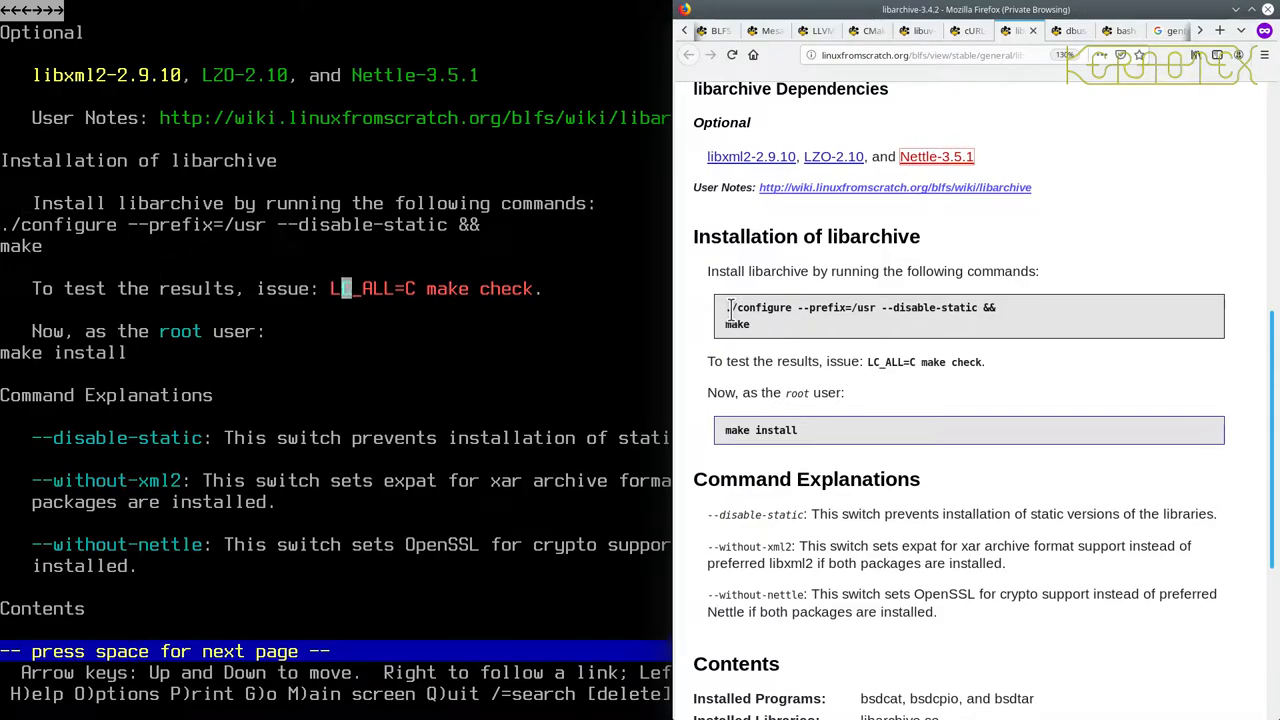
pyautogui.doubleClick(380, 288)
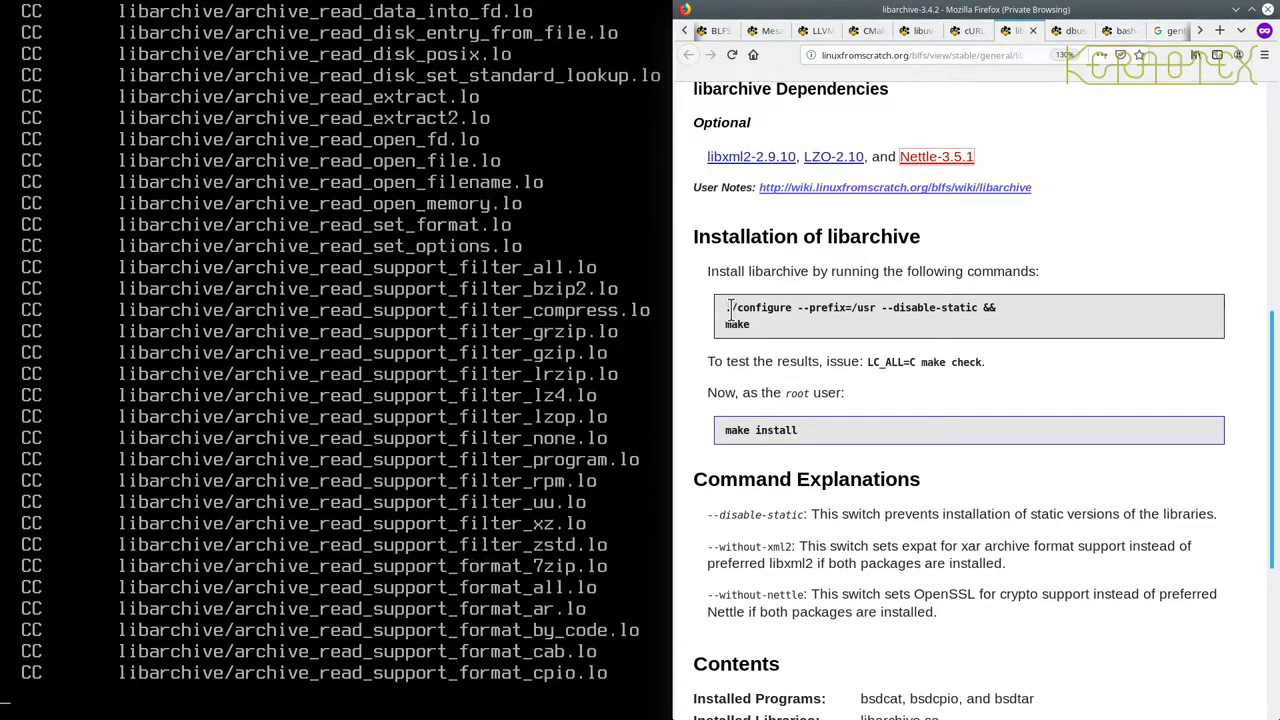
# Scroll through libarchive's compile and LC_ALL=C make check output until all 4 tests pass.
pyautogui.scroll(-3)
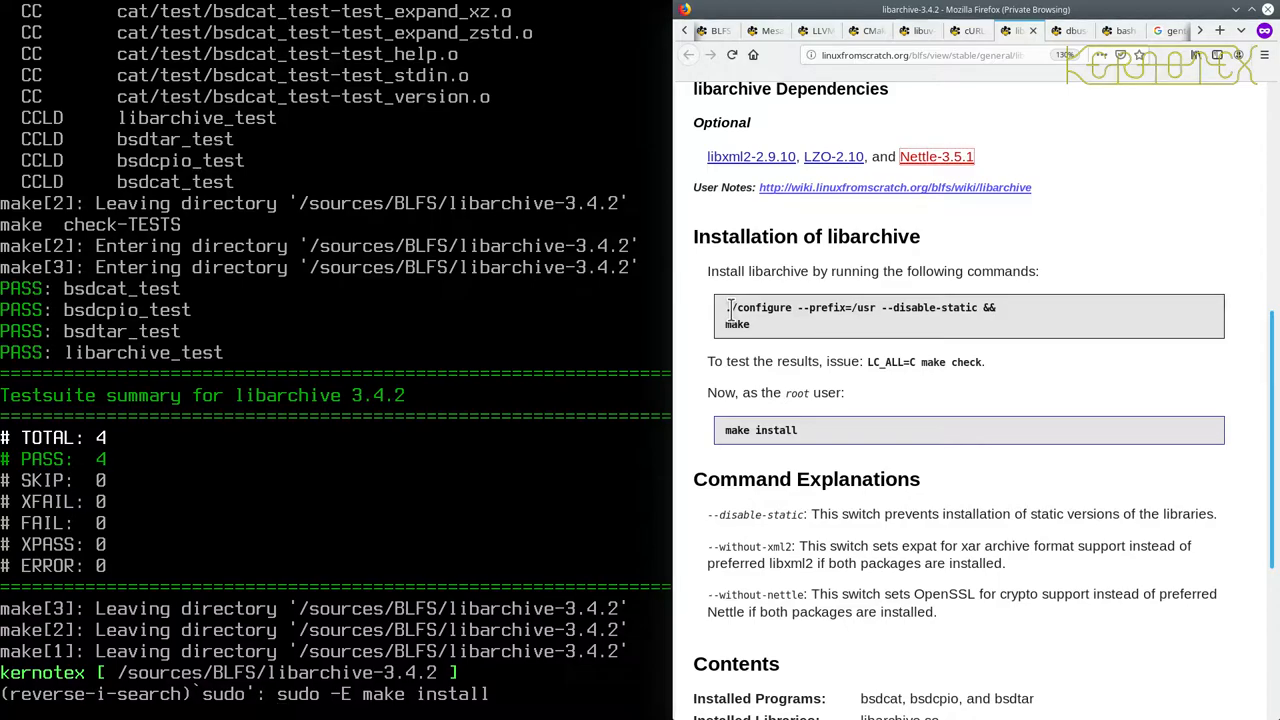
# Install libarchive with sudo -E make install, delete libarchive-3.4.2, and close its book page.
pyautogui.press('Return')
pyautogui.write('rm -')
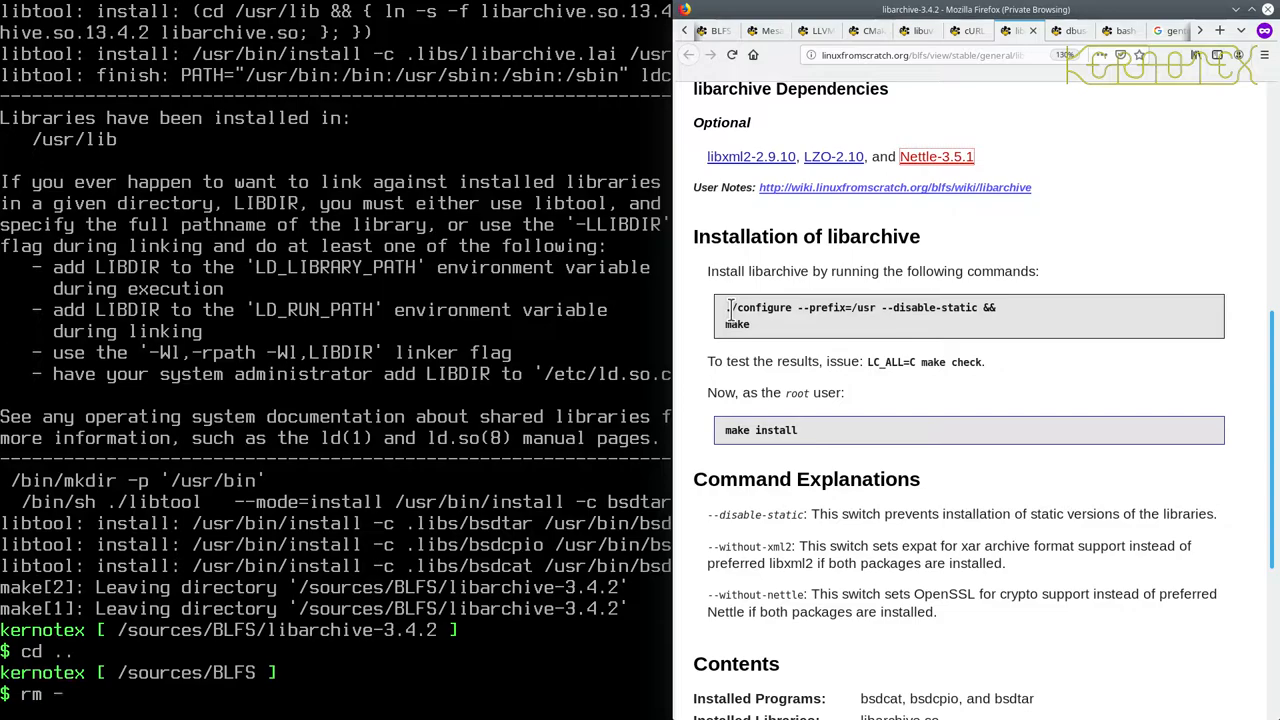
pyautogui.write('Rf libarchive-3.4.2')
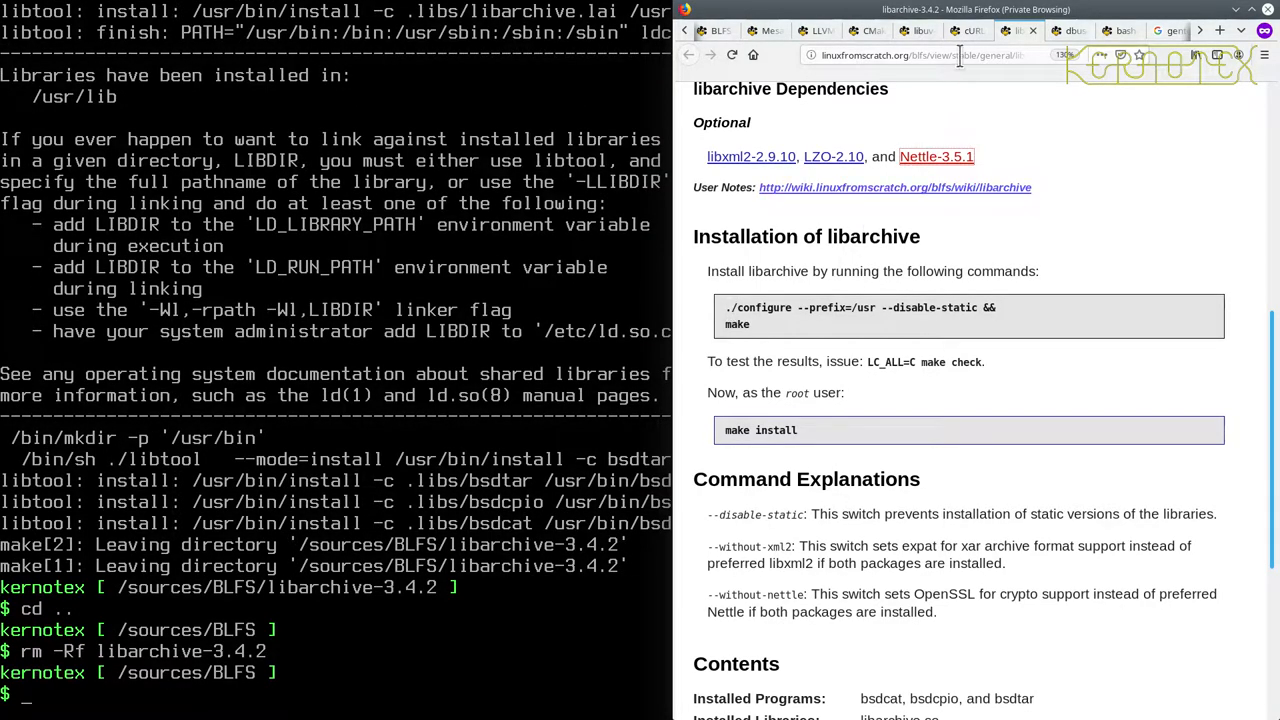
pyautogui.click(1048, 30)
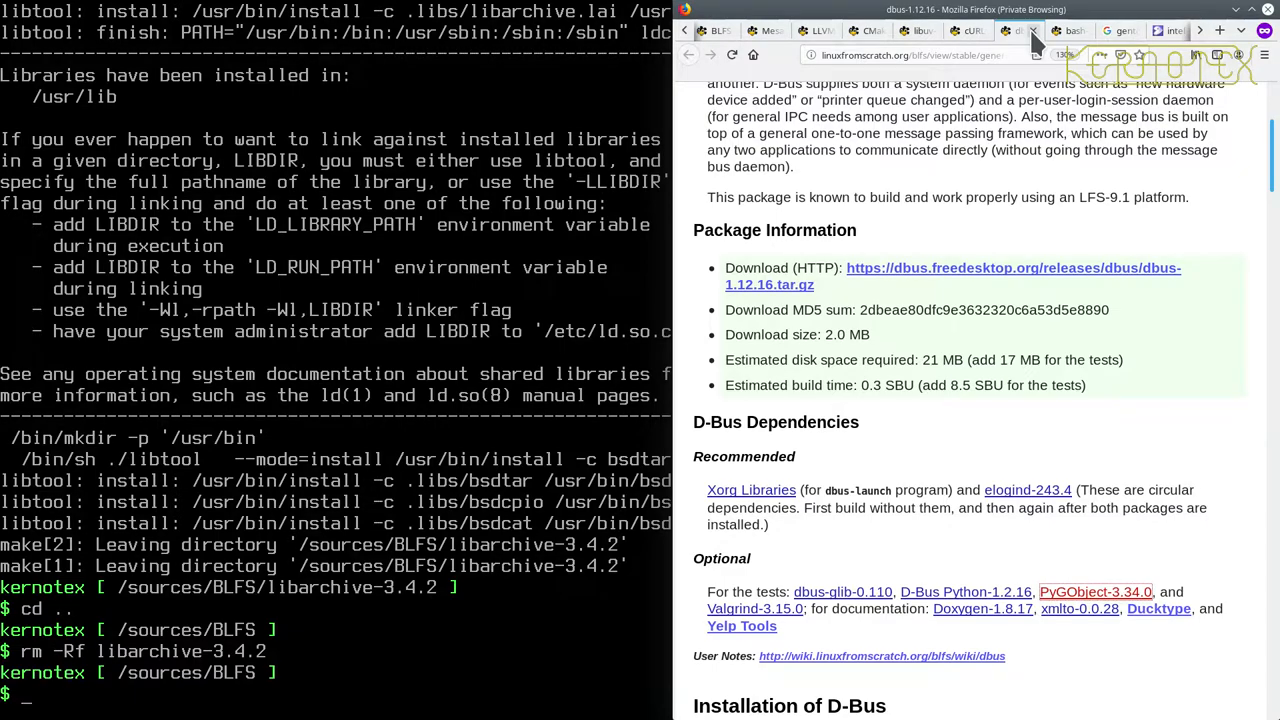
pyautogui.click(968, 30)
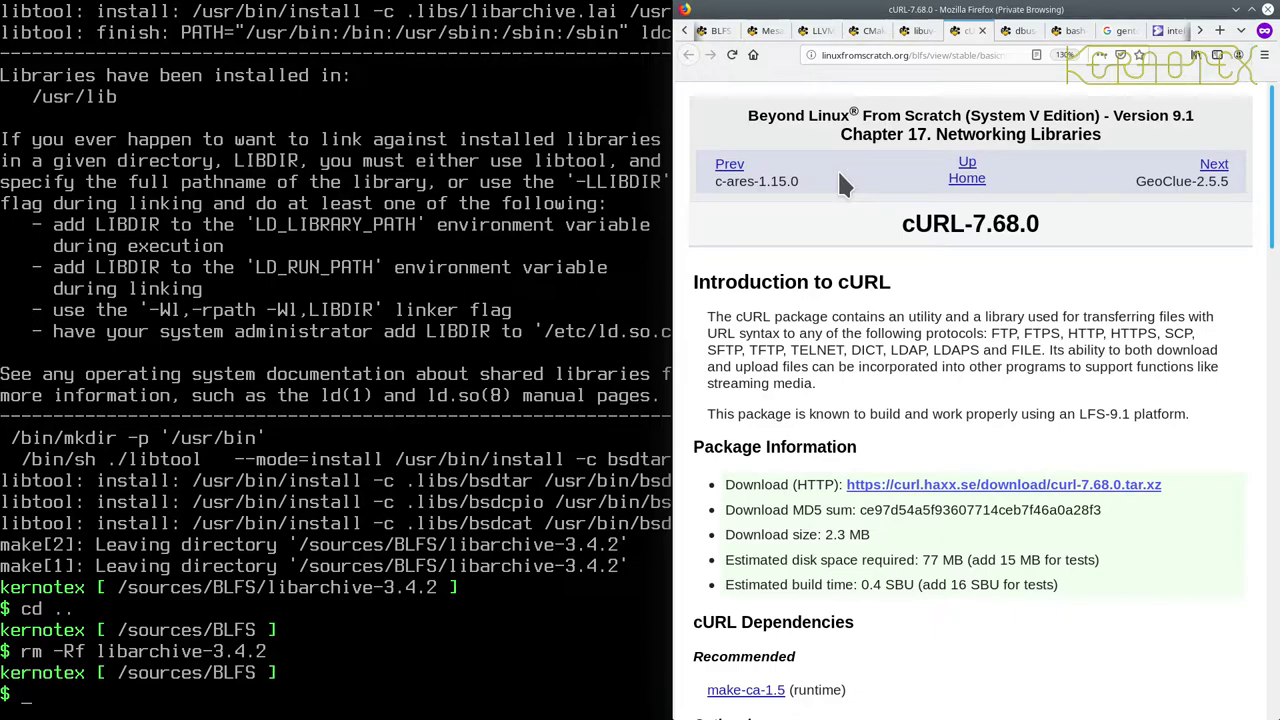
pyautogui.write('ls')
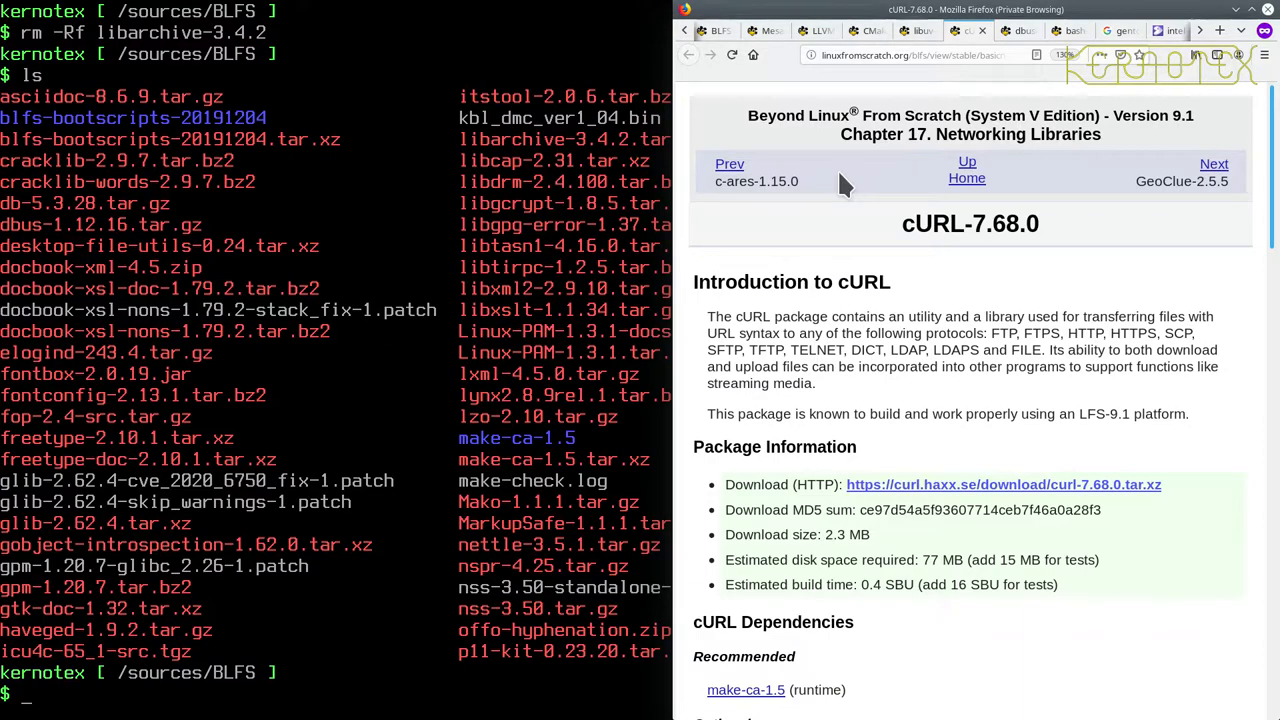
pyautogui.scroll(-3)
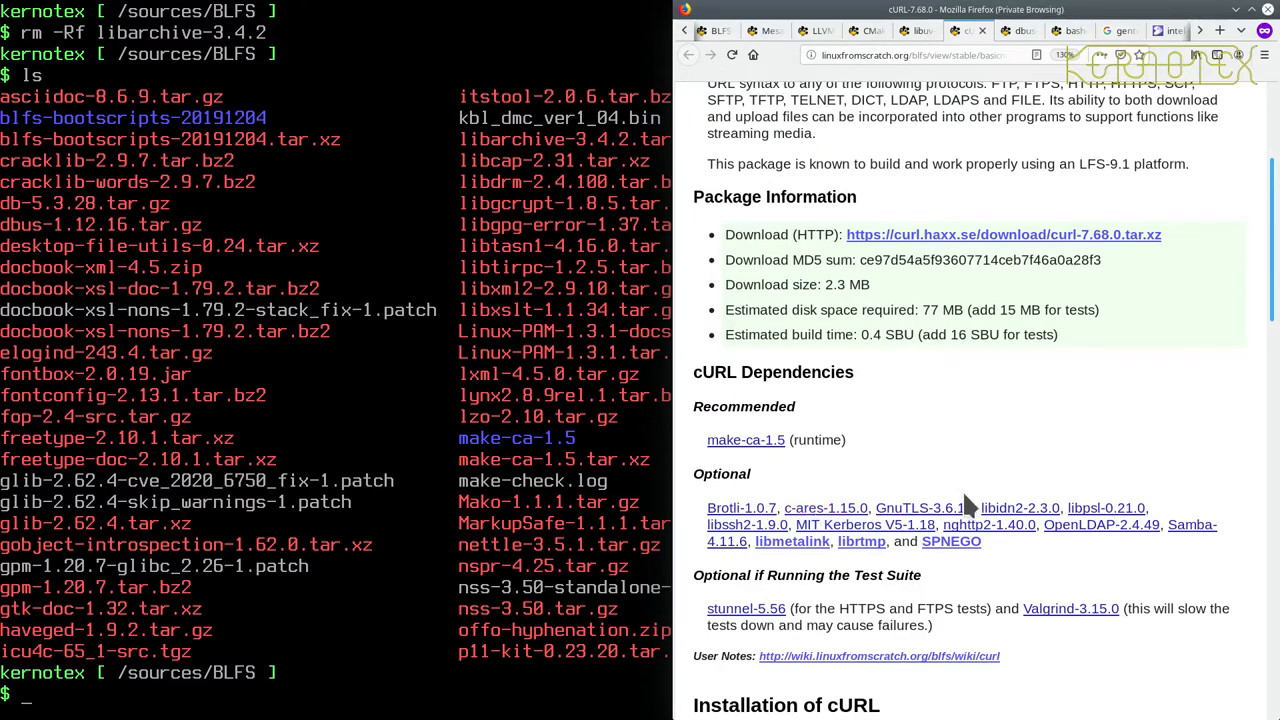
pyautogui.moveTo(745, 440)
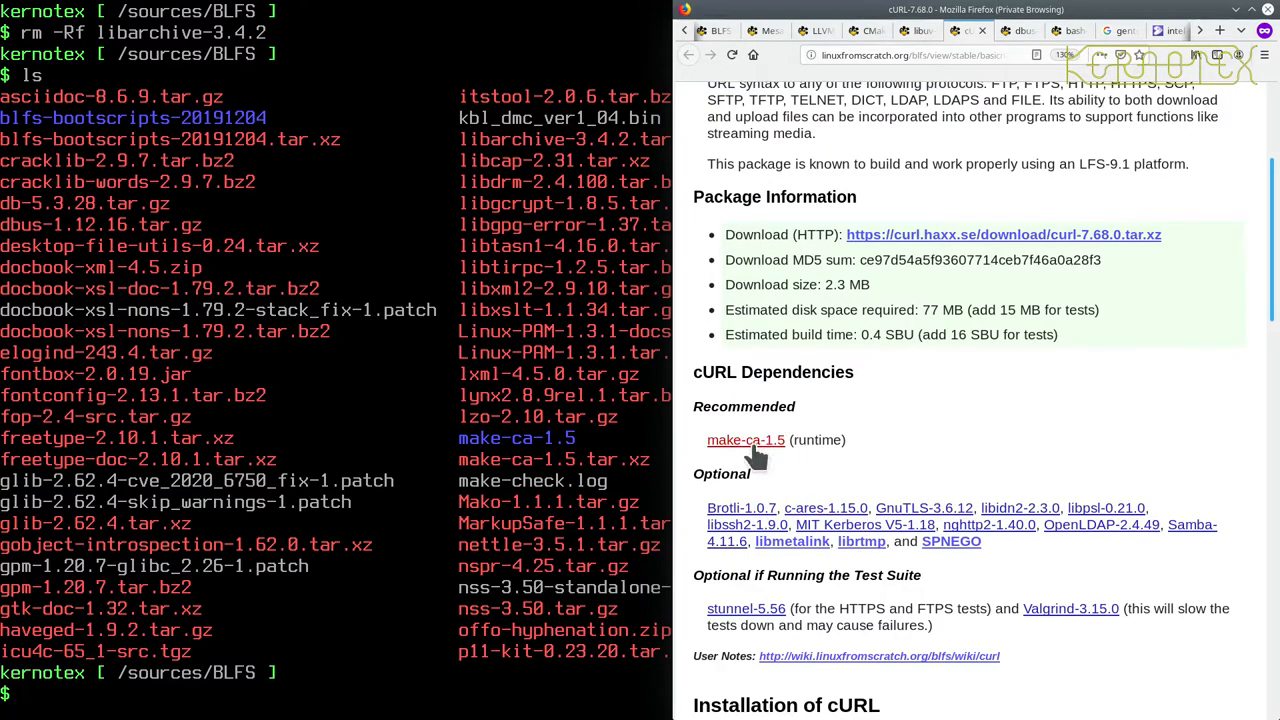
pyautogui.moveTo(861, 541)
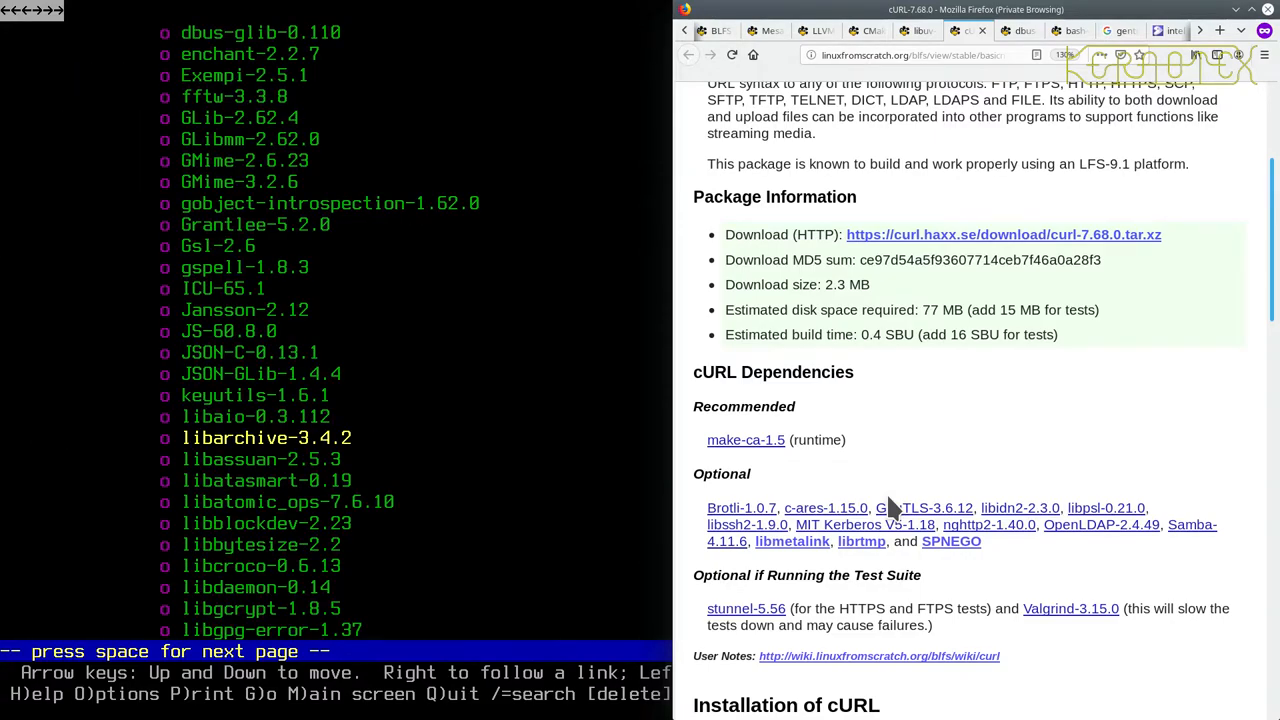
# Find 'curl' in Lynx, save curl-7.68.0.tar.xz, and return to the cURL page.
pyautogui.write('curl')
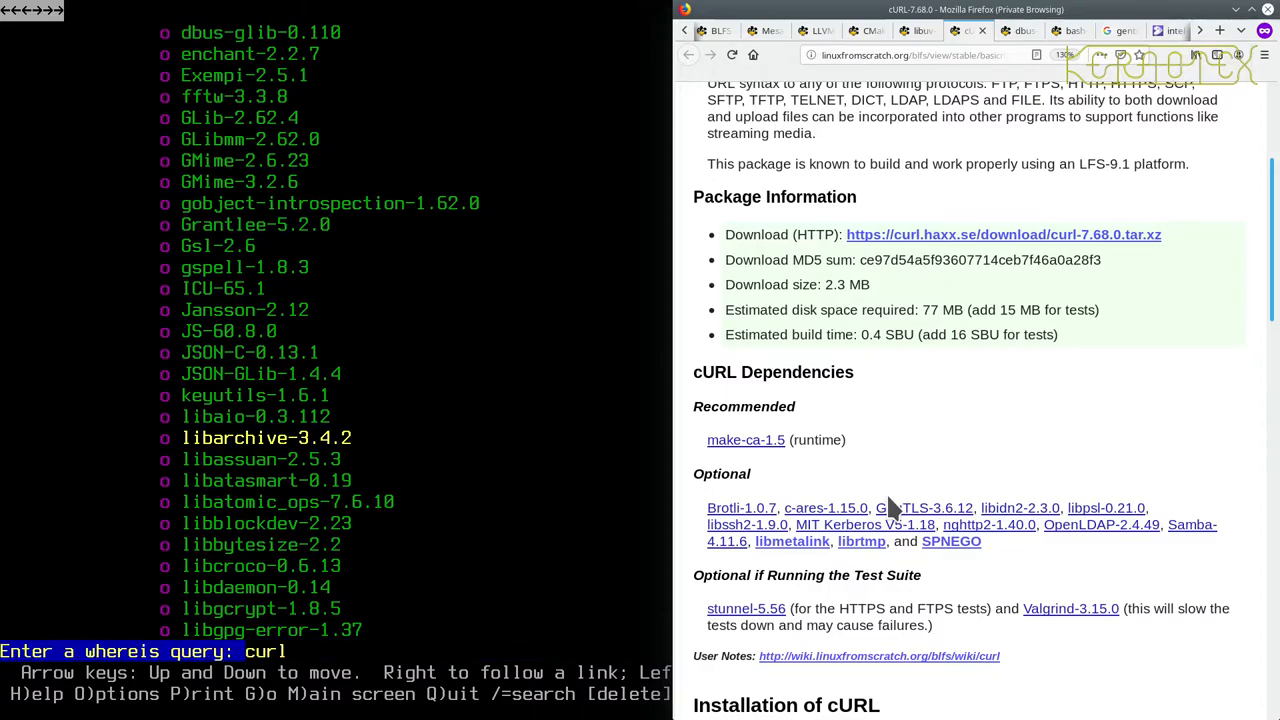
pyautogui.press('Return')
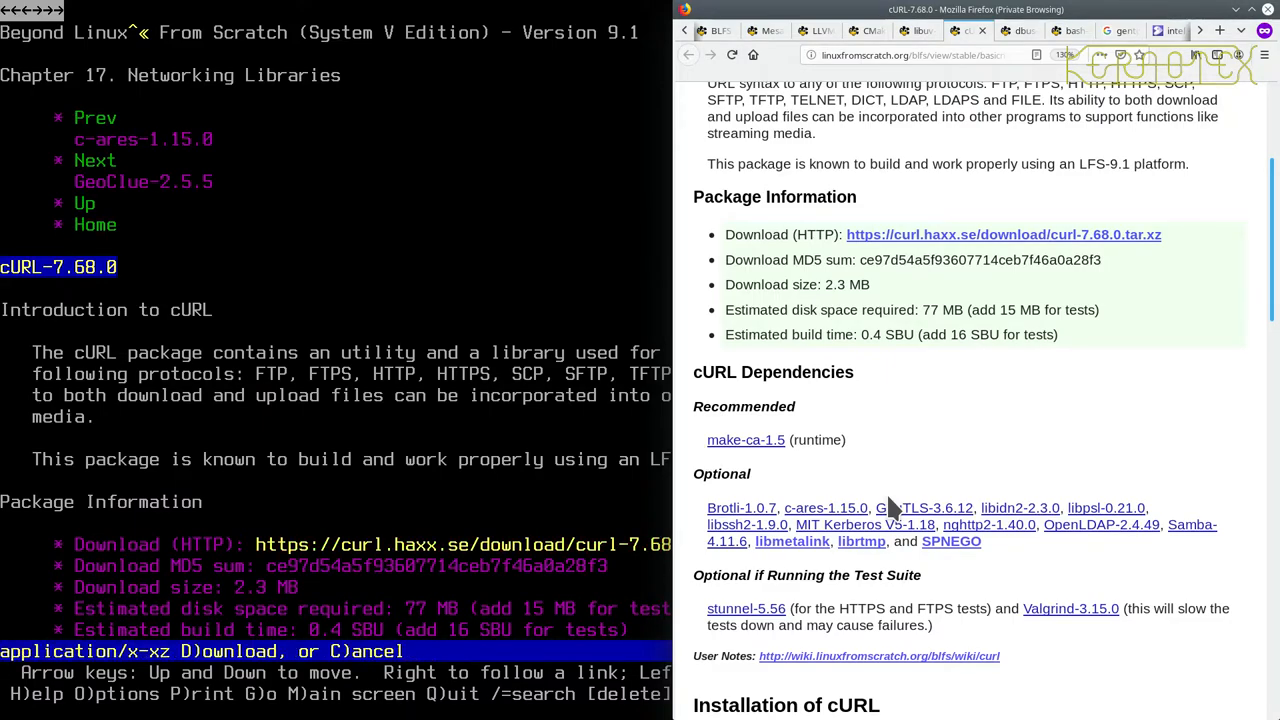
pyautogui.press('d')
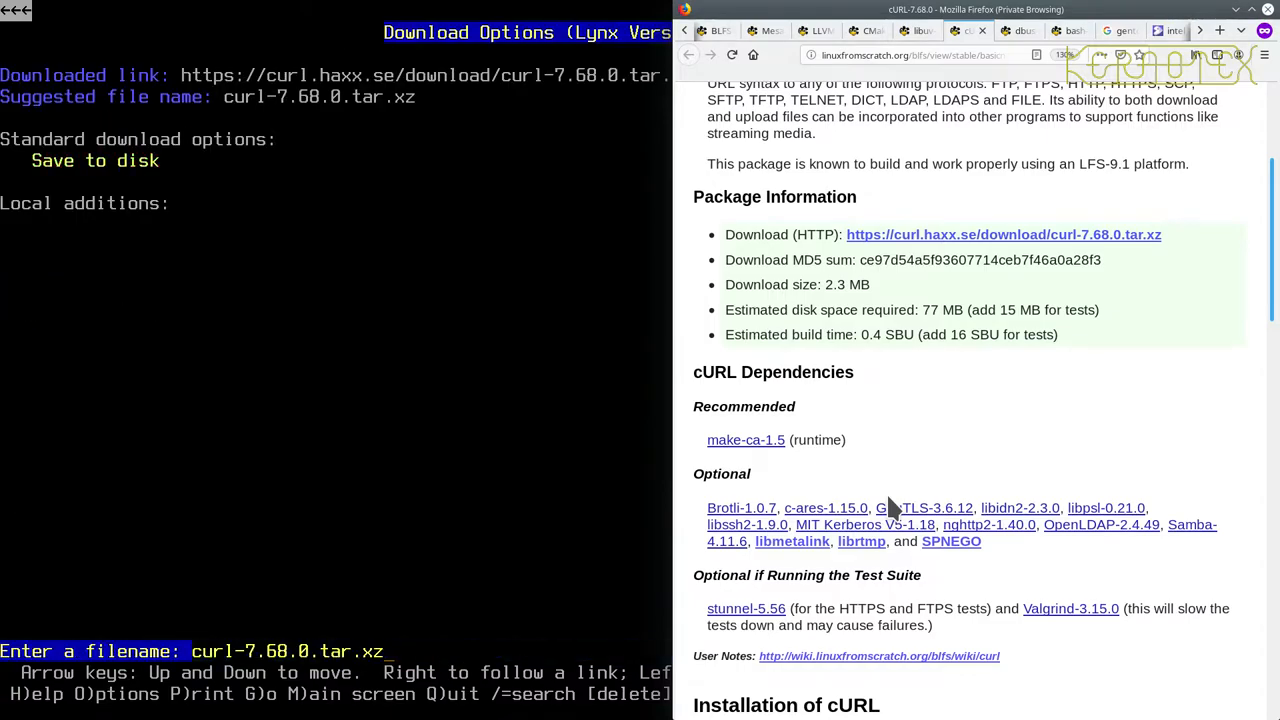
pyautogui.press('Return')
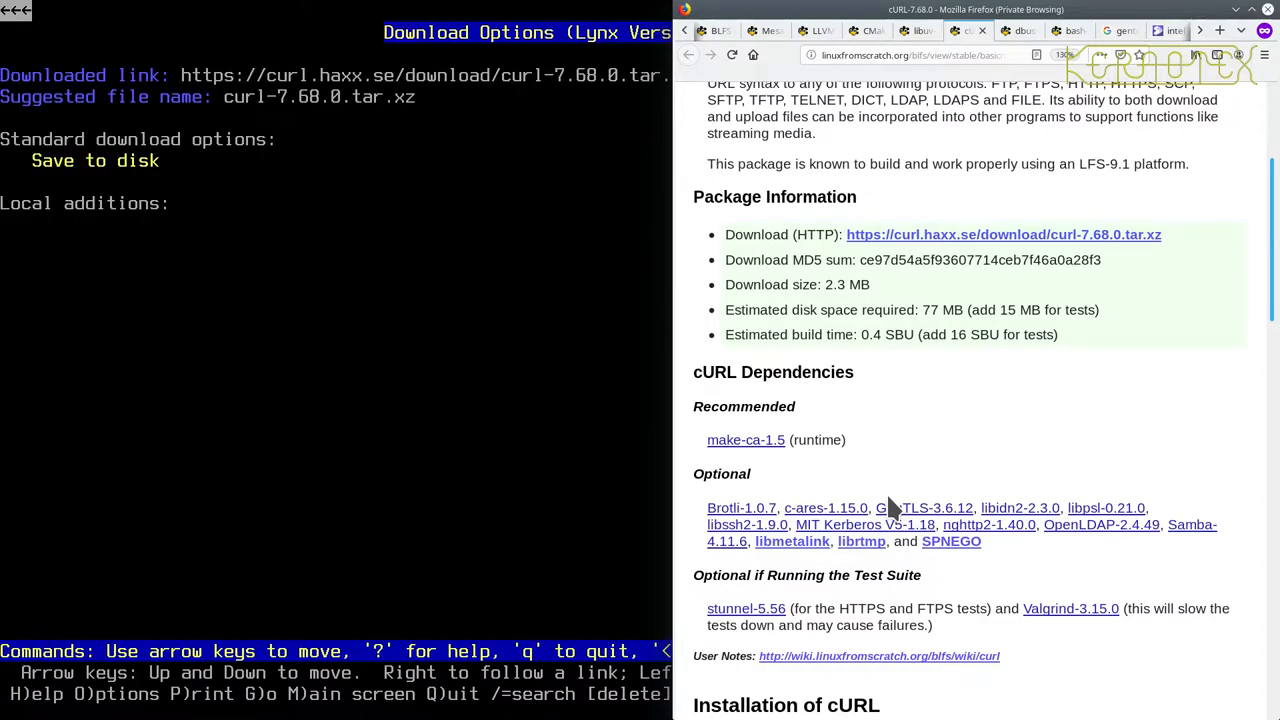
pyautogui.press('space')
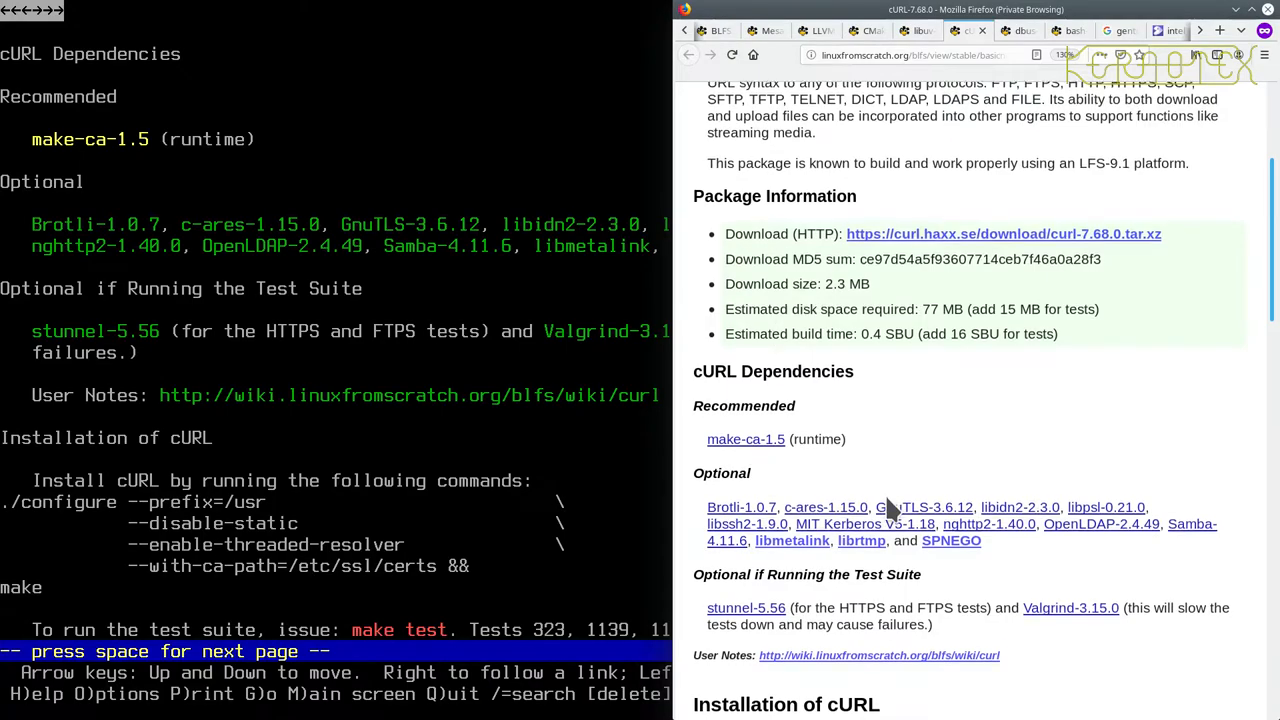
# Scroll Firefox past cURL's install commands while starting tar -xvf in the terminal.
pyautogui.scroll(-3)
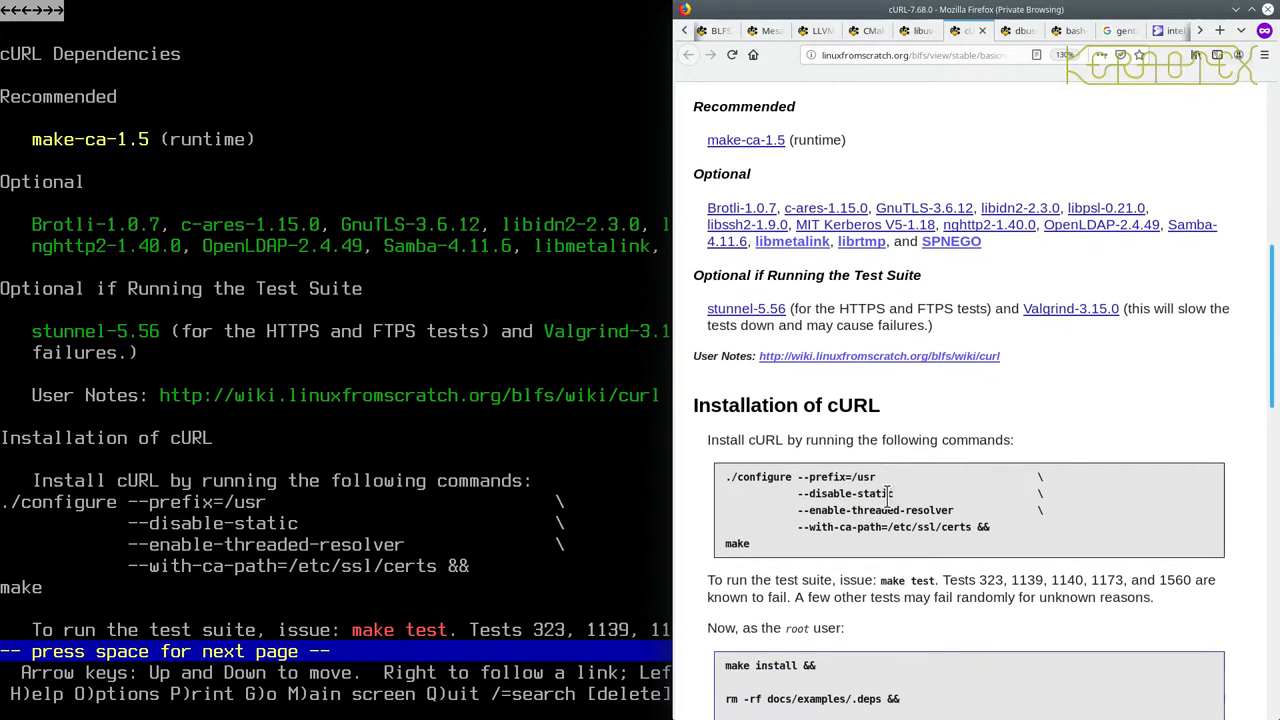
pyautogui.moveTo(735, 312)
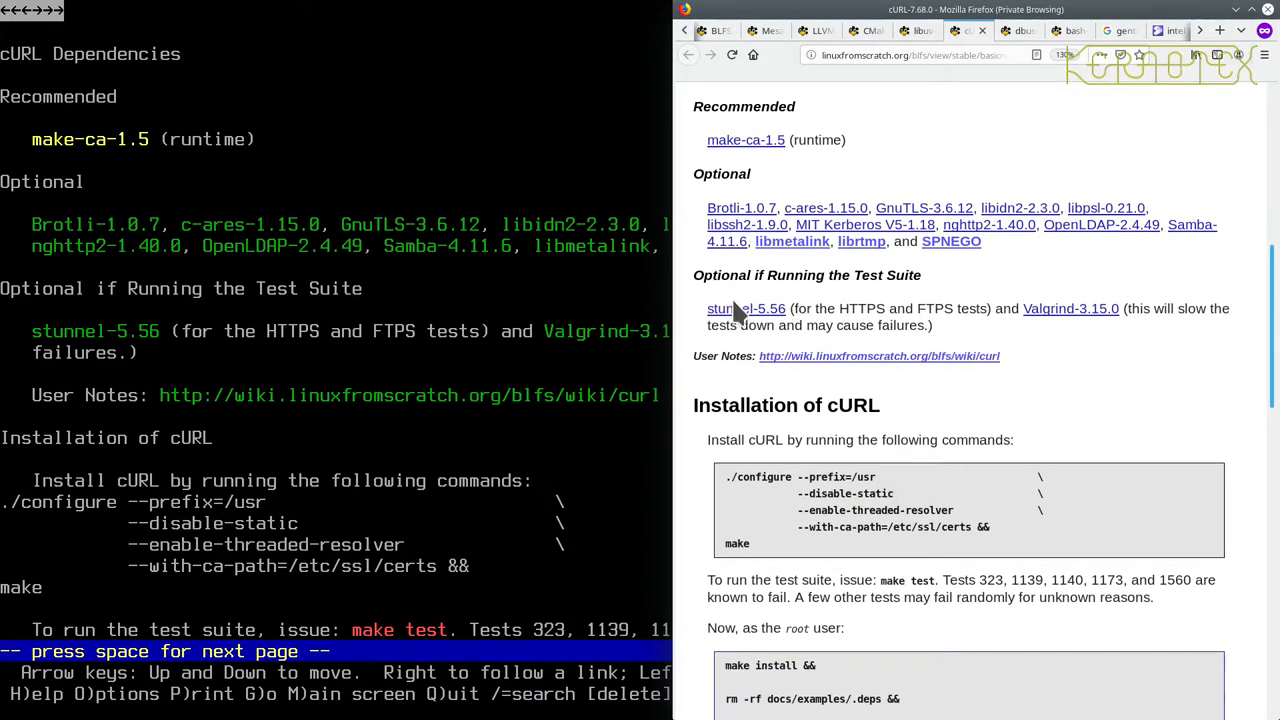
pyautogui.moveTo(745, 308)
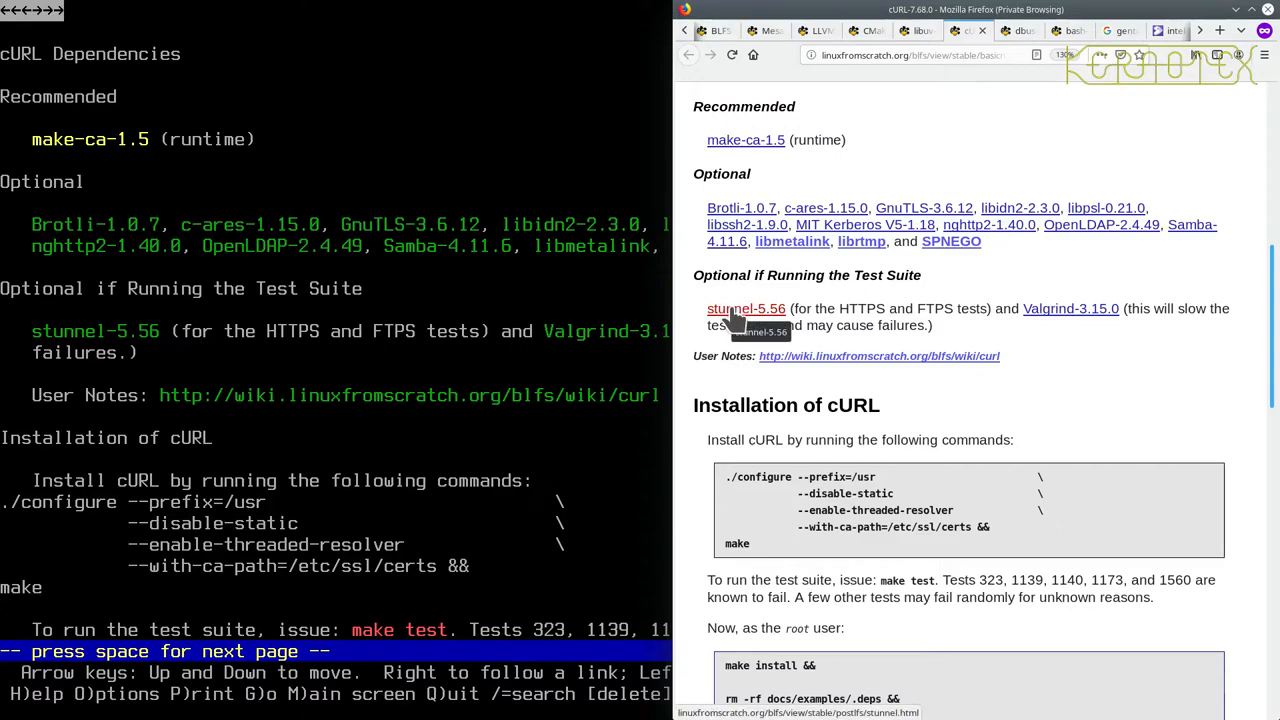
pyautogui.moveTo(745, 320)
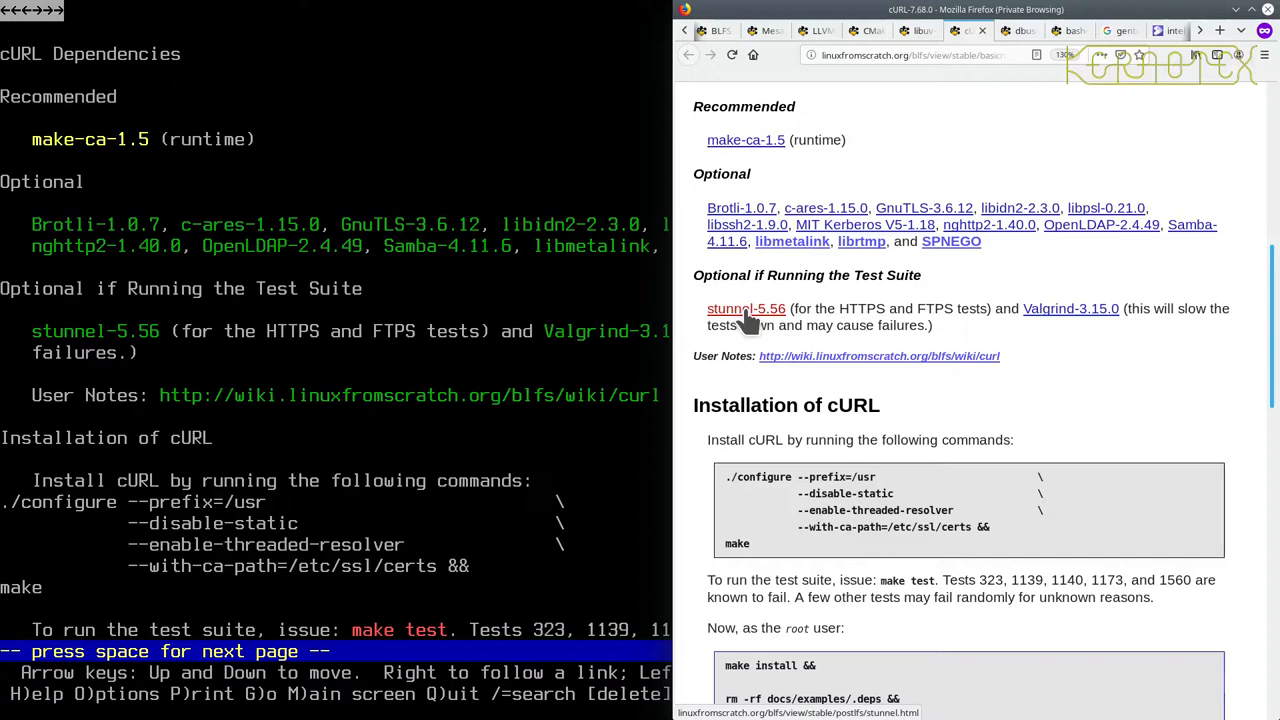
pyautogui.moveTo(740, 315)
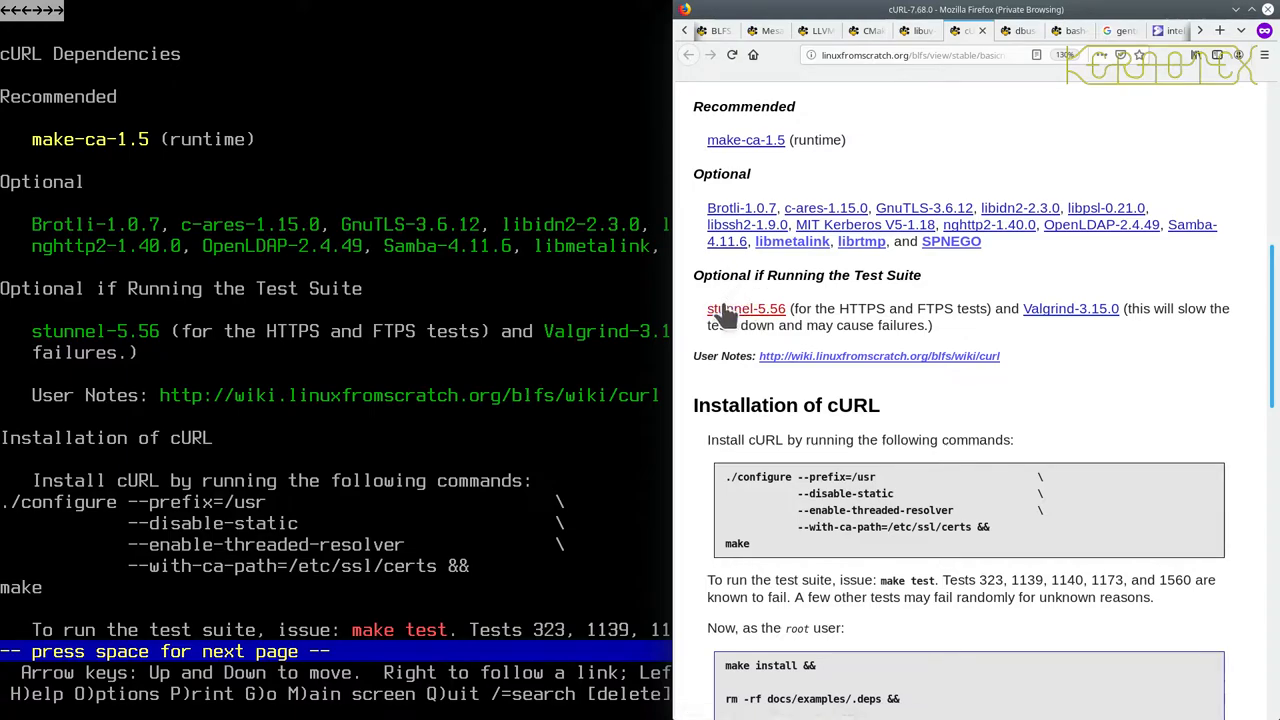
pyautogui.moveTo(715, 475)
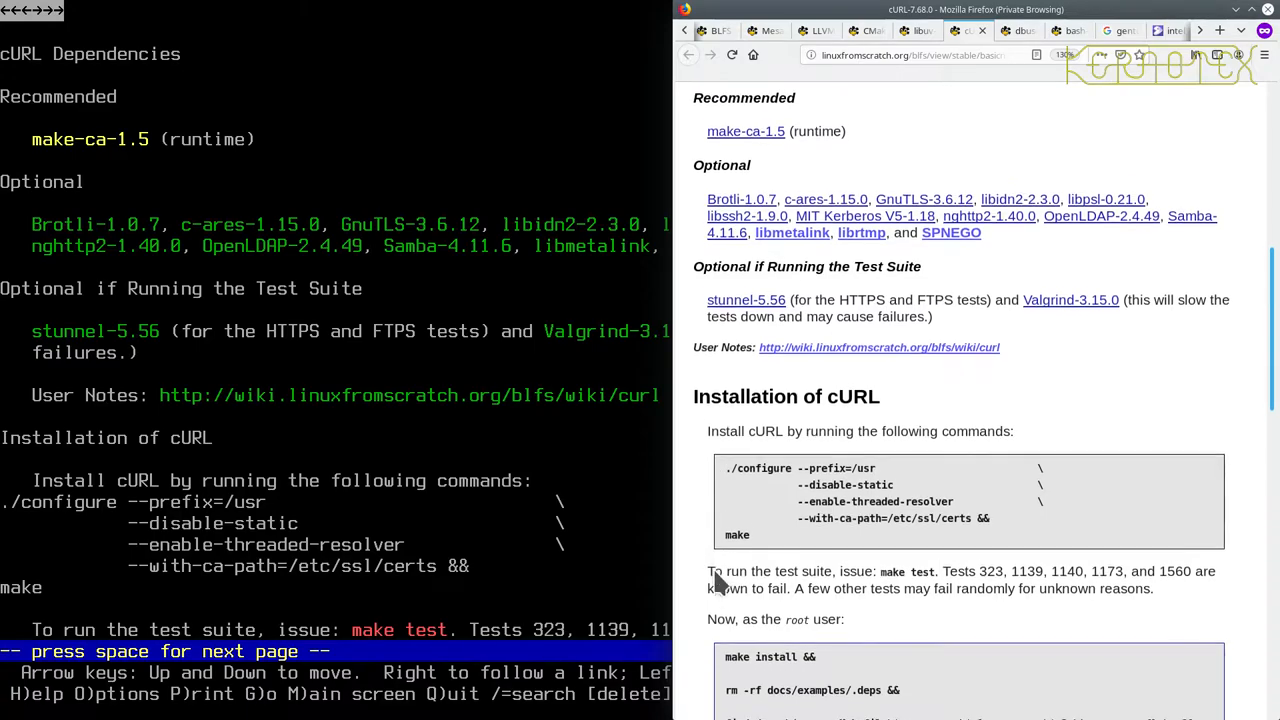
pyautogui.scroll(-3)
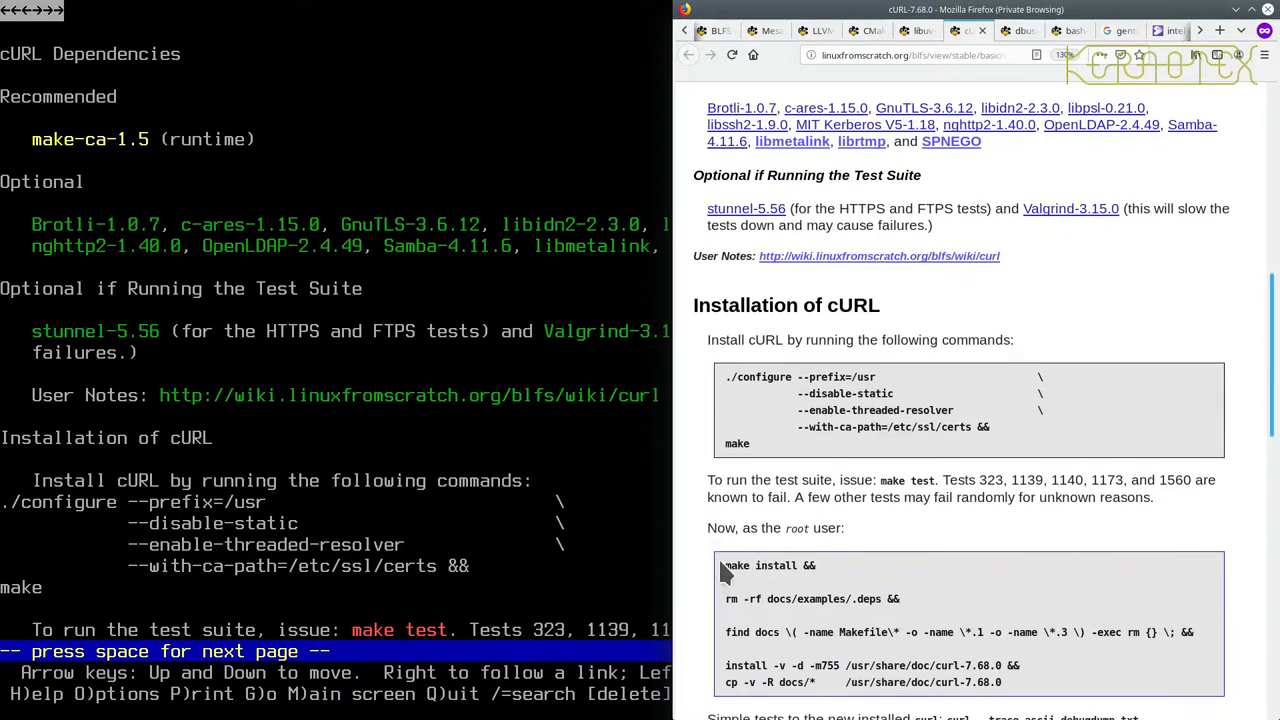
pyautogui.moveTo(905, 478)
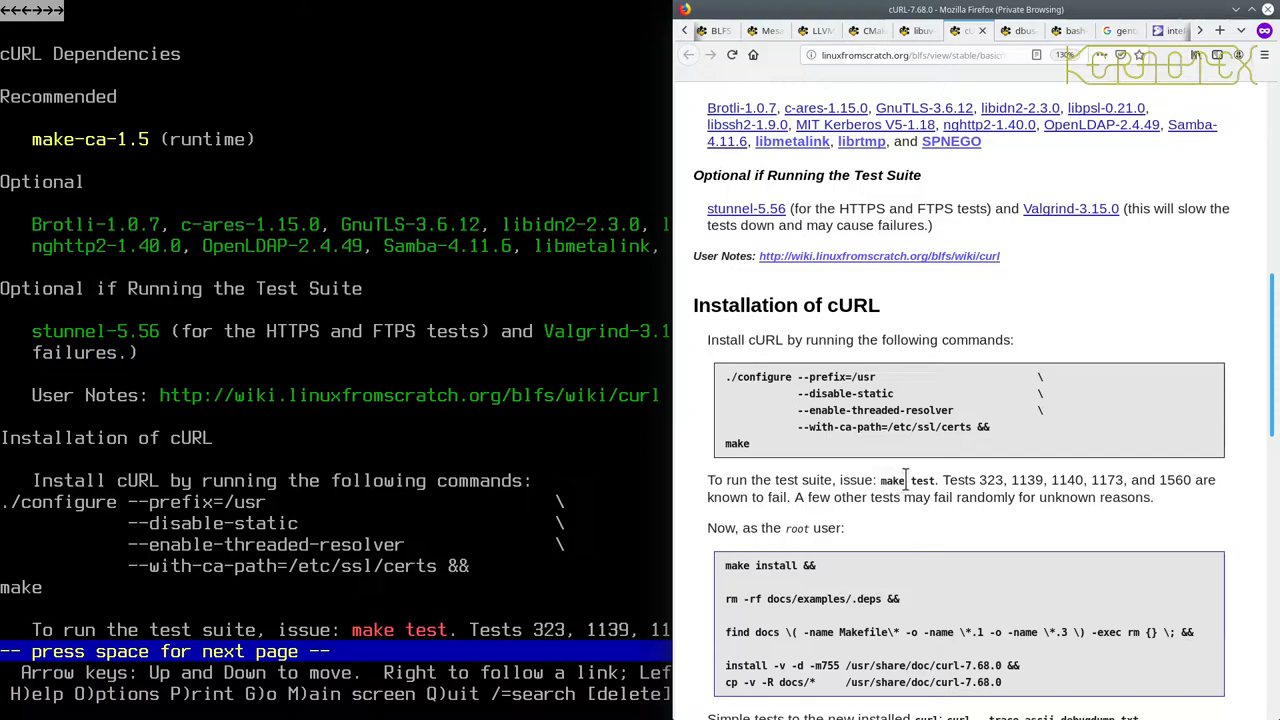
pyautogui.moveTo(960, 485)
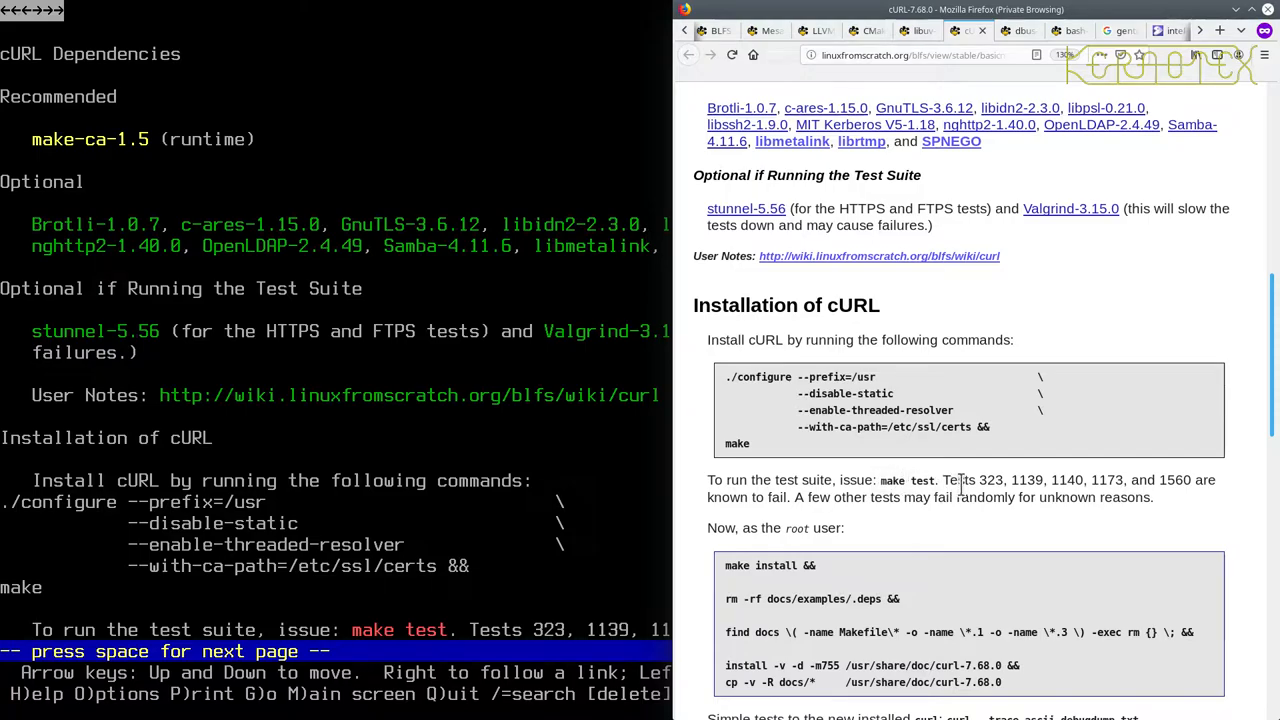
pyautogui.moveTo(745, 462)
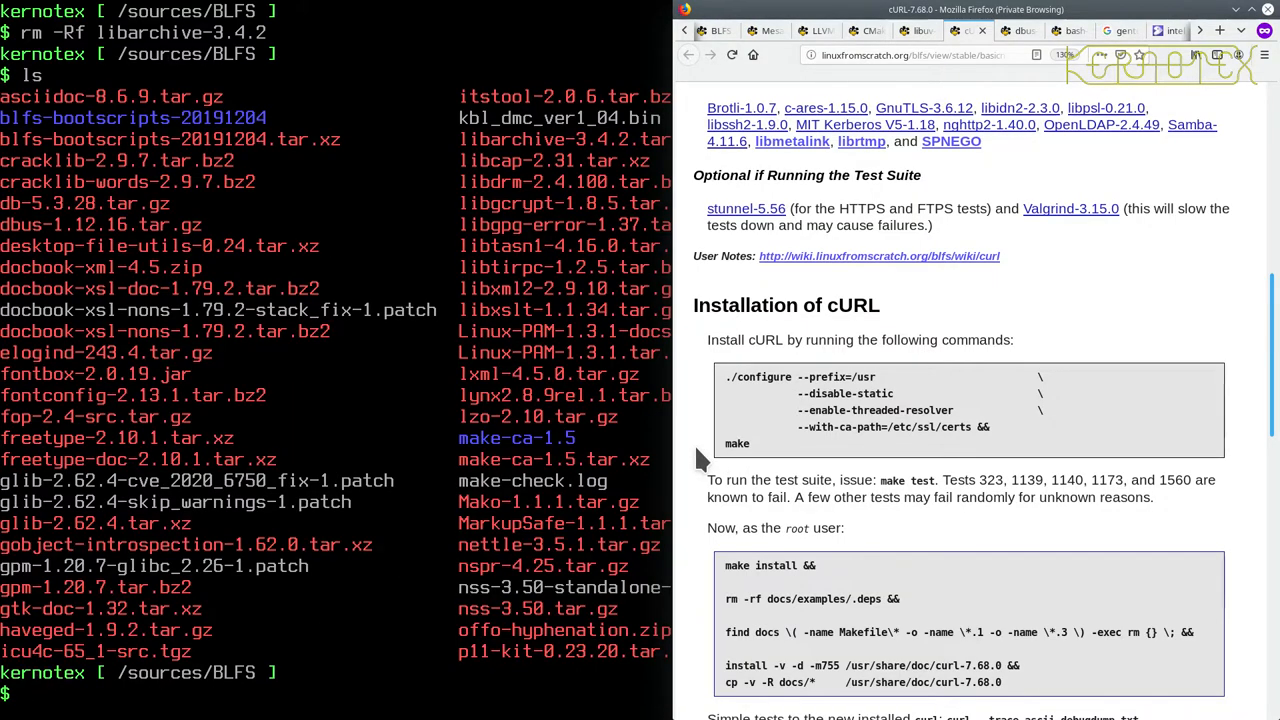
pyautogui.write('tar -xvf')
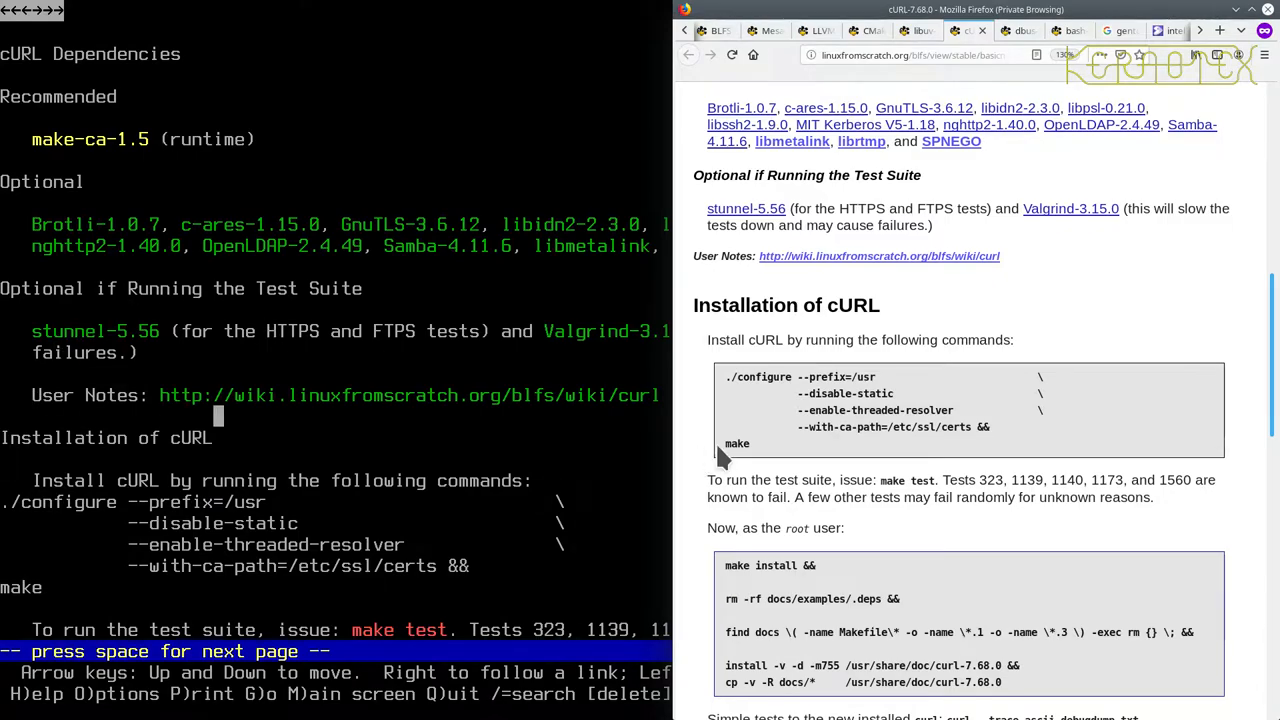
pyautogui.scroll(-3)
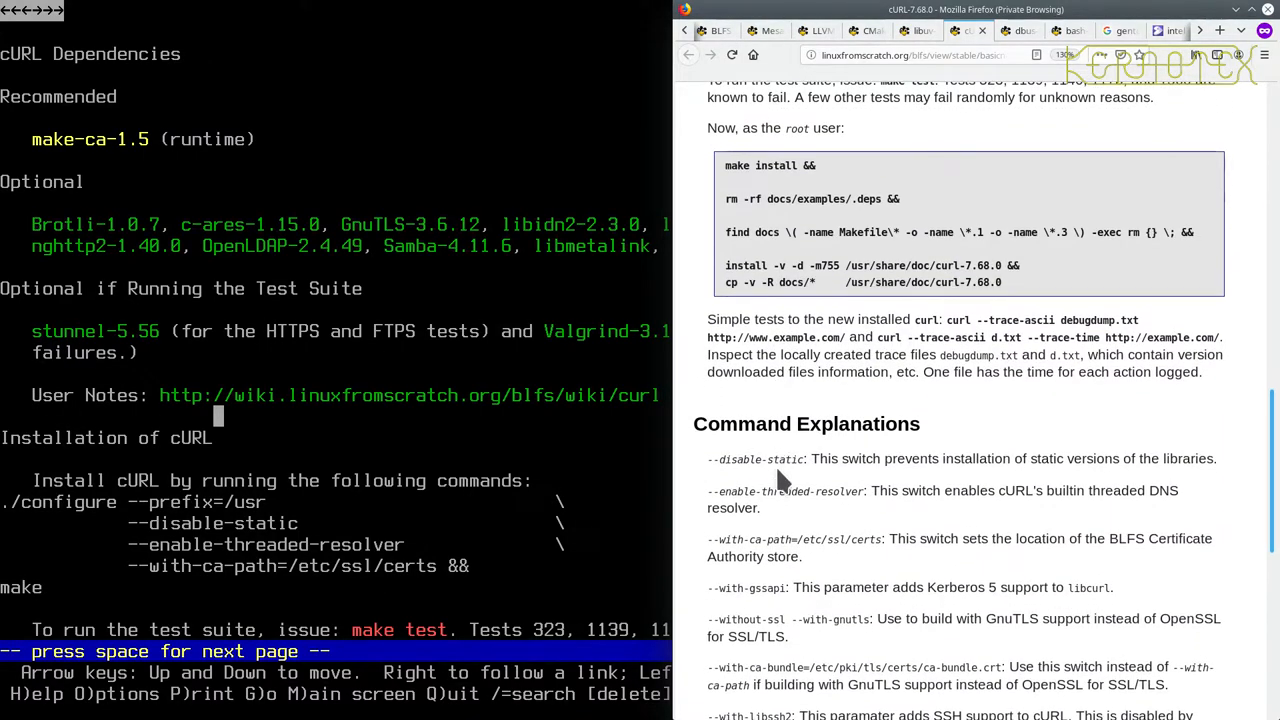
pyautogui.moveTo(730, 500)
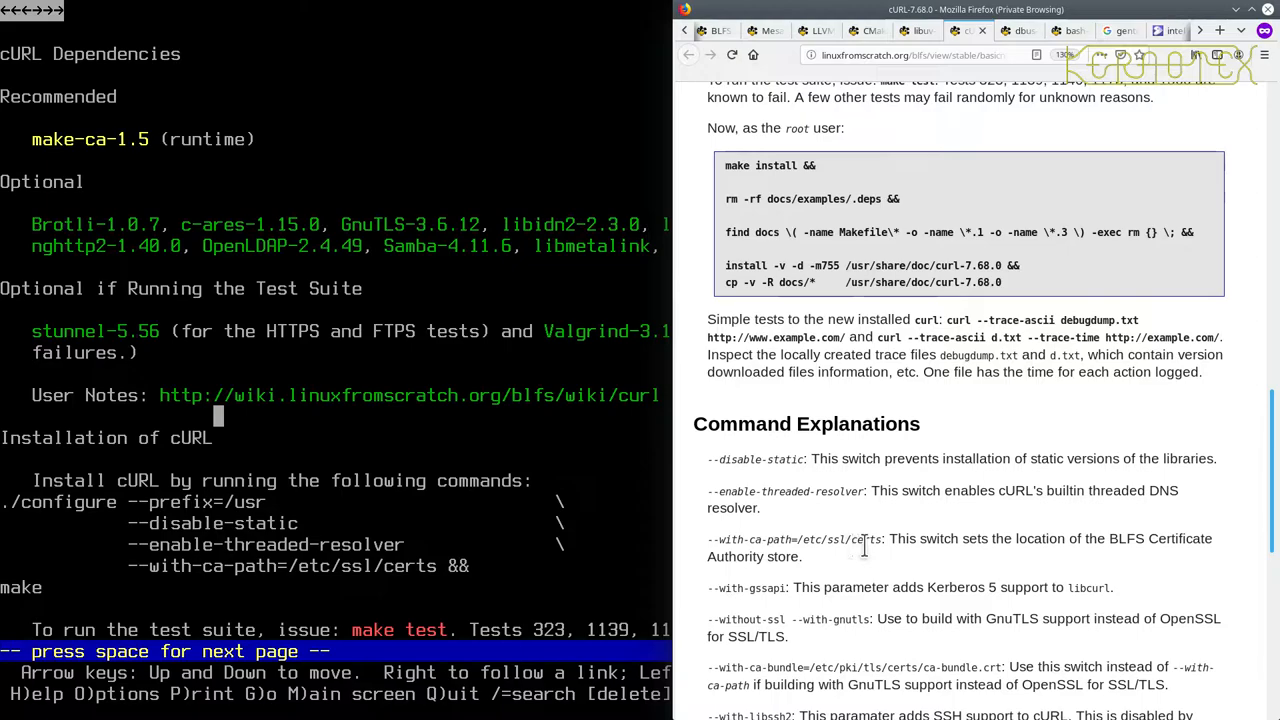
pyautogui.moveTo(852, 580)
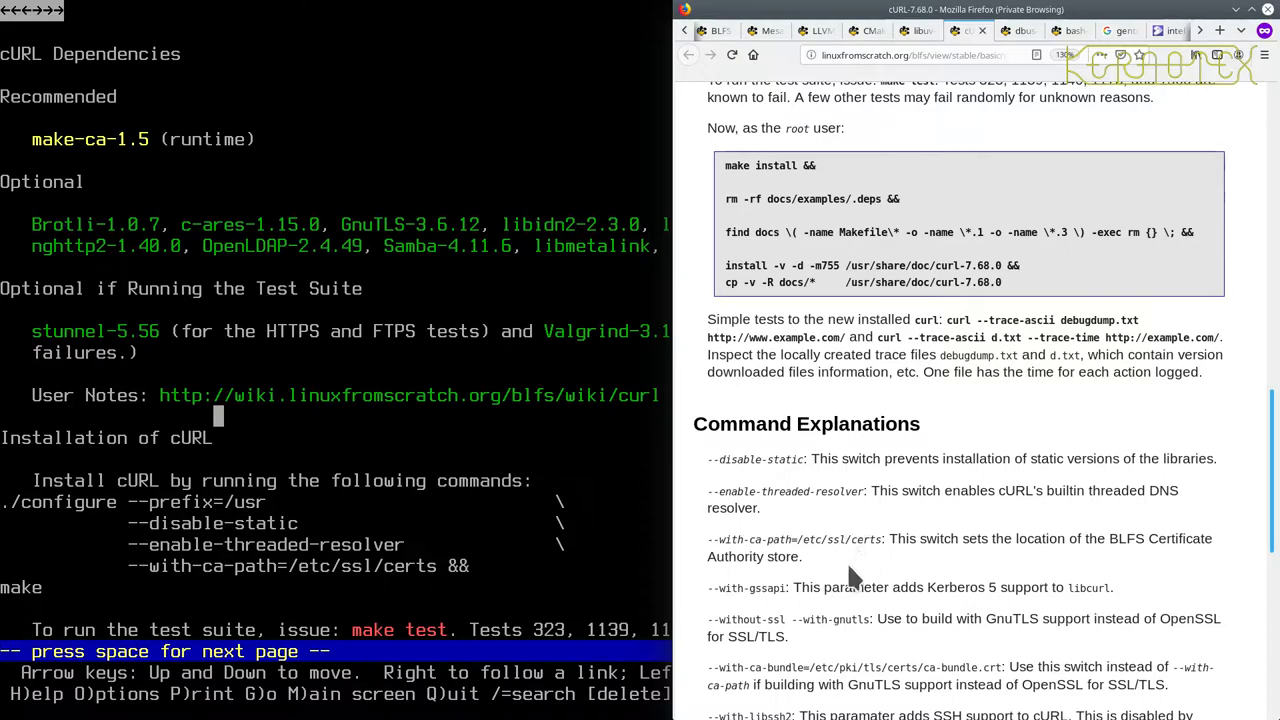
pyautogui.moveTo(724, 592)
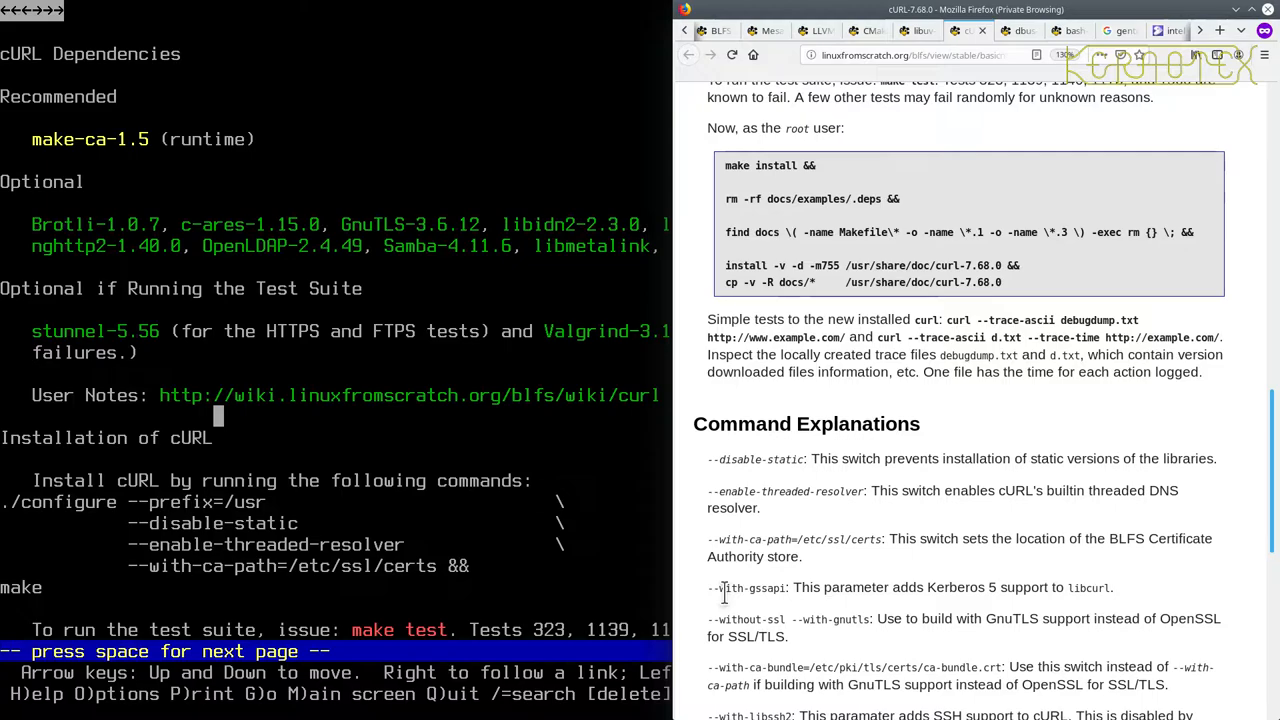
pyautogui.moveTo(720, 605)
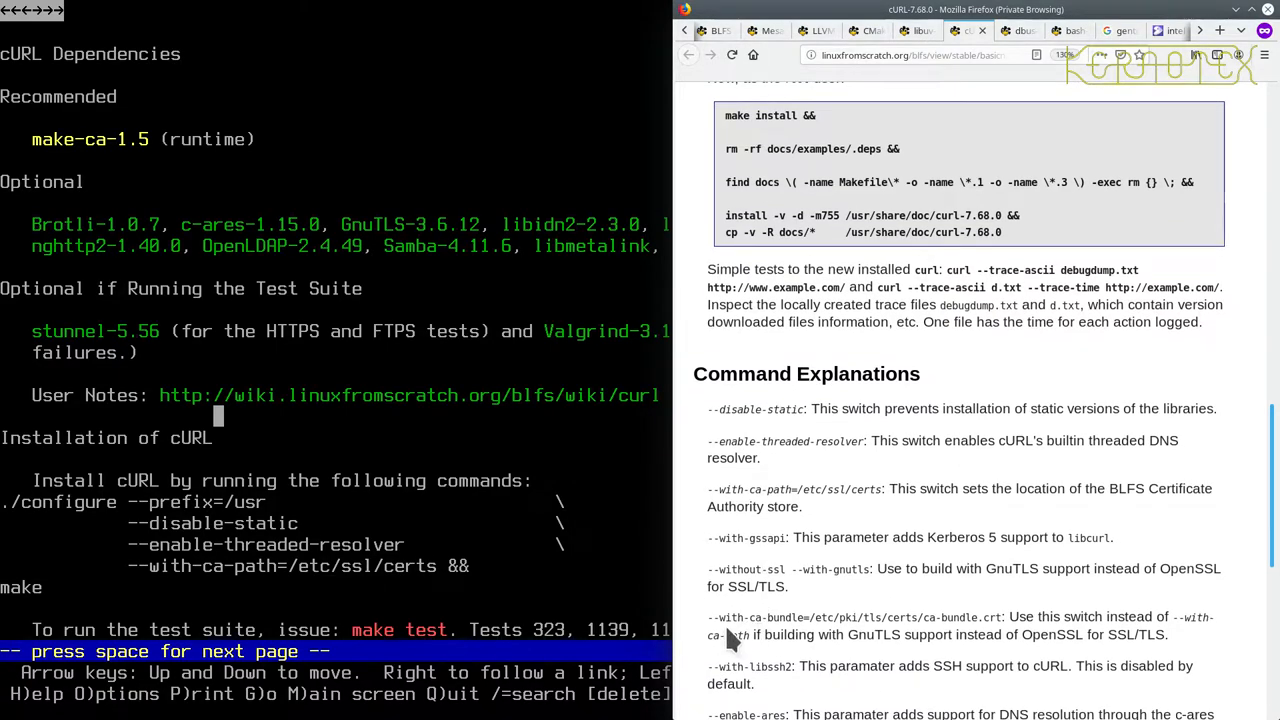
pyautogui.moveTo(755, 575)
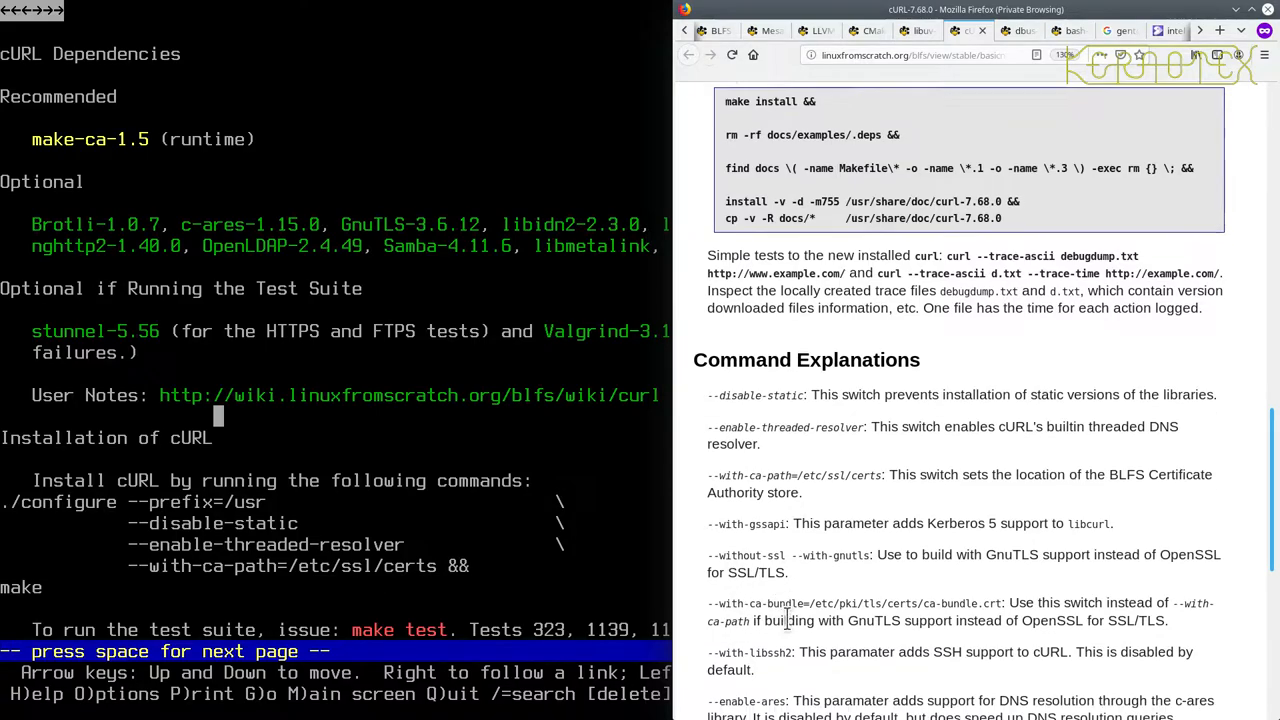
# Scroll cURL's Command Explanations down to the libssh2 and c-ares options.
pyautogui.scroll(-3)
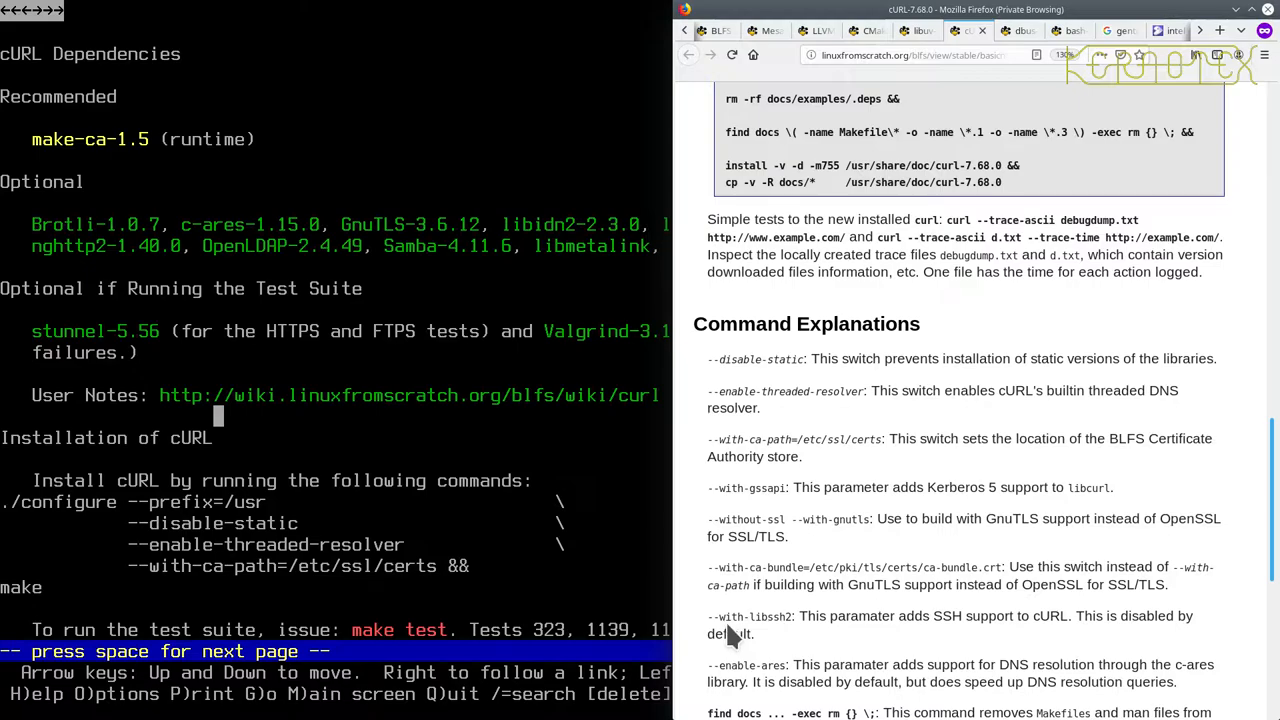
pyautogui.moveTo(728, 637)
pyautogui.write('ls ..')
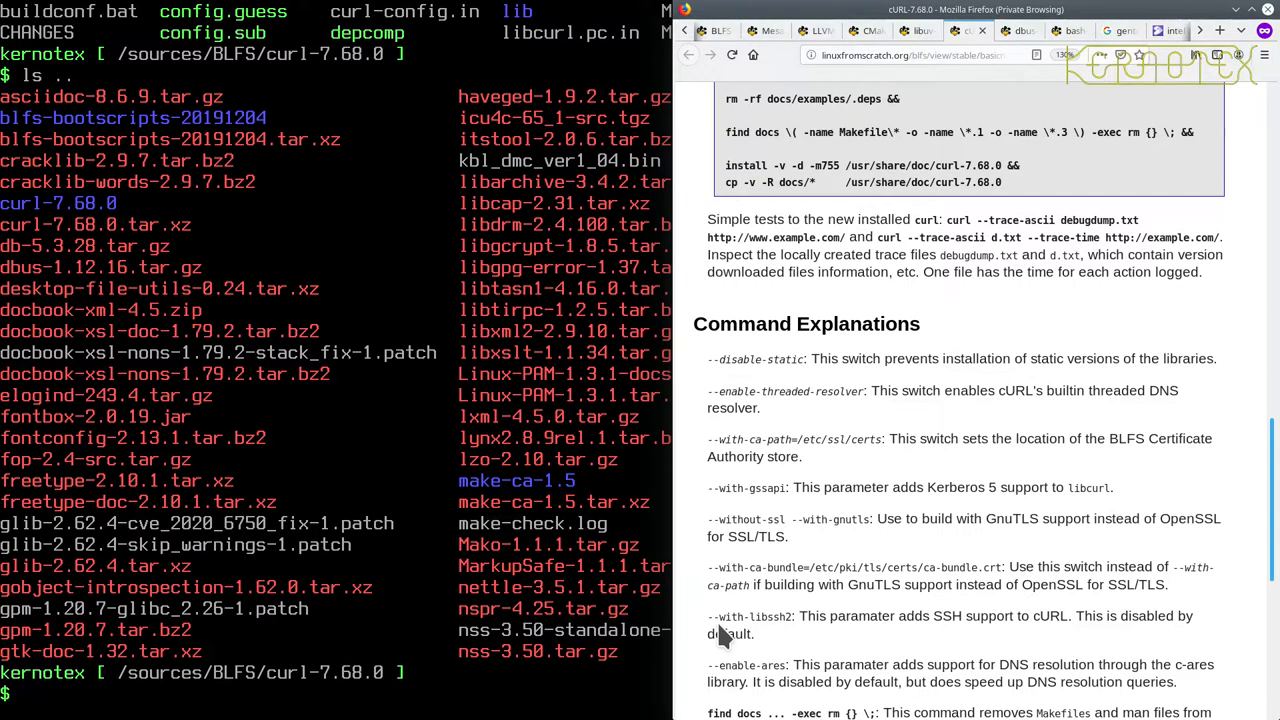
pyautogui.moveTo(703, 650)
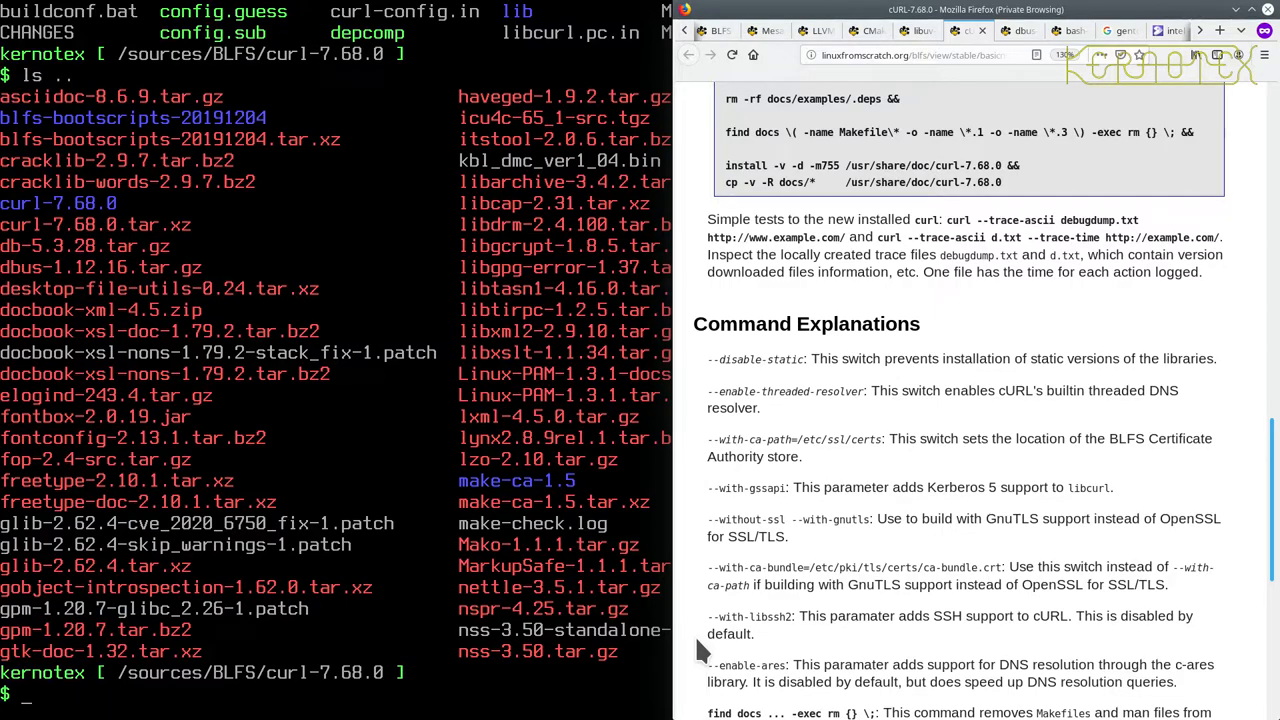
pyautogui.moveTo(690, 648)
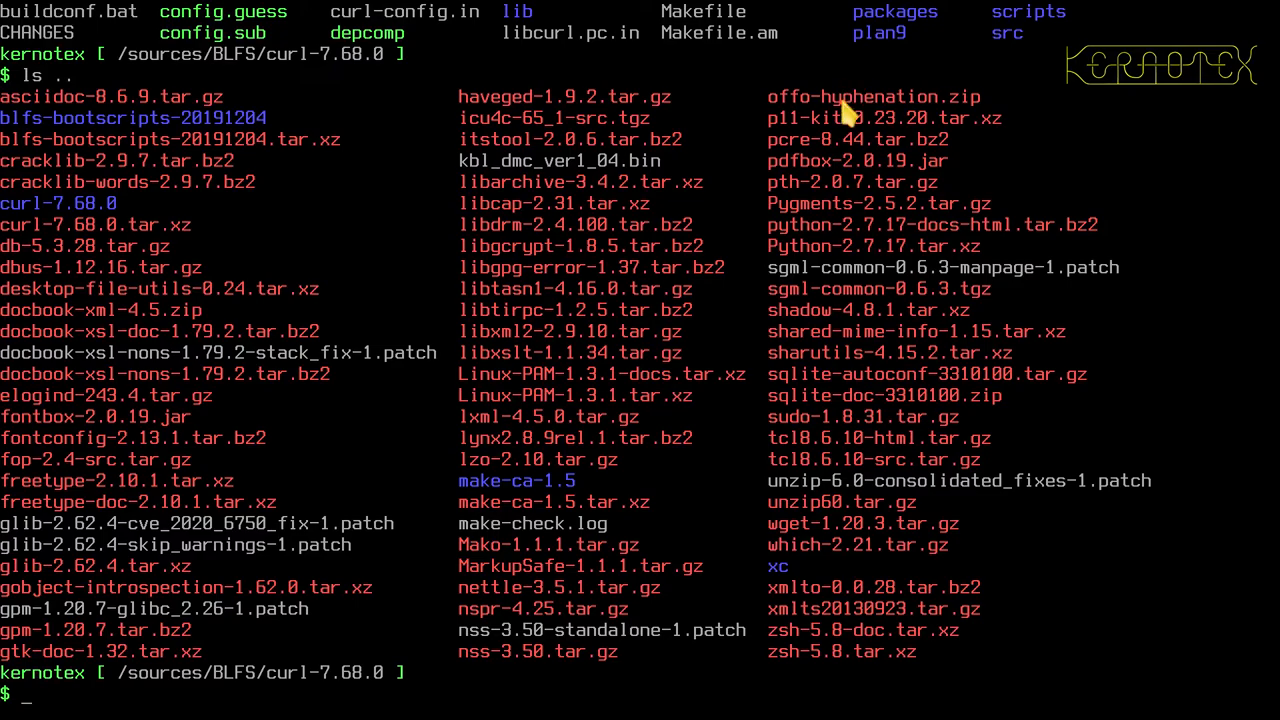
pyautogui.moveTo(845, 115)
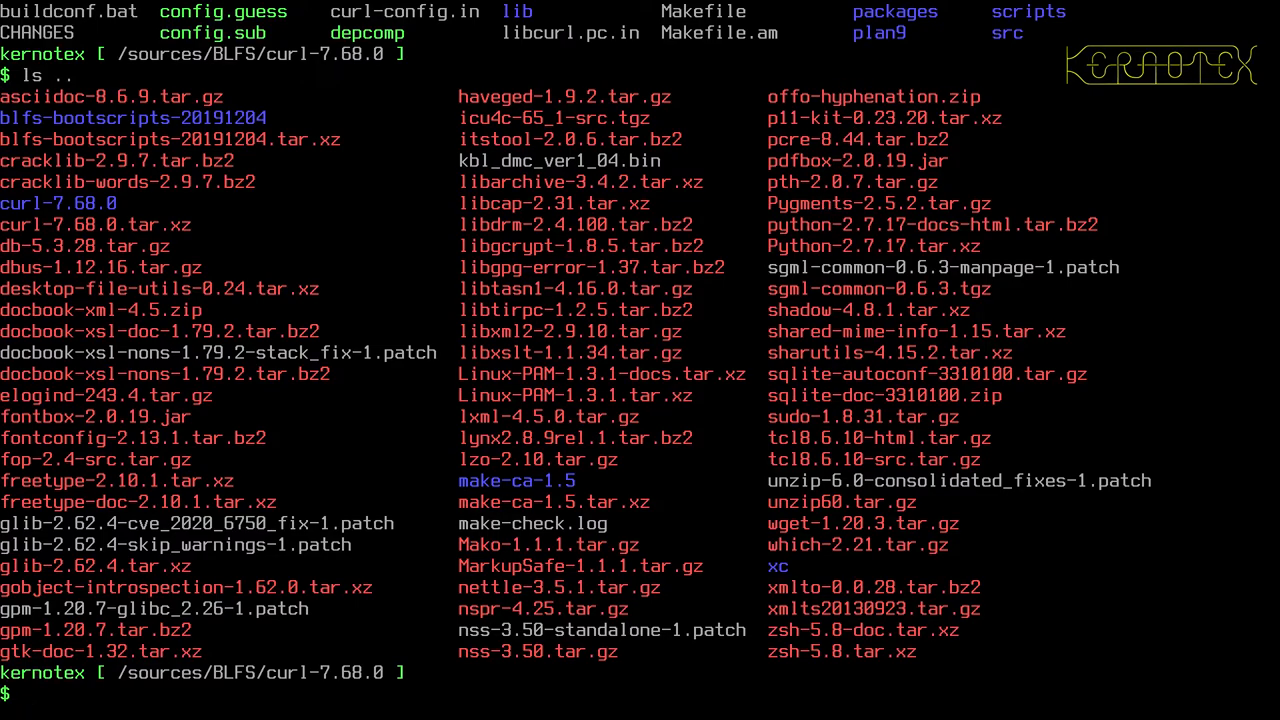
pyautogui.moveTo(852, 495)
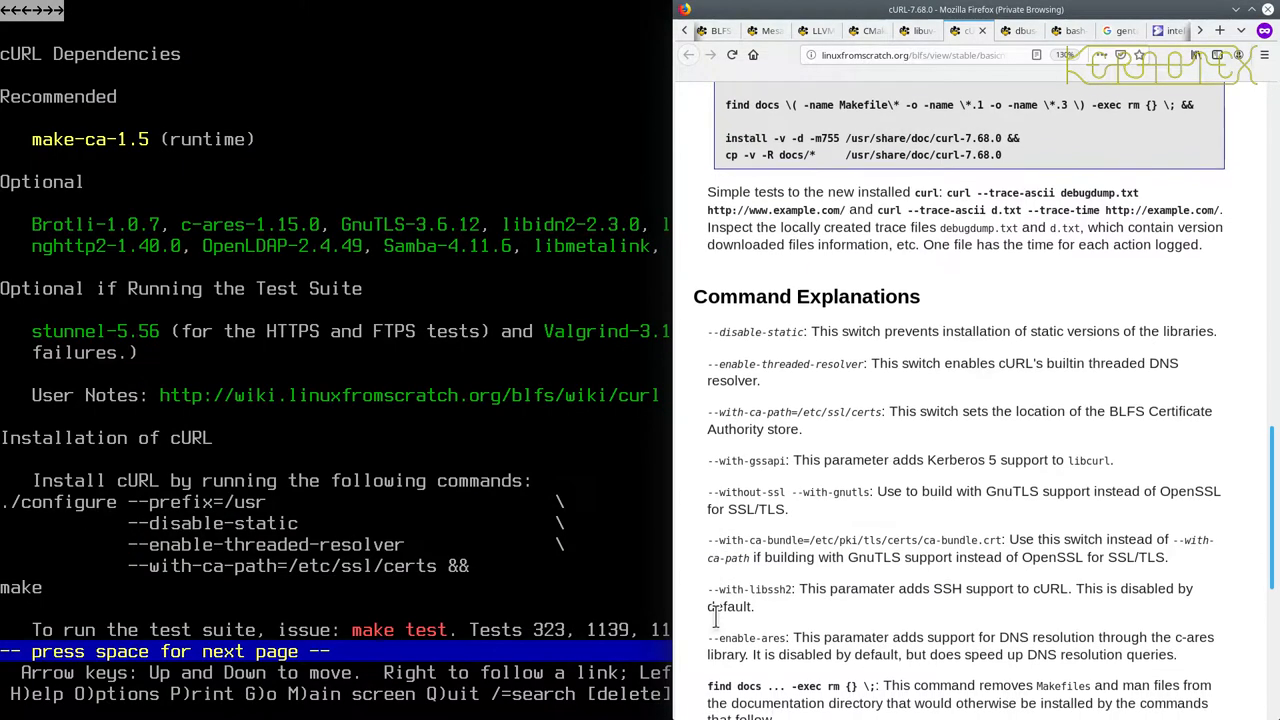
pyautogui.scroll(-3)
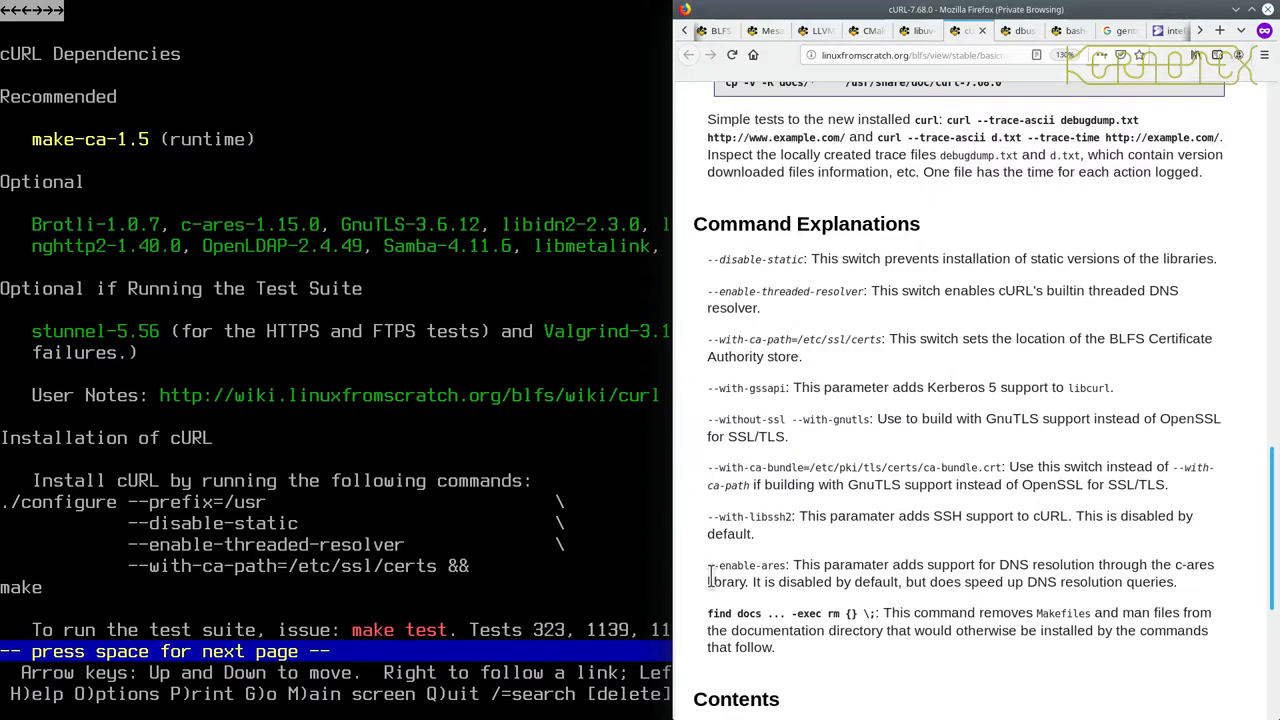
pyautogui.scroll(3)
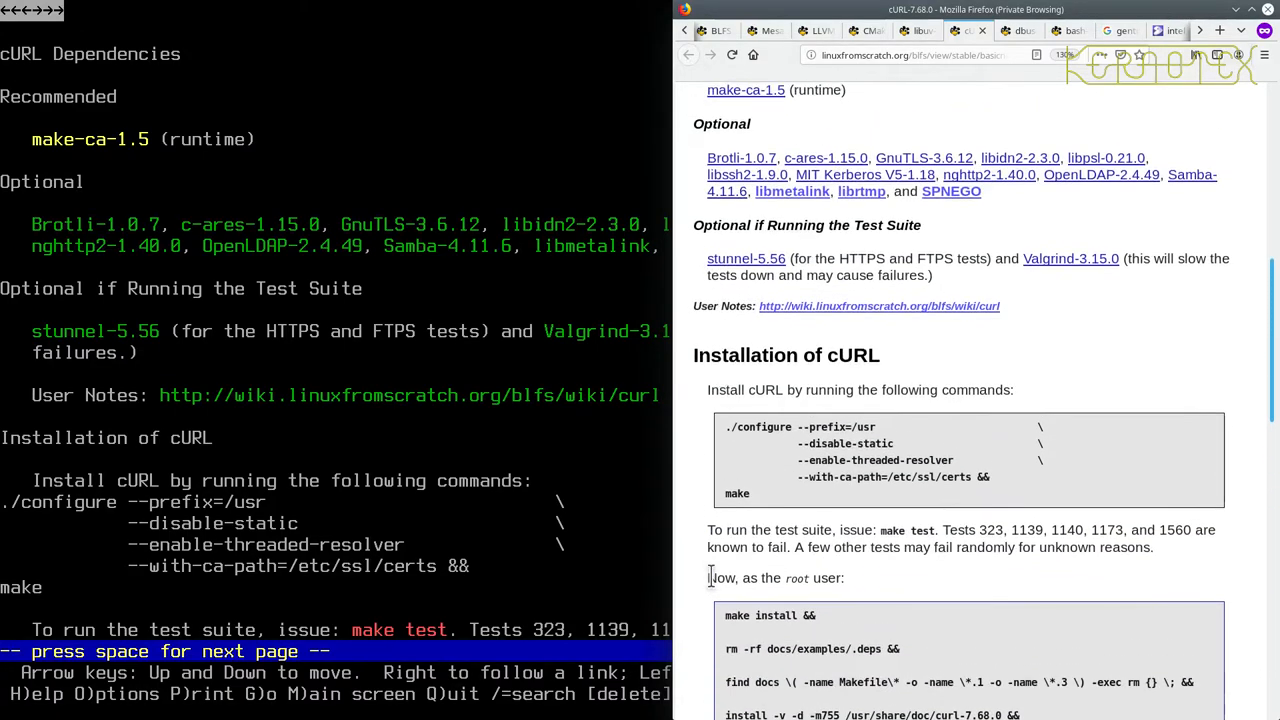
pyautogui.scroll(3)
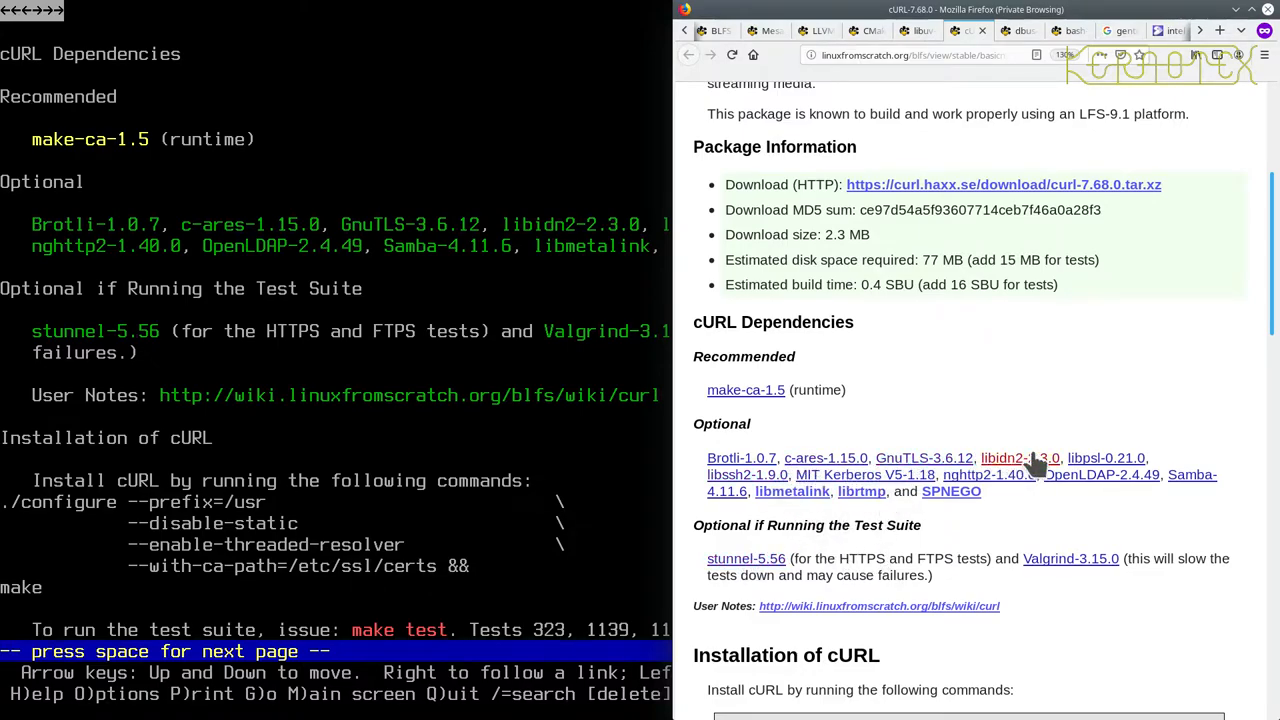
pyautogui.scroll(-3)
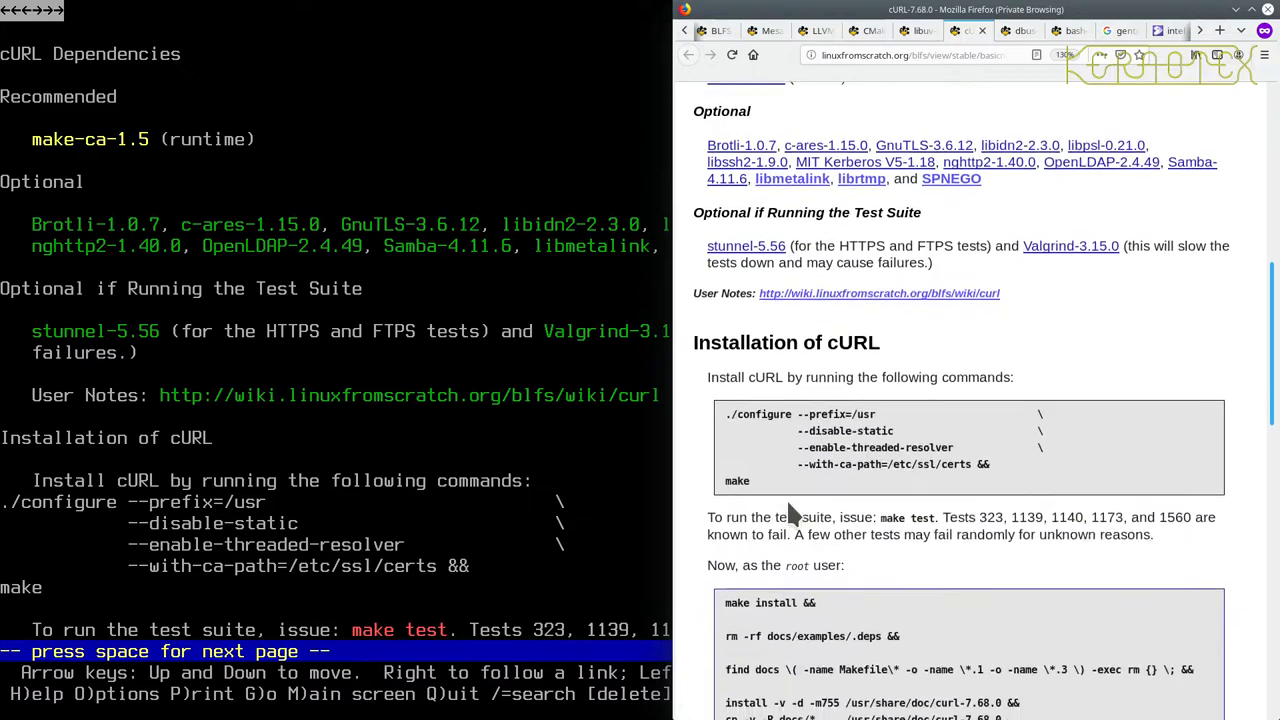
pyautogui.scroll(-3)
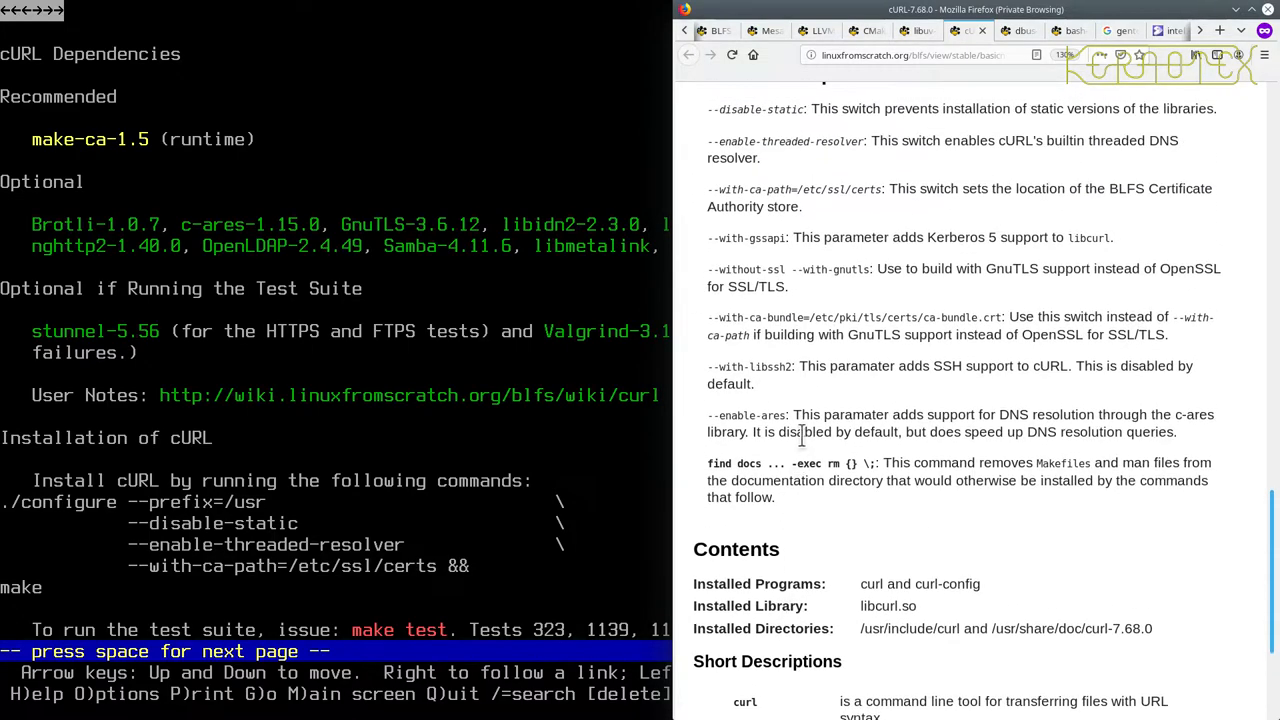
pyautogui.moveTo(750, 452)
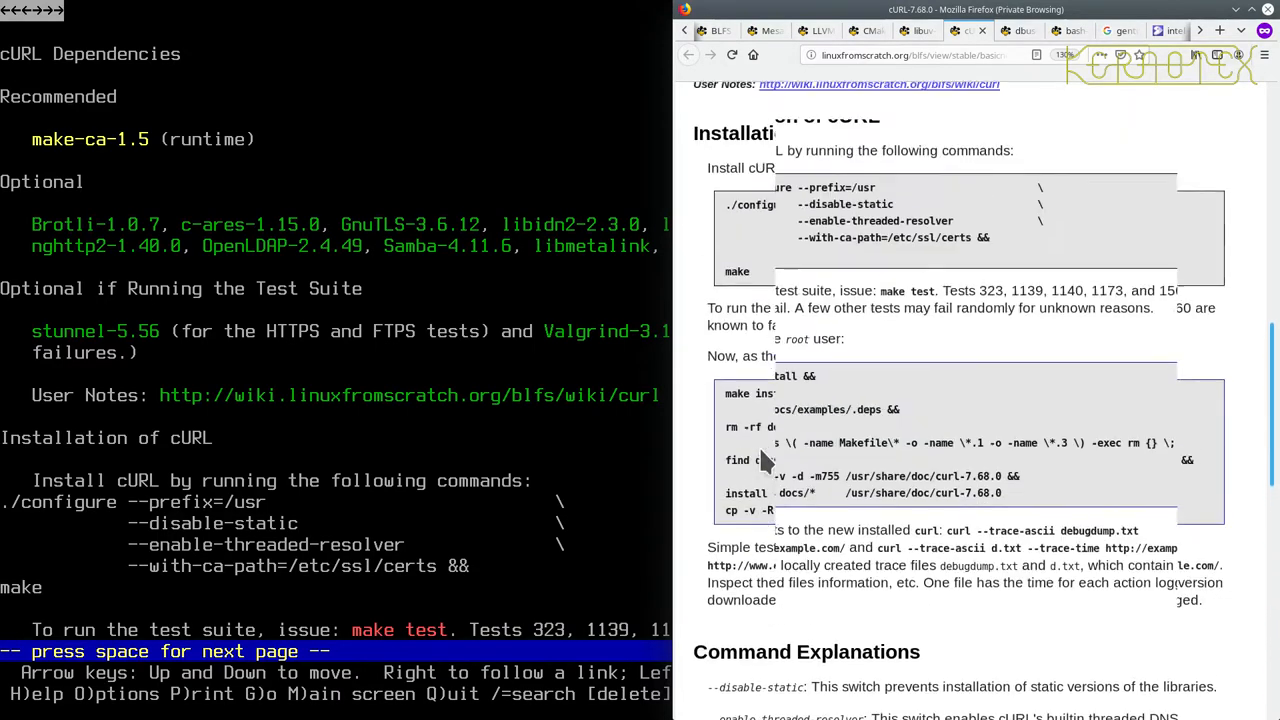
pyautogui.scroll(3)
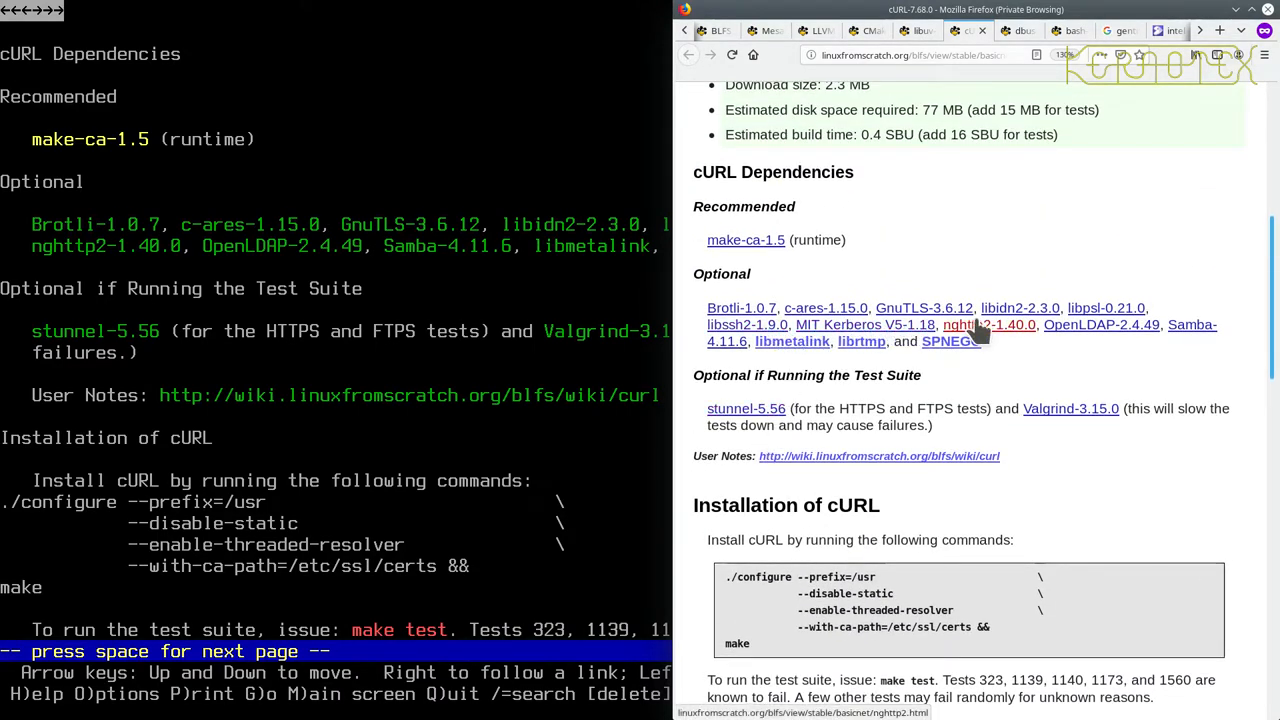
pyautogui.moveTo(826, 307)
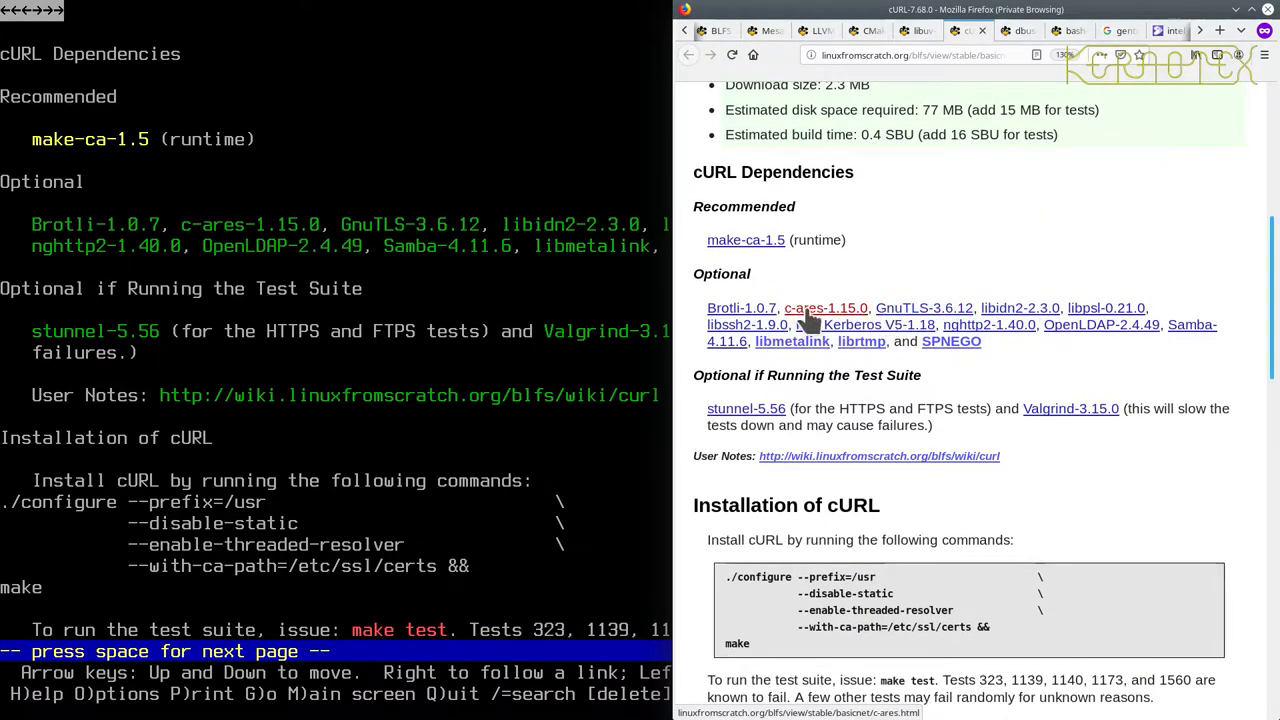
pyautogui.scroll(-3)
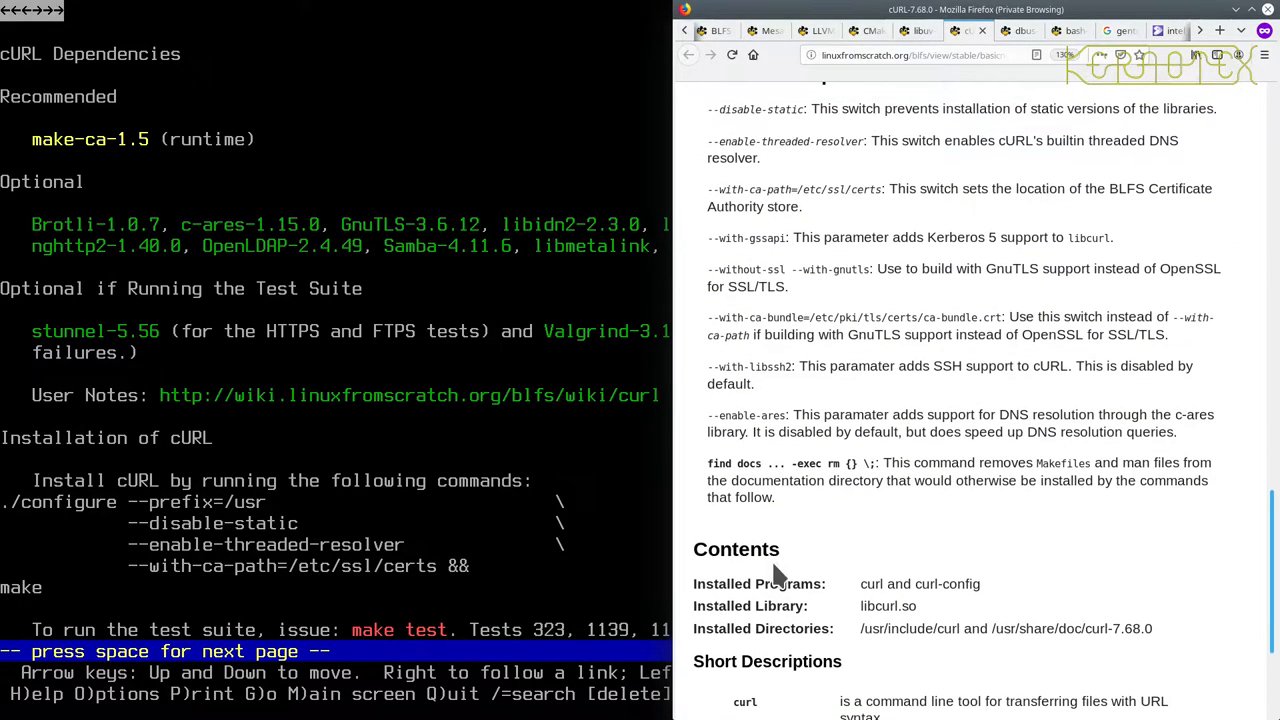
pyautogui.scroll(3)
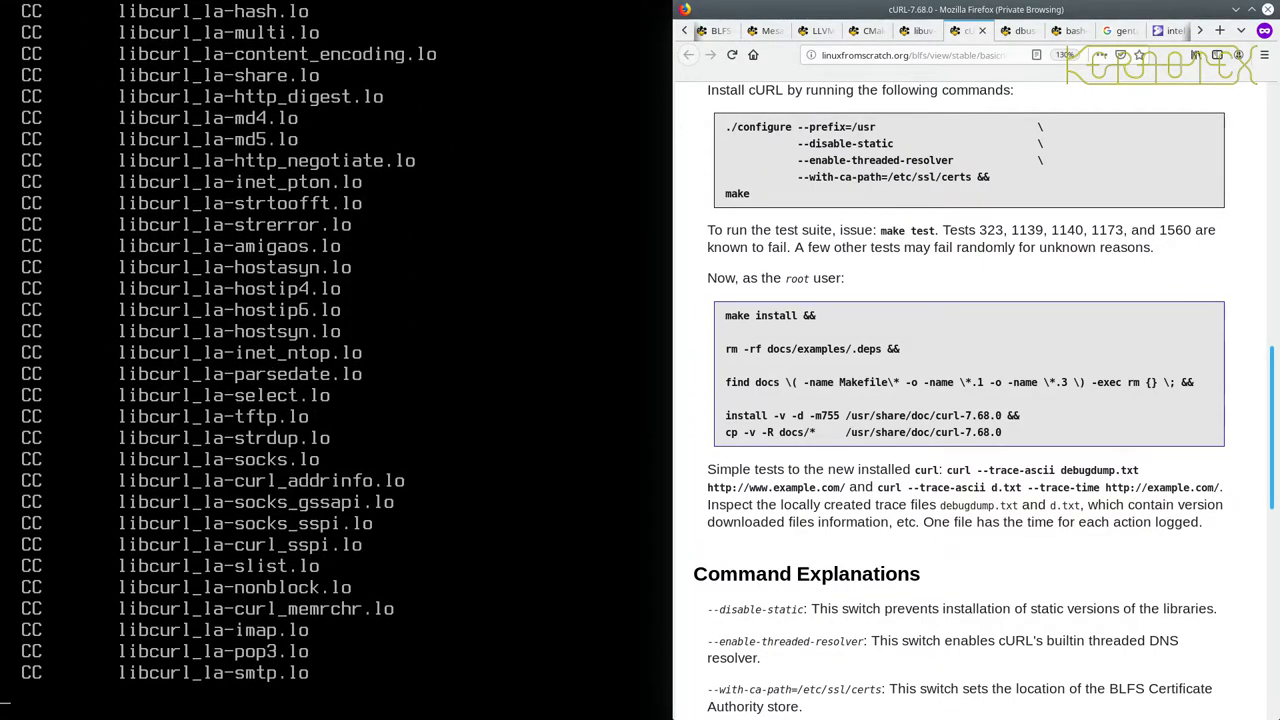
# Follow make until curl is linked, then start typing sudo - for the root install.
pyautogui.scroll(-3)
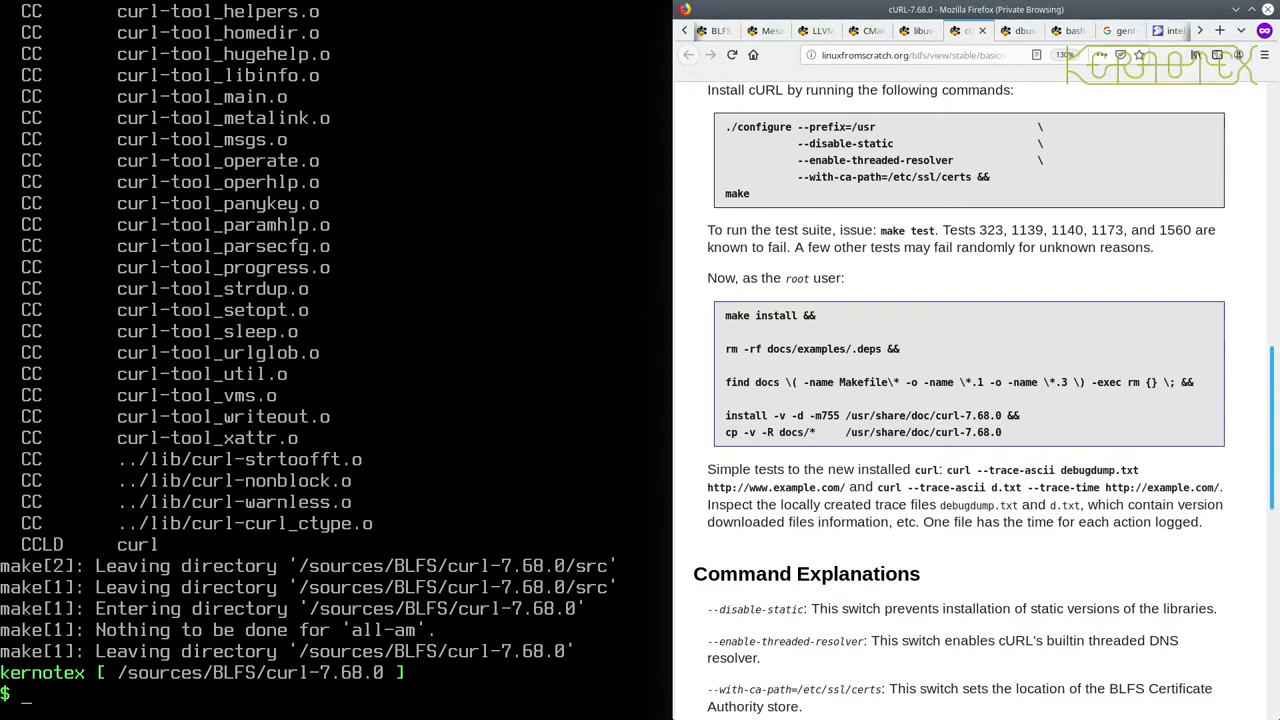
pyautogui.write('sudo -')
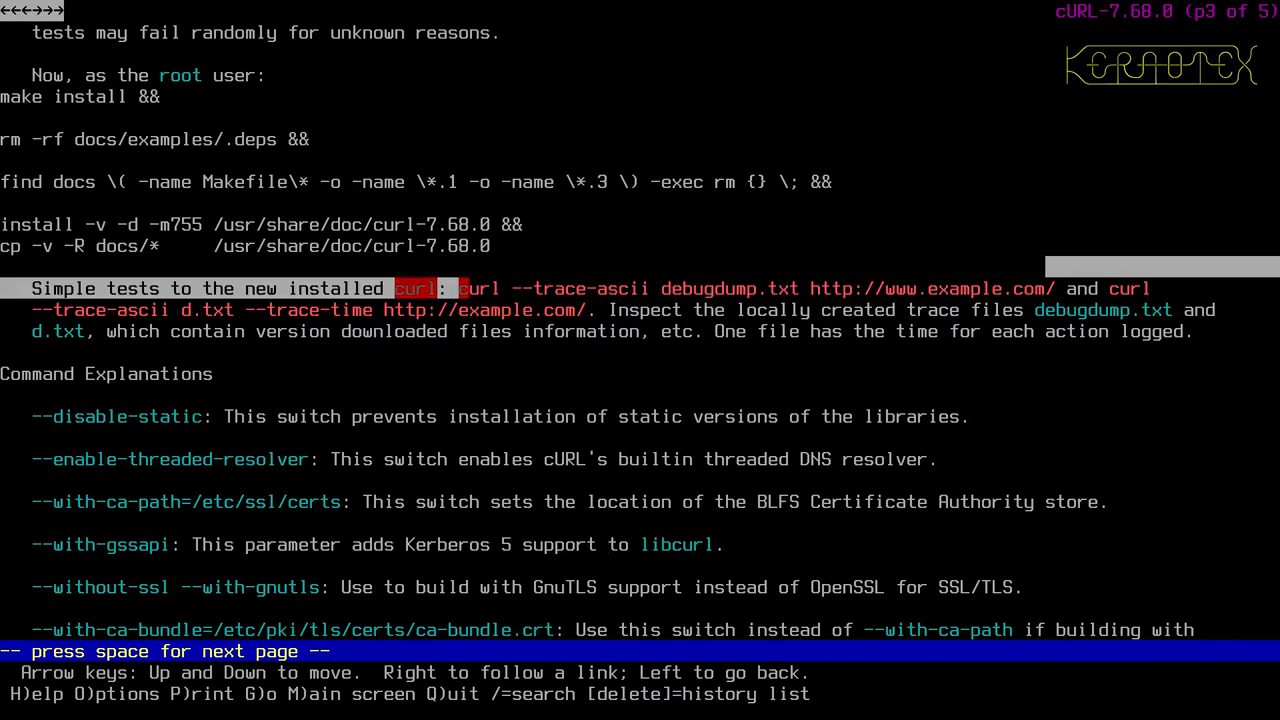
pyautogui.press('Right')
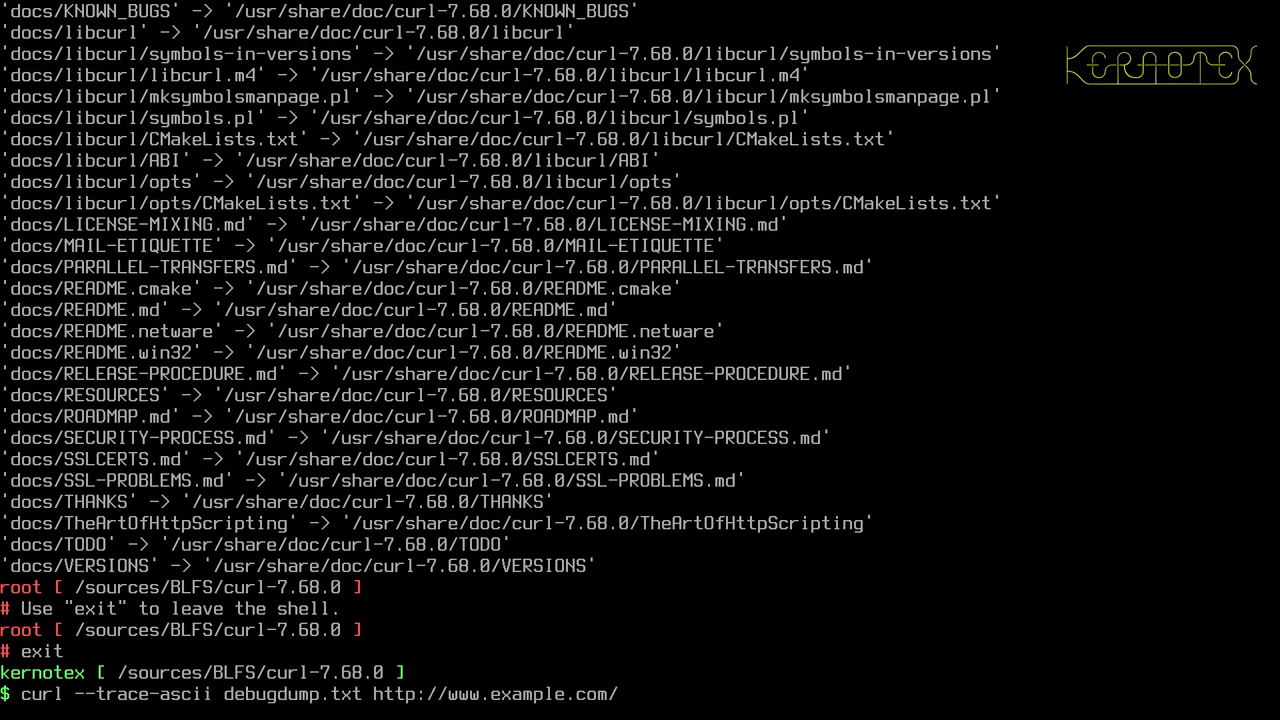
pyautogui.press('Return')
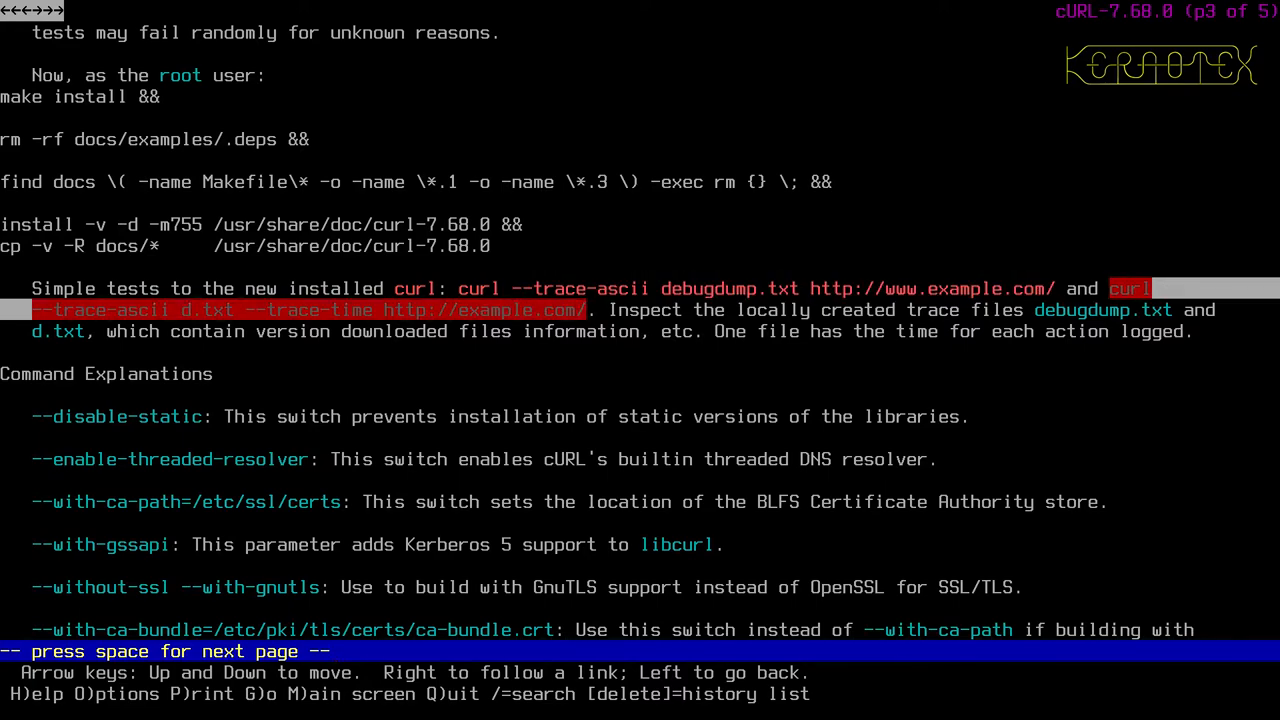
pyautogui.press('q')
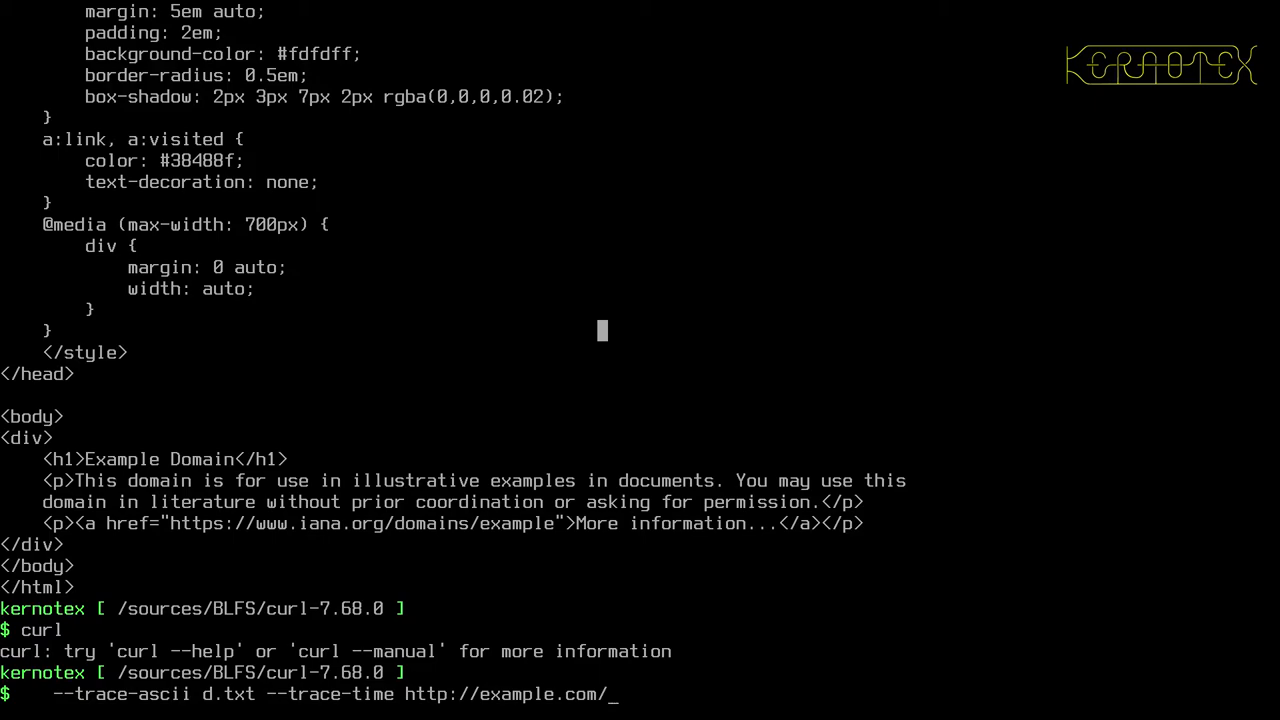
pyautogui.press('Return')
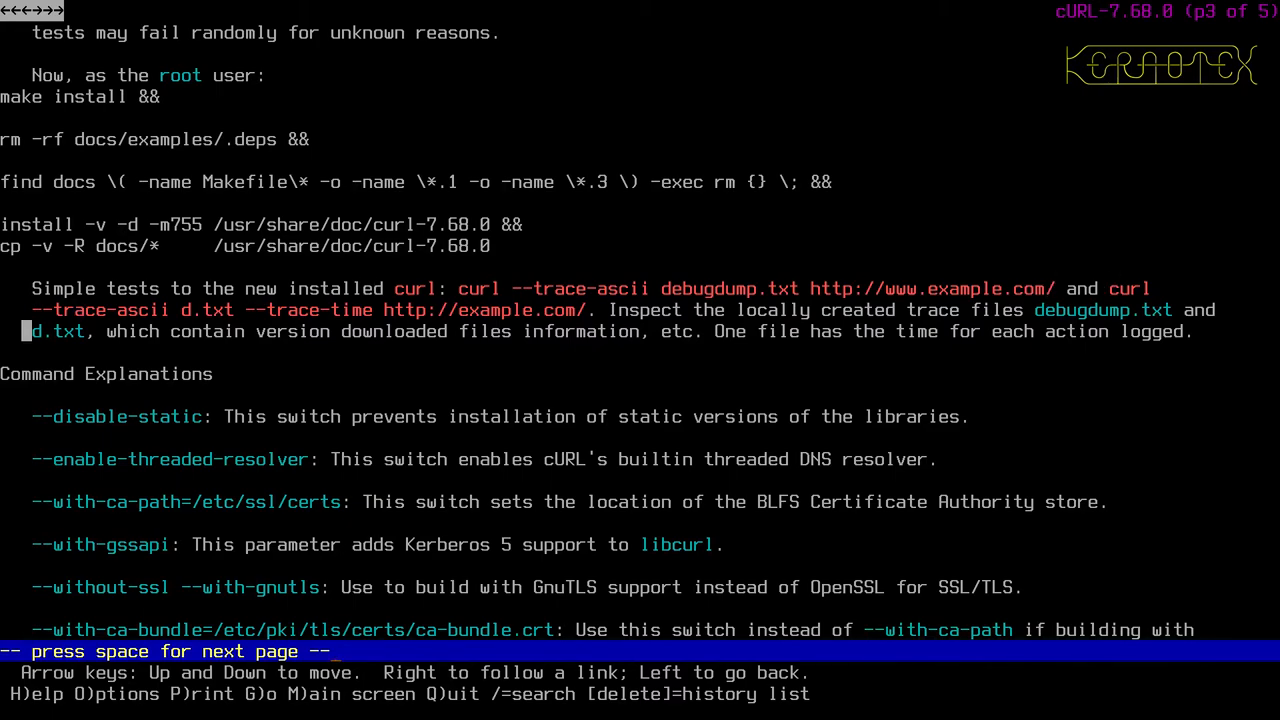
pyautogui.press('q')
pyautogui.write('curl')
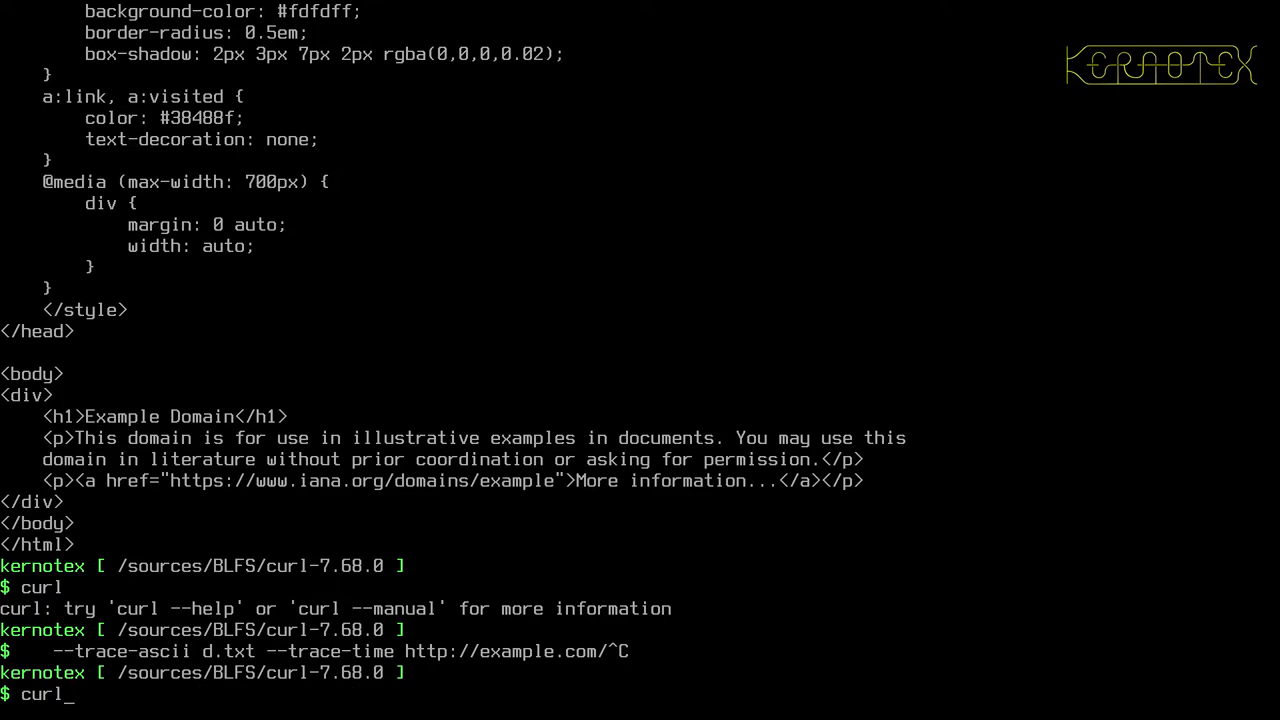
pyautogui.press('Return')
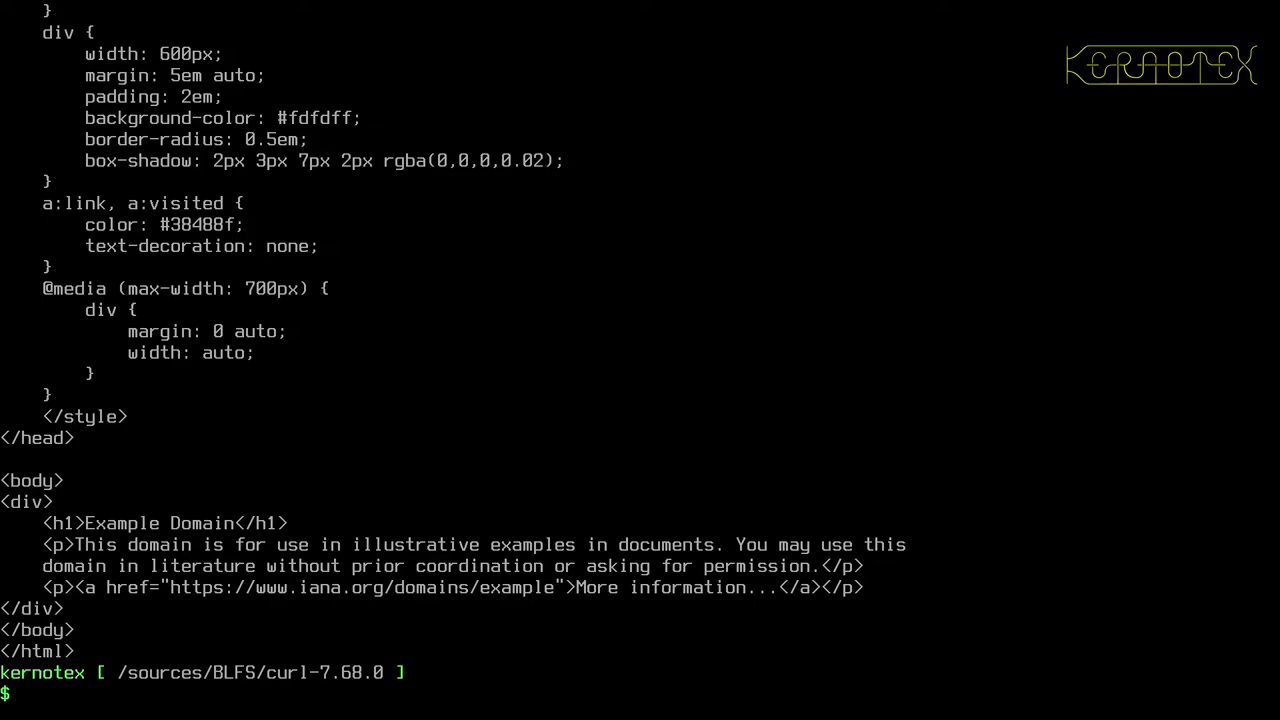
pyautogui.press('Return')
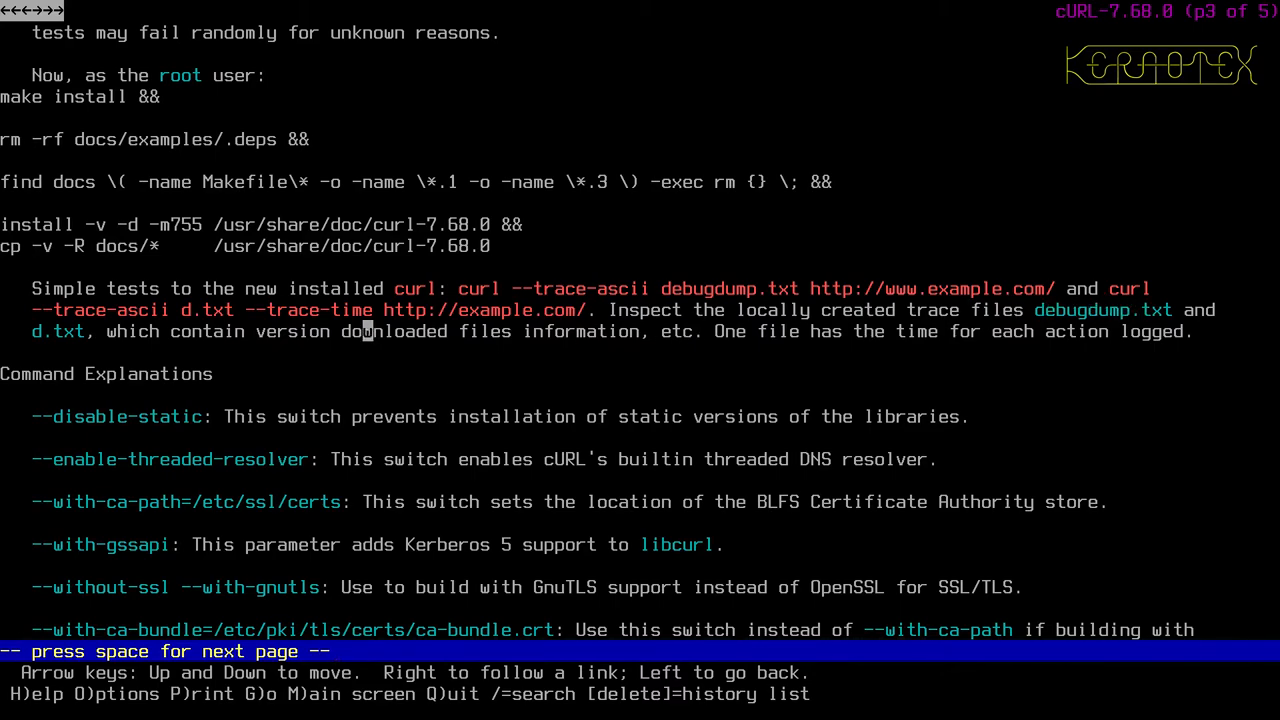
pyautogui.moveTo(398, 331)
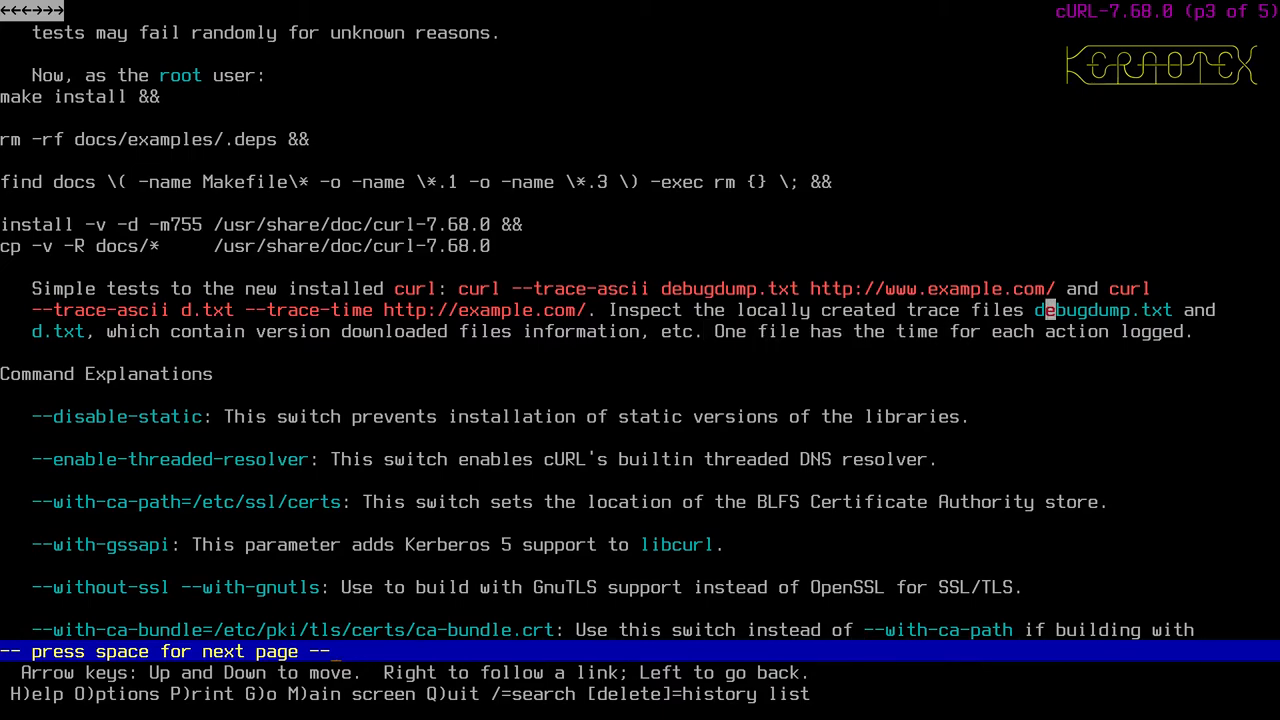
pyautogui.press('q')
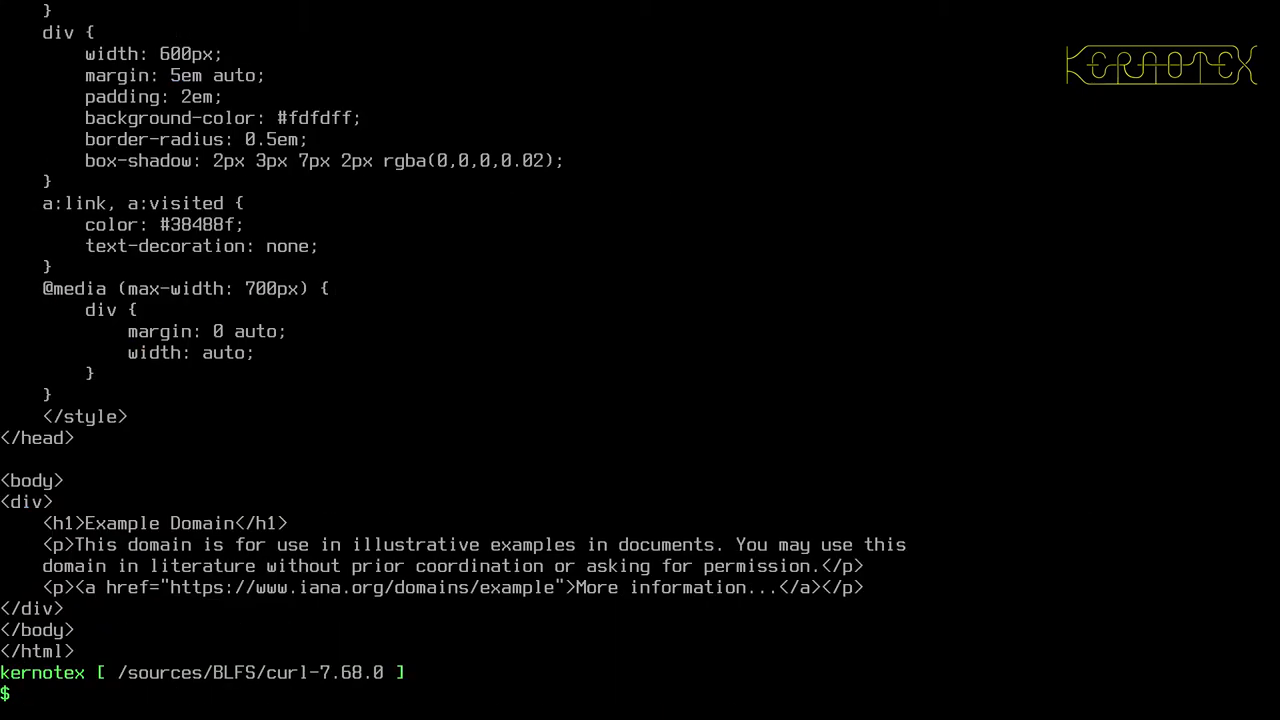
# View debugdump.txt in less with 'less debugdump.txt'.
pyautogui.write('less debu')
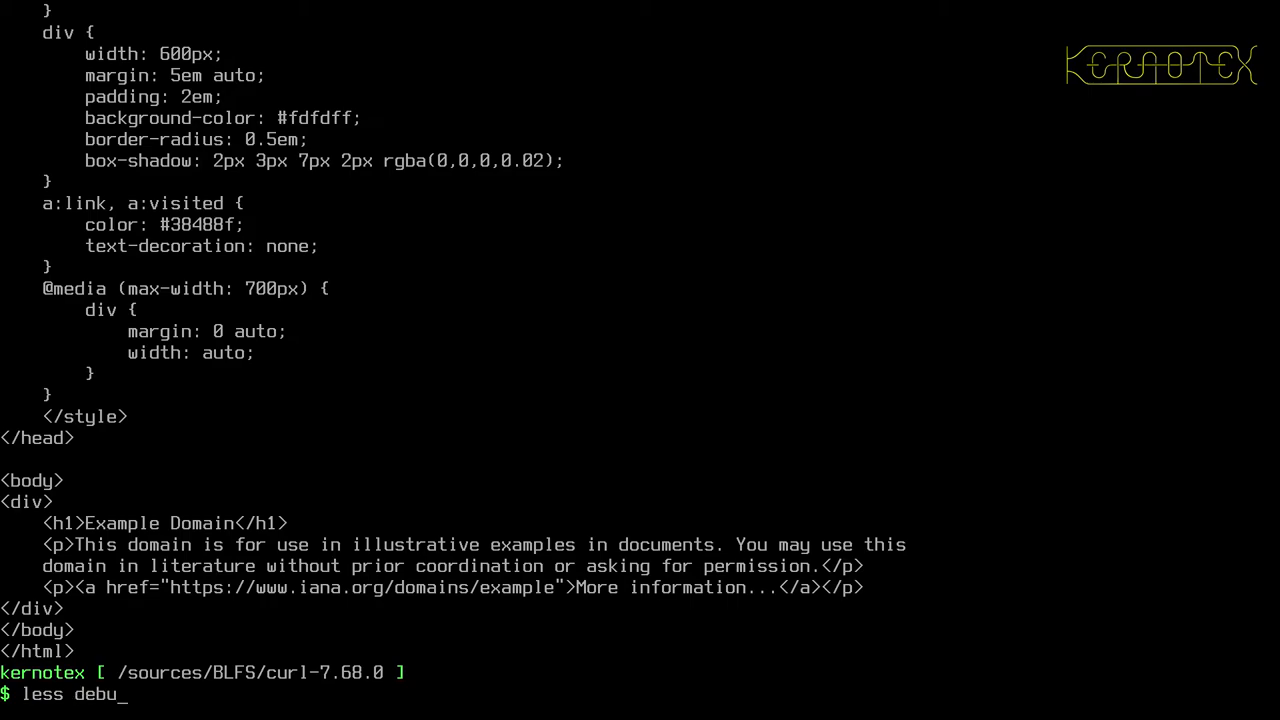
pyautogui.press('Return')
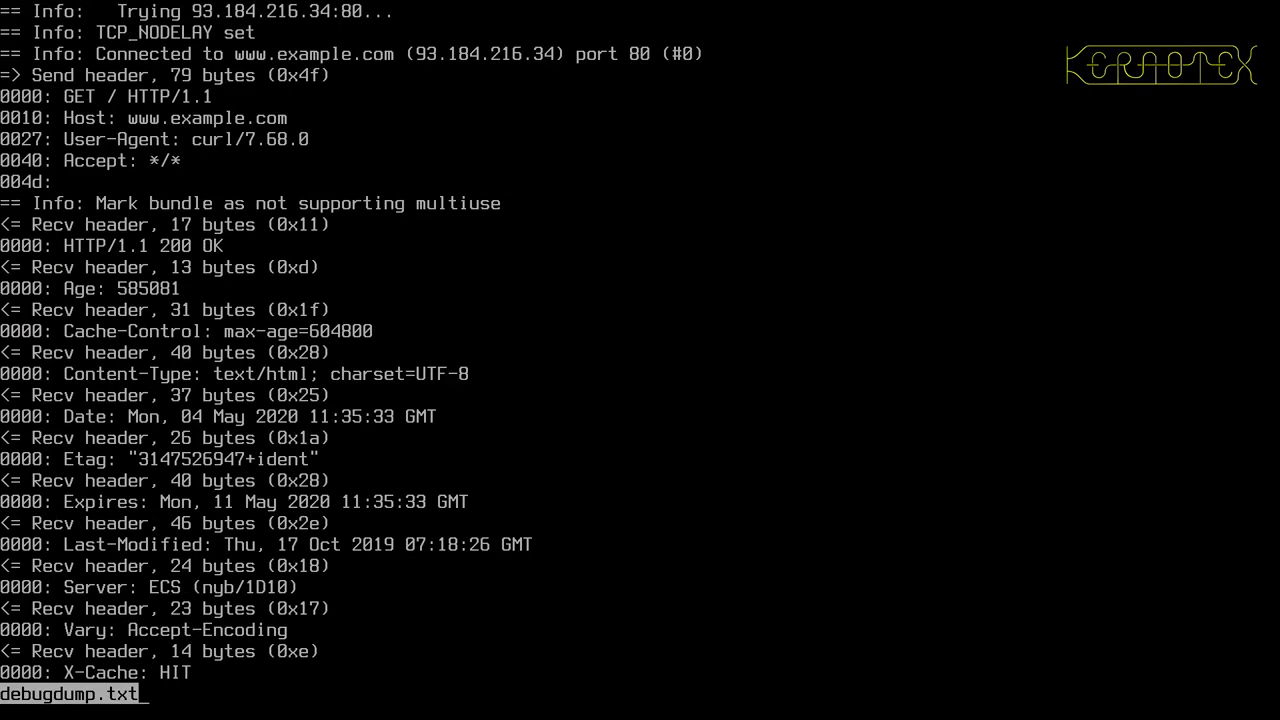
pyautogui.scroll(-3)
pyautogui.write('less d.txt')
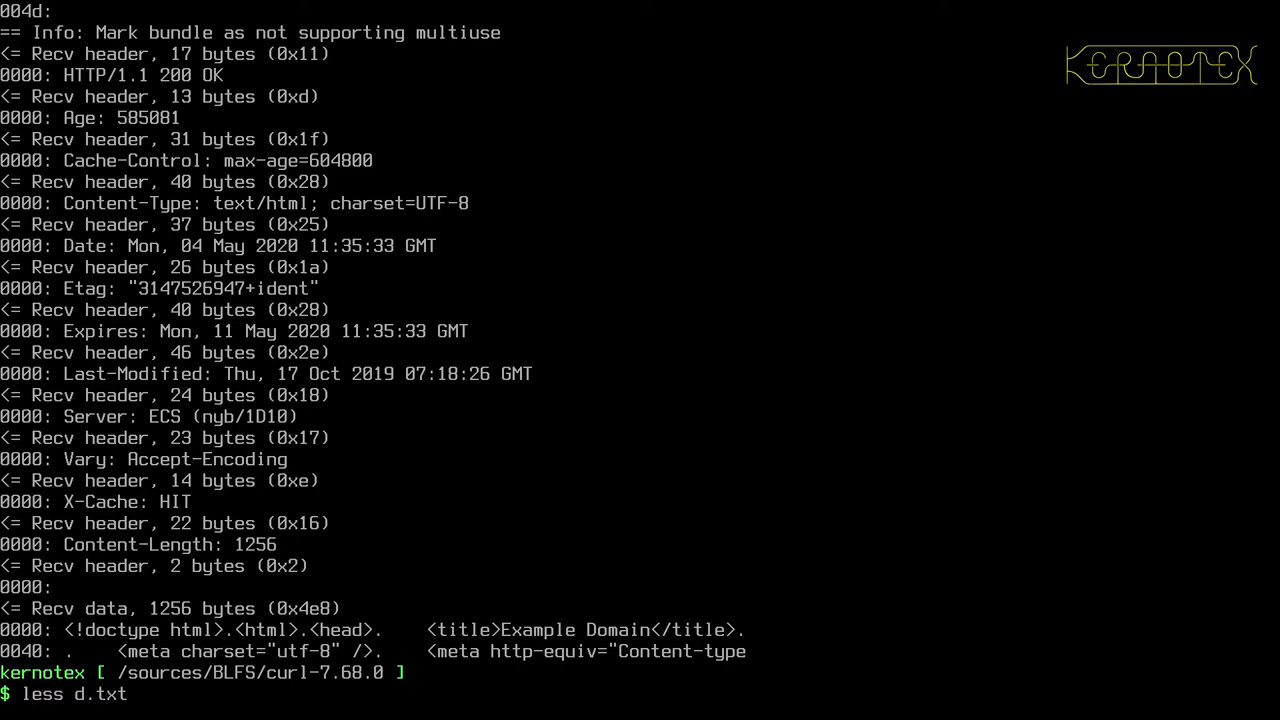
# Page through the timestamped d.txt trace in less and return to the prompt.
pyautogui.press('Return')
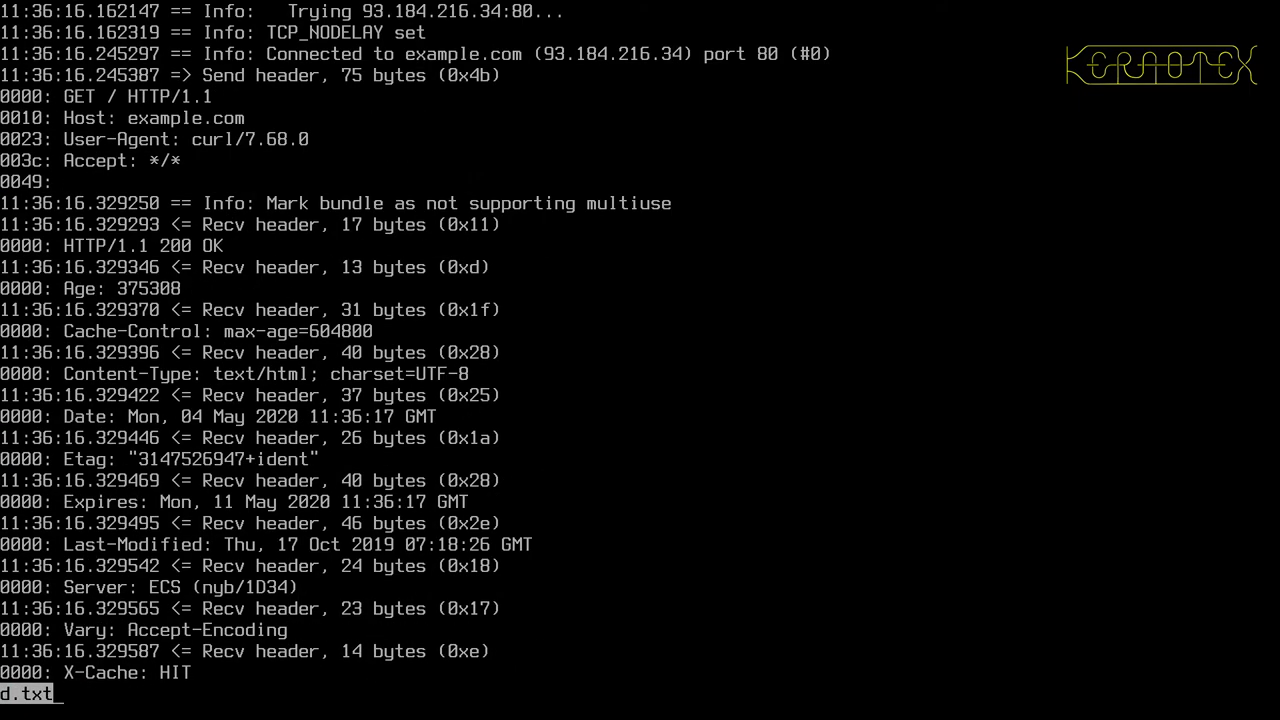
pyautogui.scroll(-3)
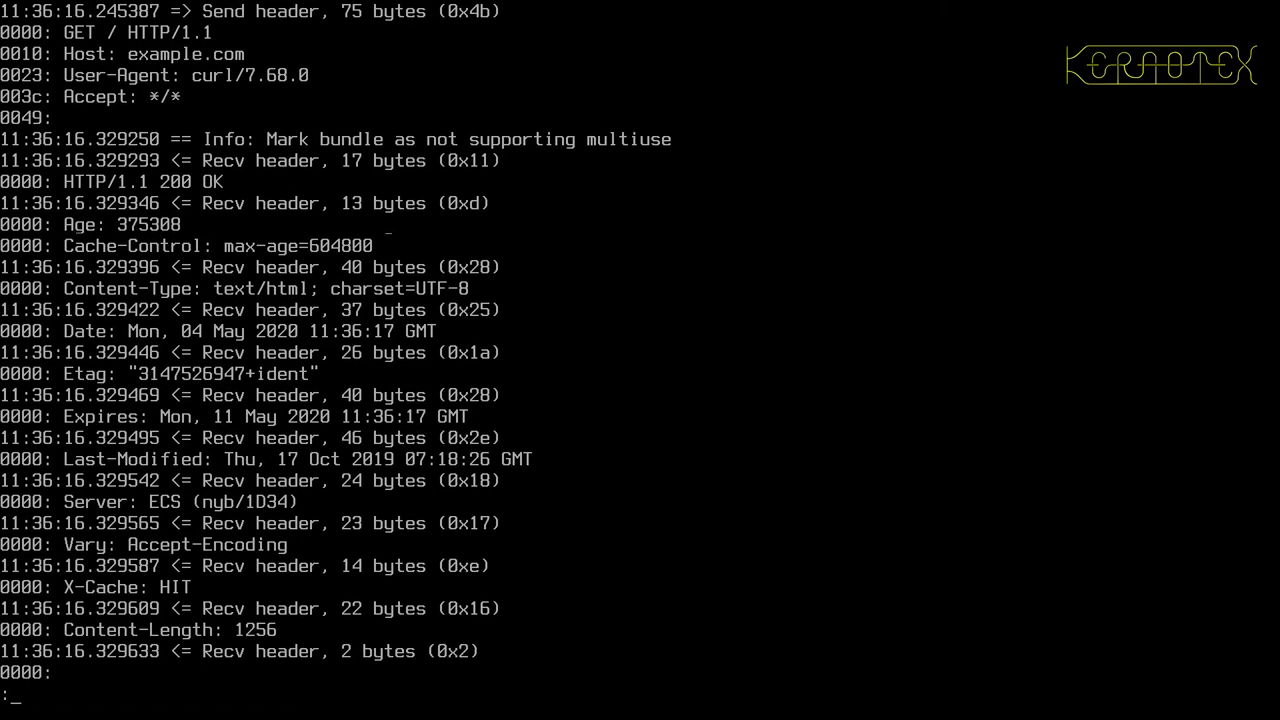
pyautogui.scroll(-3)
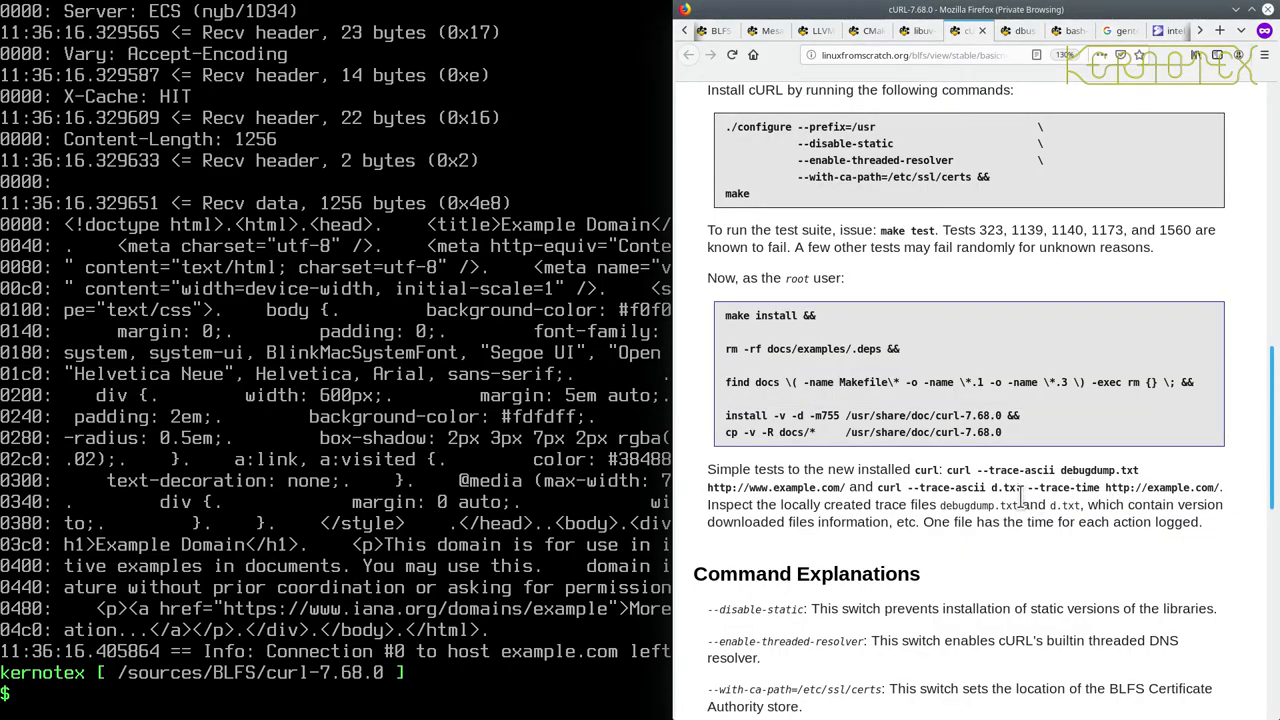
pyautogui.scroll(-3)
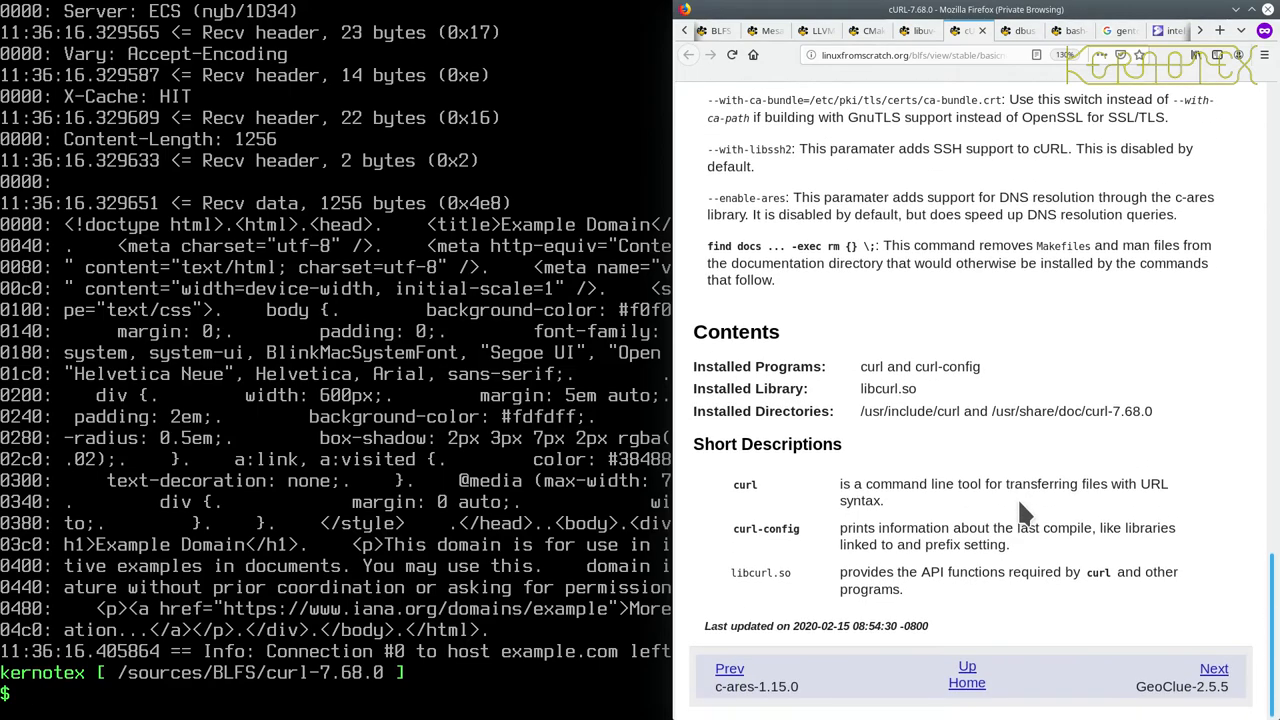